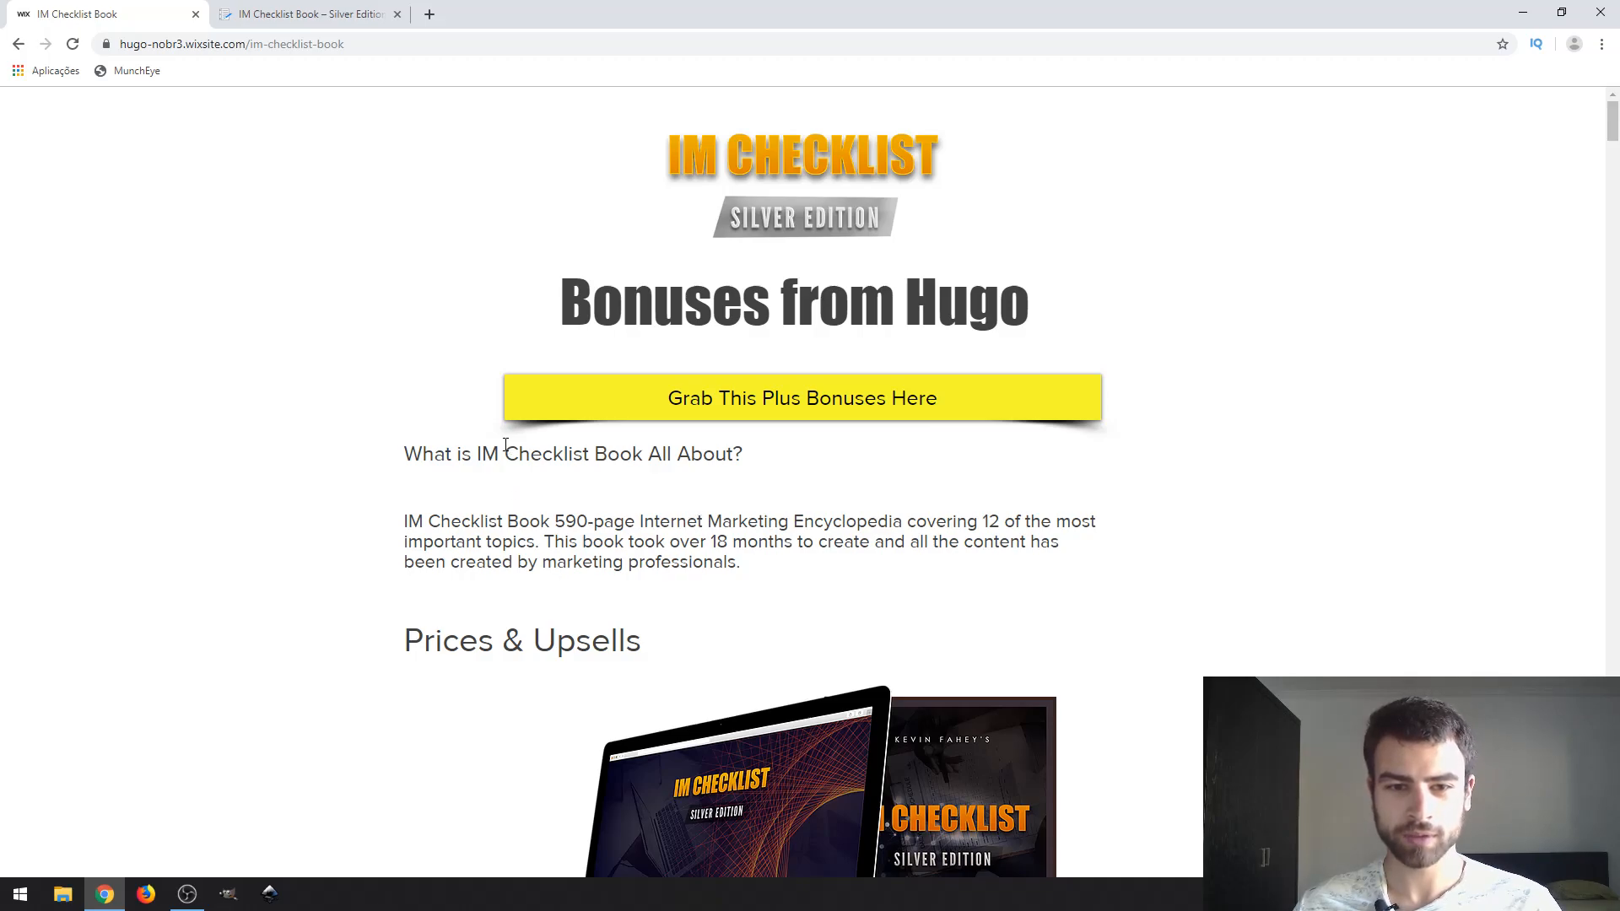
pyautogui.moveTo(724, 454)
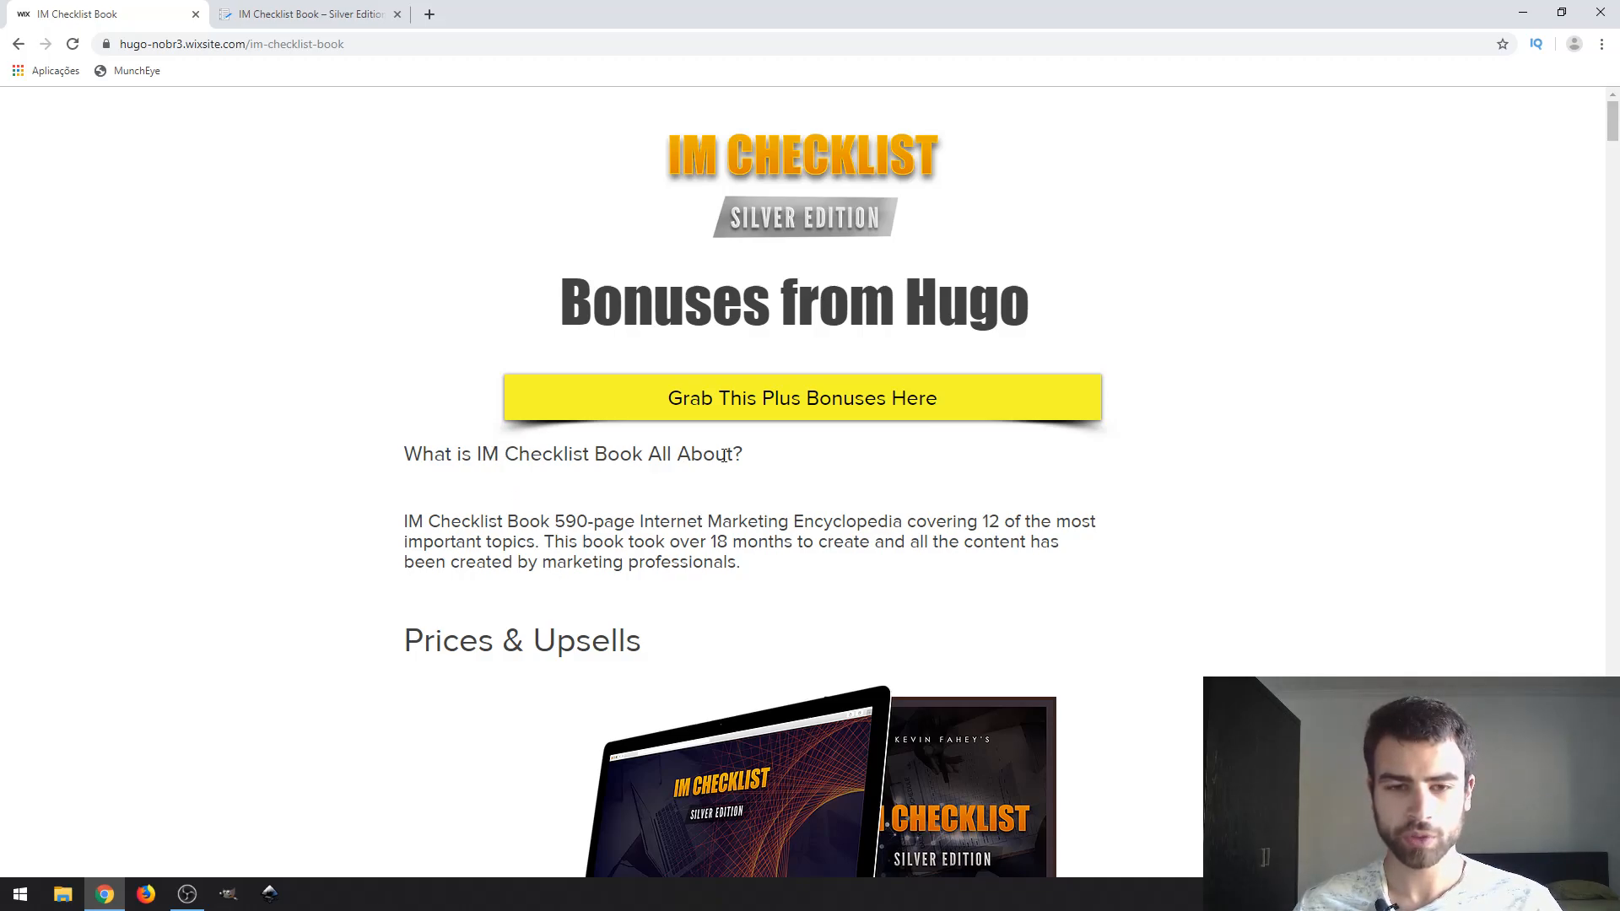
pyautogui.moveTo(1001, 370)
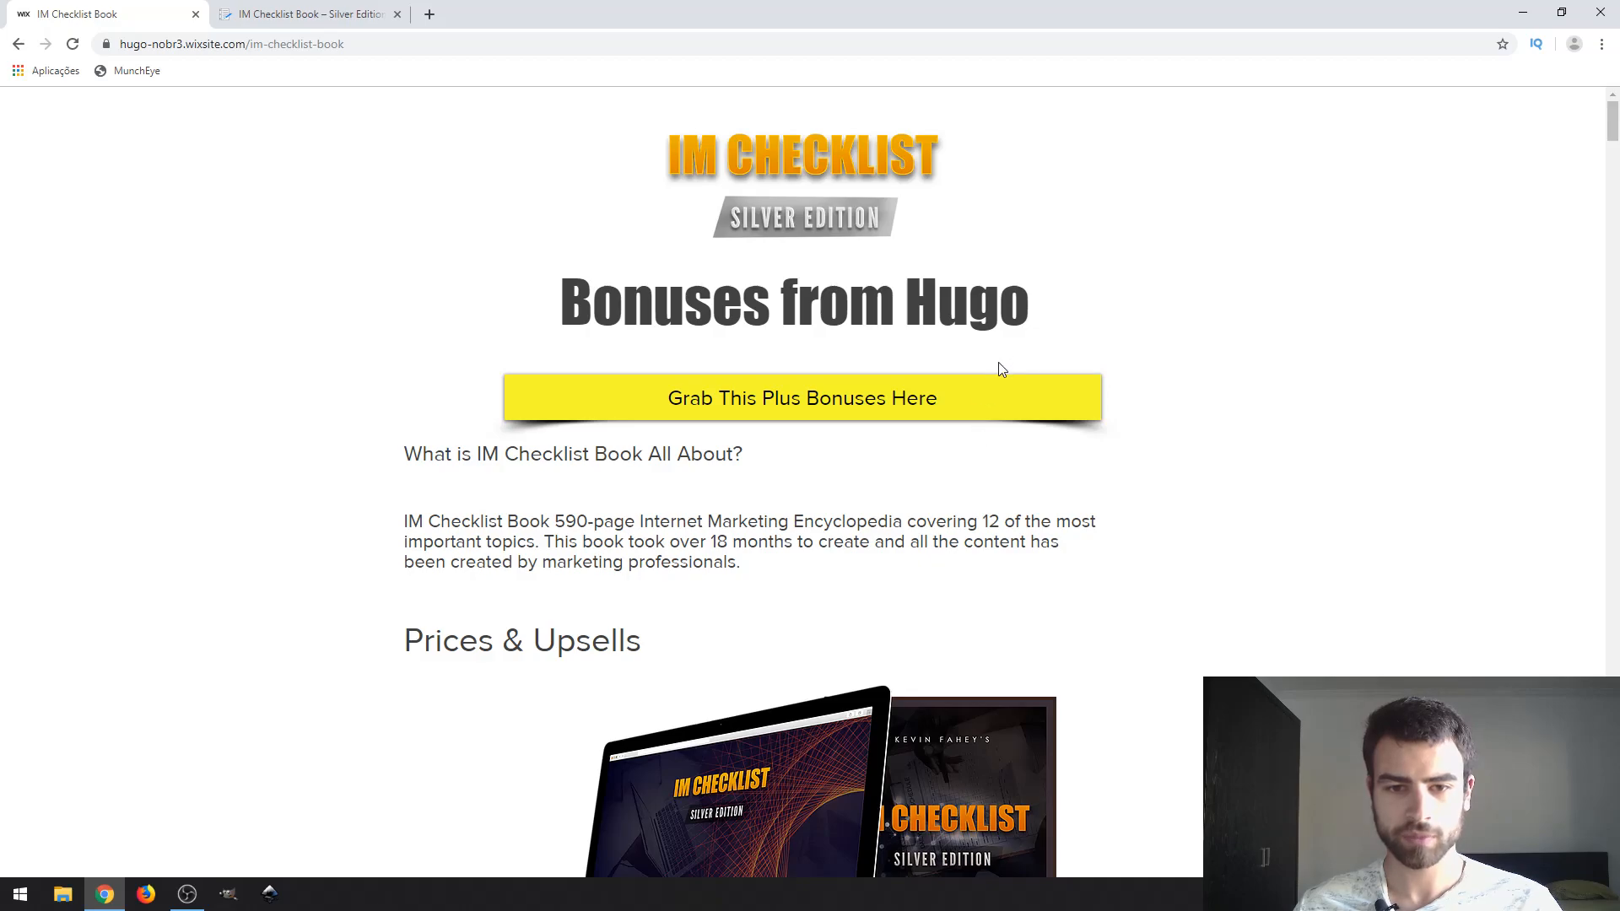
pyautogui.moveTo(1284, 248)
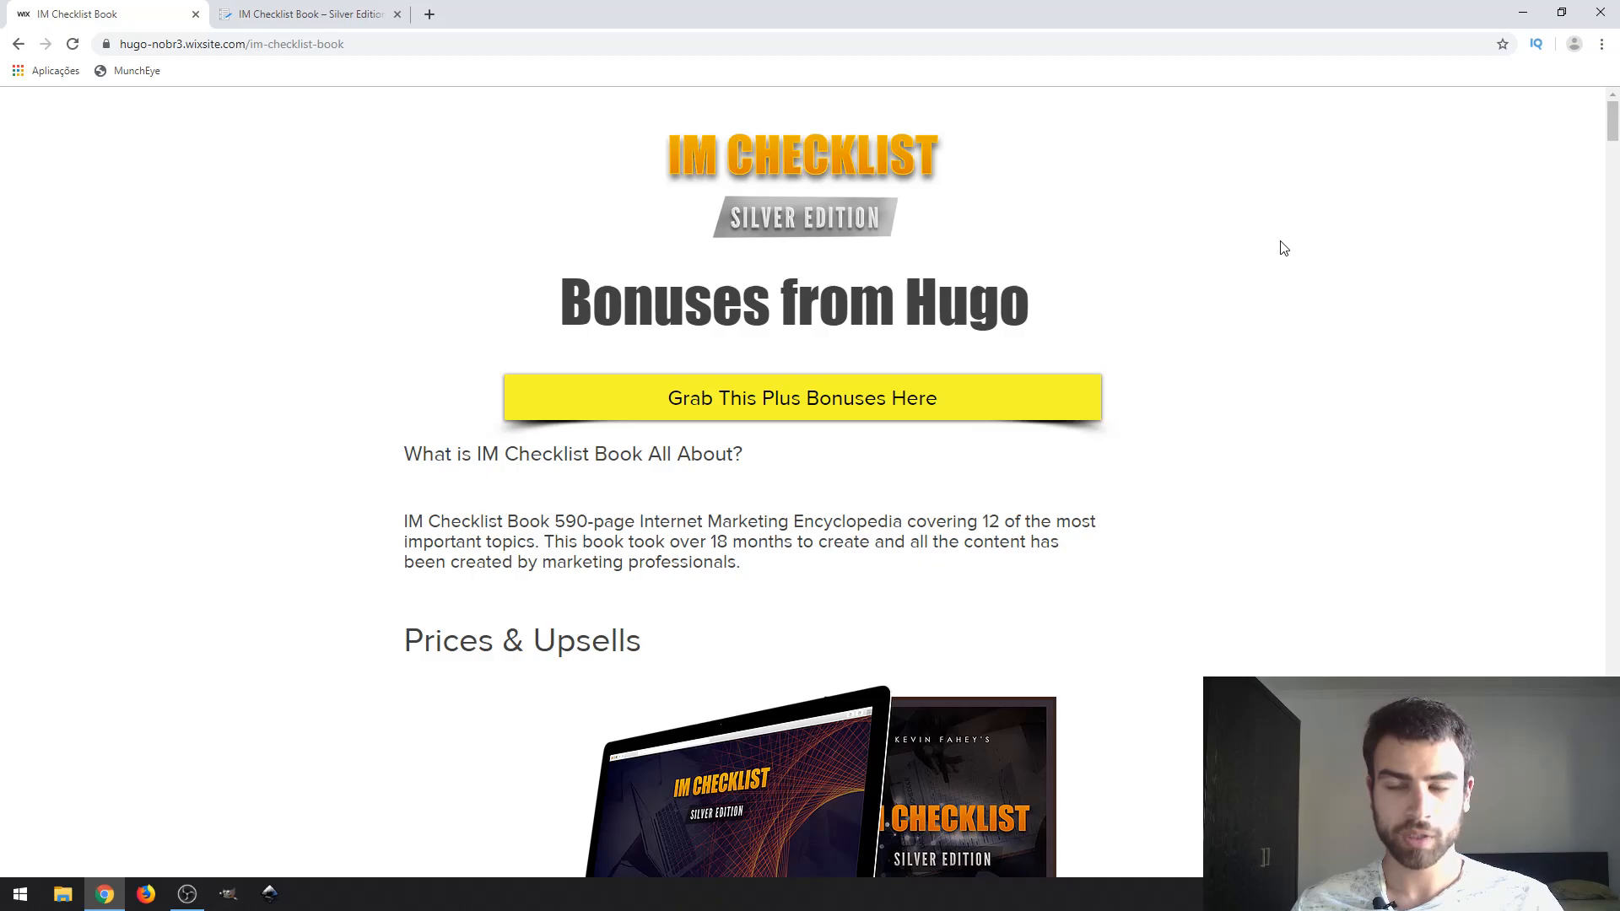
pyautogui.moveTo(1263, 236)
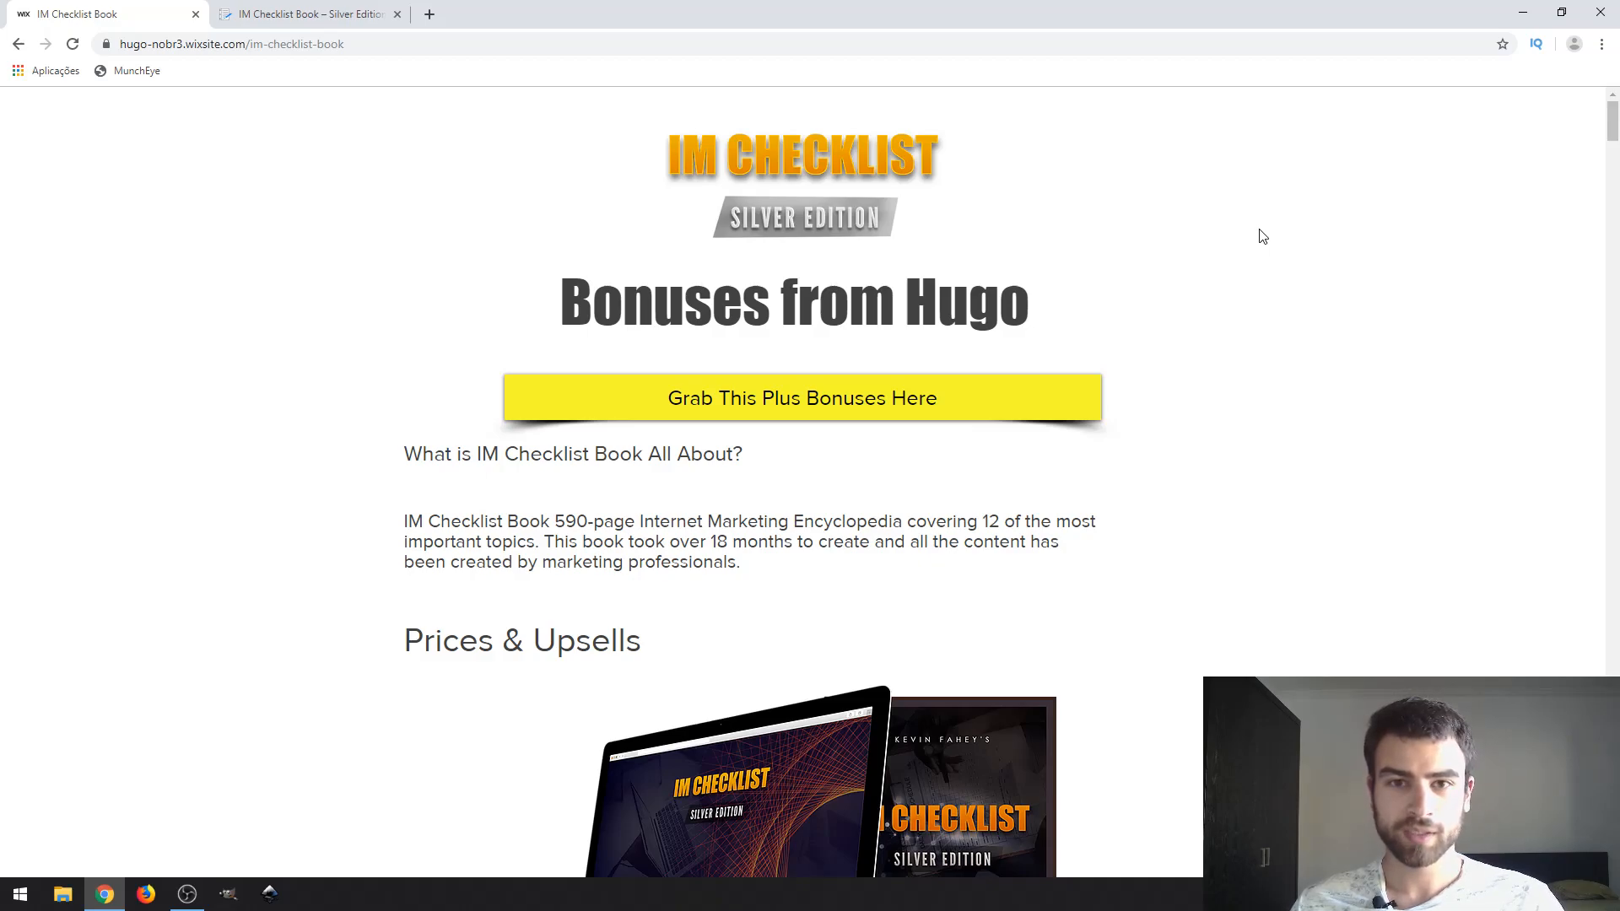
pyautogui.moveTo(1273, 228)
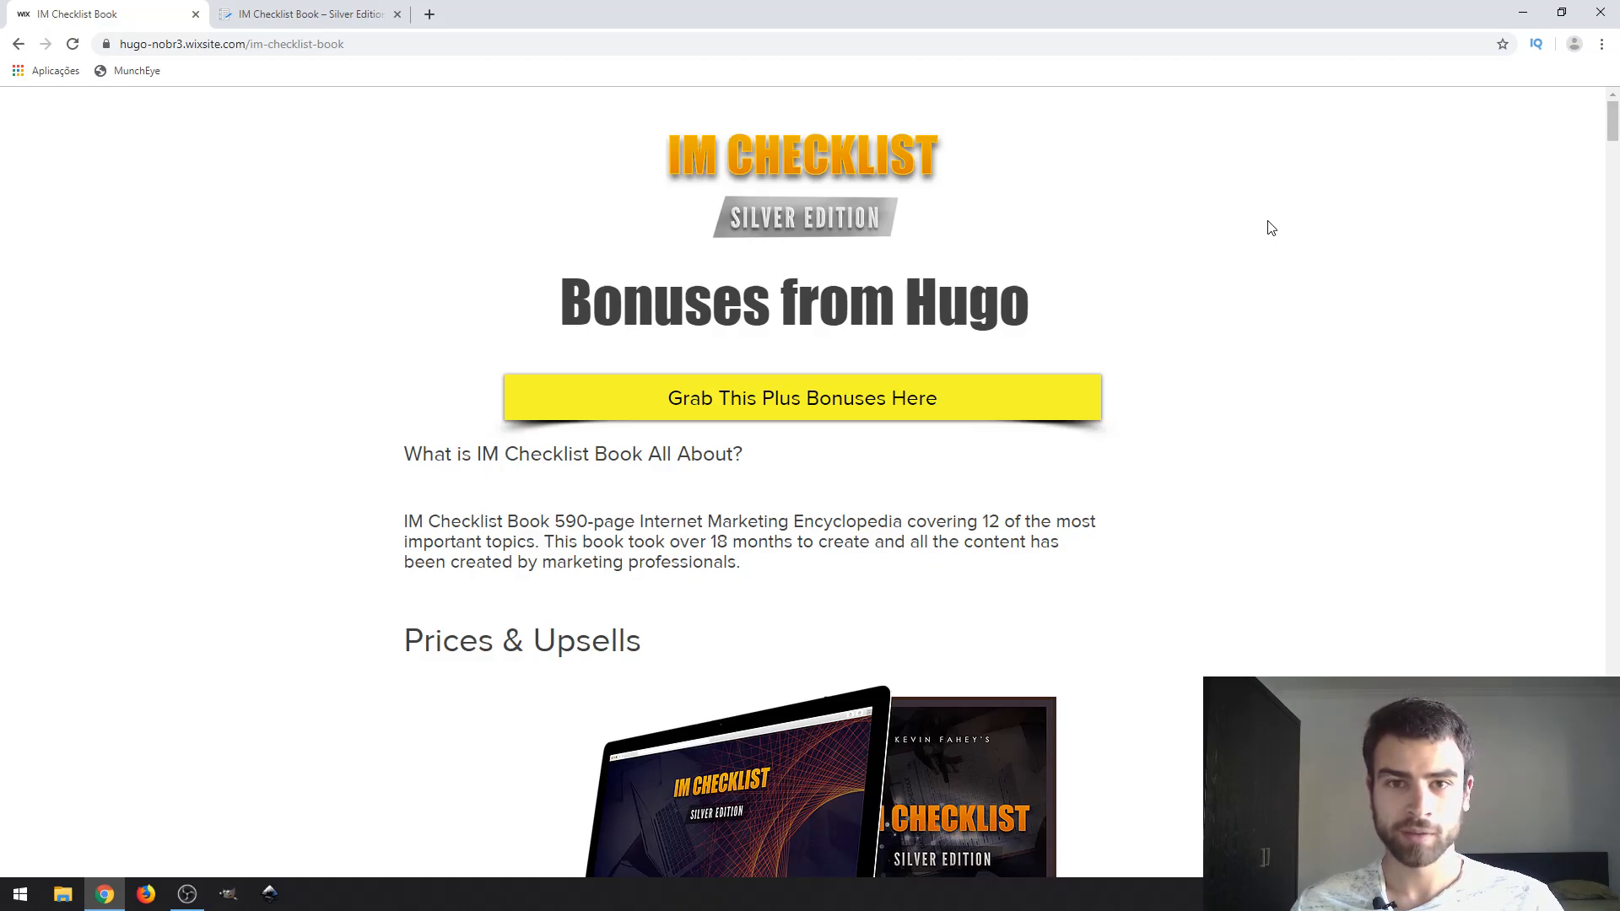
pyautogui.moveTo(1250, 268)
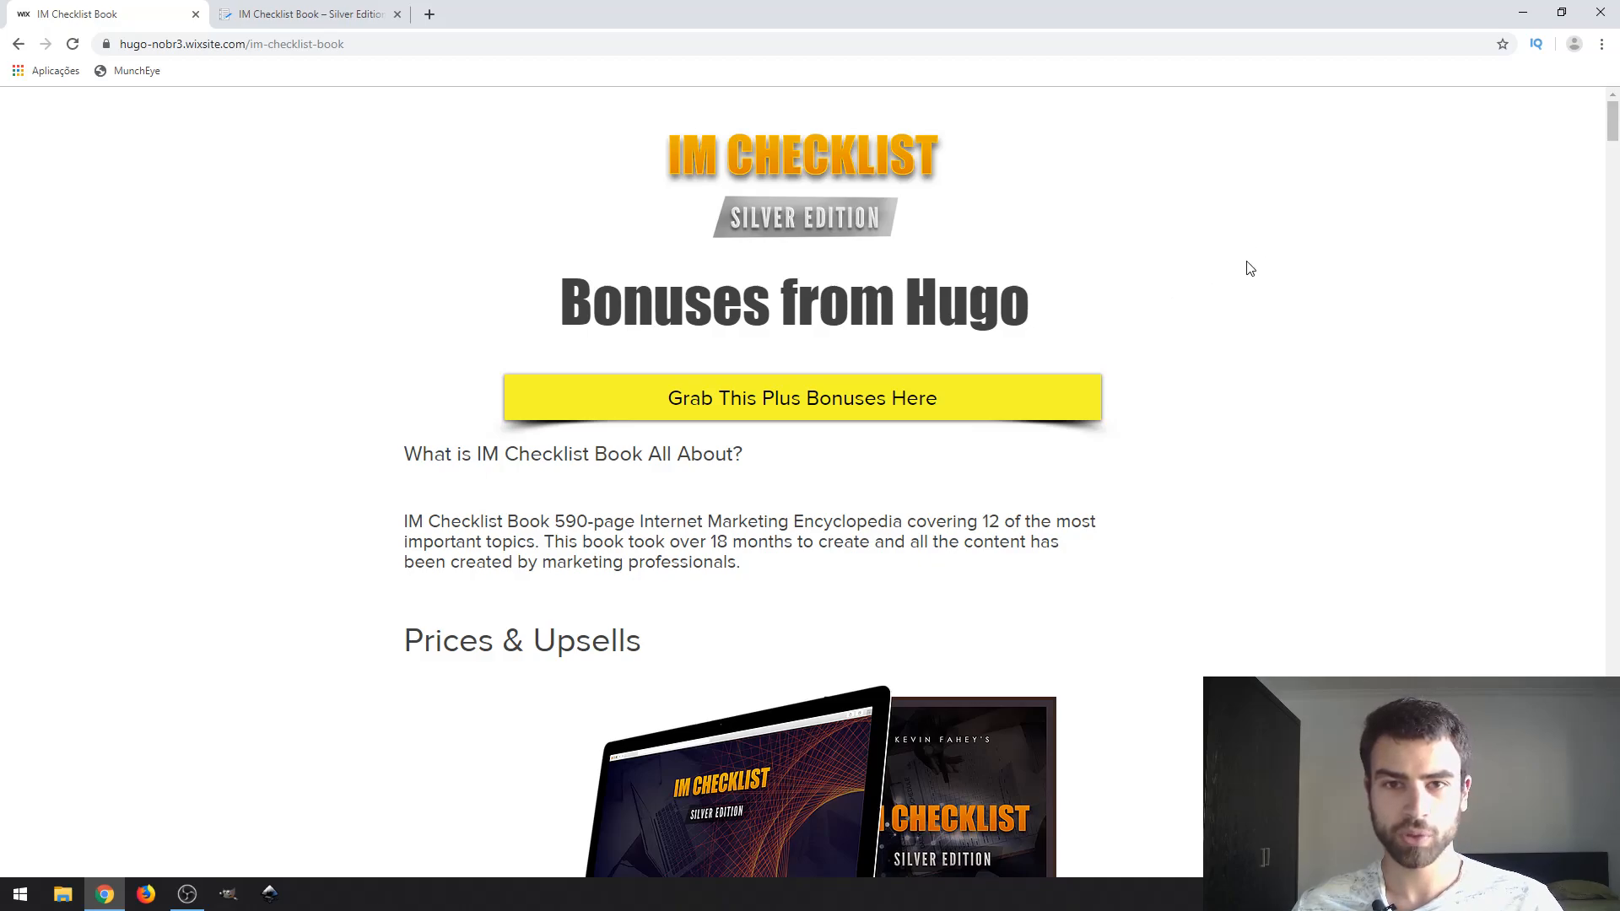
pyautogui.moveTo(1259, 202)
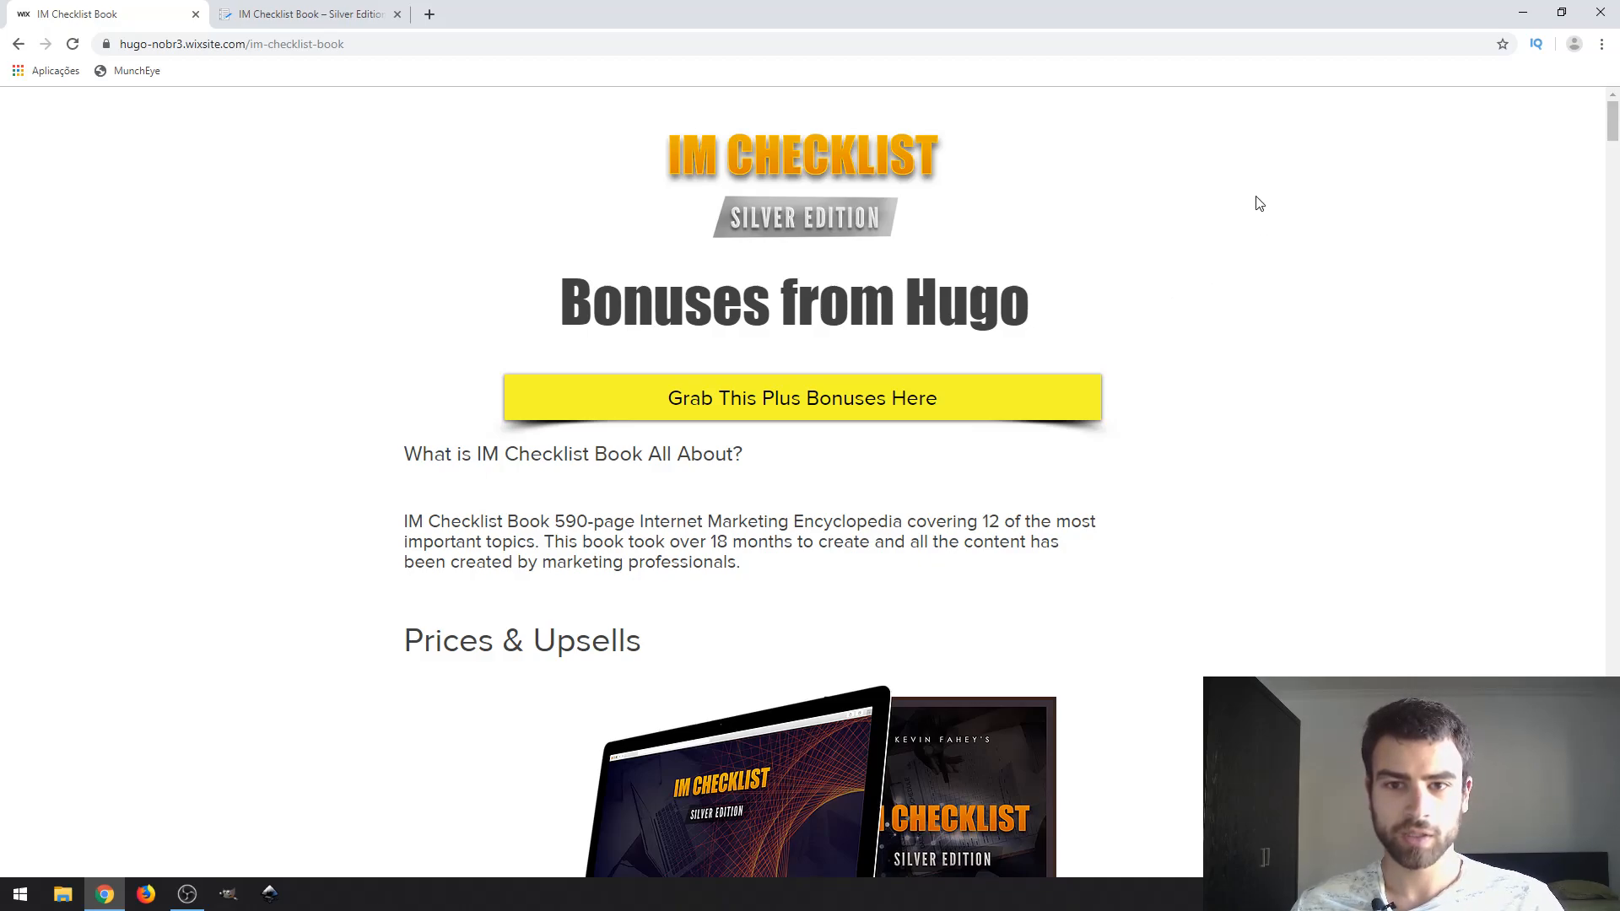
pyautogui.moveTo(1350, 135)
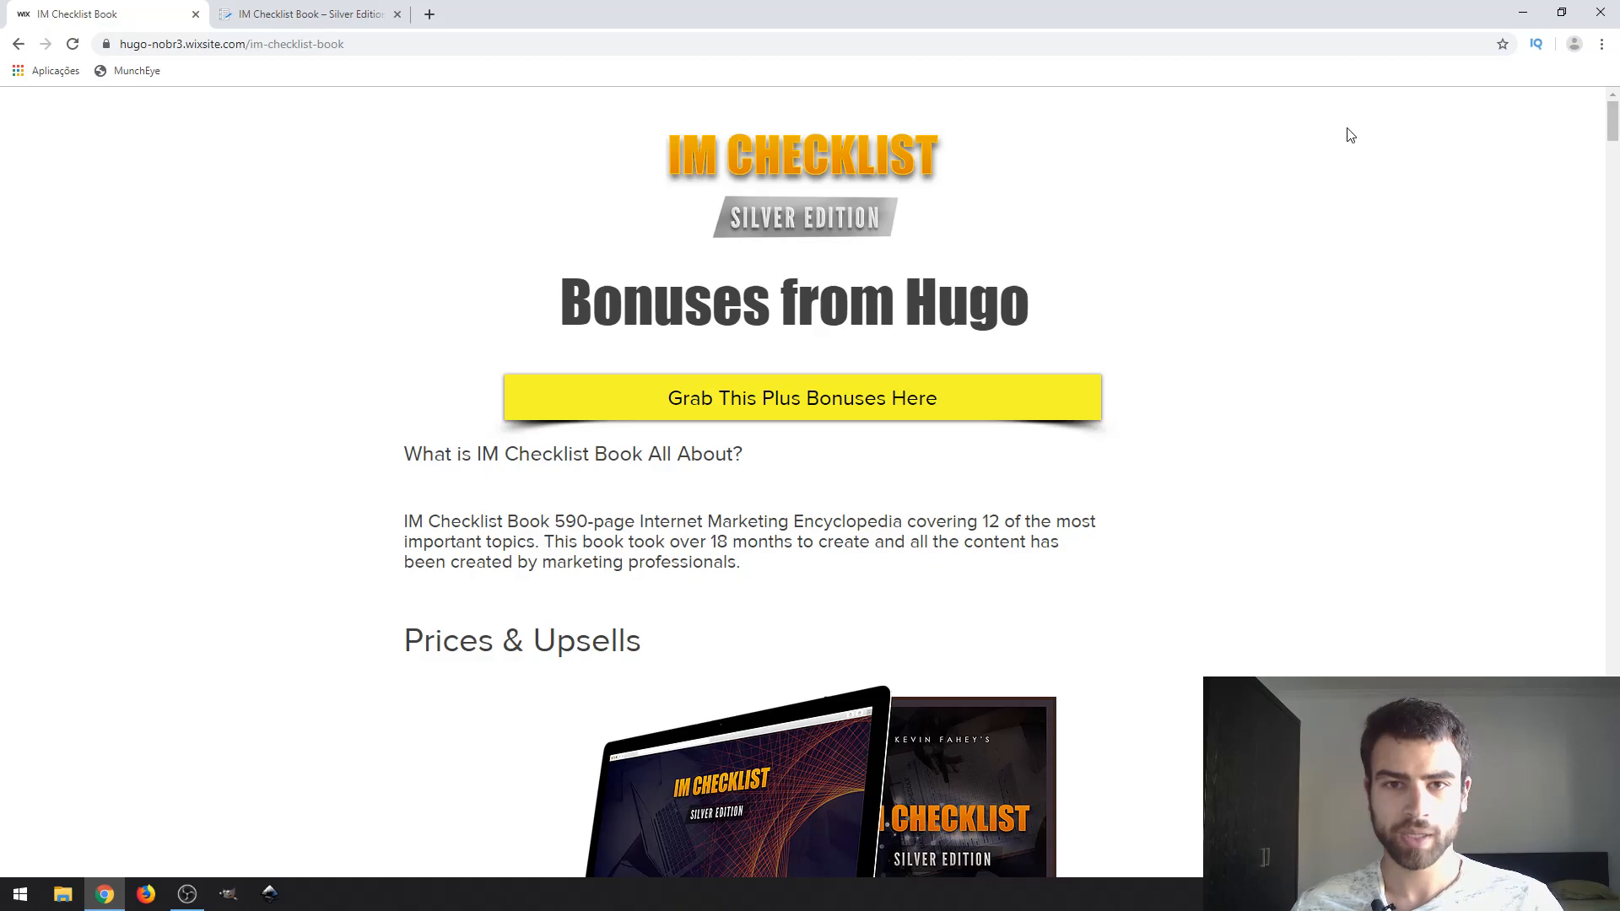
# Step: Scroll to the 'What is IM Checklist Book All About?' description and the Prices & Upsells front-end offer
pyautogui.scroll(-3)
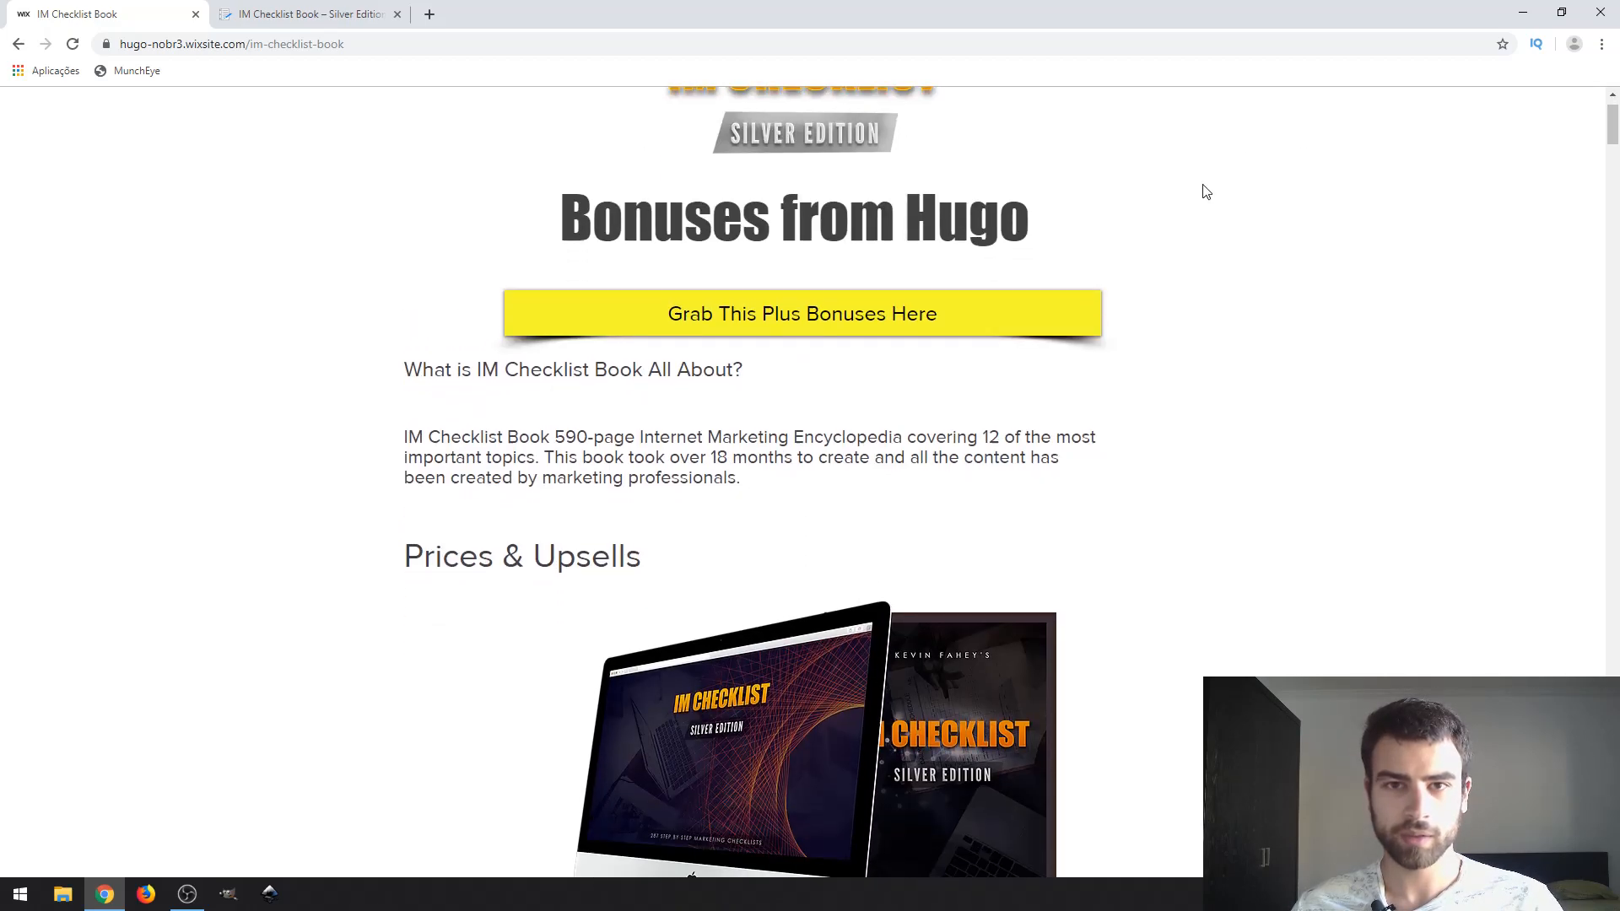
pyautogui.scroll(-3)
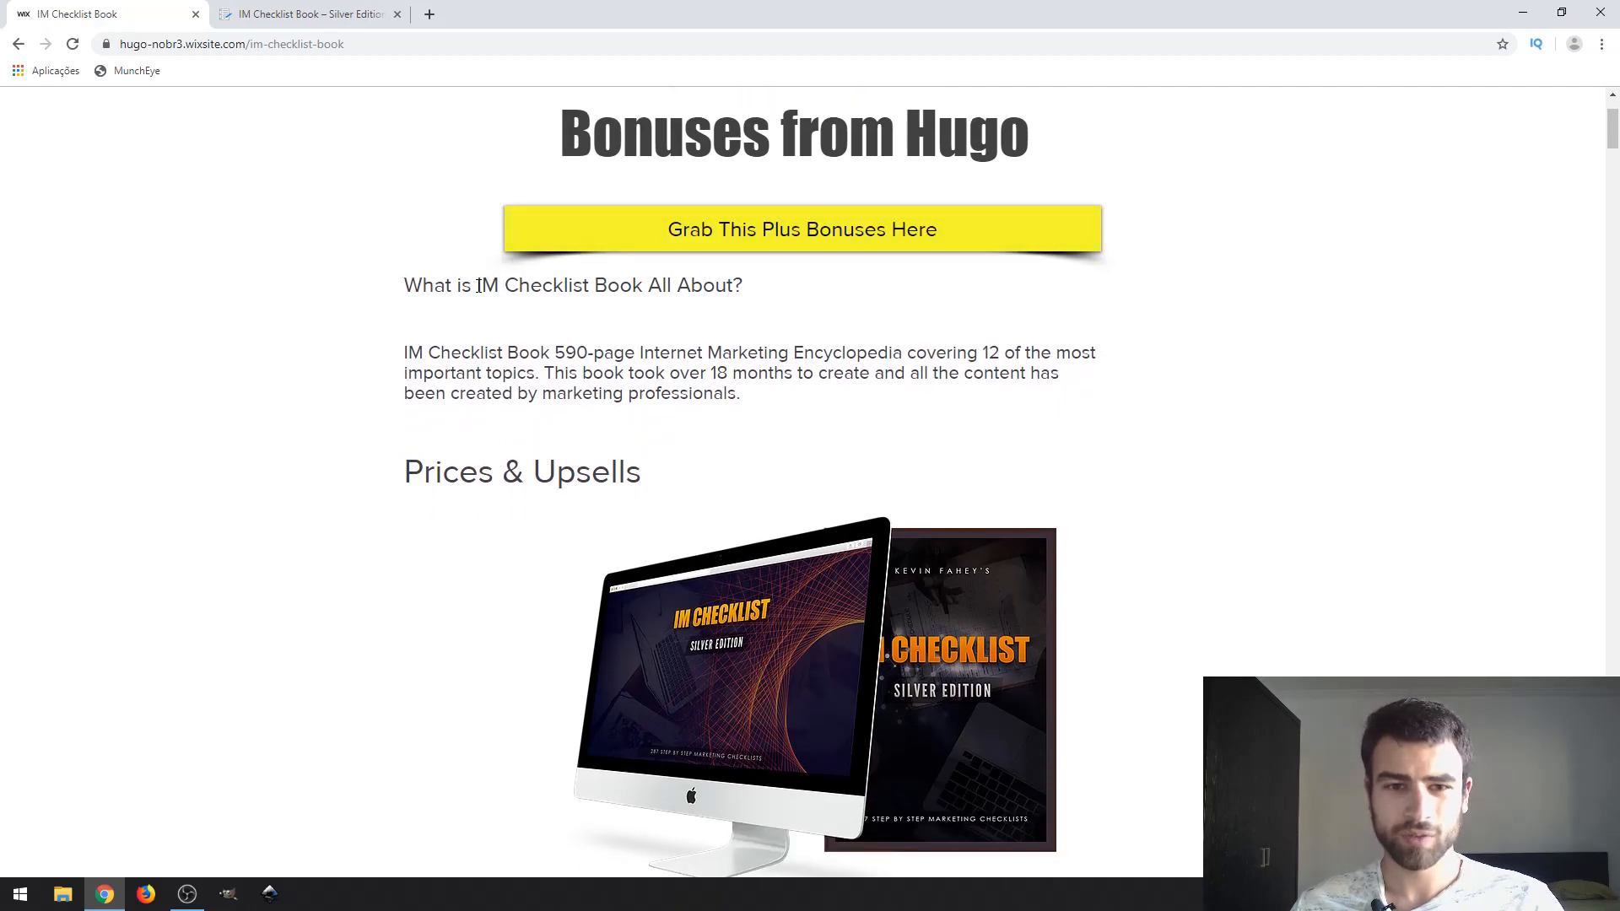
pyautogui.scroll(-3)
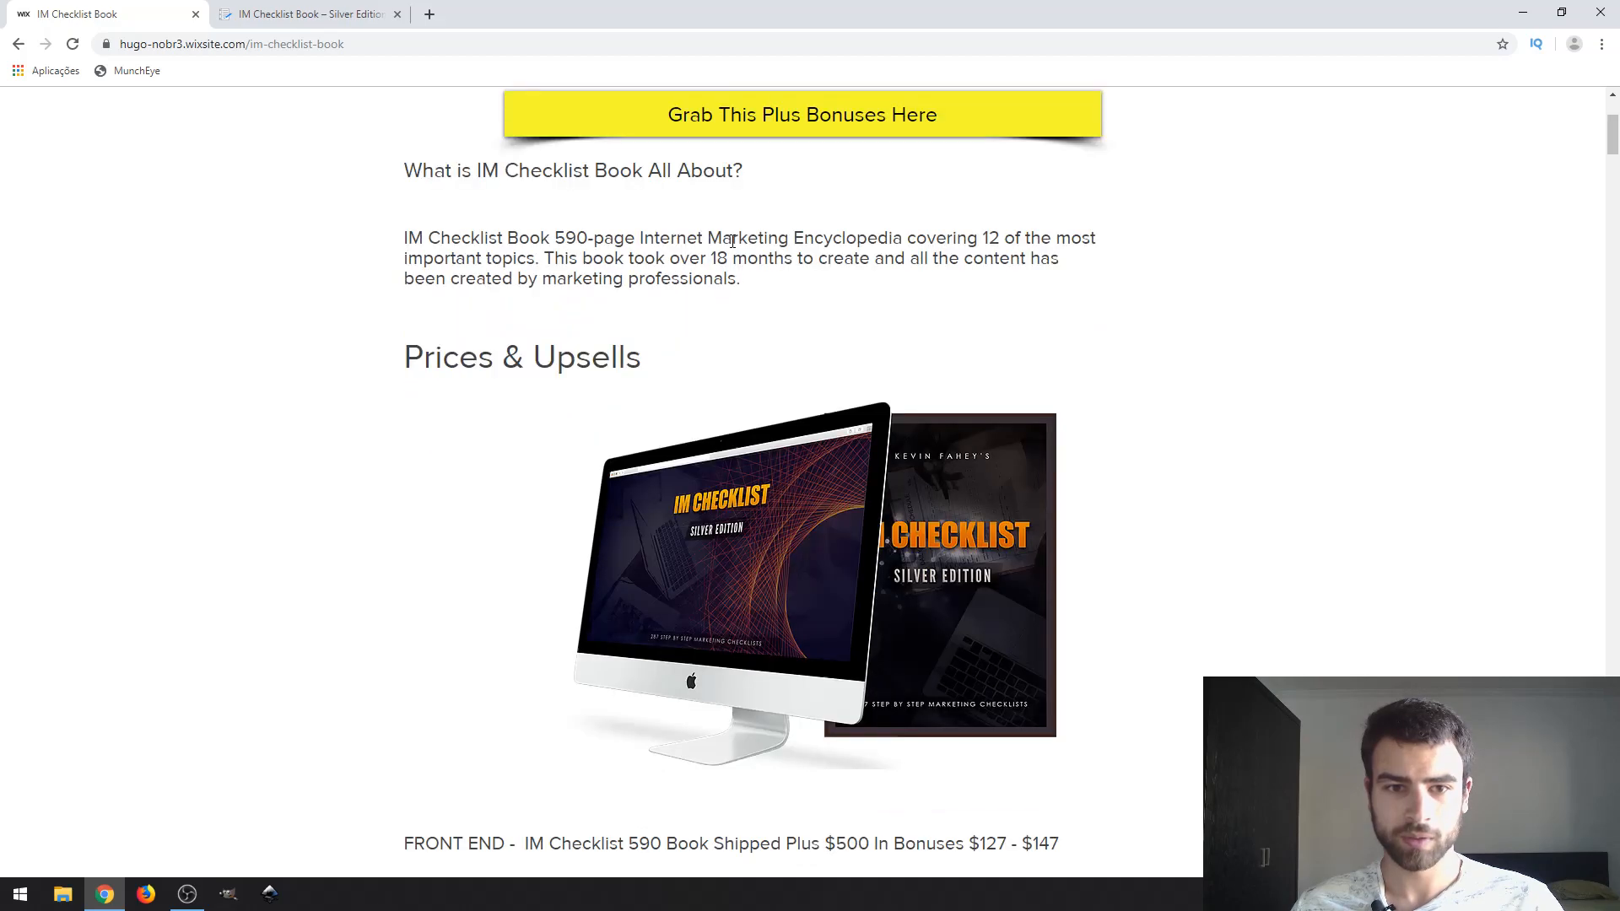
pyautogui.scroll(-3)
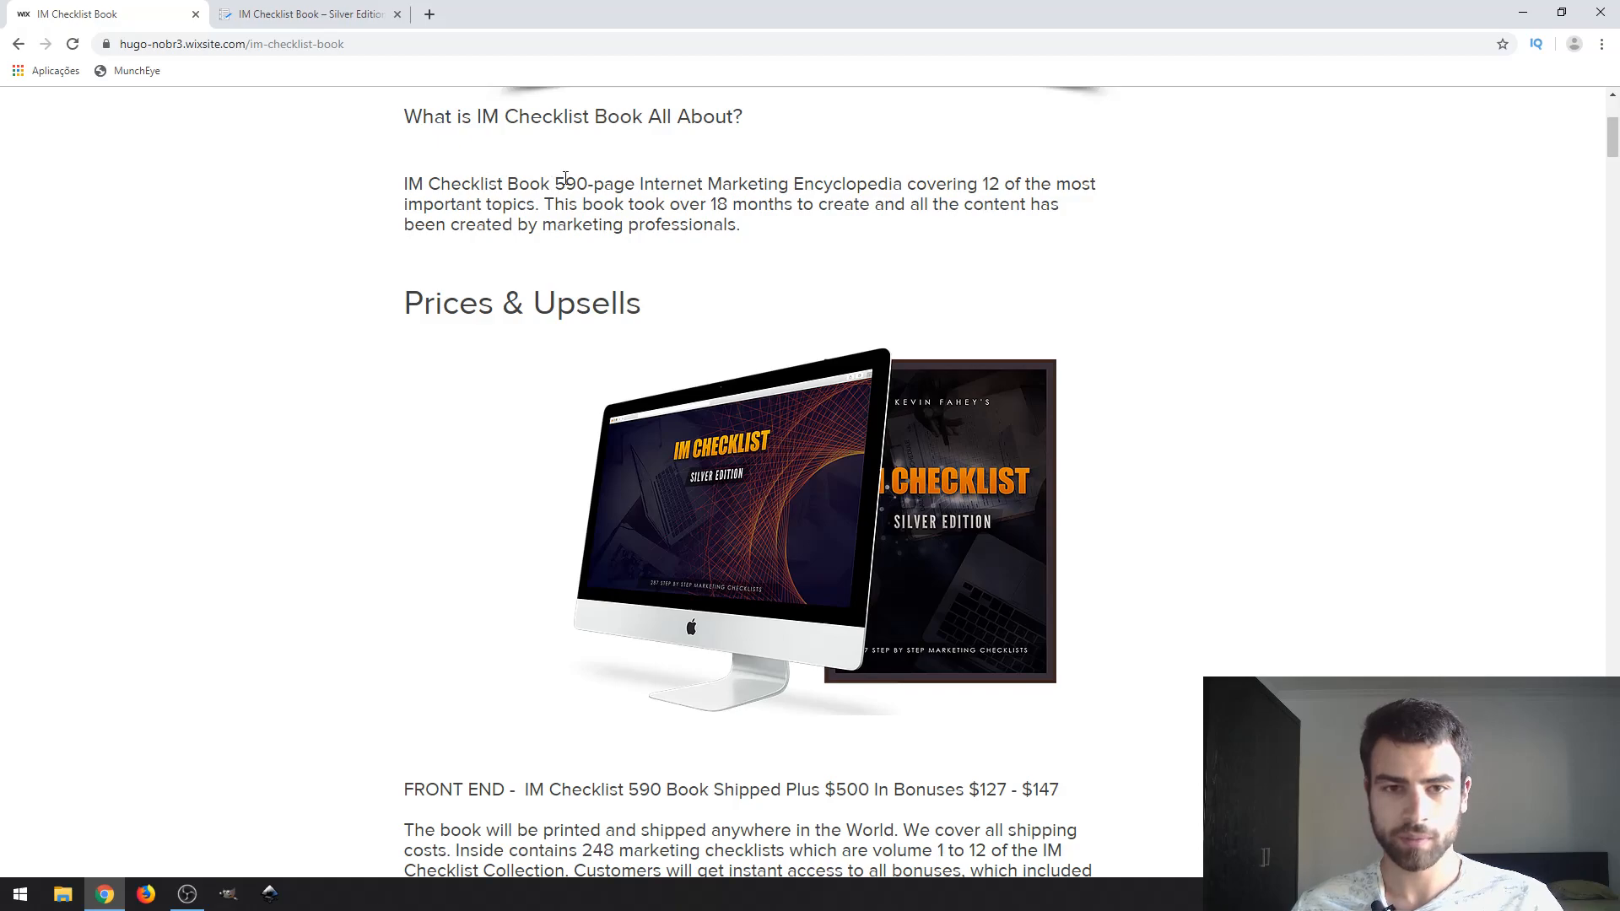
pyautogui.moveTo(586, 184)
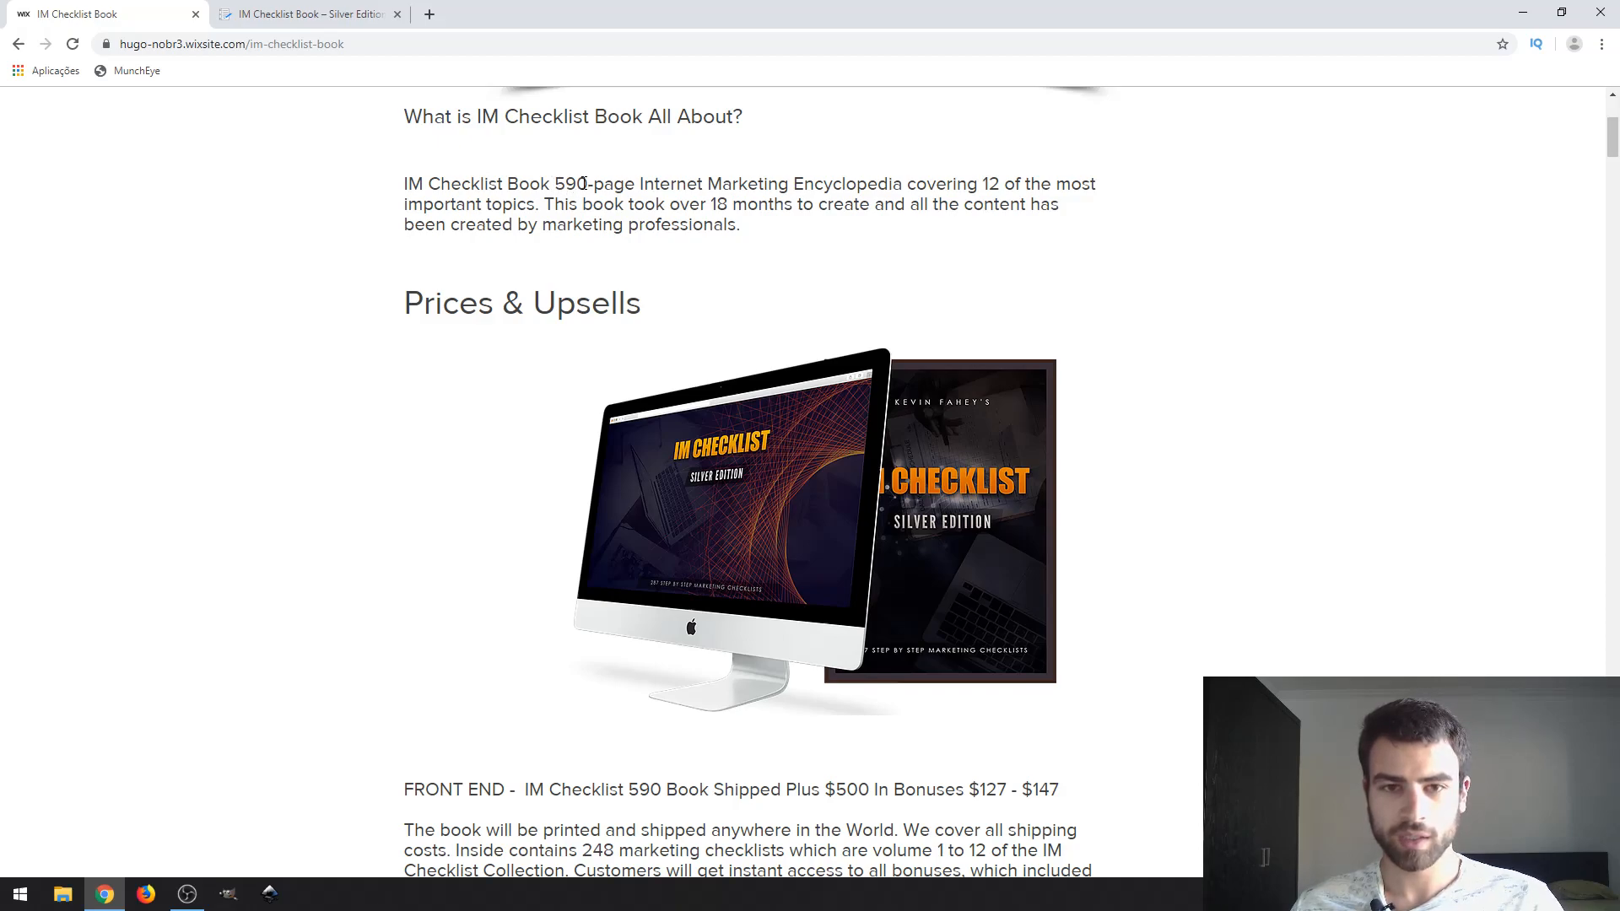
pyautogui.scroll(-3)
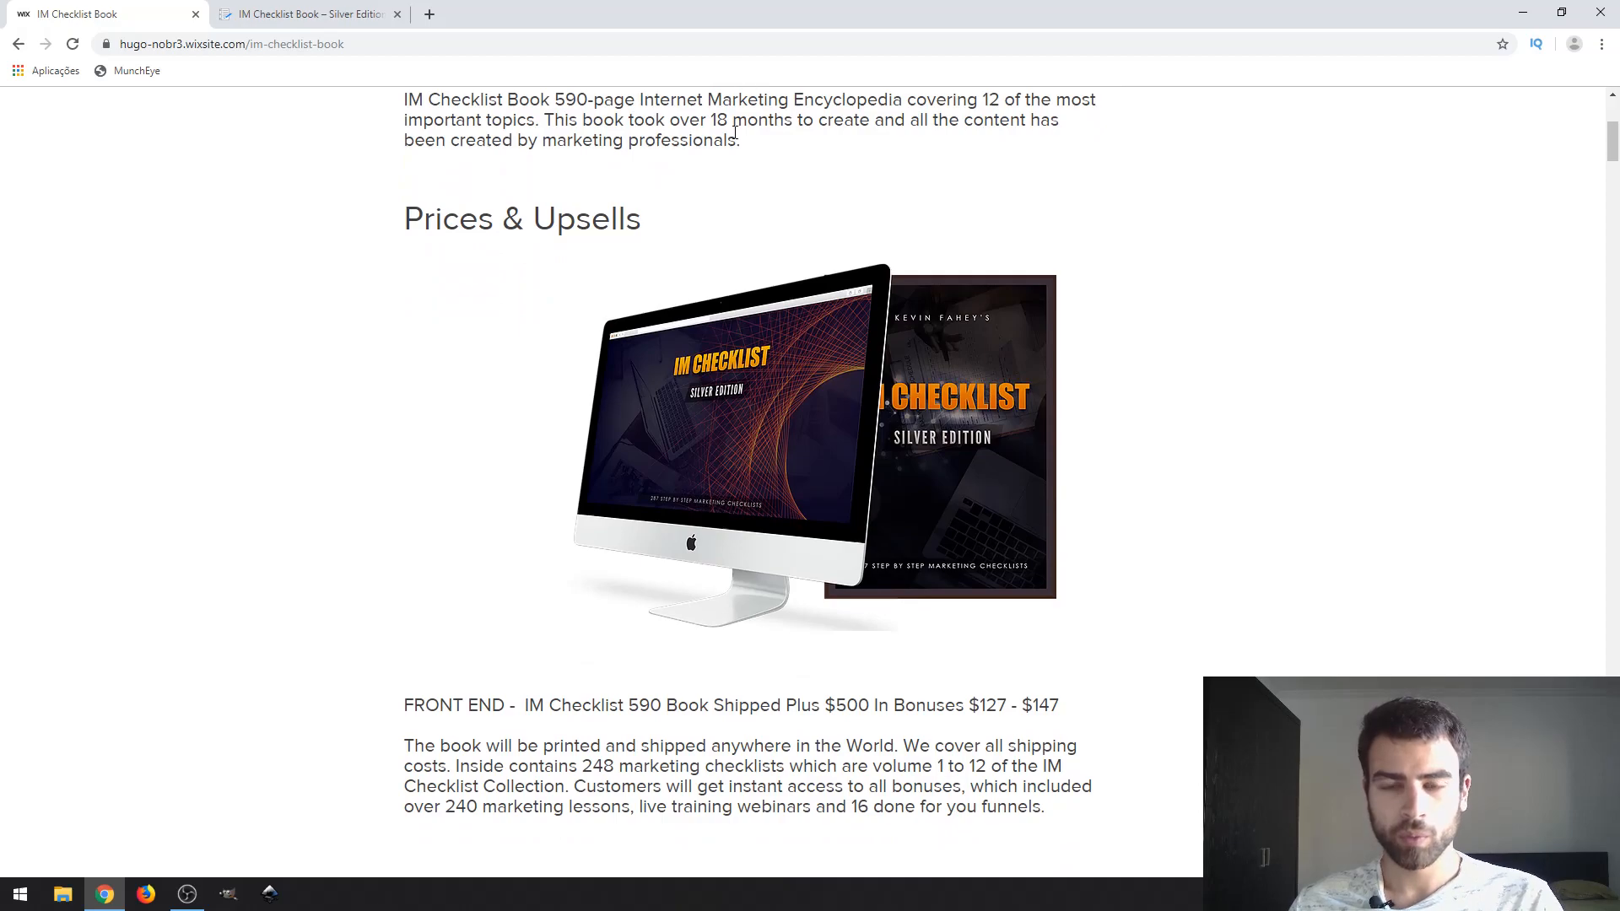
pyautogui.scroll(3)
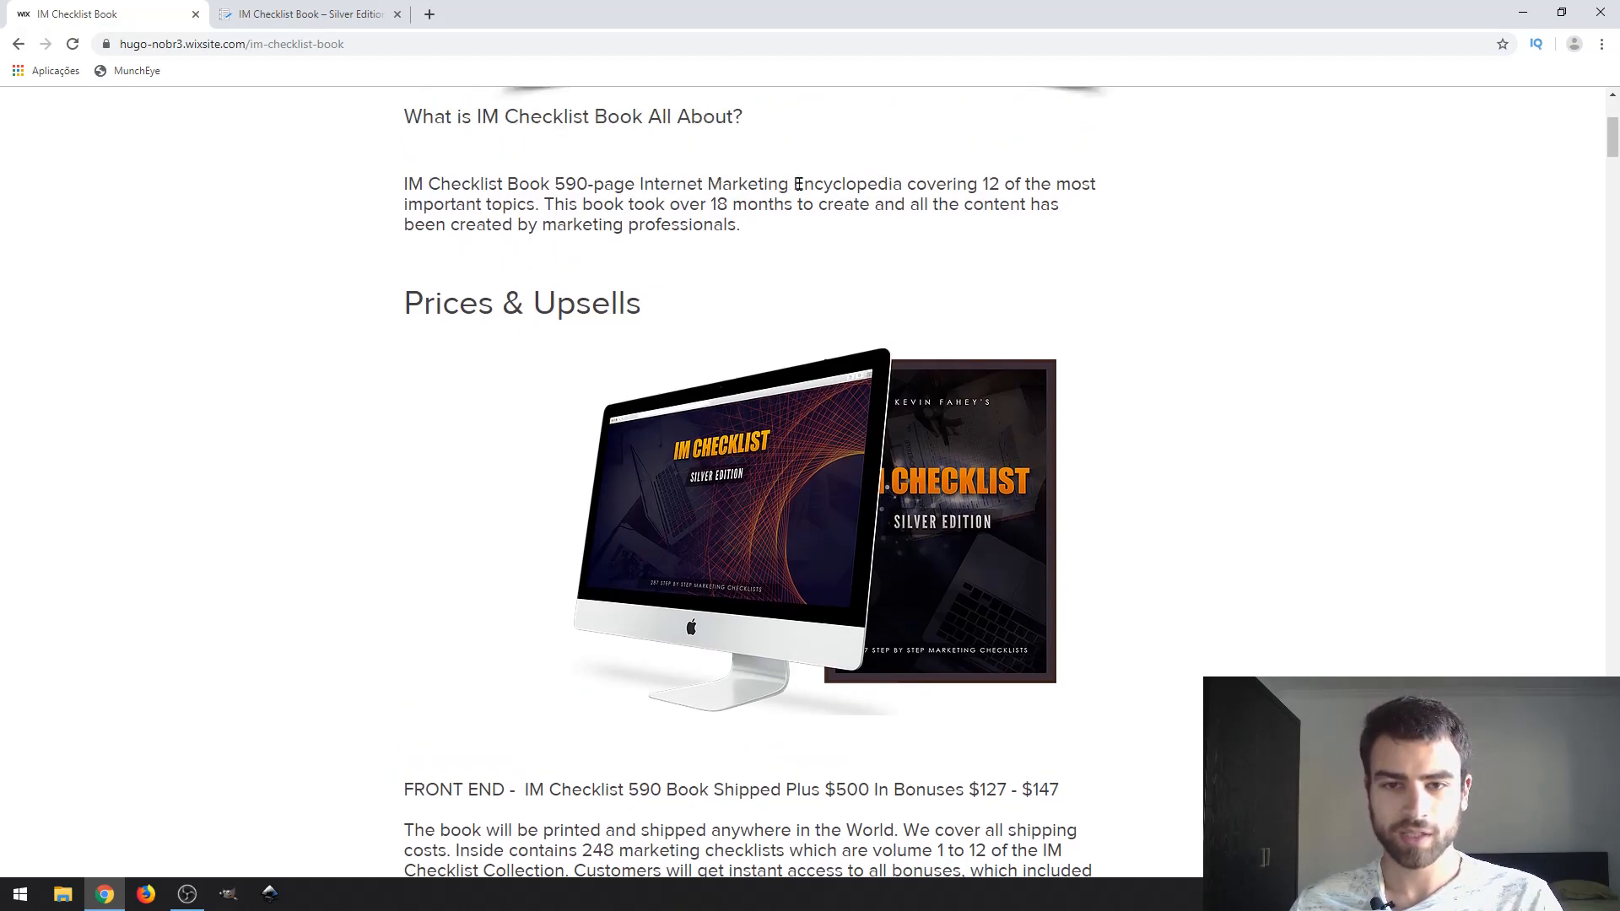
pyautogui.doubleClick(845, 184)
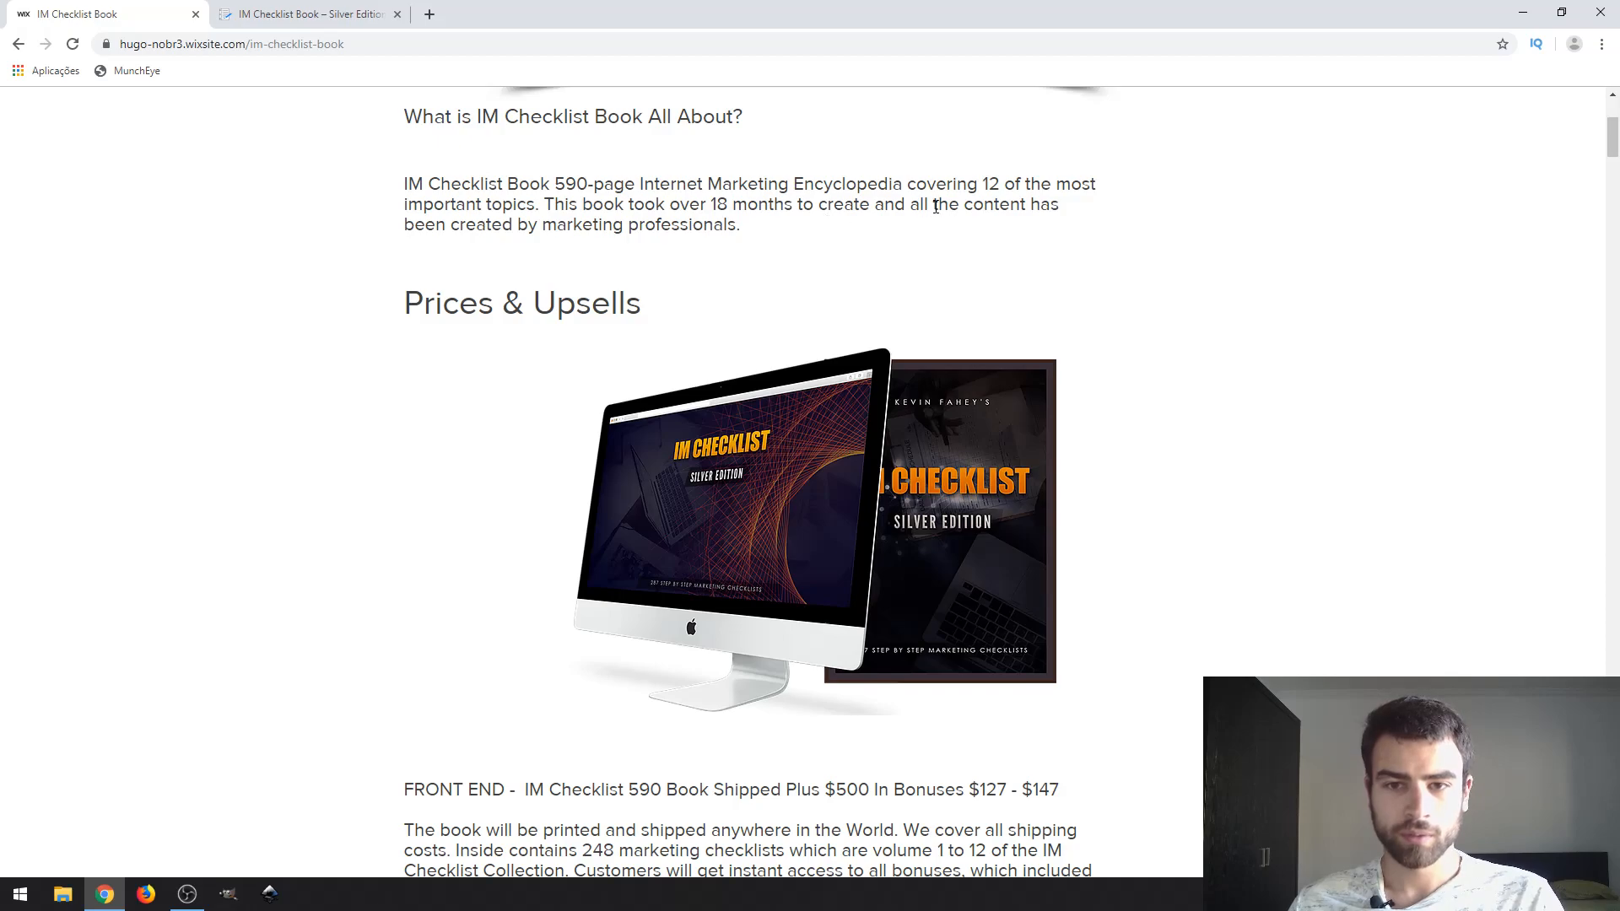
pyautogui.scroll(-3)
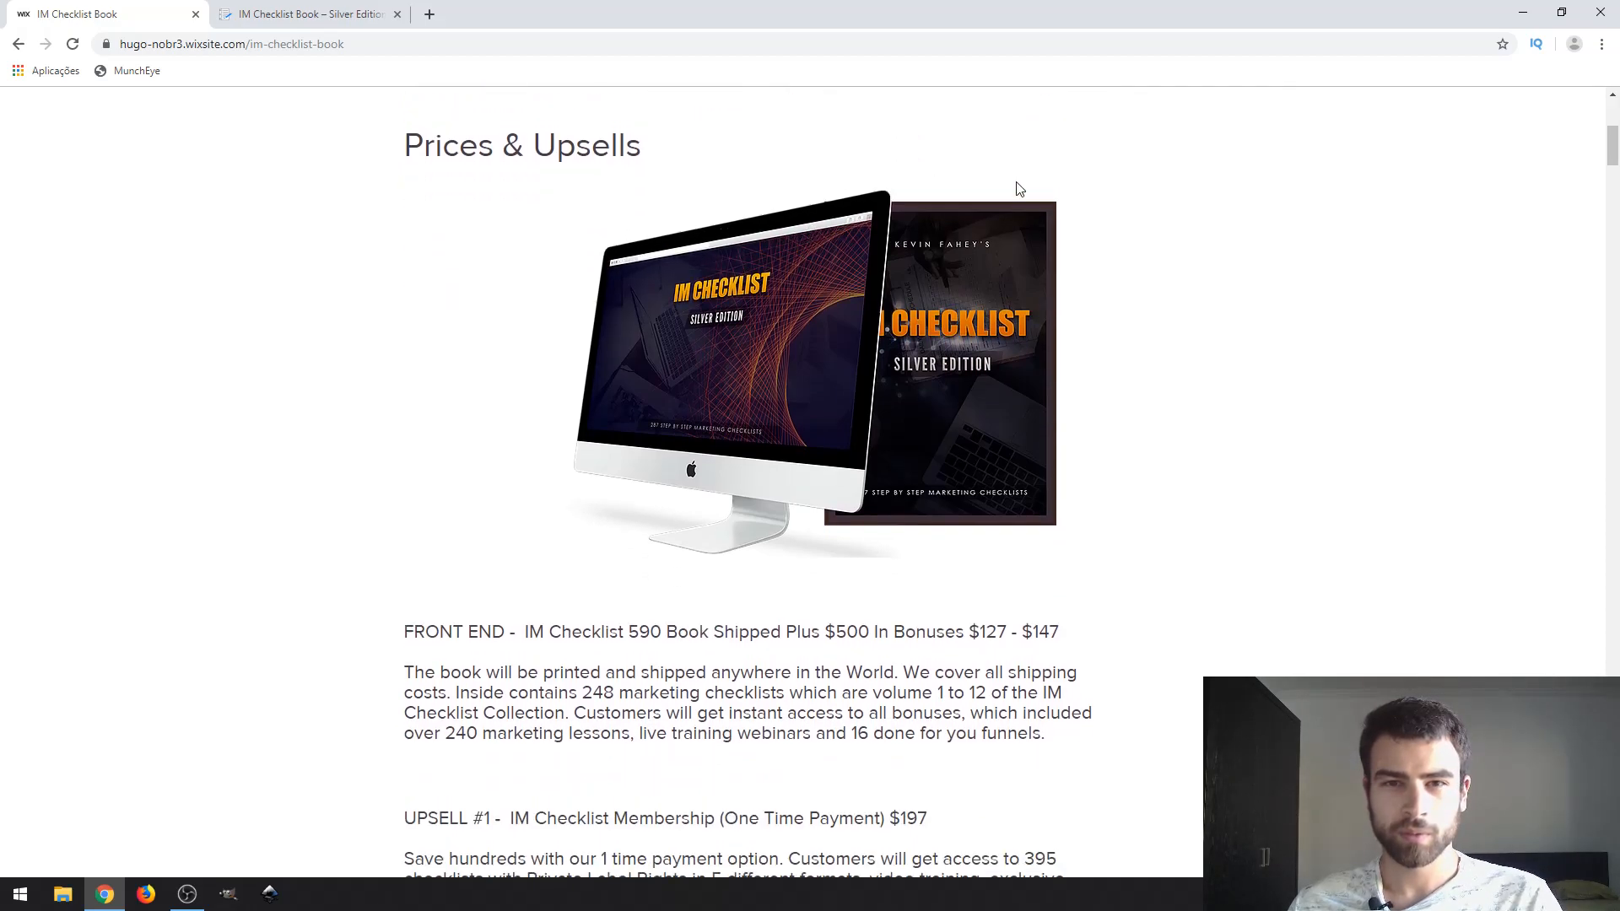
pyautogui.scroll(3)
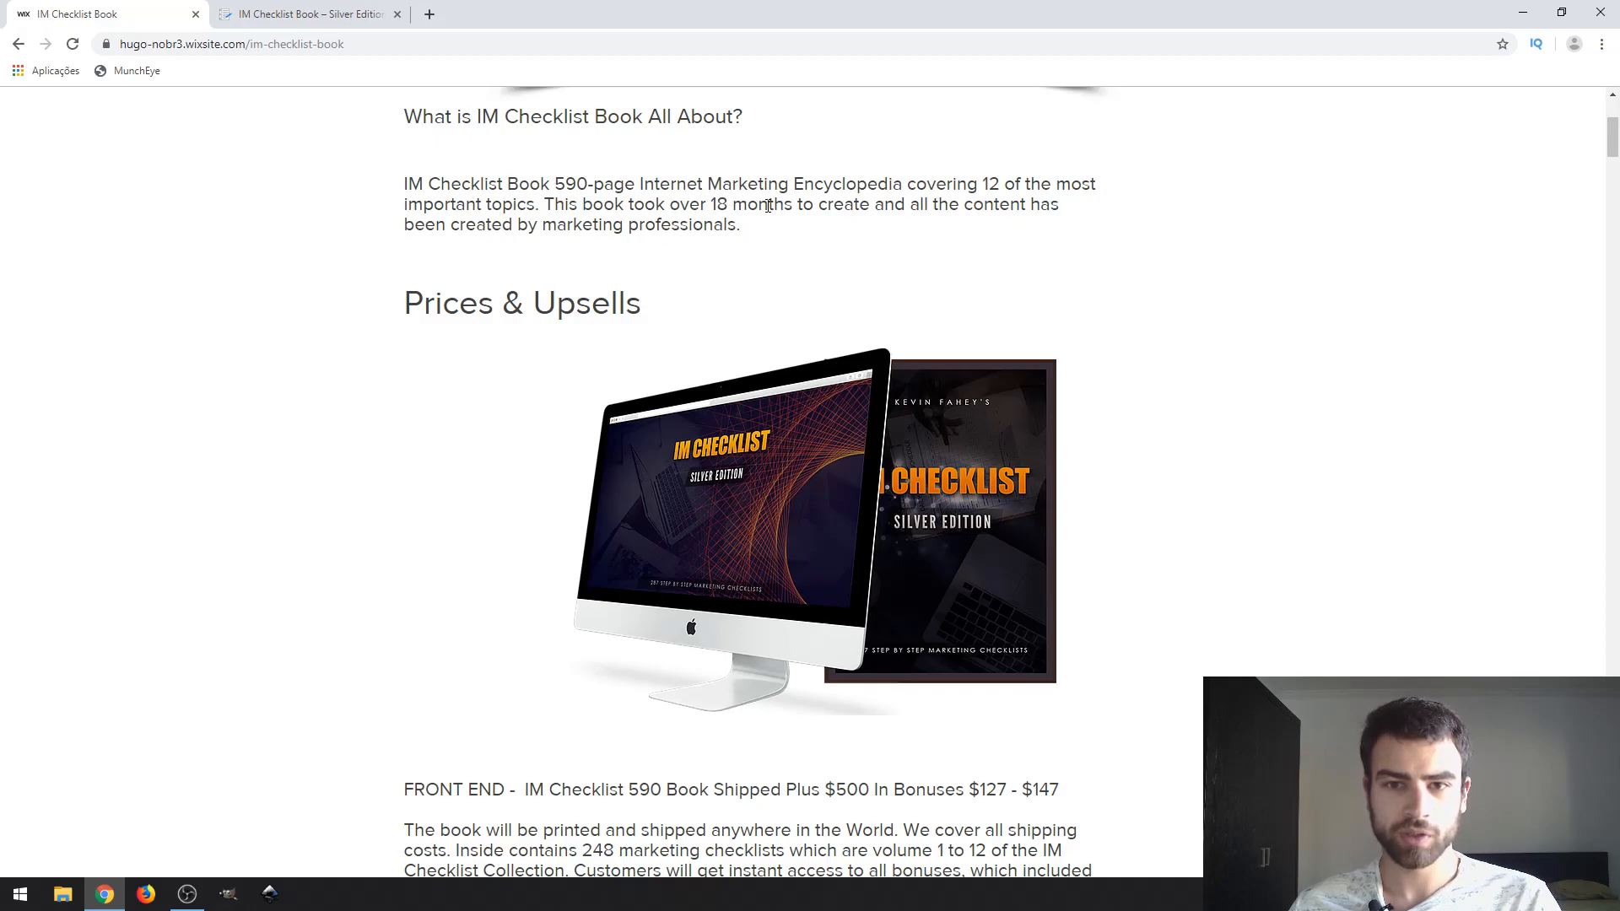
pyautogui.moveTo(832, 172)
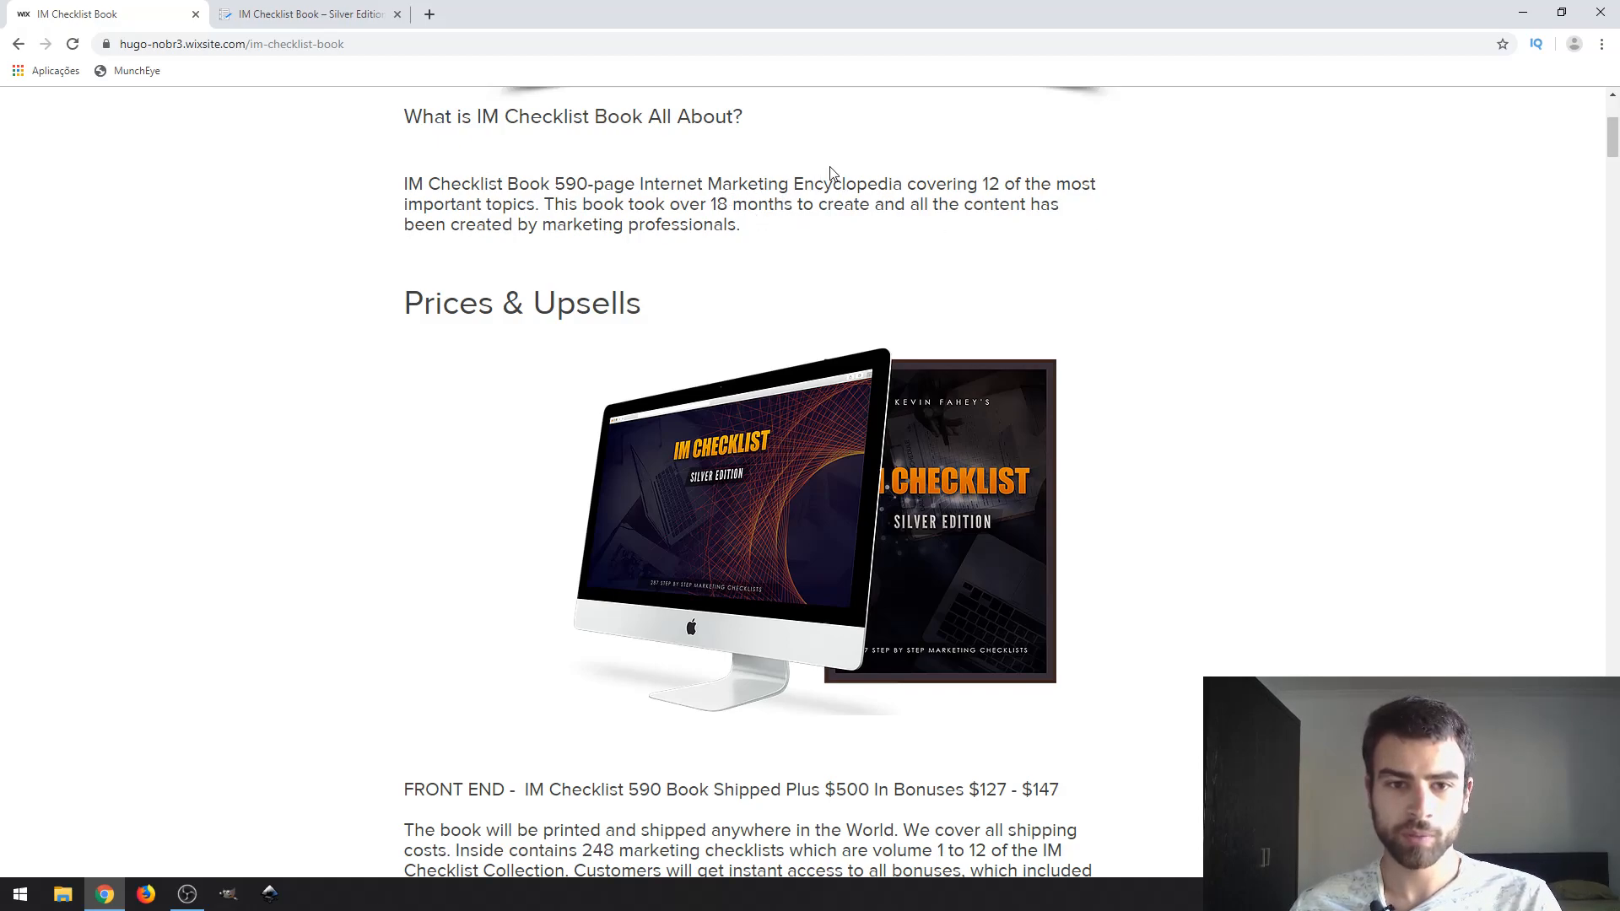
pyautogui.moveTo(311, 13)
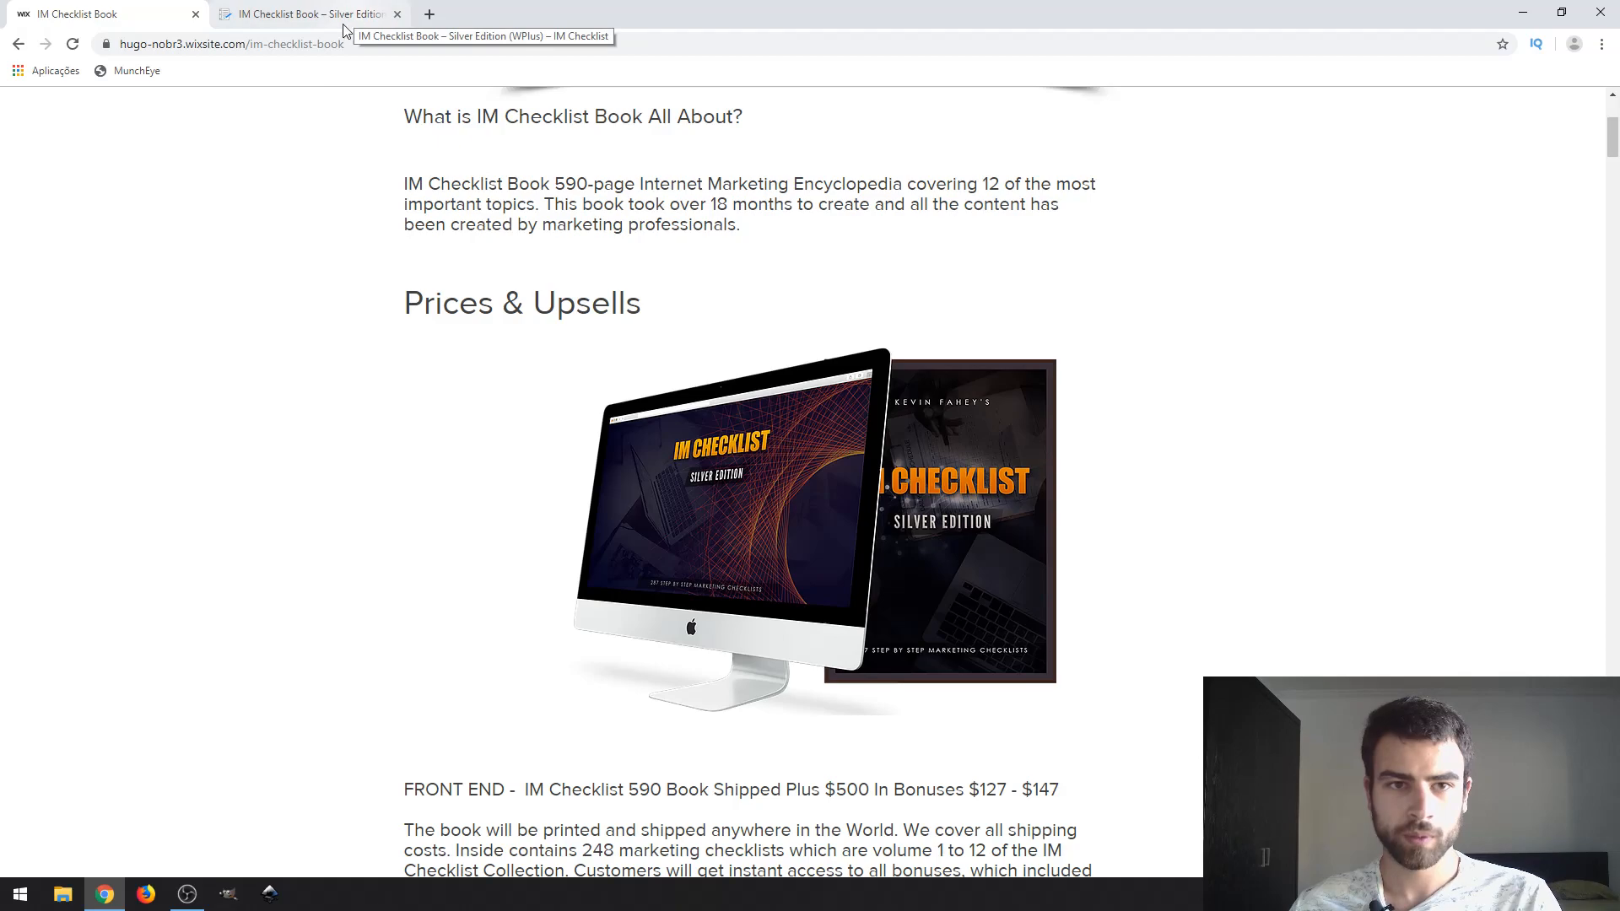
pyautogui.click(308, 14)
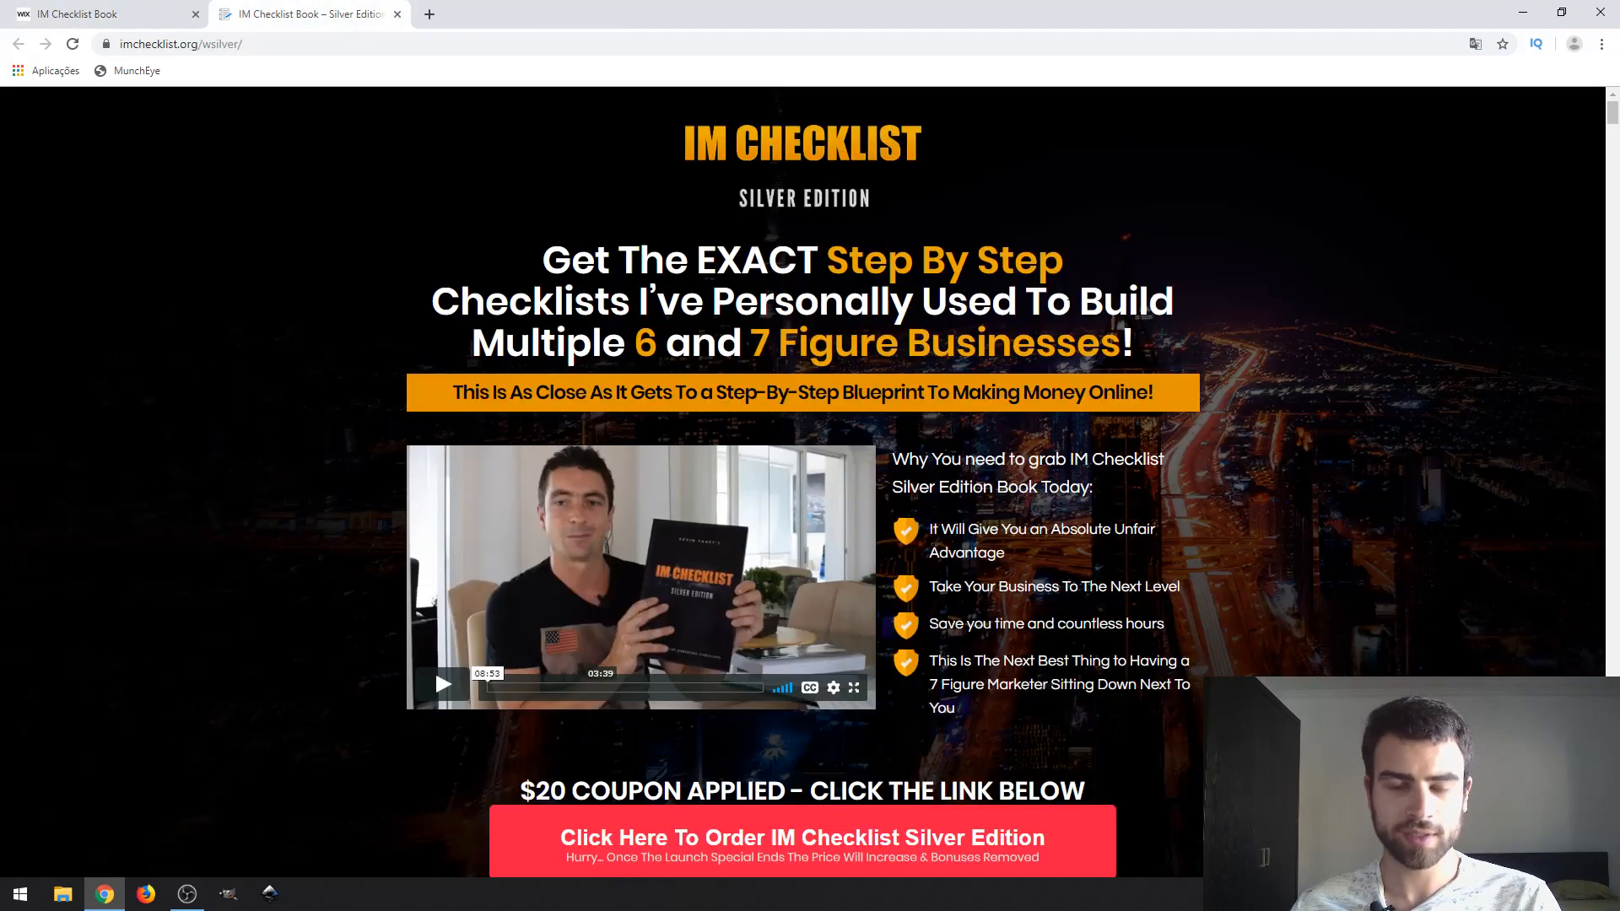
pyautogui.scroll(-3)
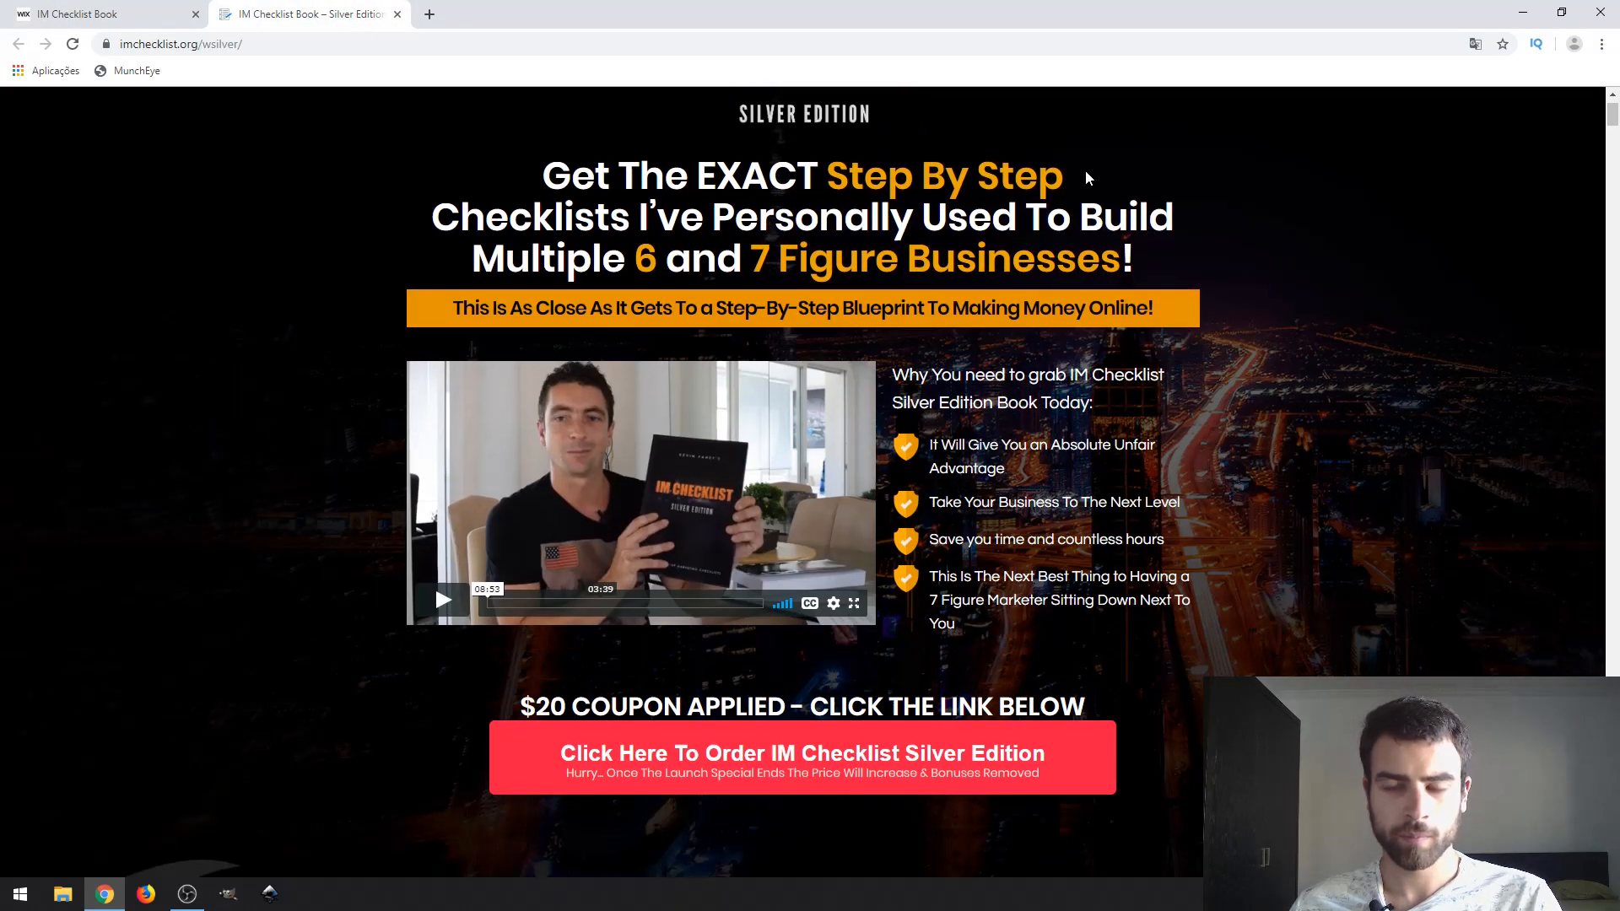
pyautogui.scroll(3)
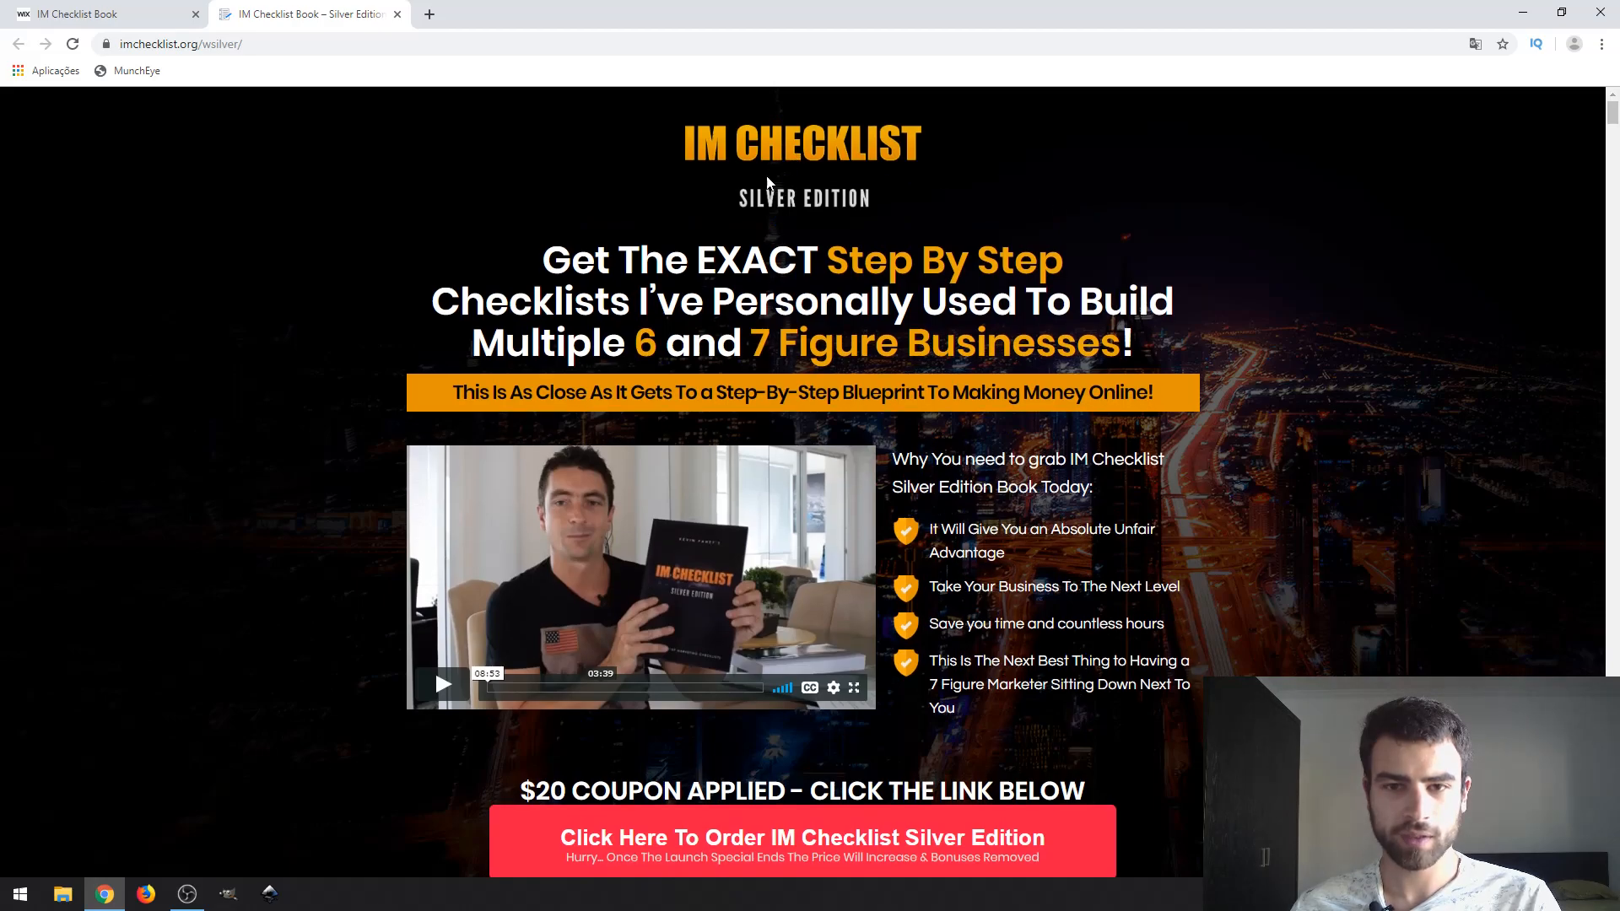
pyautogui.moveTo(1191, 187)
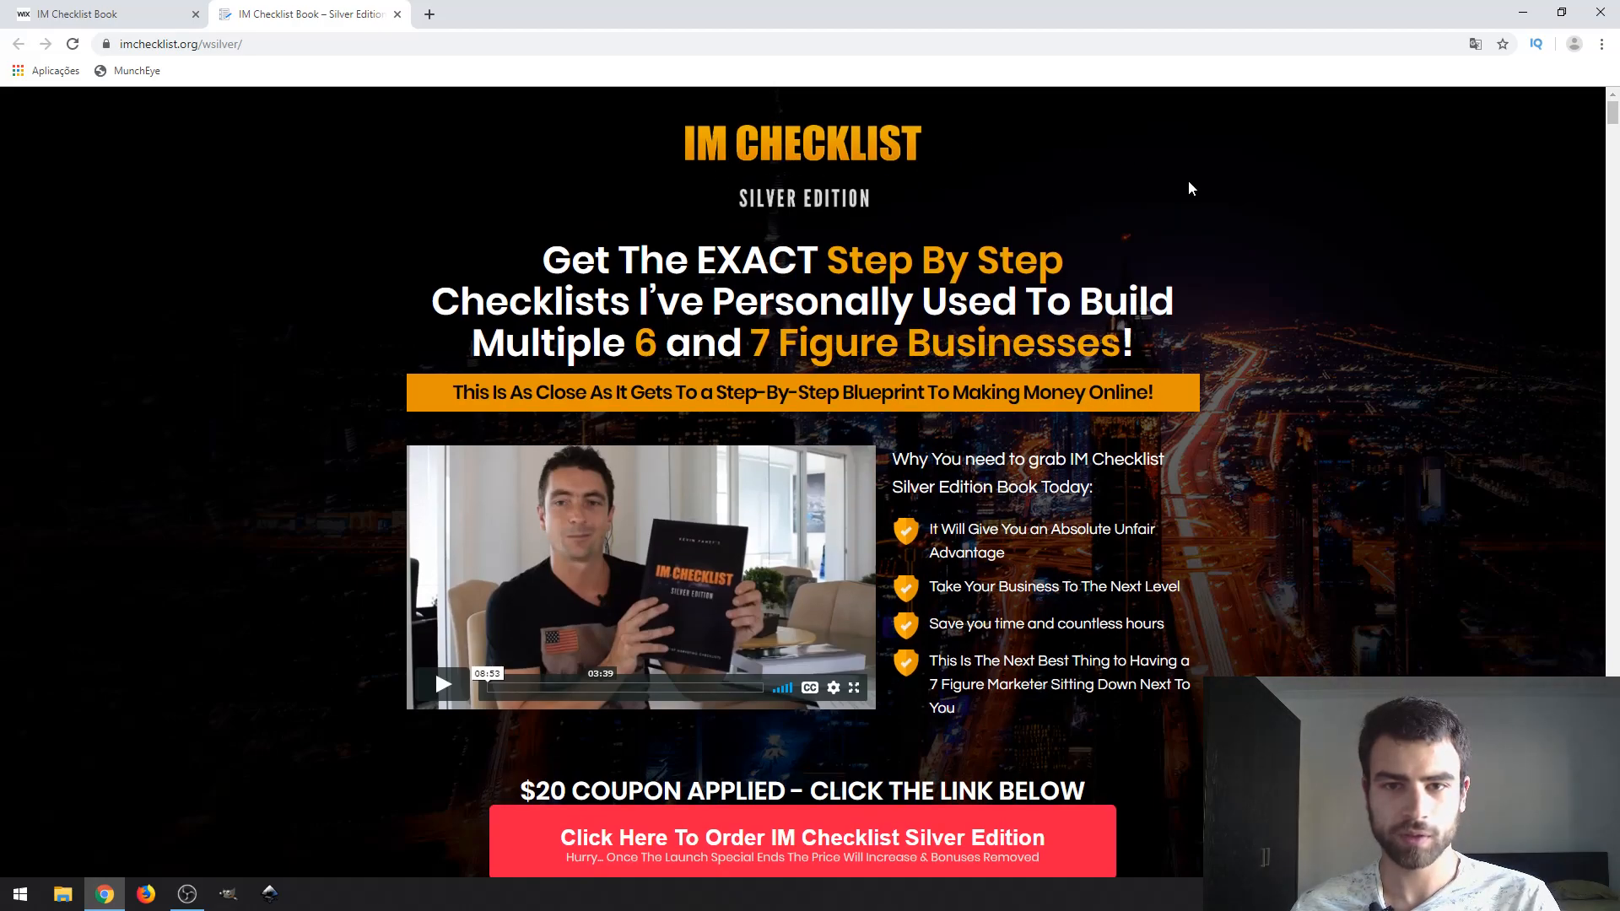
pyautogui.moveTo(1300, 290)
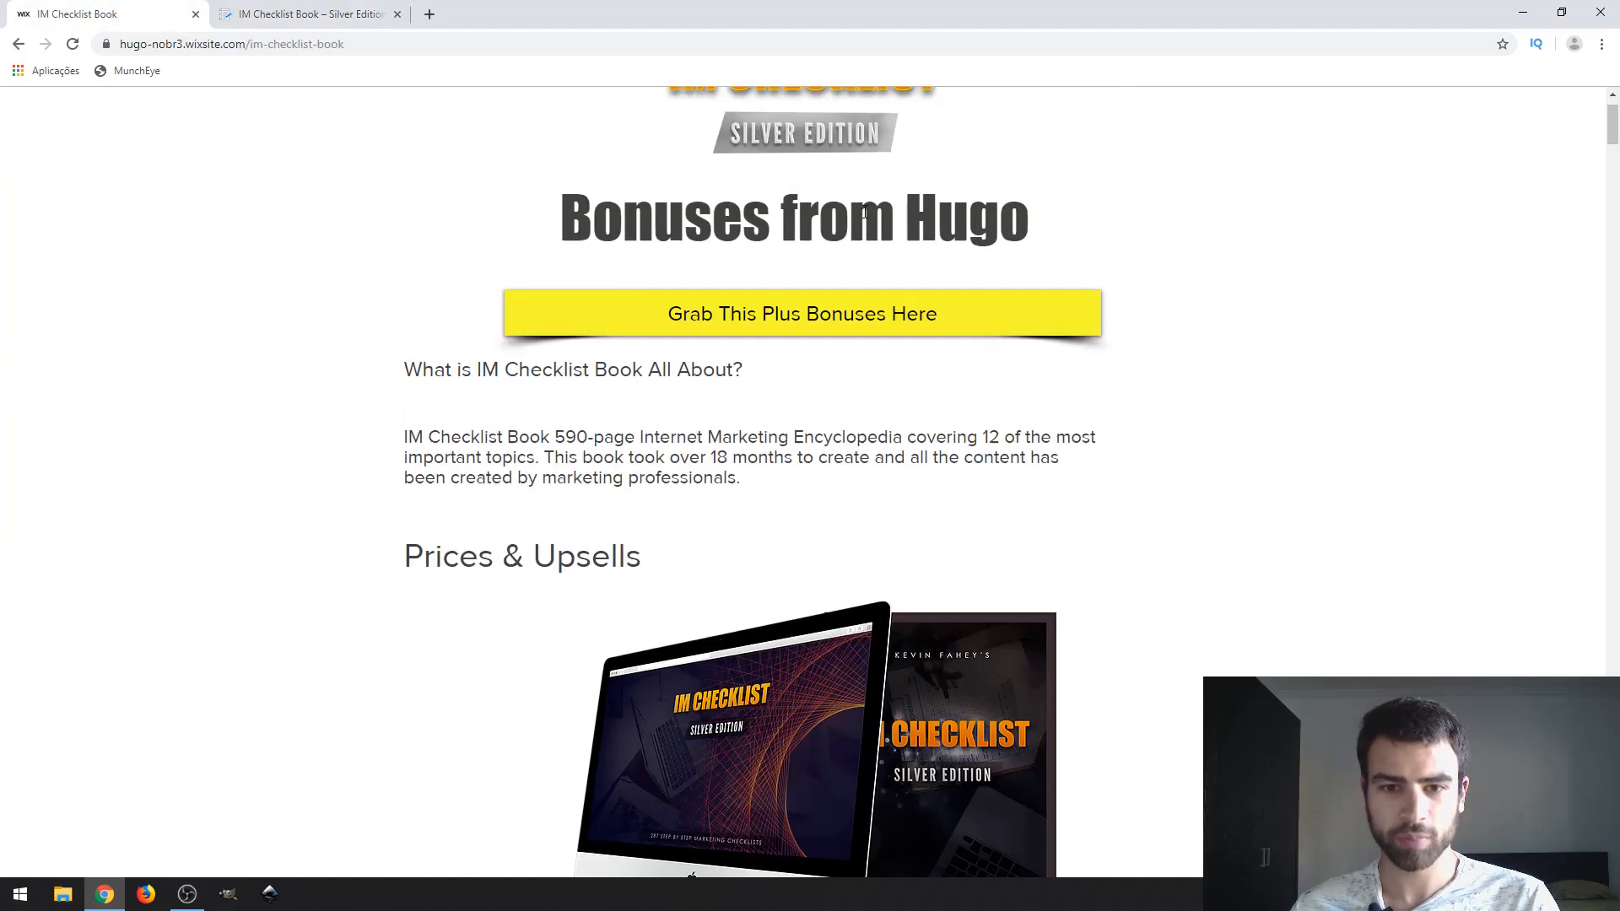
# Step: Scroll back to the top of the Wix page showing the 'Bonuses from Hugo' heading and bonus link
pyautogui.scroll(3)
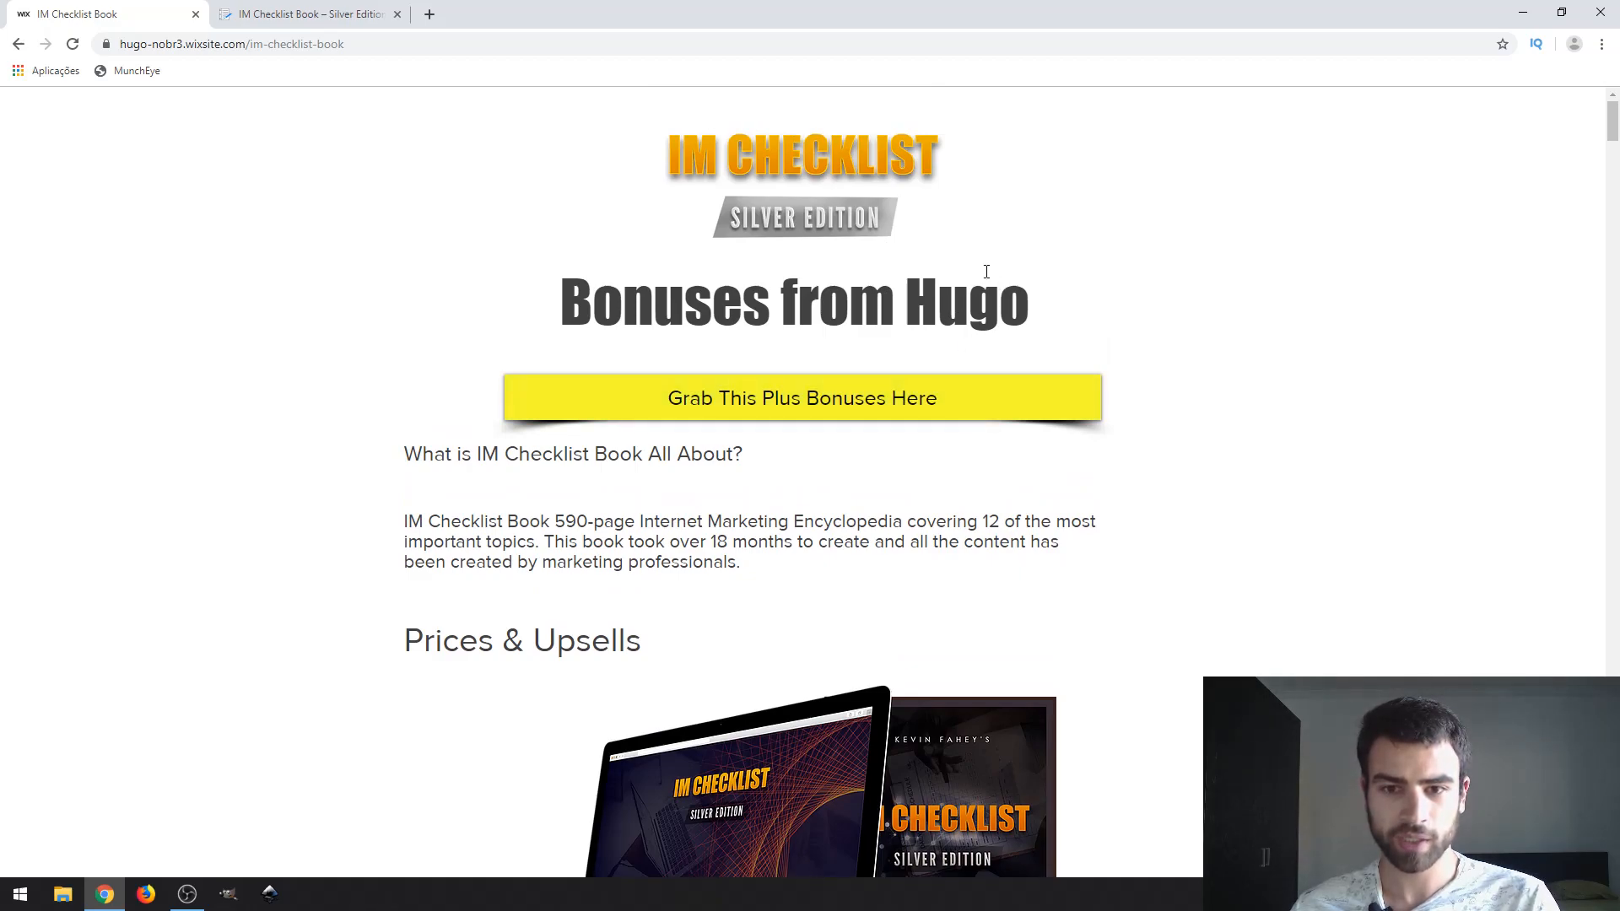
pyautogui.moveTo(1006, 255)
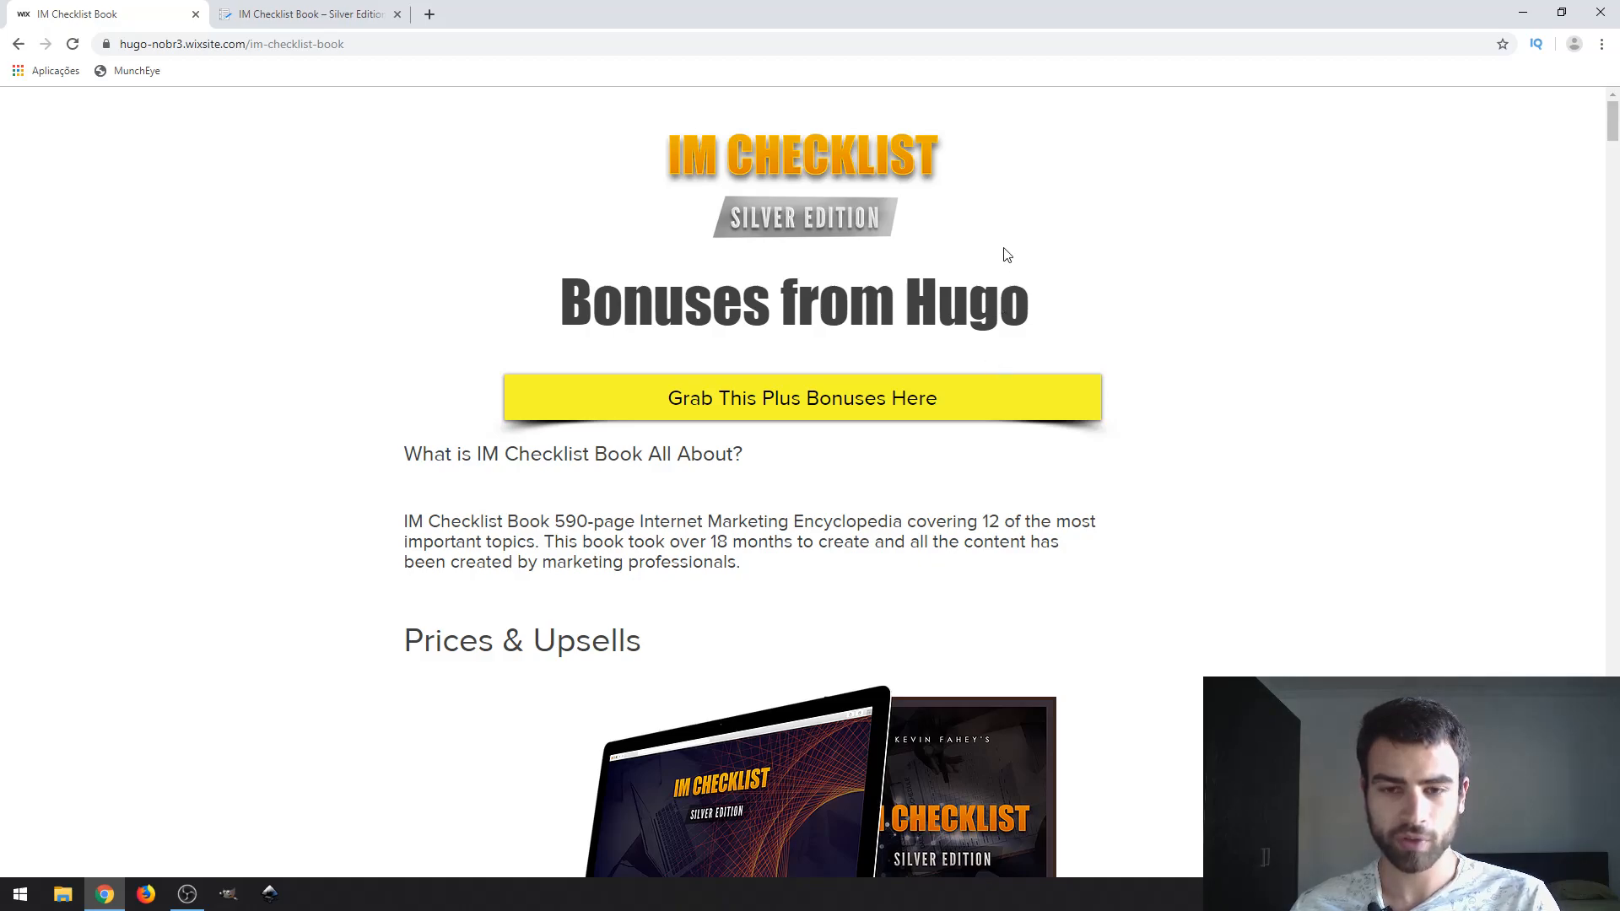
pyautogui.moveTo(1035, 232)
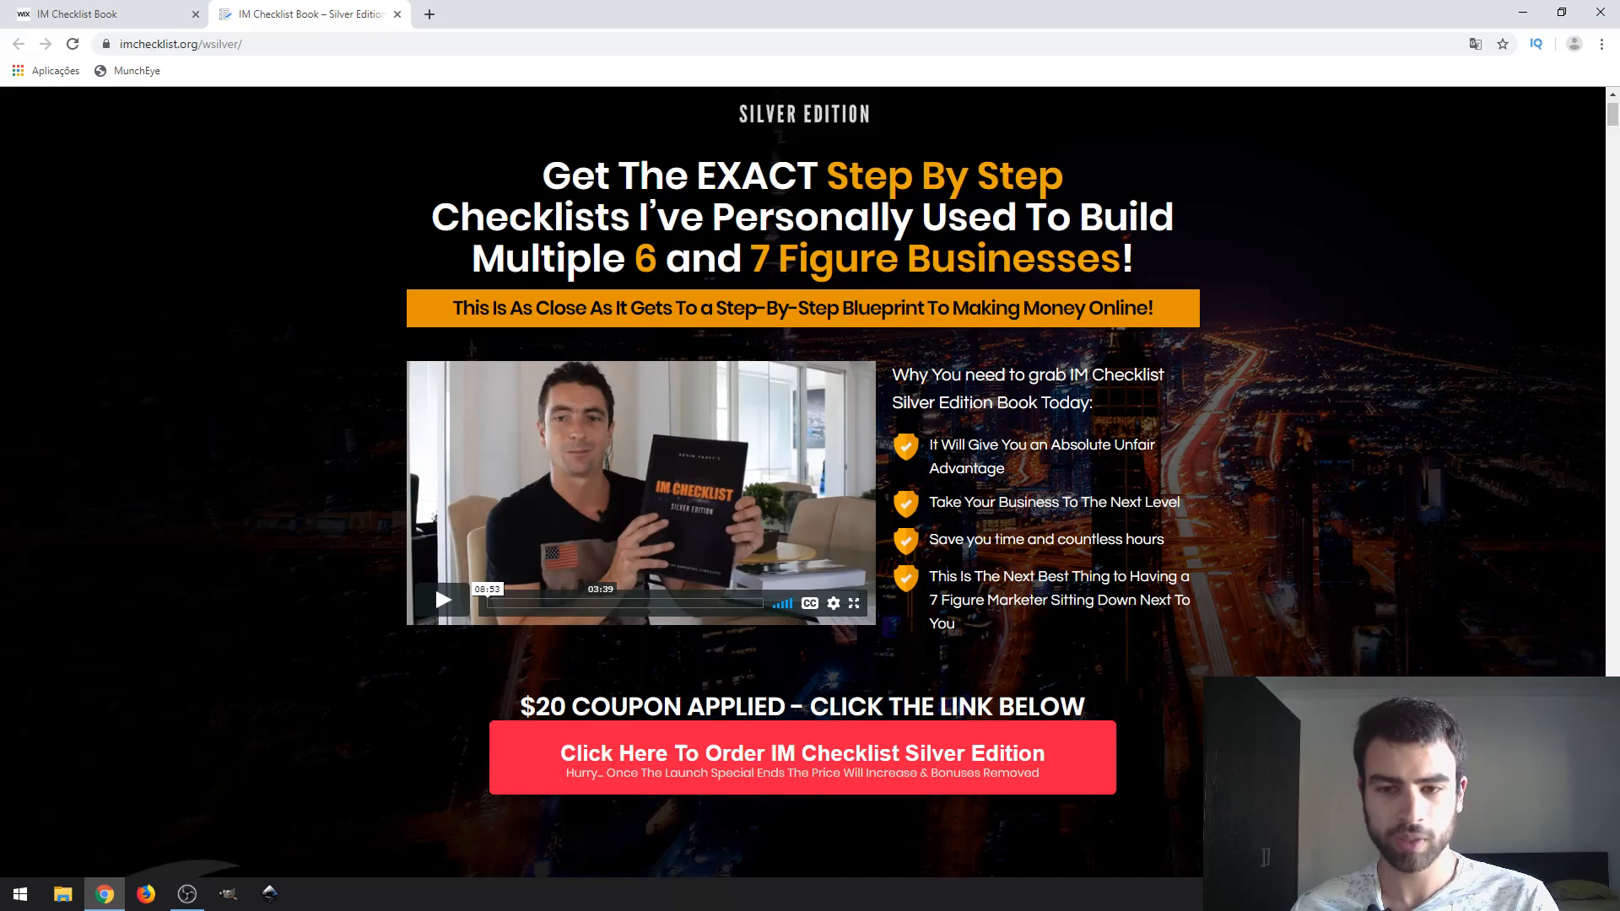
# Step: Scroll down the imchecklist.org sales page past the order button and sales letter
pyautogui.scroll(-3)
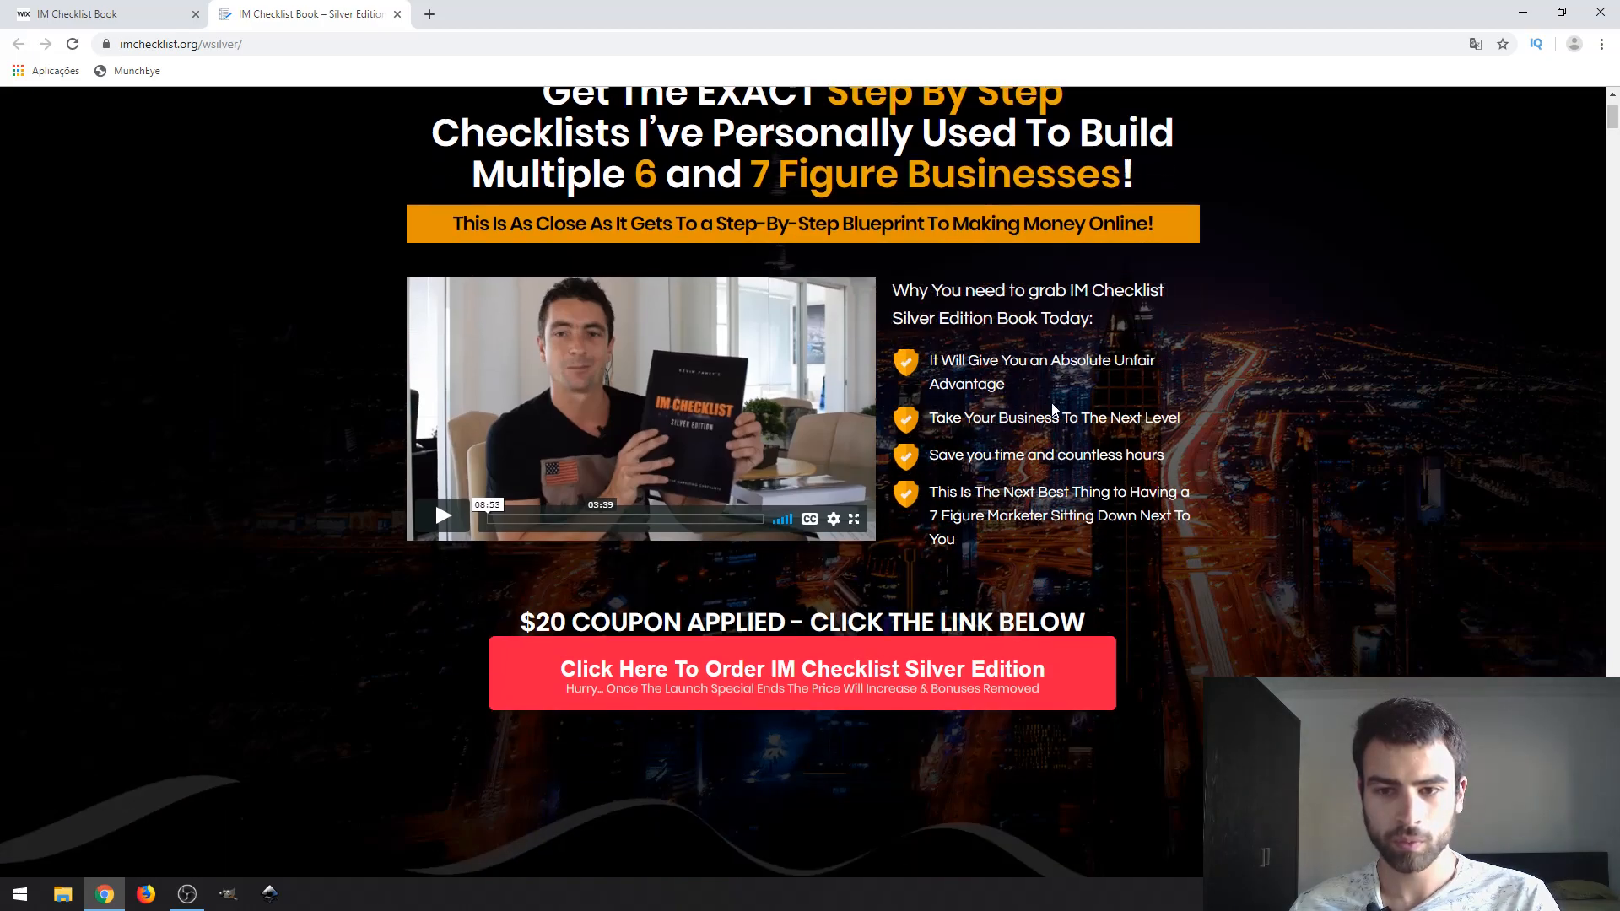
pyautogui.moveTo(925, 361)
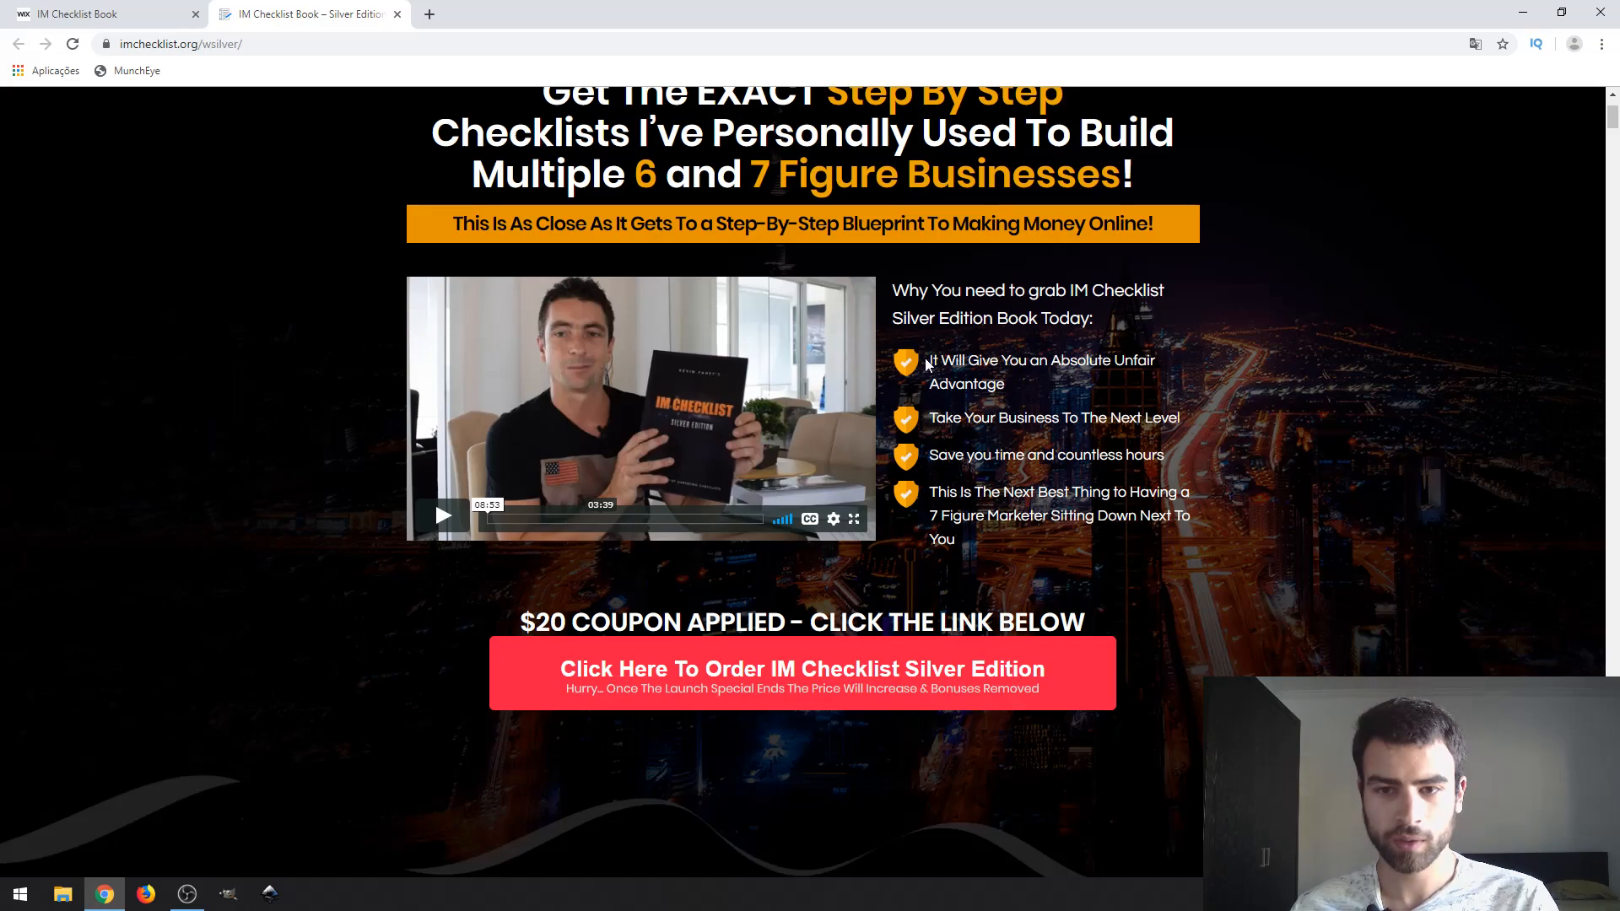
pyautogui.moveTo(1195, 354)
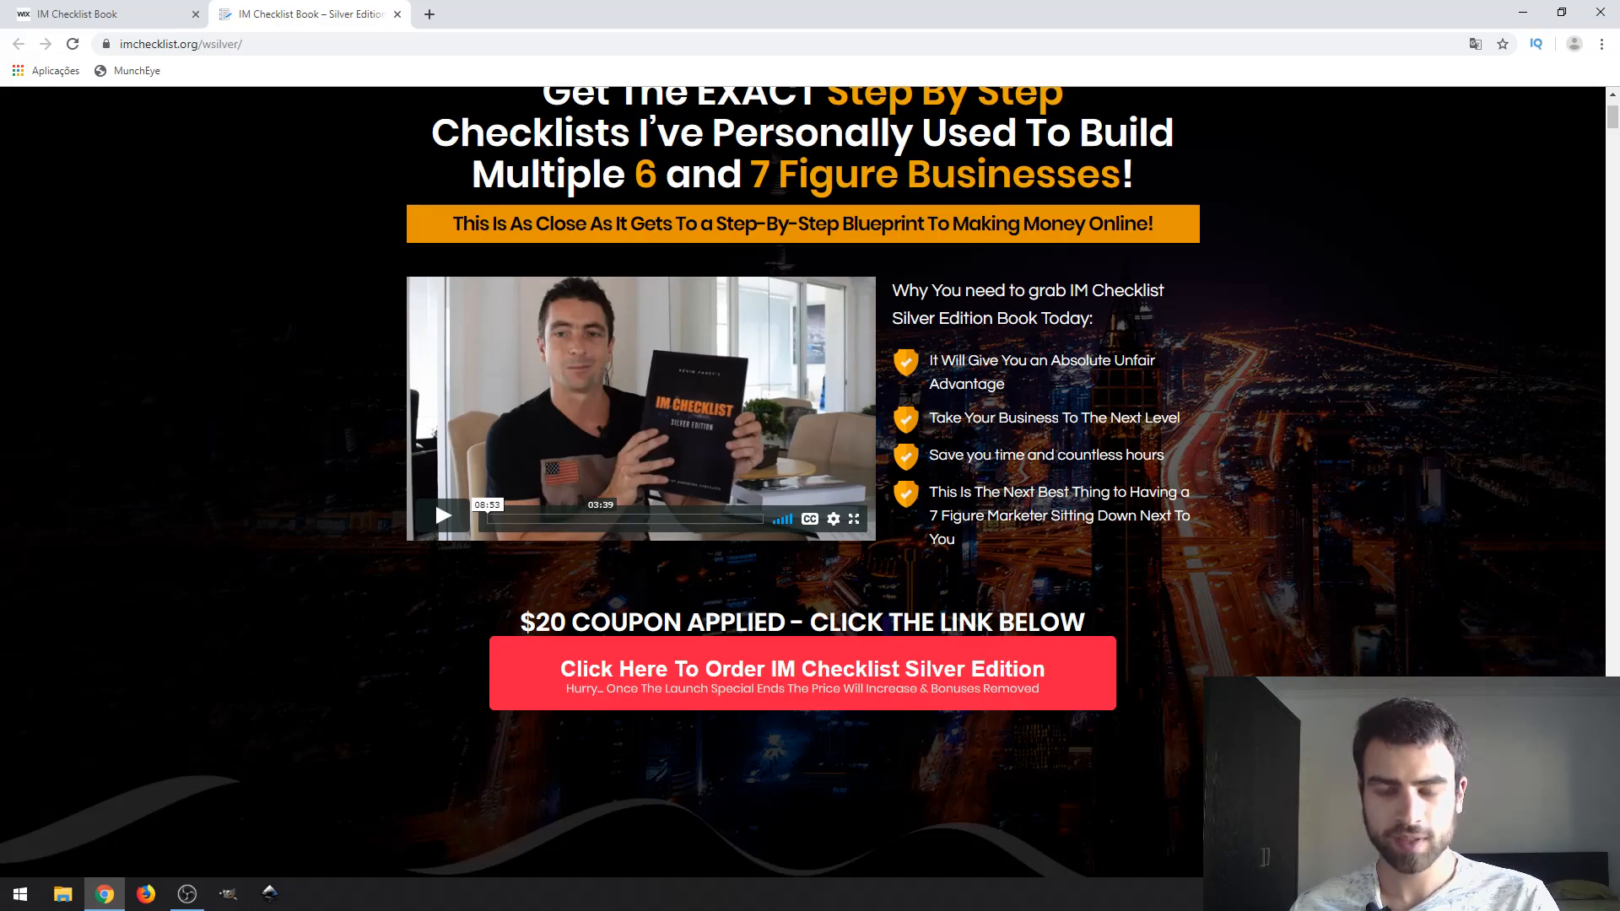
pyautogui.scroll(-3)
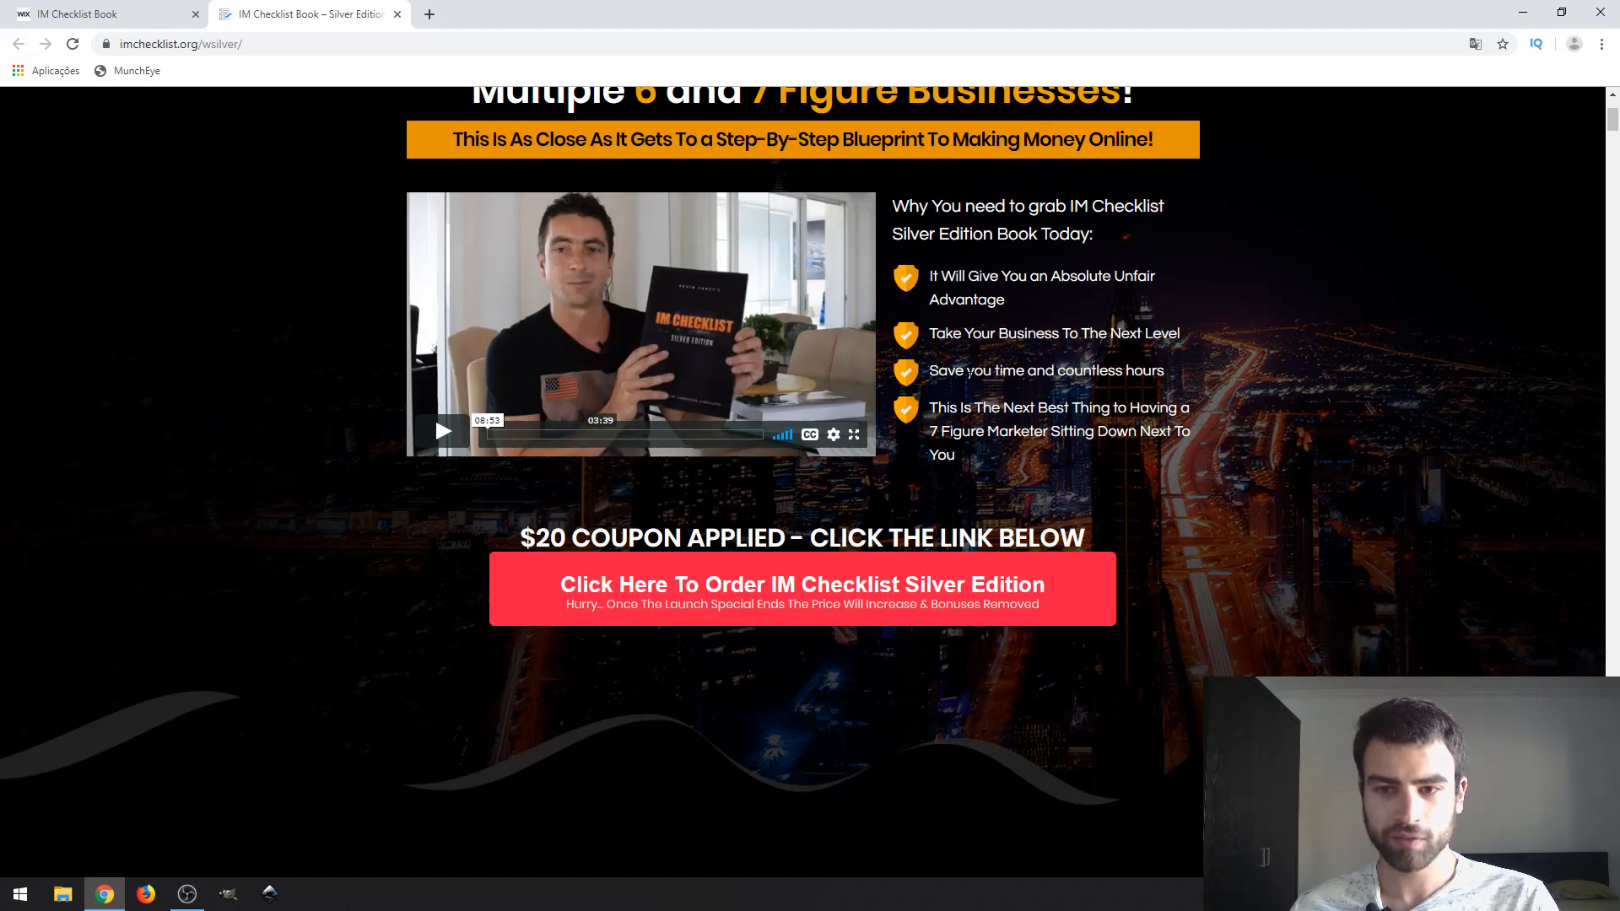
pyautogui.scroll(-3)
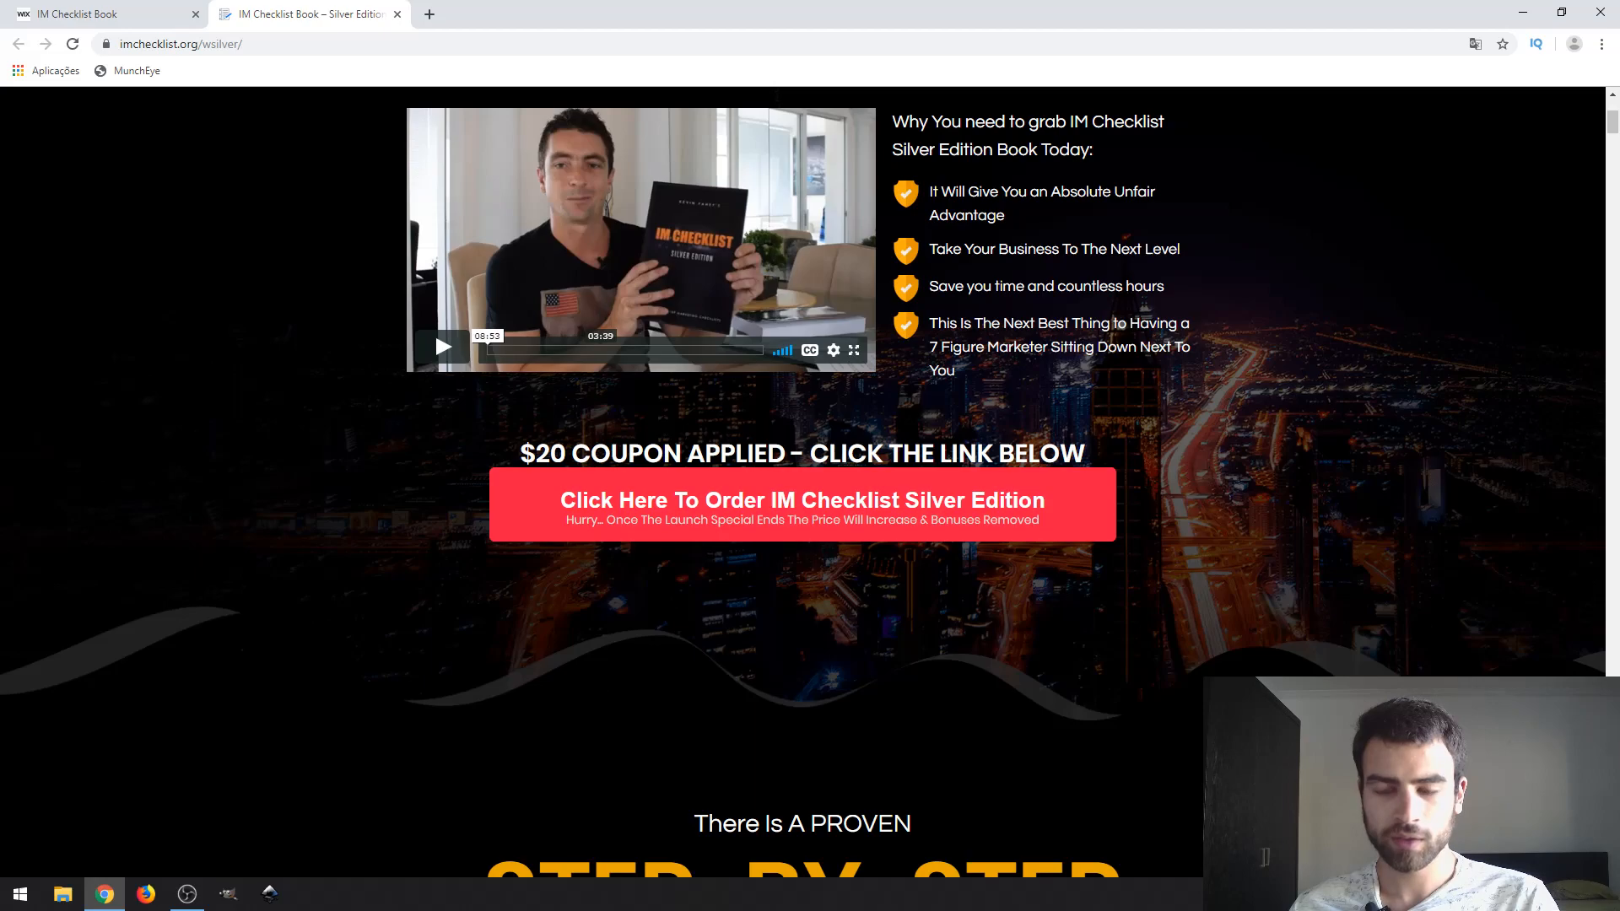
pyautogui.moveTo(1157, 393)
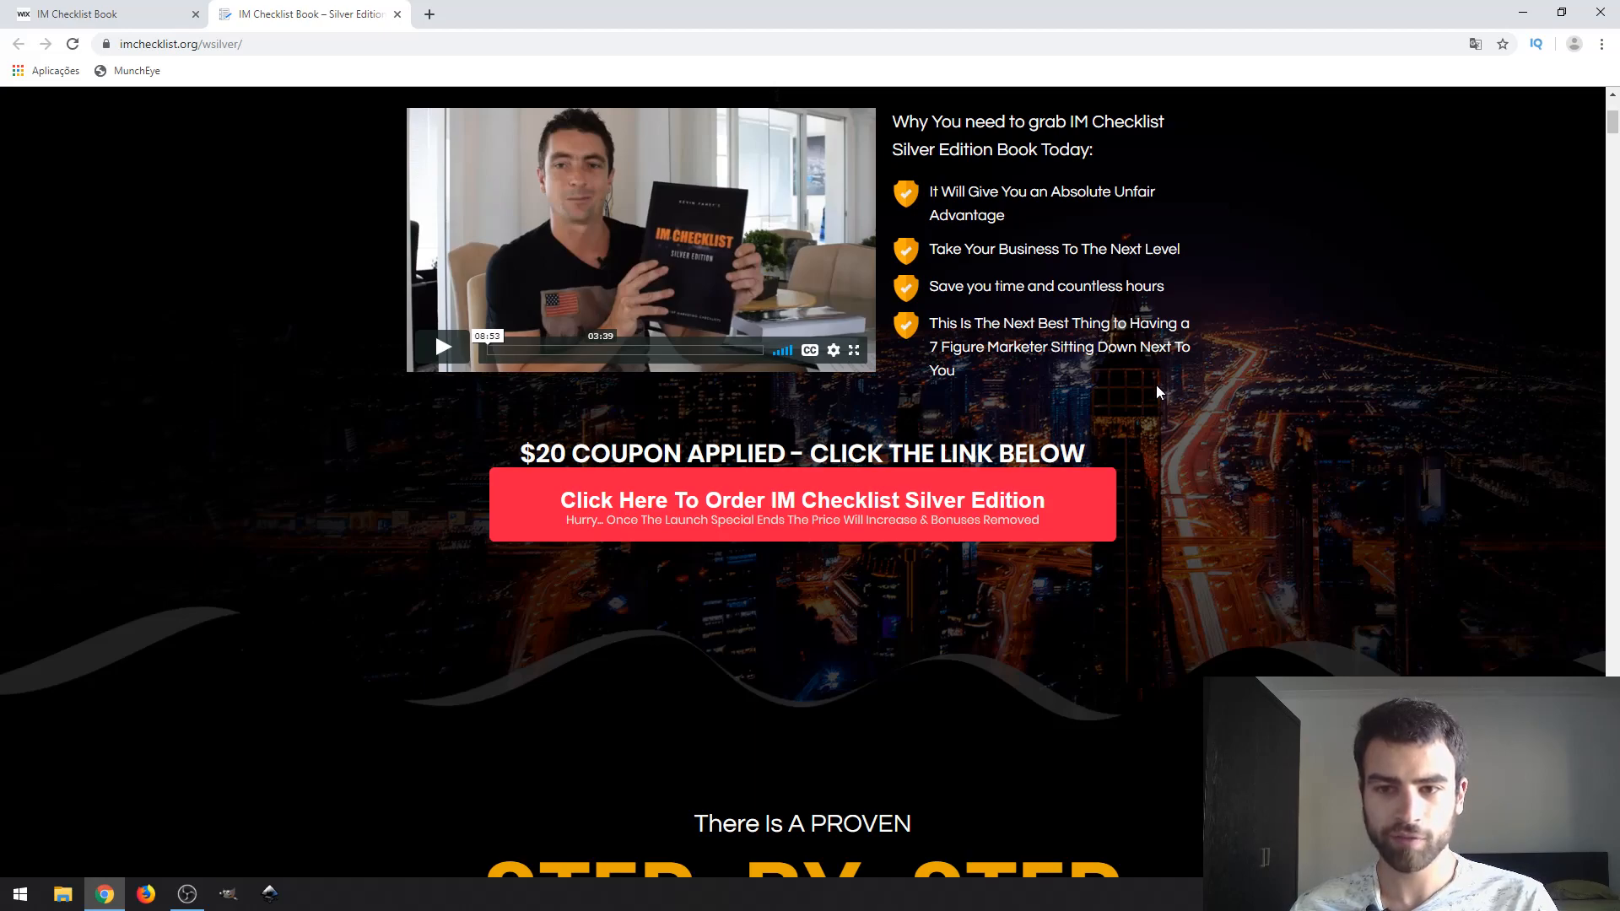
pyautogui.scroll(-3)
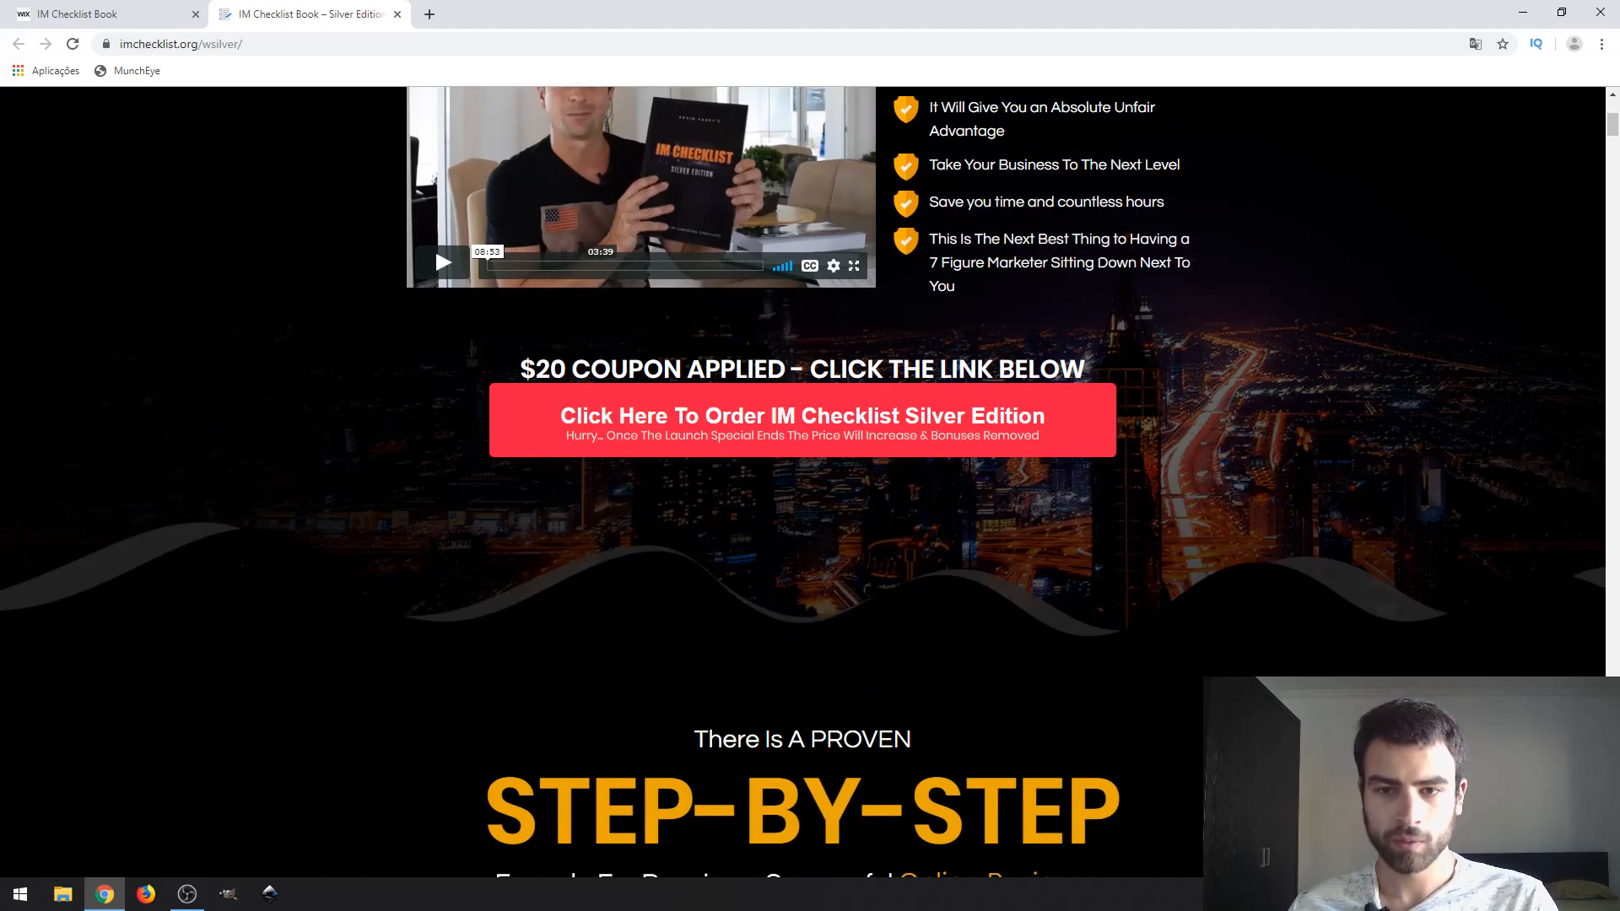
pyautogui.scroll(-3)
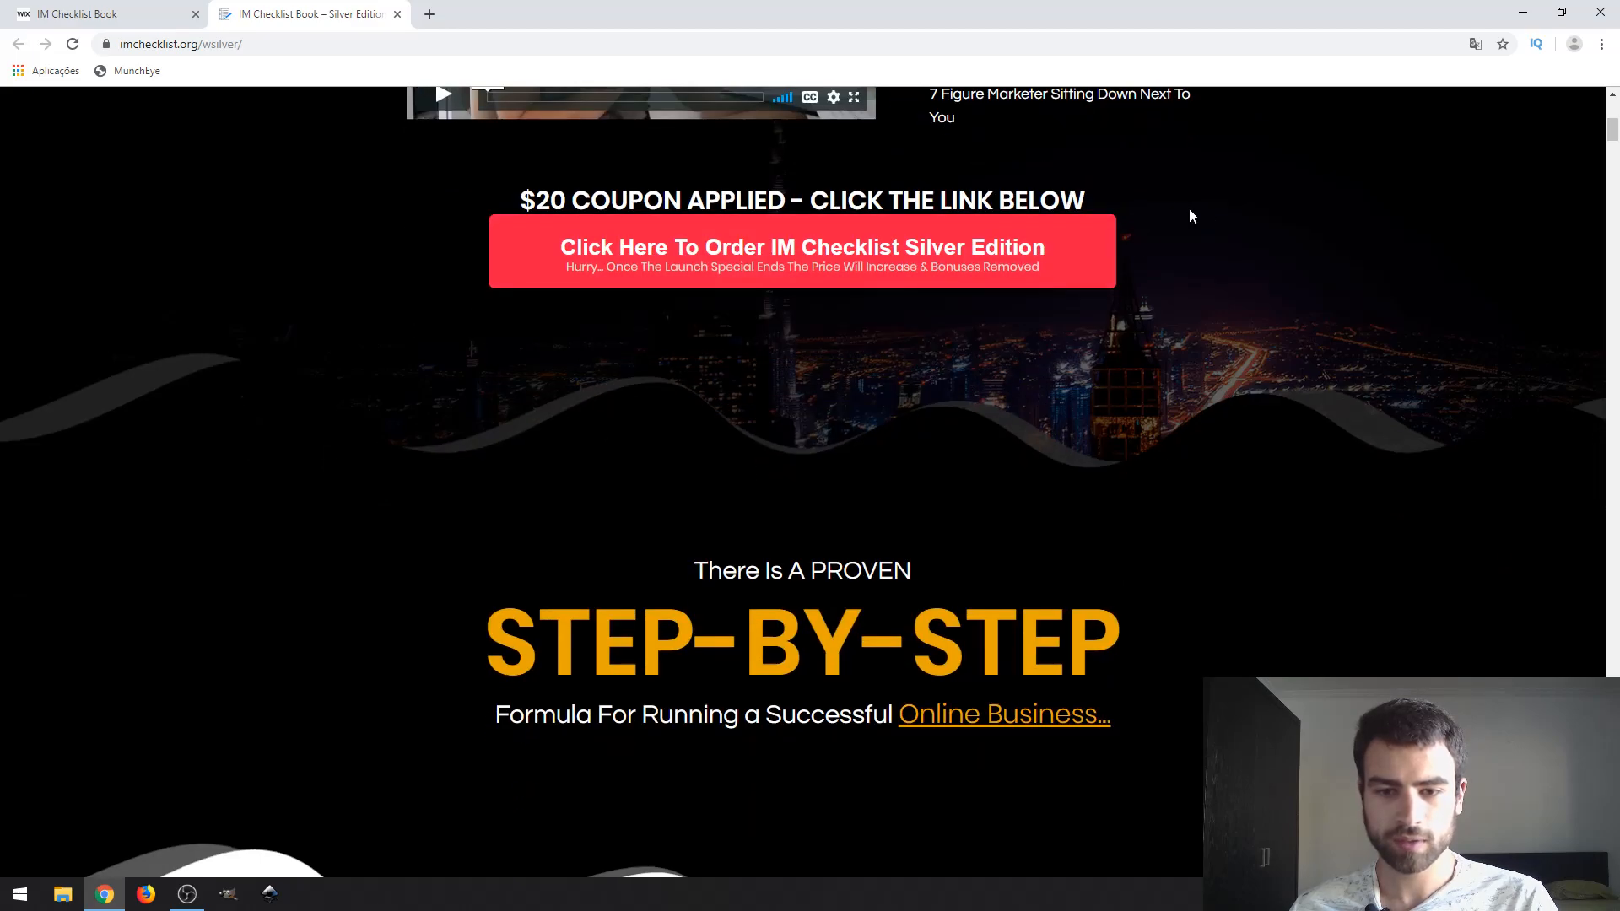
pyautogui.scroll(-3)
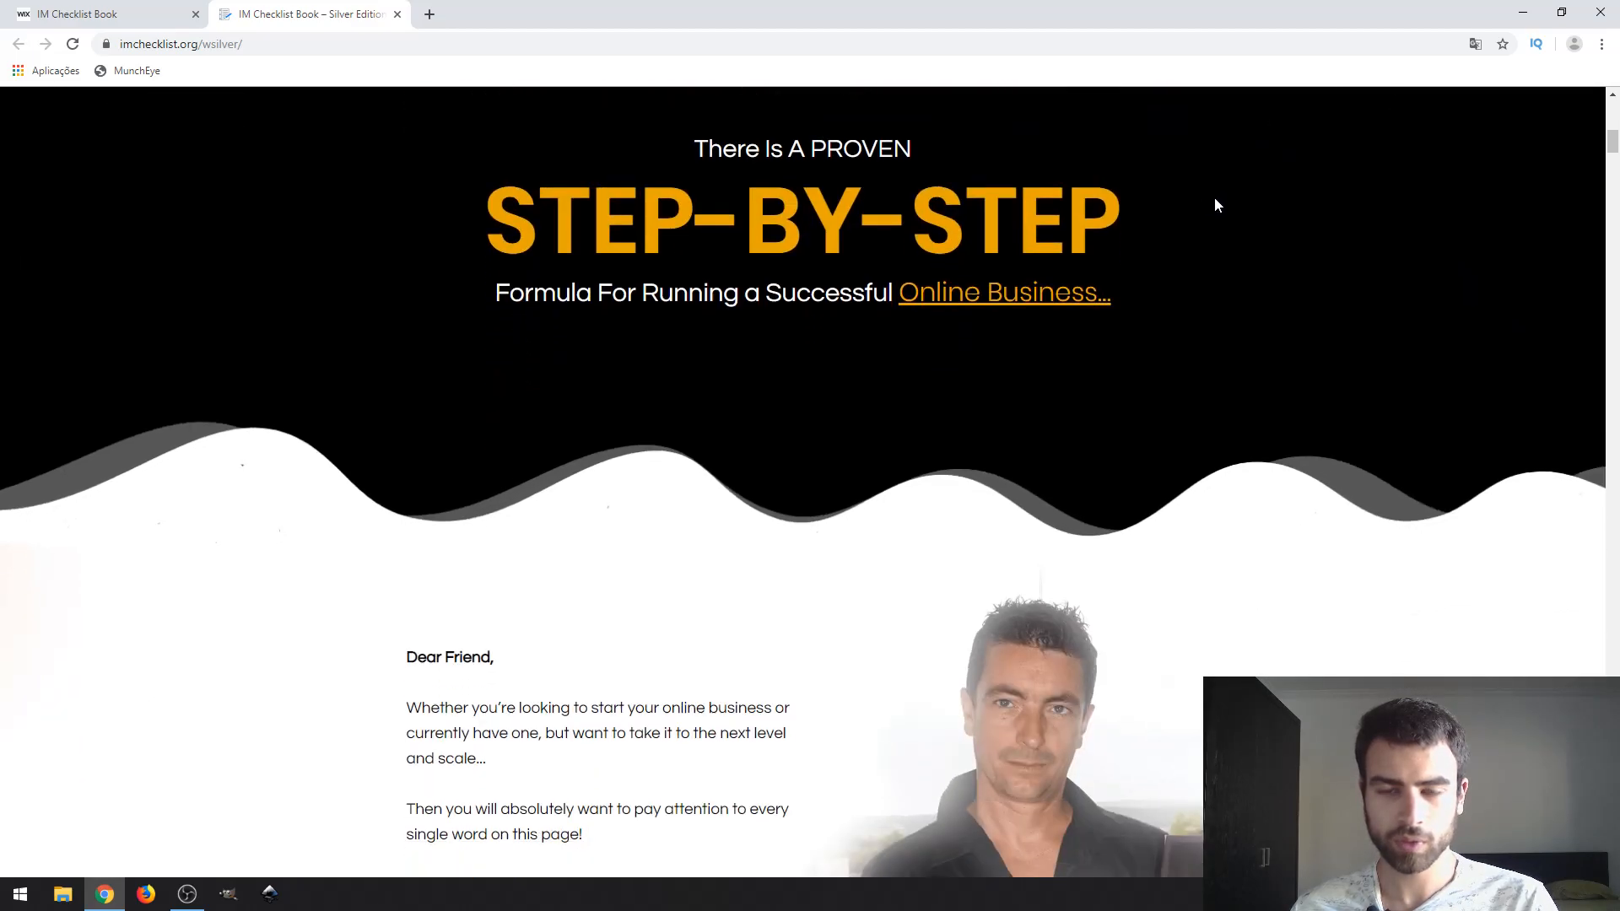
pyautogui.scroll(-3)
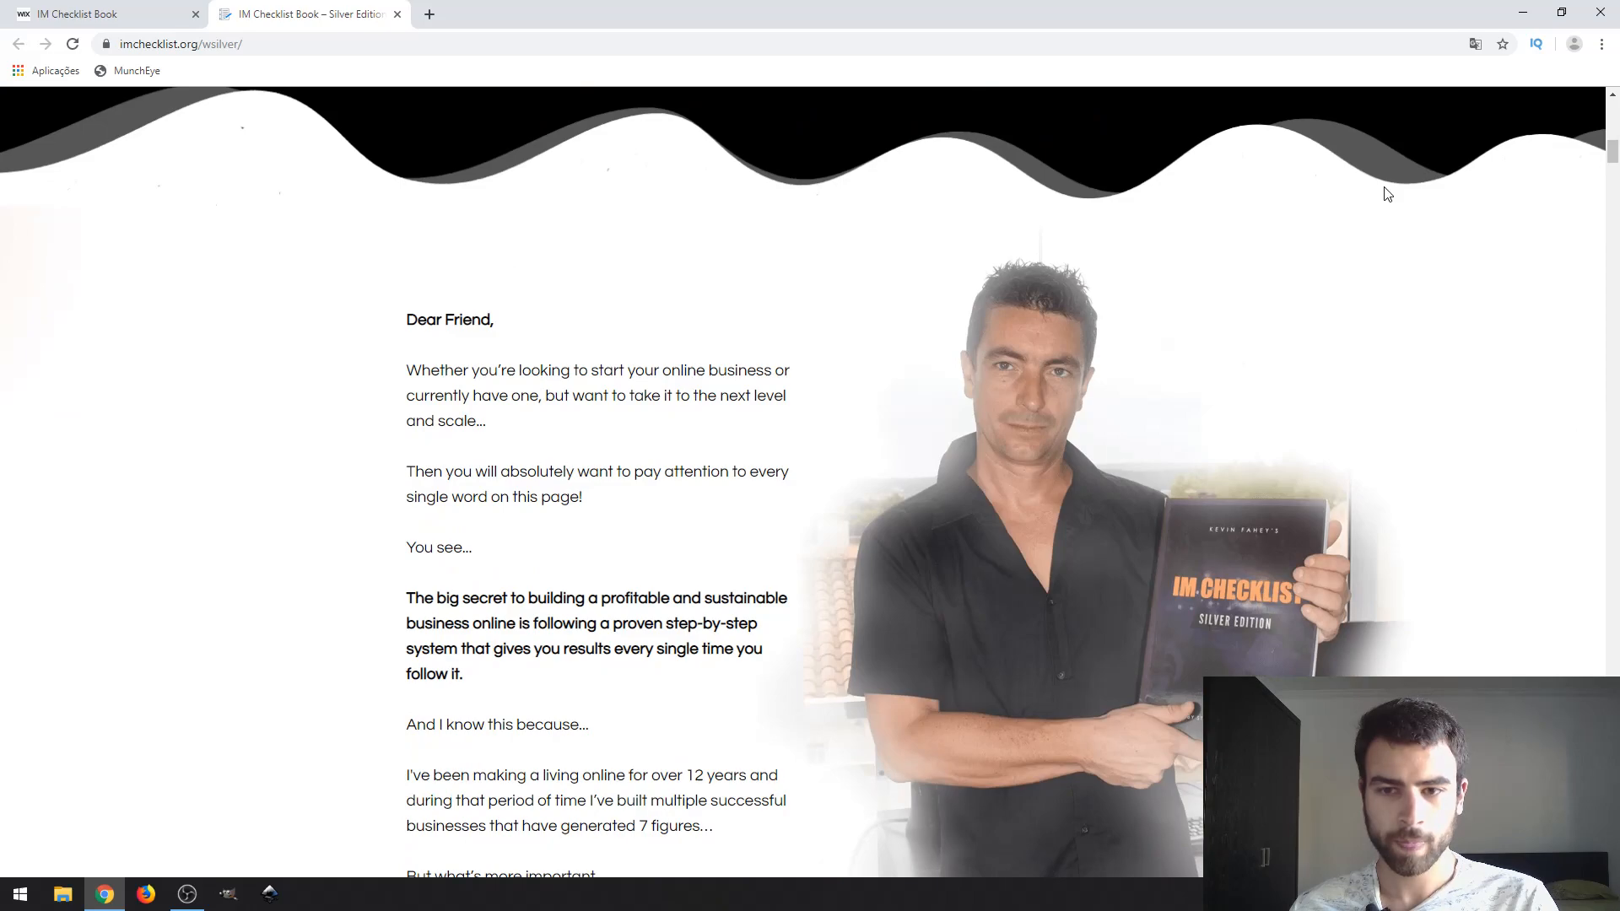
pyautogui.scroll(-3)
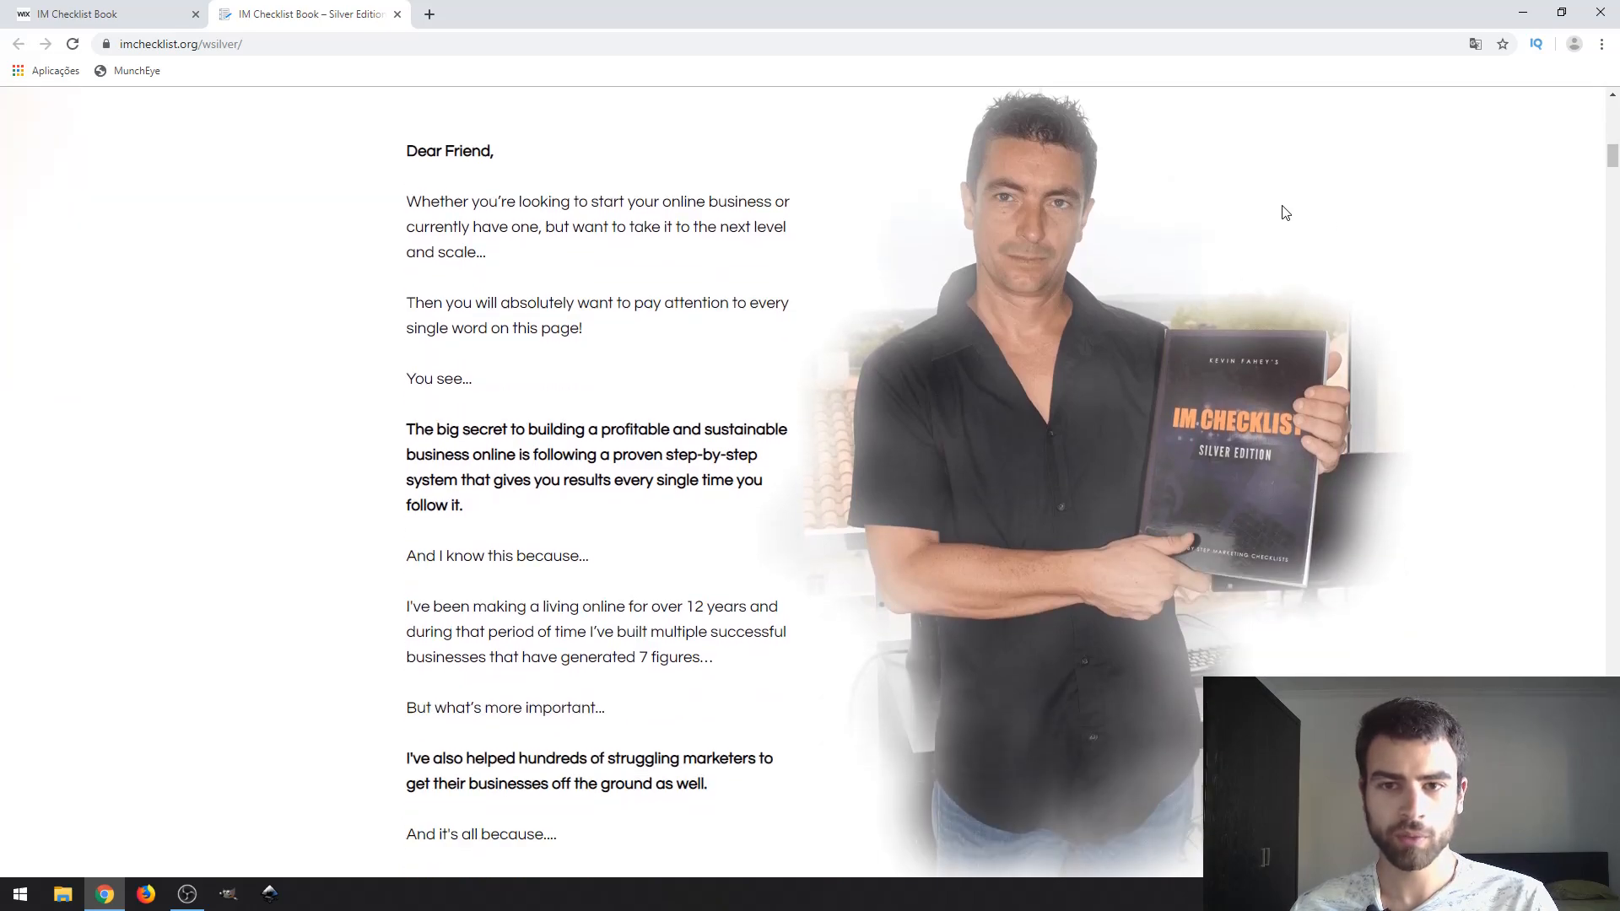
pyautogui.scroll(-3)
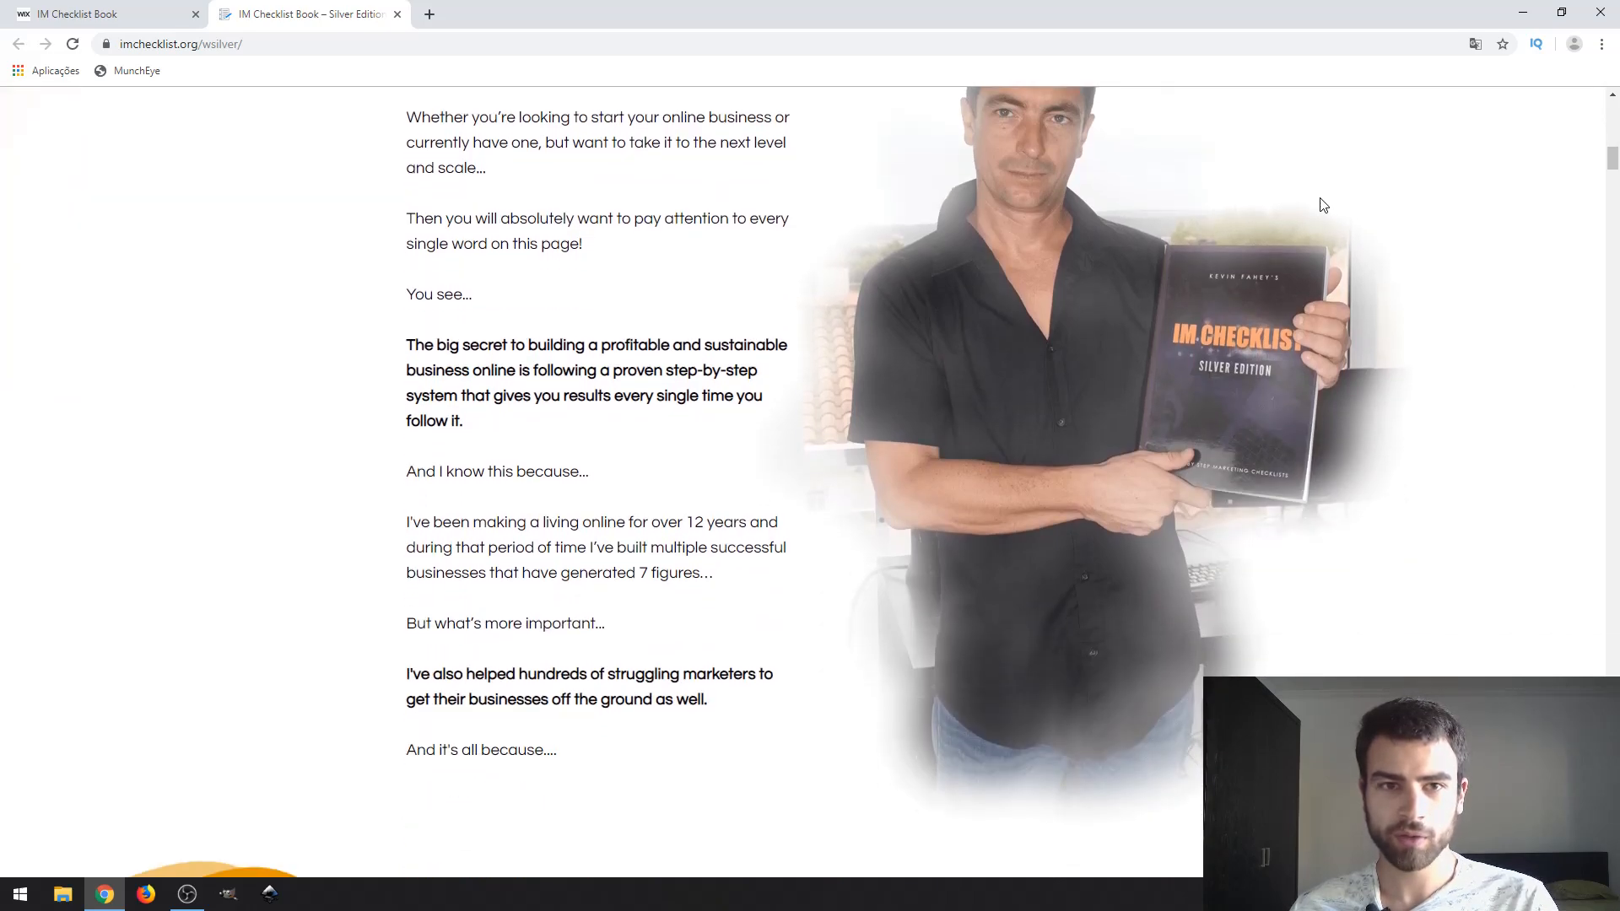
pyautogui.scroll(3)
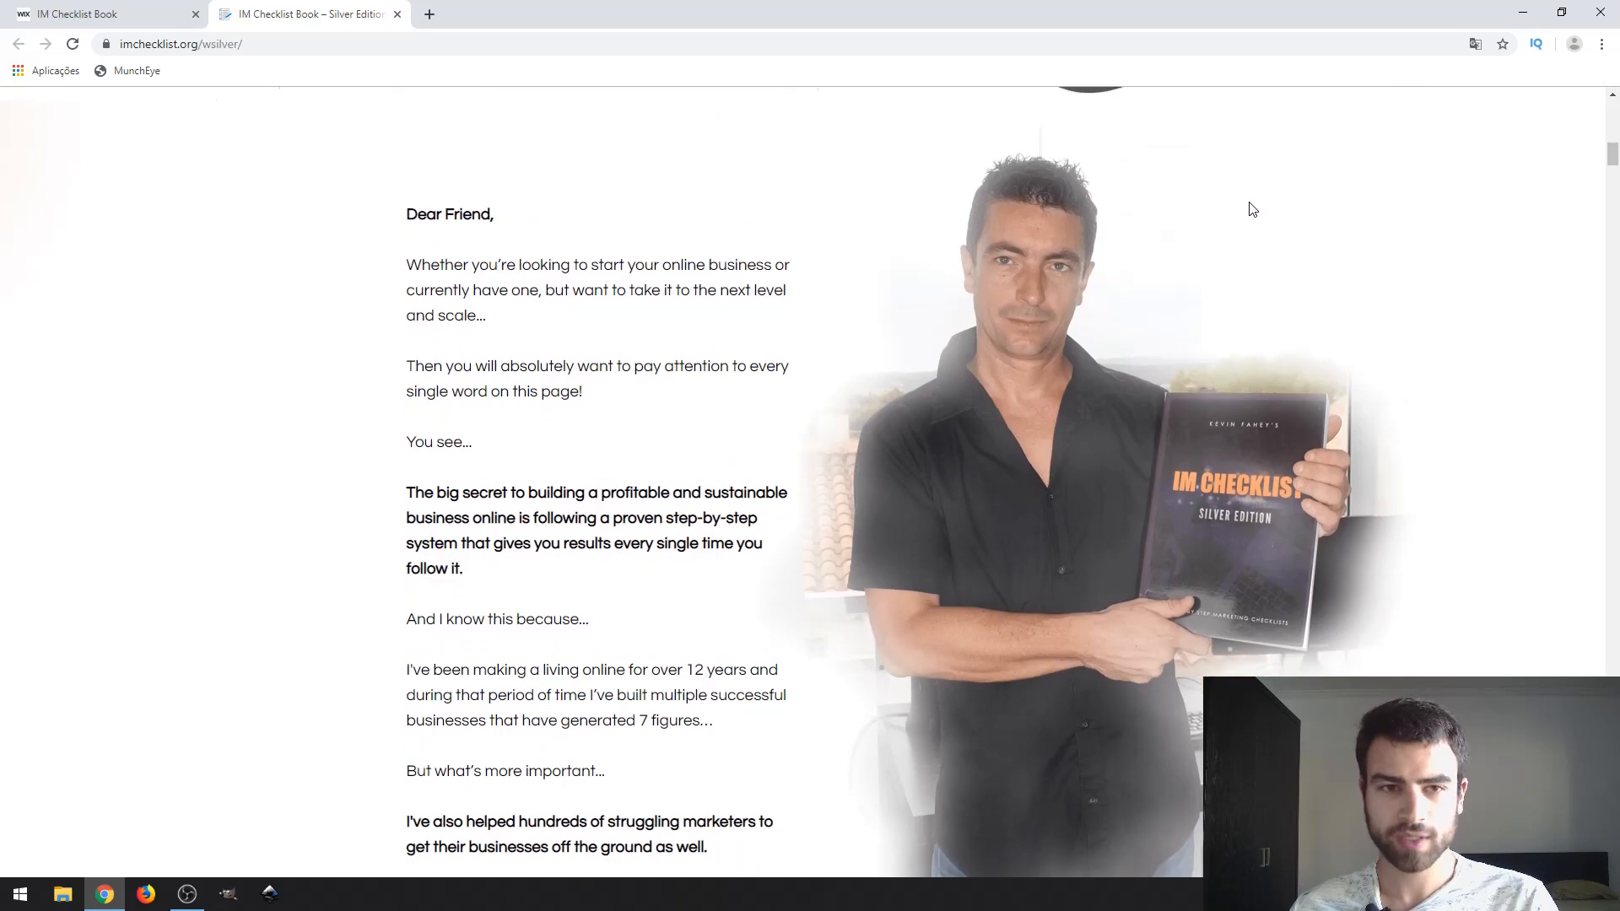
# Step: Continue down to the 'Introducing IM Checklist Silver Edition' section and its product description
pyautogui.scroll(-3)
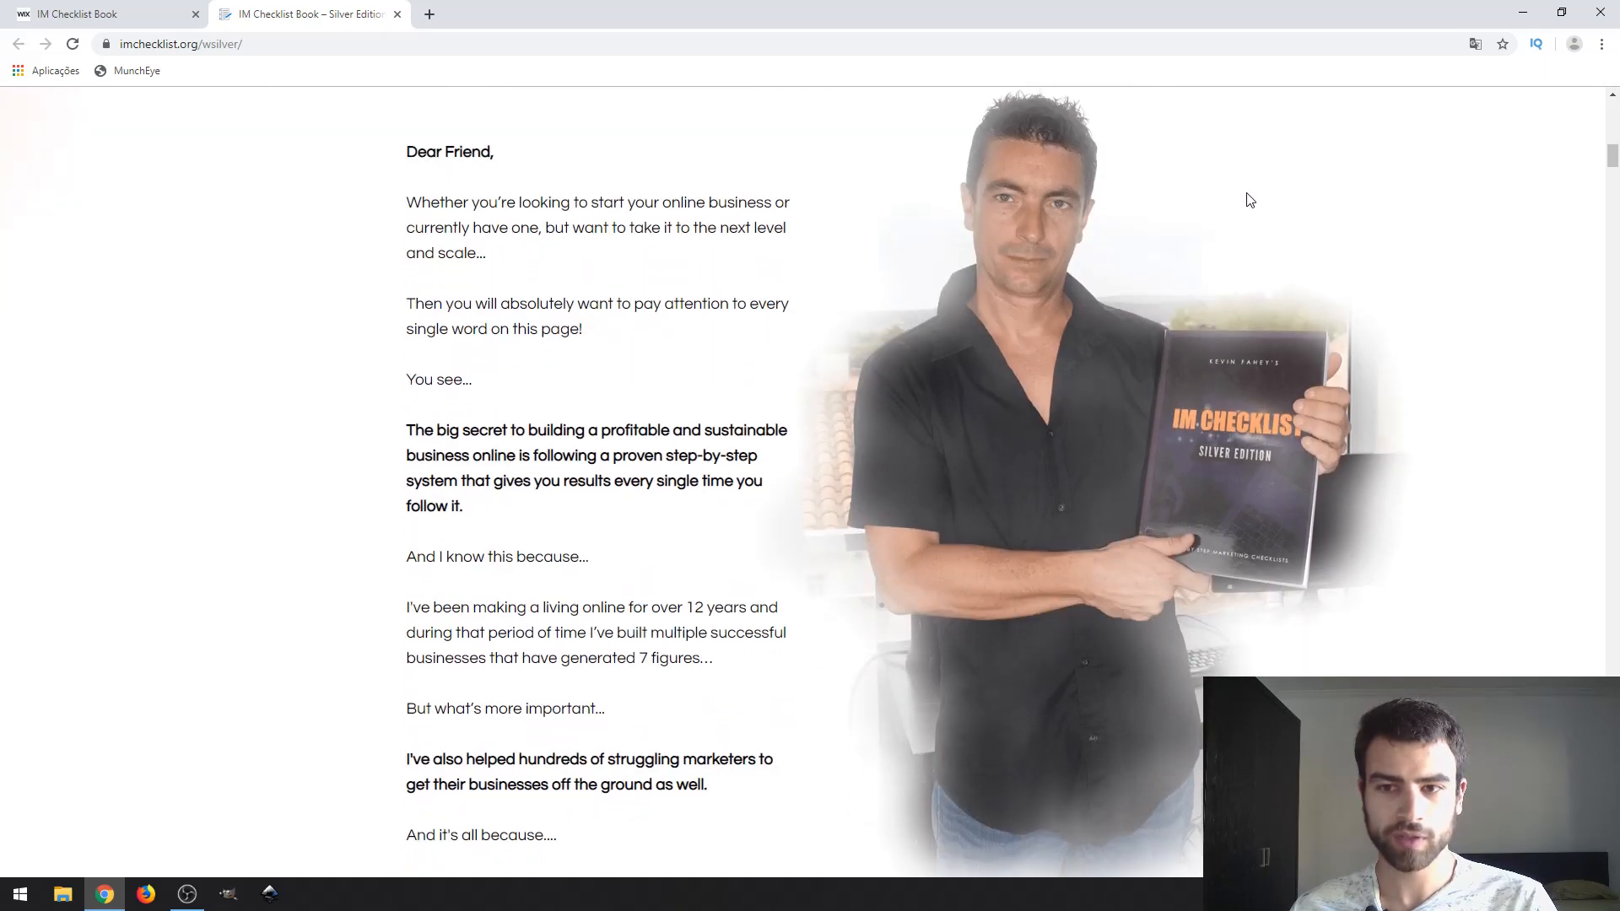
pyautogui.scroll(-3)
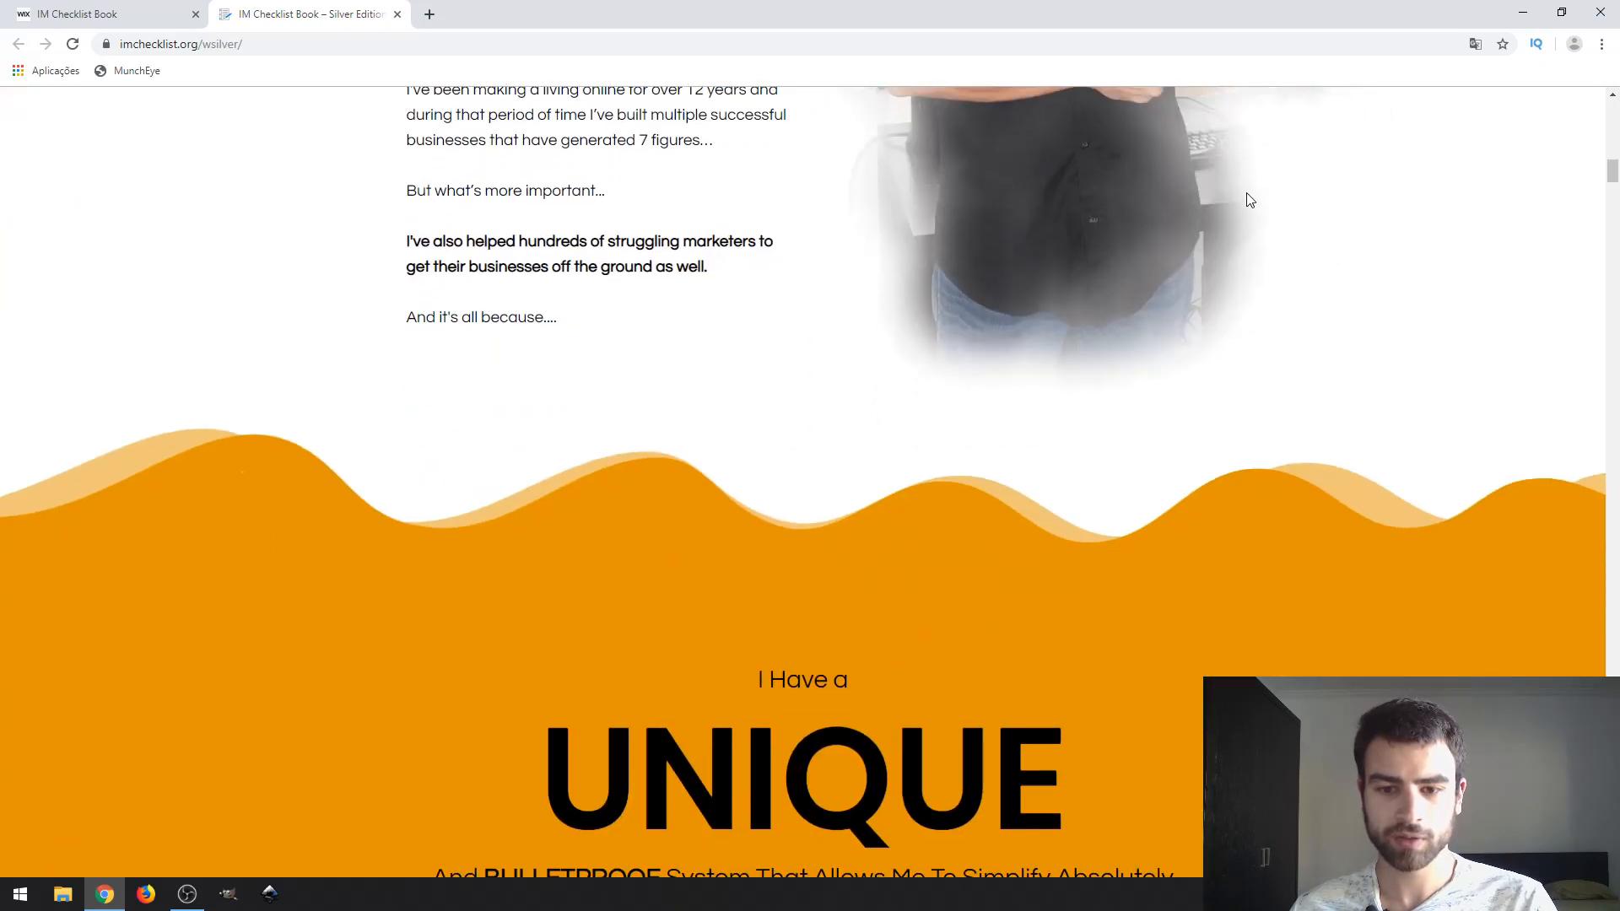
pyautogui.scroll(-3)
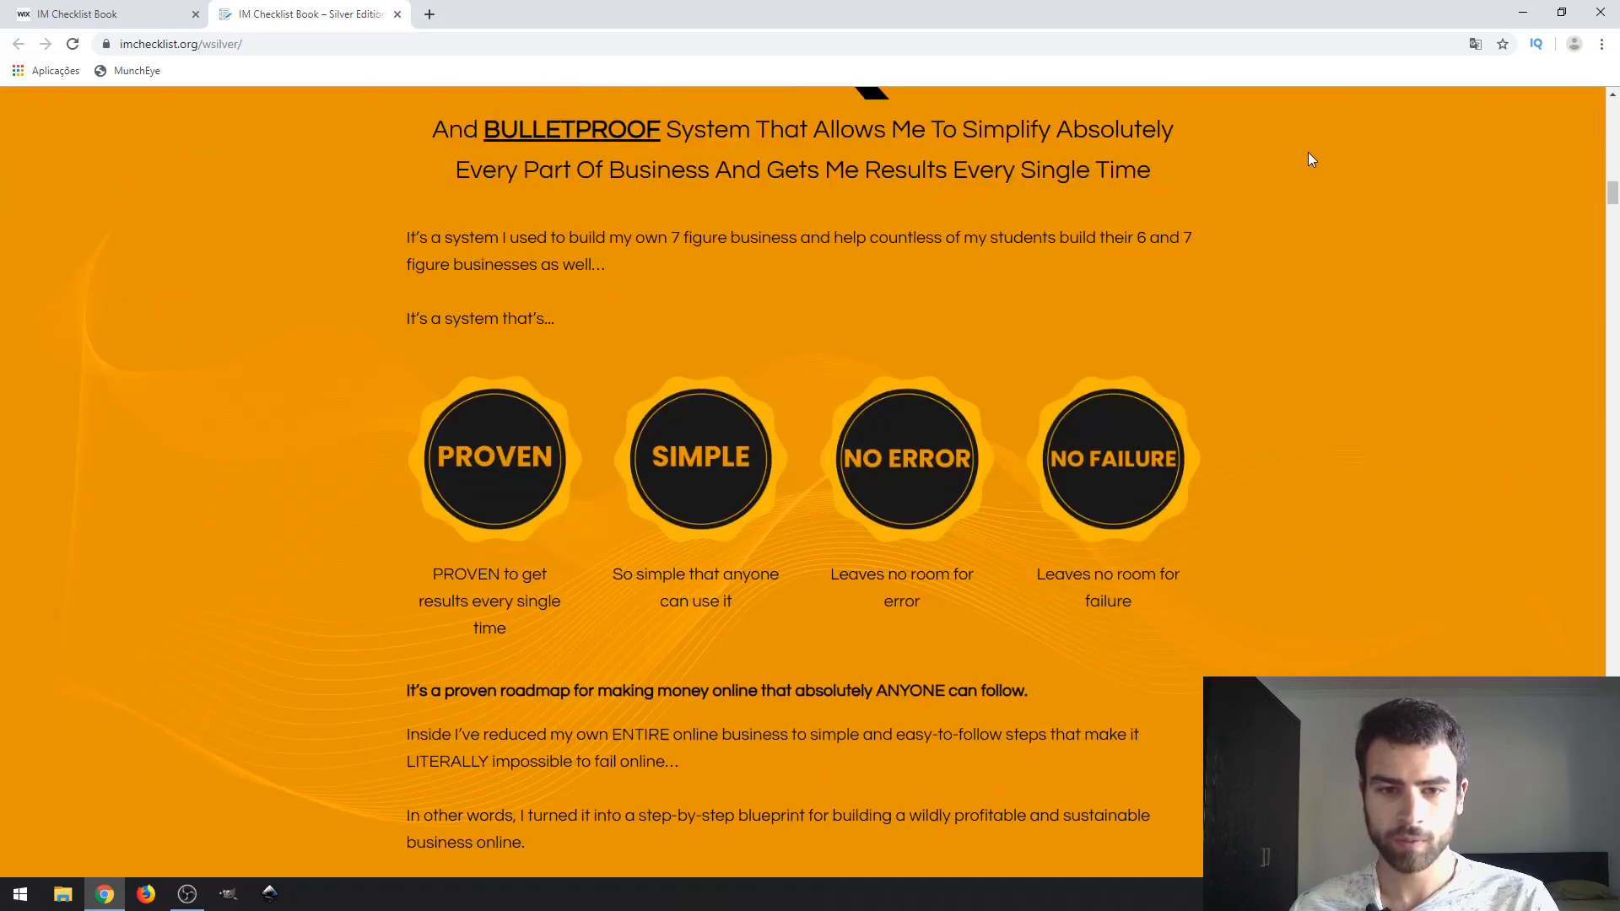
pyautogui.scroll(-3)
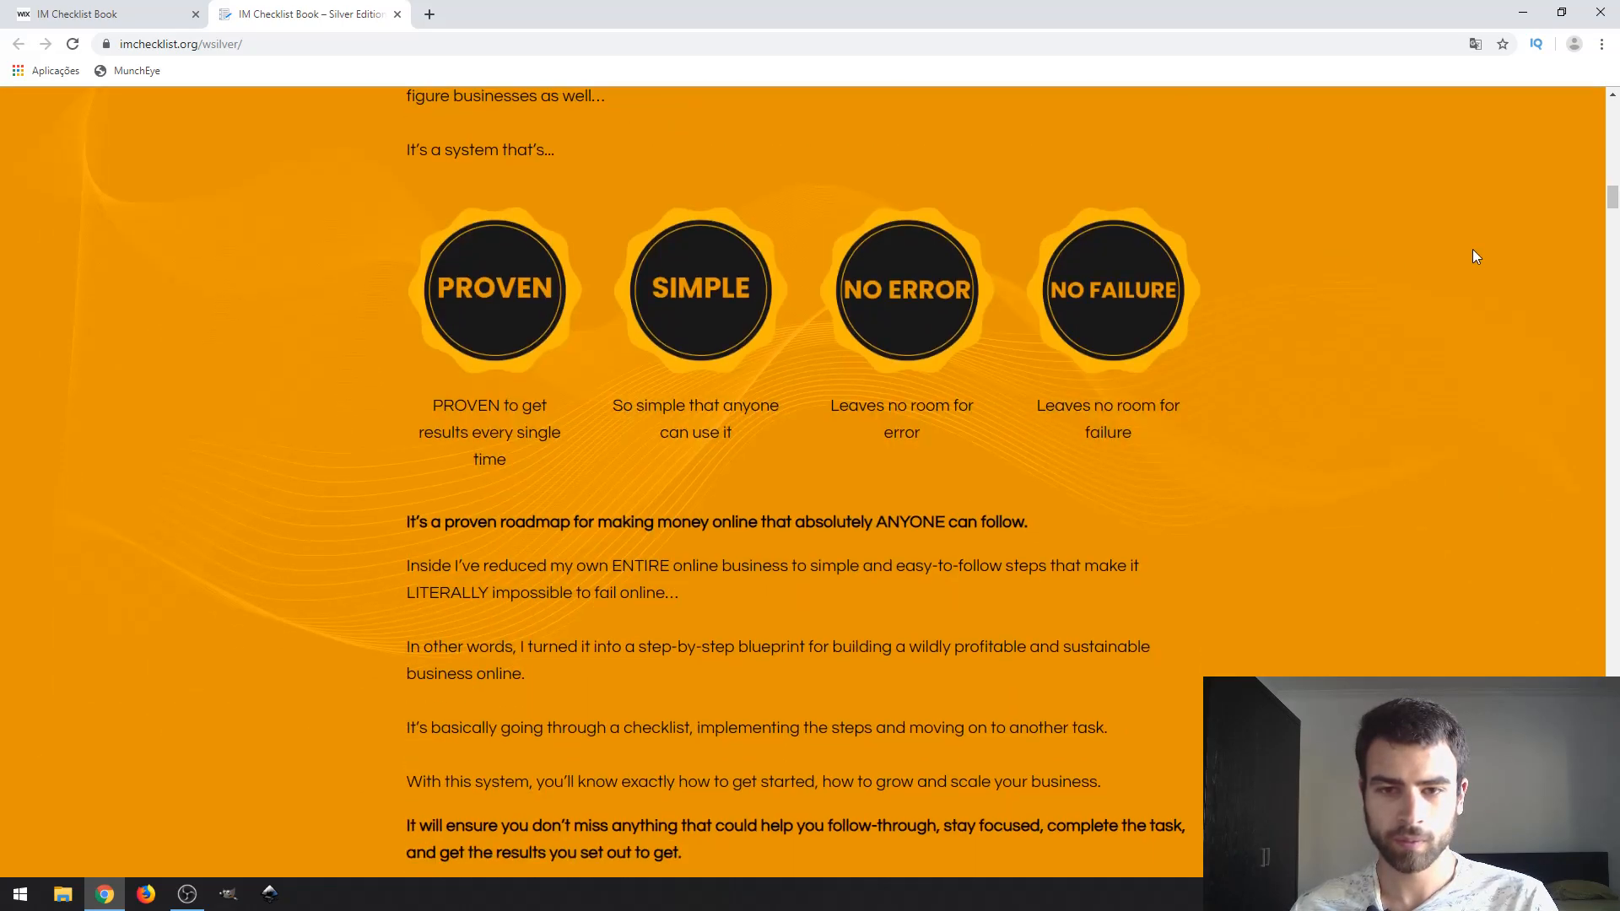
pyautogui.scroll(-3)
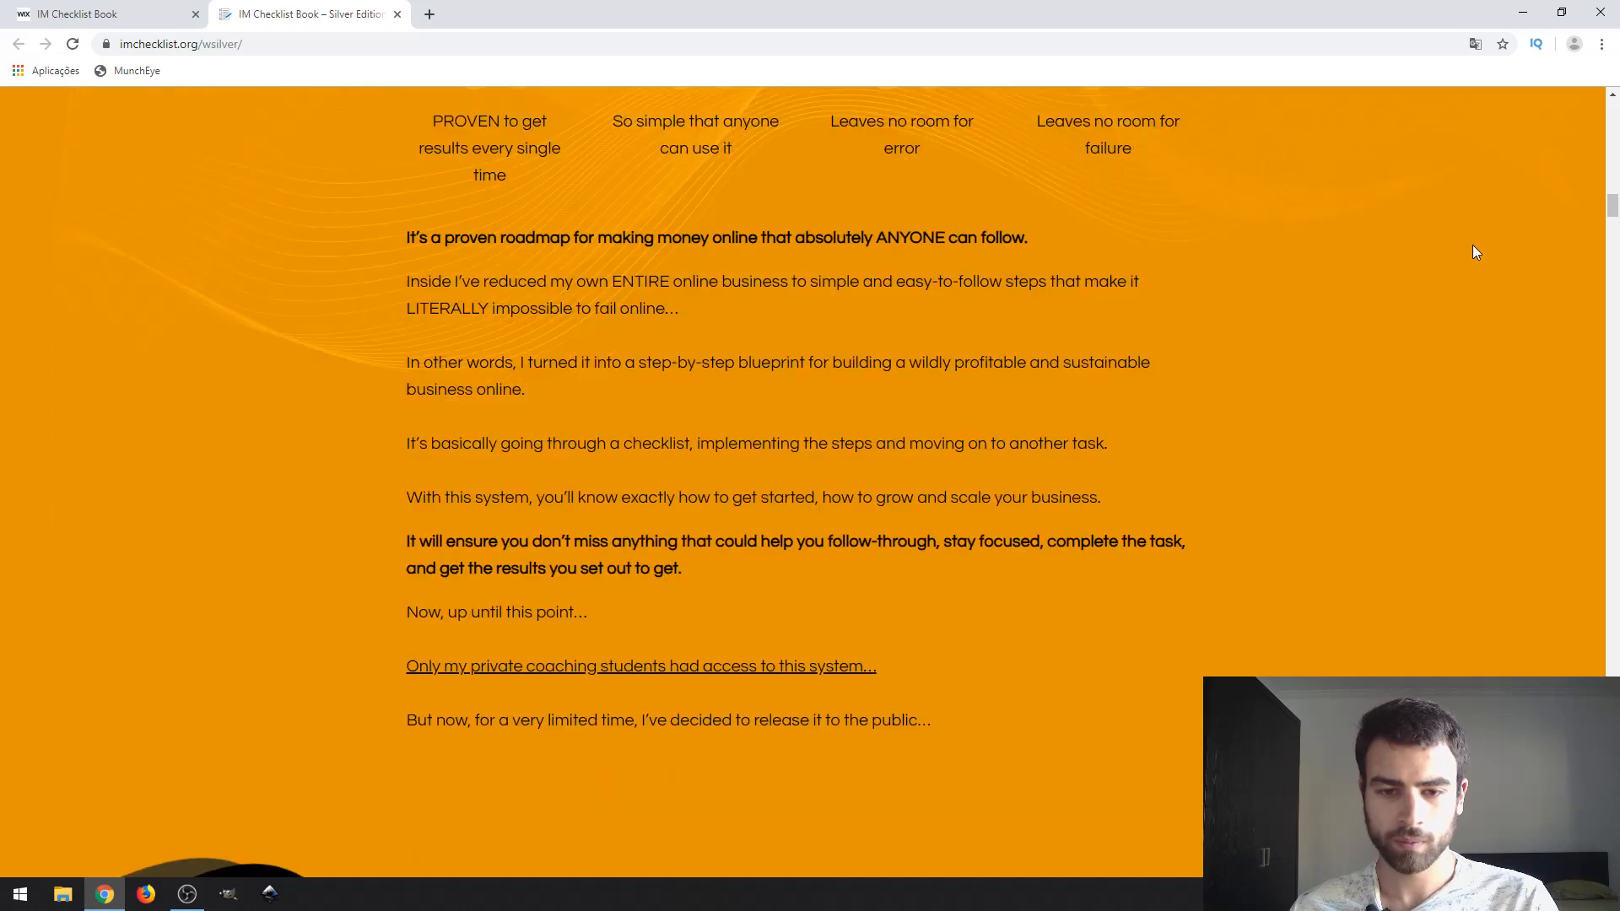
pyautogui.scroll(-3)
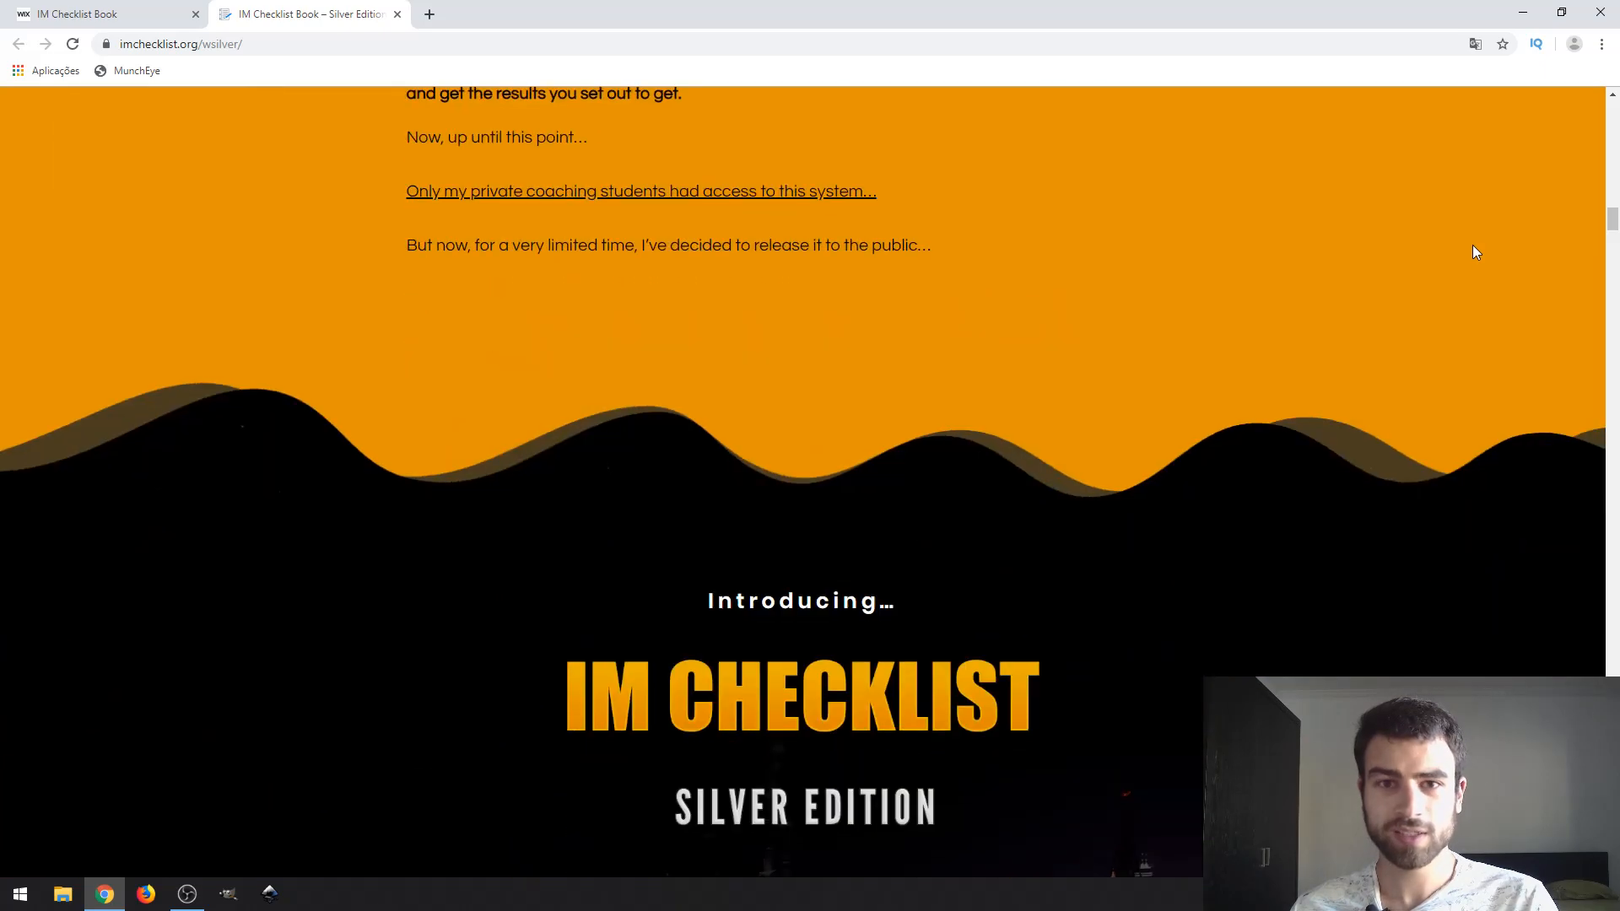
pyautogui.scroll(-3)
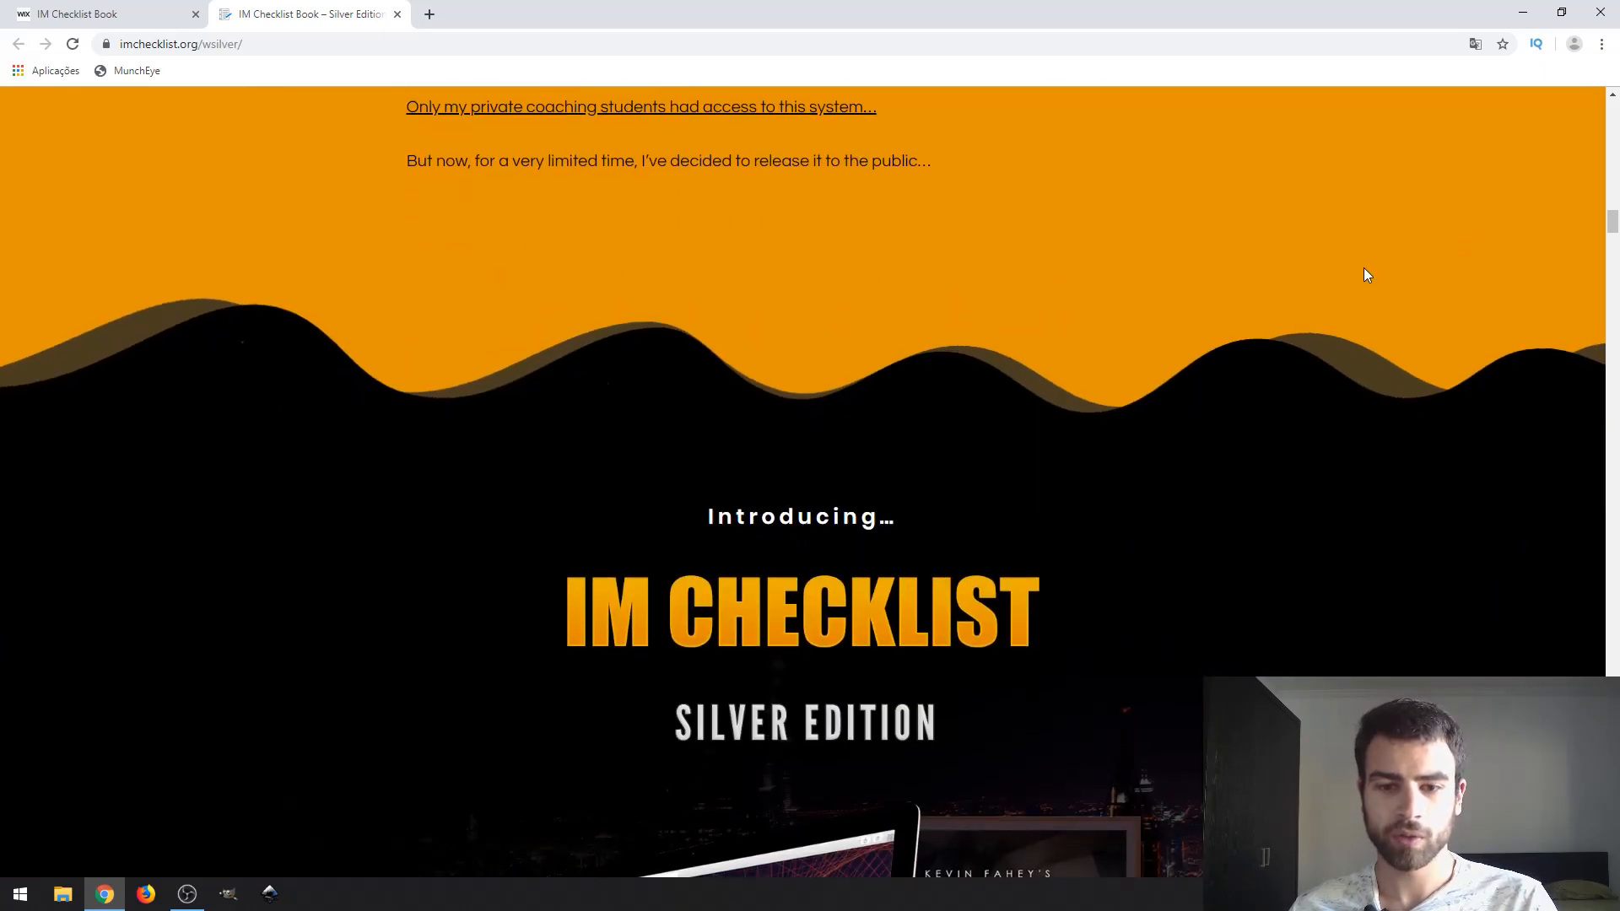
pyautogui.moveTo(1370, 268)
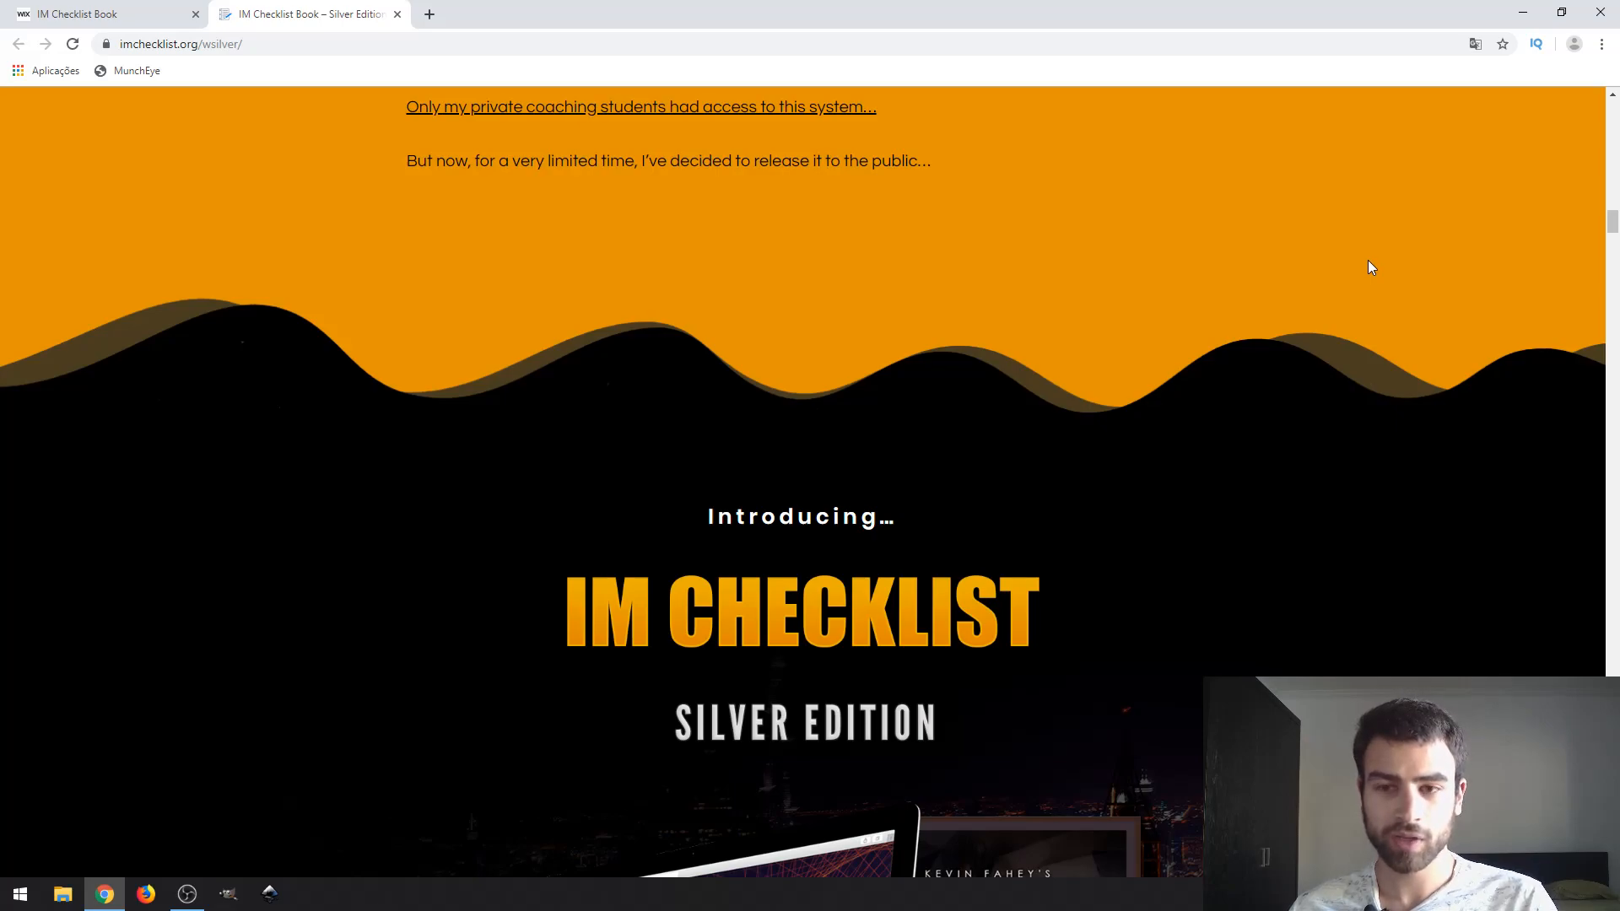
pyautogui.scroll(-3)
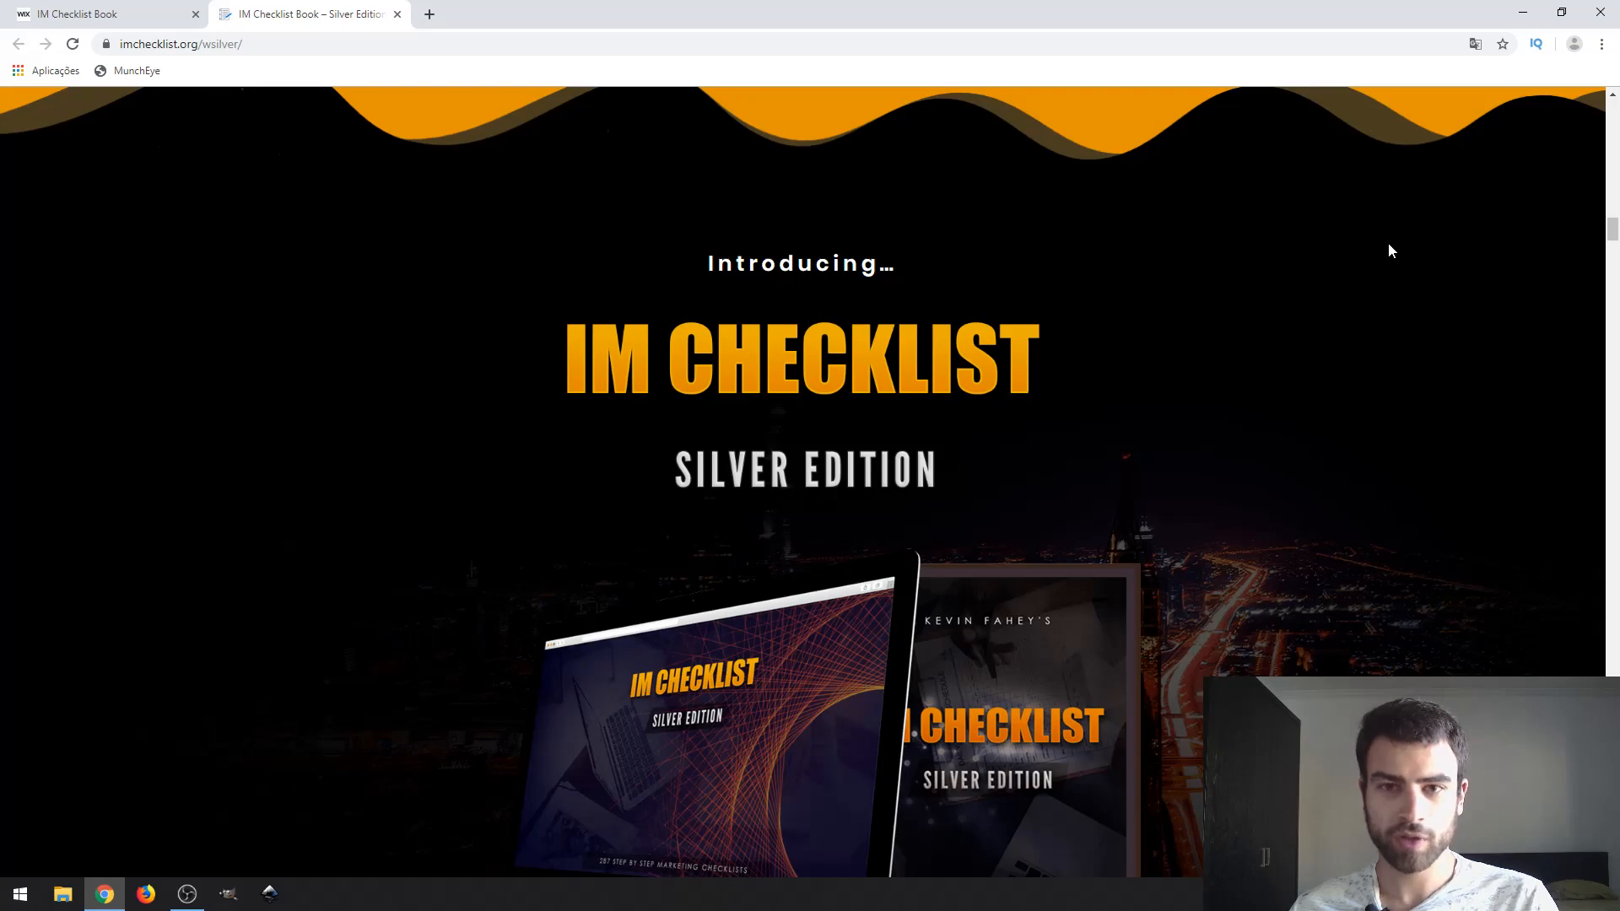
pyautogui.scroll(-3)
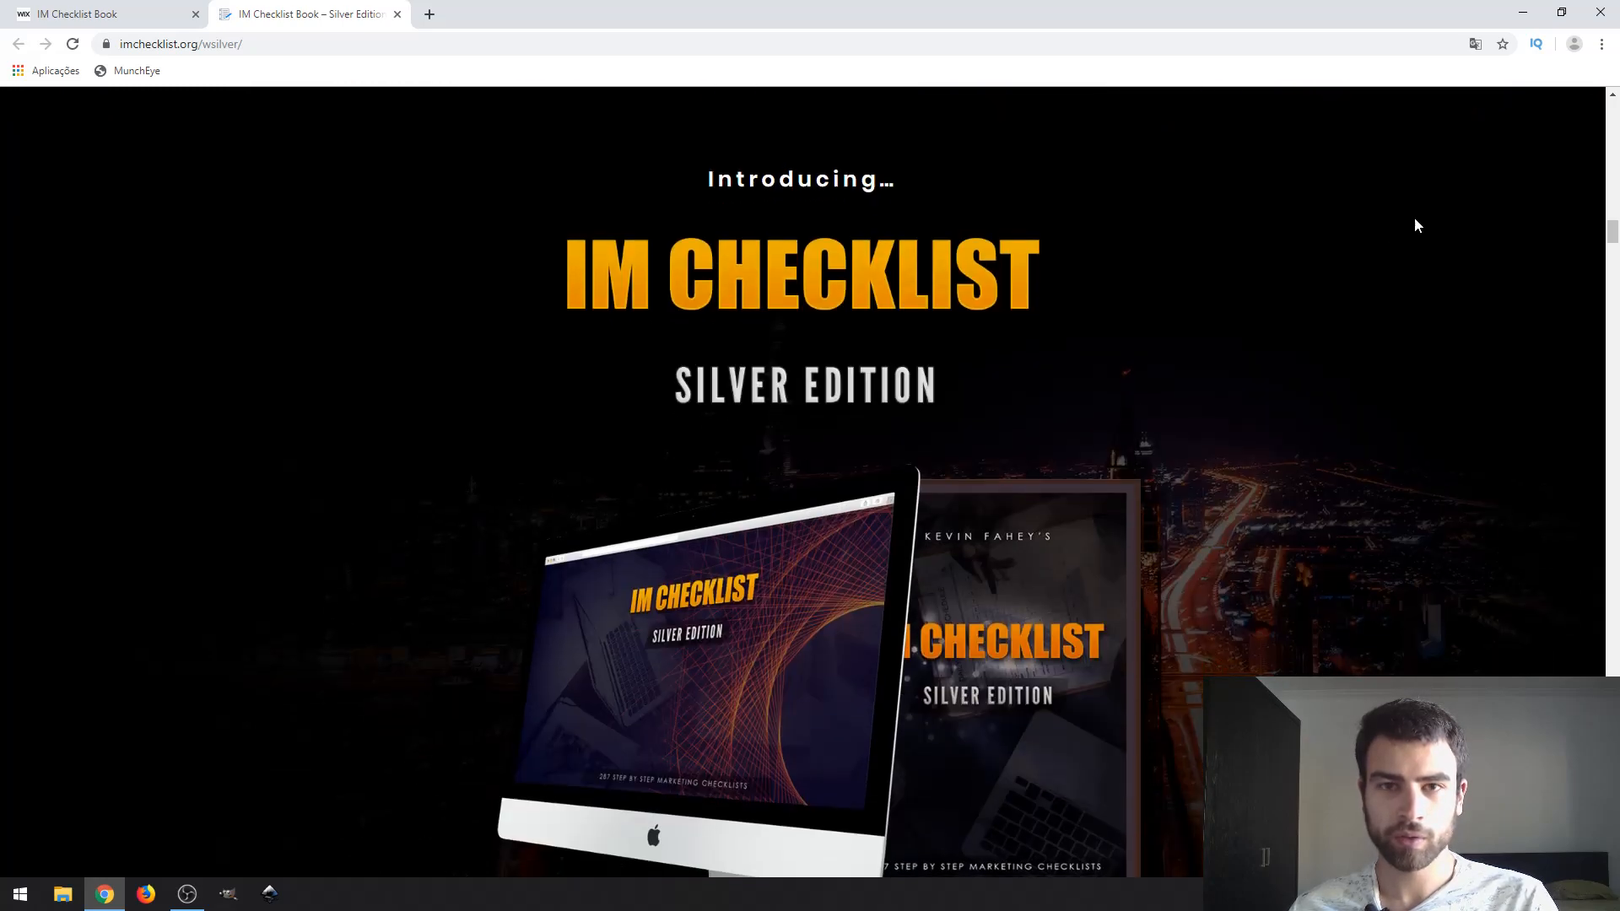
pyautogui.moveTo(1436, 223)
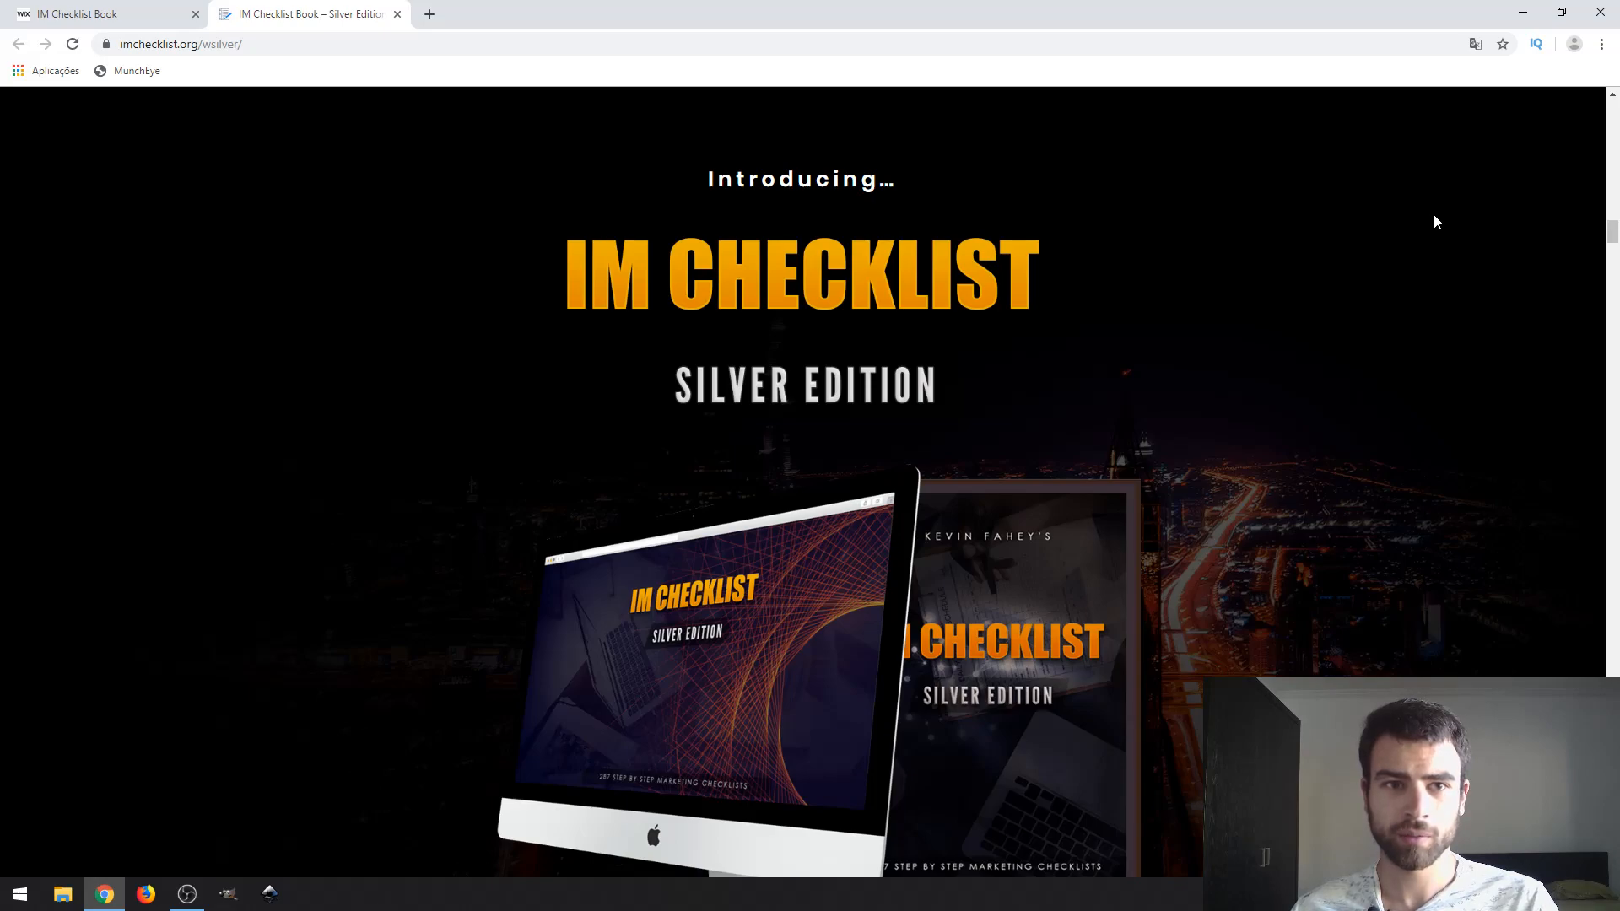
pyautogui.moveTo(1450, 217)
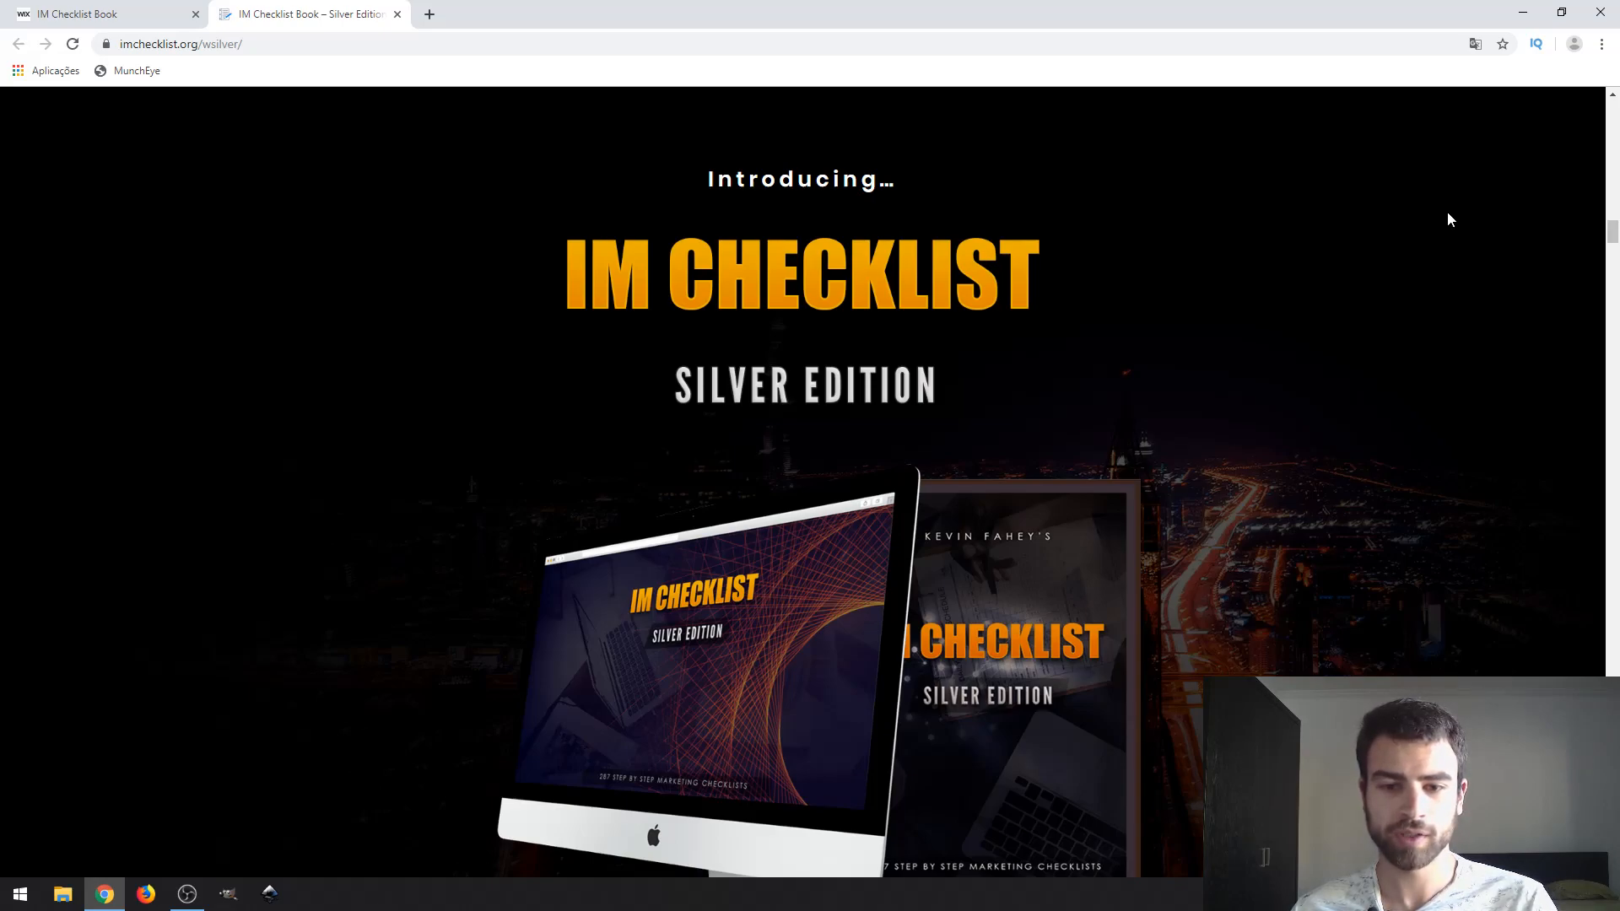
pyautogui.scroll(-3)
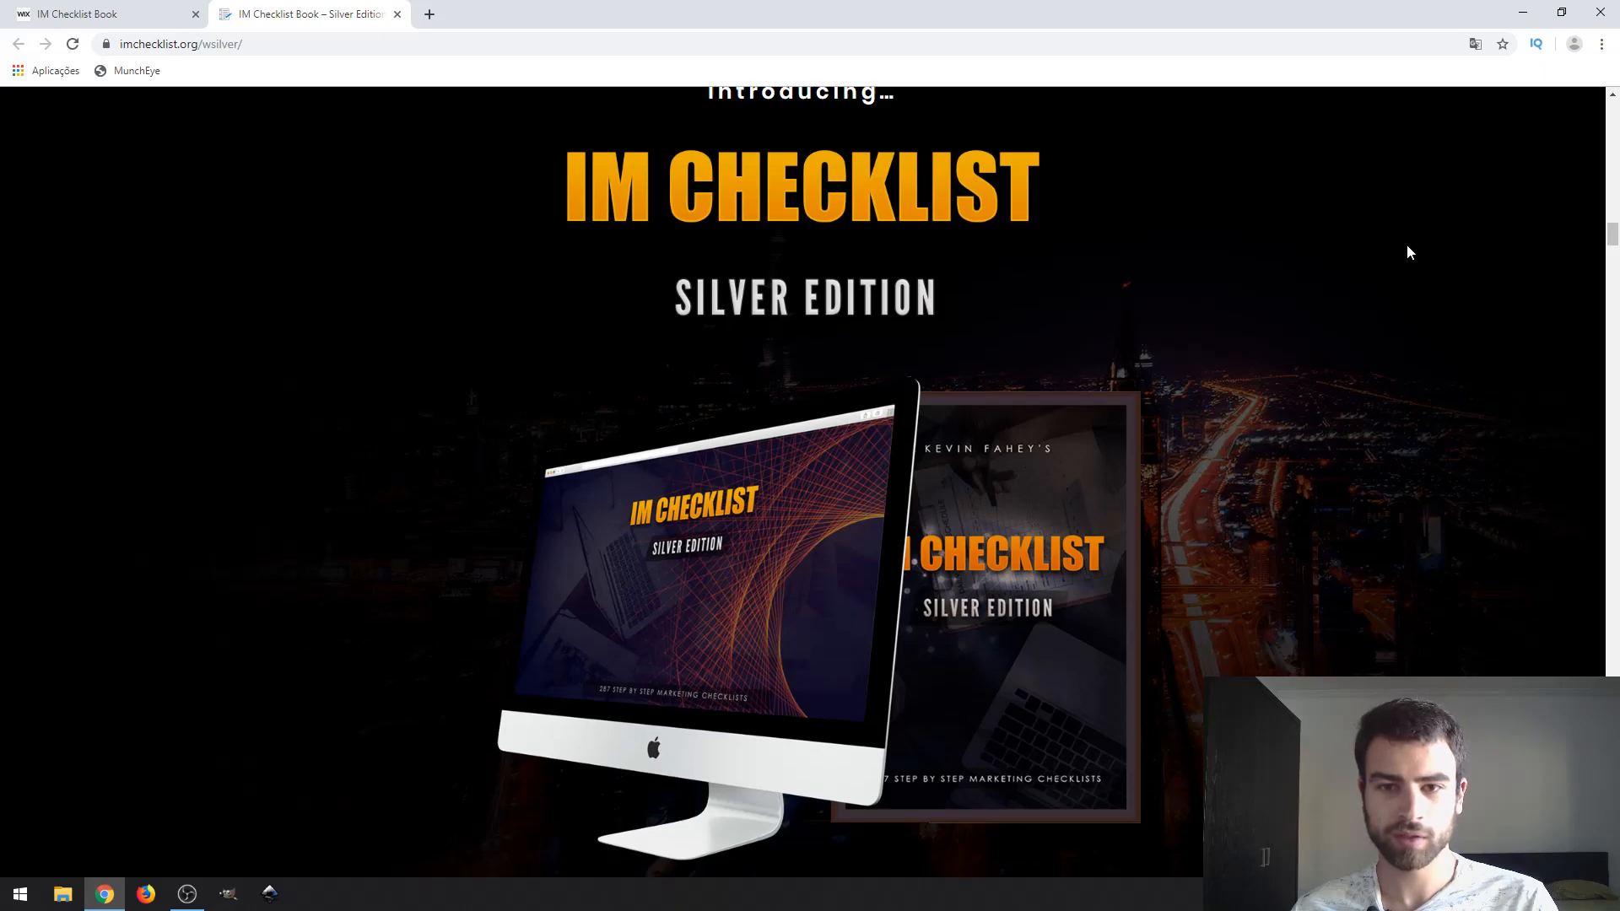
pyautogui.scroll(-3)
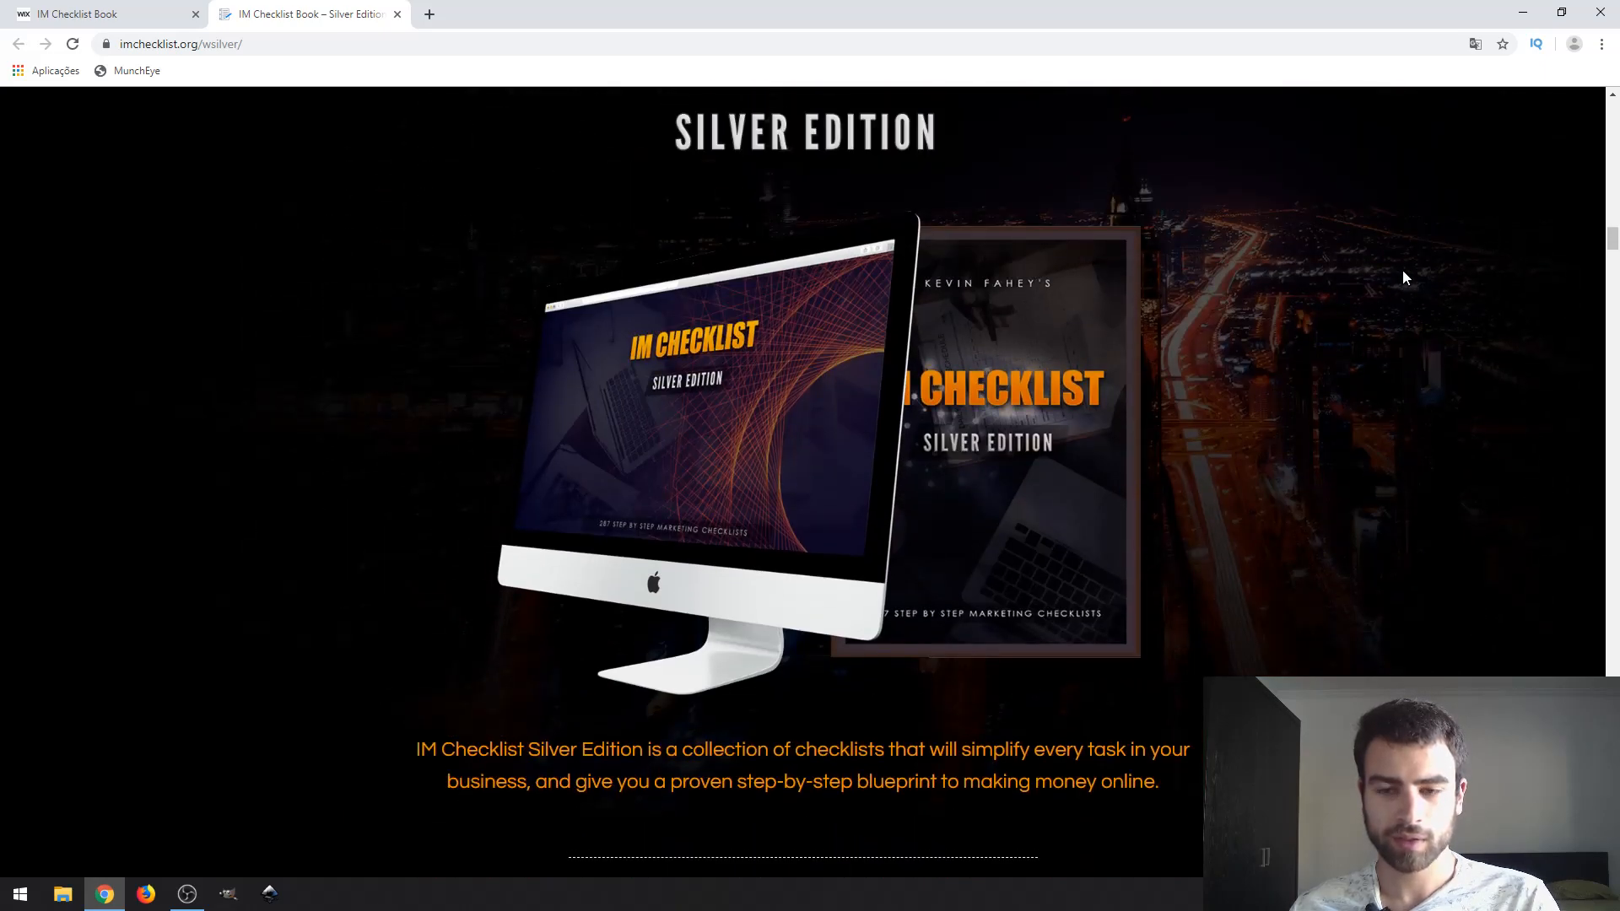
# Step: Scroll past checklist volumes 3 and 4 to the Affiliate Marketing volume description
pyautogui.scroll(-3)
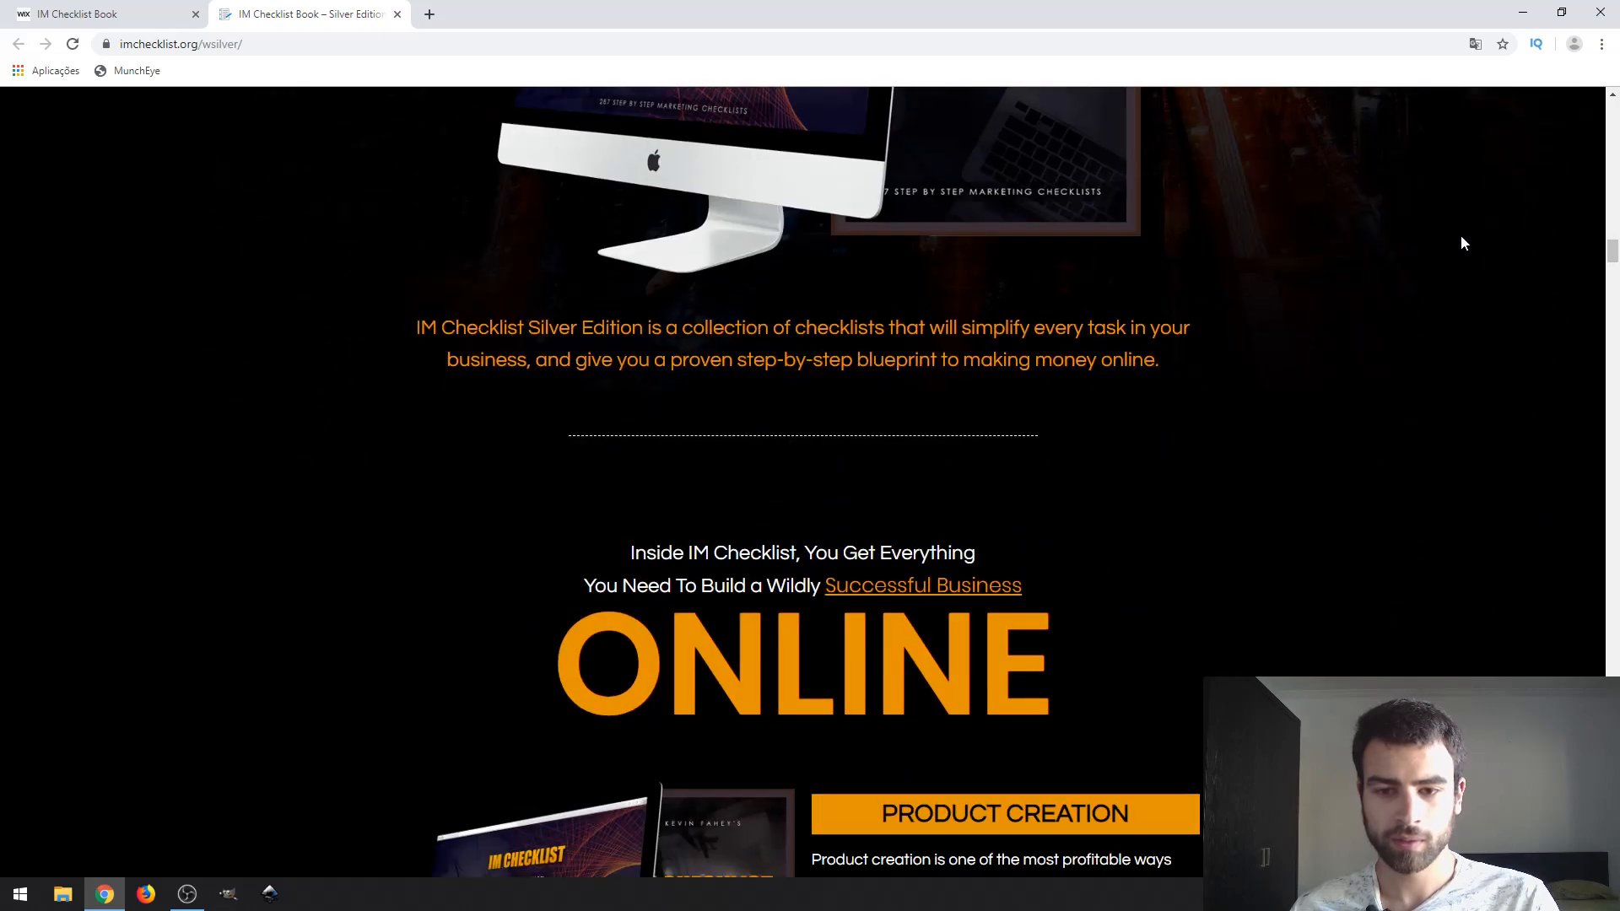
pyautogui.scroll(-3)
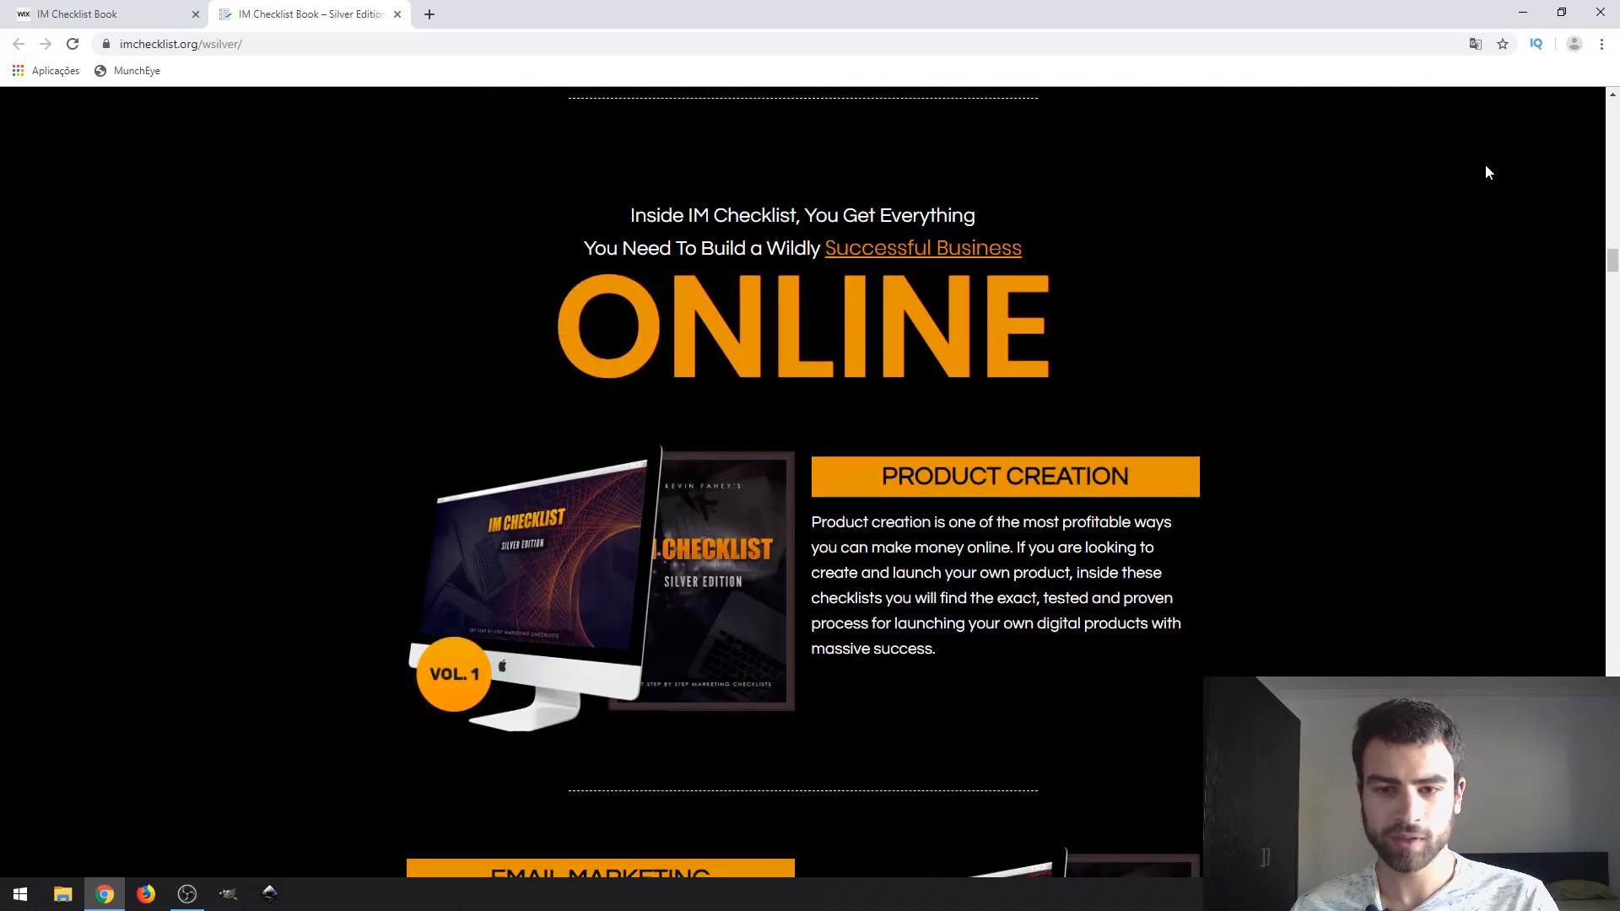
pyautogui.scroll(-3)
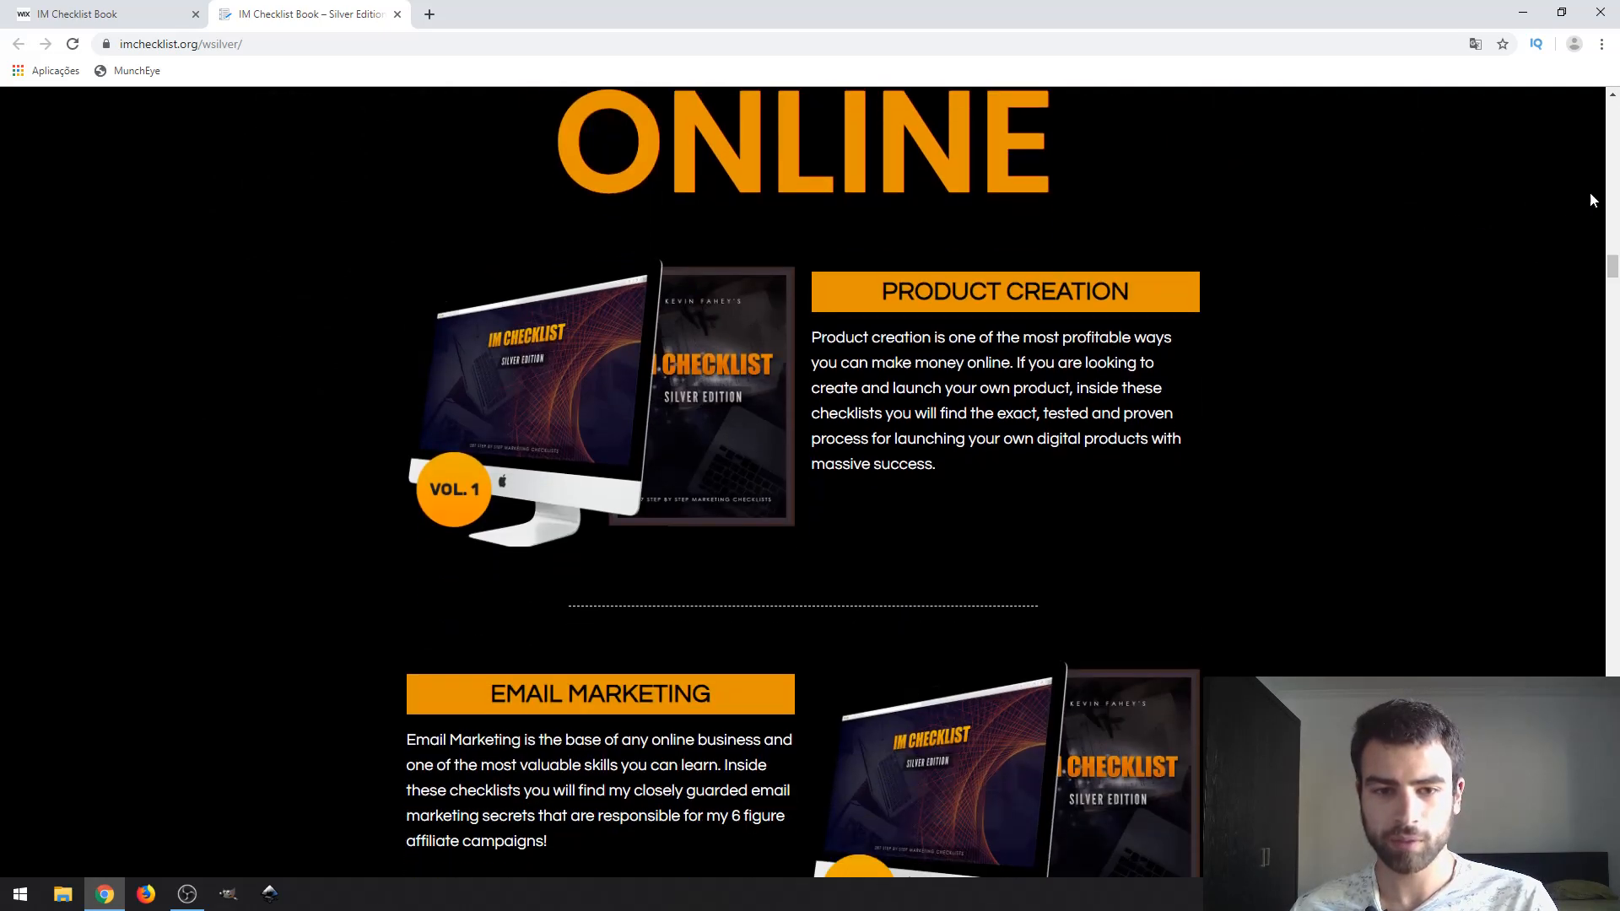
pyautogui.scroll(-3)
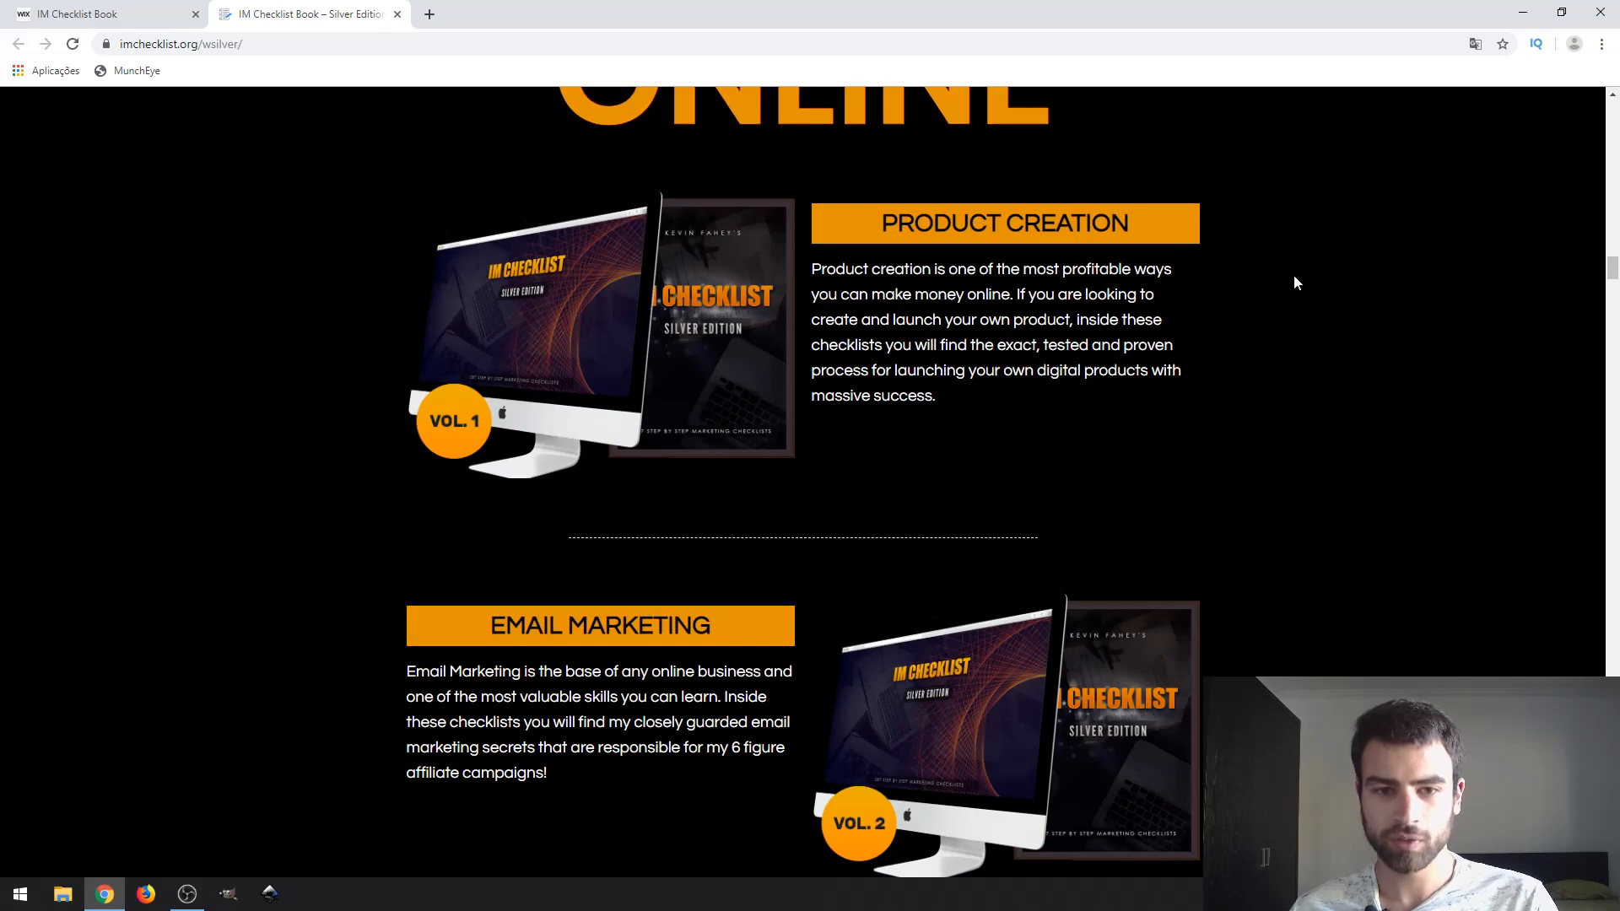
pyautogui.scroll(-3)
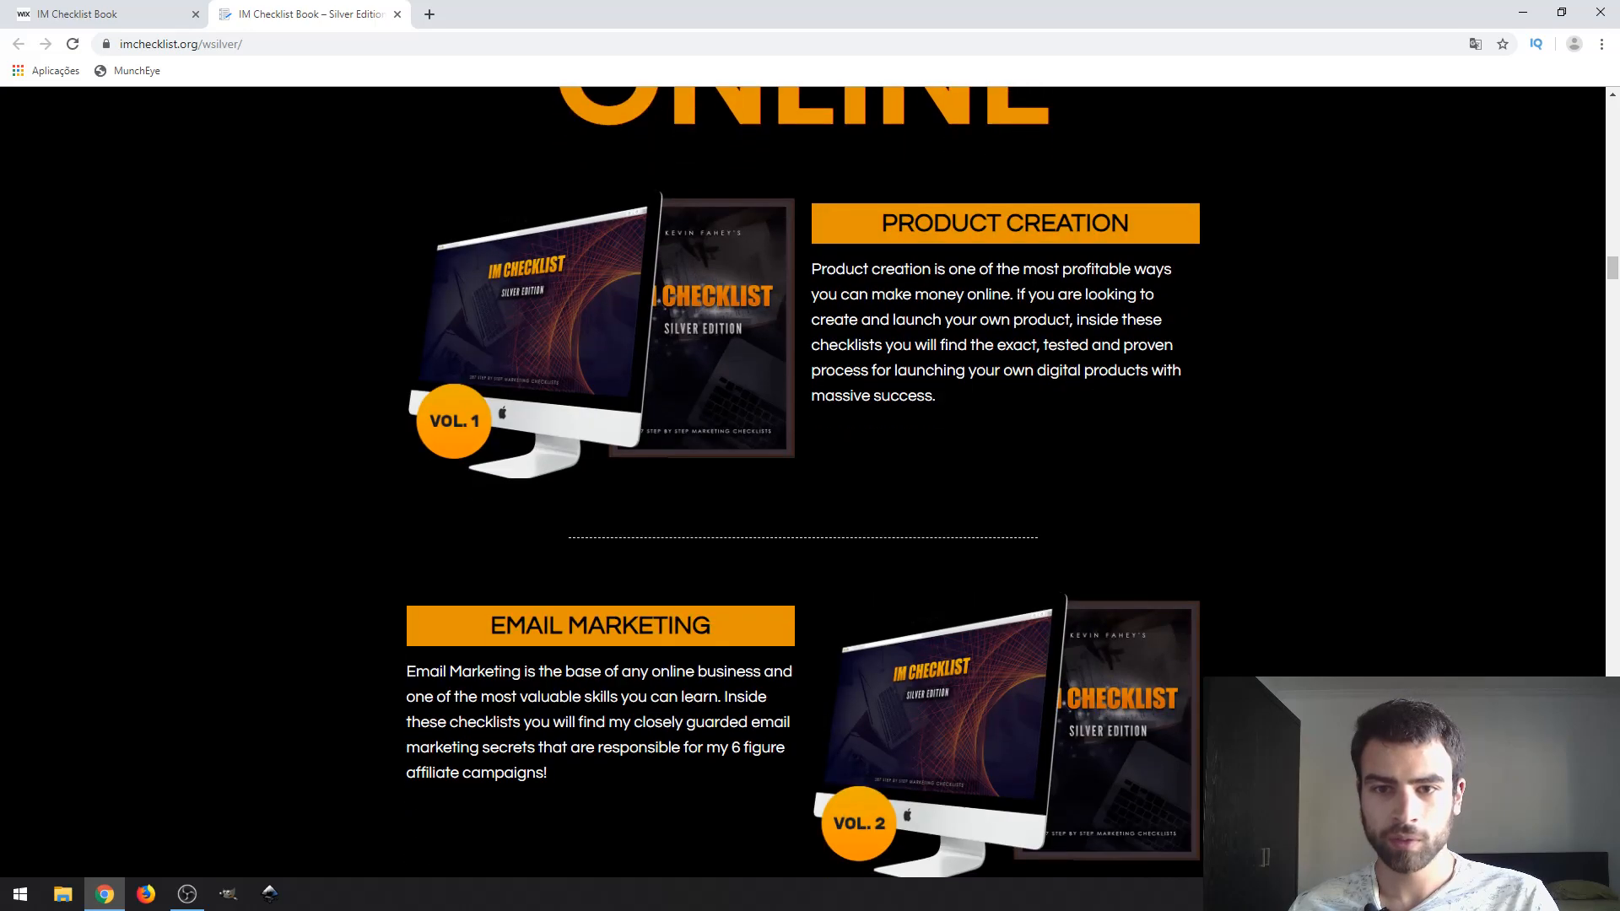
pyautogui.moveTo(1286, 219)
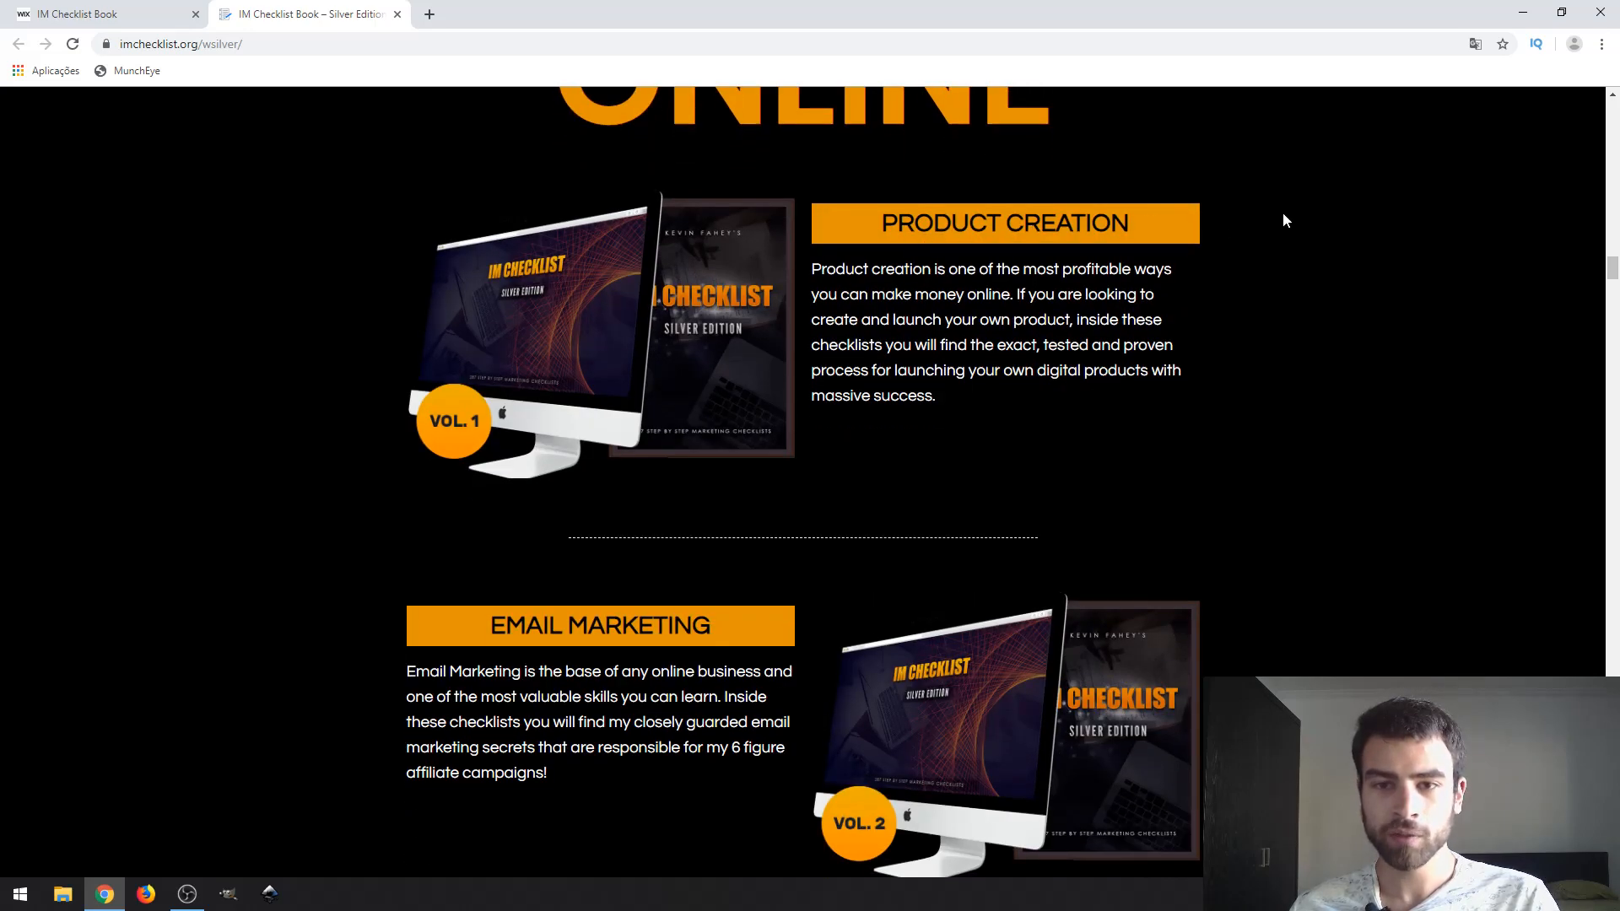
pyautogui.scroll(-3)
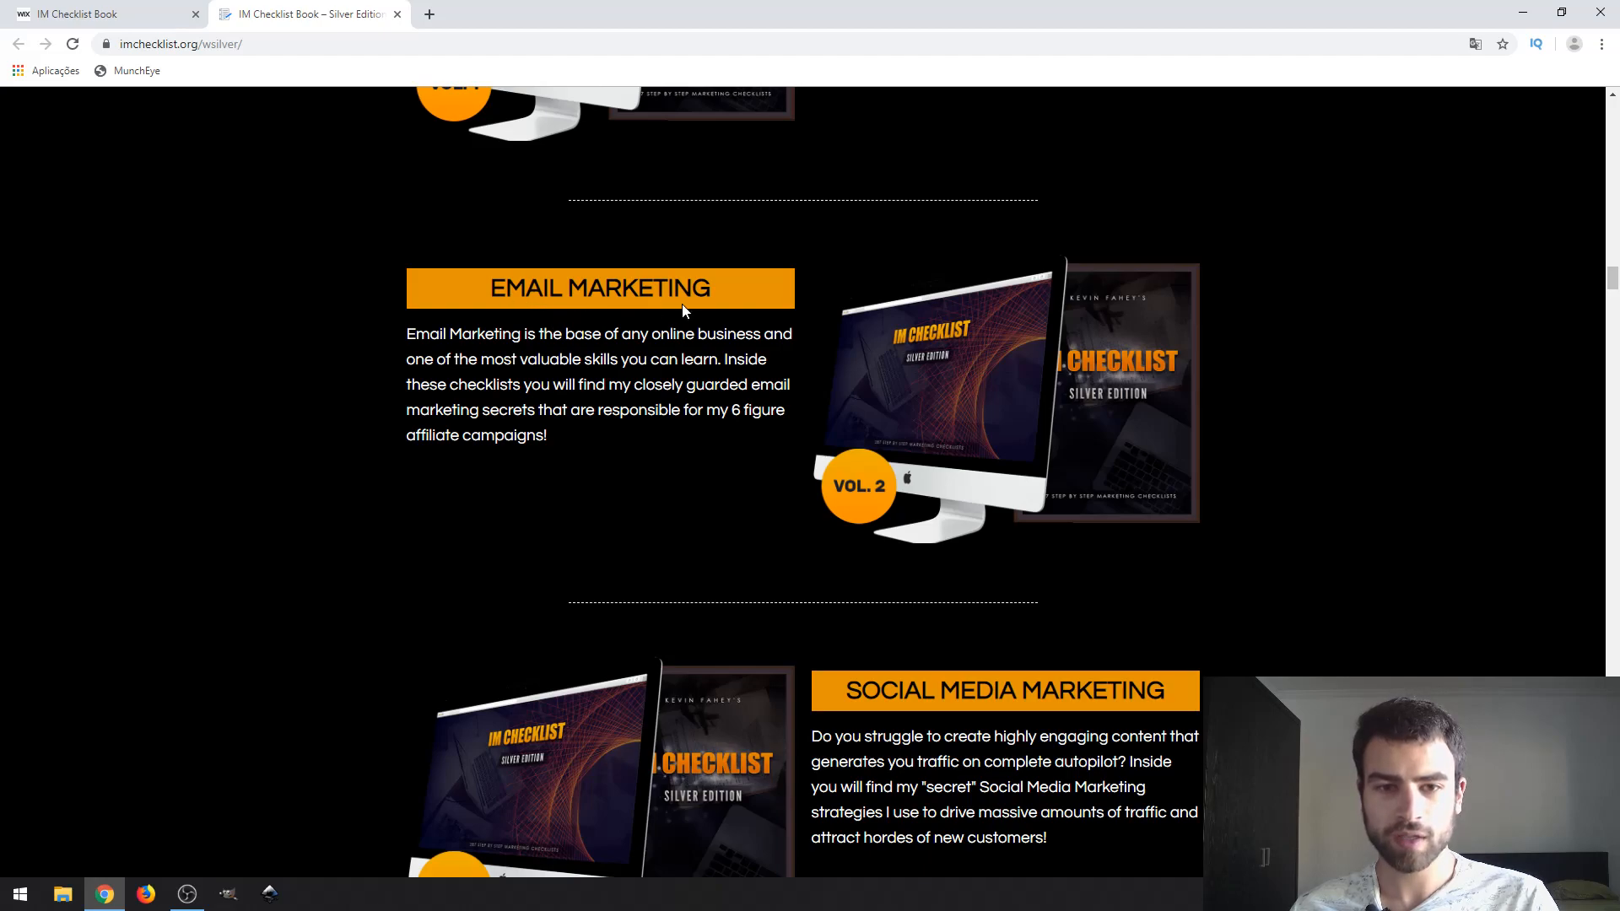
pyautogui.scroll(-3)
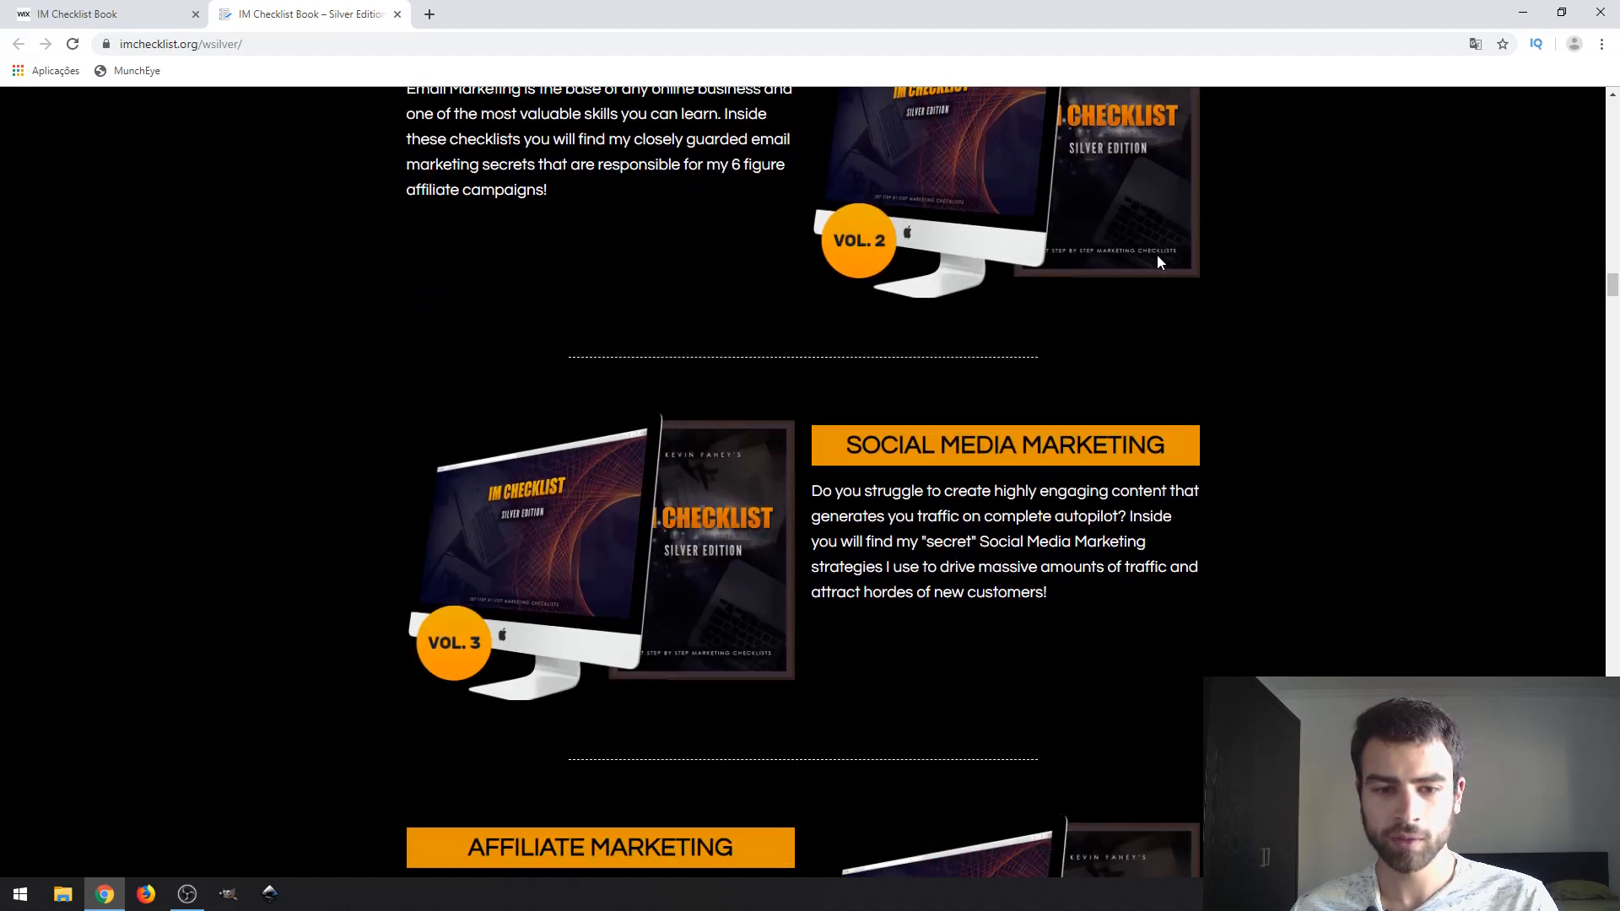
# Step: Continue to the Video Marketing and Canva Design volumes (Vol. 6) and clear the highlighted text
pyautogui.scroll(-3)
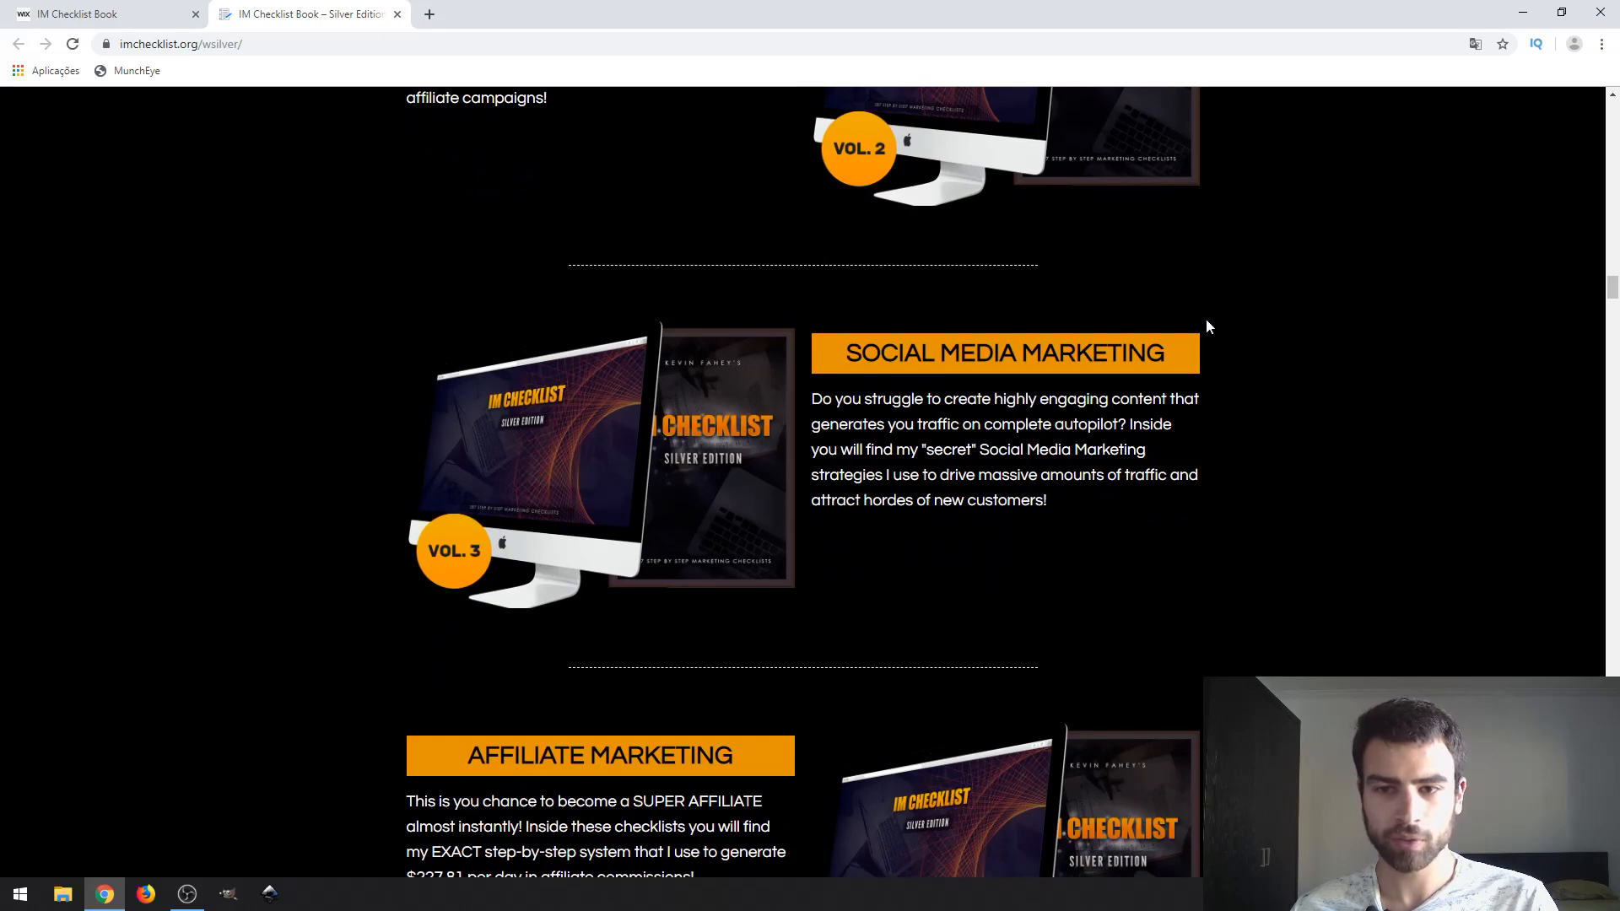
pyautogui.scroll(-3)
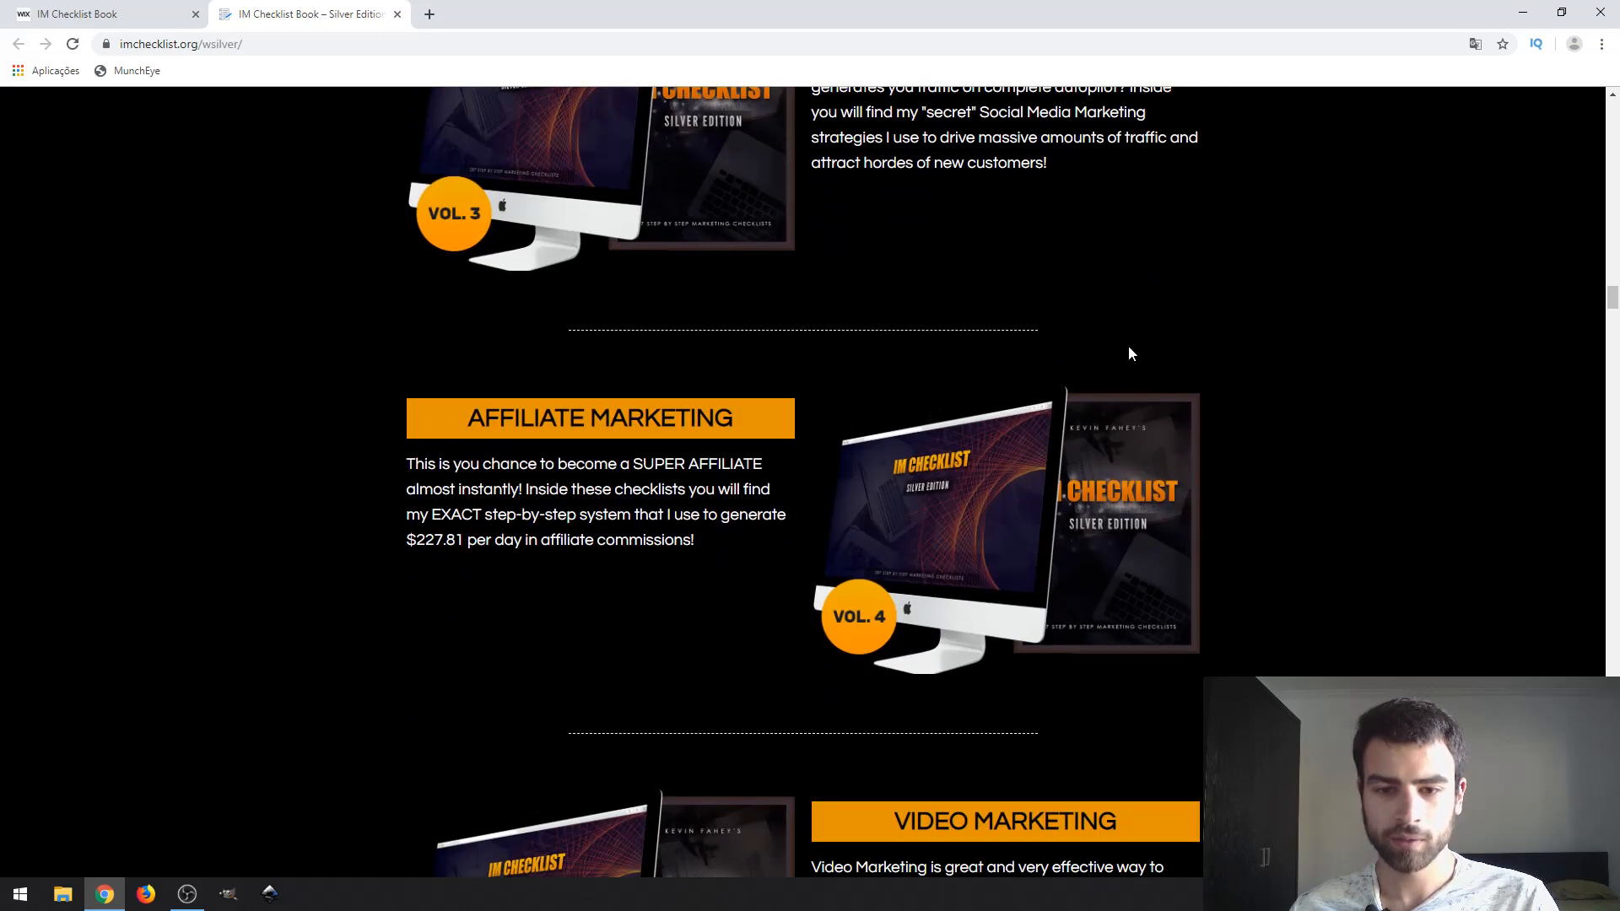
pyautogui.moveTo(599, 414)
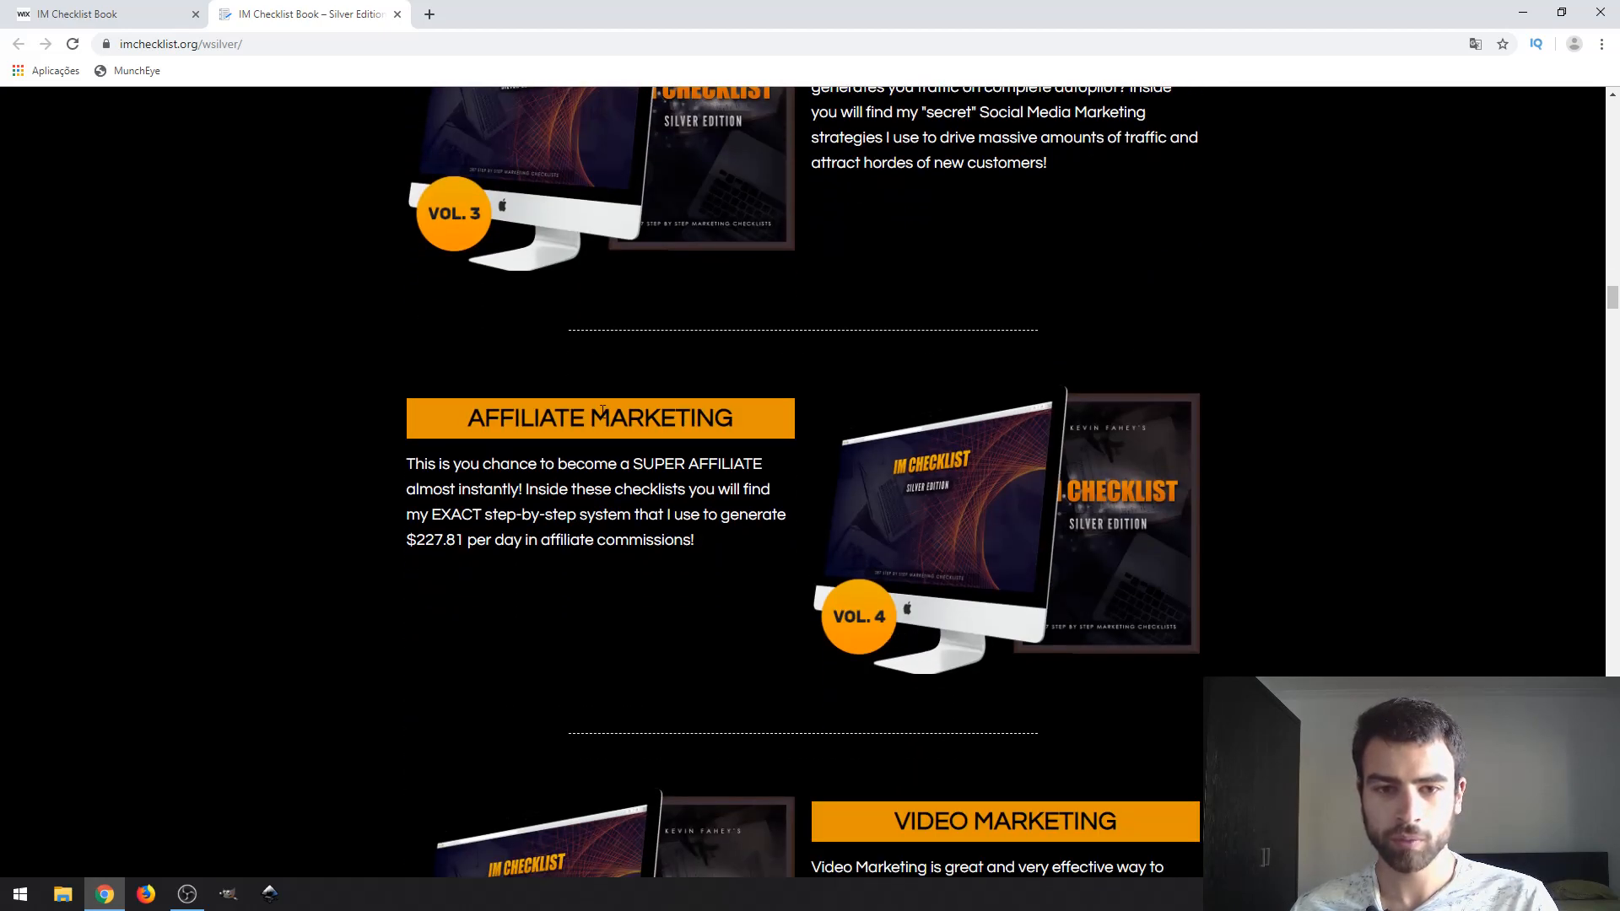
pyautogui.scroll(-3)
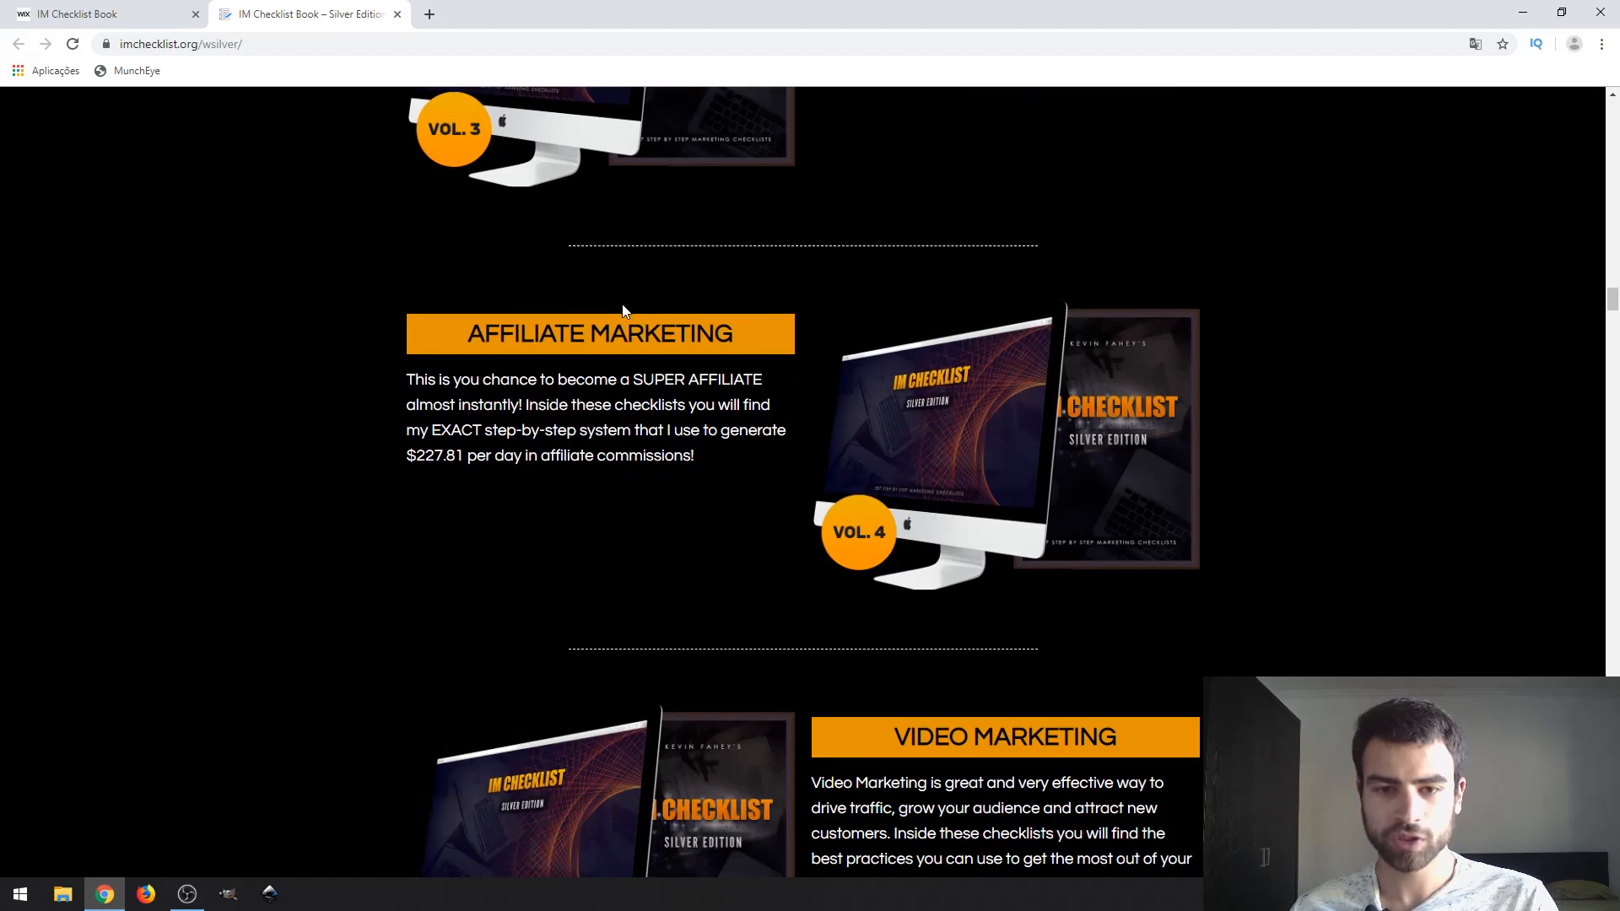
pyautogui.scroll(-3)
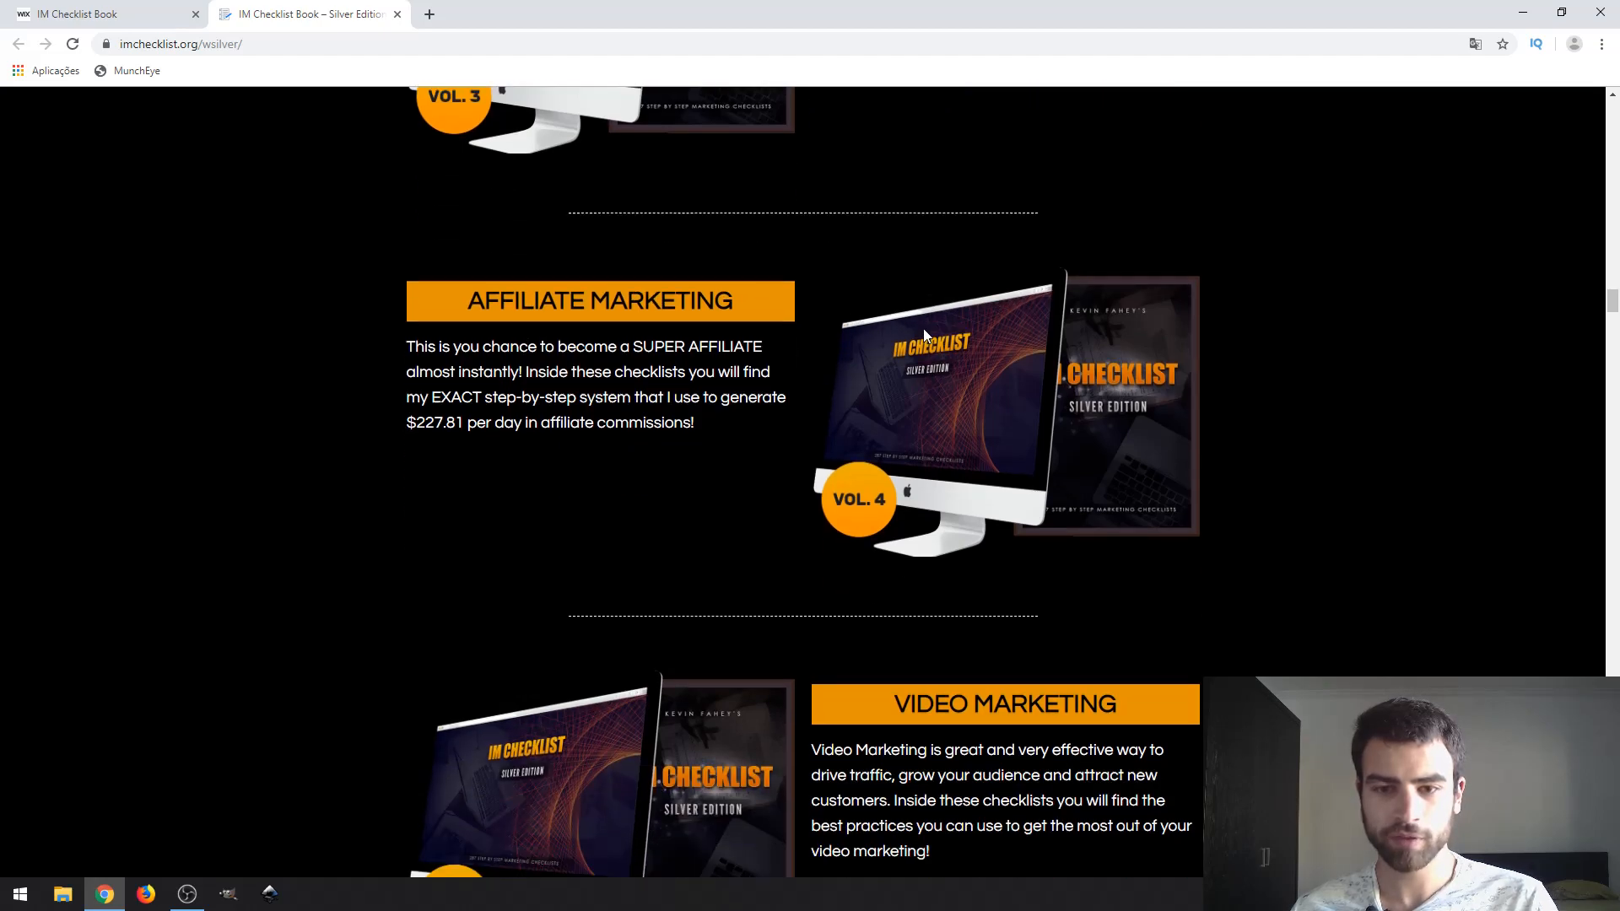
pyautogui.scroll(-3)
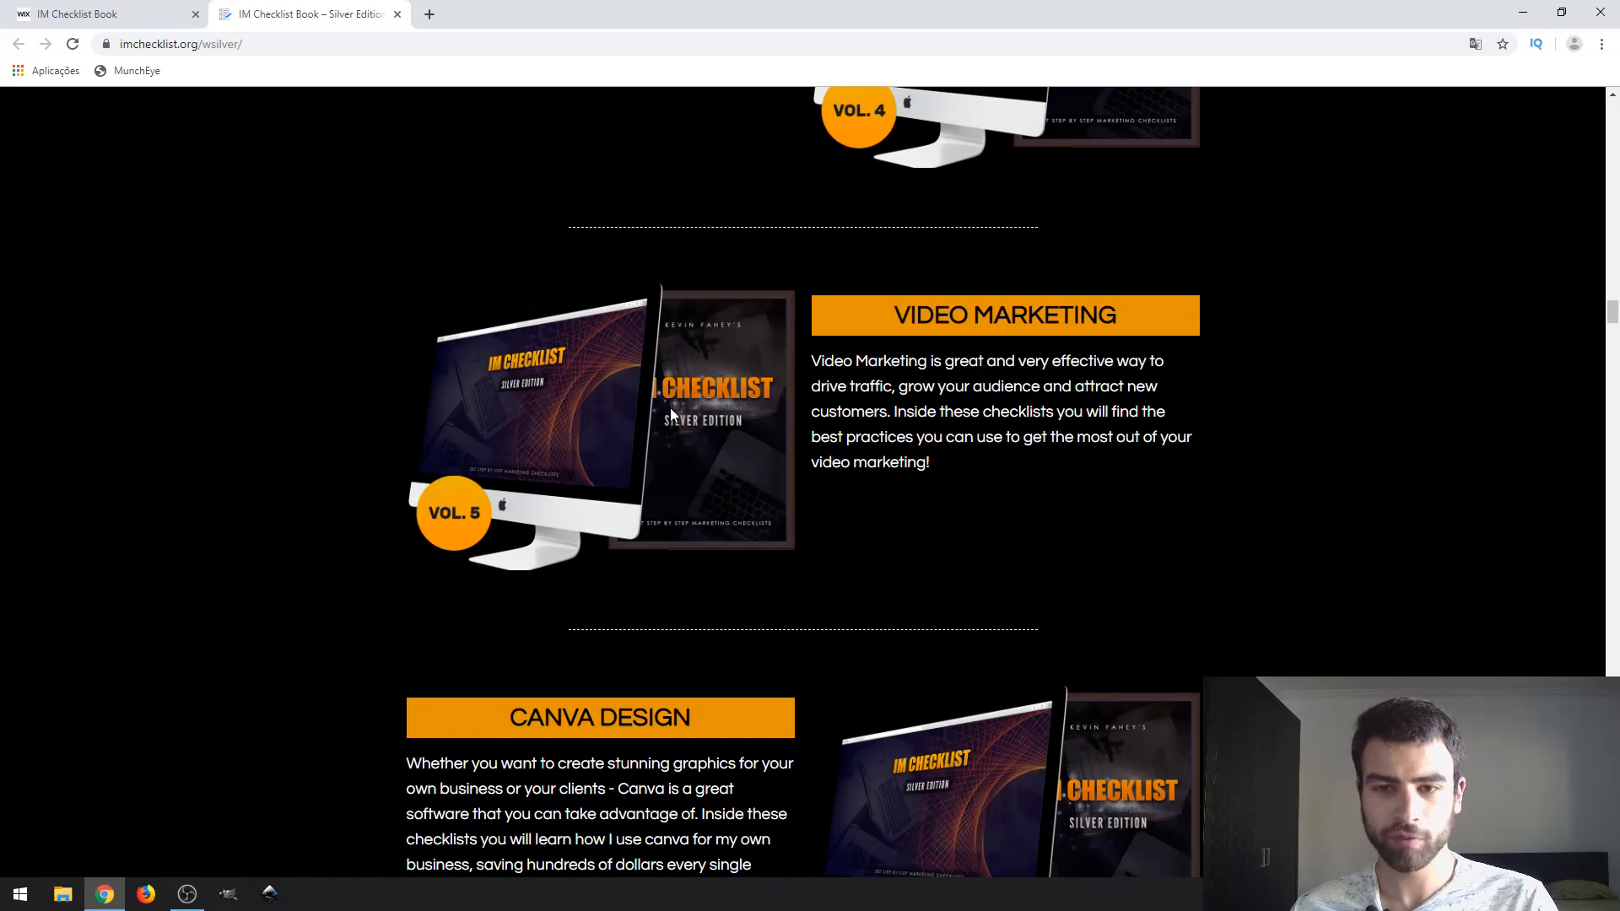
pyautogui.scroll(-3)
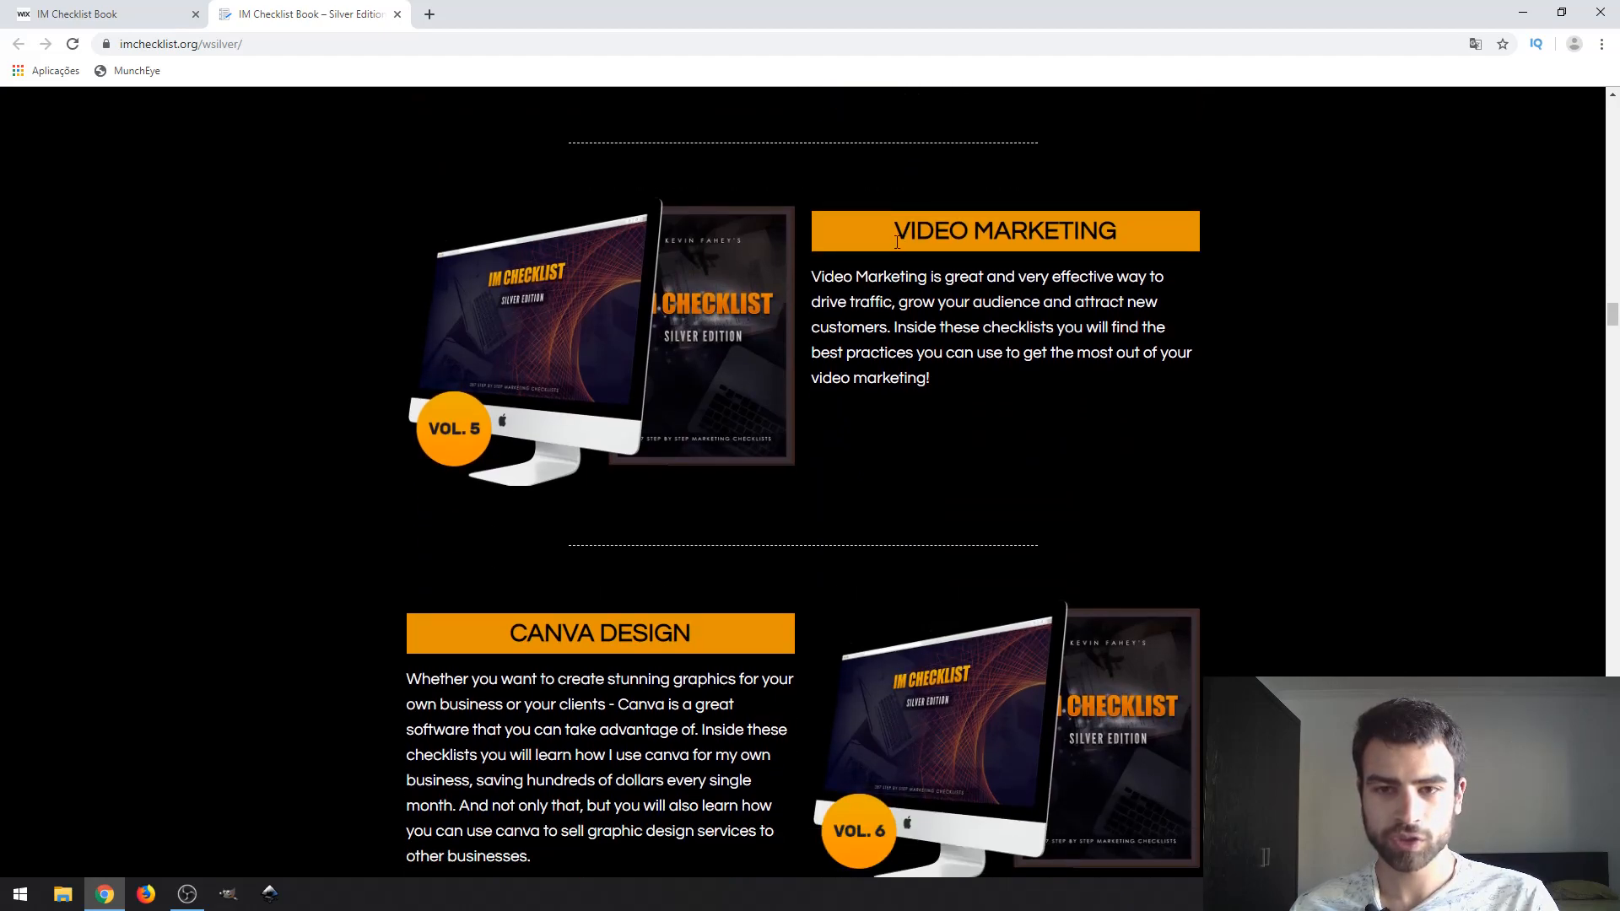
pyautogui.moveTo(1257, 316)
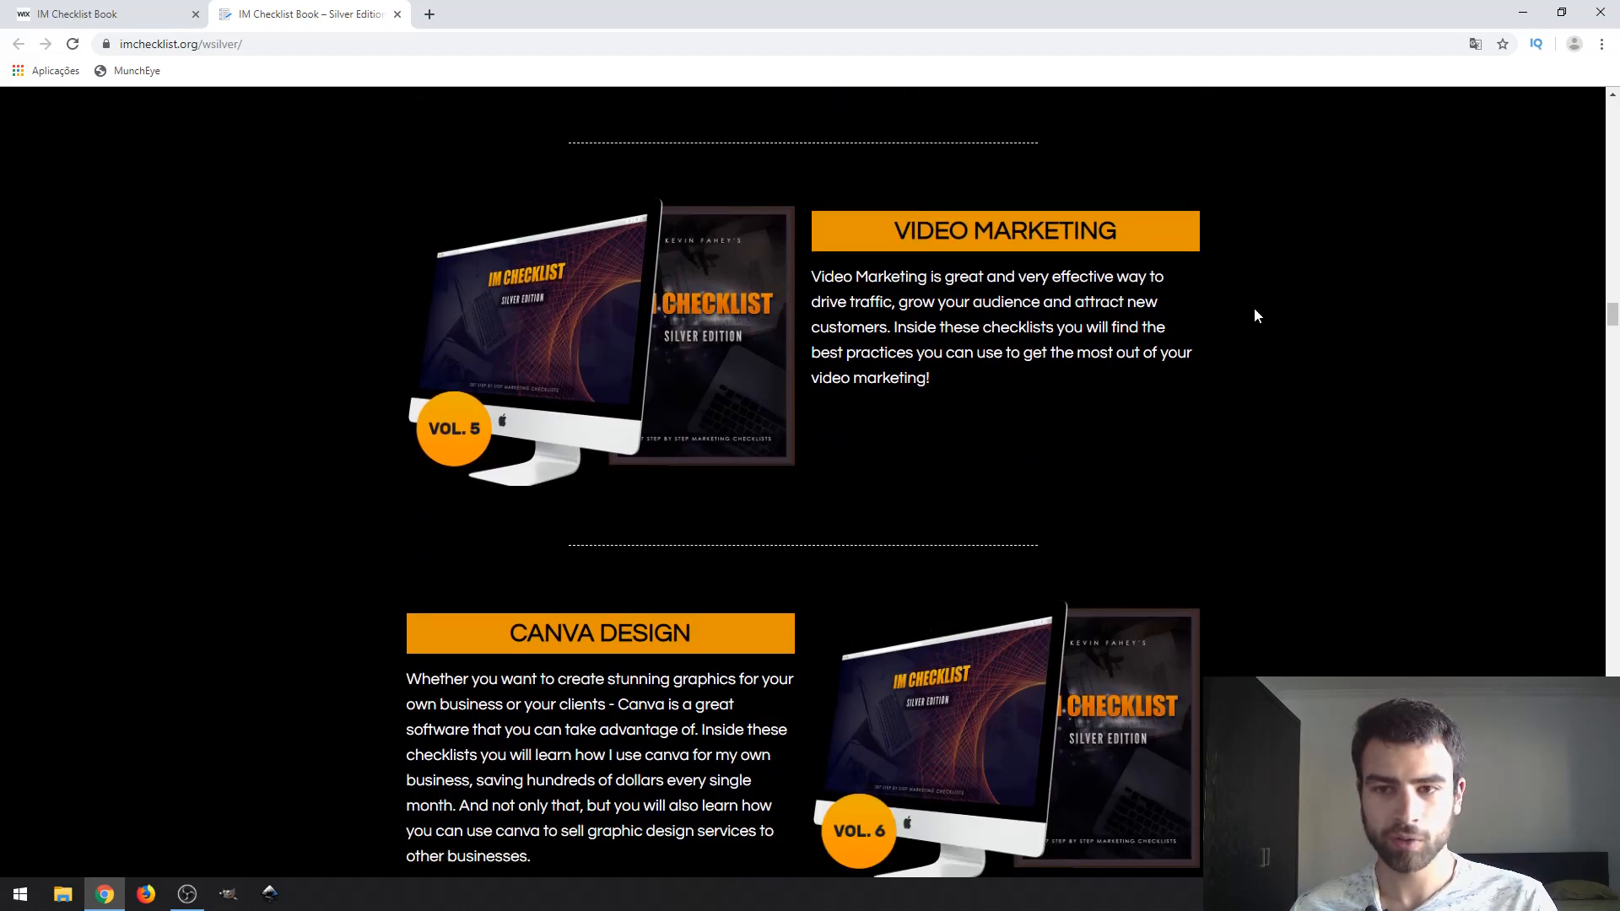
pyautogui.moveTo(1274, 256)
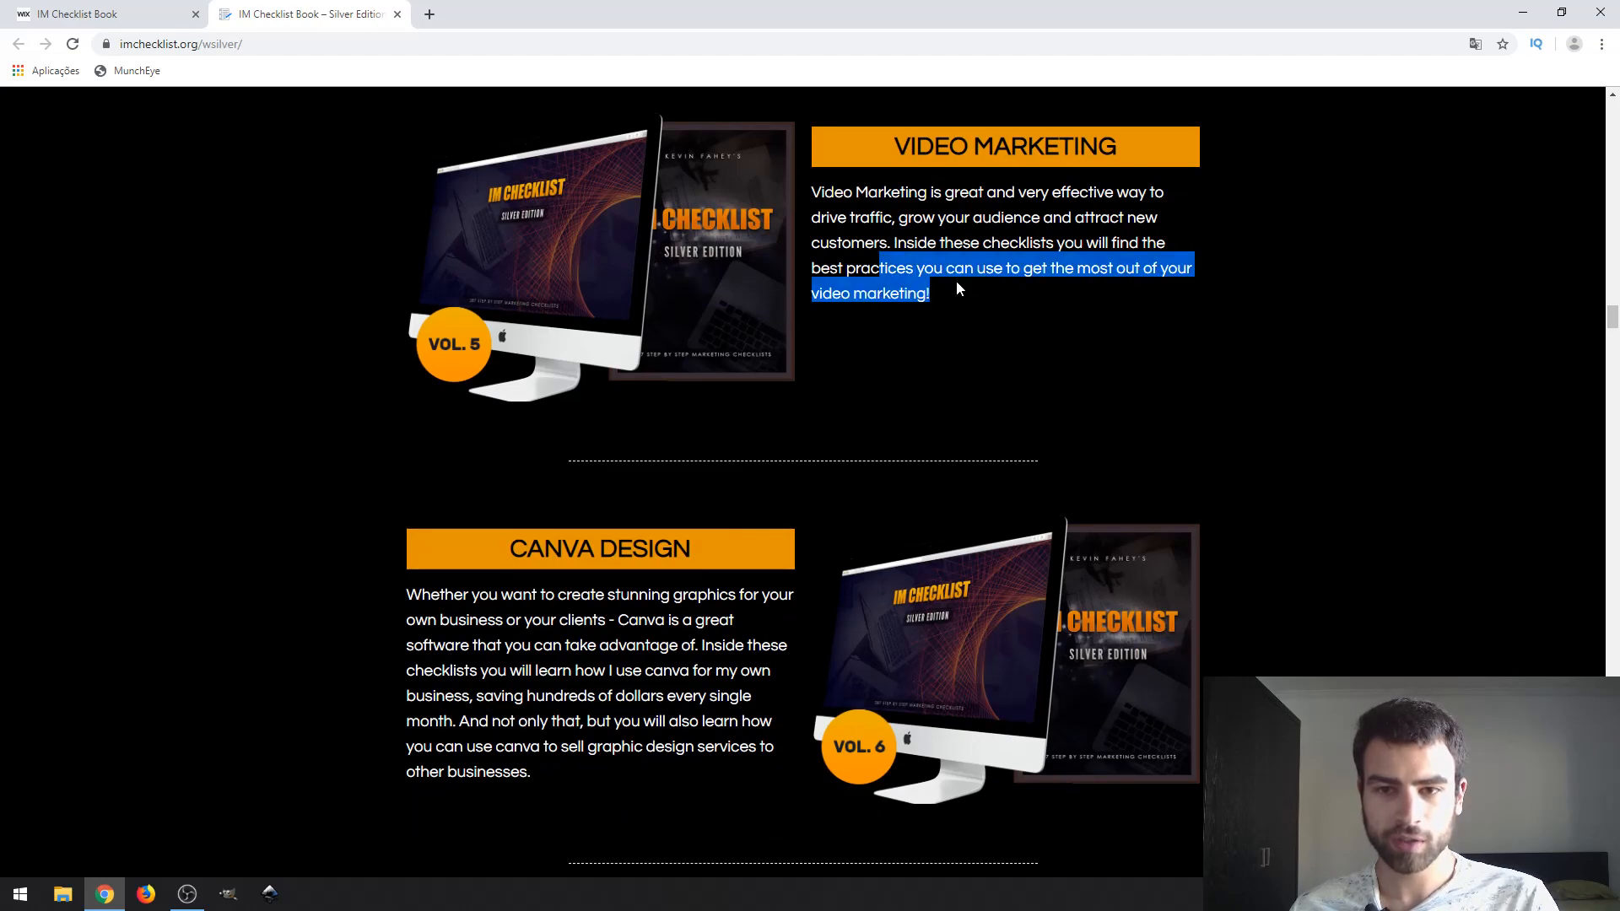
pyautogui.click(1040, 326)
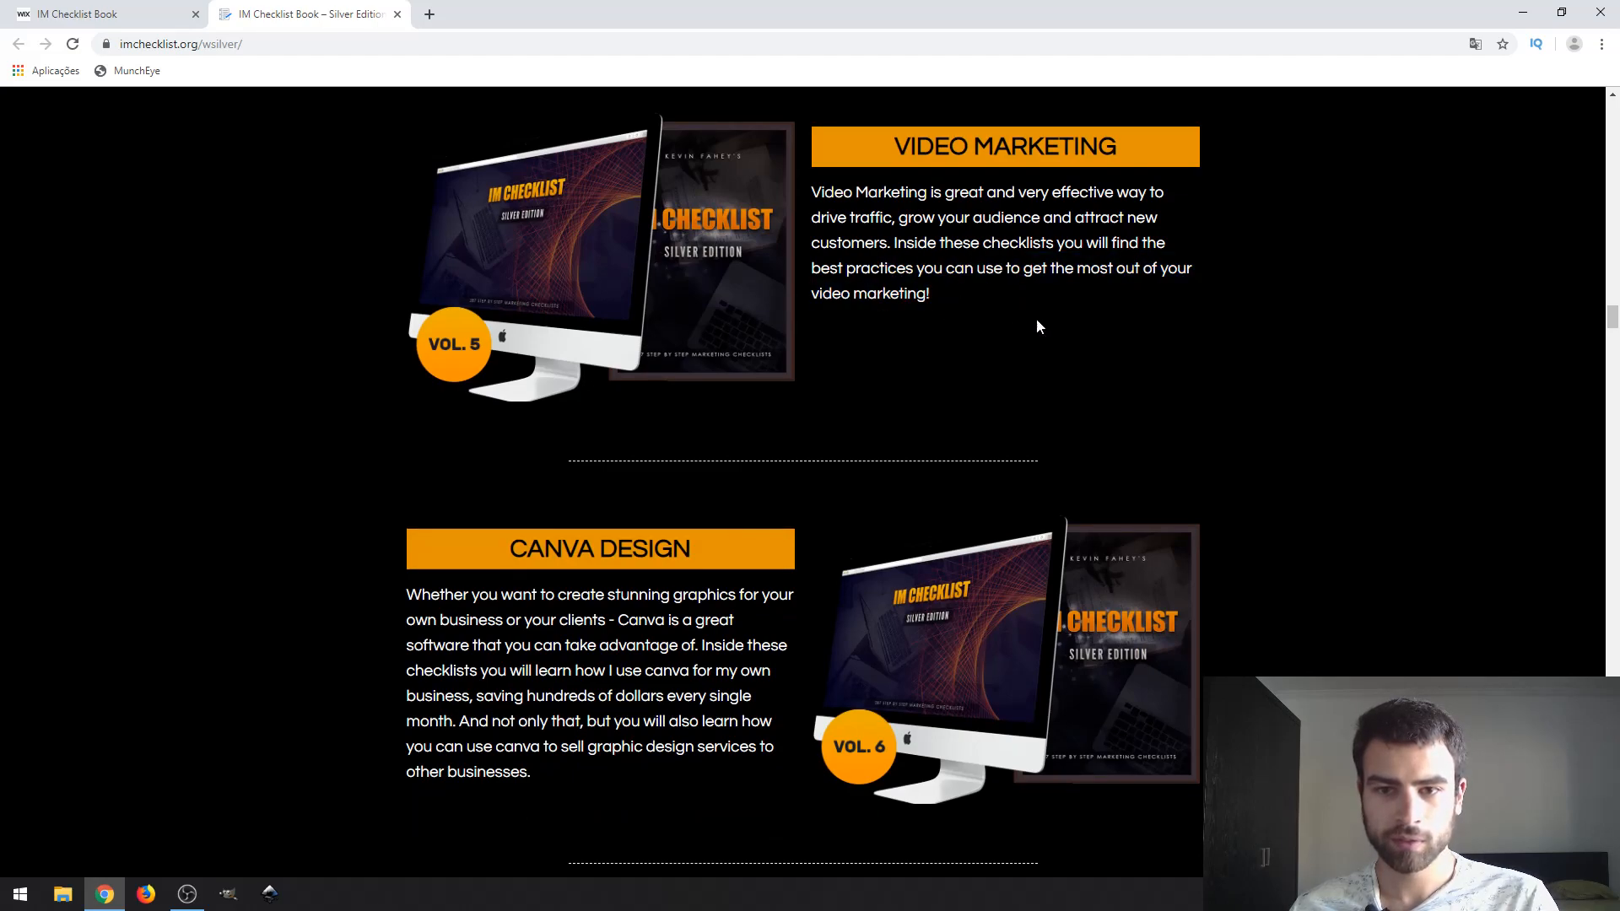
# Step: Scroll past Canva Design to the Newbie Marketing and Messenger Marketing volumes, reaching Vol. 8
pyautogui.scroll(-3)
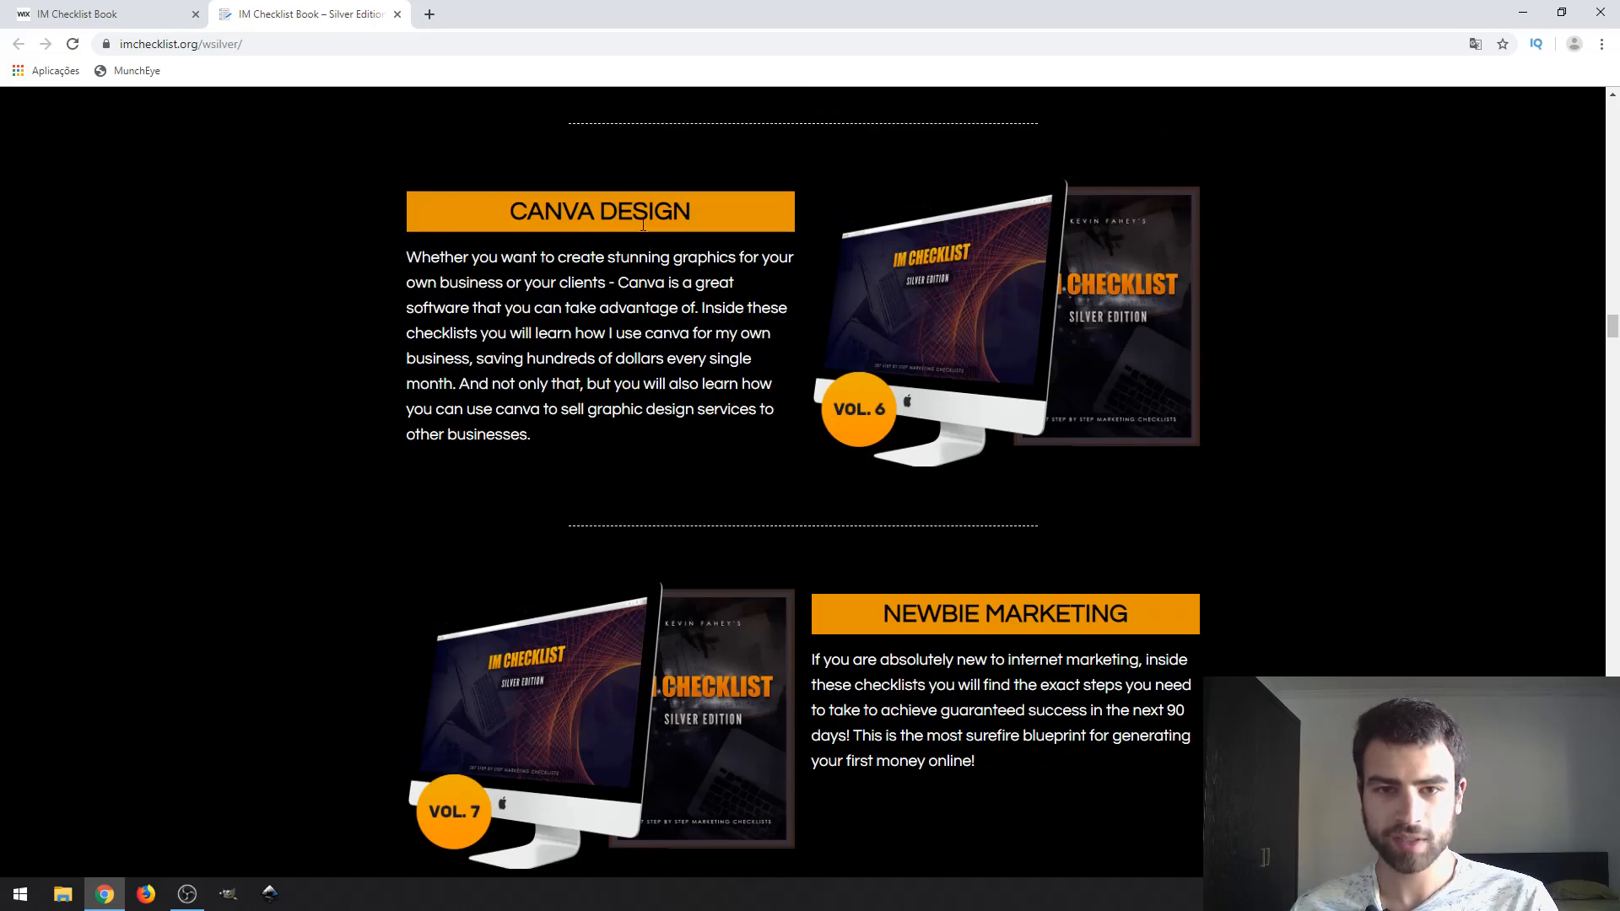
pyautogui.moveTo(748, 242)
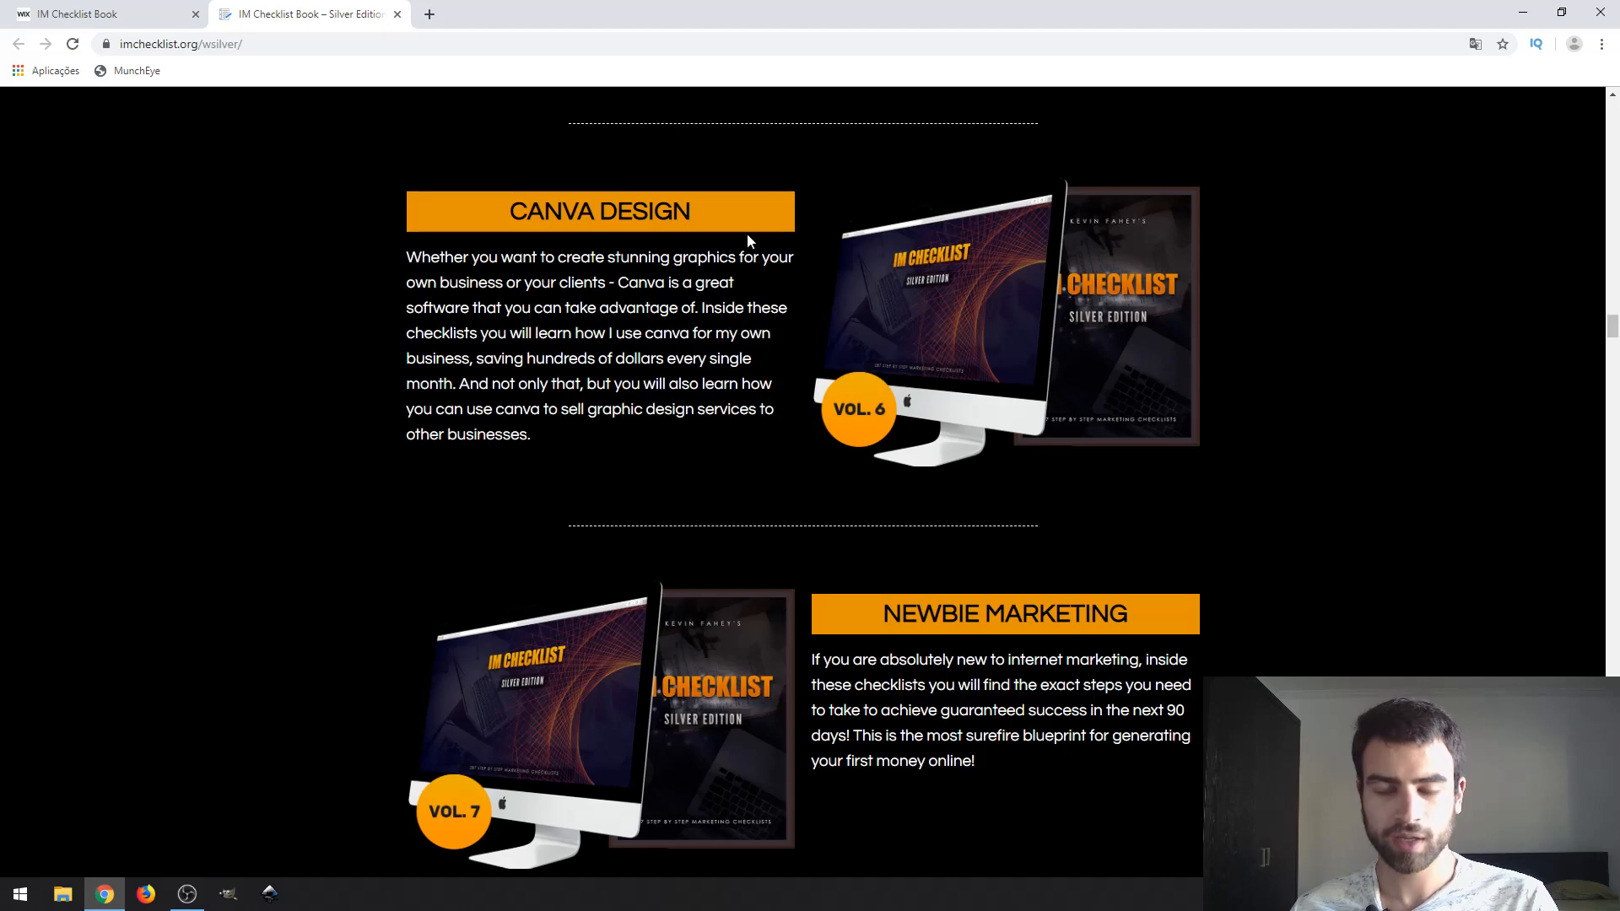
pyautogui.moveTo(746, 275)
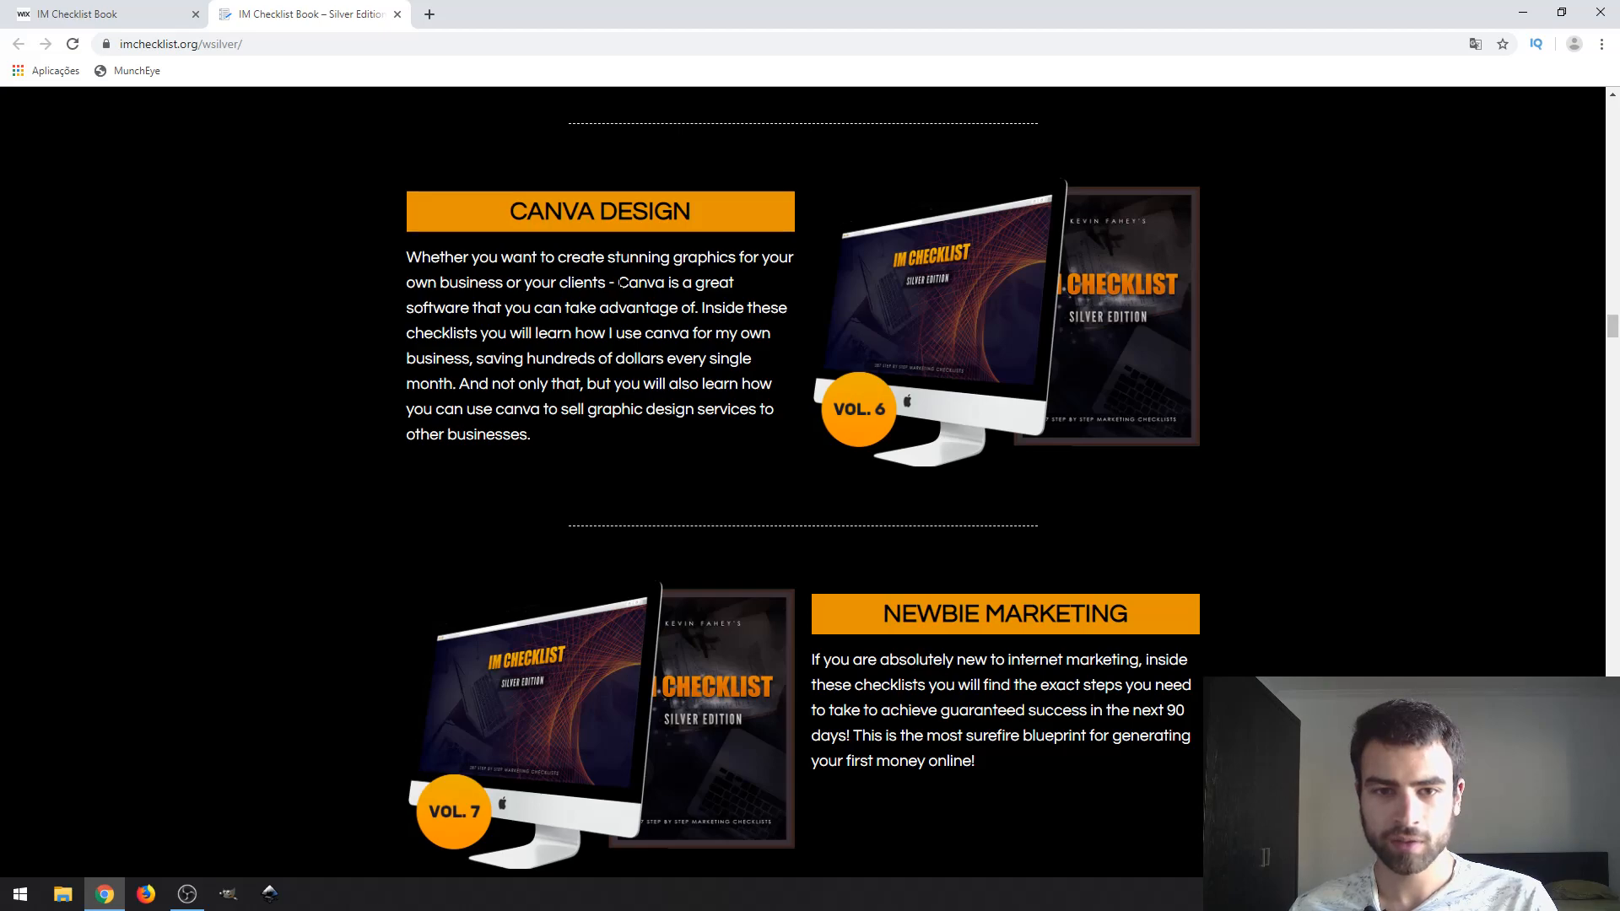
pyautogui.moveTo(641, 278)
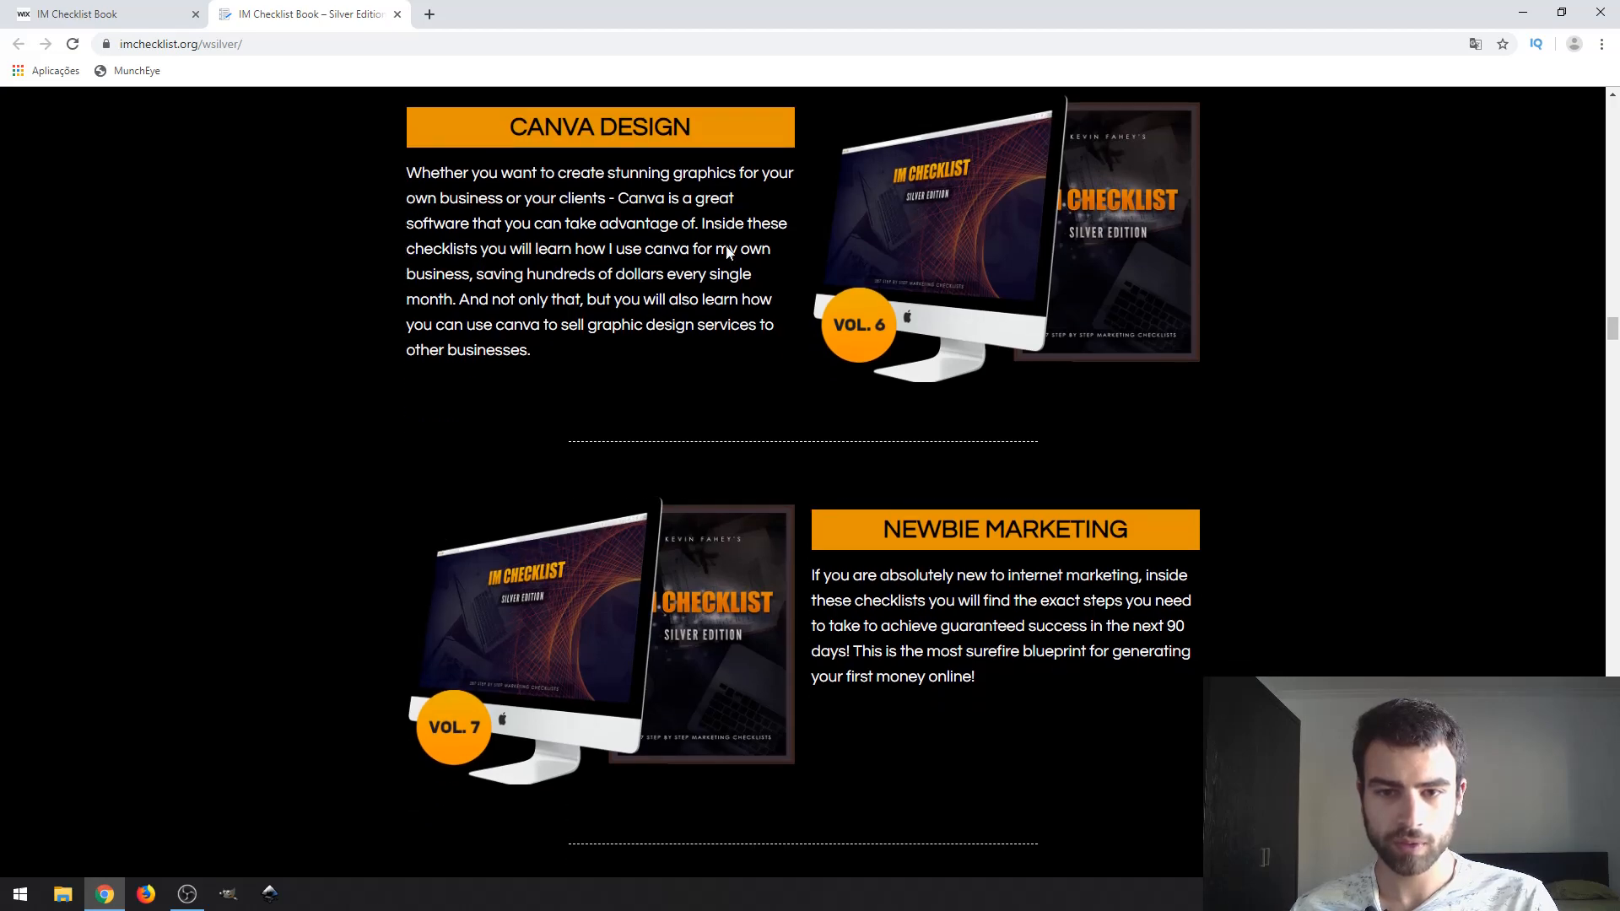
pyautogui.scroll(-3)
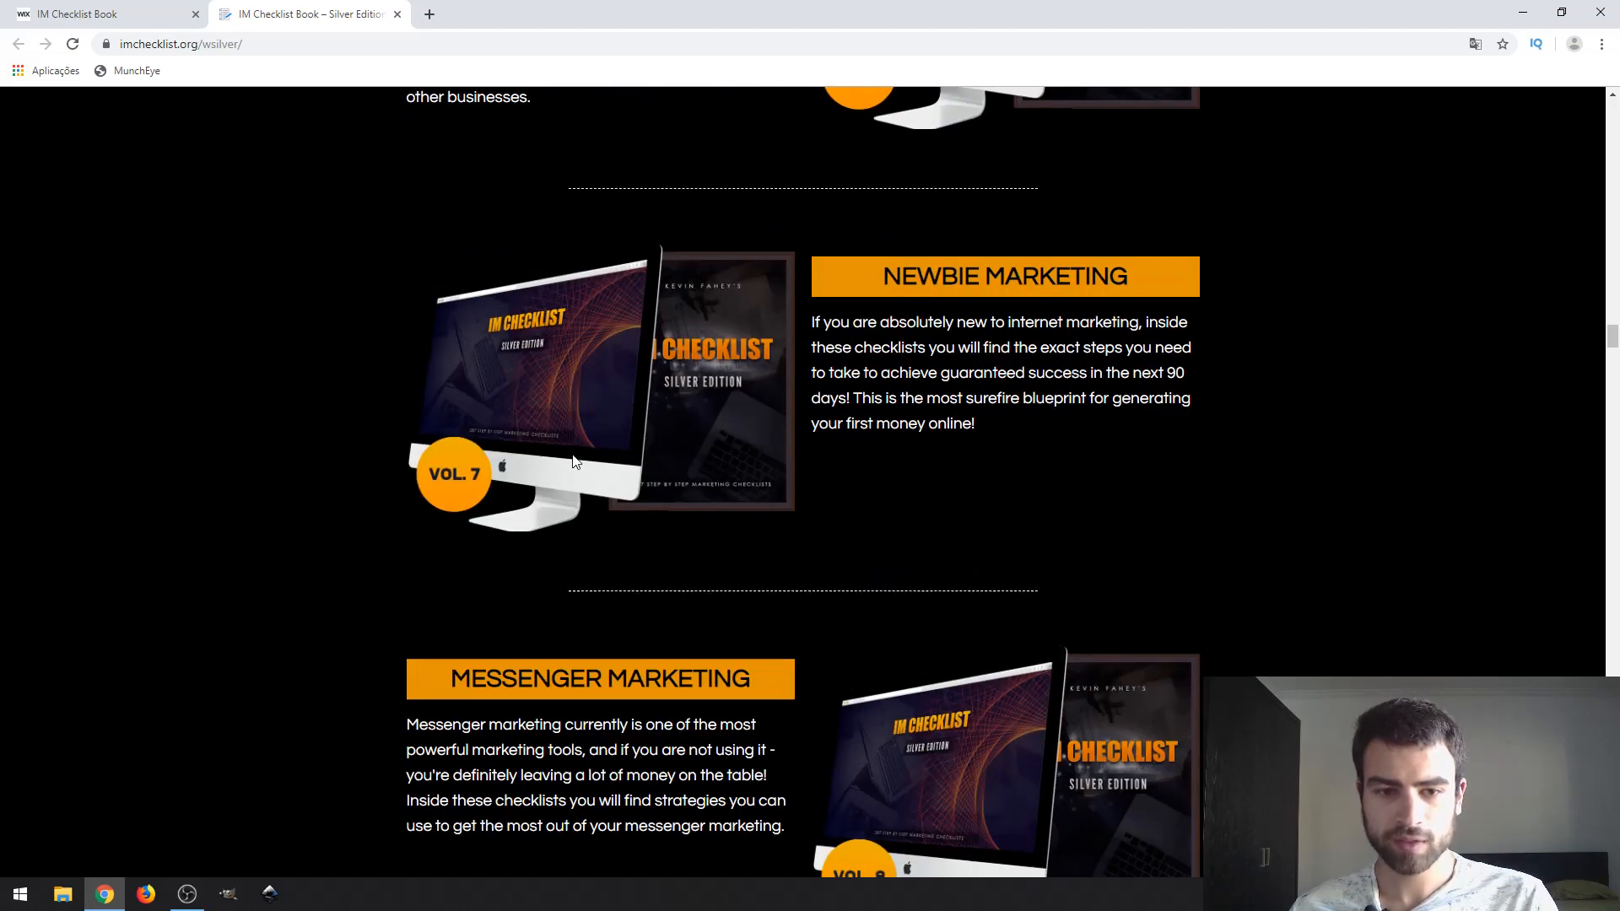
pyautogui.moveTo(849, 287)
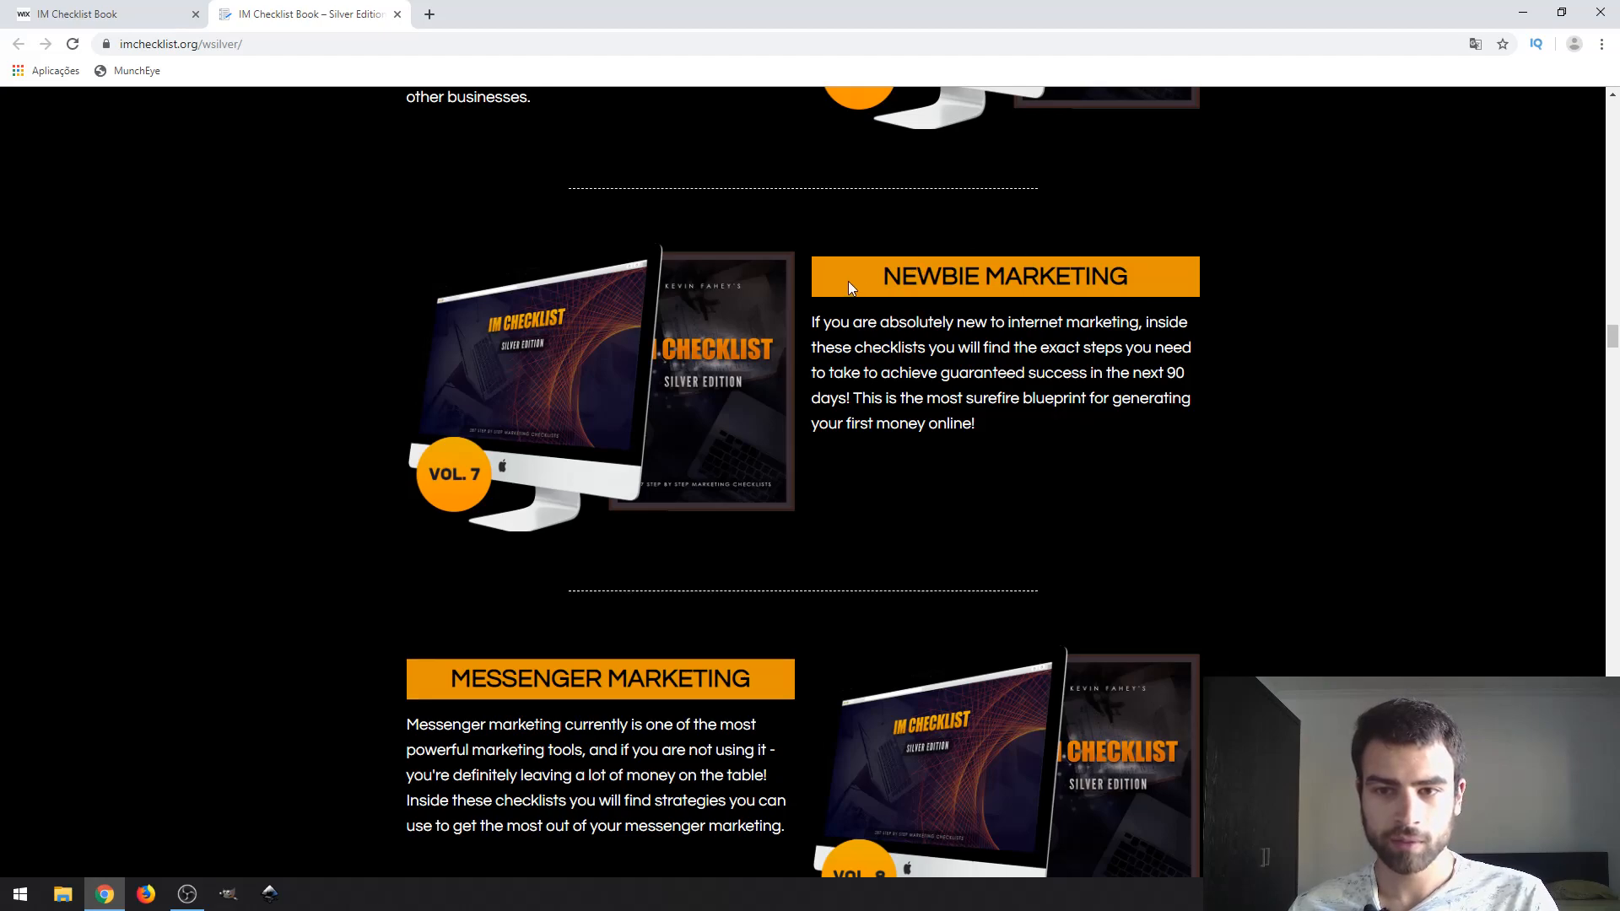
pyautogui.moveTo(882, 287)
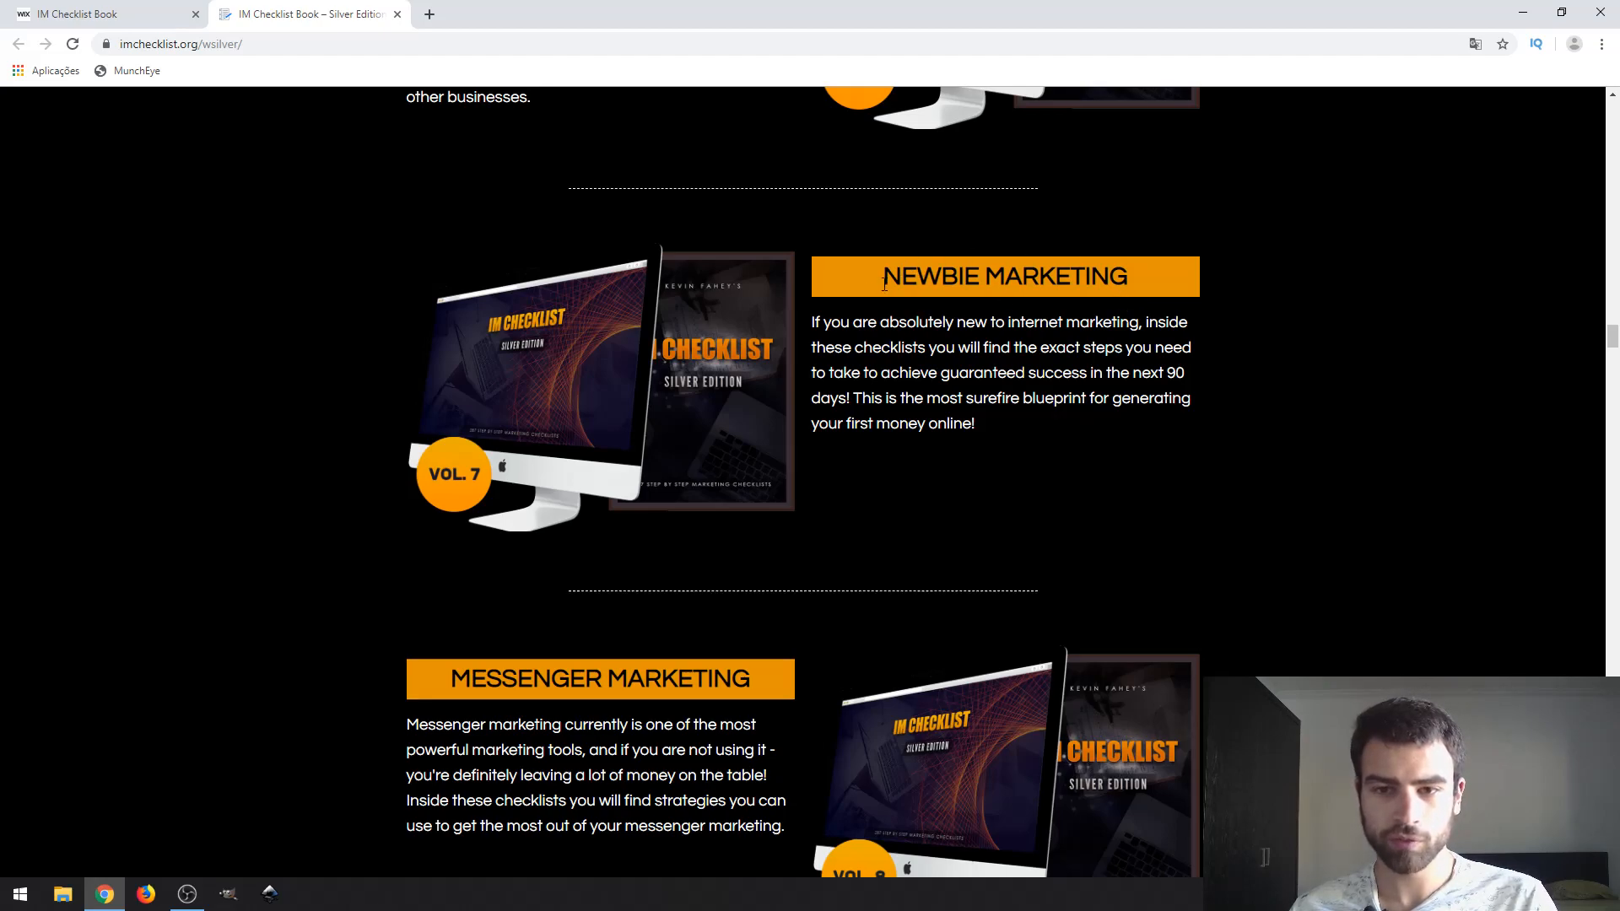
pyautogui.moveTo(837, 274)
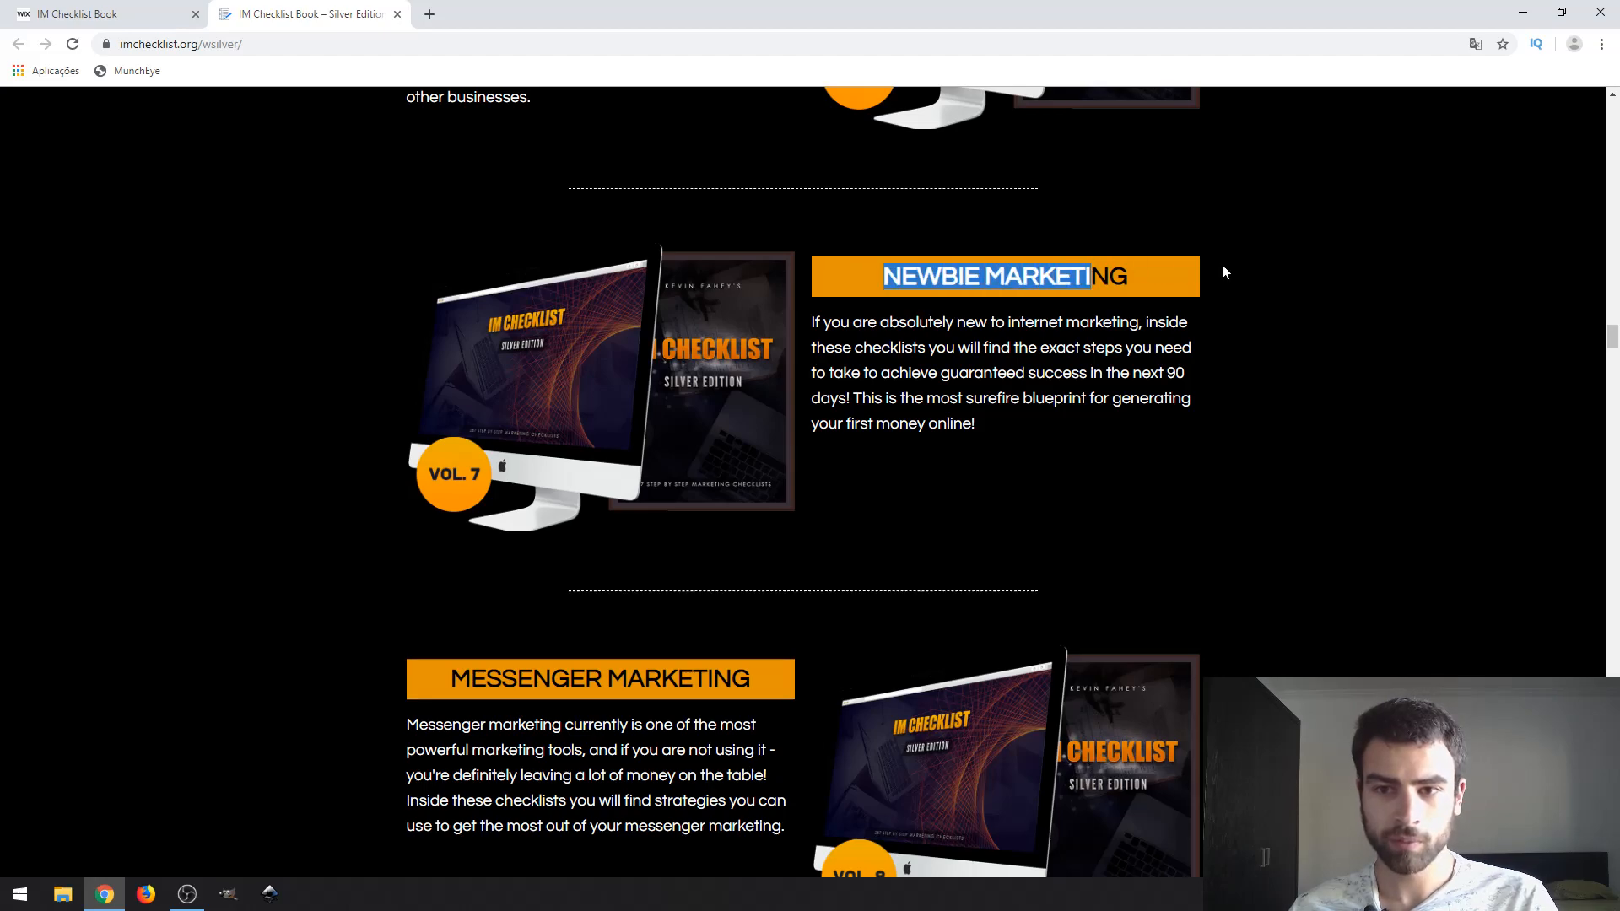
pyautogui.scroll(-3)
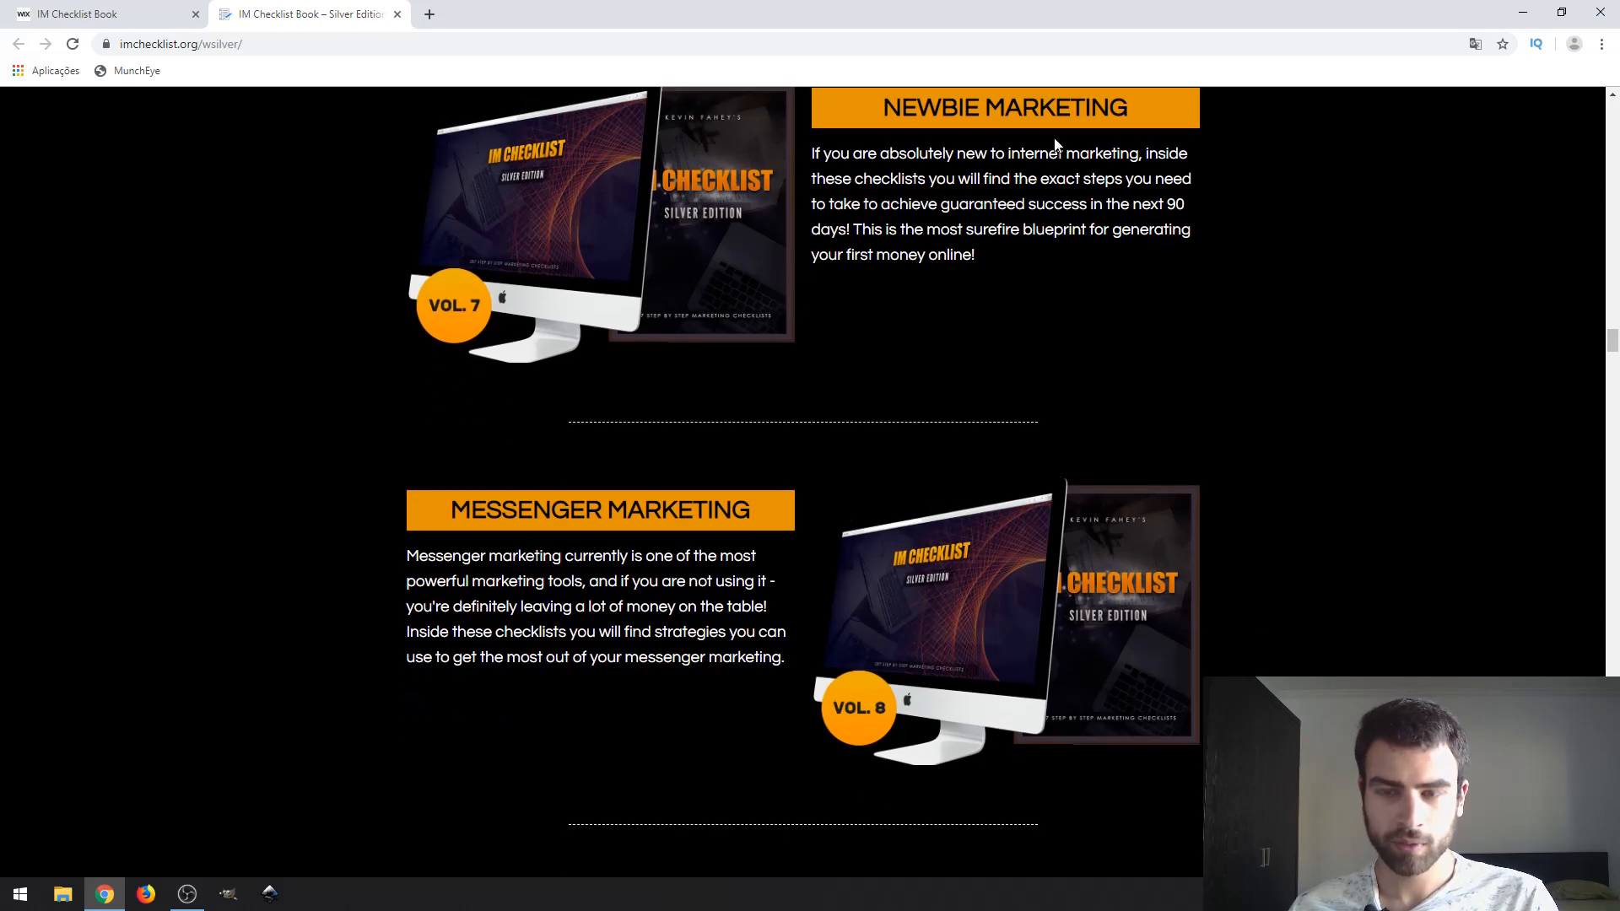
# Step: Scroll from the Offline Business Startup volume past Vol. 12 to the 'Do For You?' section
pyautogui.scroll(-3)
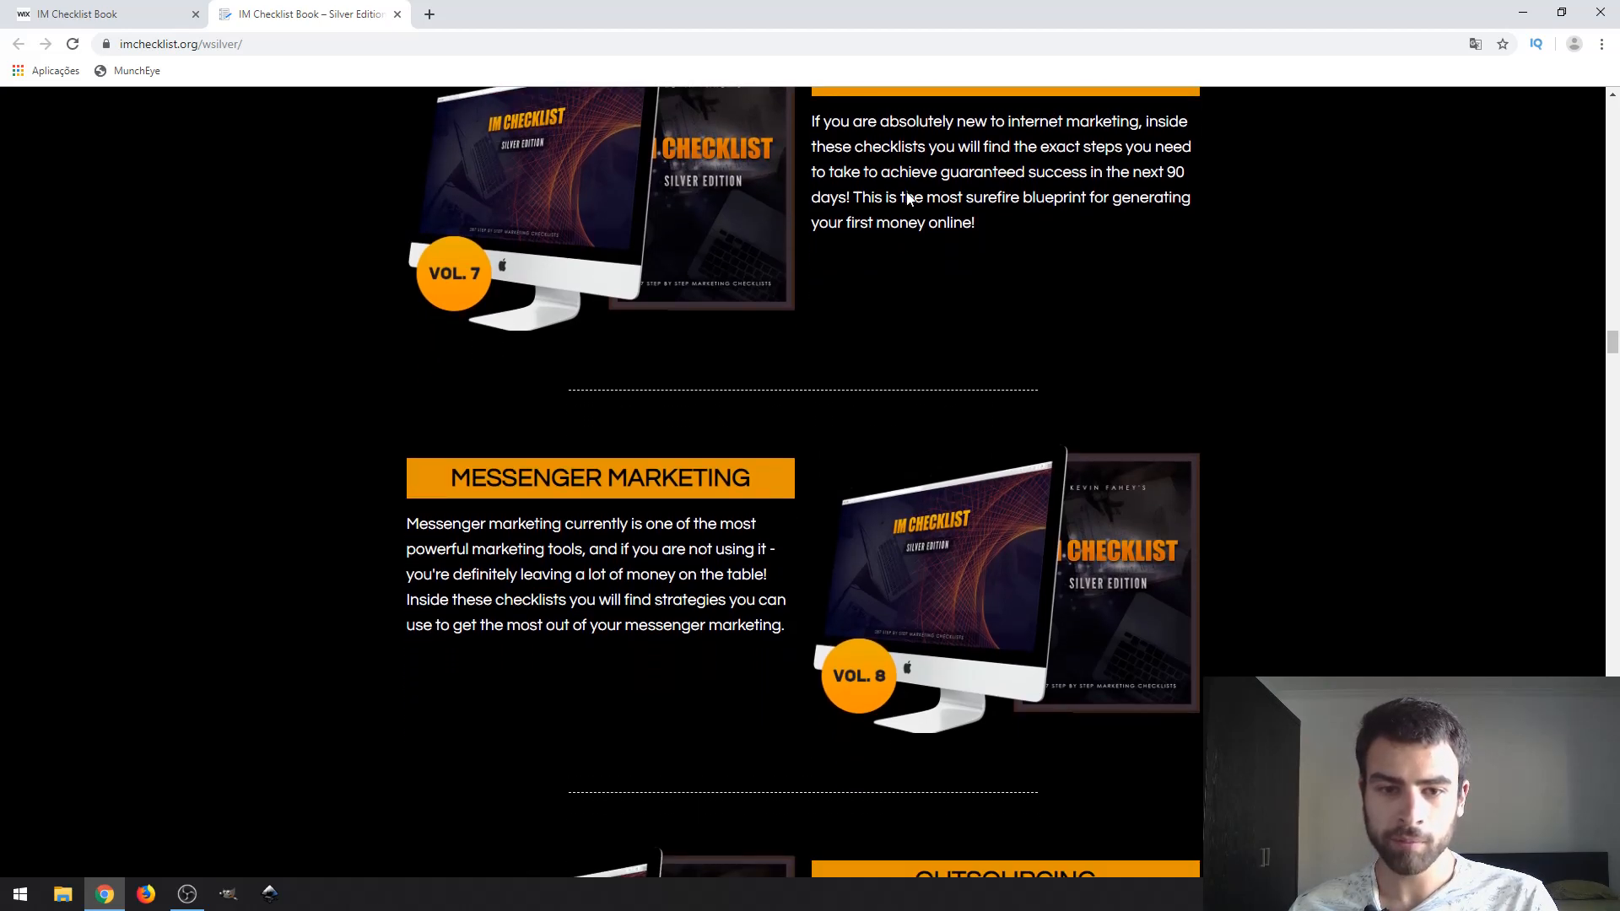
pyautogui.scroll(-3)
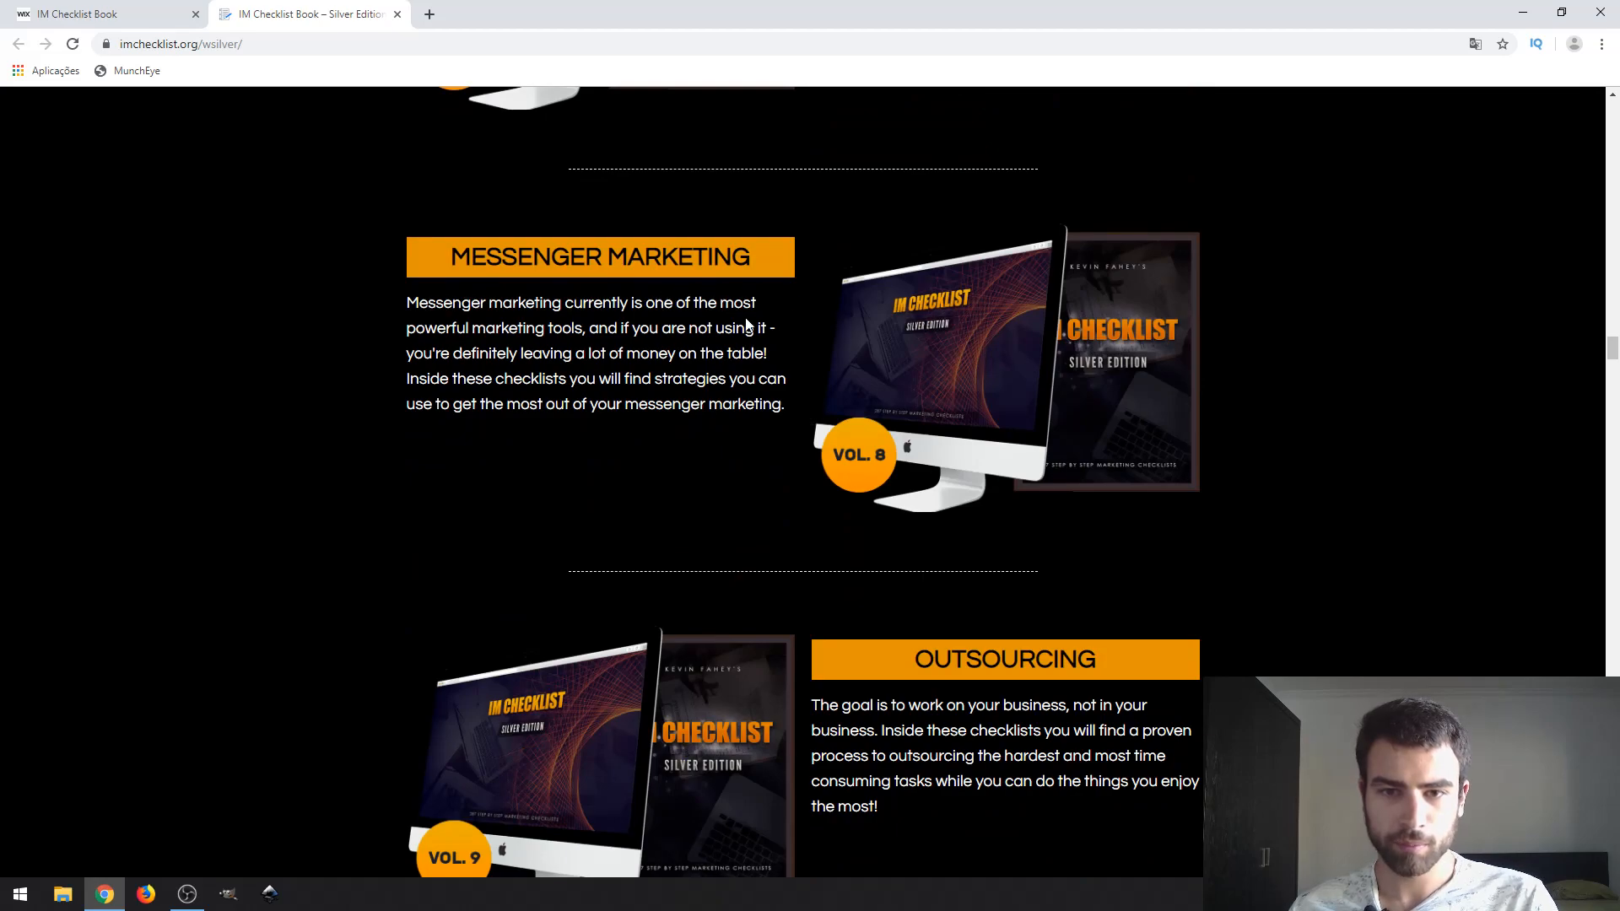
pyautogui.scroll(-3)
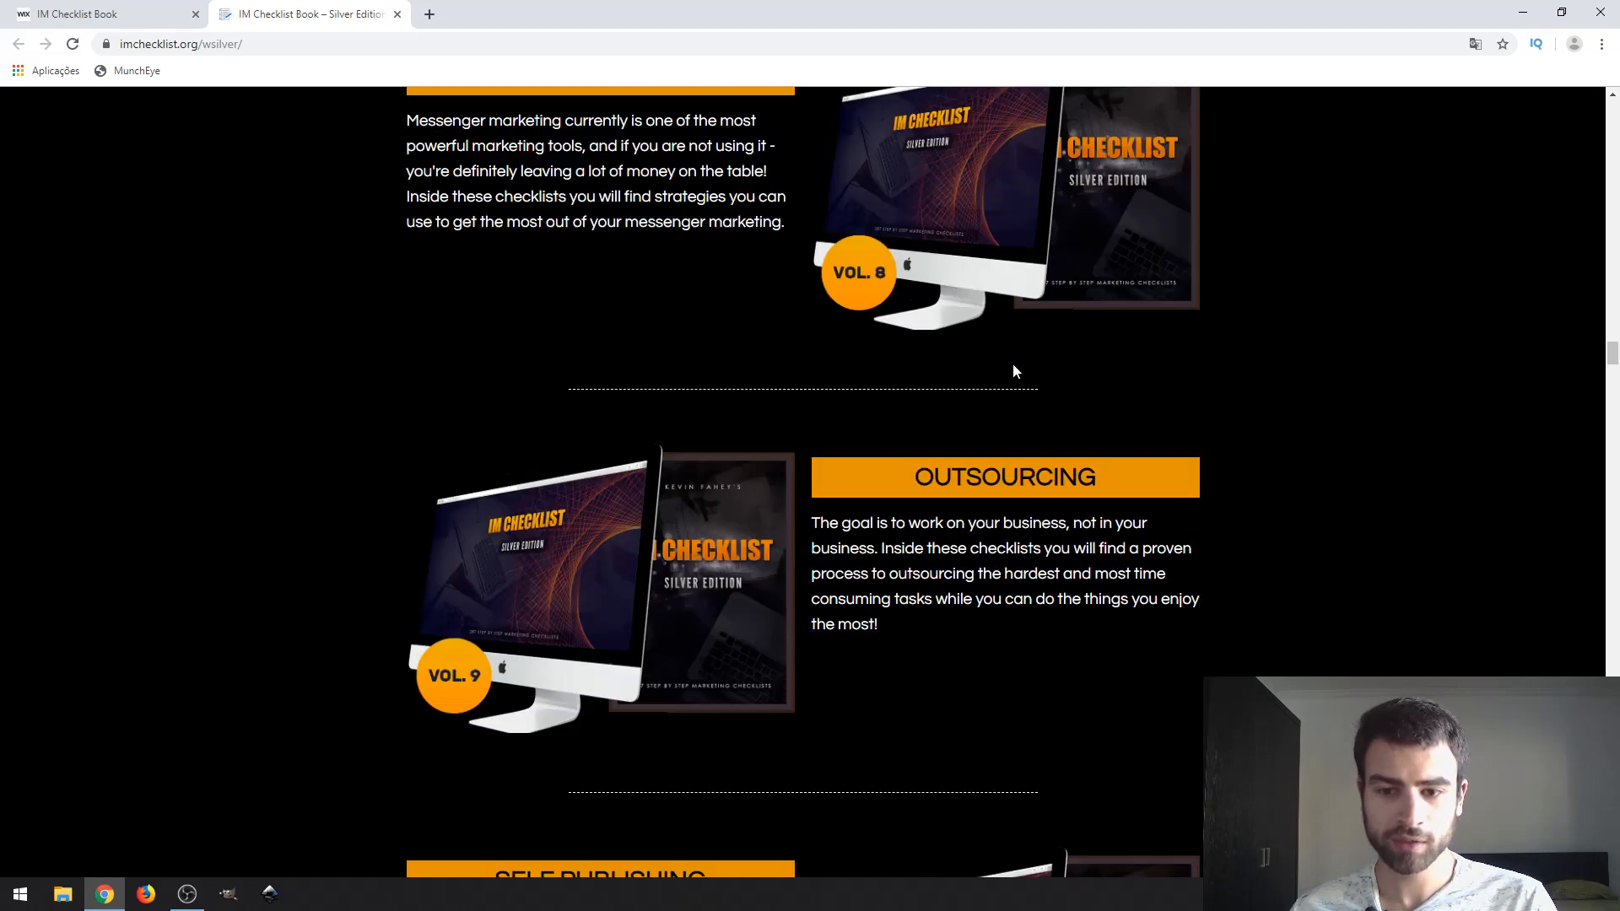
pyautogui.scroll(-3)
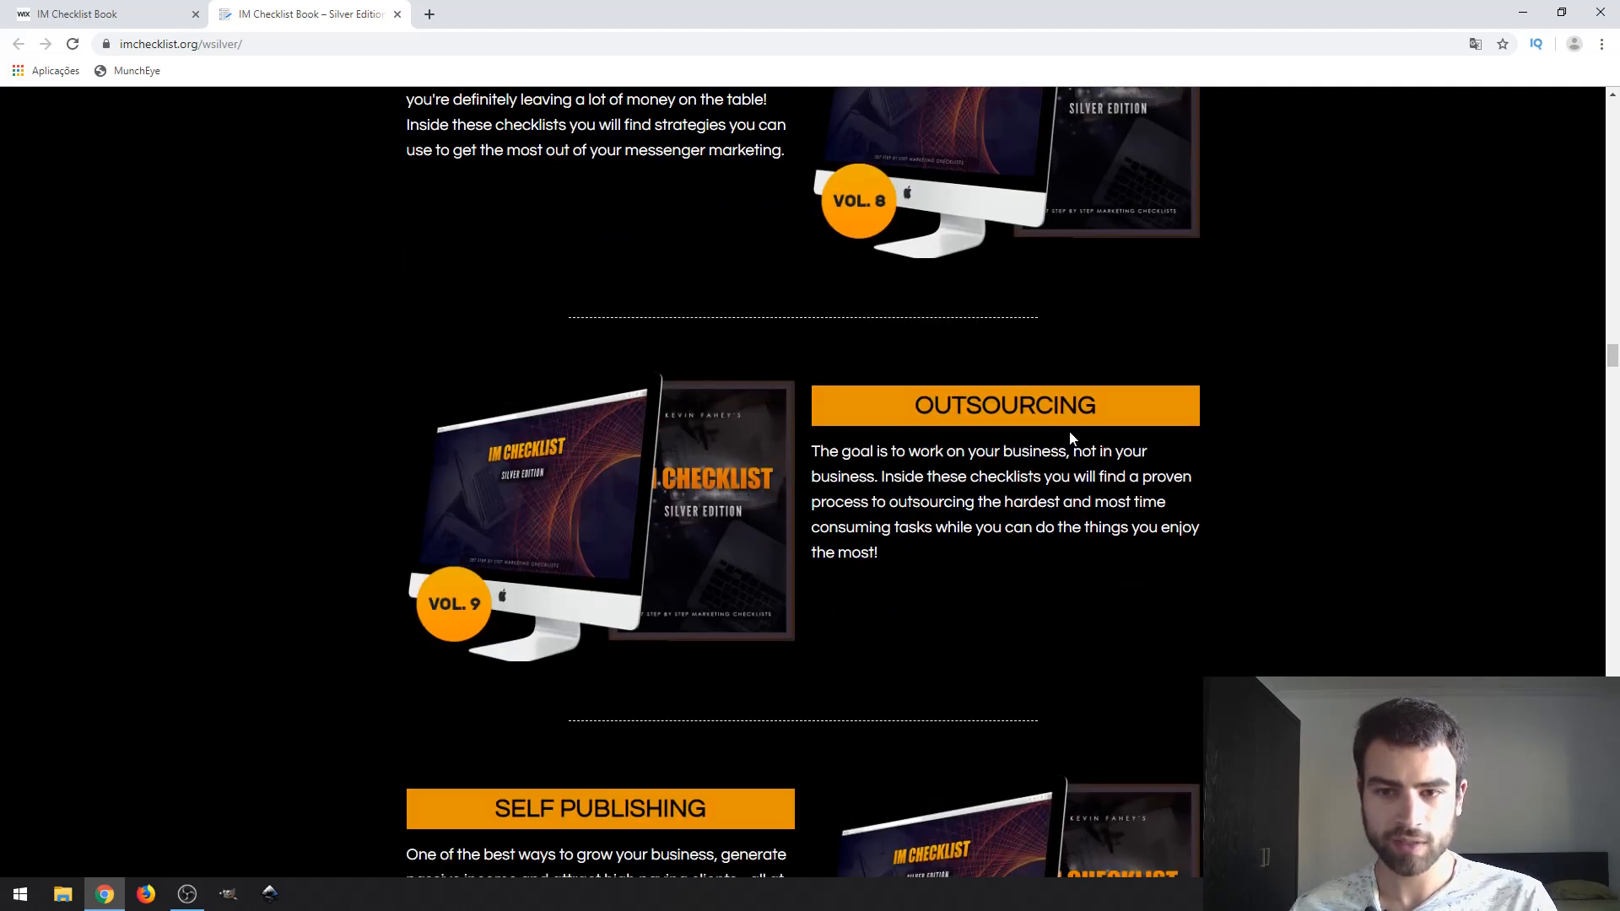
pyautogui.scroll(-3)
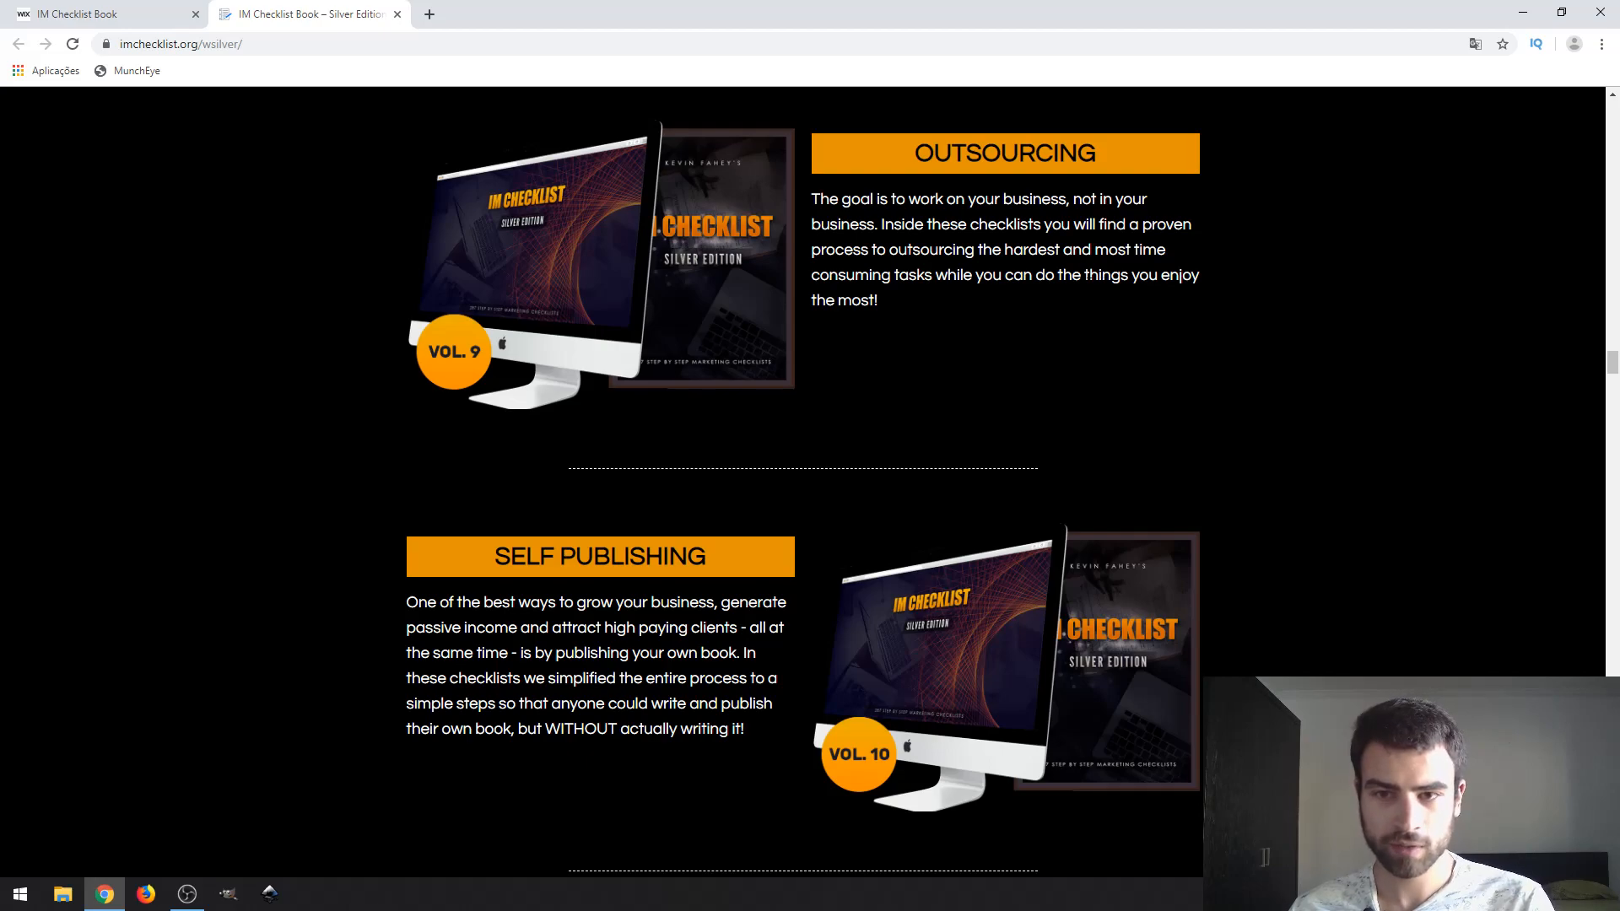
pyautogui.moveTo(1102, 297)
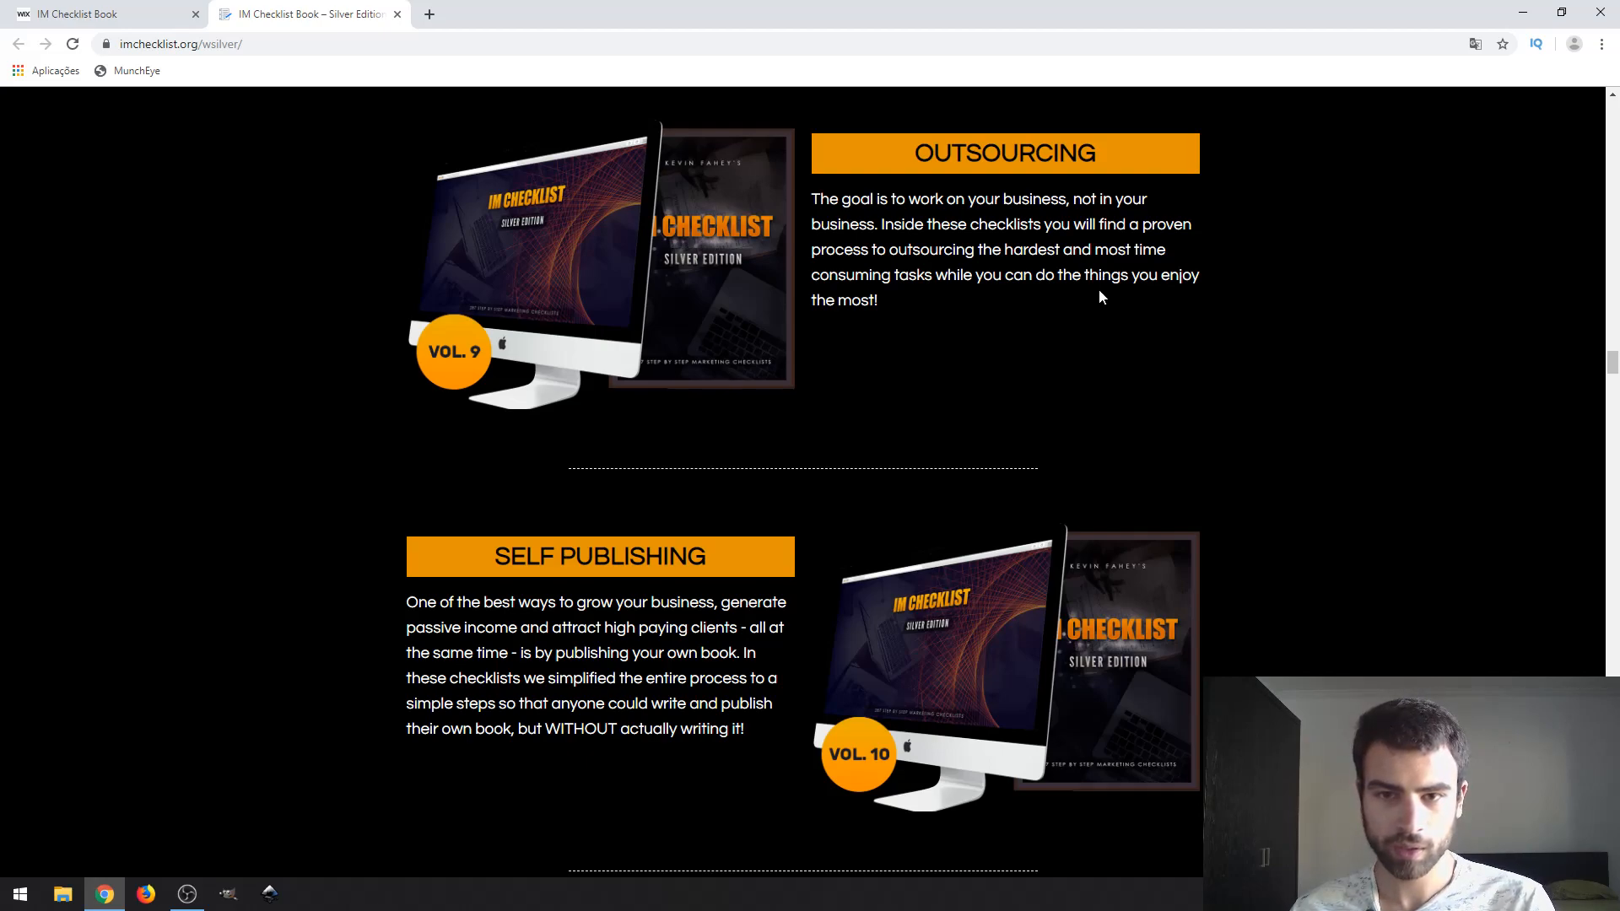
pyautogui.moveTo(1107, 299)
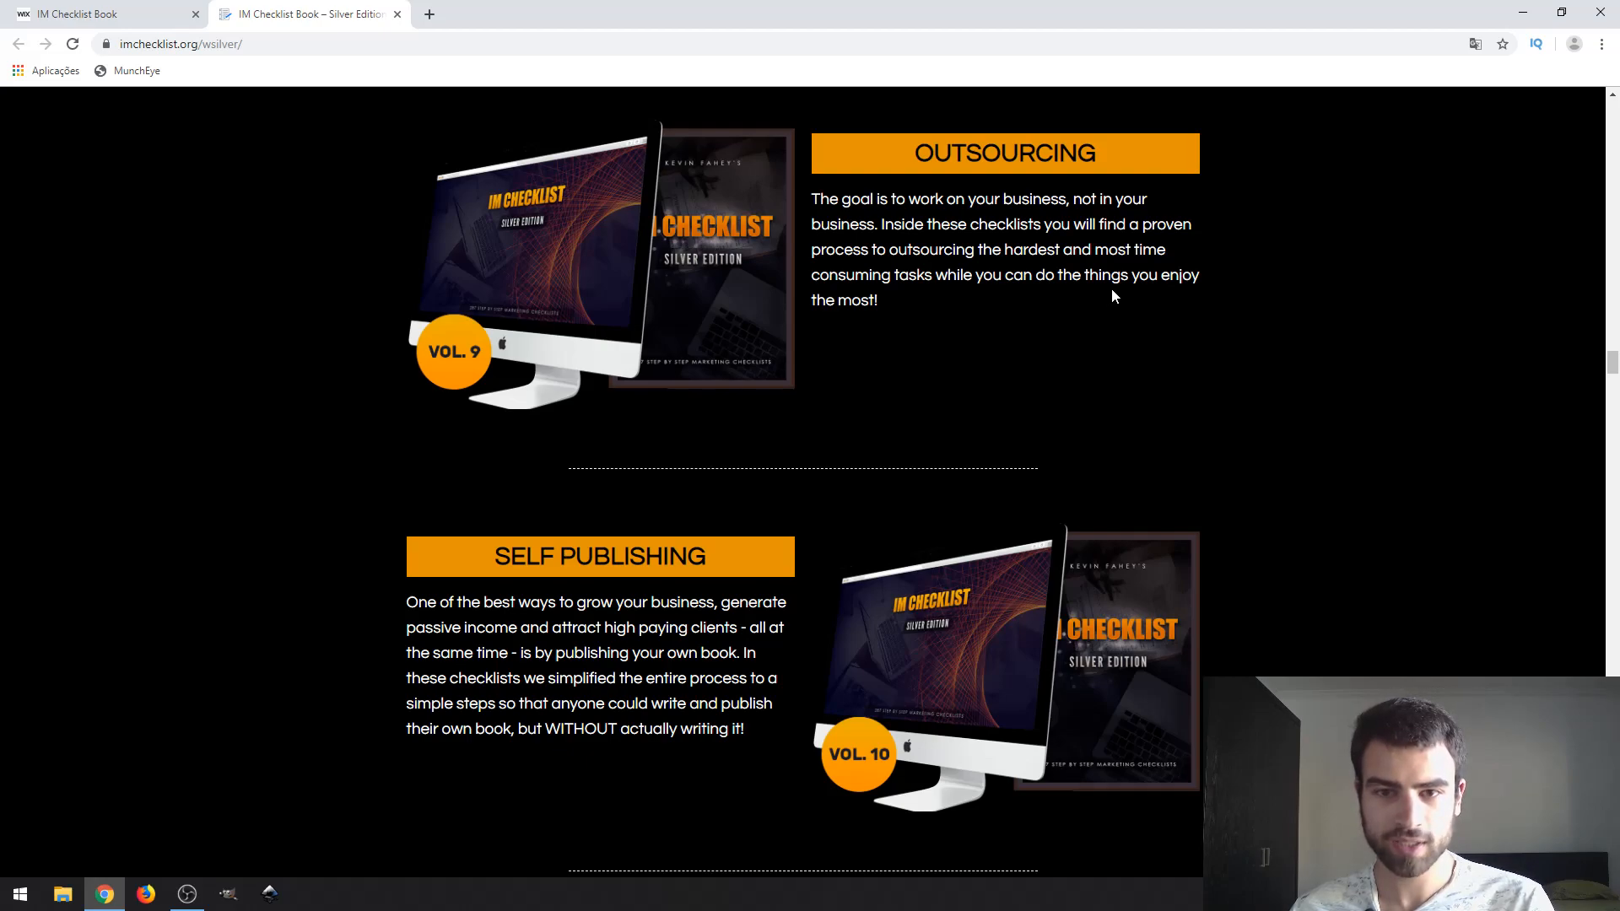
pyautogui.scroll(-3)
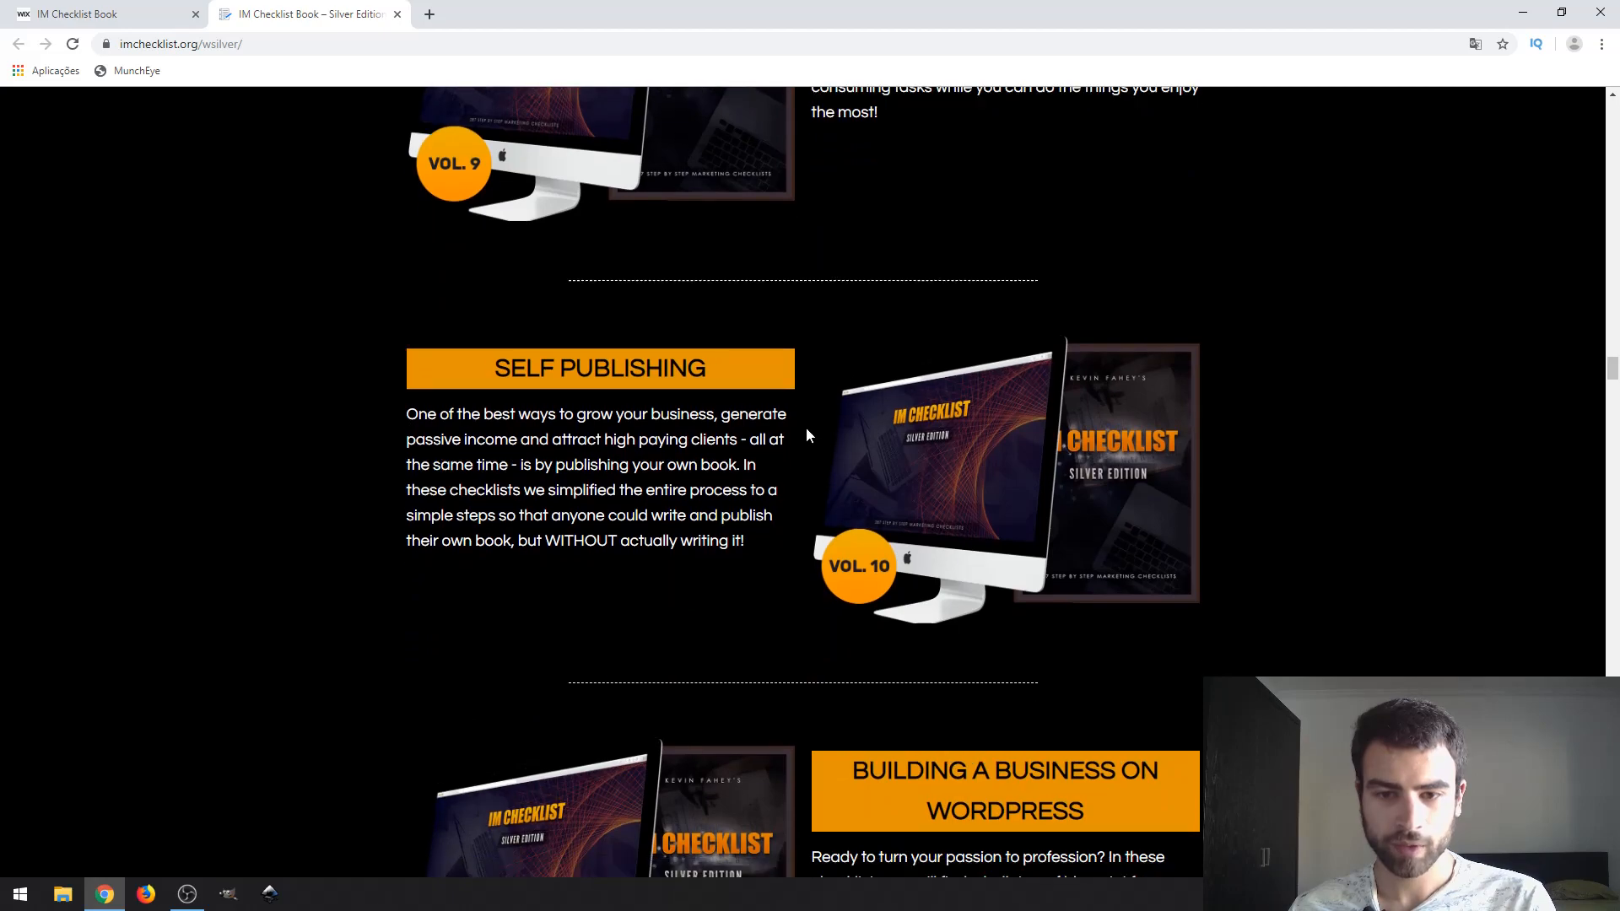
pyautogui.scroll(-3)
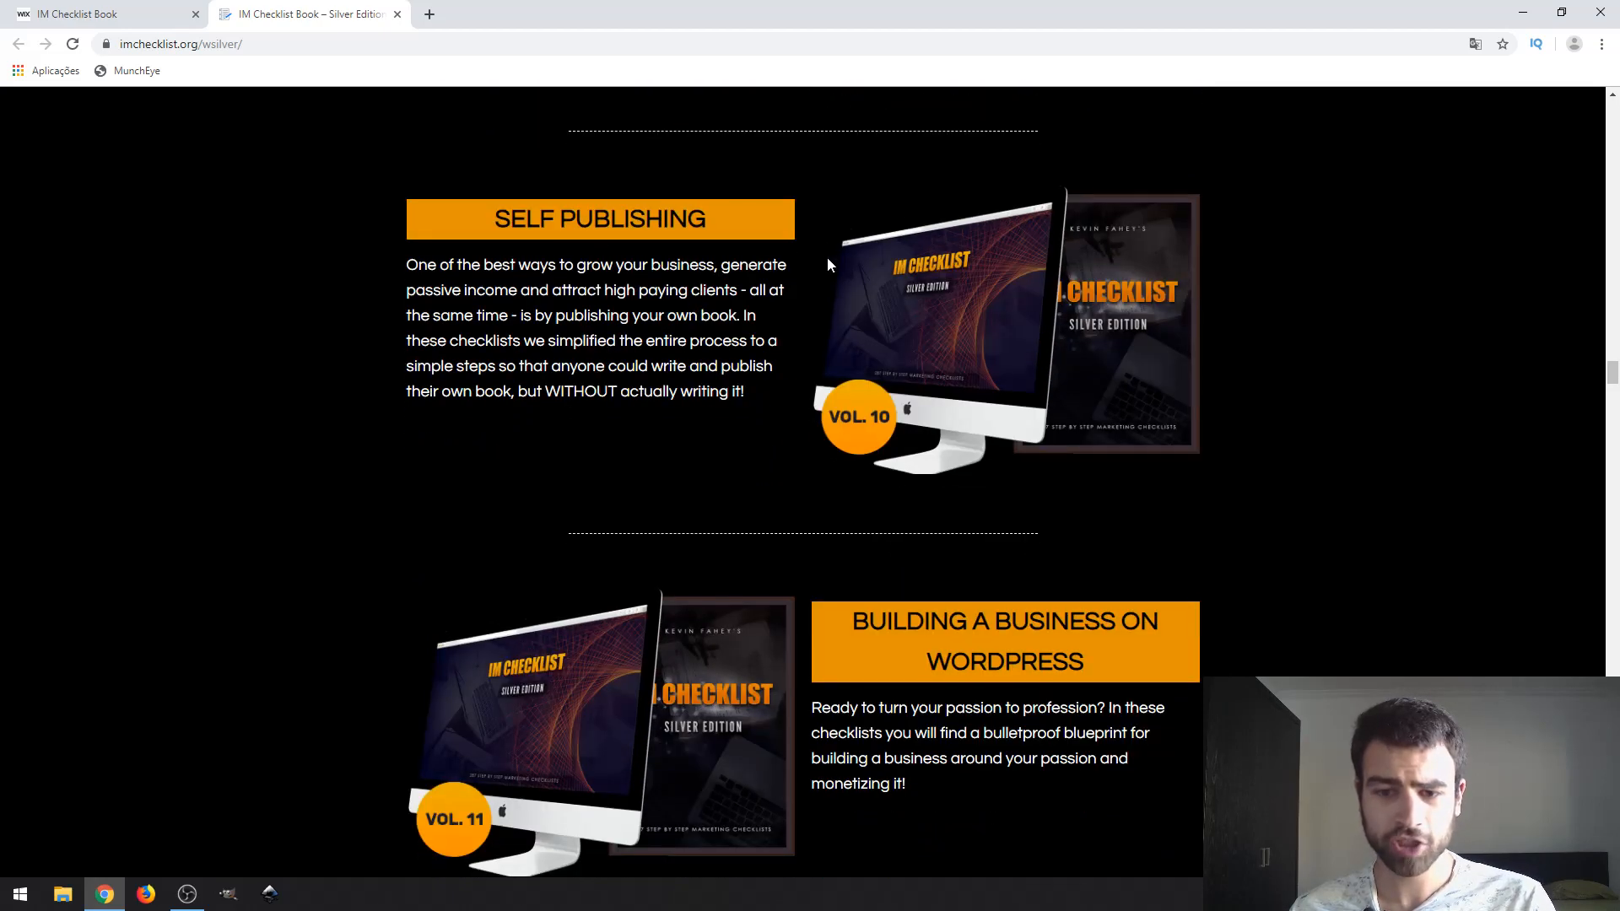
pyautogui.scroll(-3)
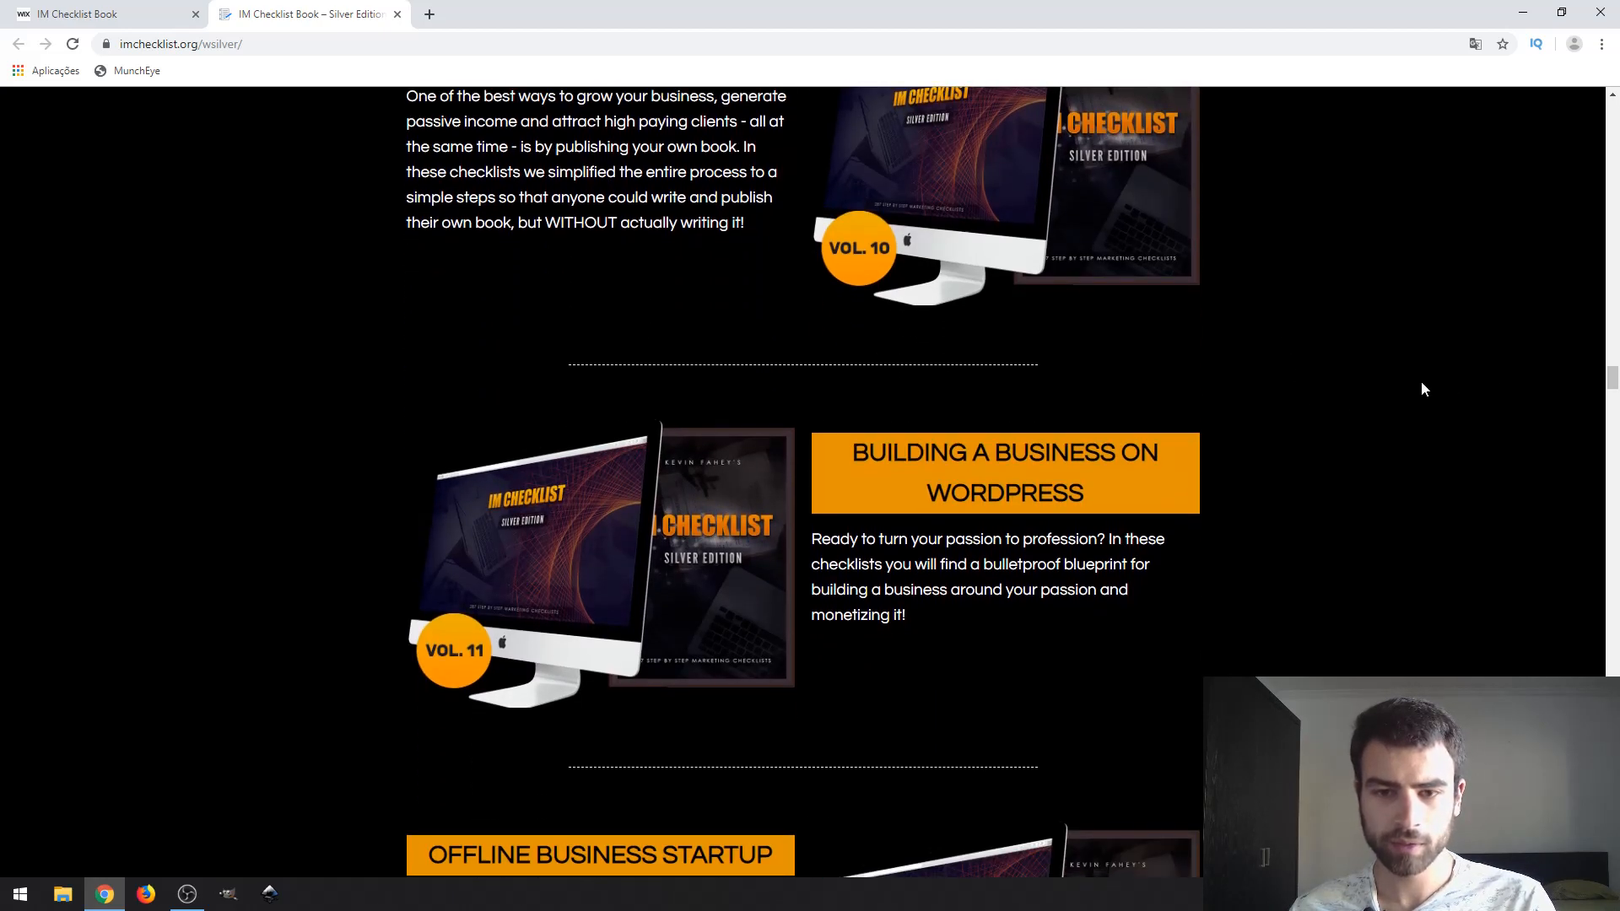
pyautogui.scroll(-3)
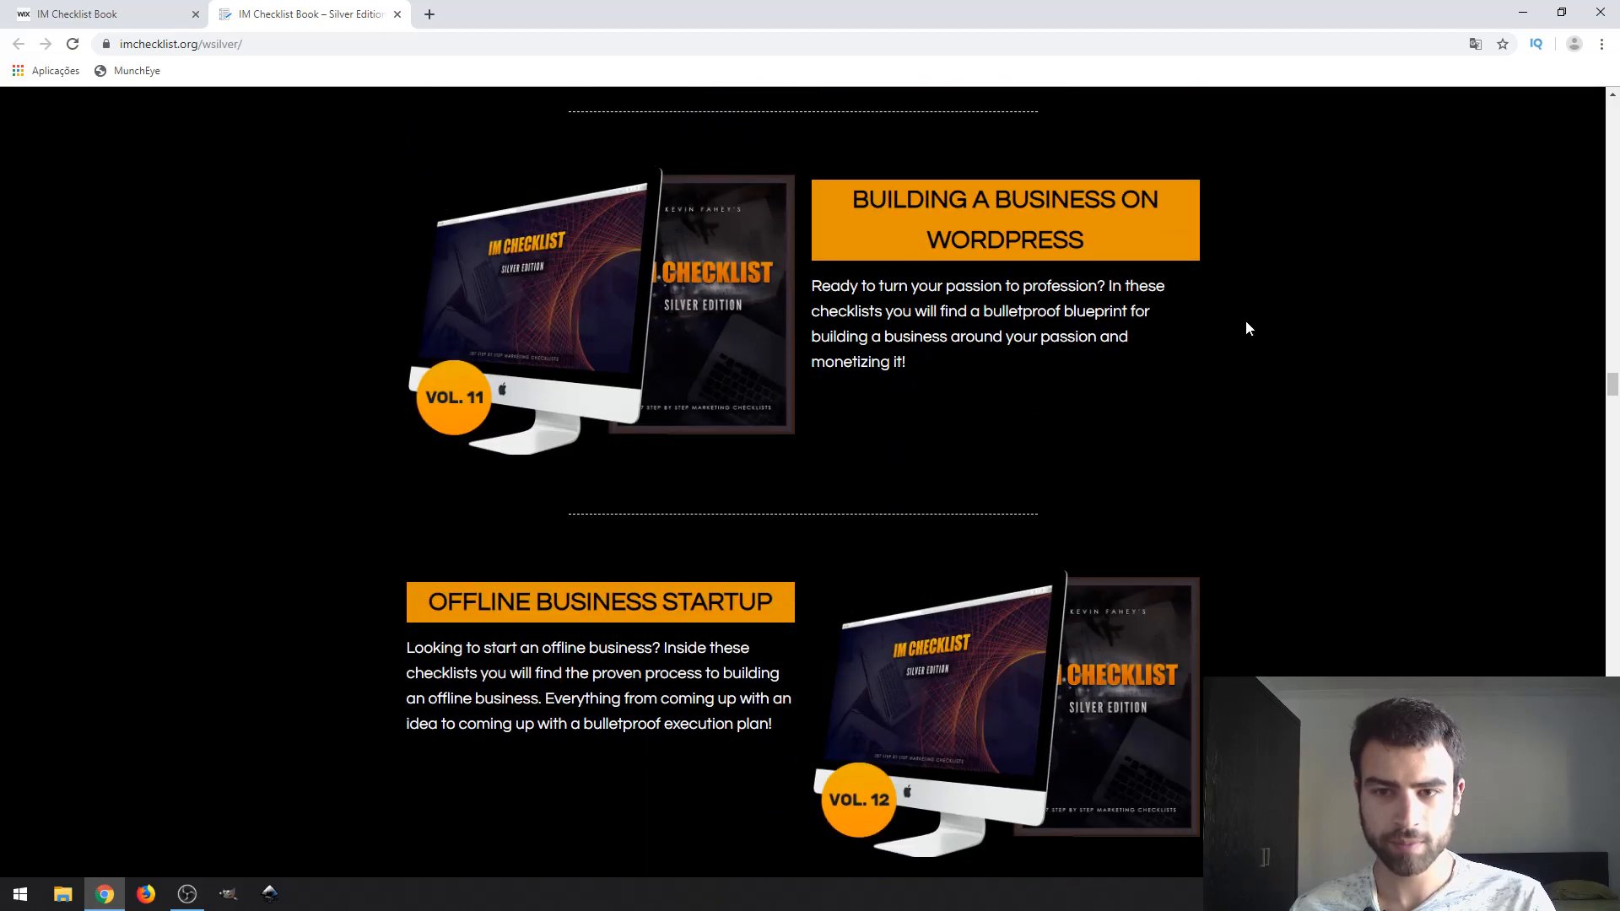
pyautogui.moveTo(955, 415)
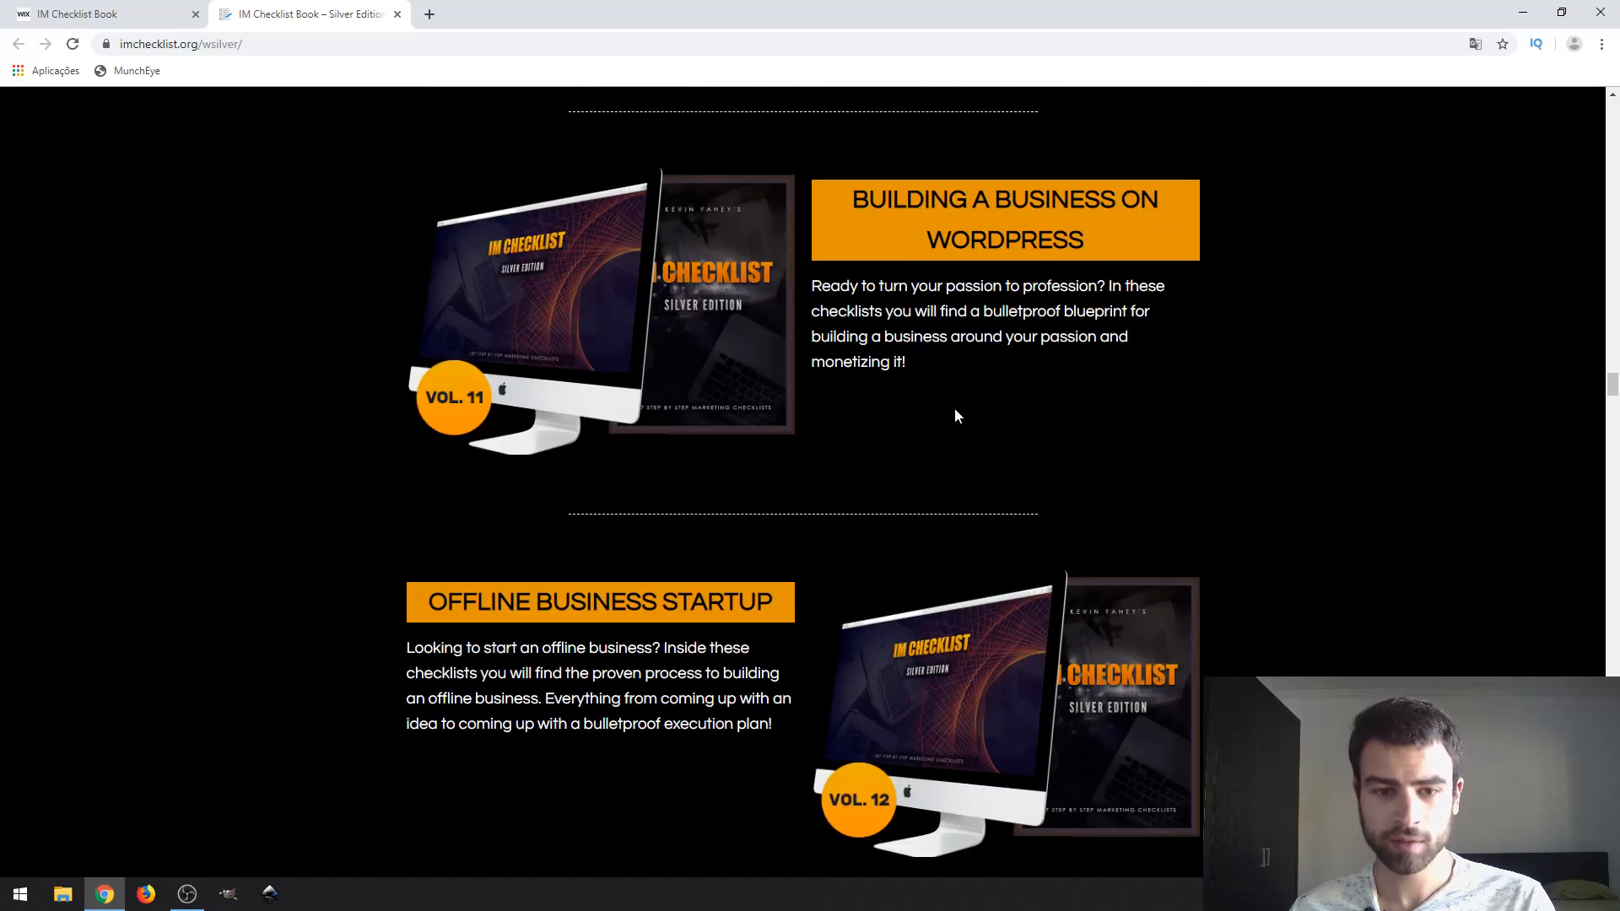
pyautogui.scroll(-3)
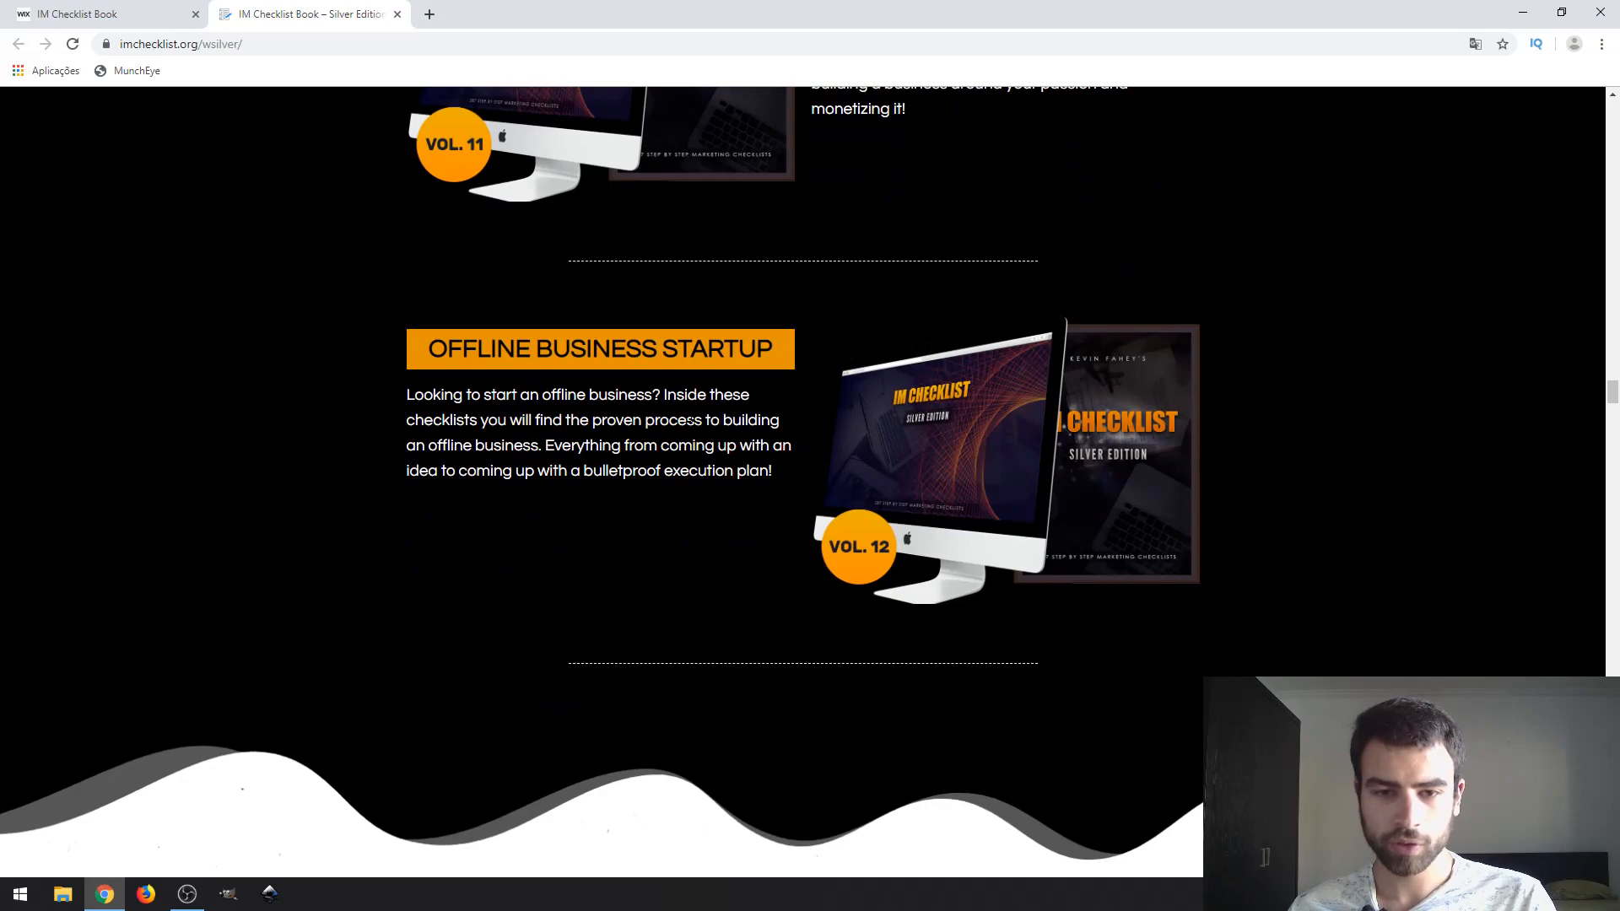
pyautogui.moveTo(559, 381)
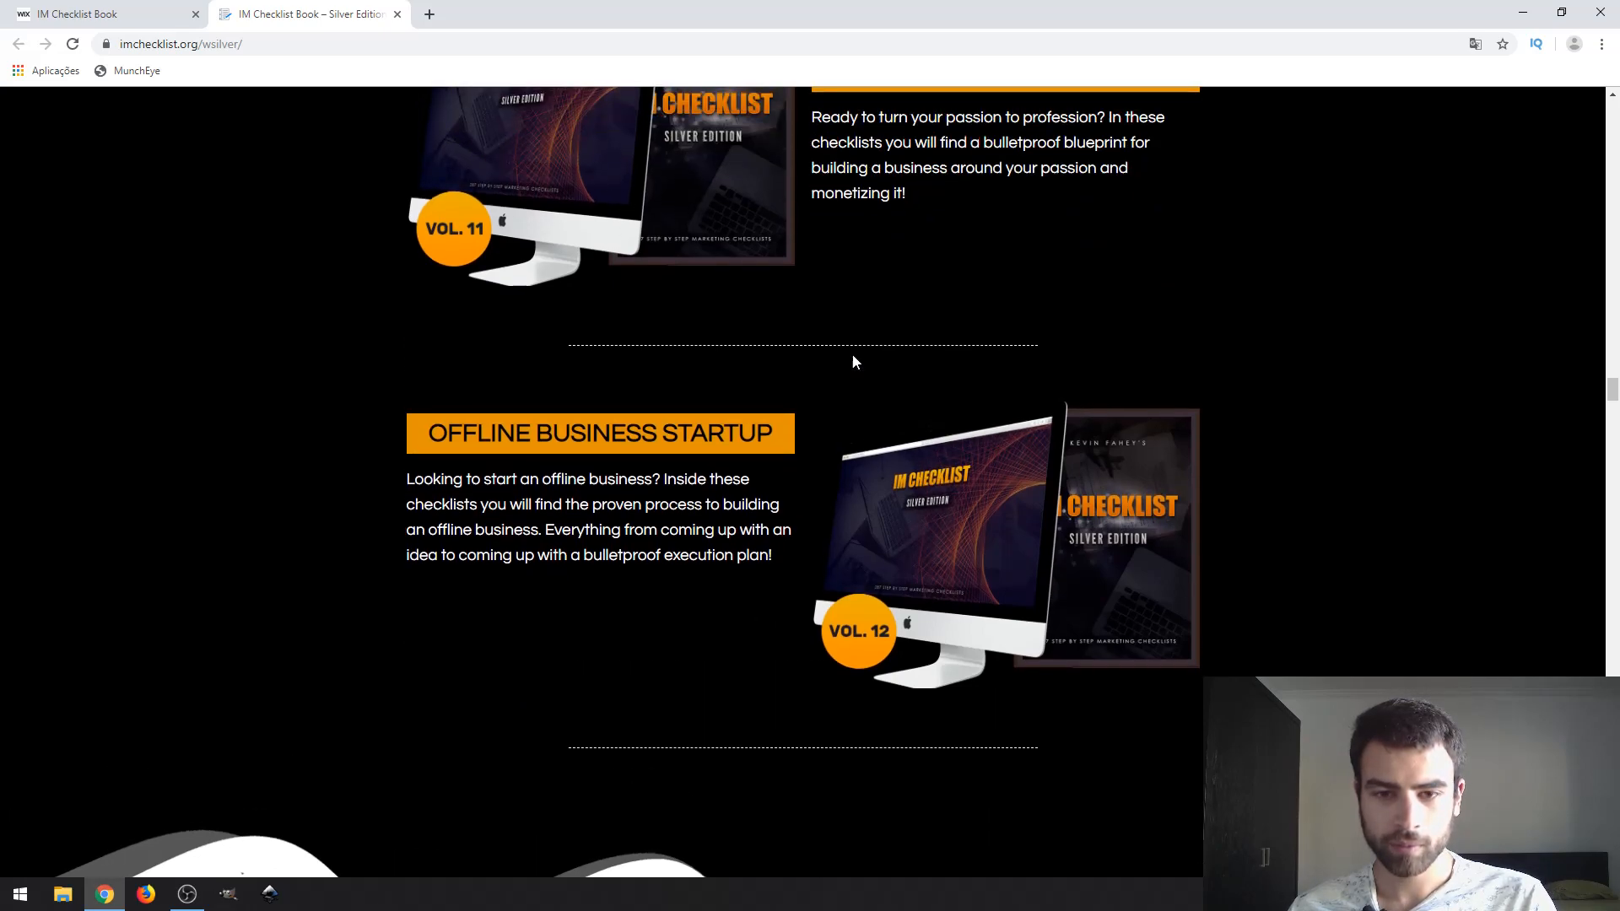
pyautogui.scroll(-3)
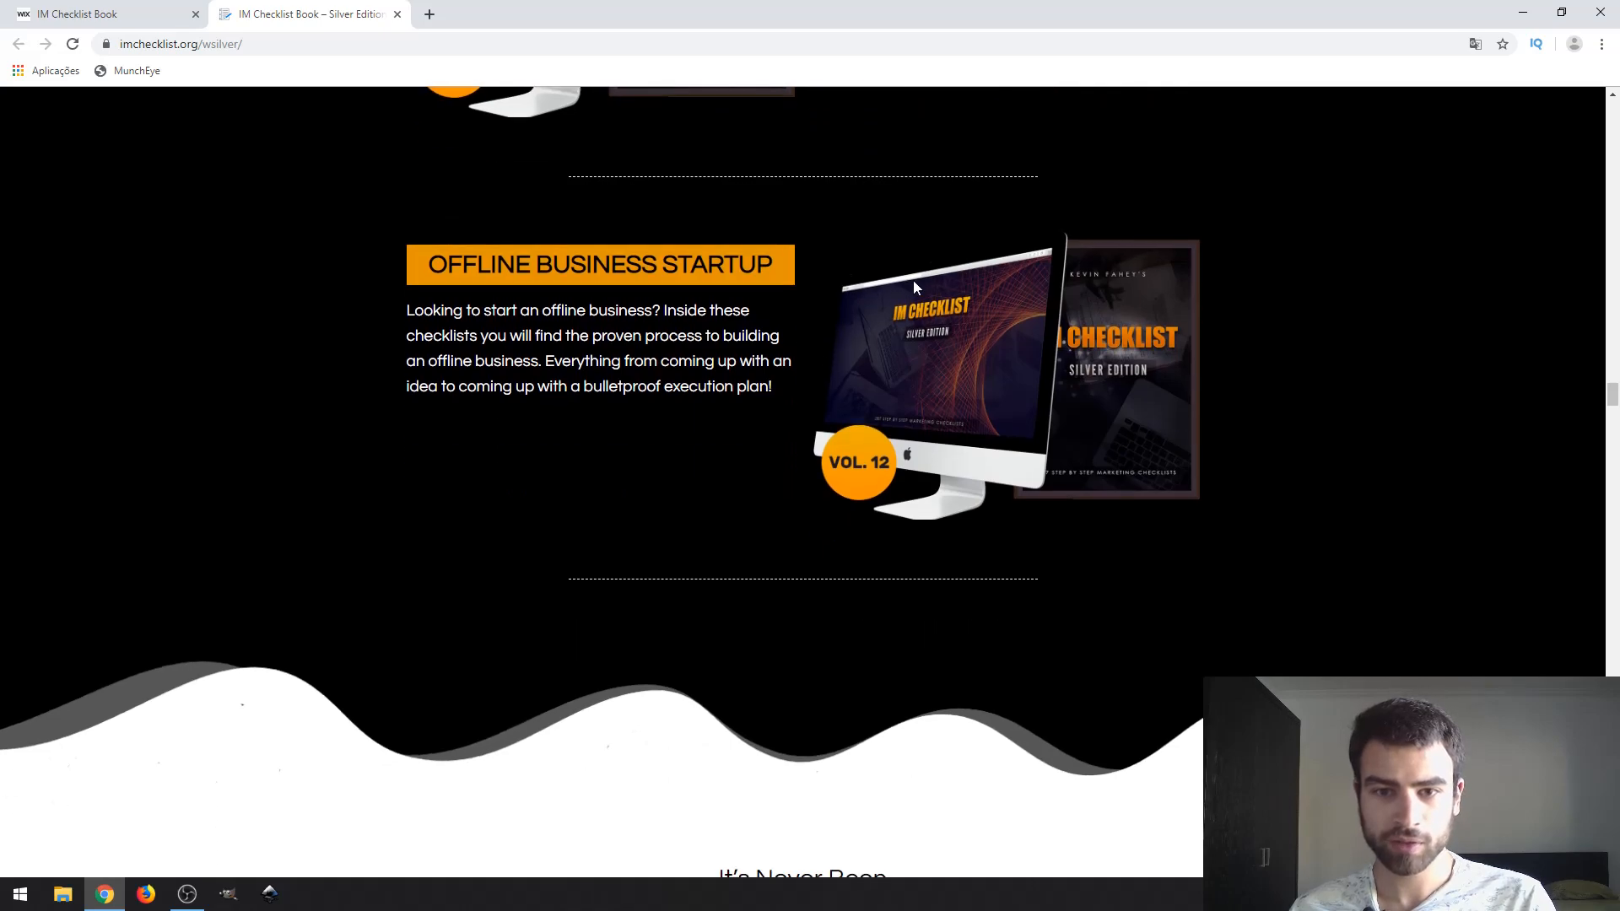
pyautogui.scroll(-3)
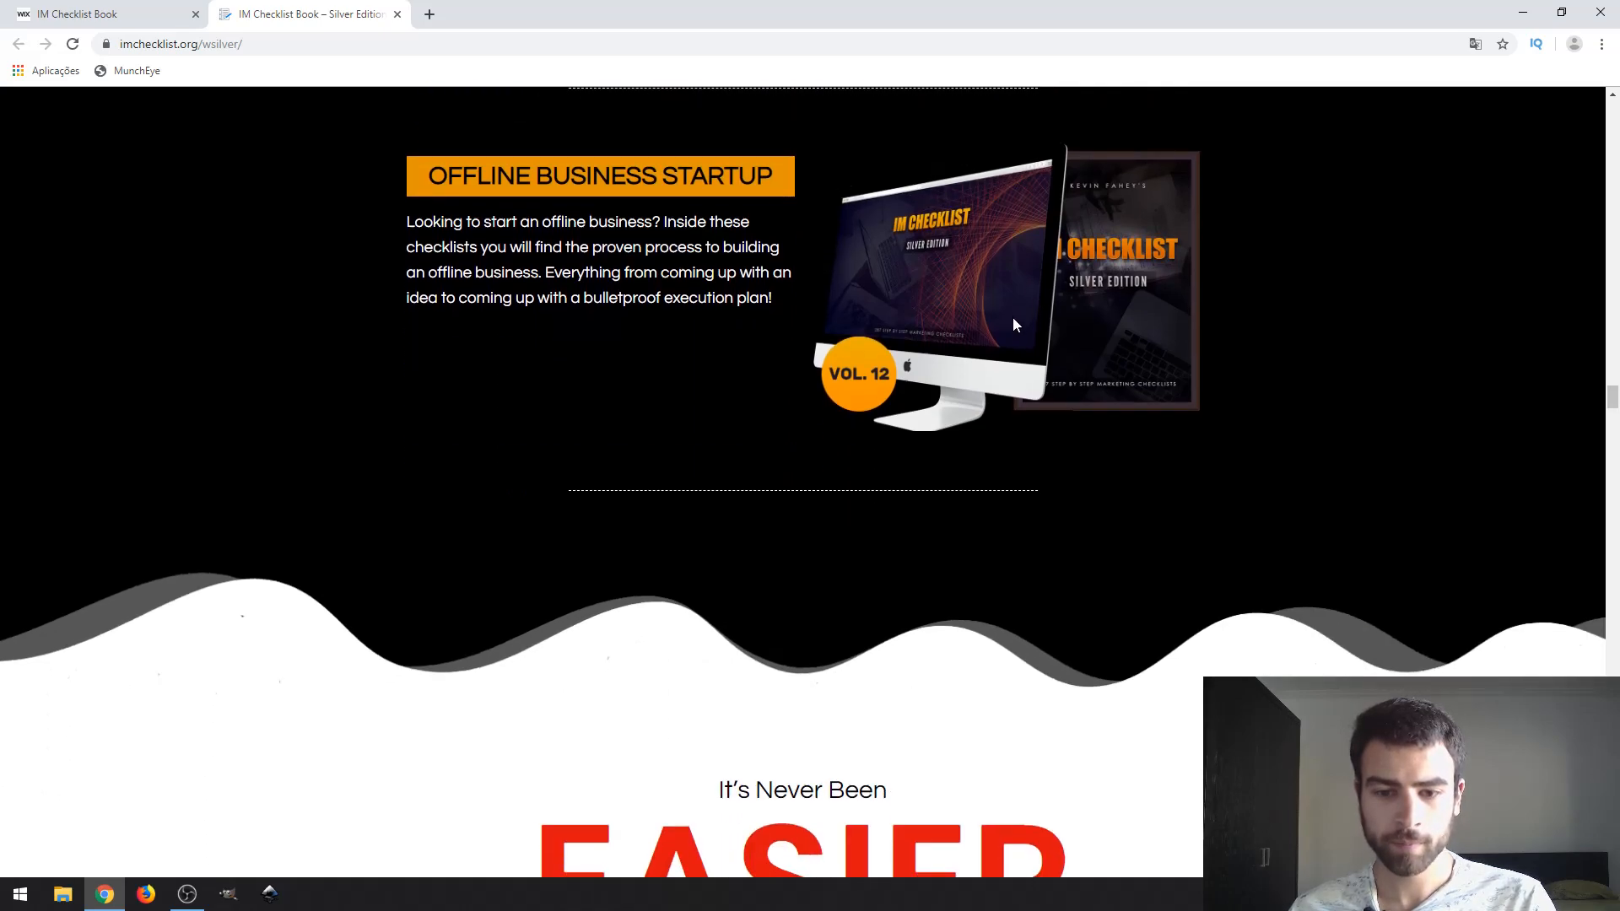
# Step: Continue past the 'Right Now?' reasons list to the Reed Floren and Mike Holthuysen testimonials
pyautogui.scroll(-3)
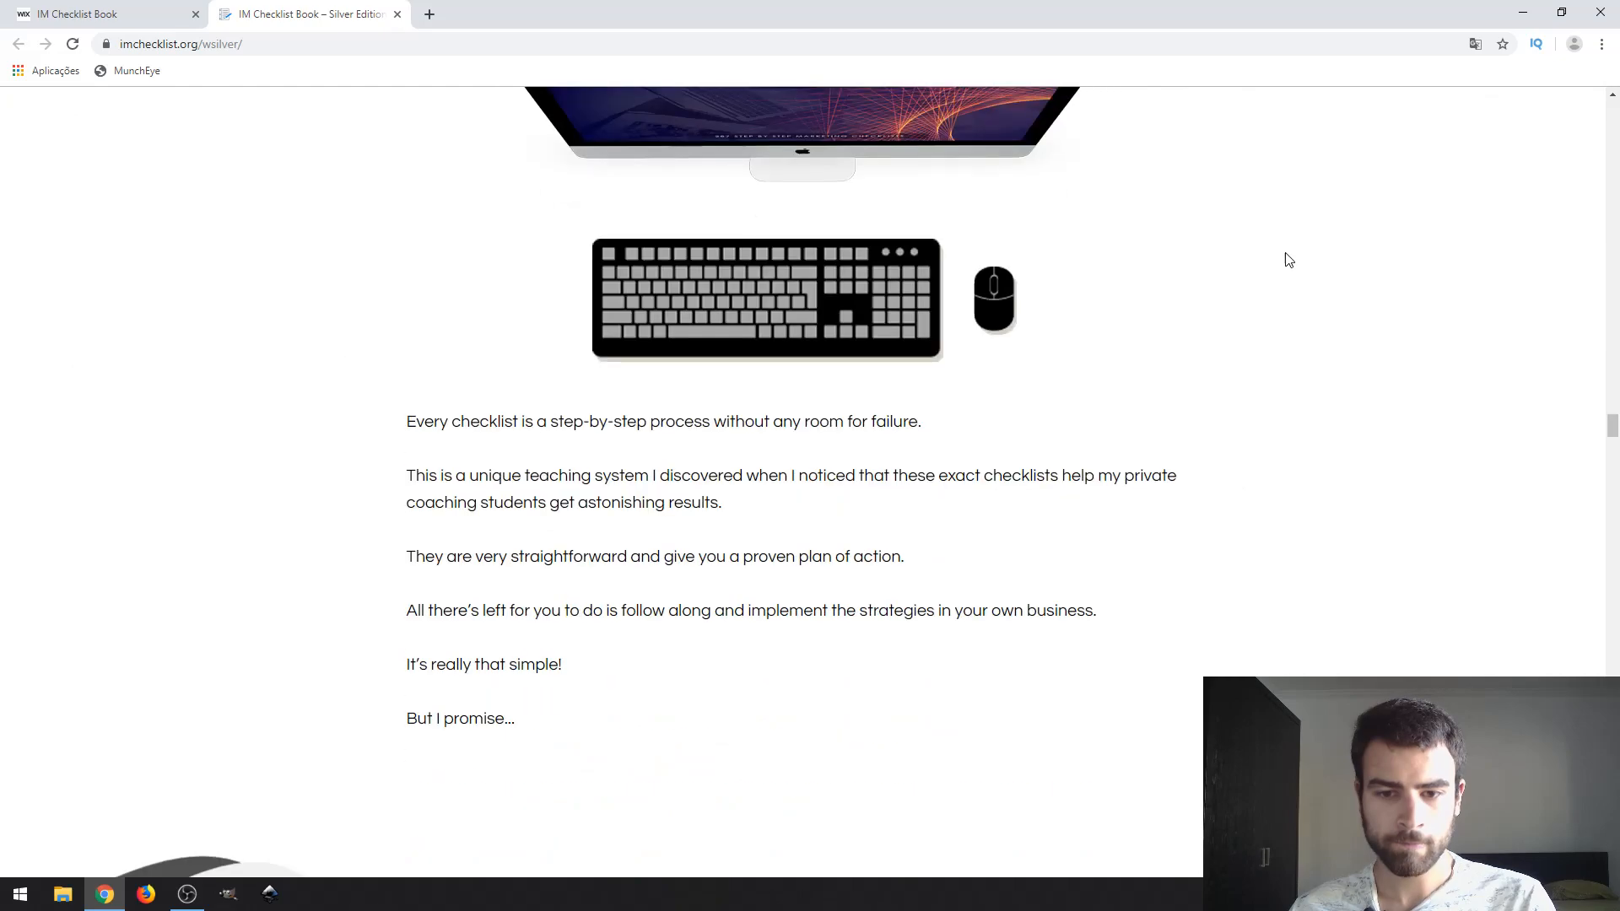
pyautogui.scroll(-3)
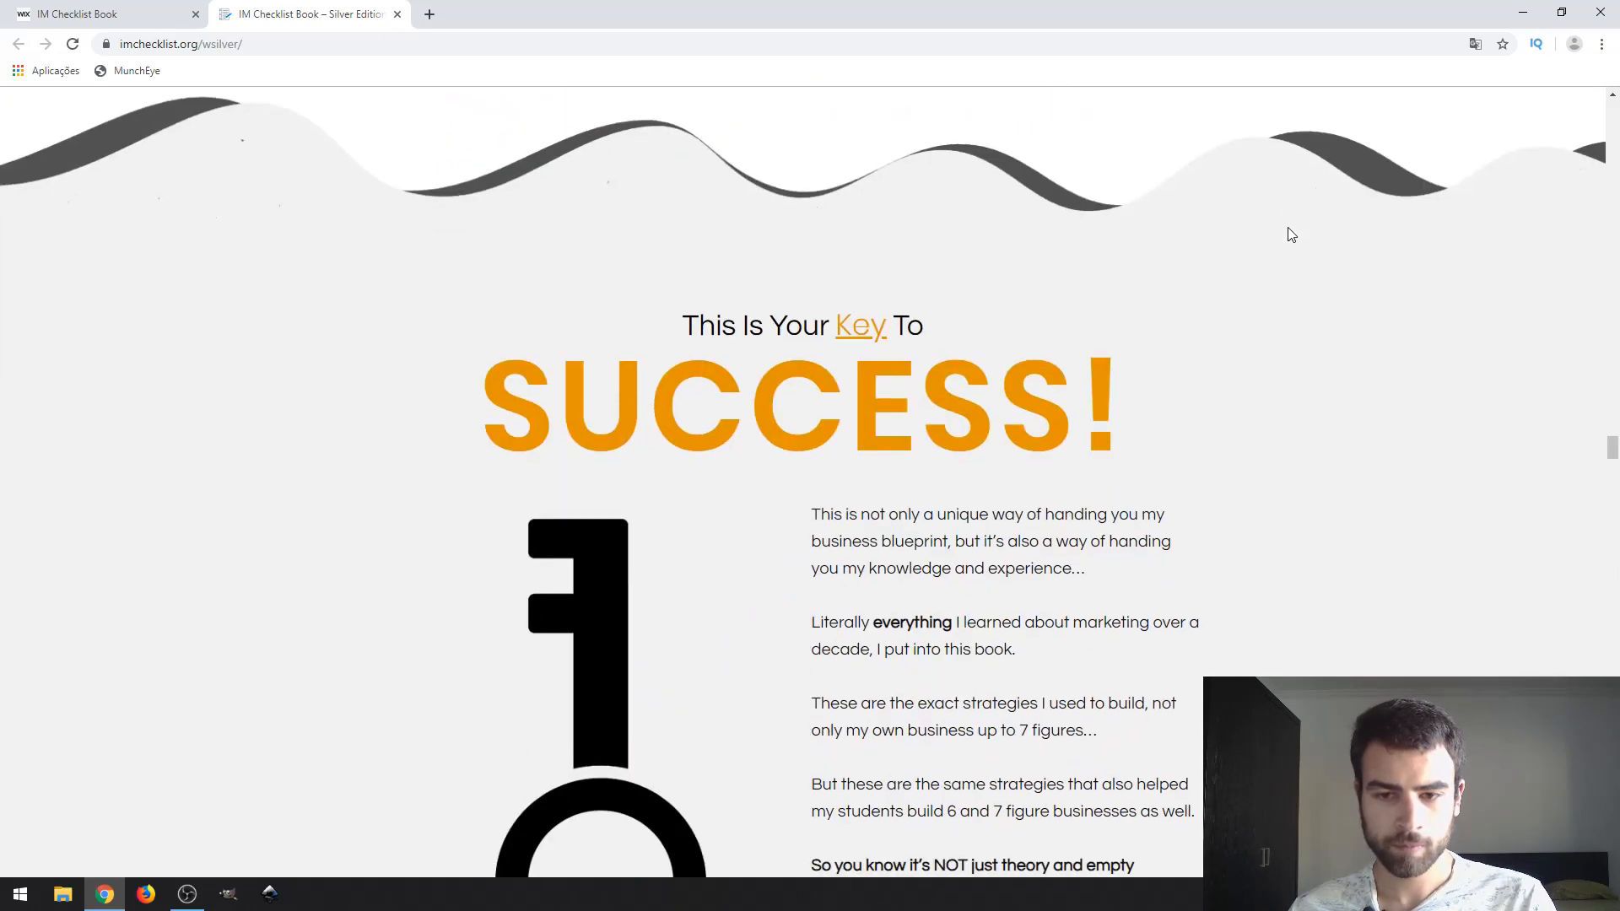
pyautogui.scroll(-3)
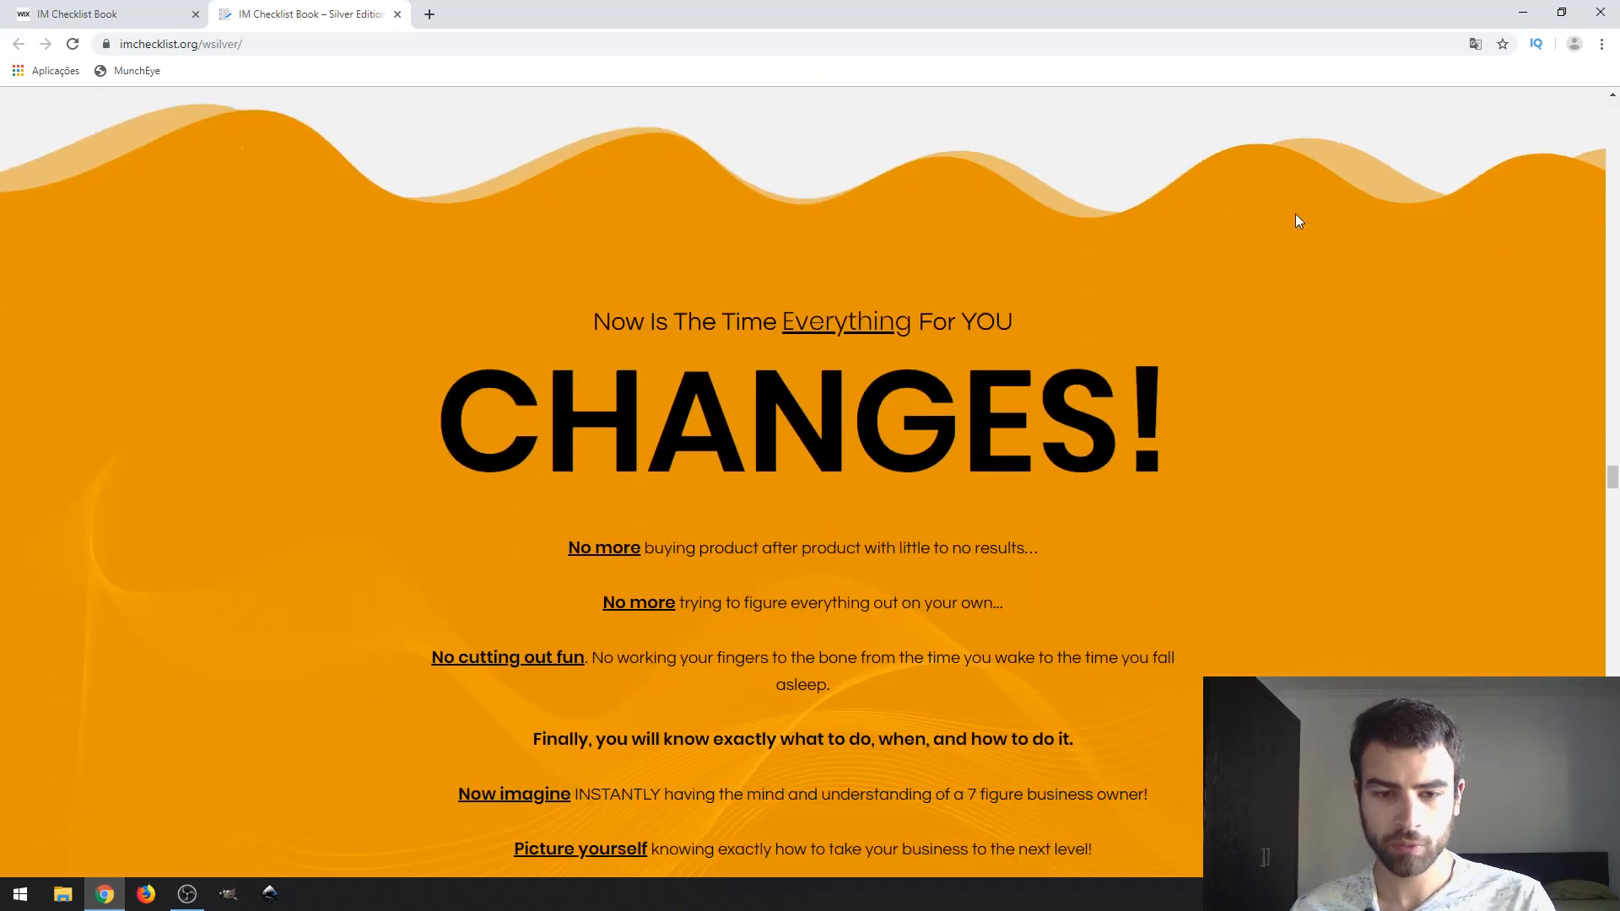
pyautogui.scroll(-3)
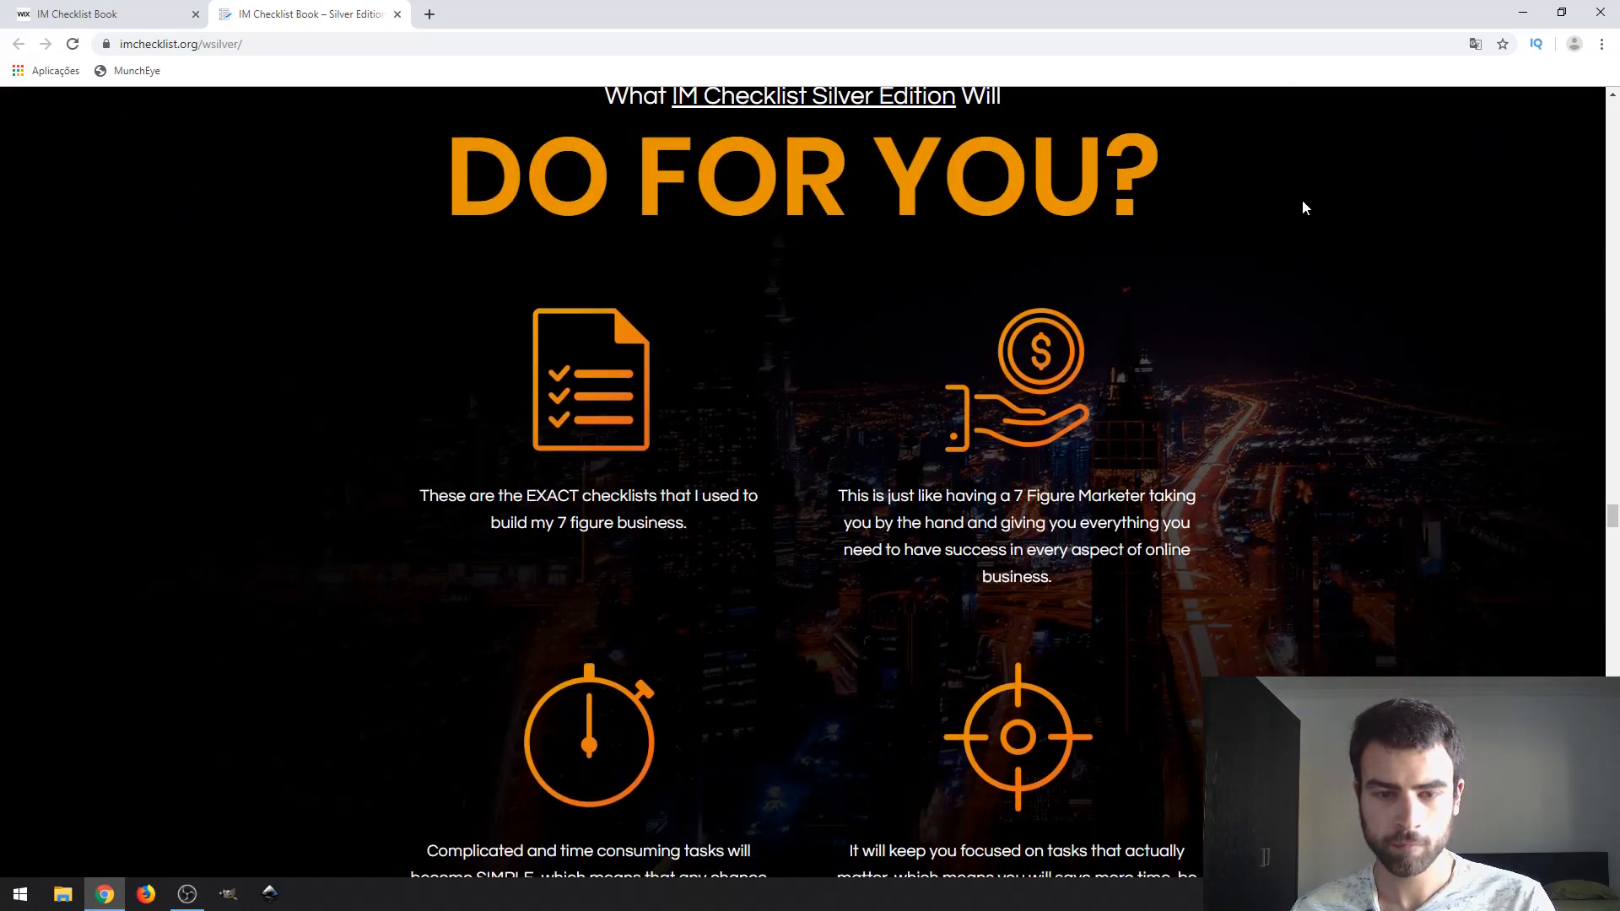
pyautogui.scroll(-3)
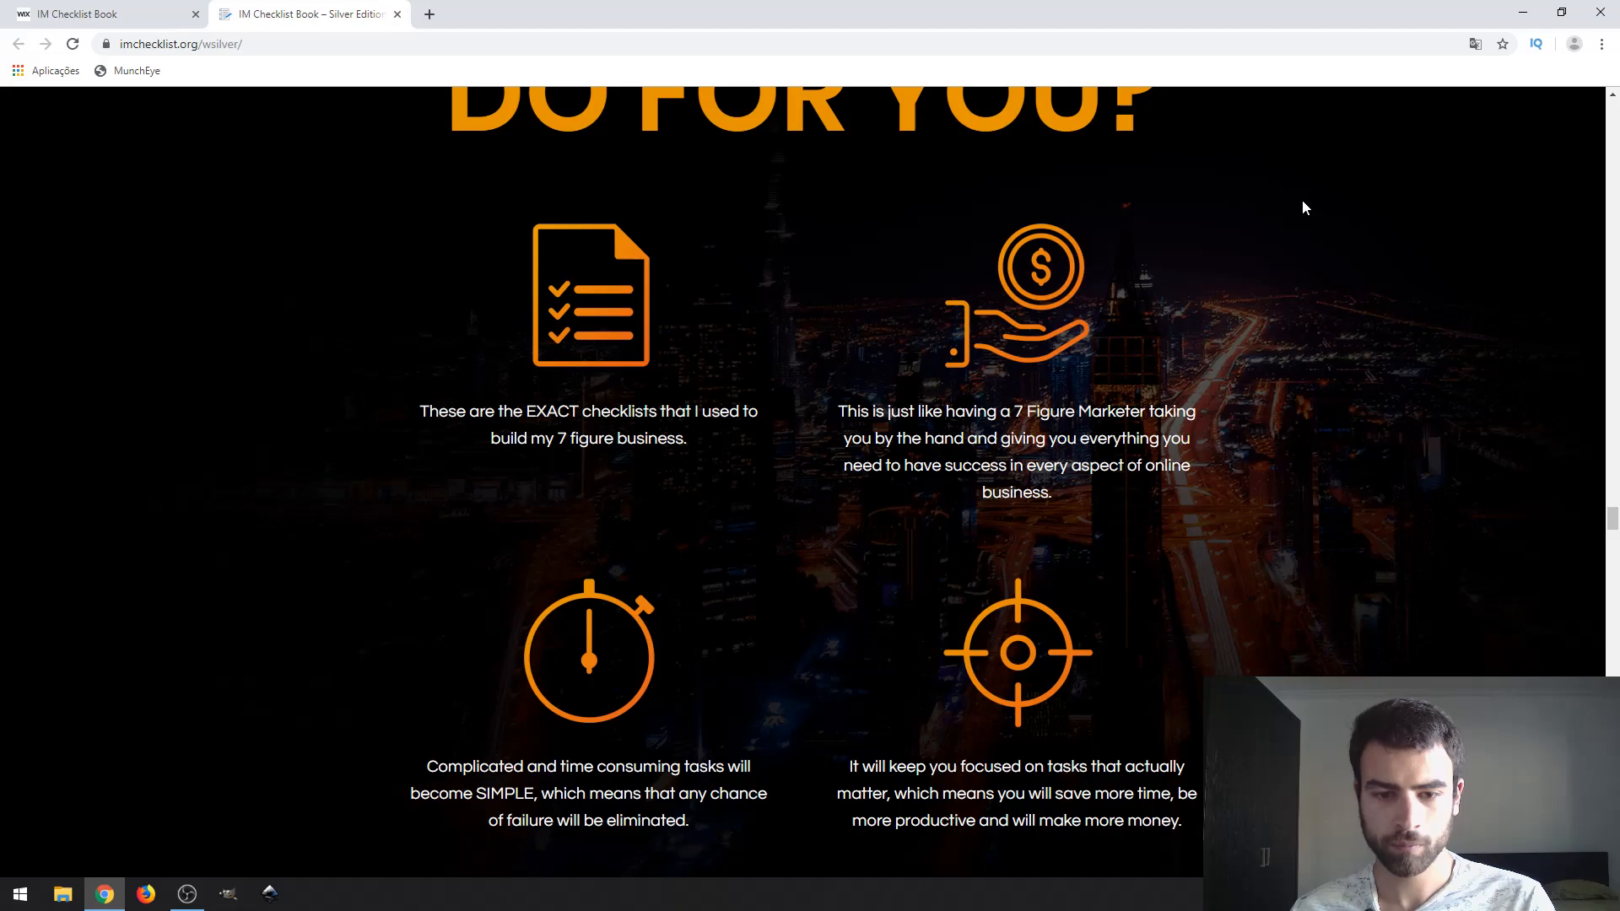
pyautogui.scroll(-3)
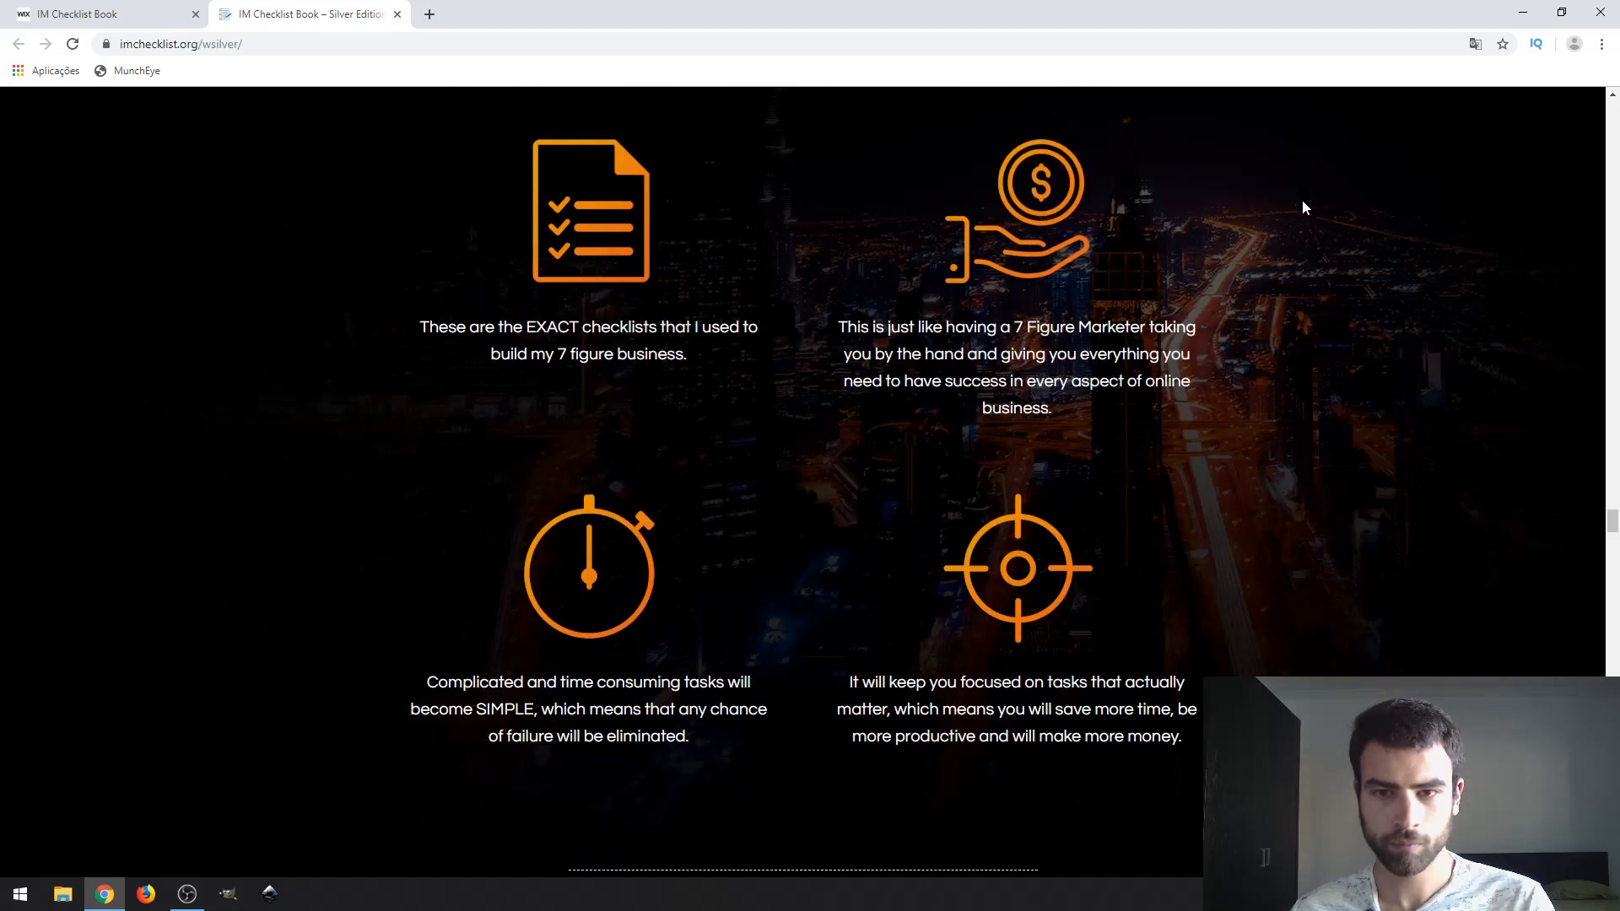
pyautogui.scroll(-3)
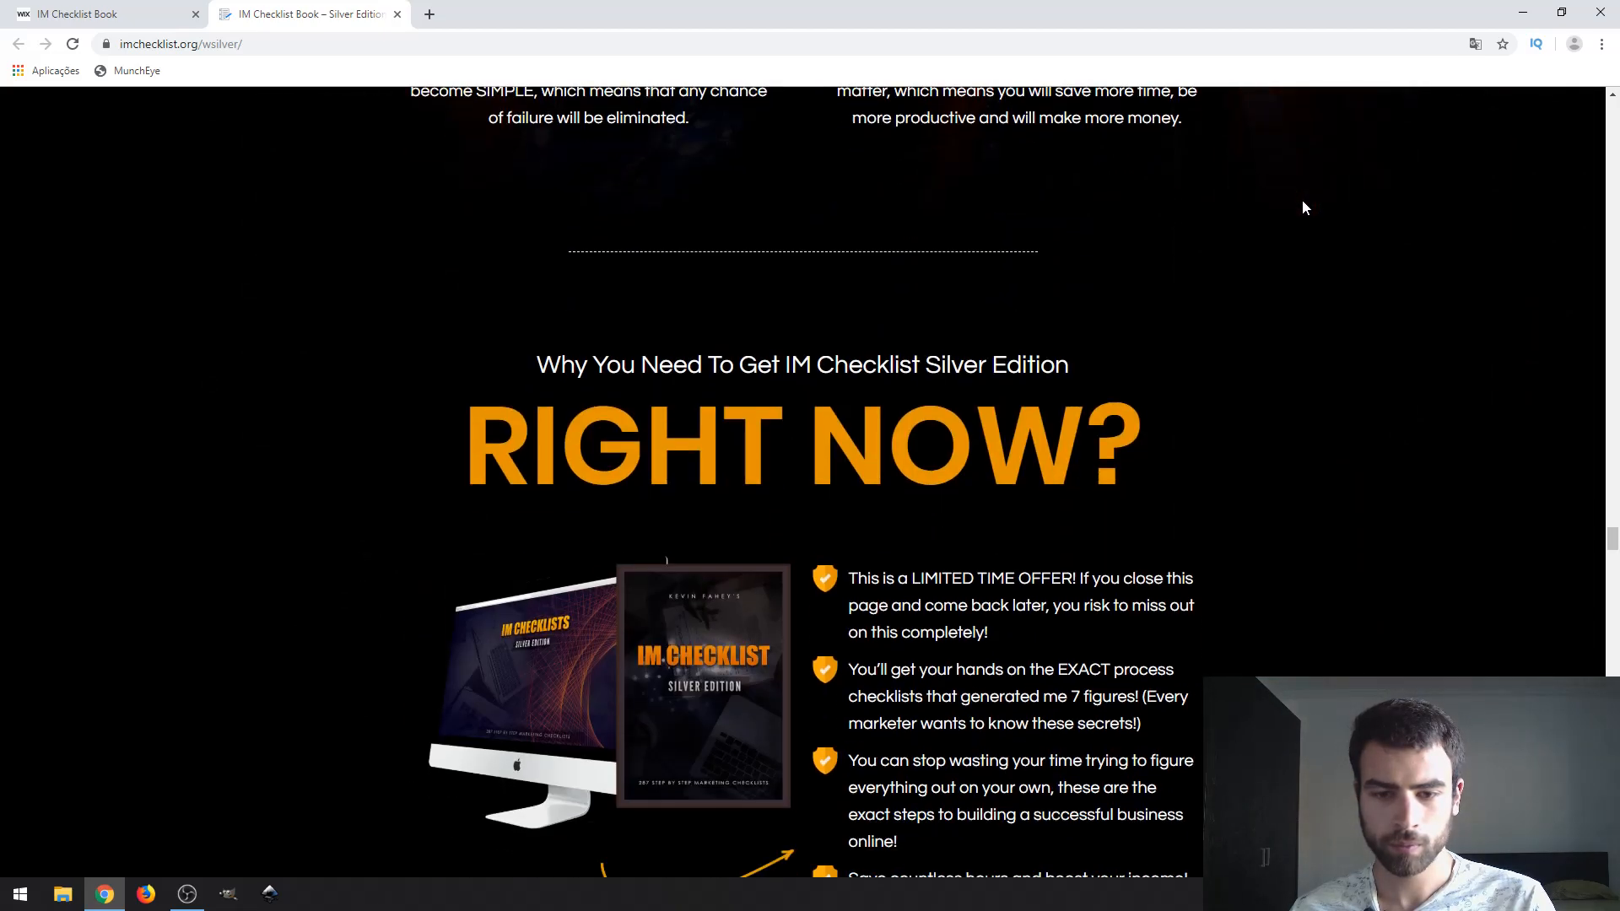
pyautogui.scroll(-3)
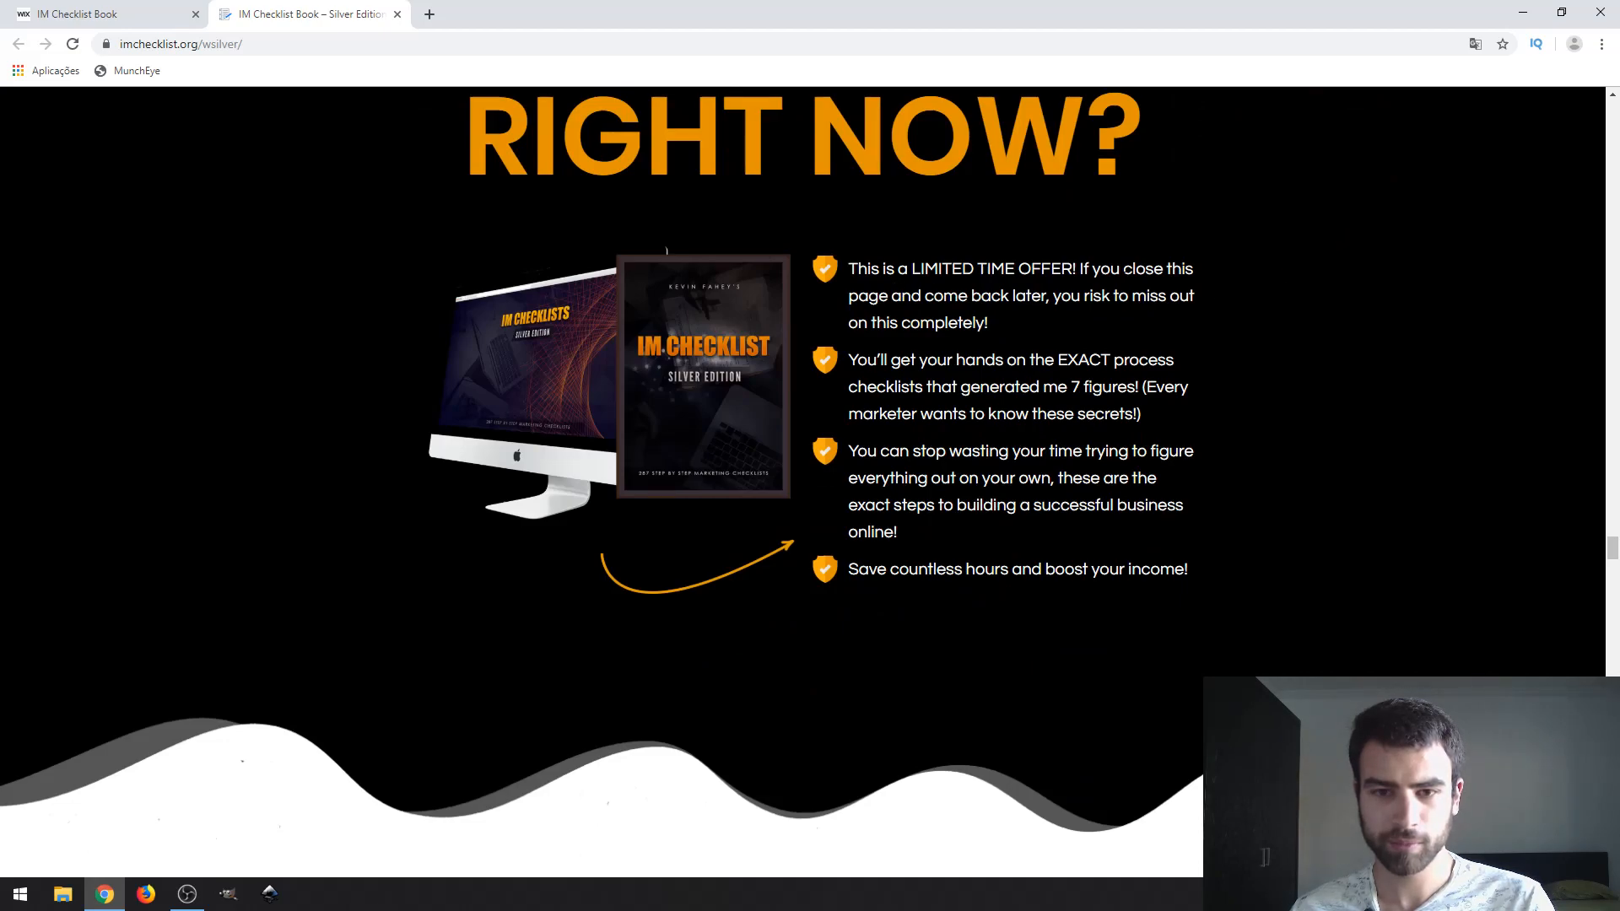
pyautogui.scroll(-3)
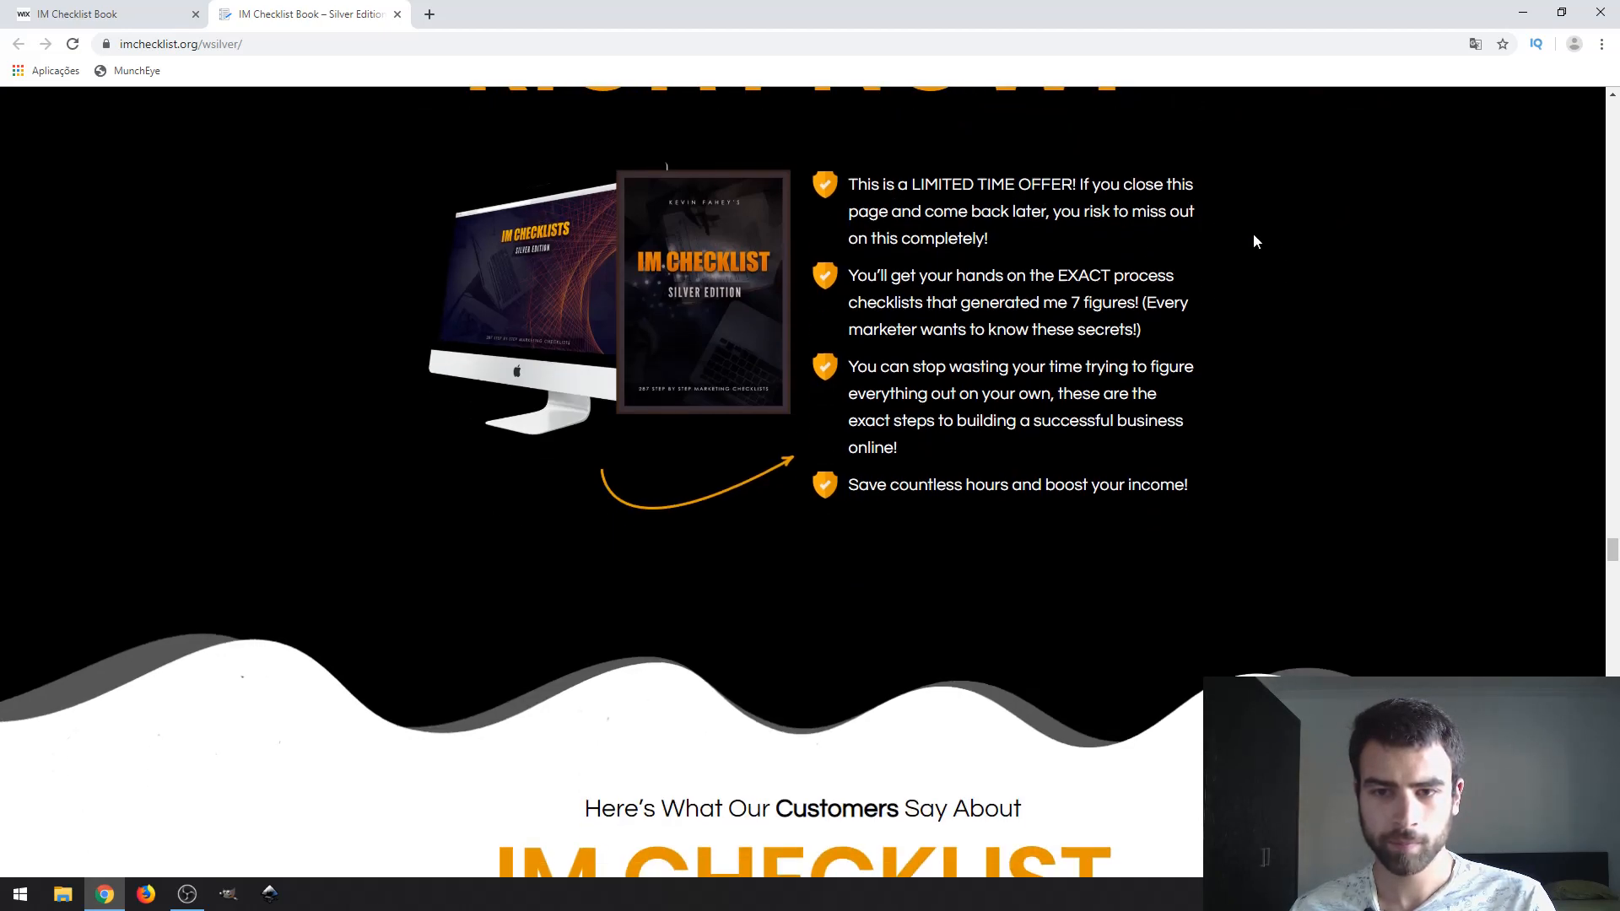
pyautogui.scroll(-3)
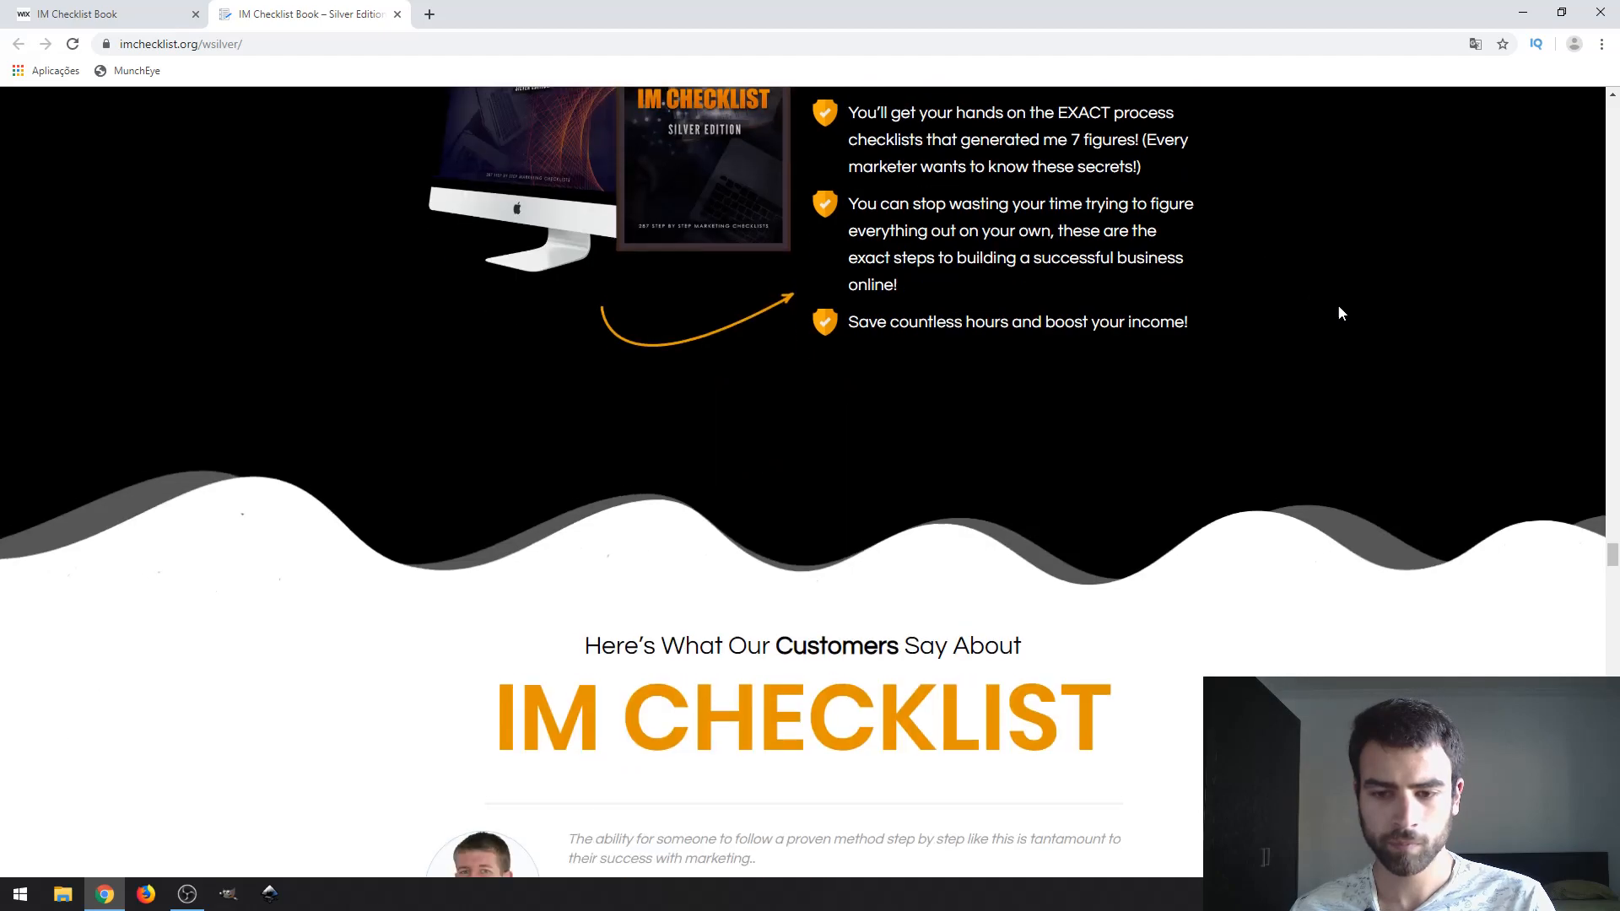
pyautogui.scroll(3)
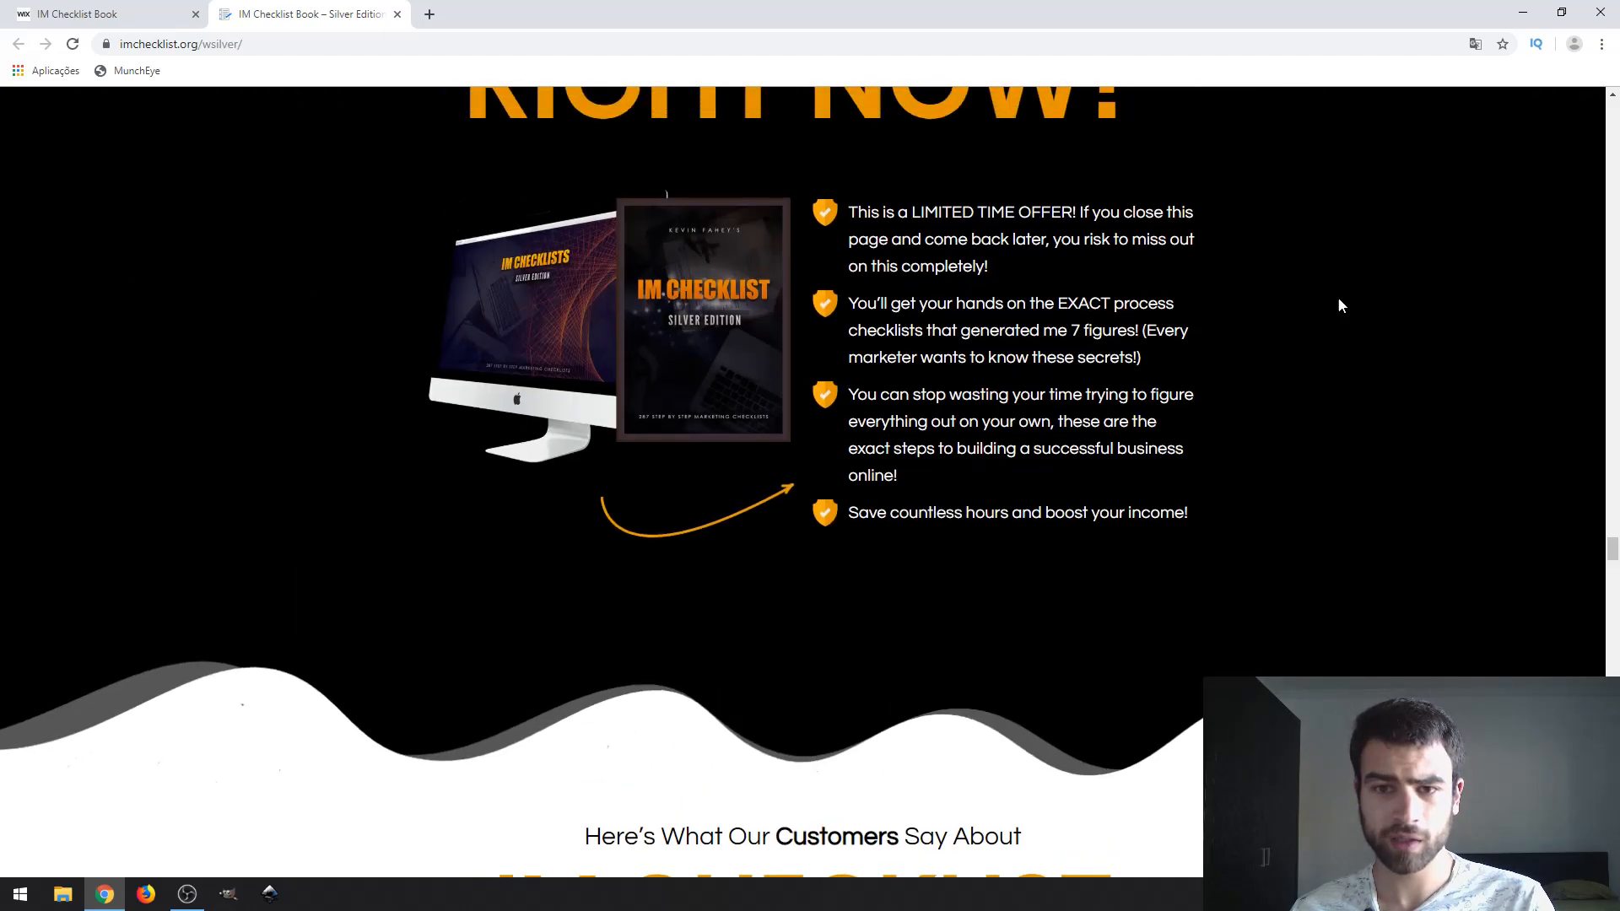
pyautogui.scroll(-3)
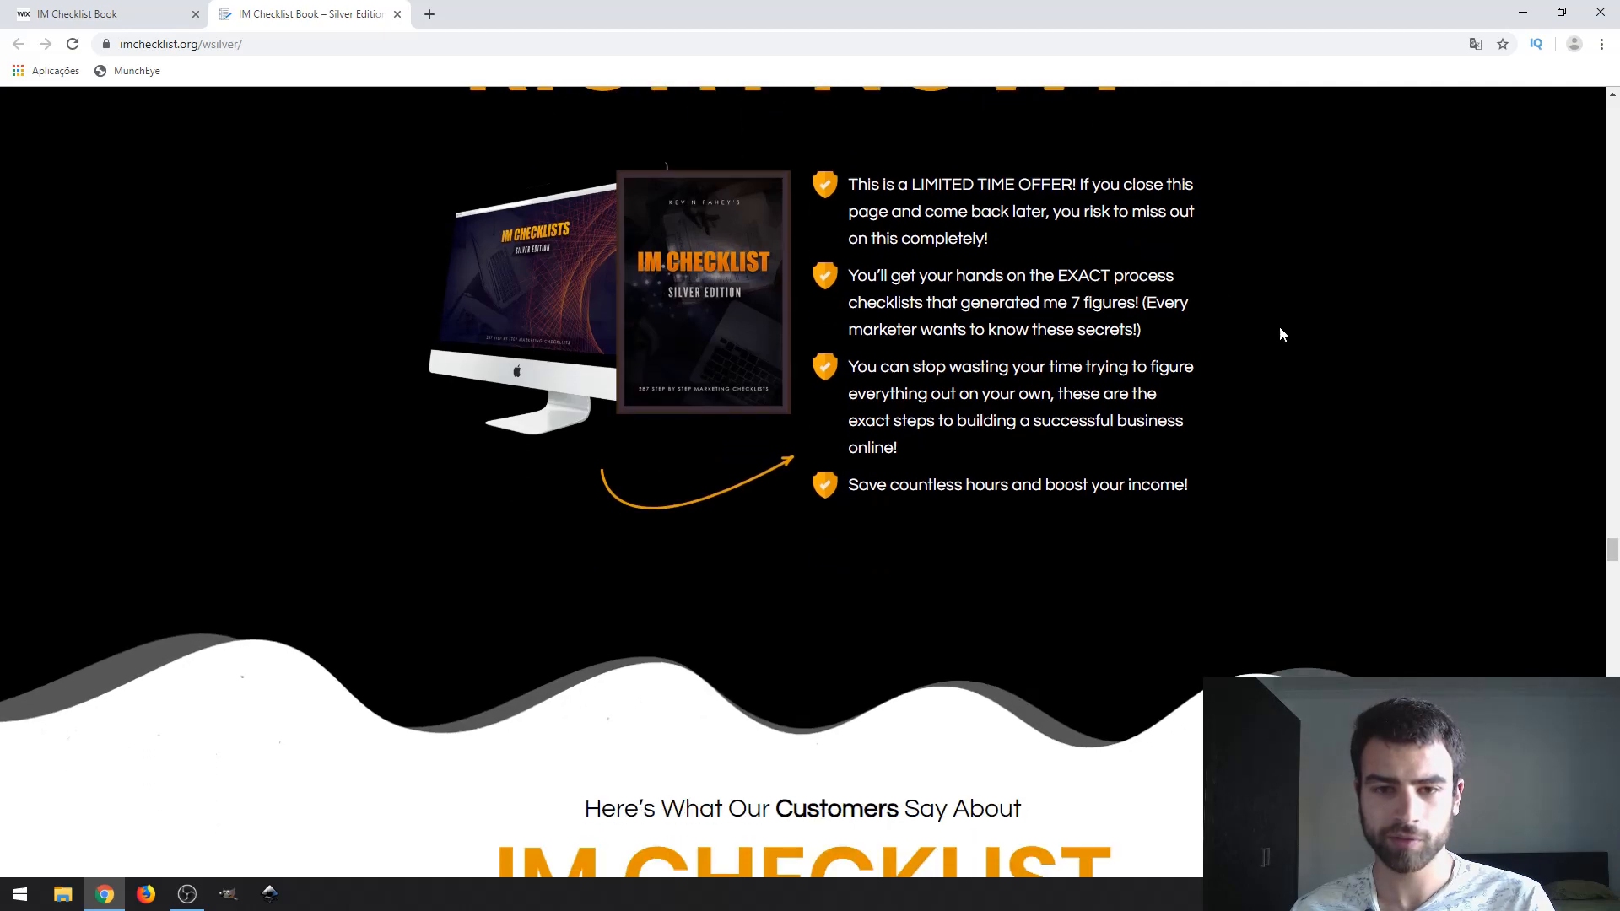
pyautogui.scroll(-3)
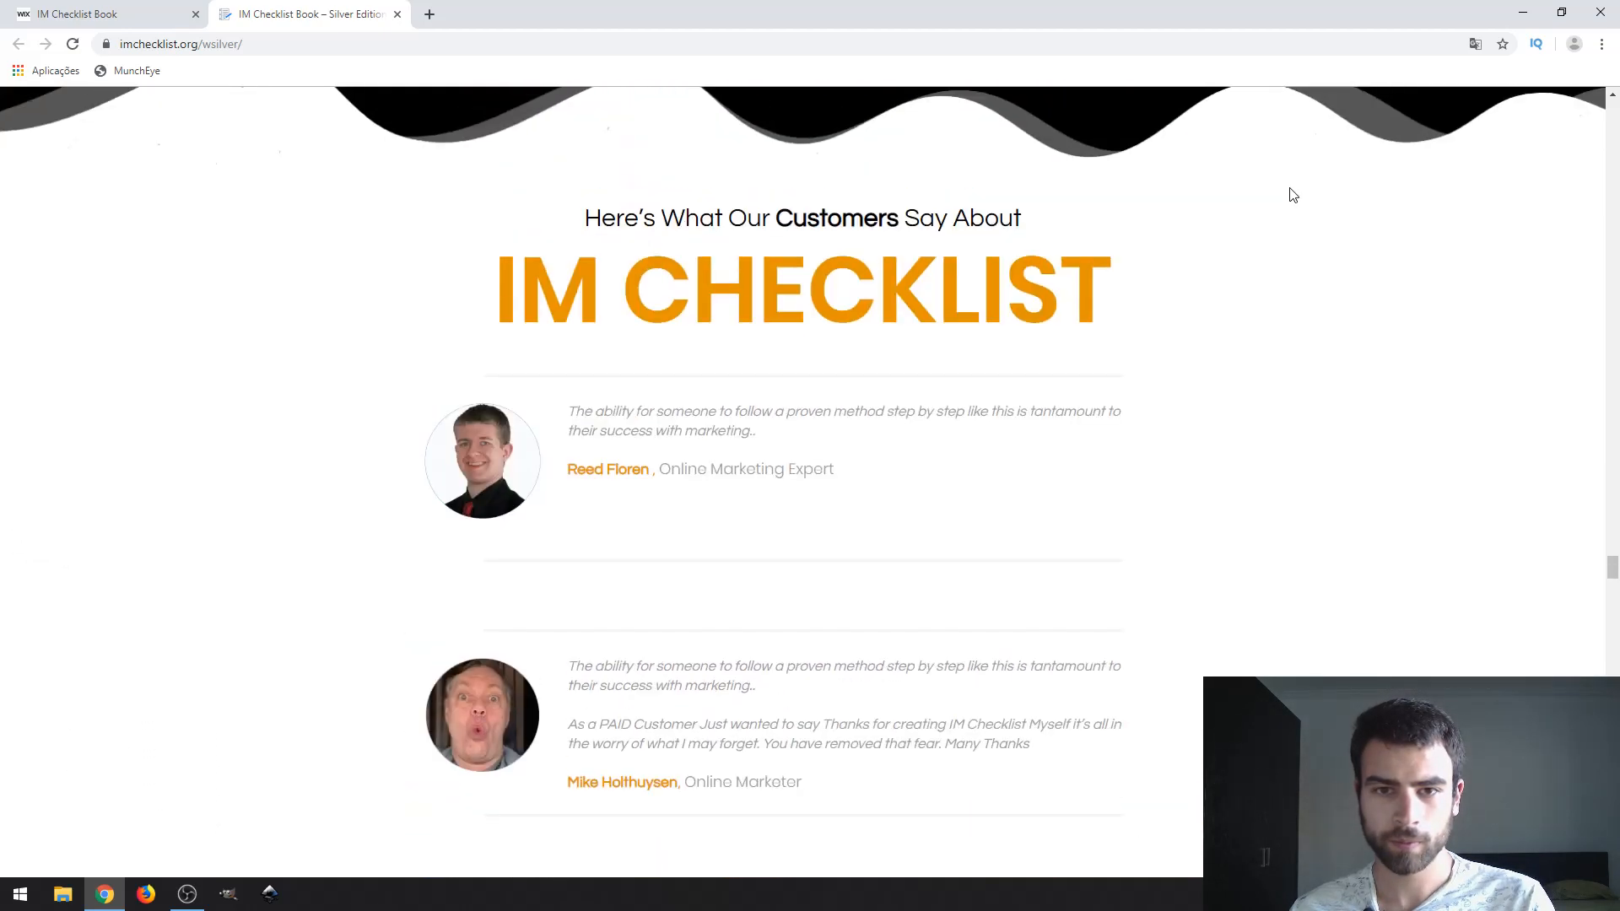
pyautogui.moveTo(816, 417)
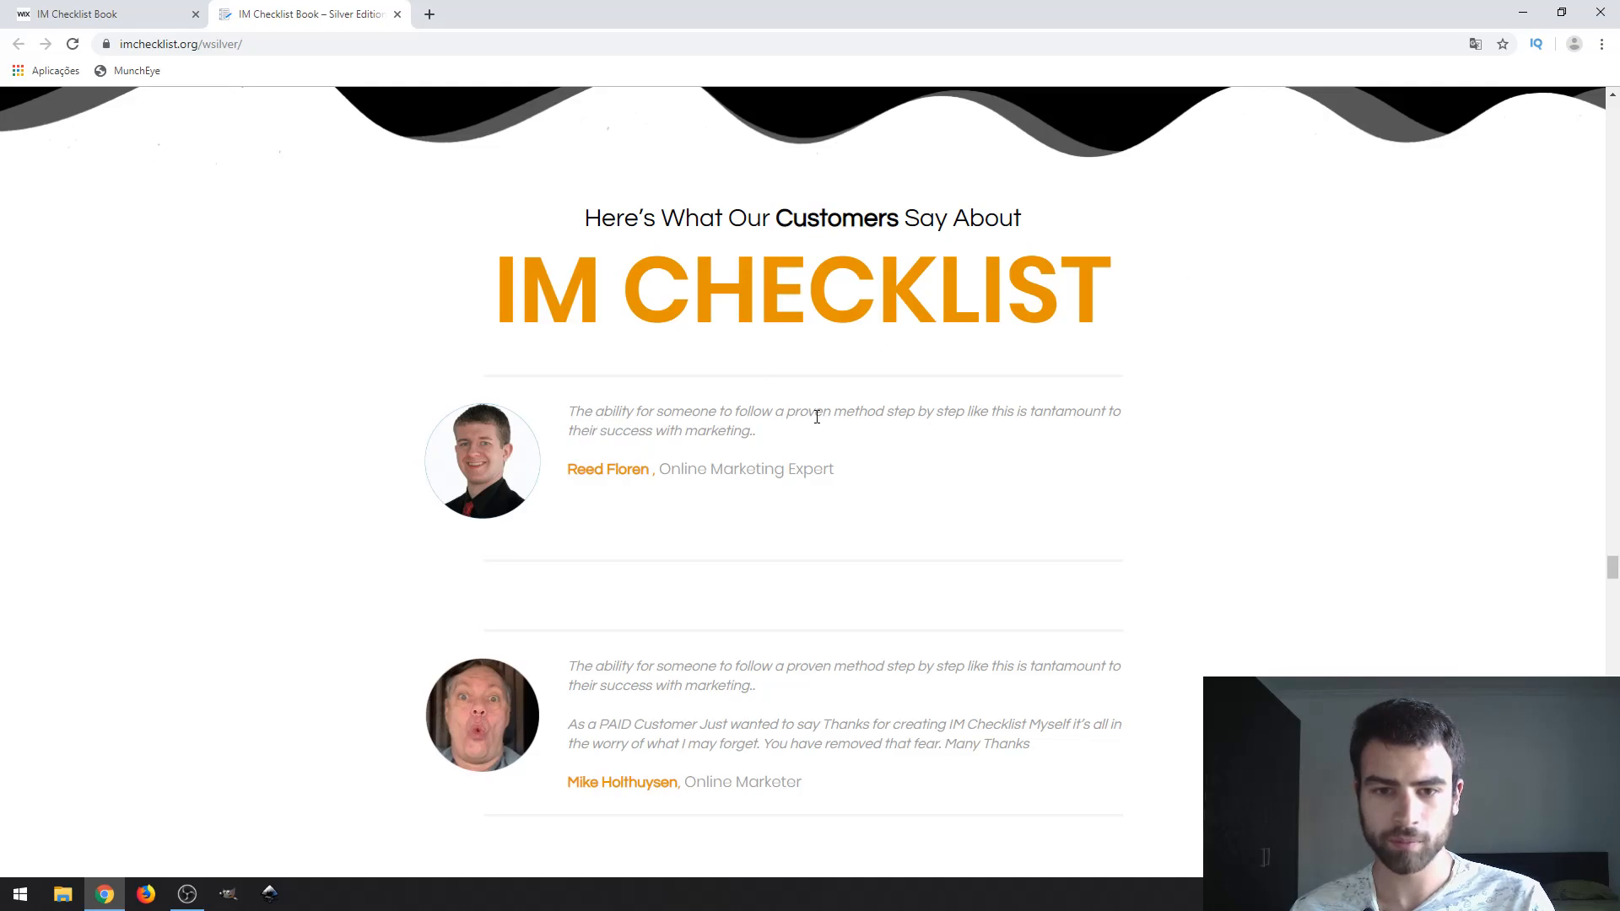
# Step: Scroll past the customer photo gallery and Garry Baker's testimonial to the 'Plus Get $500+' Bonus 1 section
pyautogui.scroll(-3)
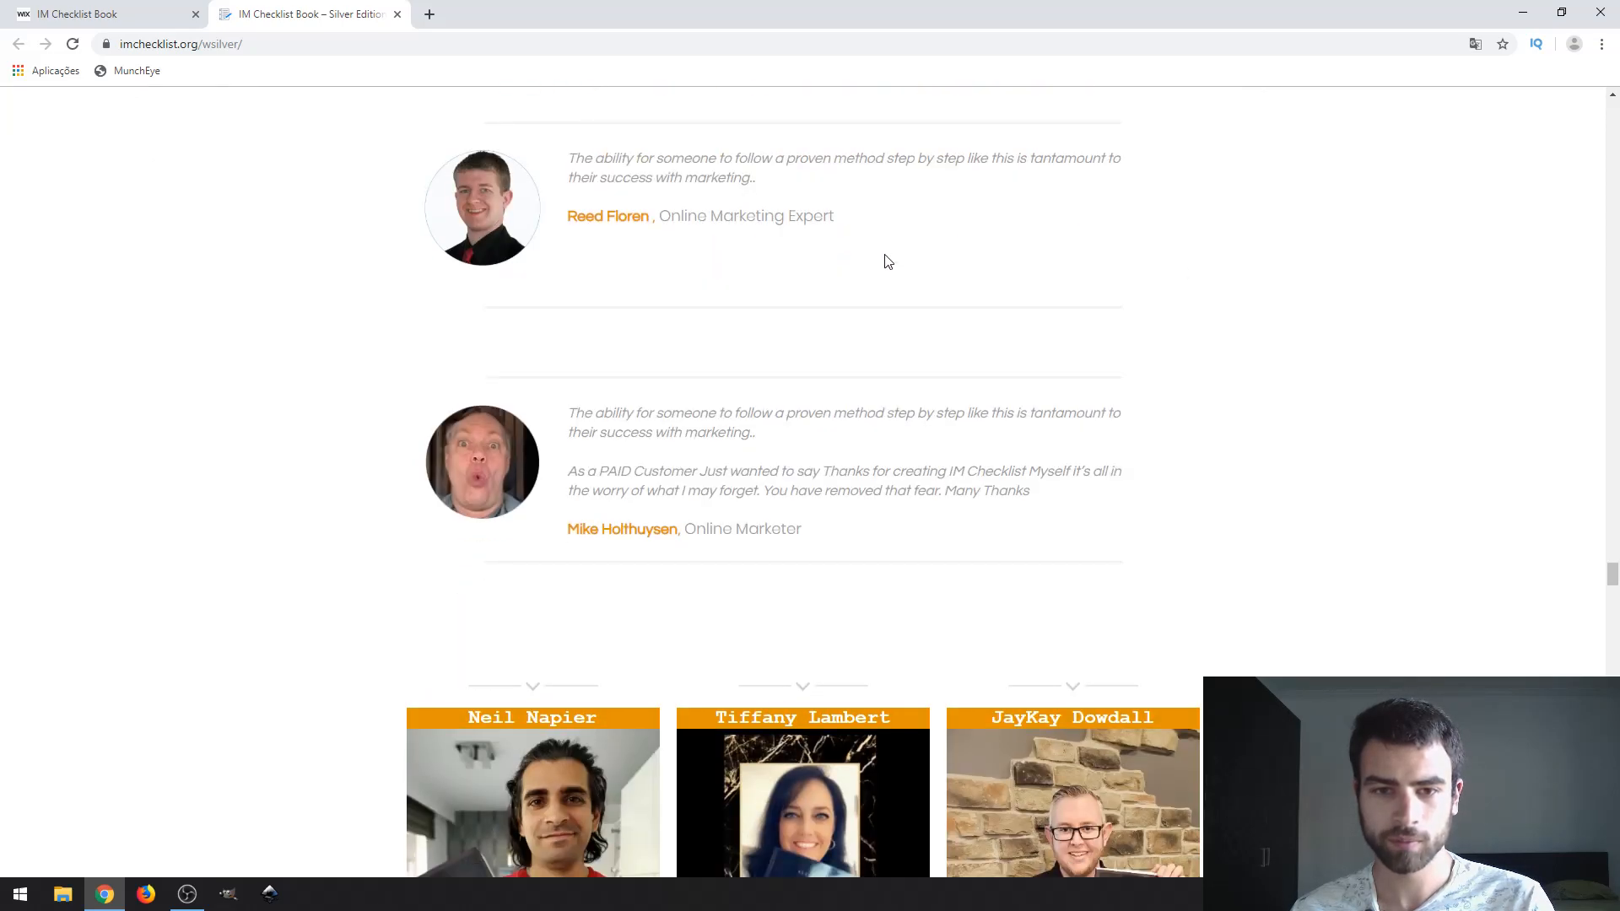
pyautogui.scroll(-3)
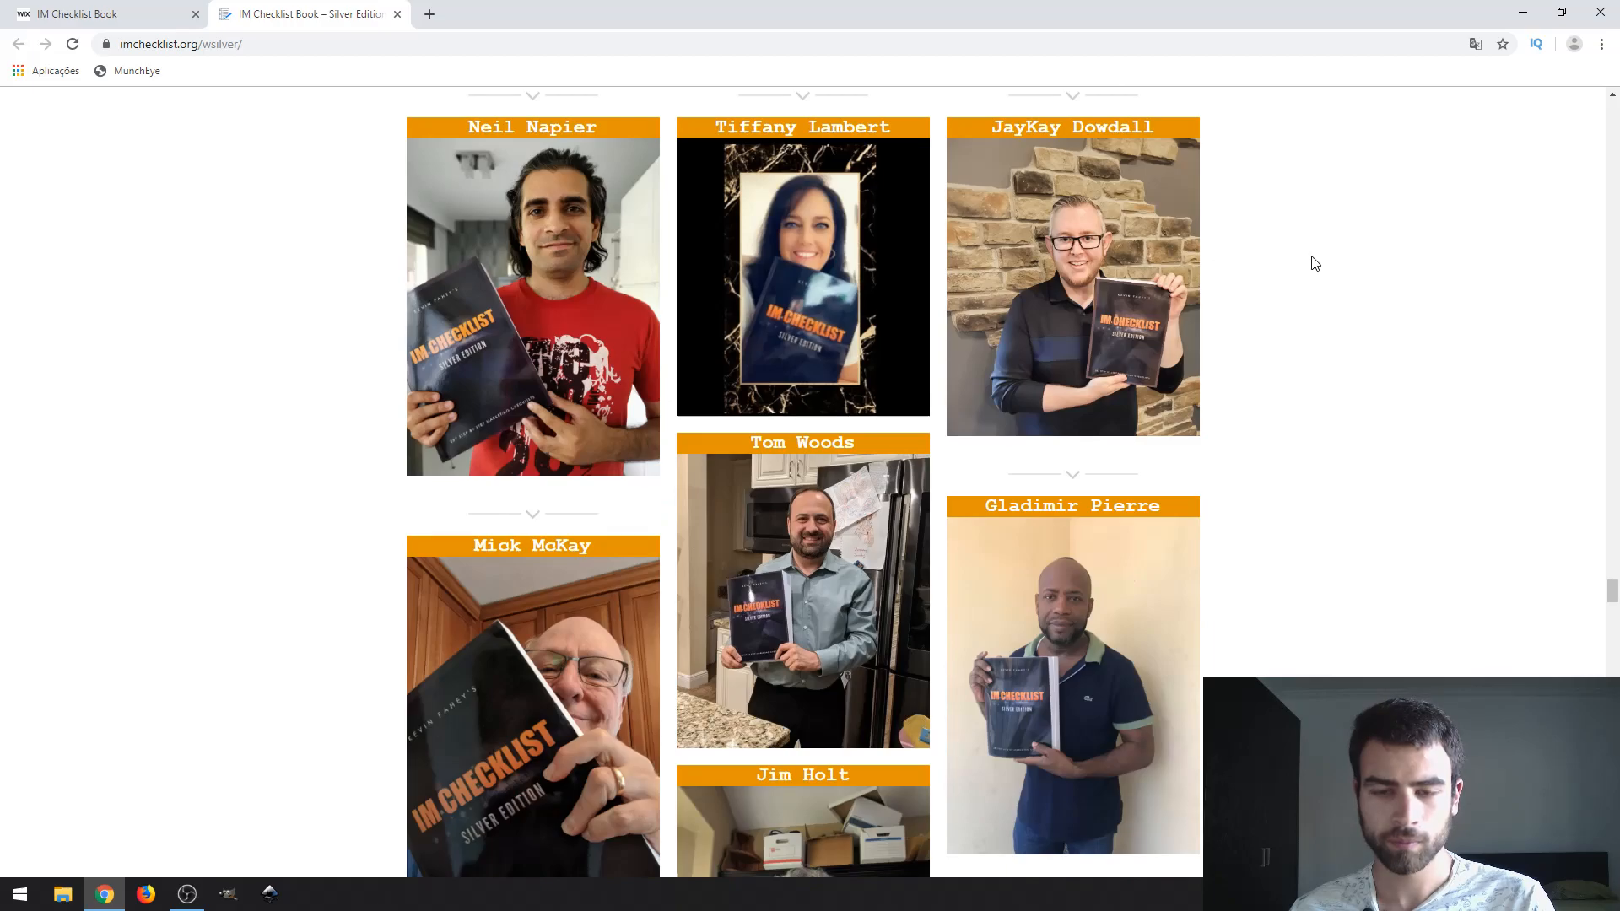
pyautogui.scroll(-3)
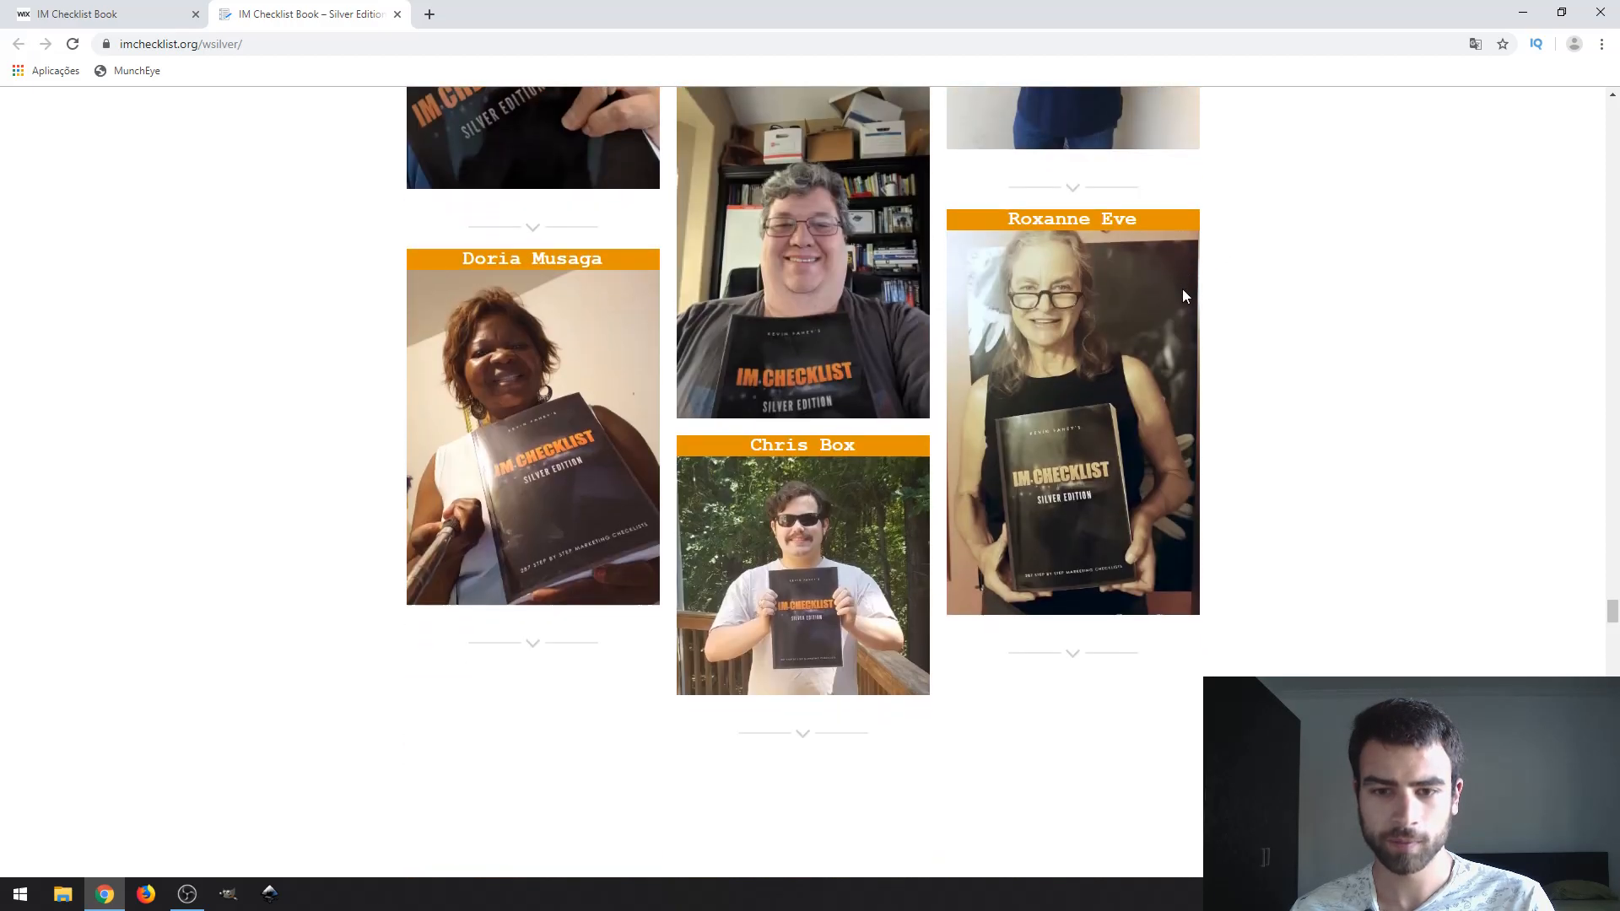
pyautogui.scroll(-3)
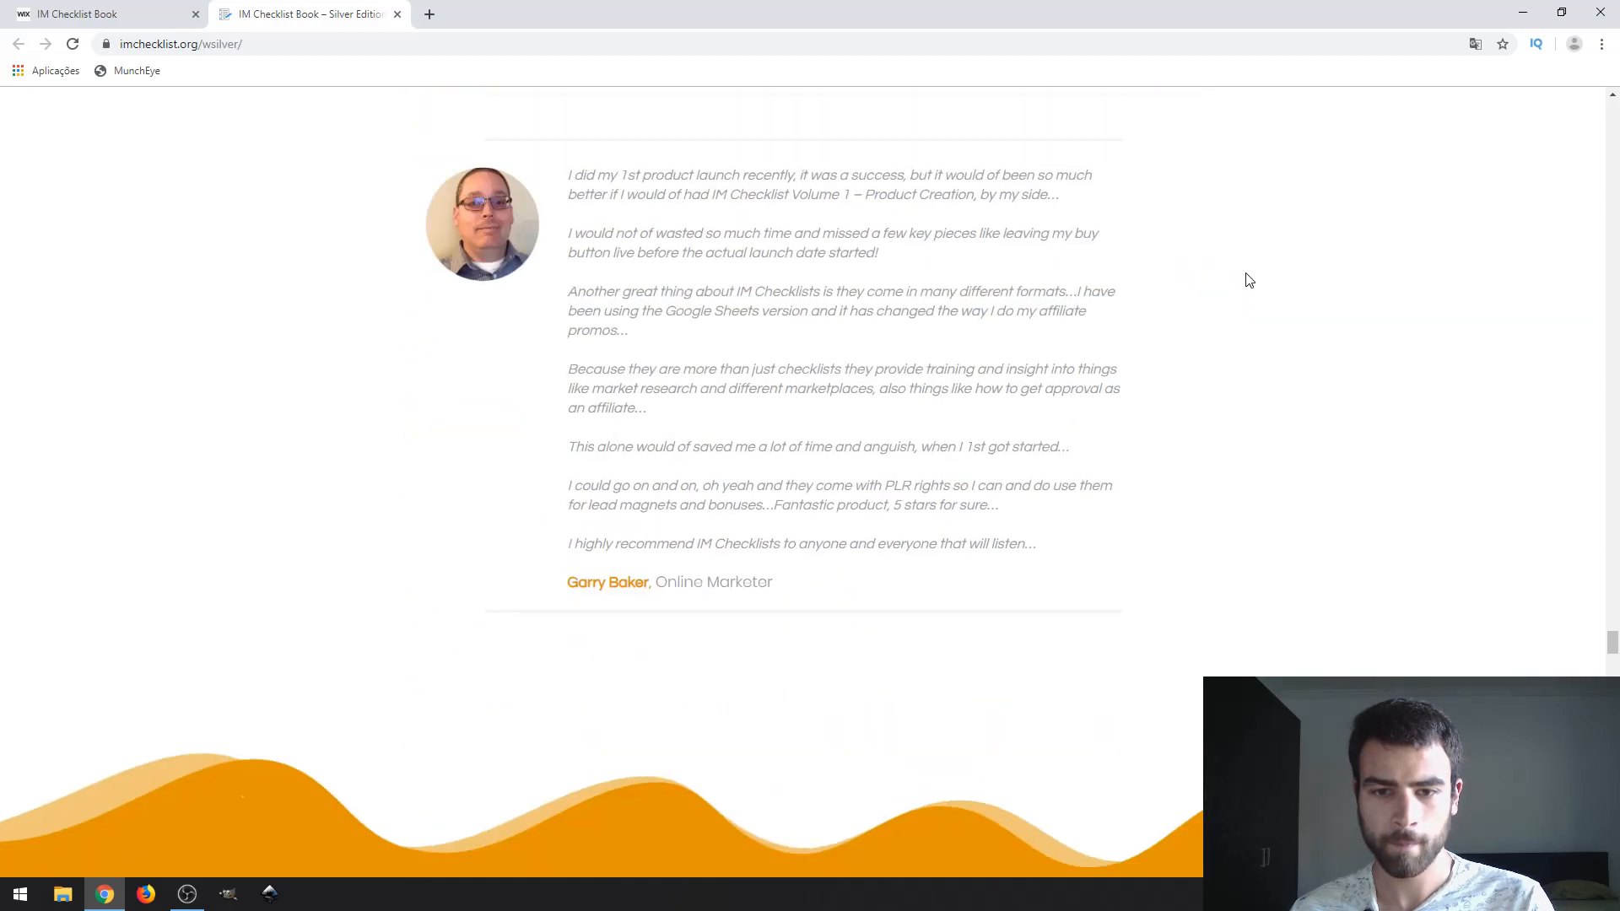
pyautogui.scroll(-3)
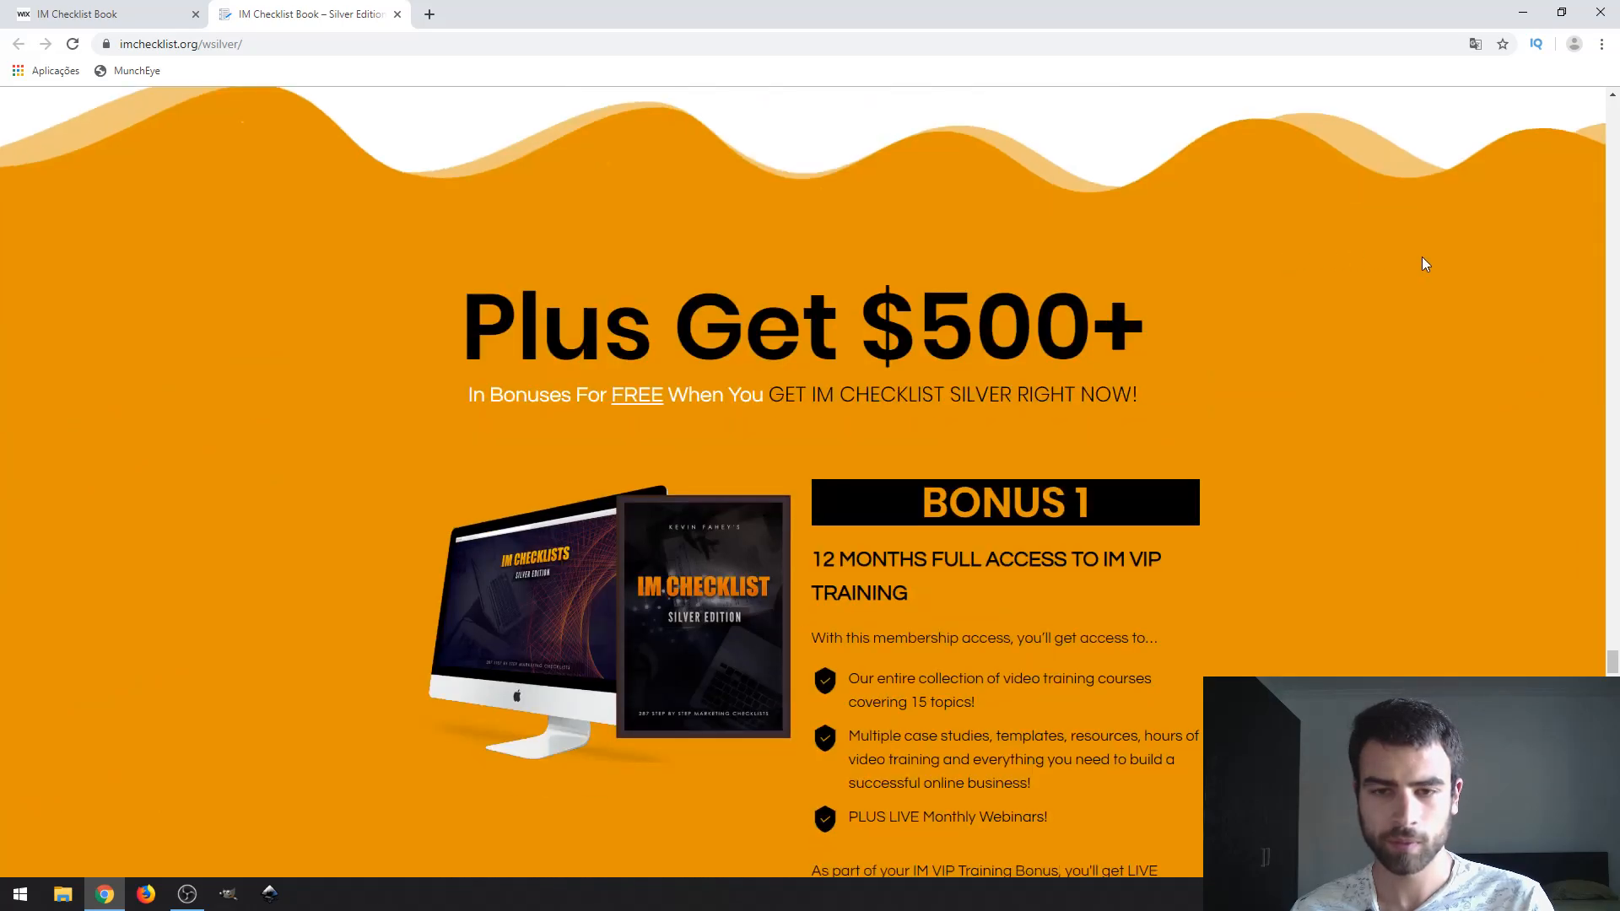
pyautogui.moveTo(1308, 304)
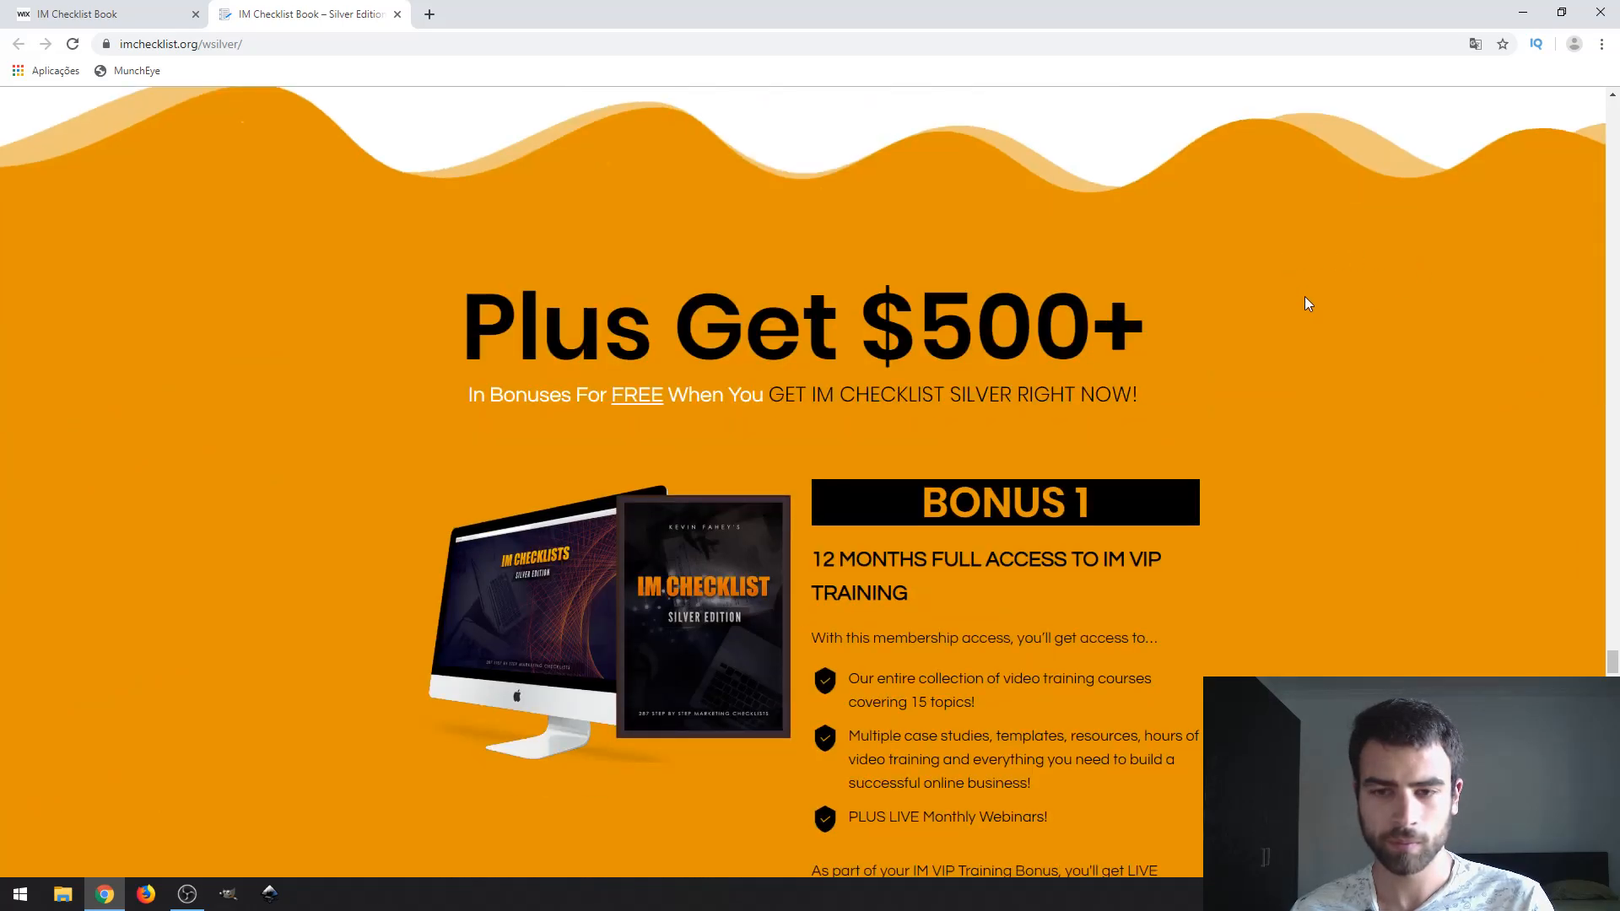
# Step: Scroll past Bonus 1 and Bonus 2 to Bonus 3, the $197 Facebook mastermind group access
pyautogui.scroll(-3)
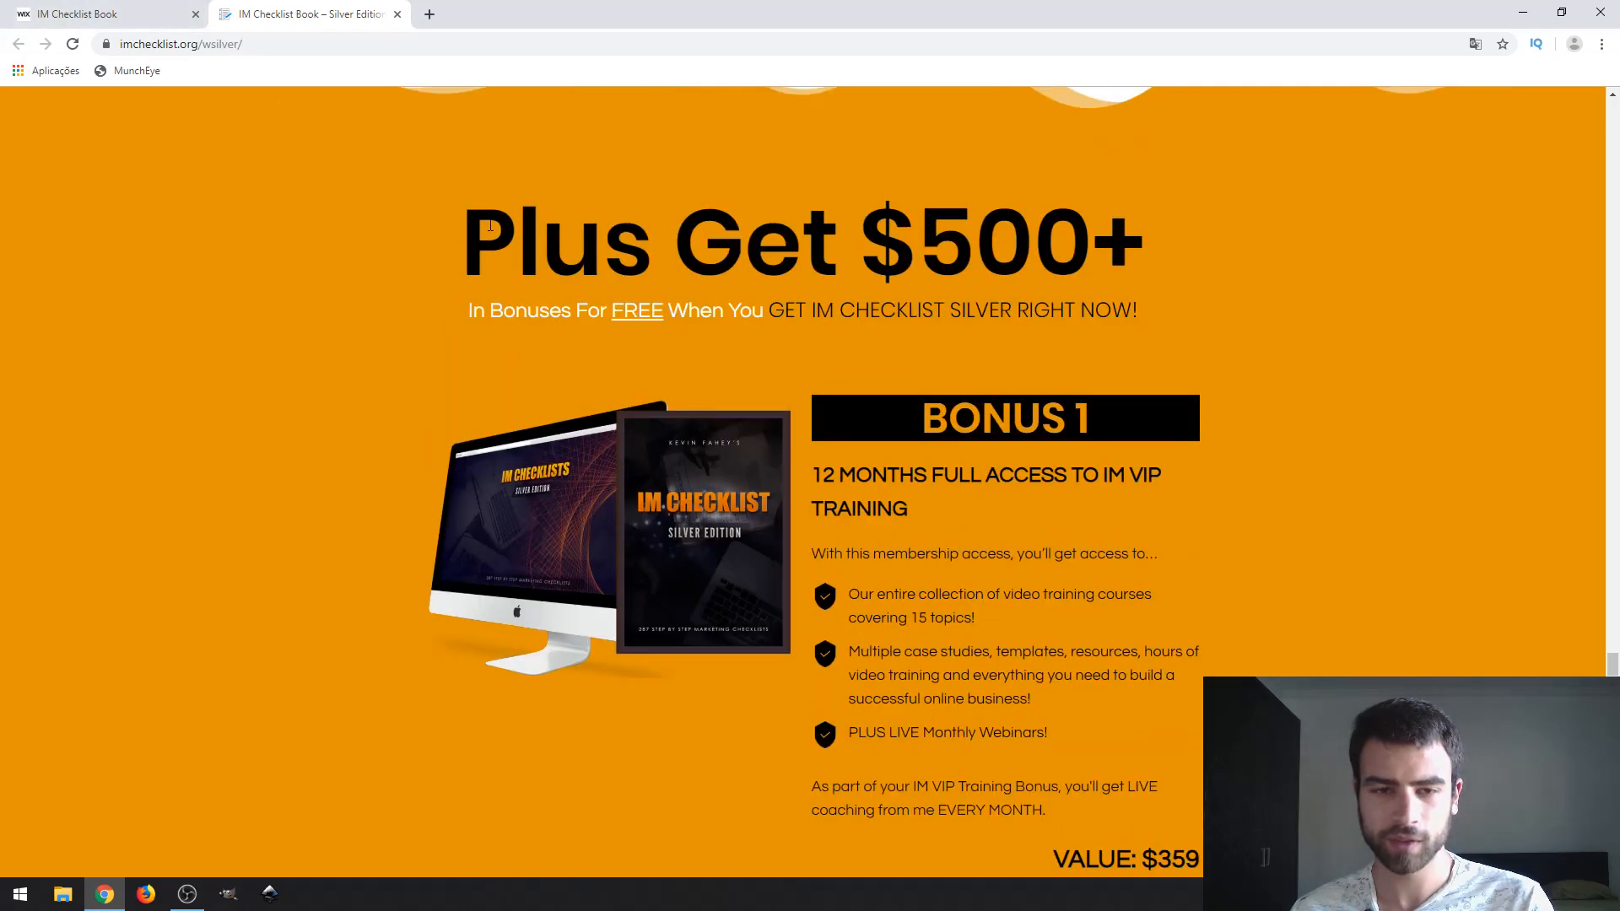
pyautogui.moveTo(527, 446)
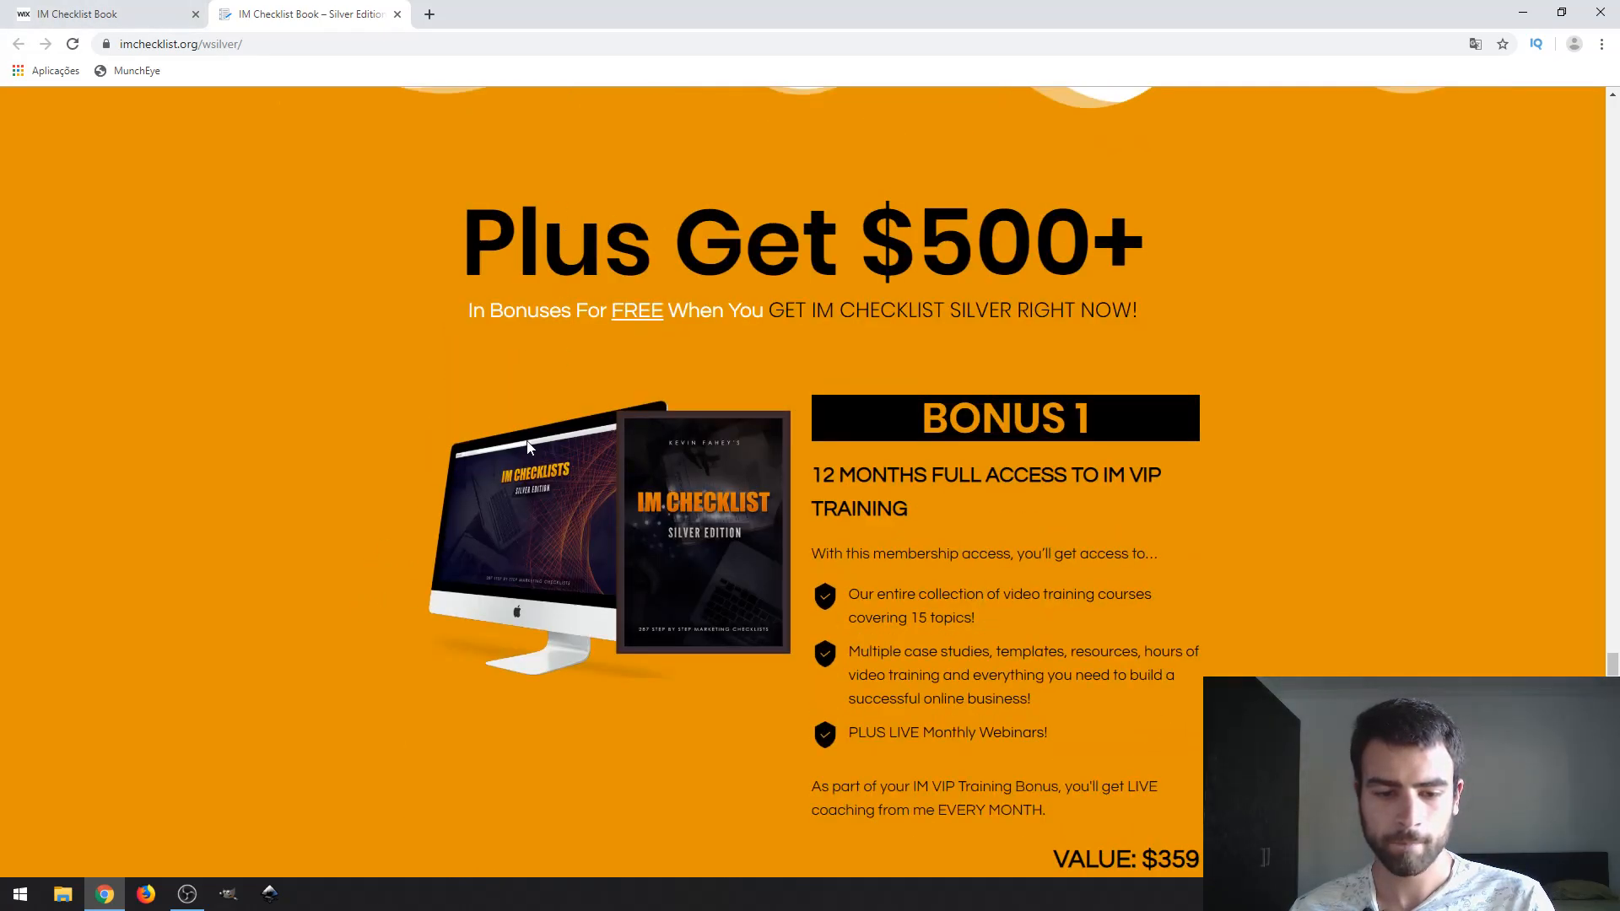
pyautogui.moveTo(754, 317)
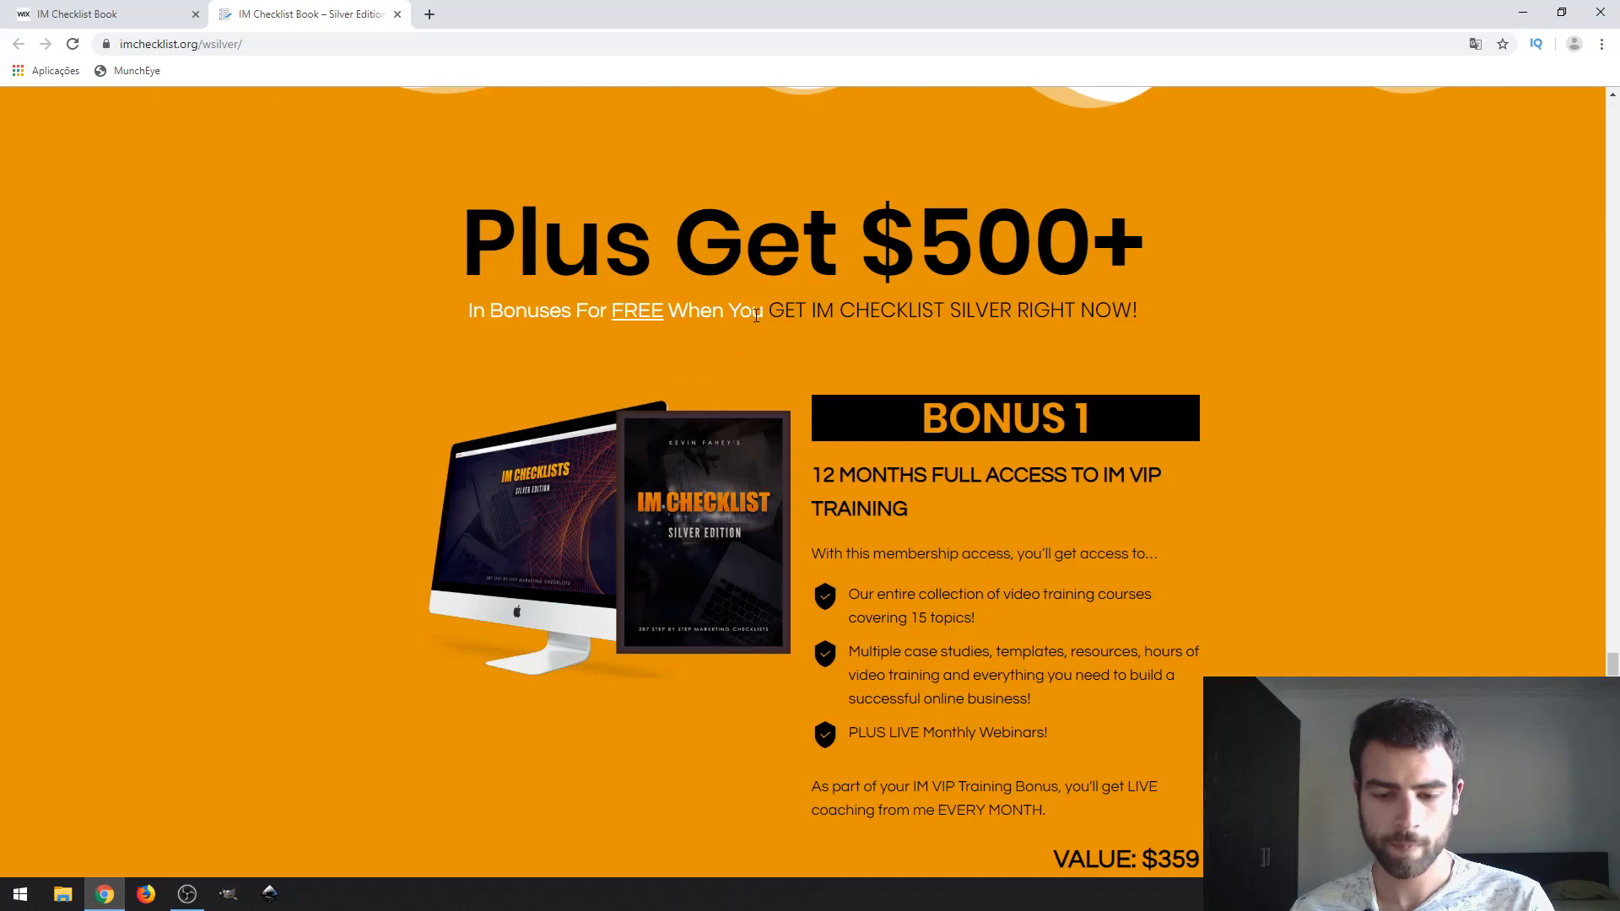
pyautogui.moveTo(928, 336)
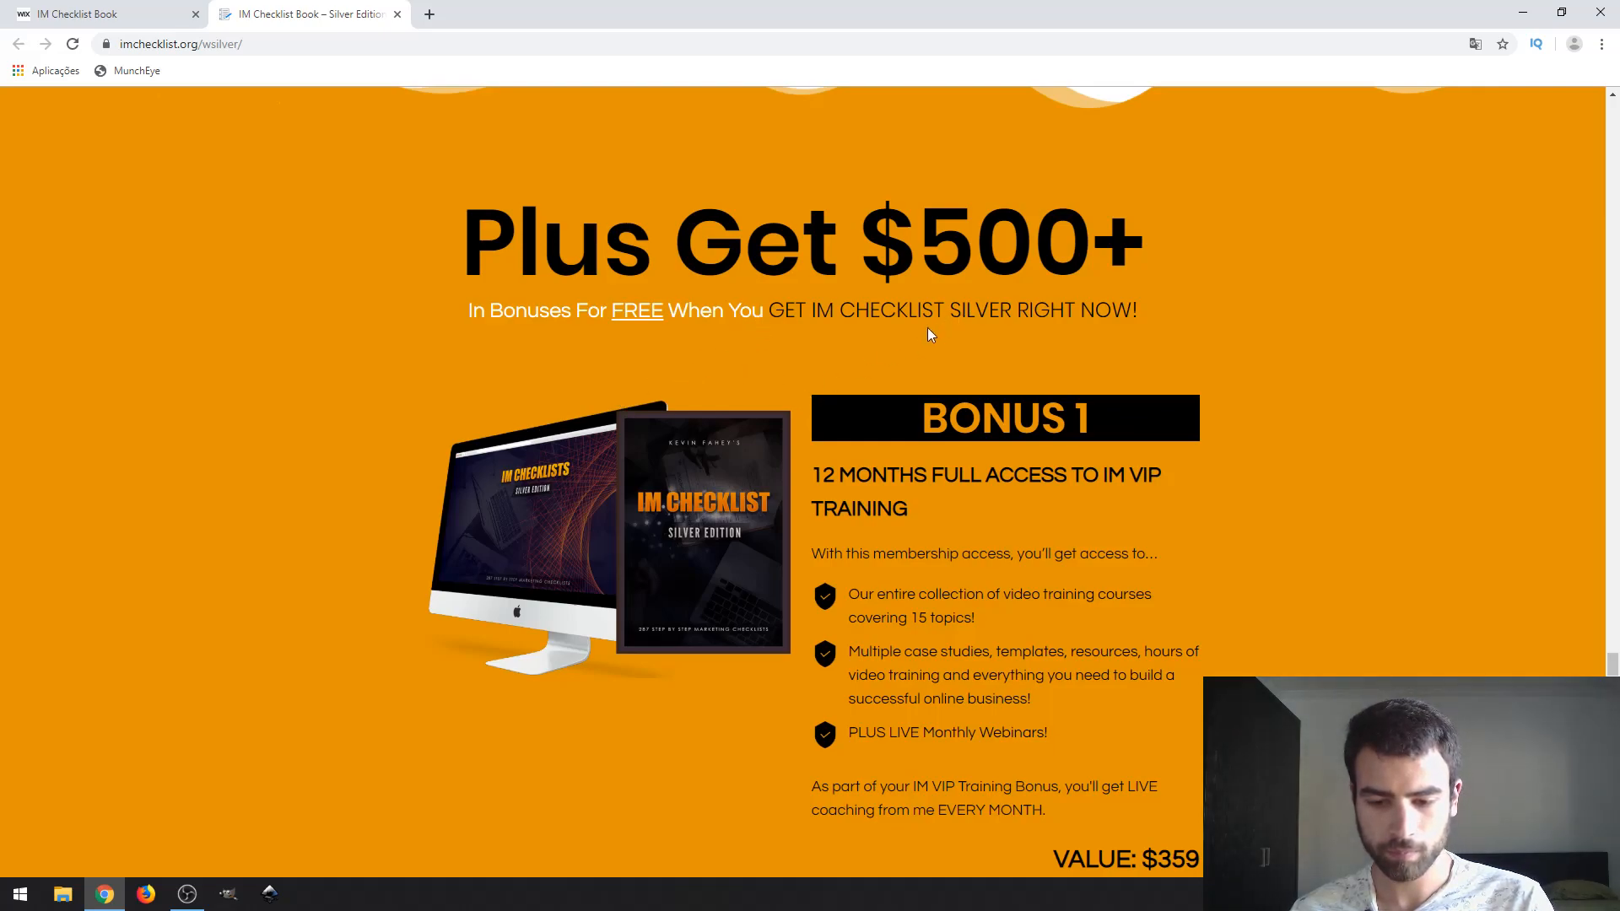
pyautogui.moveTo(979, 279)
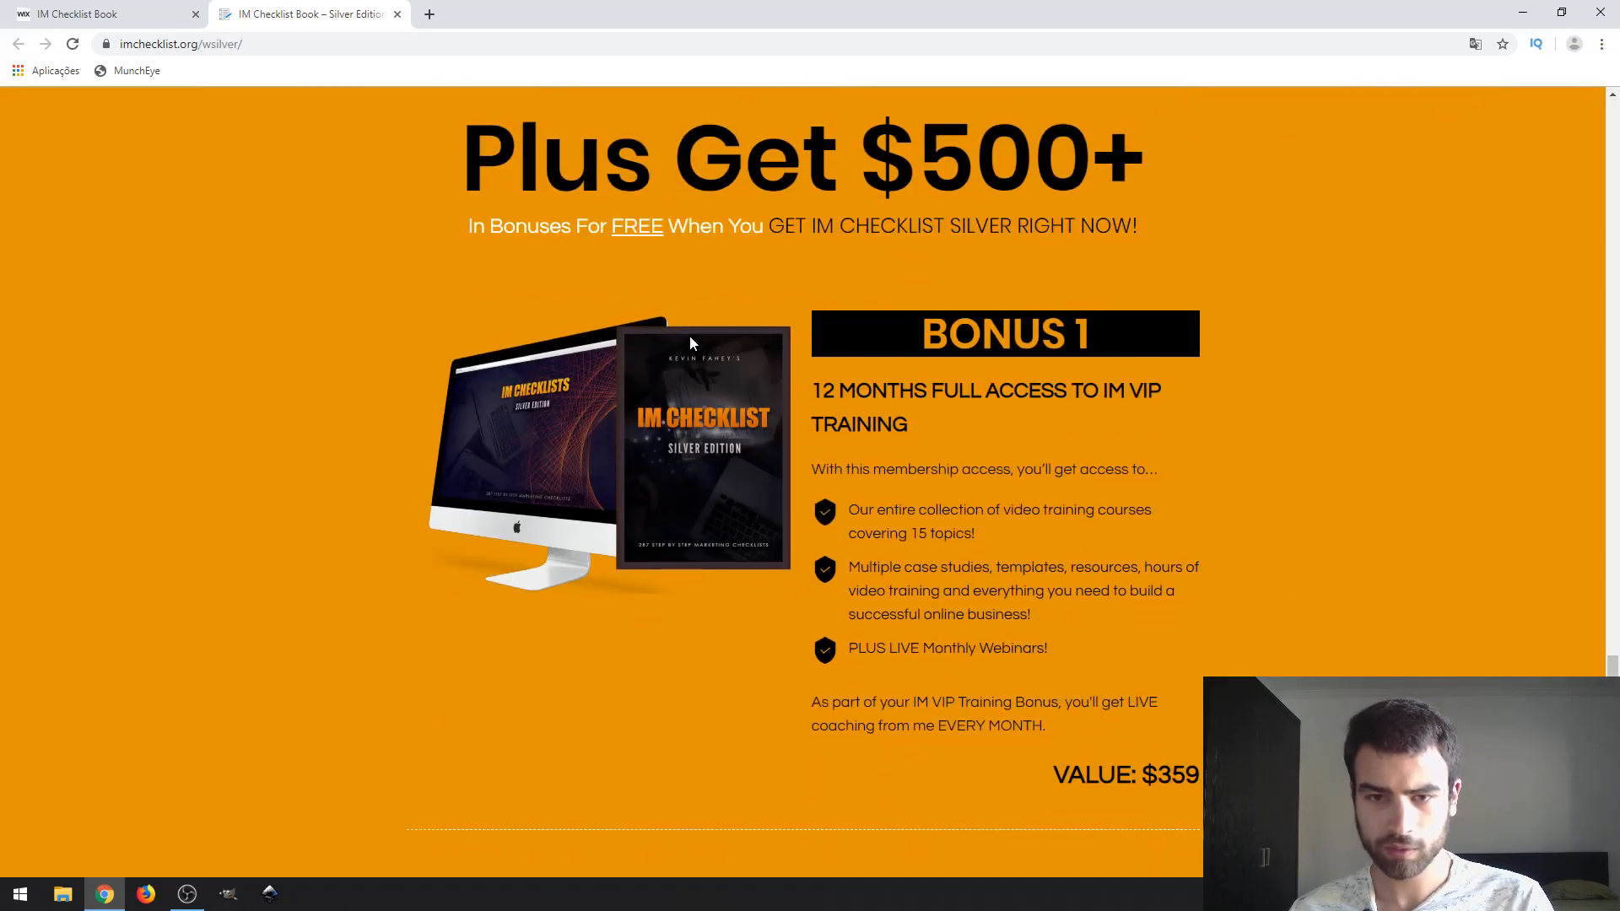
pyautogui.scroll(-3)
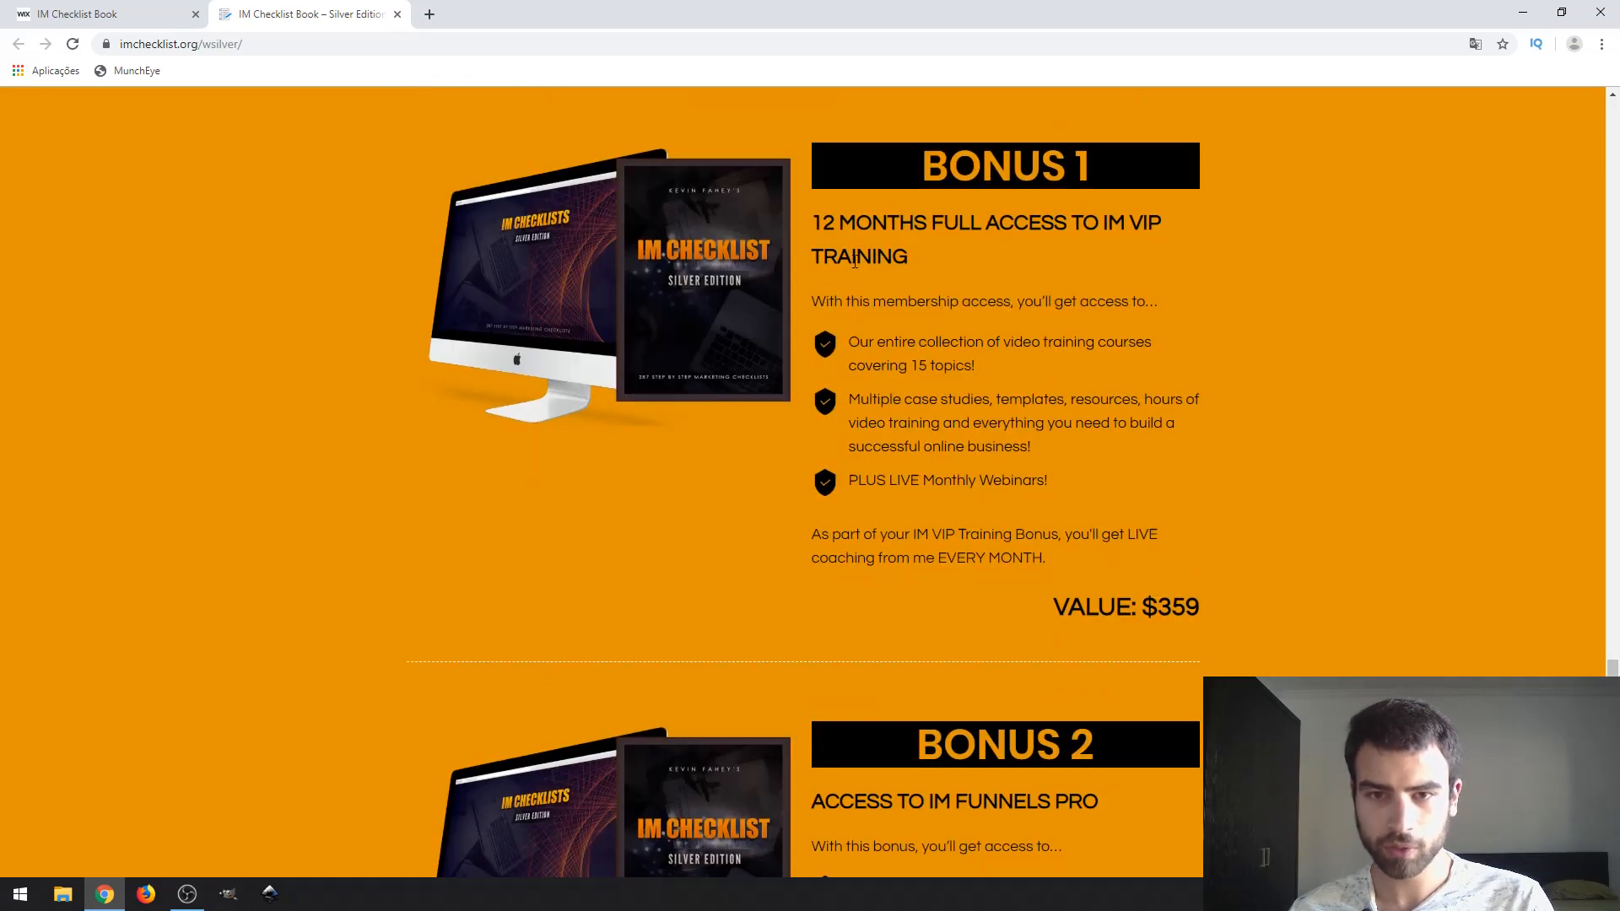
pyautogui.scroll(3)
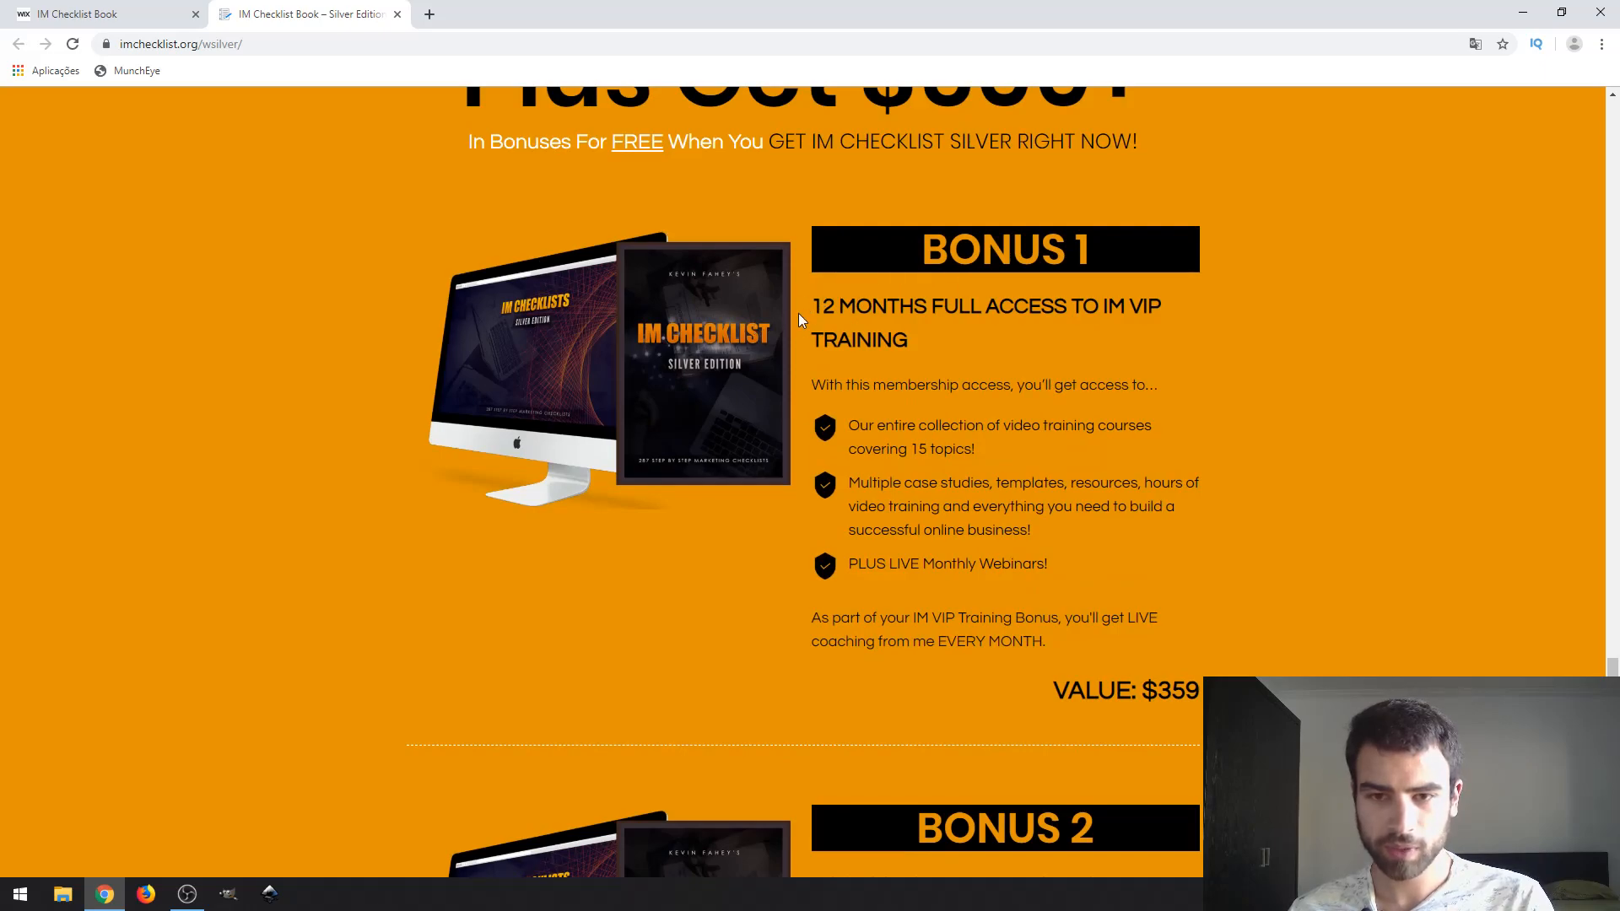
pyautogui.moveTo(1075, 343)
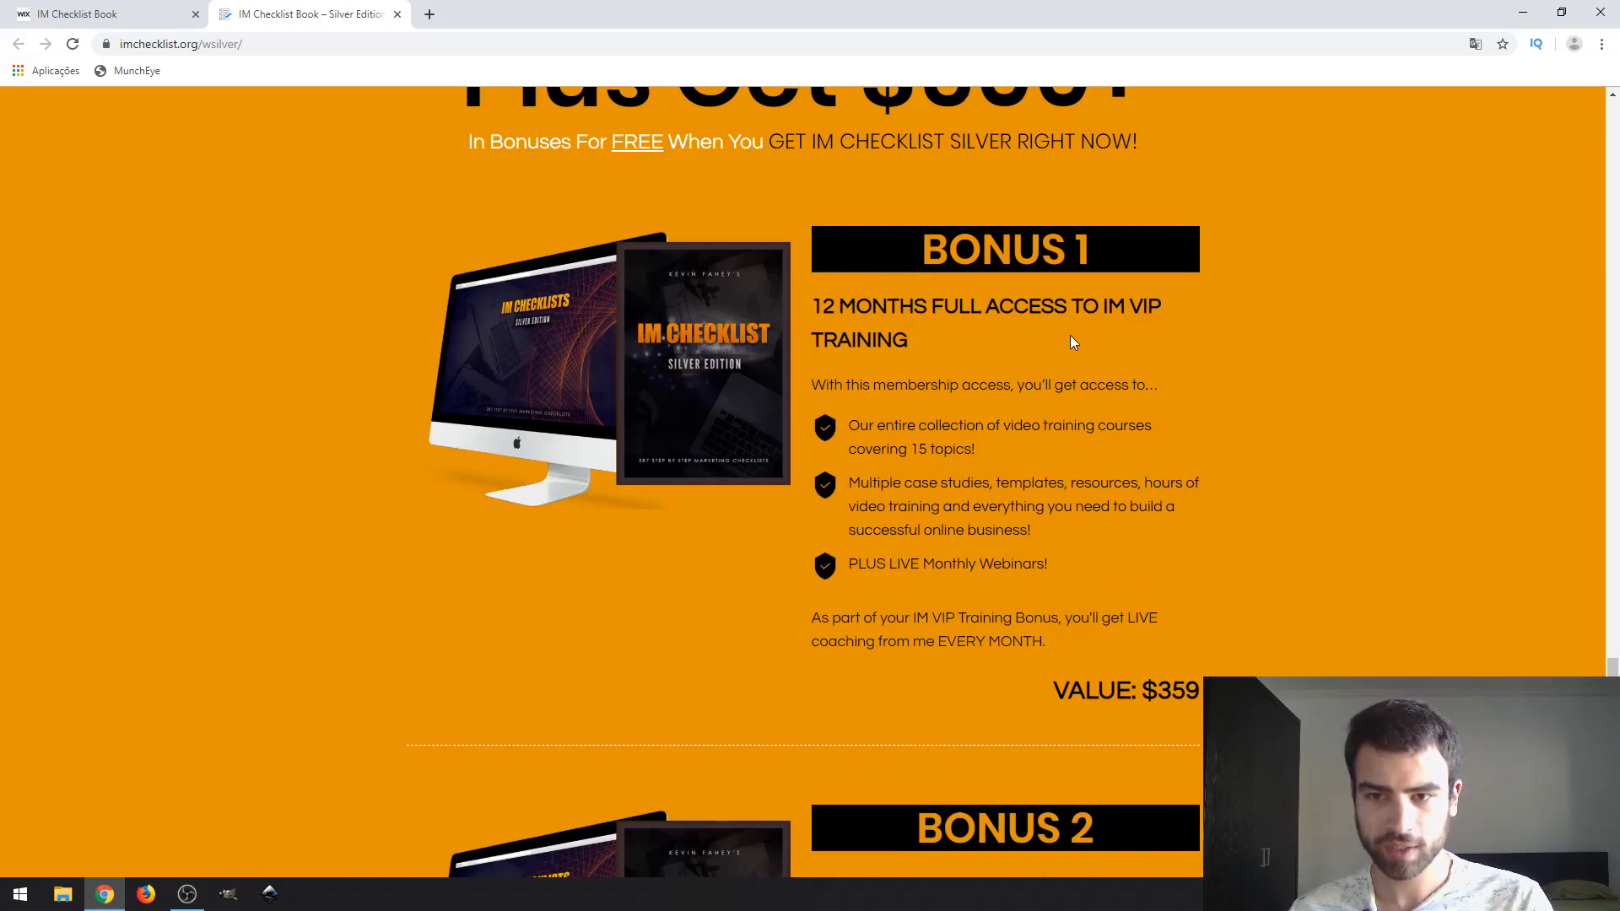
pyautogui.moveTo(1067, 336)
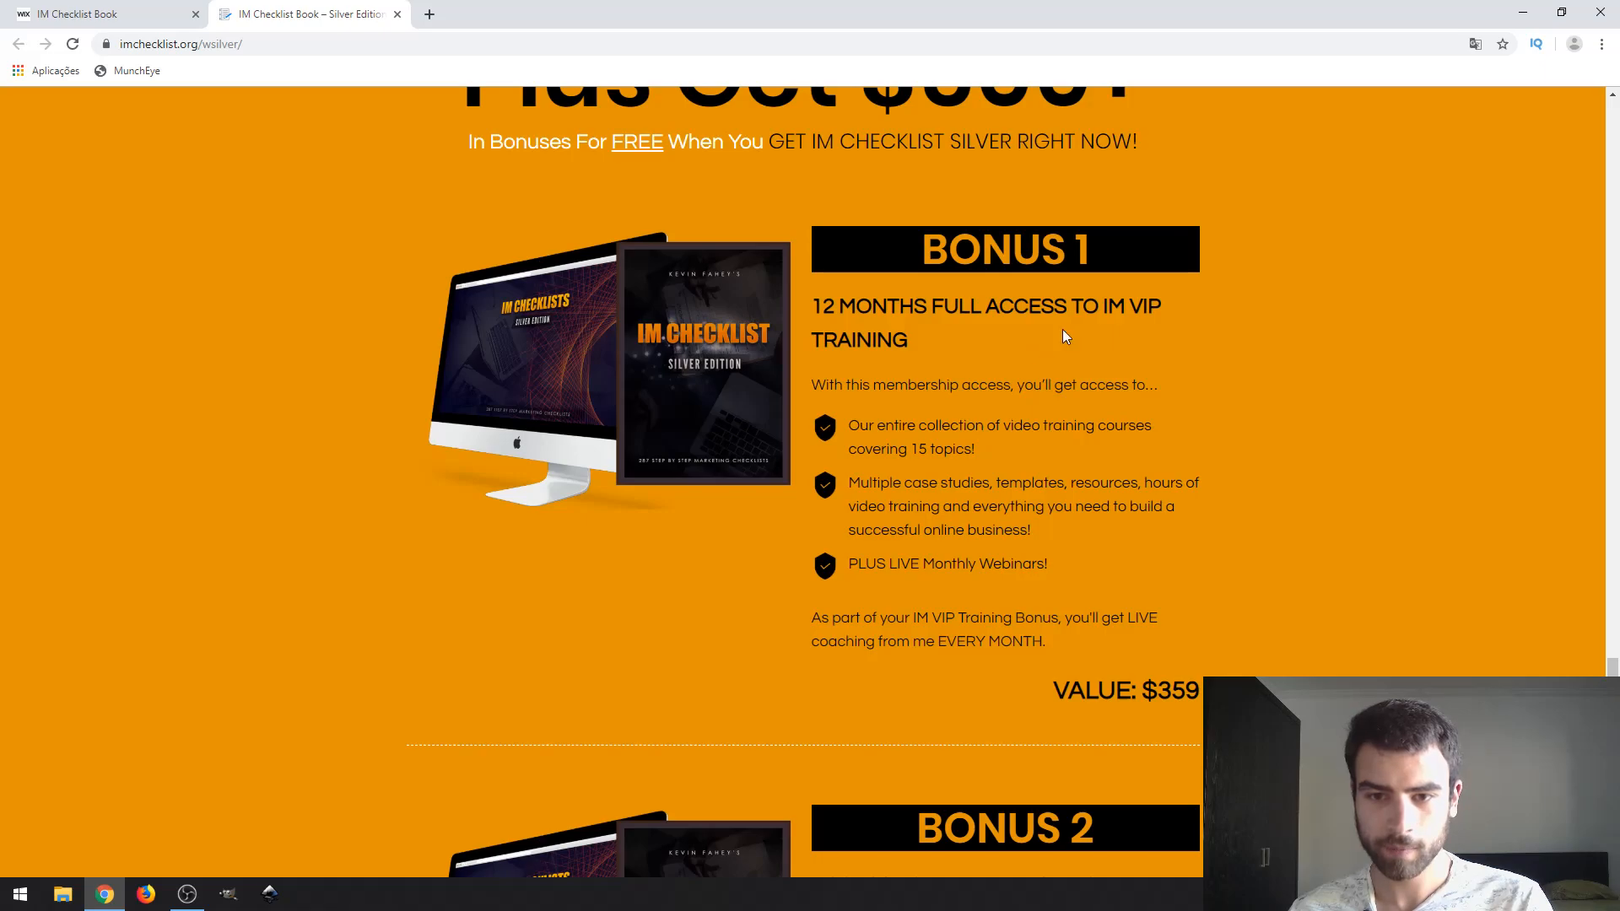
pyautogui.scroll(-3)
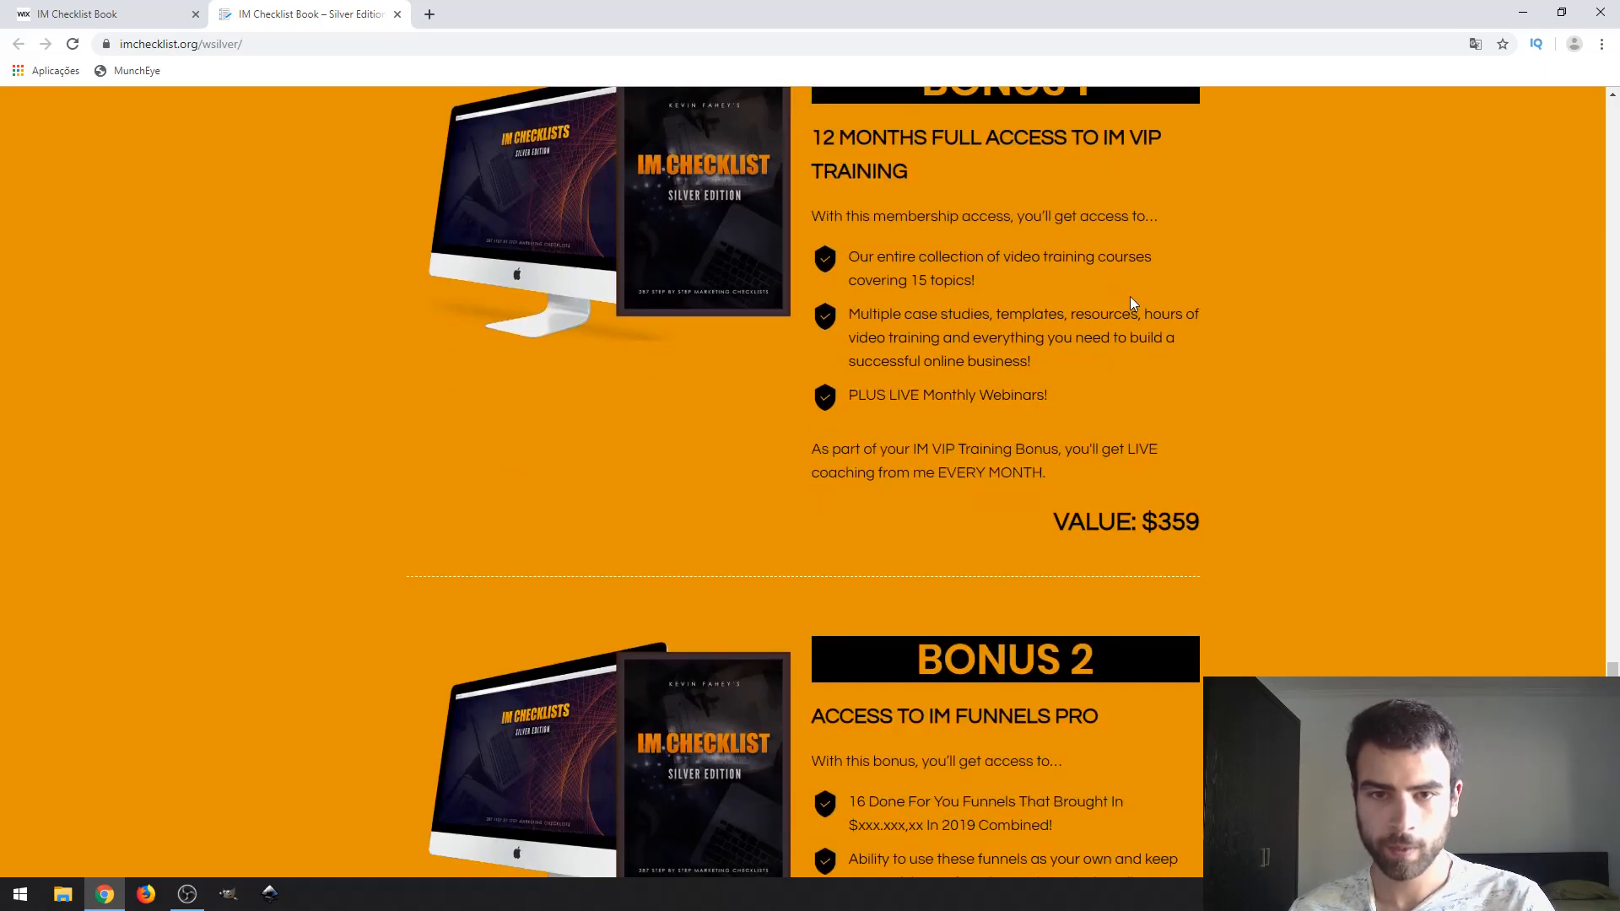
pyautogui.scroll(-3)
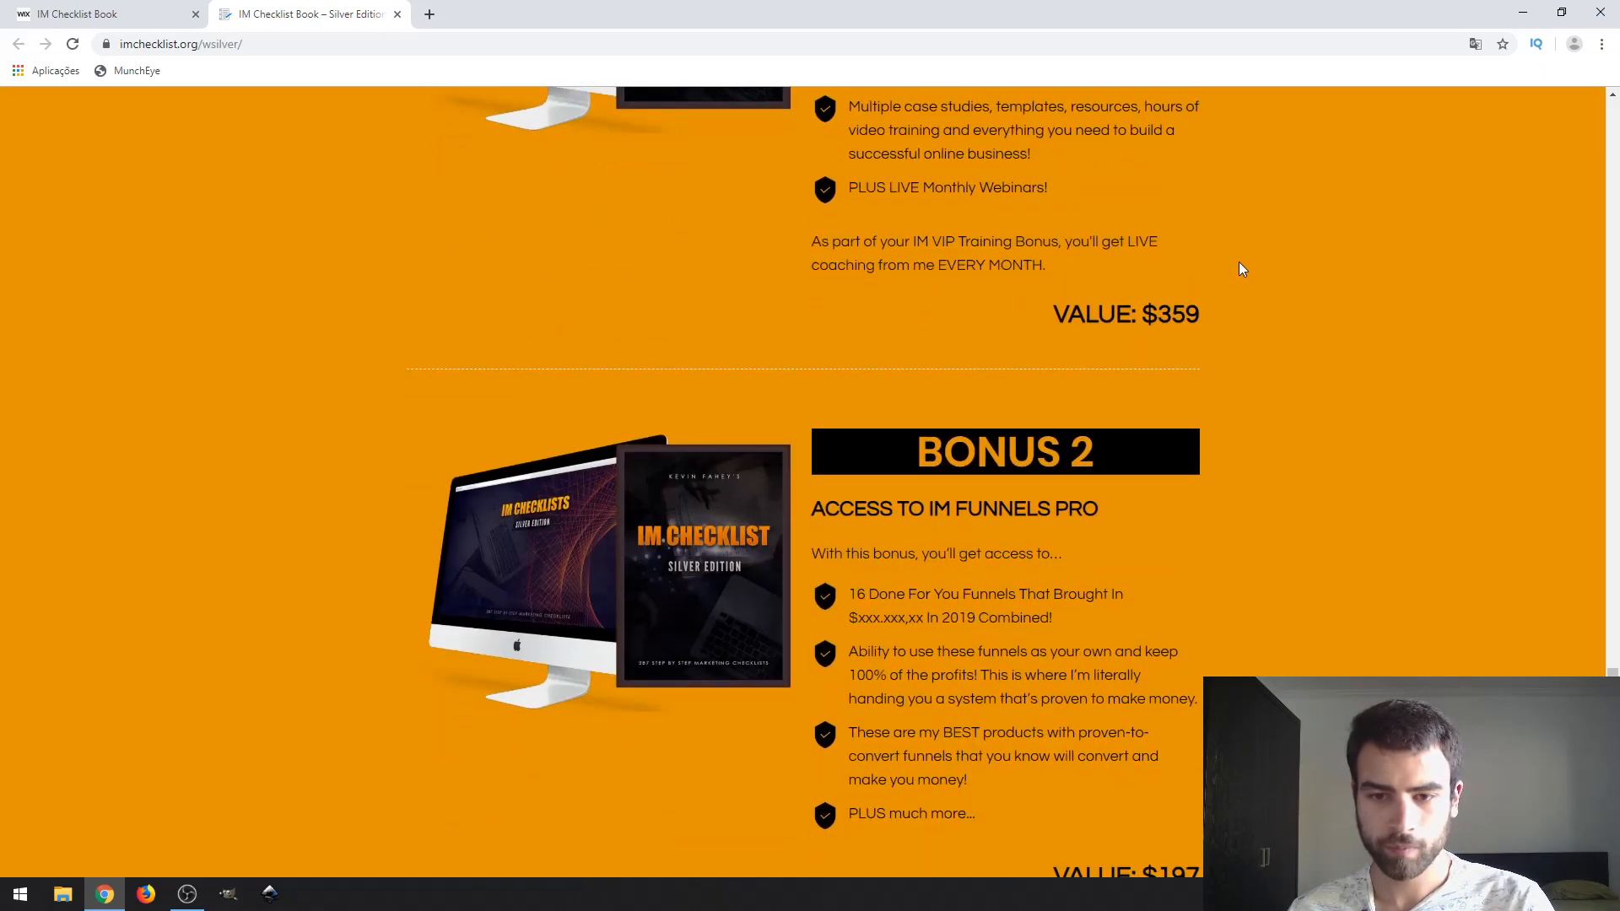
pyautogui.scroll(-3)
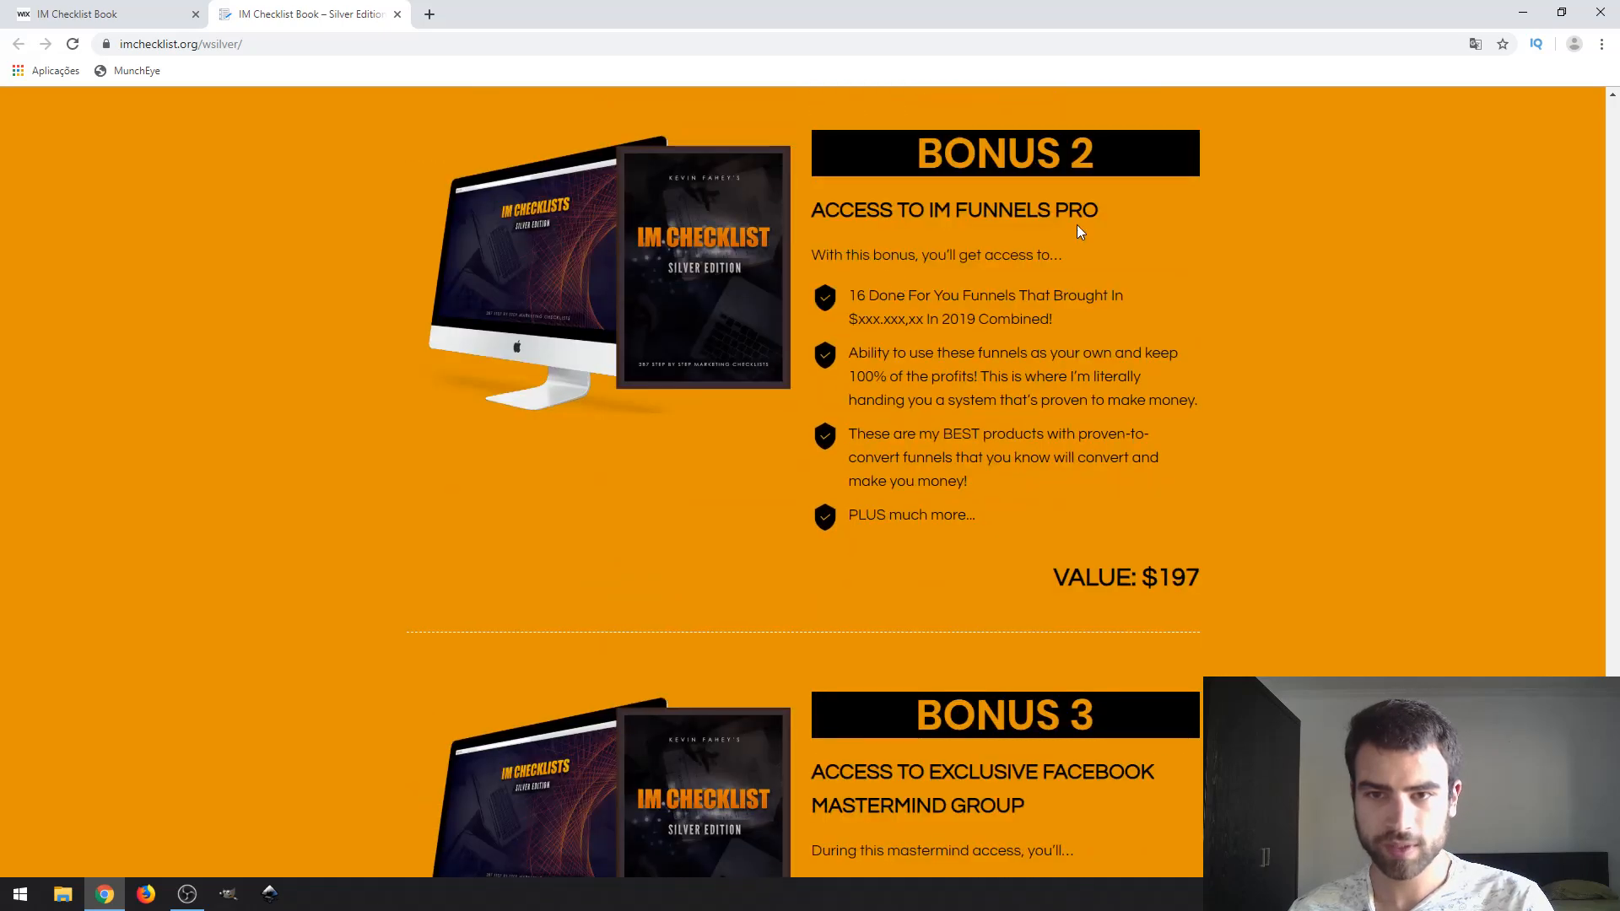
pyautogui.scroll(-3)
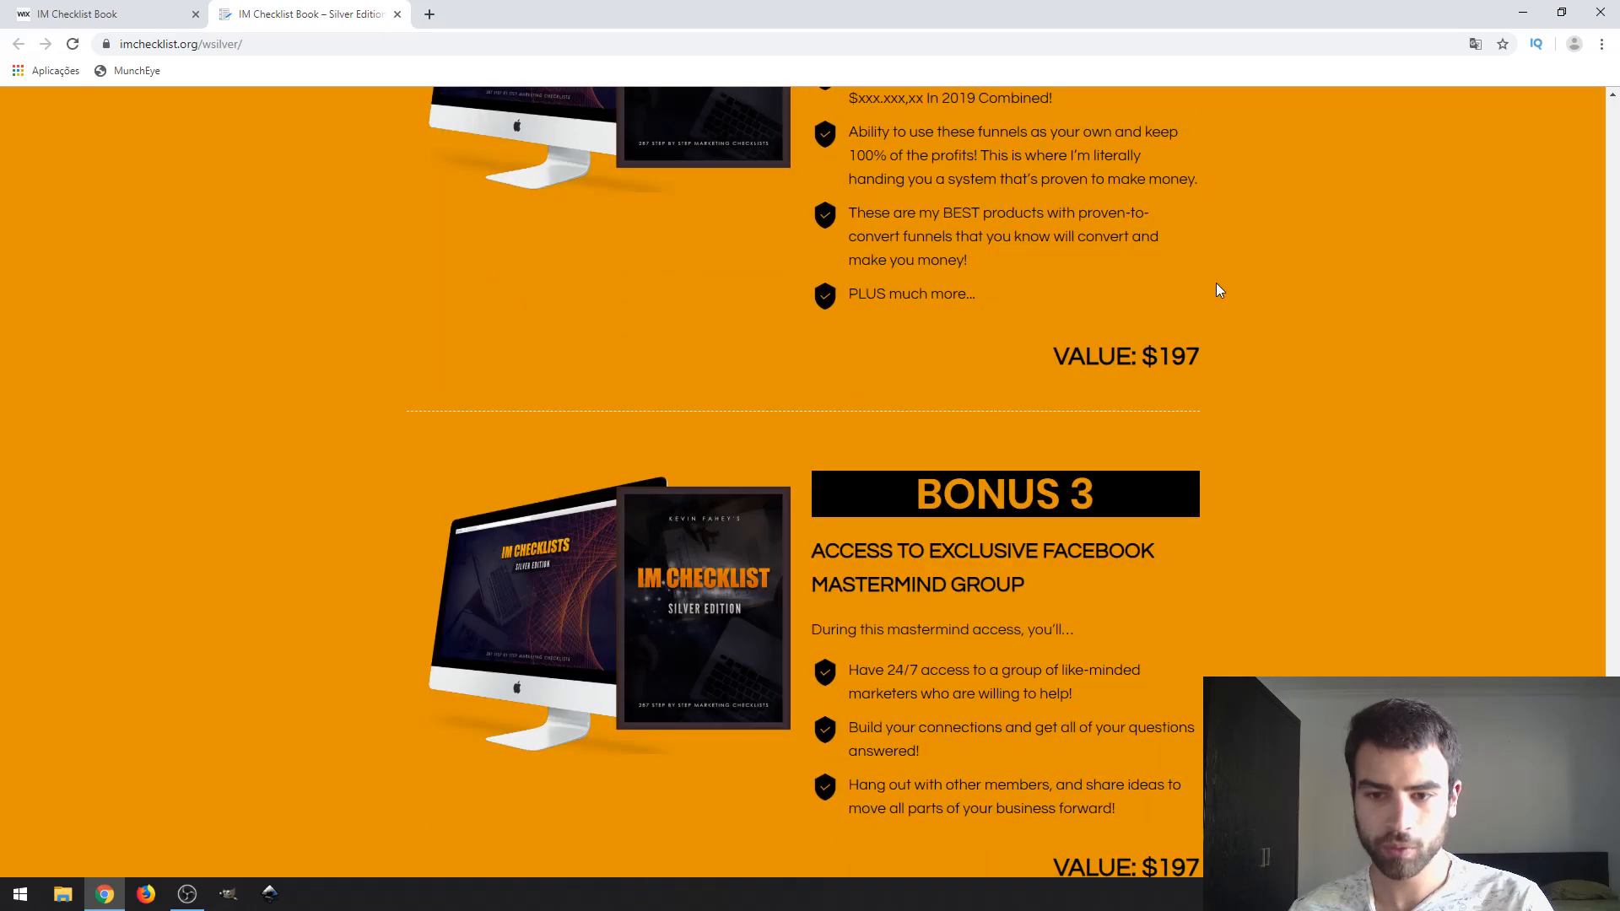
pyautogui.scroll(-3)
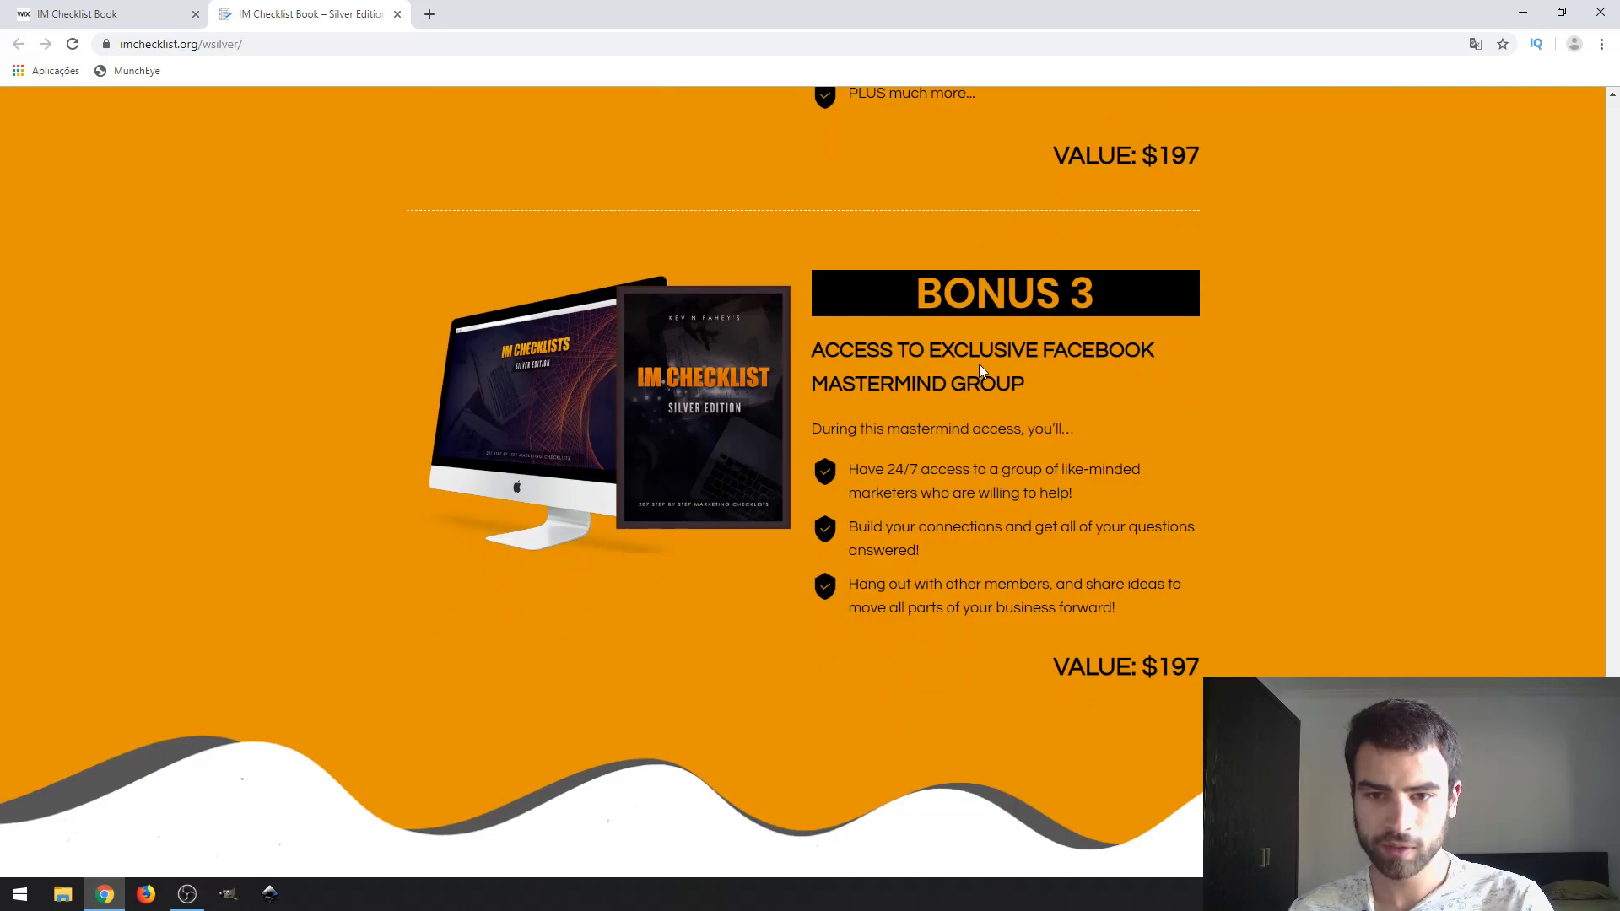
pyautogui.moveTo(1239, 393)
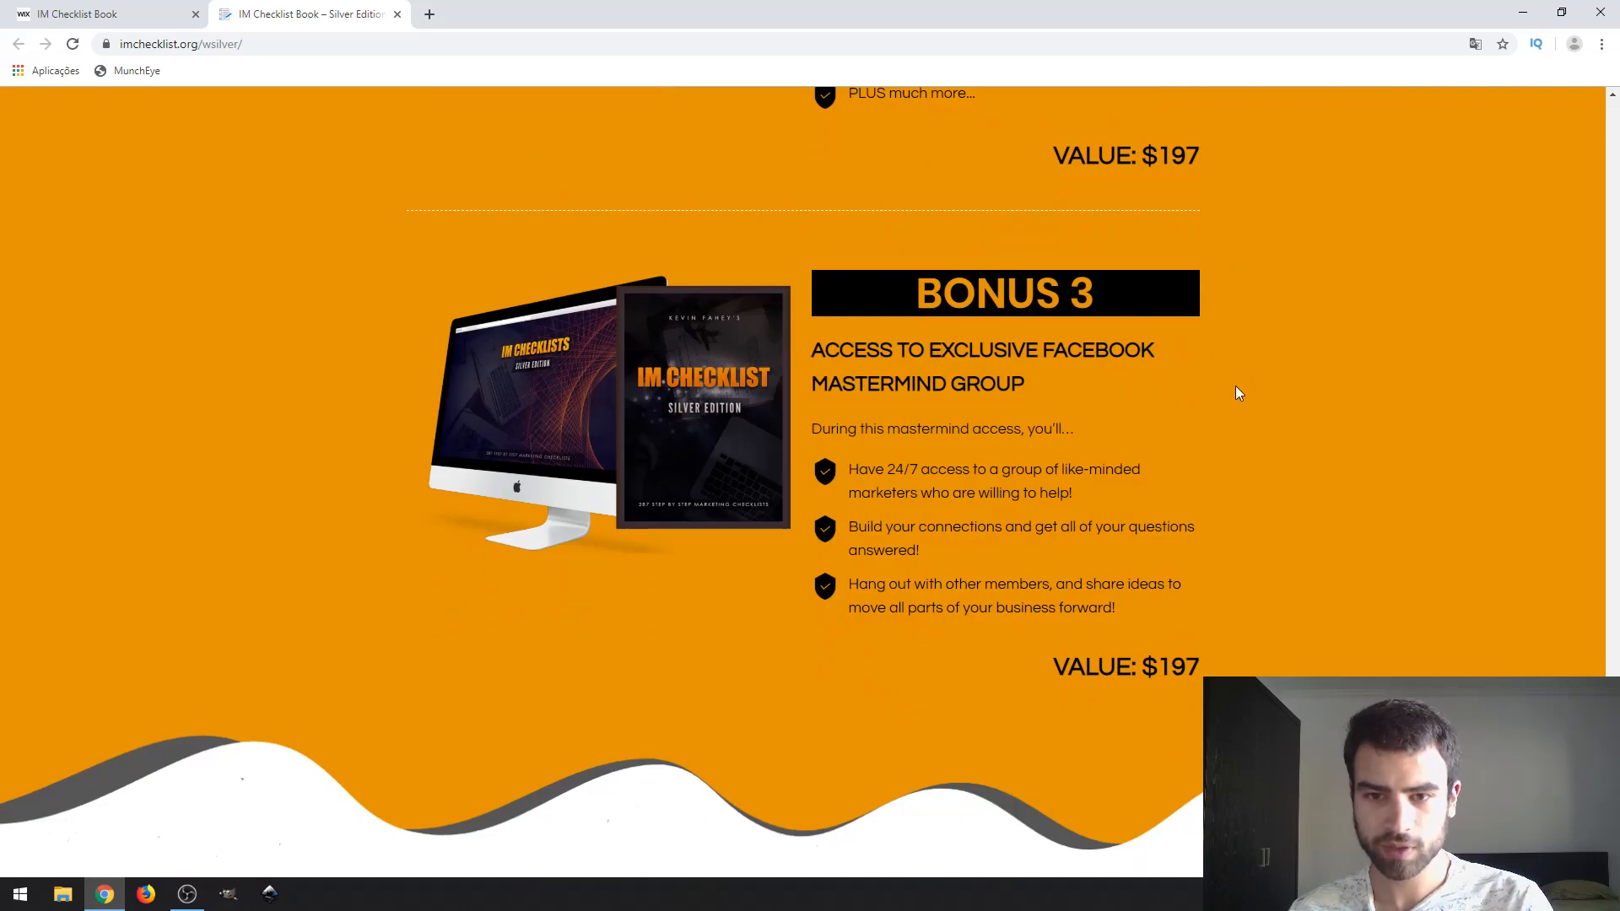
pyautogui.moveTo(103, 13)
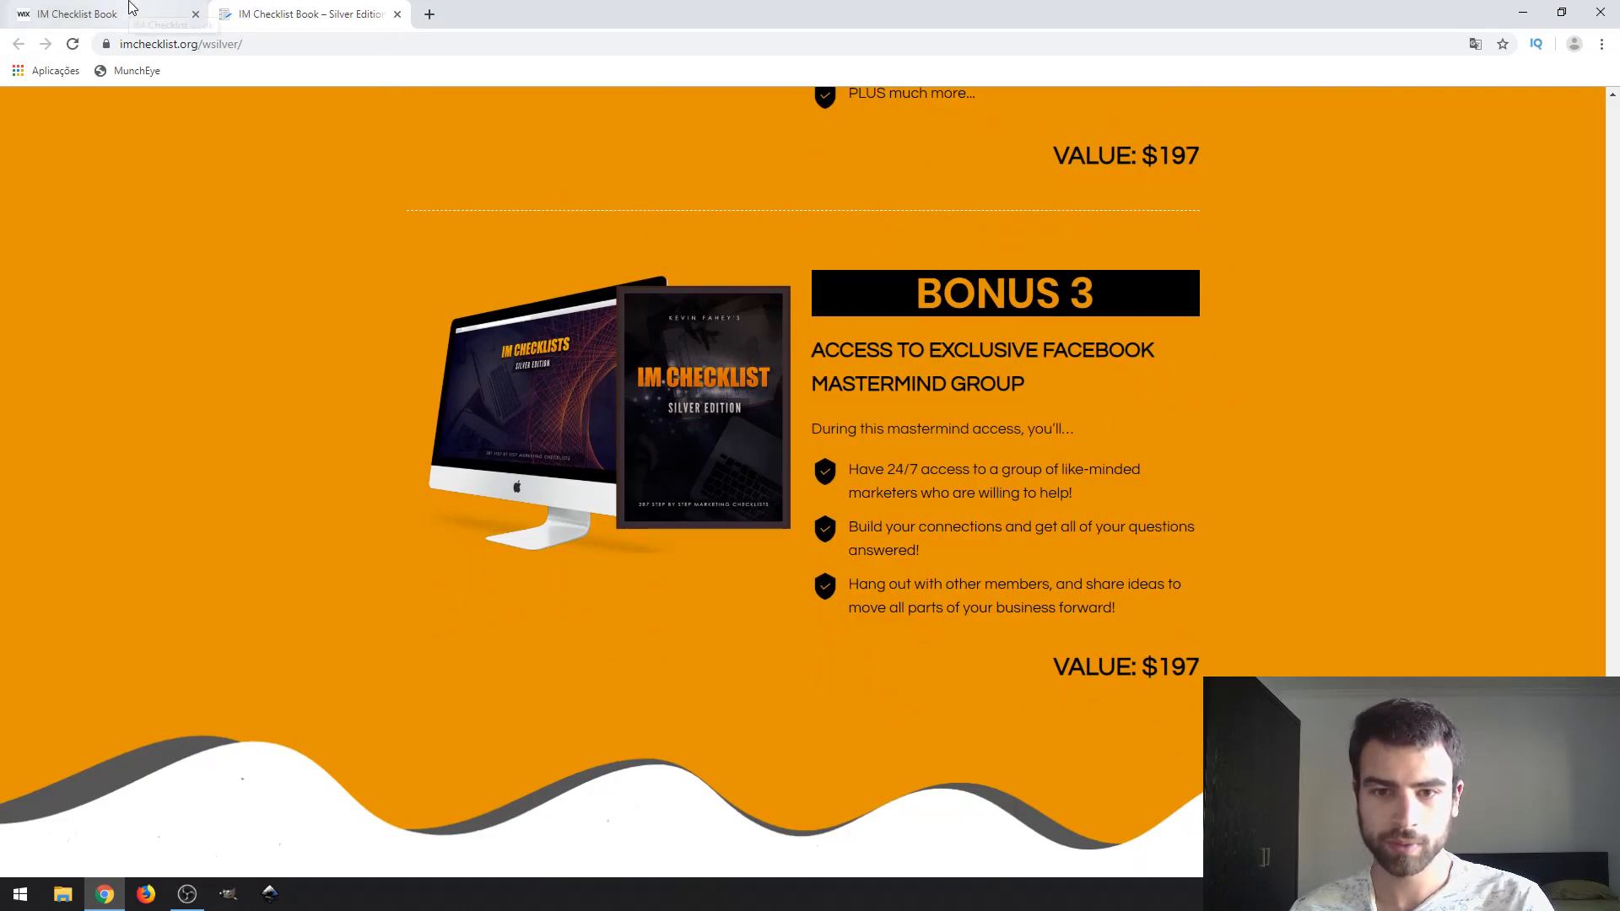
# Step: Switch back to the Wix IM Checklist Book tab showing Prices & Upsells
pyautogui.click(77, 13)
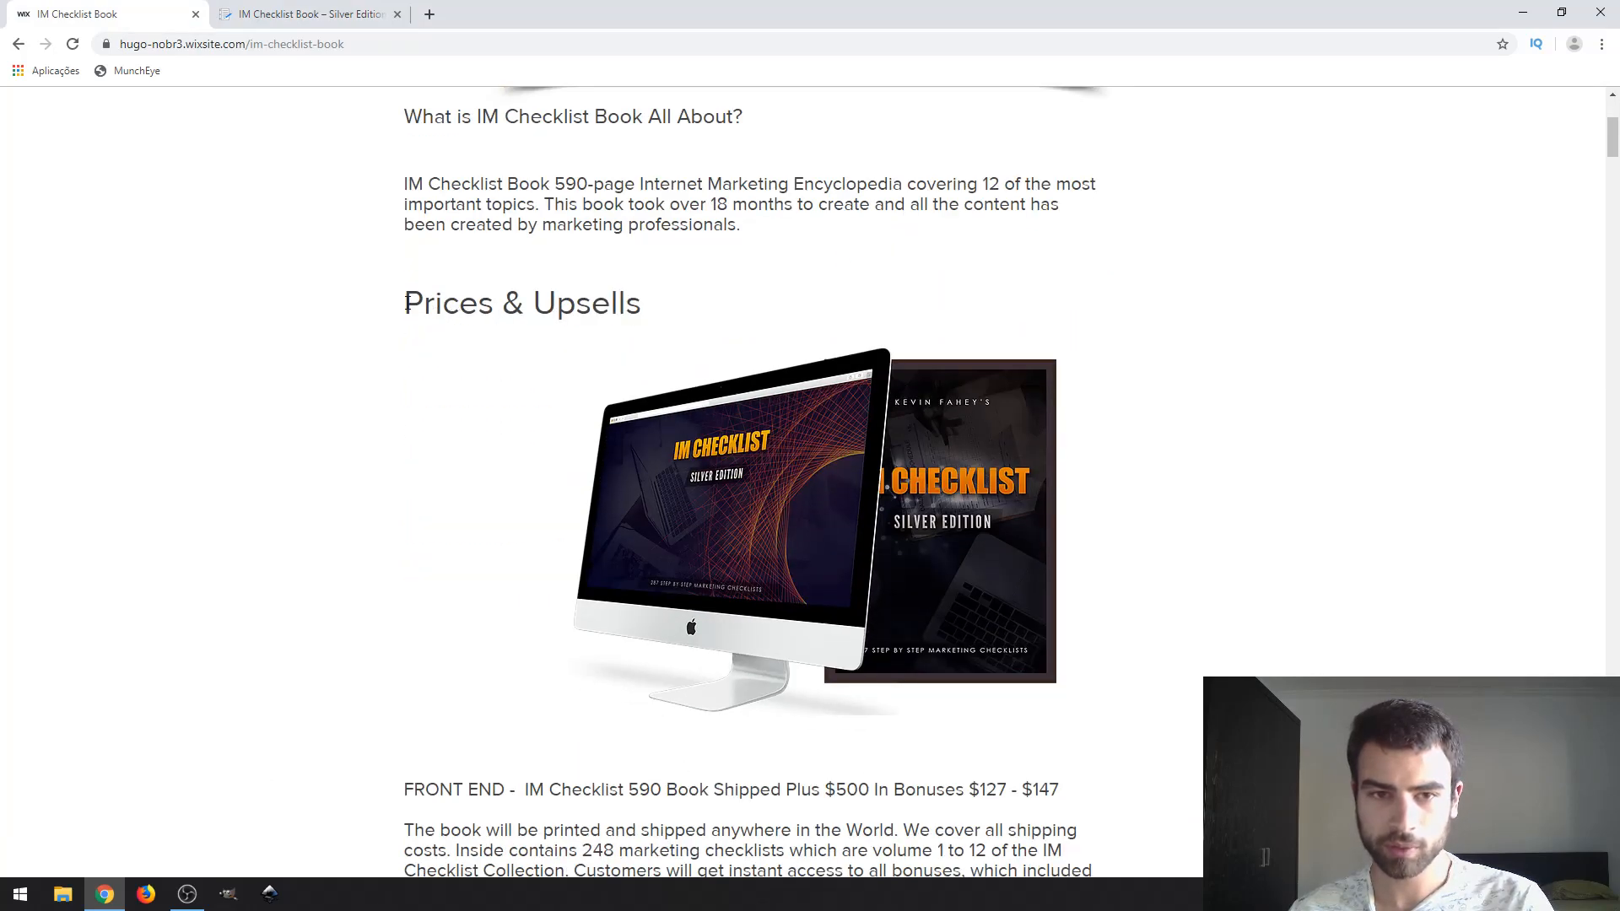
# Step: Scroll down the Wix book page to Upsell #1, the $197 membership
pyautogui.scroll(-3)
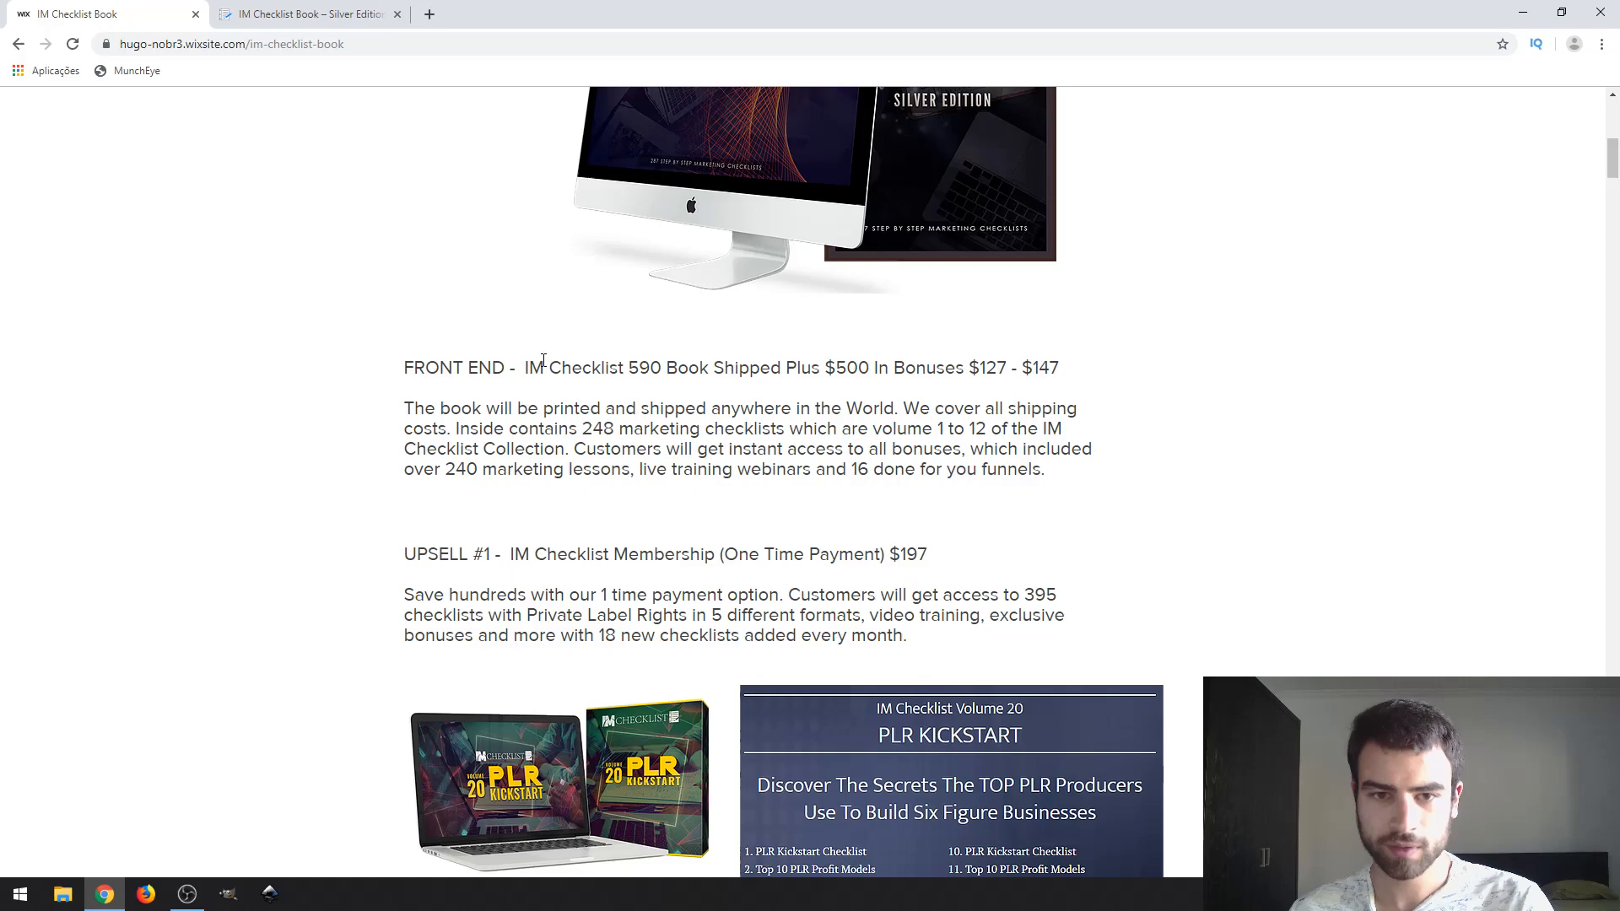
pyautogui.doubleClick(574, 368)
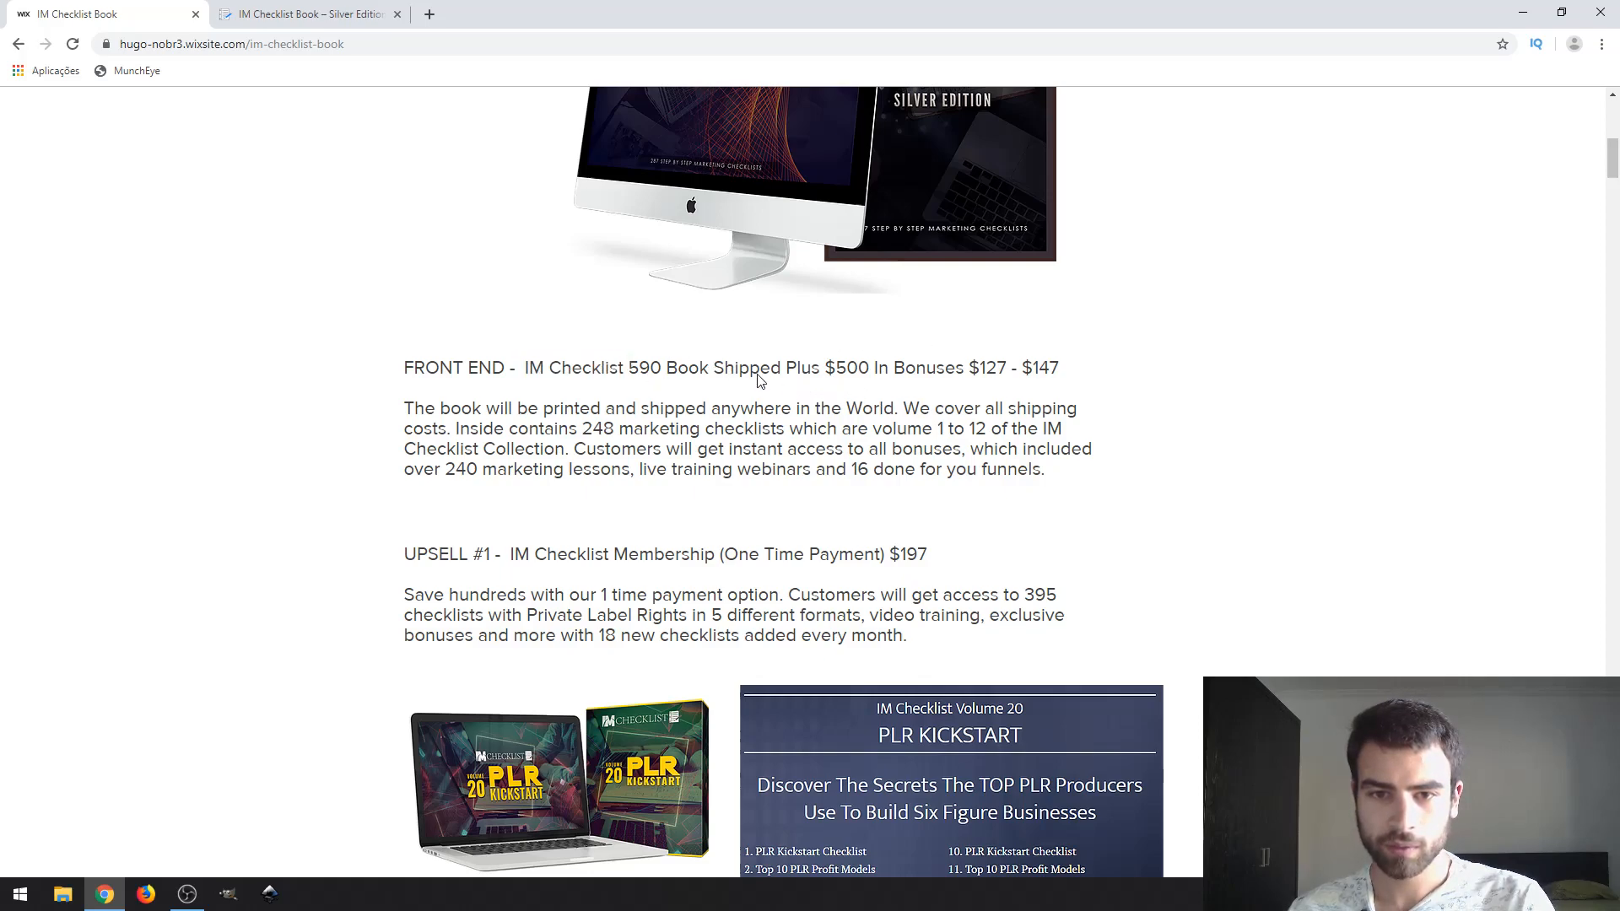
pyautogui.scroll(-3)
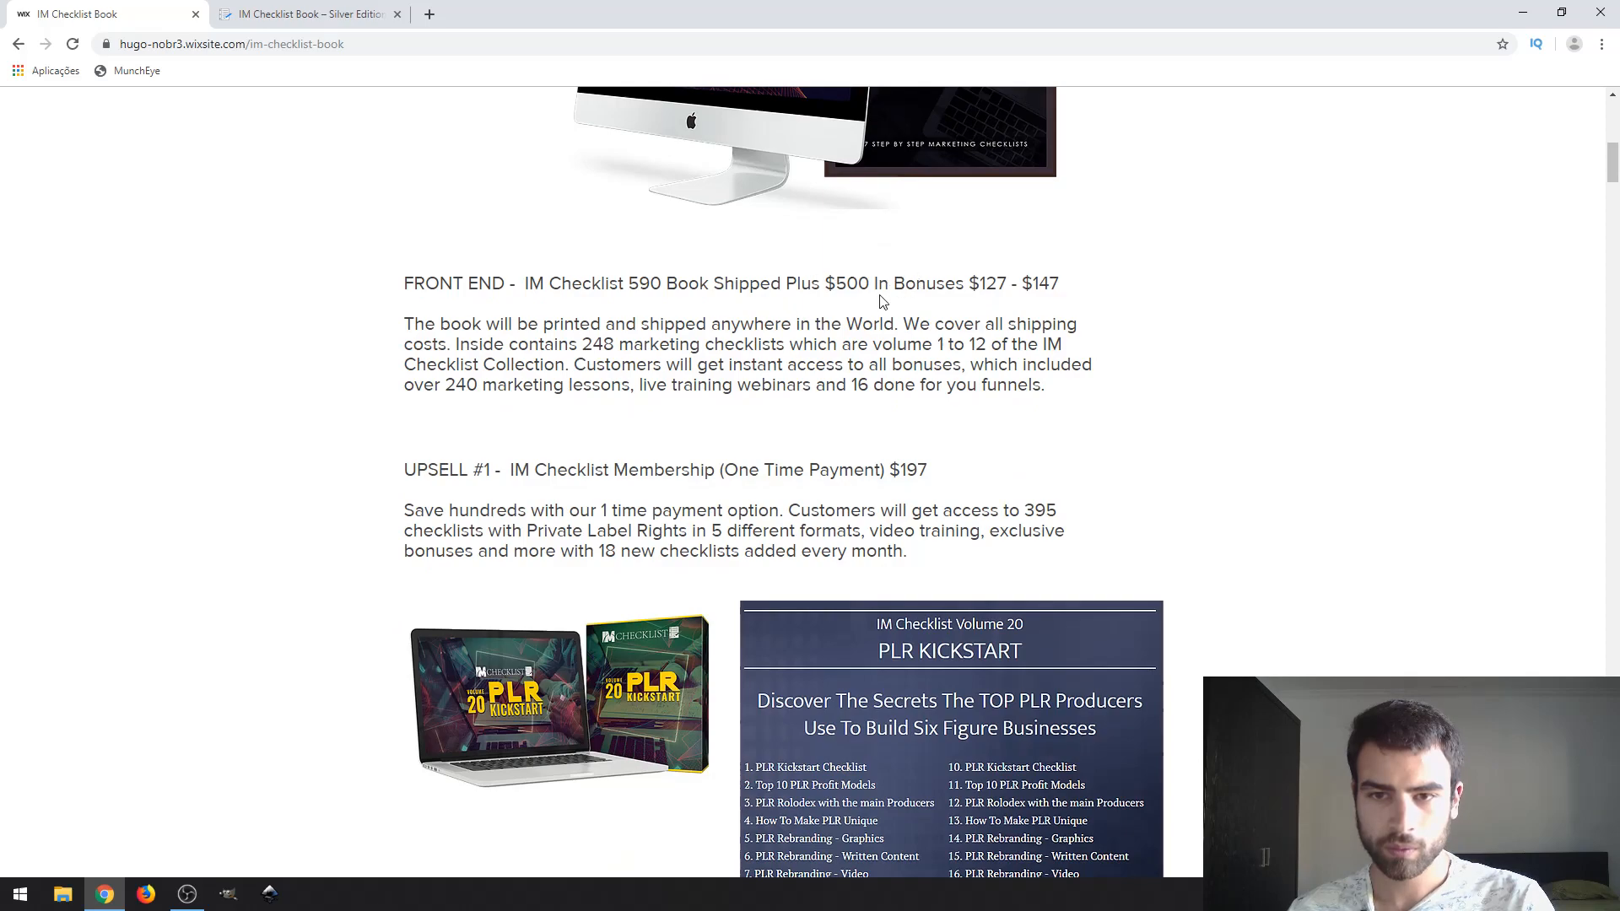
pyautogui.scroll(-3)
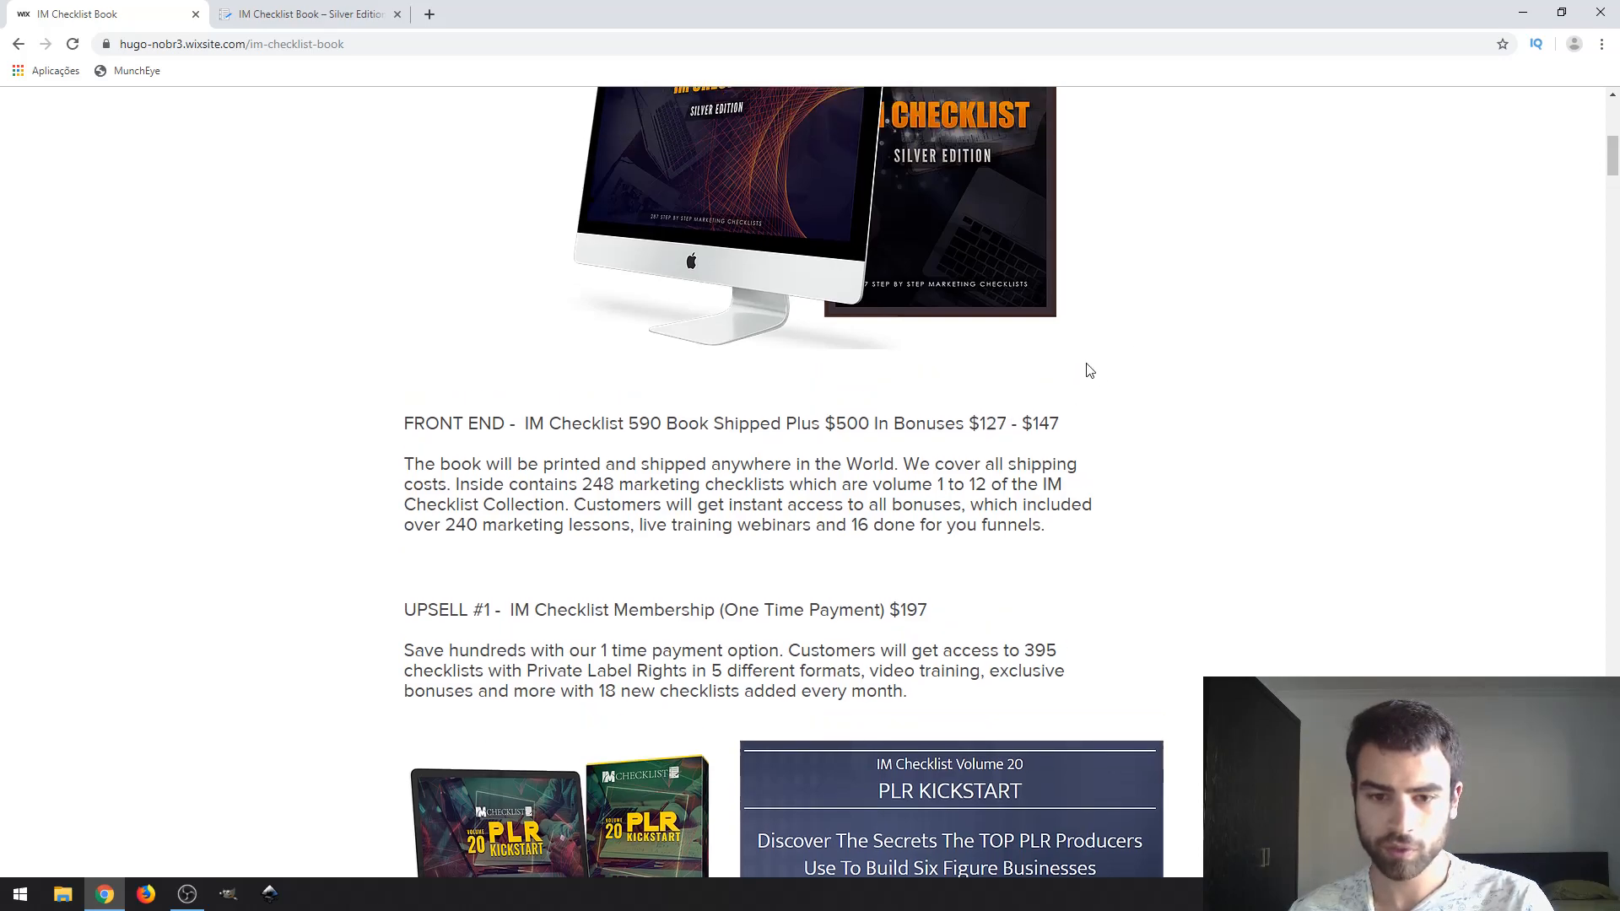
pyautogui.scroll(-3)
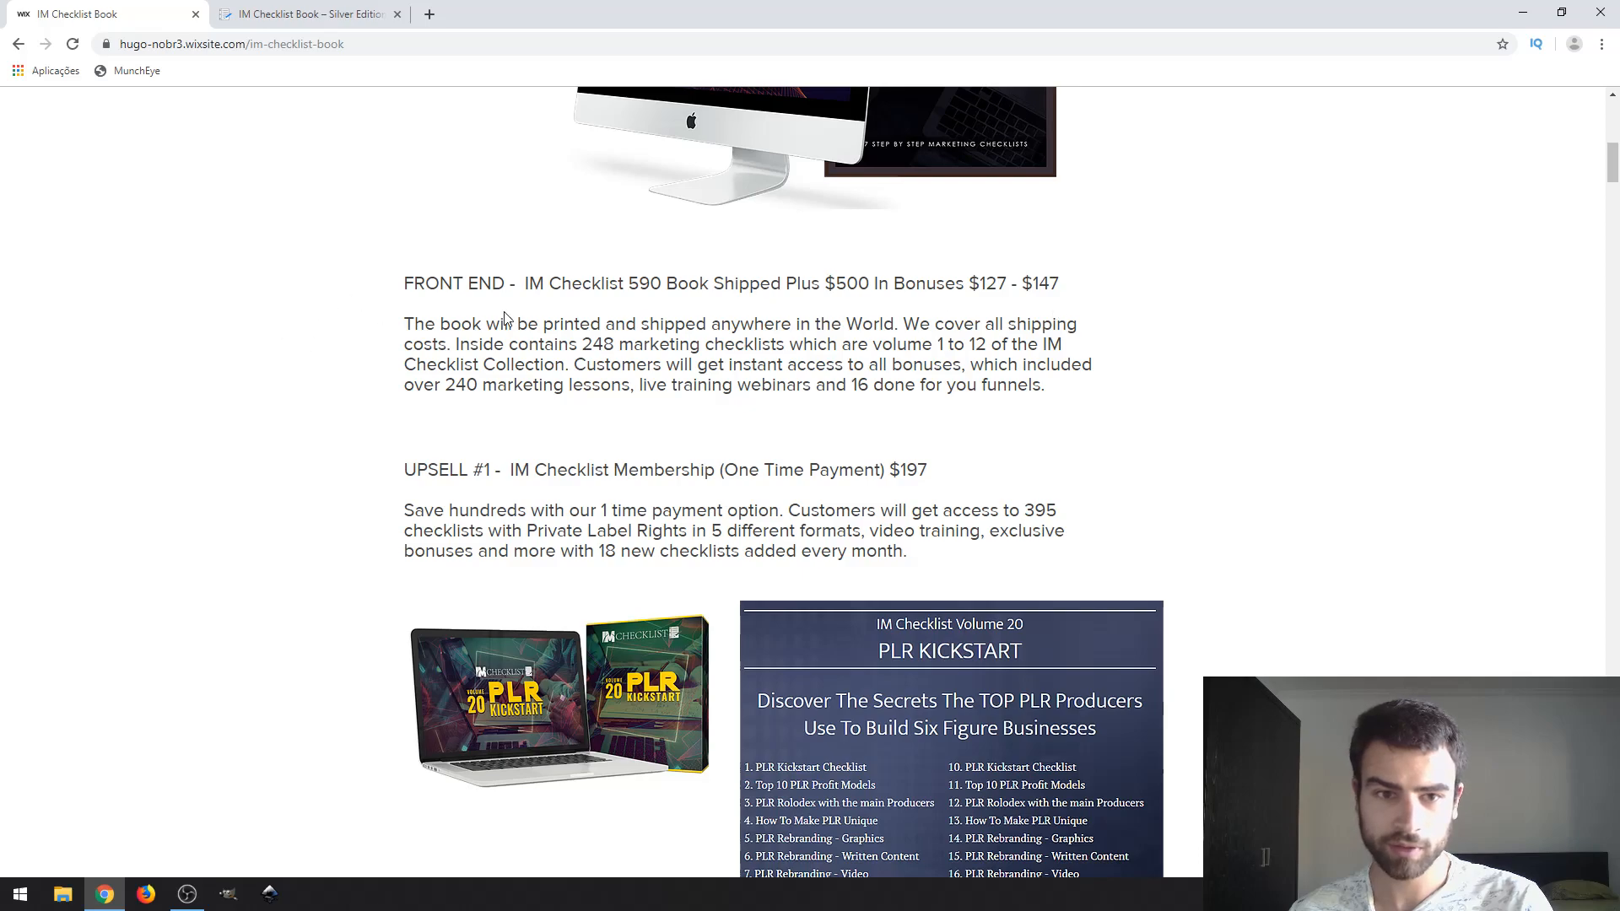
pyautogui.moveTo(1090, 279)
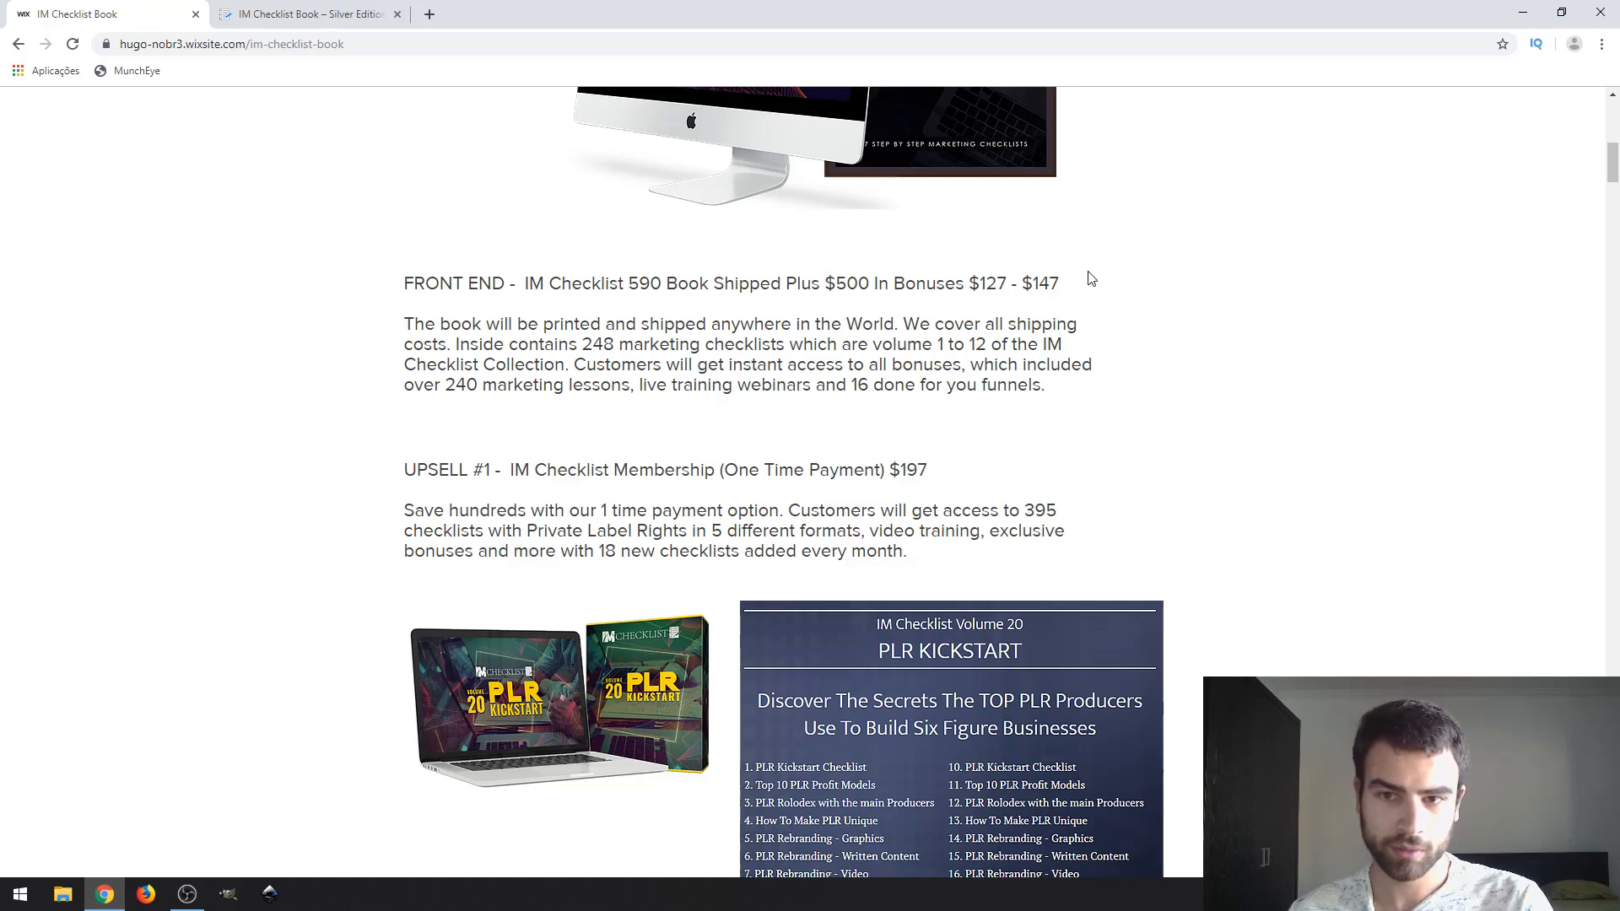
pyautogui.scroll(-3)
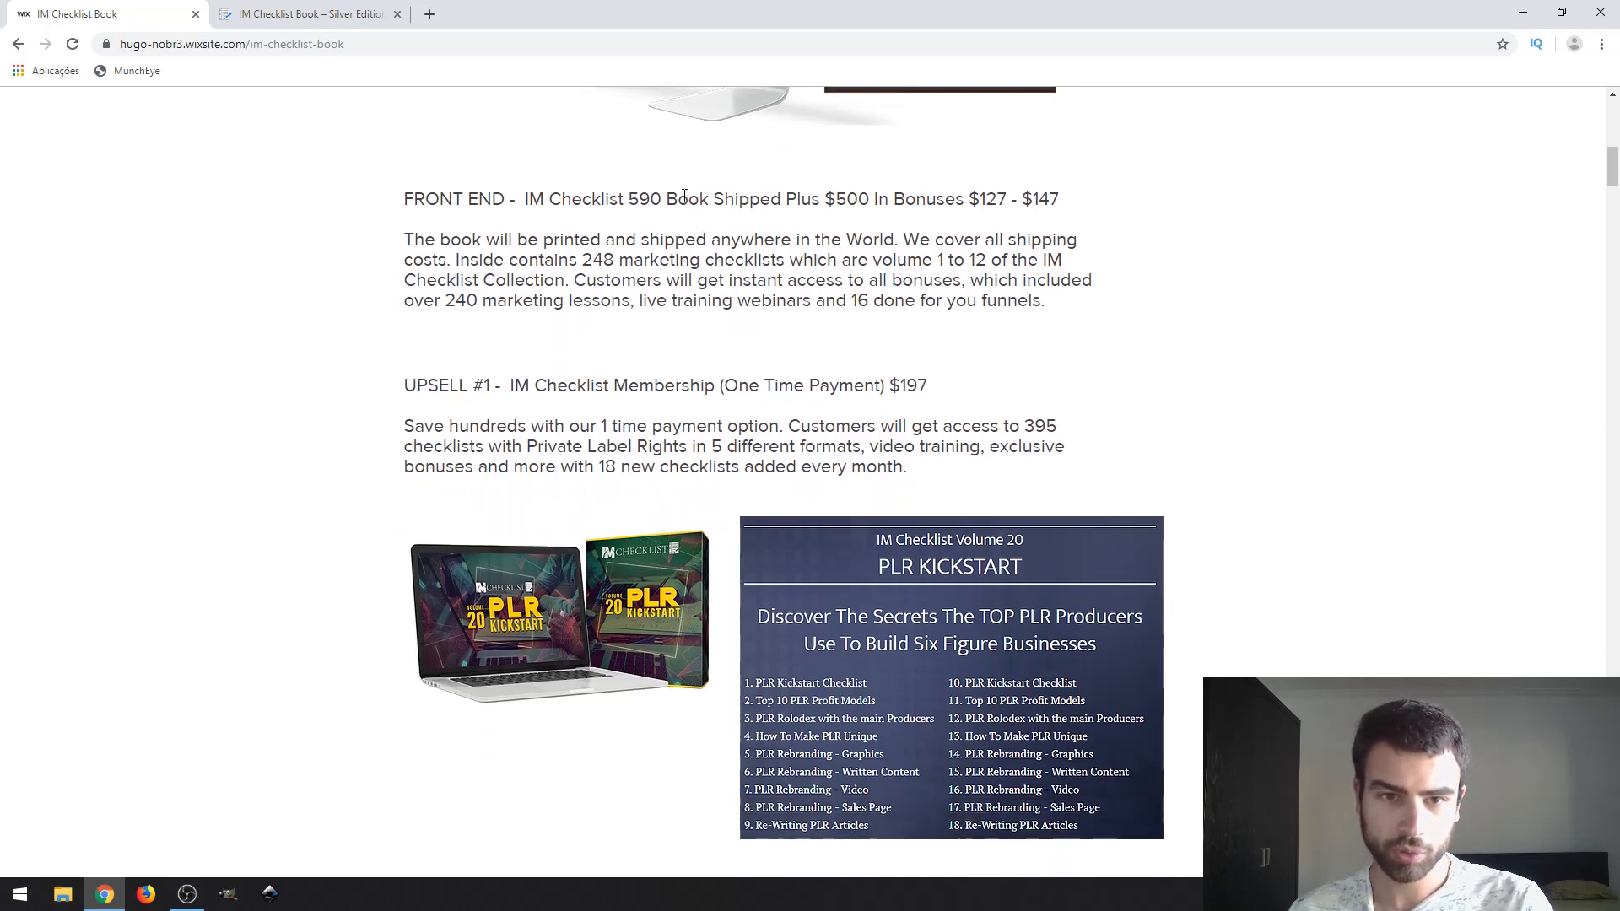
pyautogui.moveTo(1028, 225)
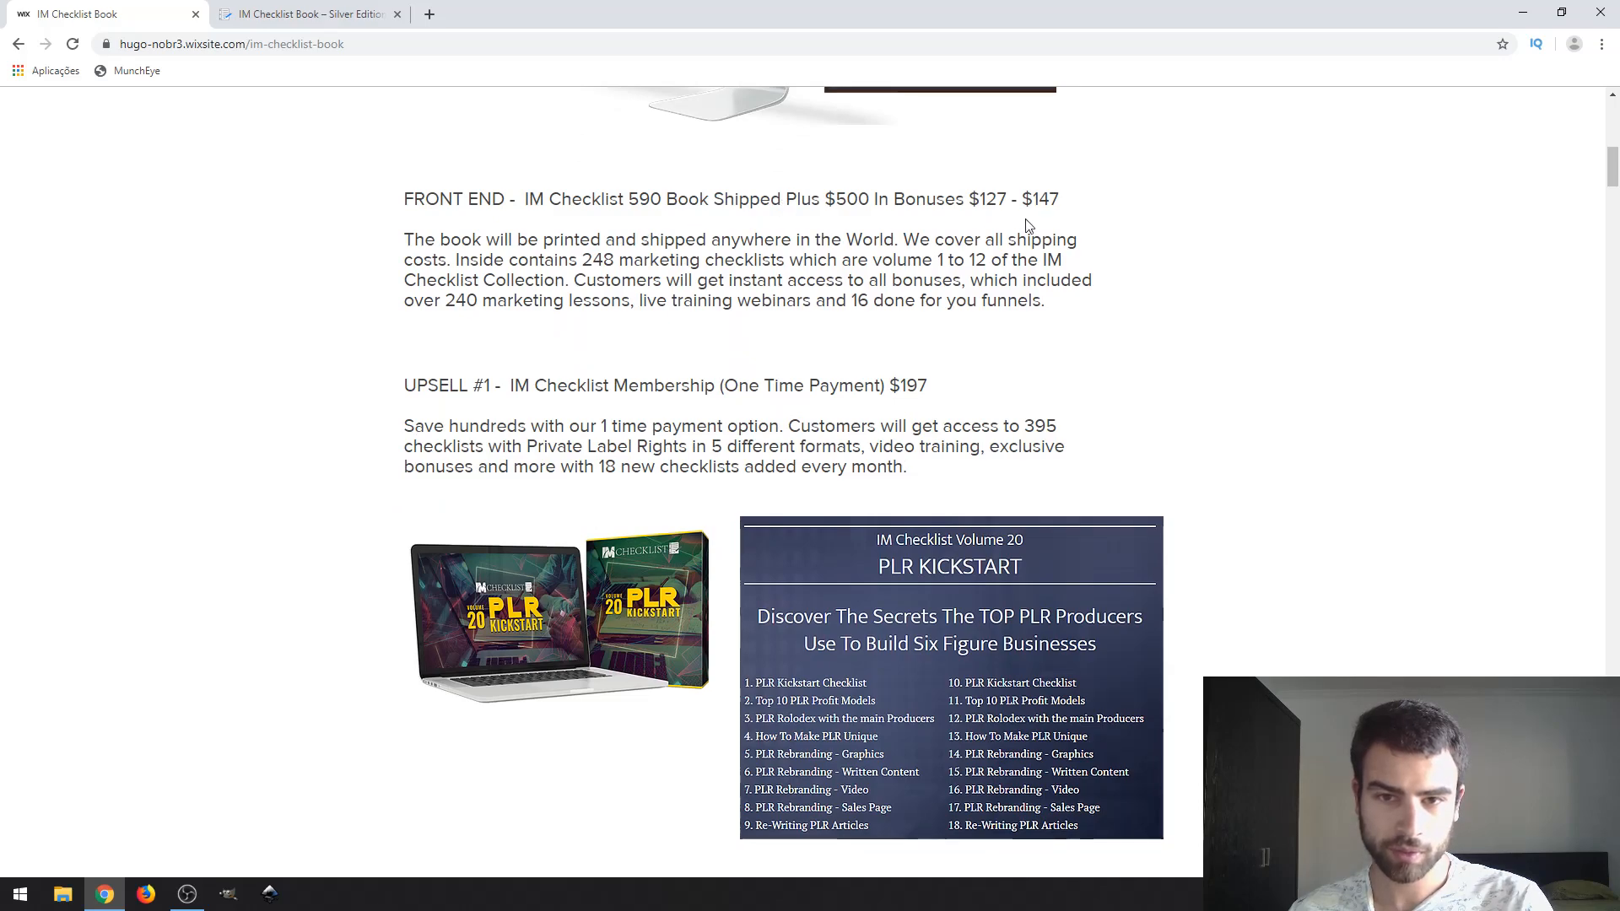
pyautogui.scroll(-3)
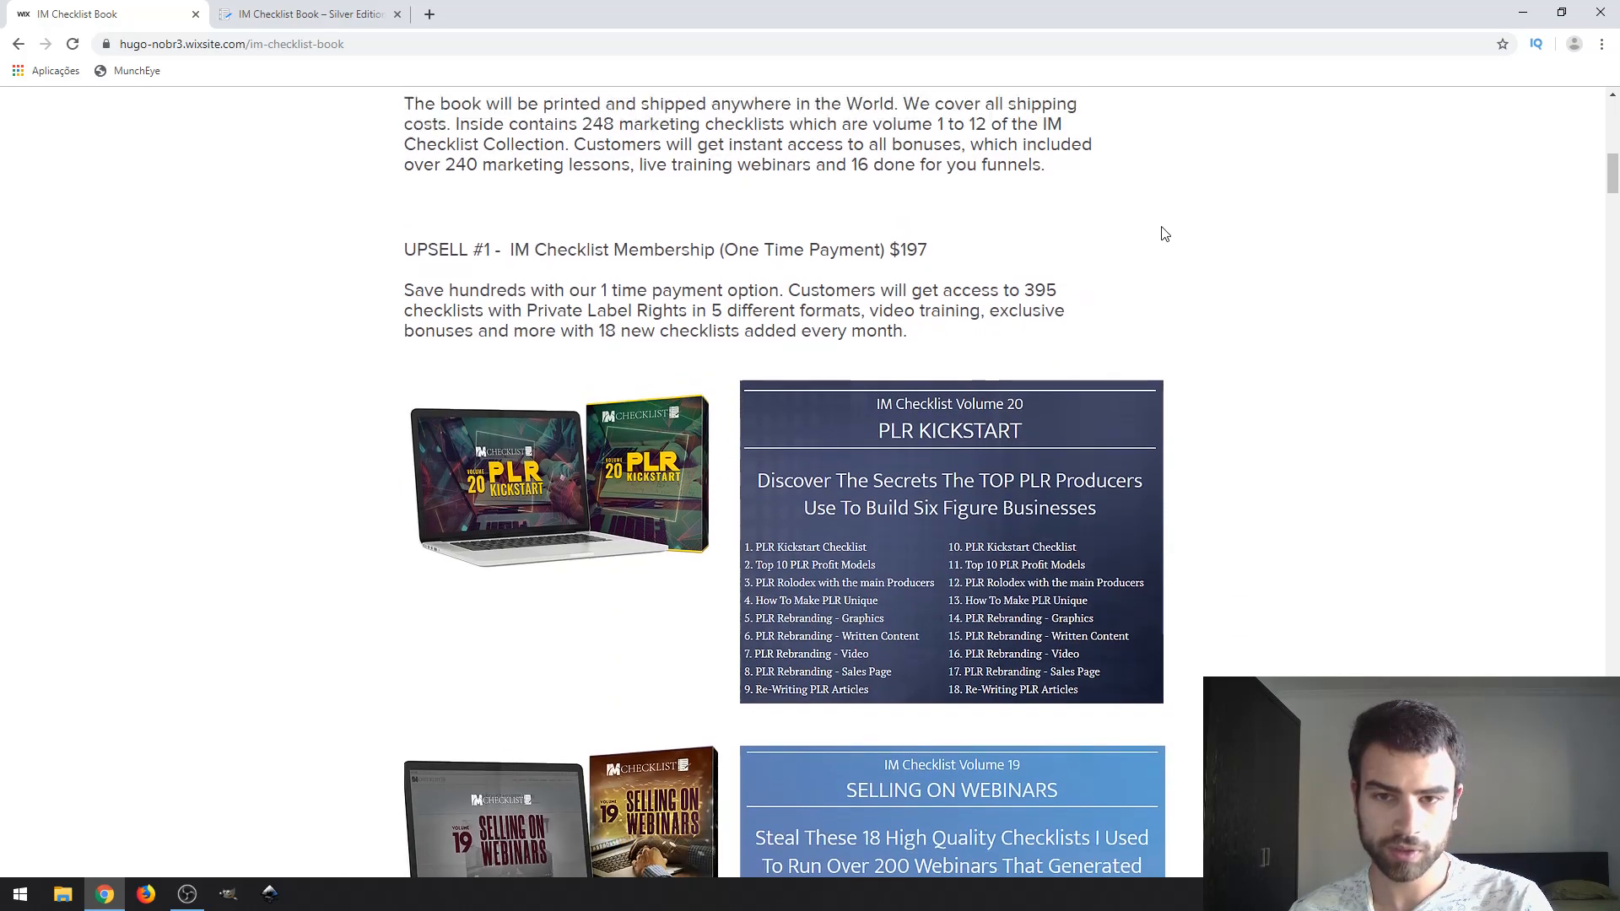
pyautogui.scroll(3)
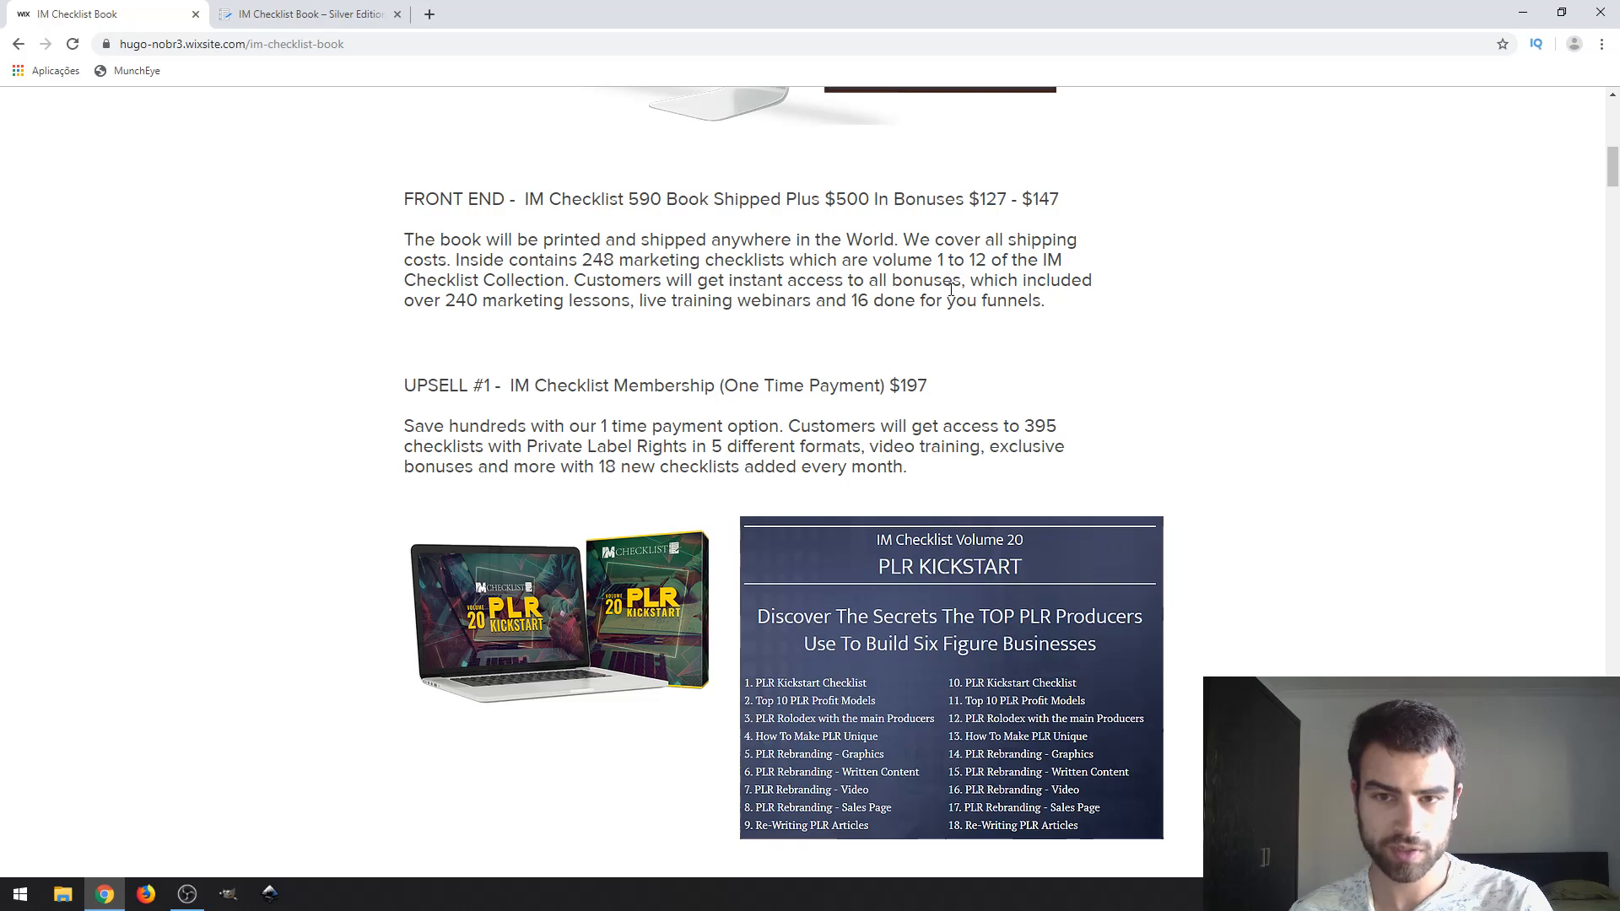
pyautogui.moveTo(757, 305)
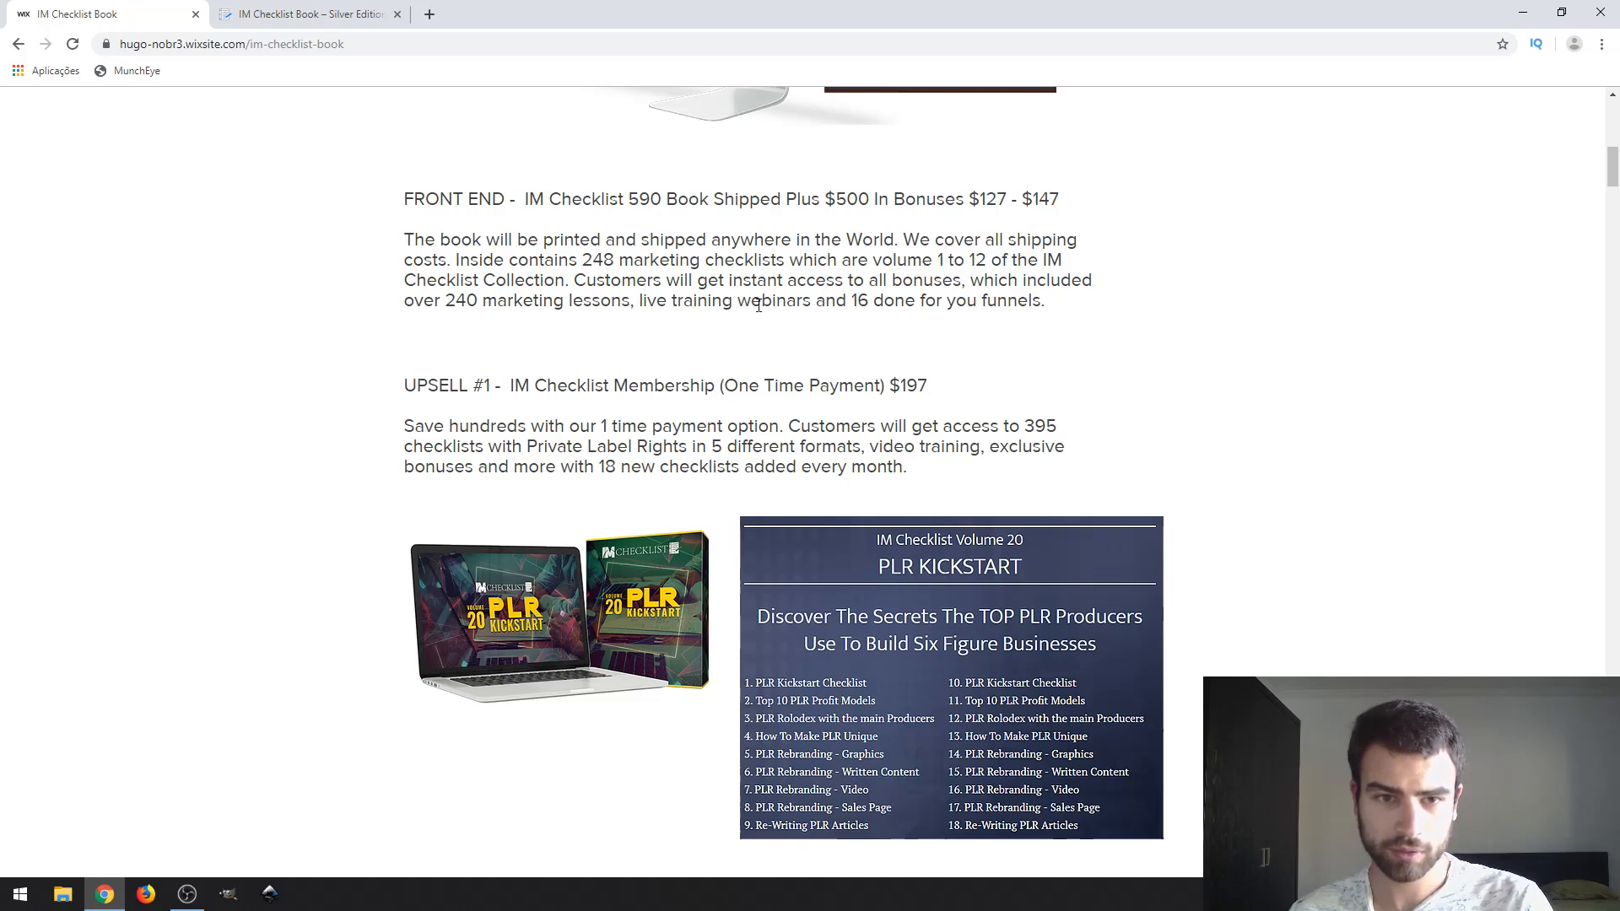
pyautogui.moveTo(763, 236)
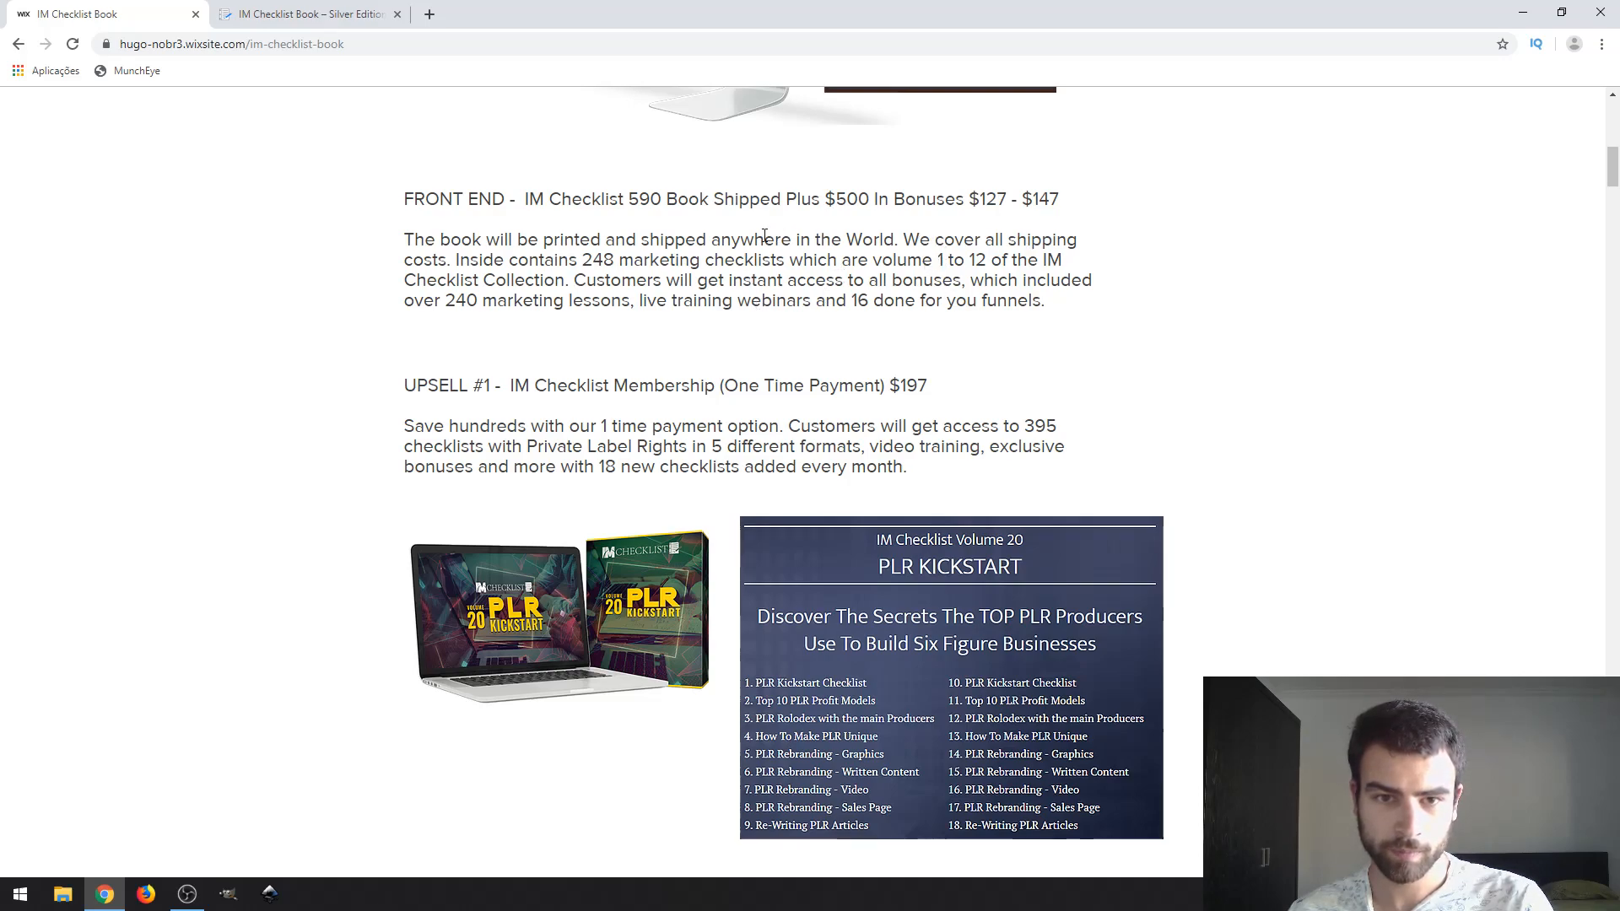
# Step: Bring the Volume 20 PLR Kickstart and Volume 19 Selling On Webinars checklist blocks into view
pyautogui.scroll(-3)
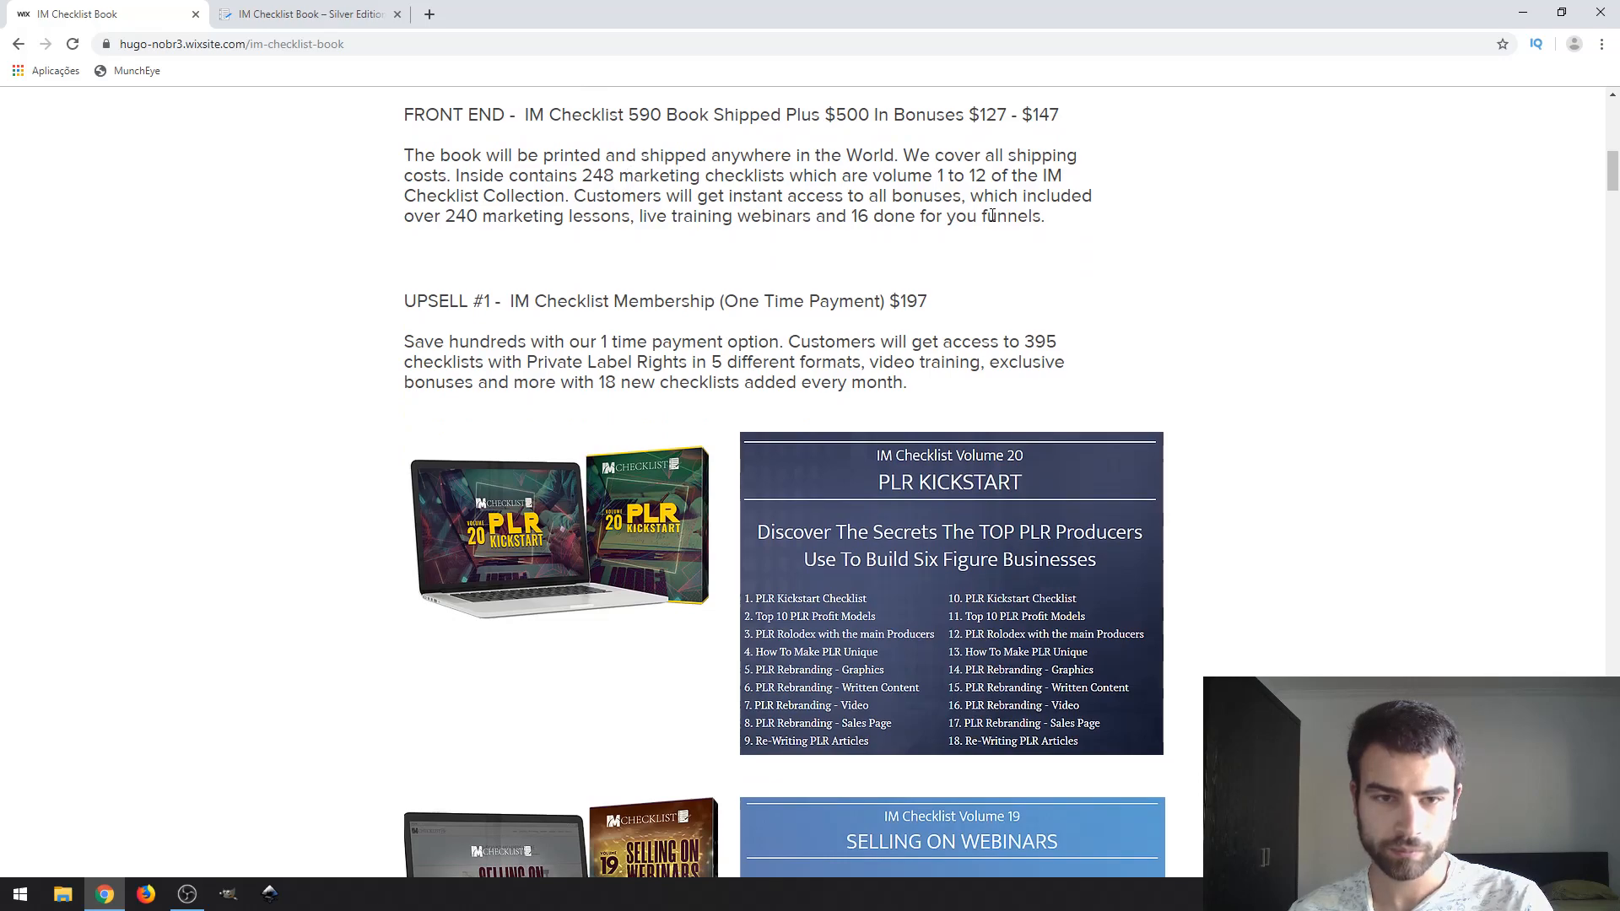
pyautogui.scroll(-3)
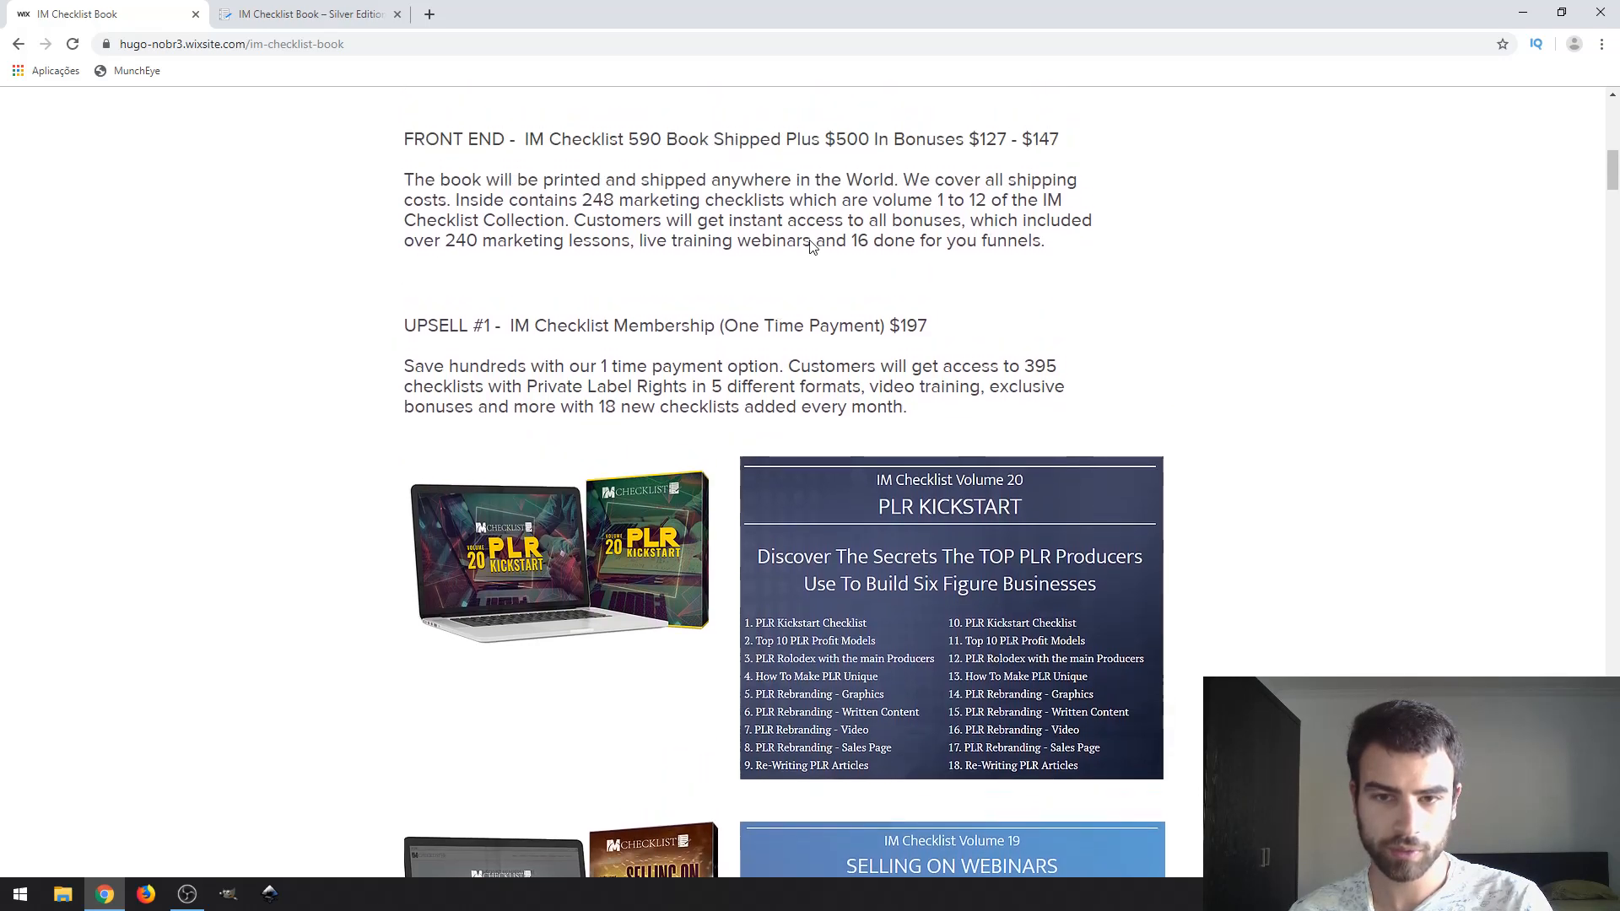
pyautogui.scroll(-3)
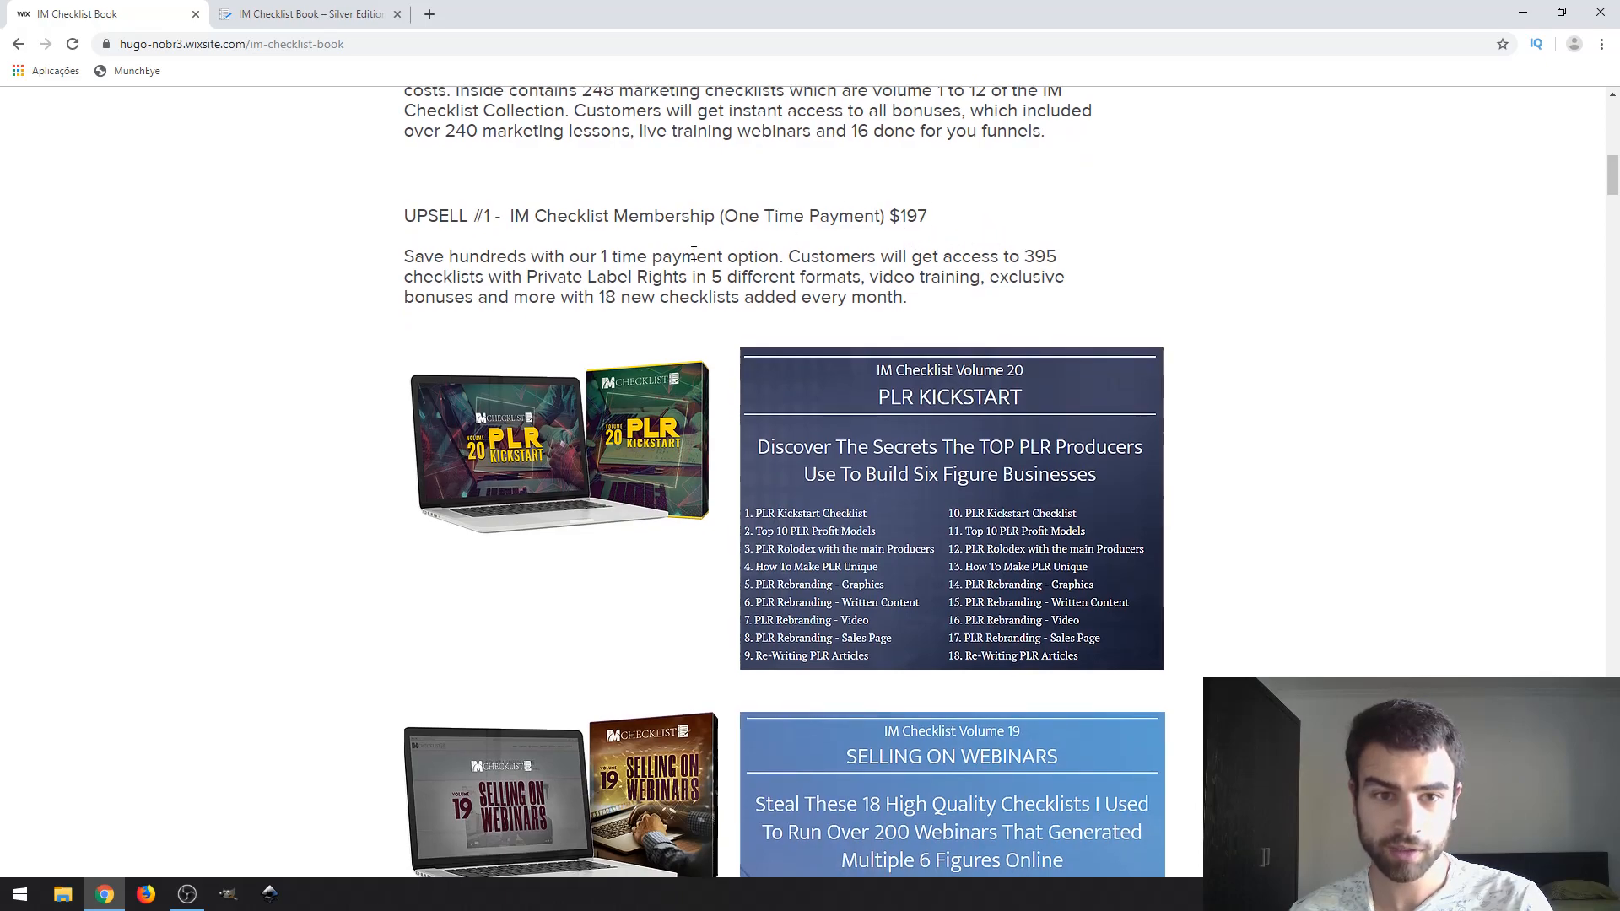
pyautogui.scroll(-3)
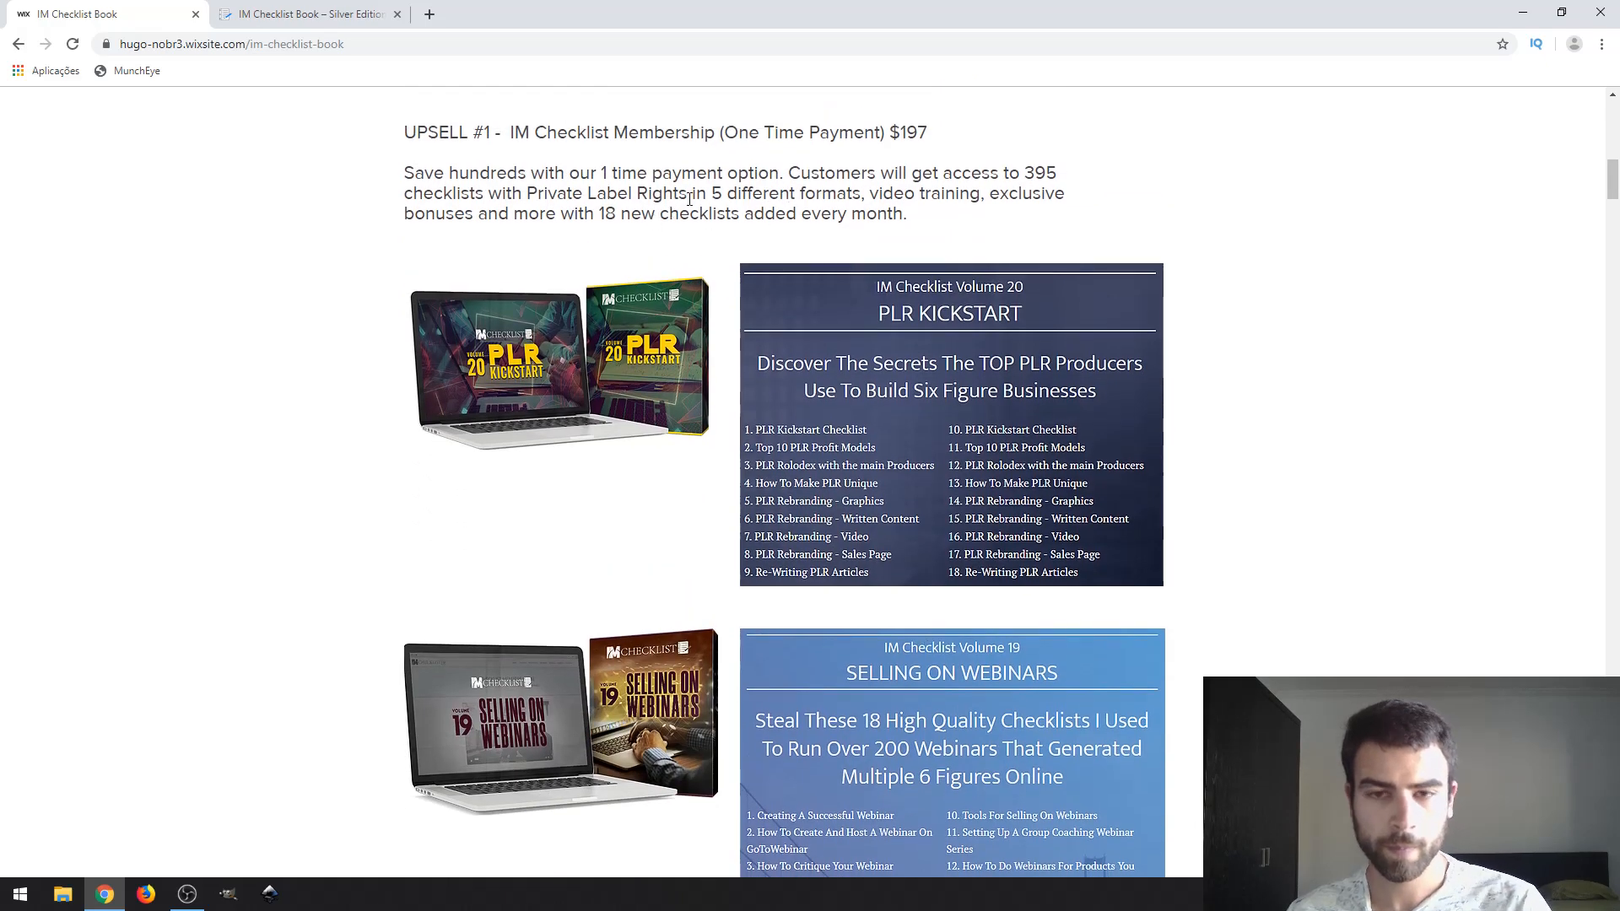
pyautogui.moveTo(1189, 174)
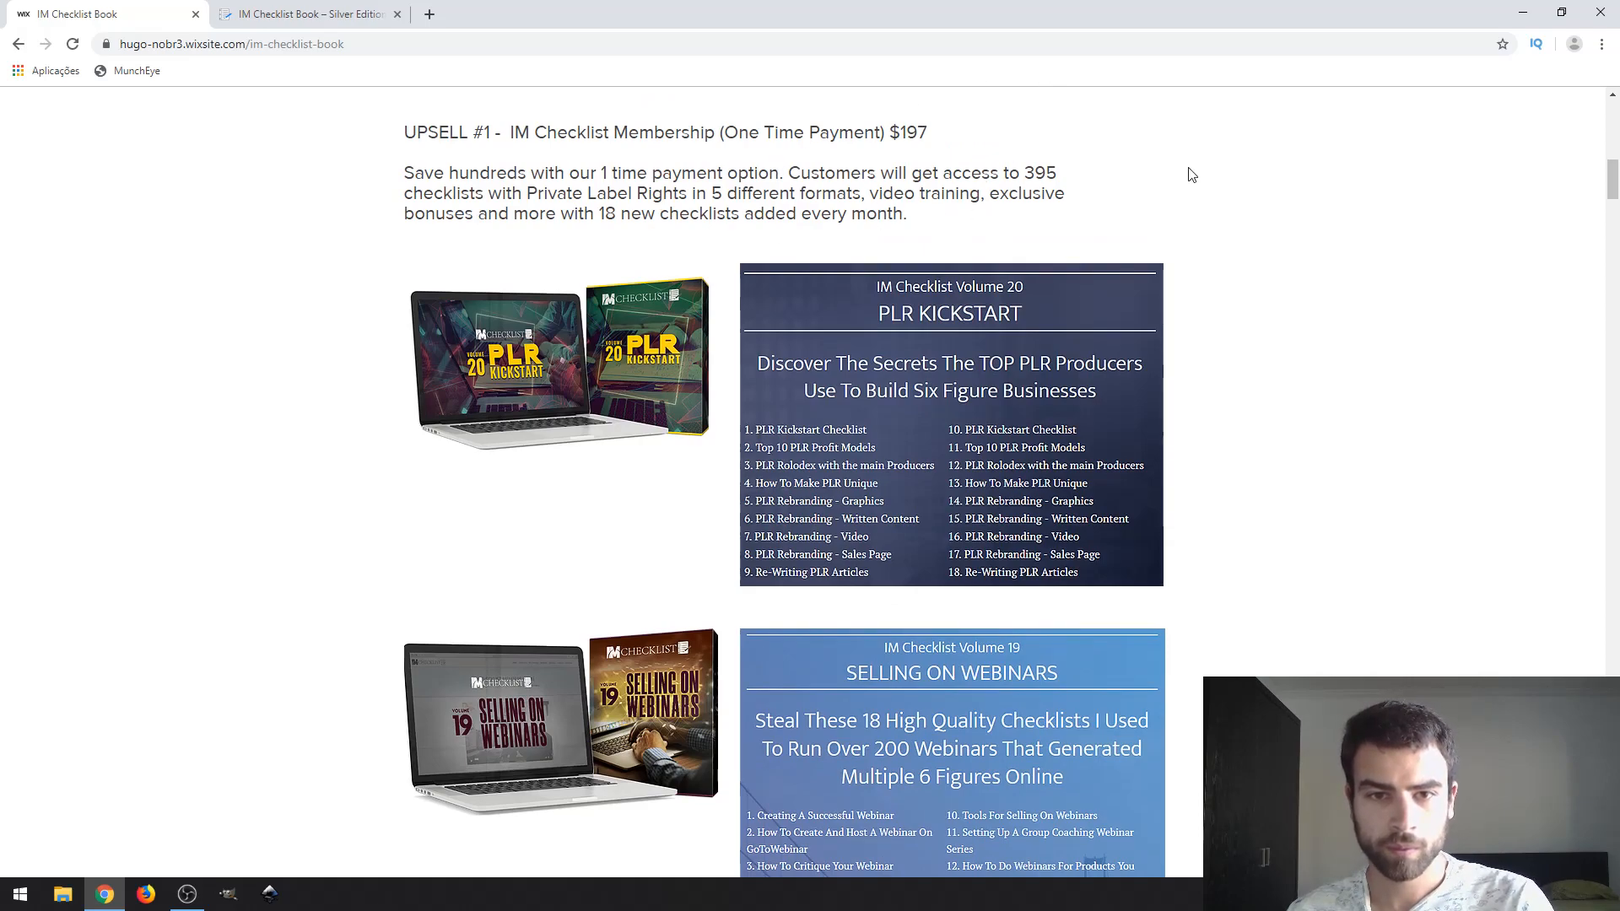
pyautogui.moveTo(1350, 221)
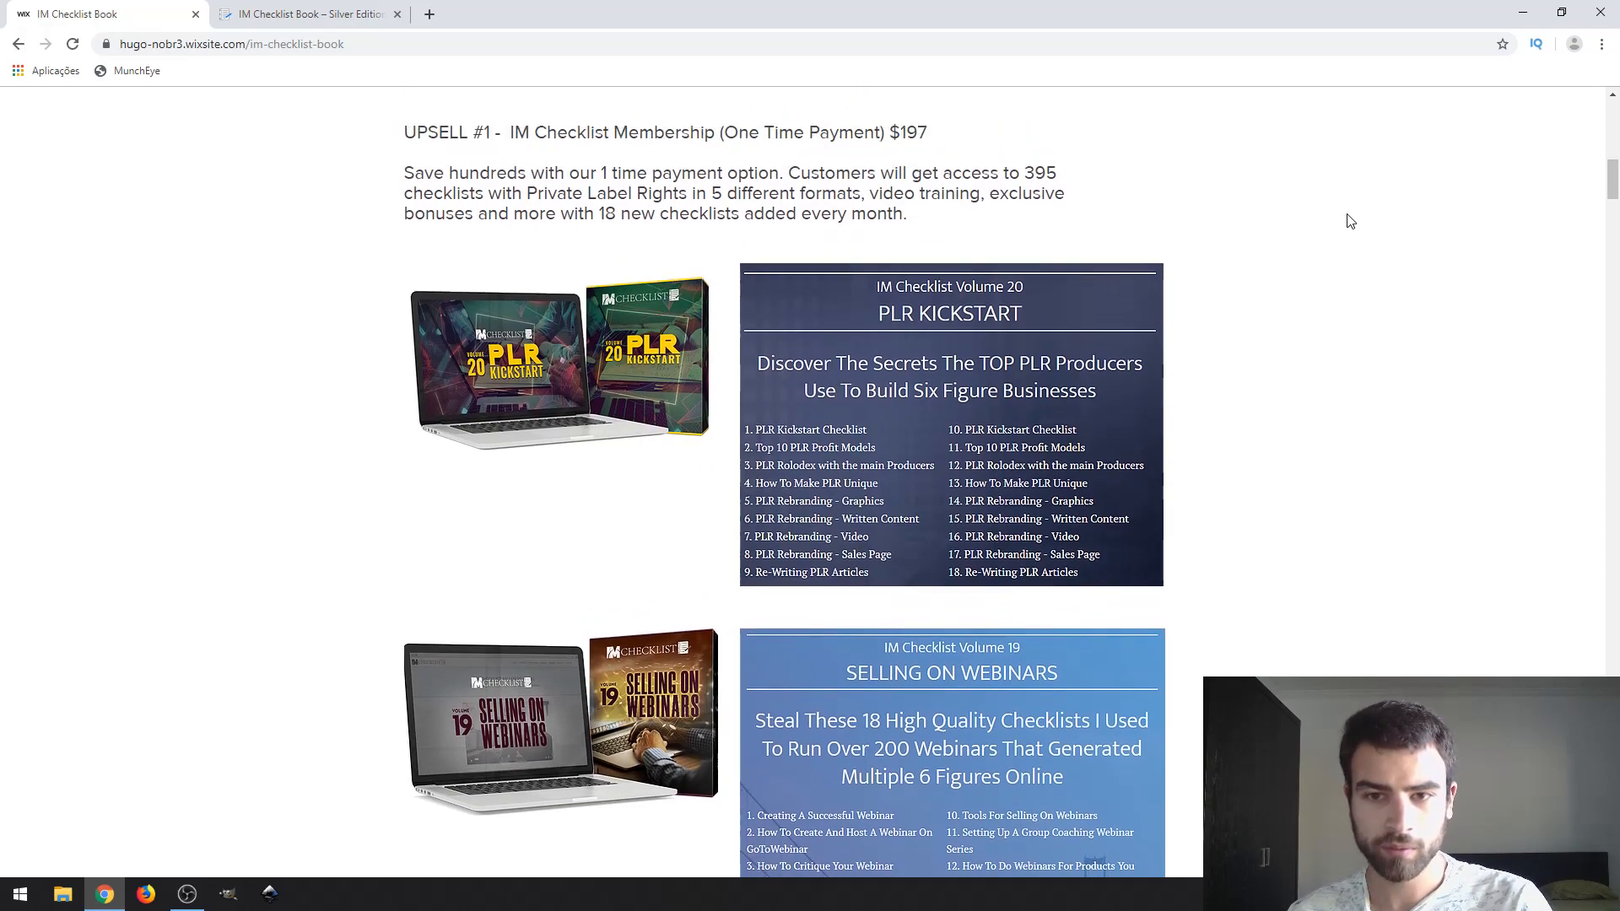
pyautogui.scroll(3)
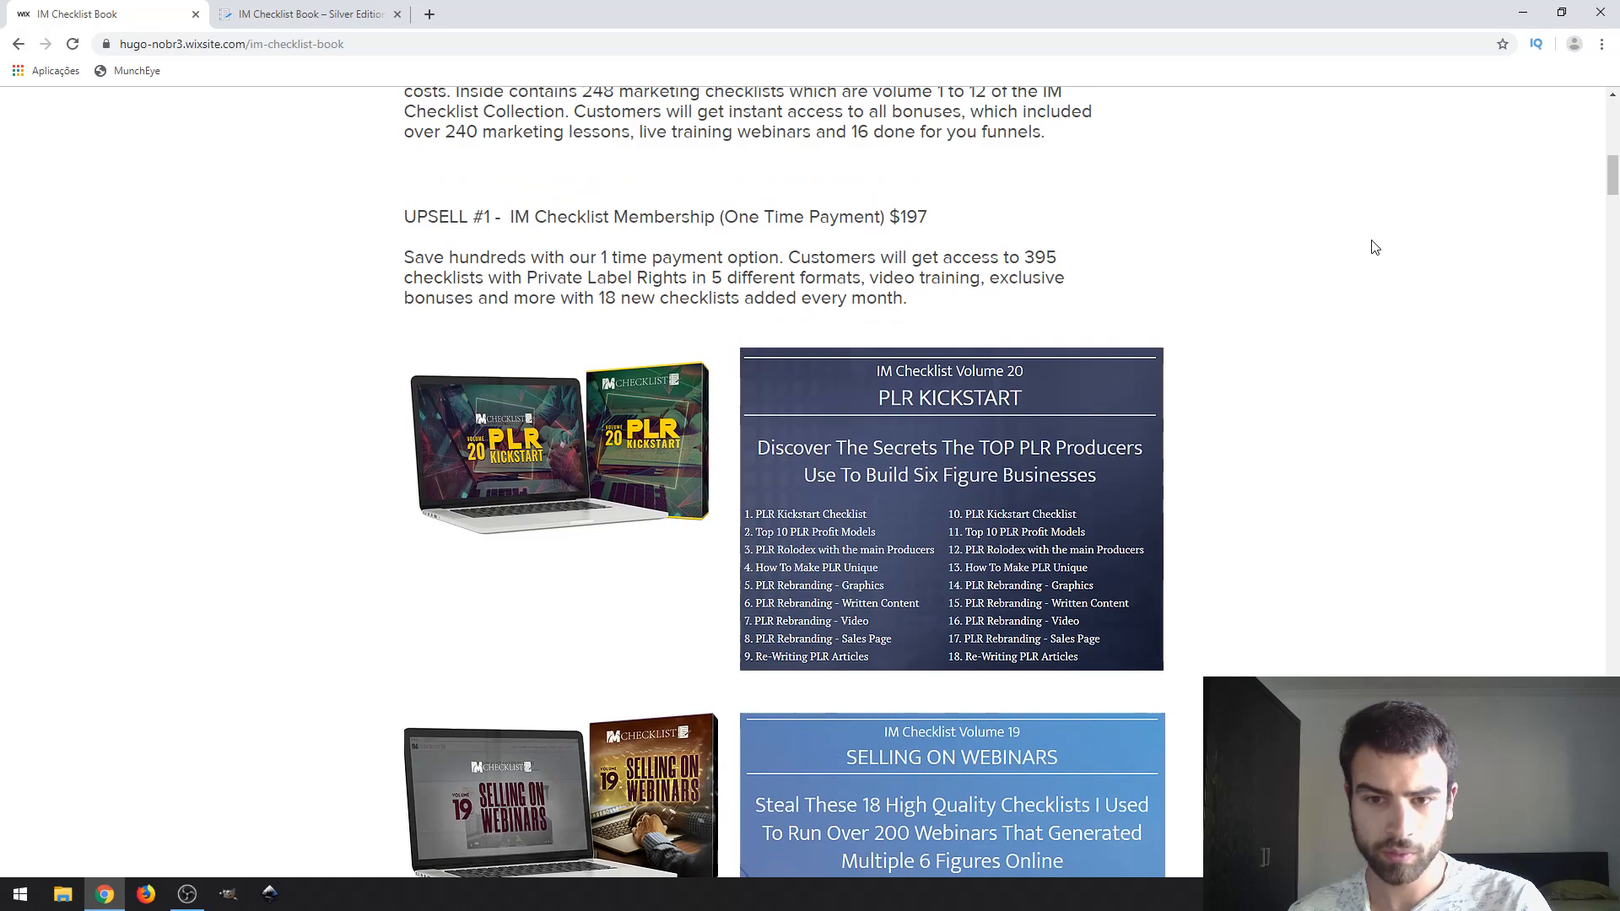
pyautogui.moveTo(1056, 250)
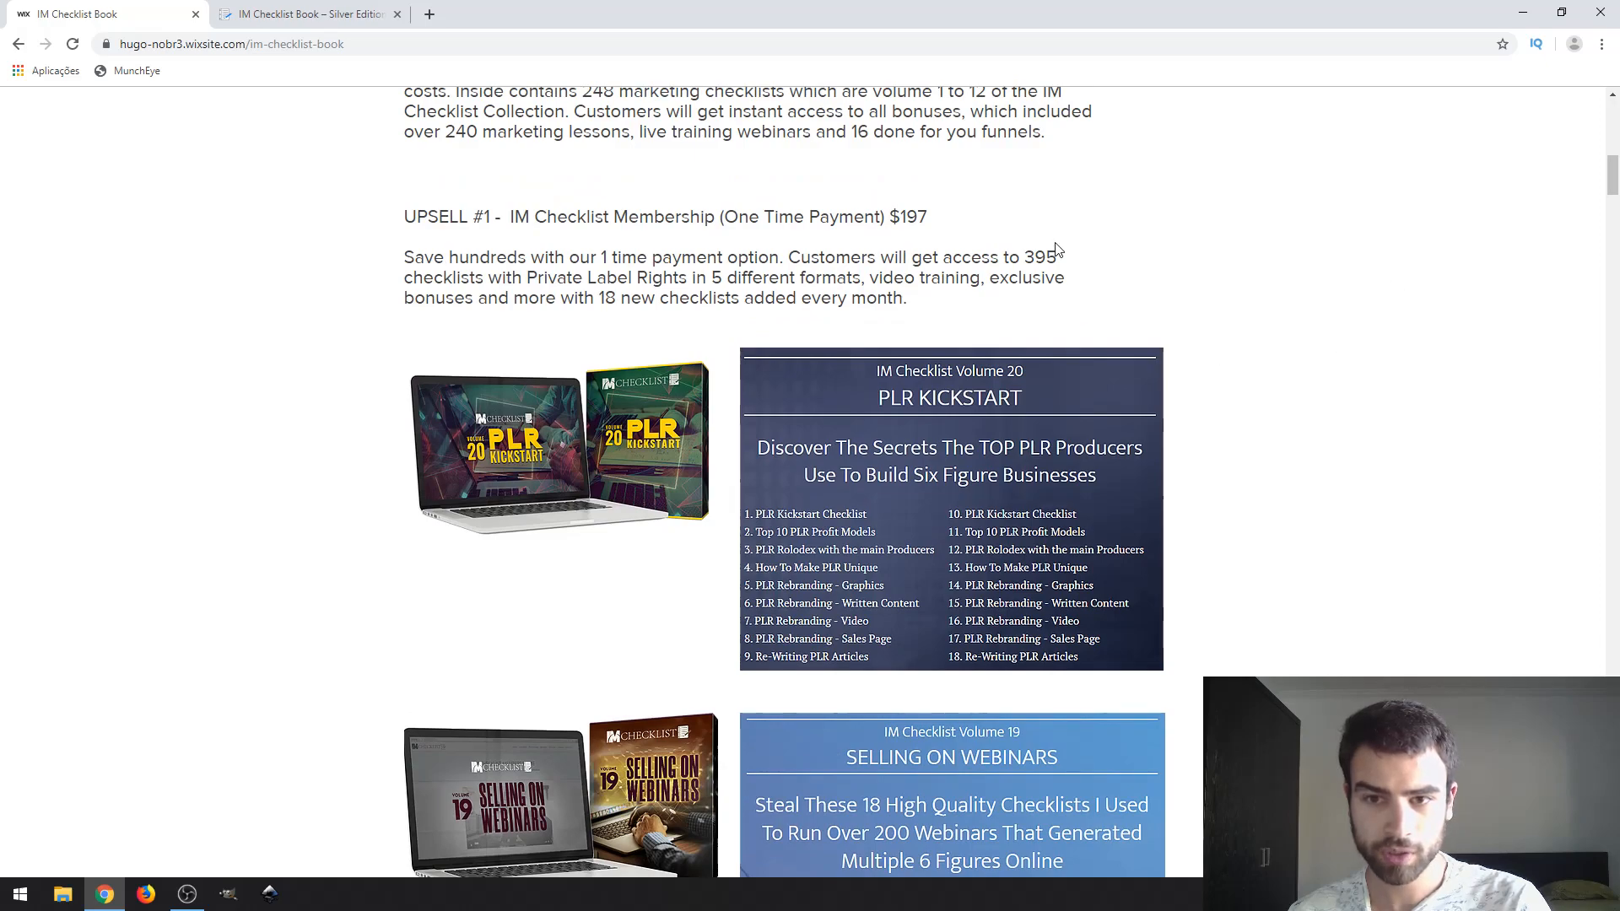
pyautogui.scroll(-3)
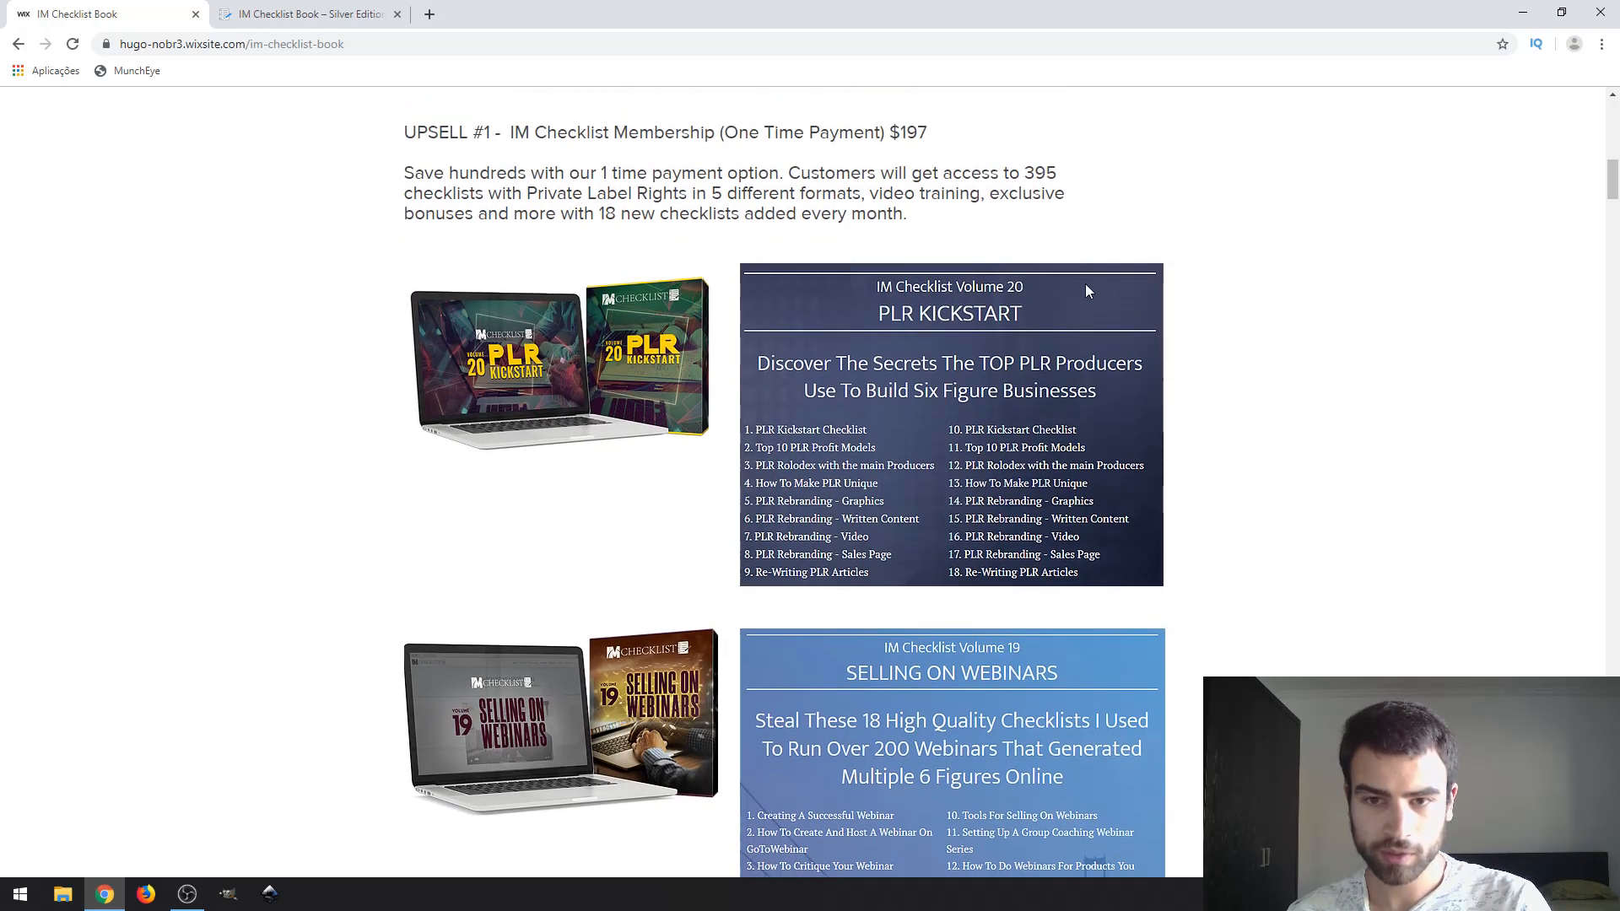
pyautogui.moveTo(739, 236)
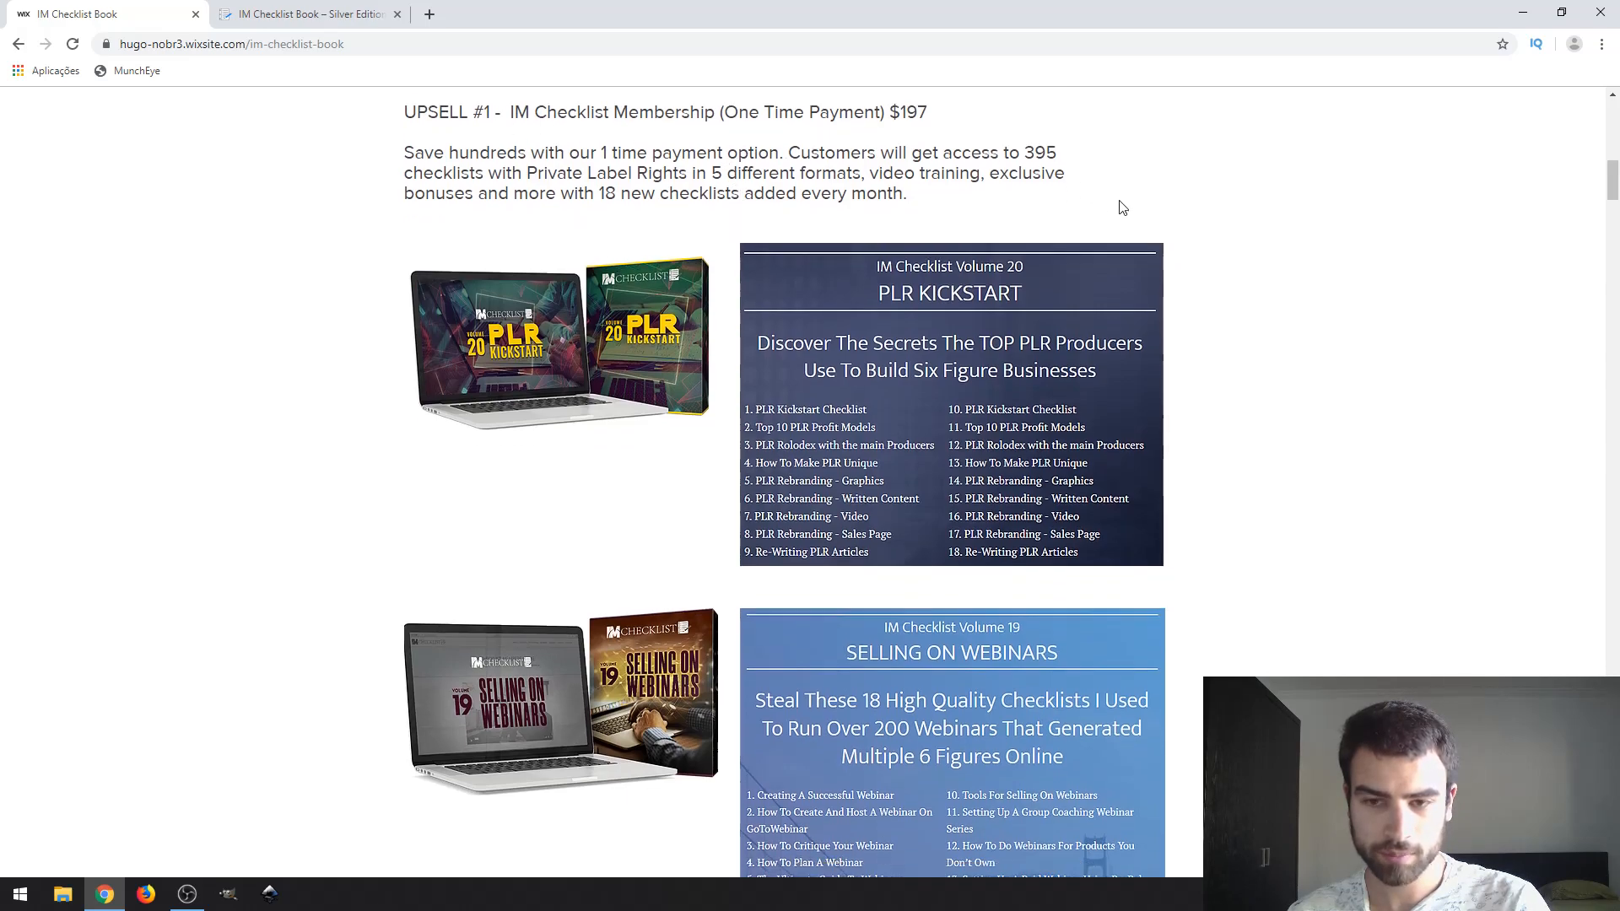
pyautogui.scroll(-3)
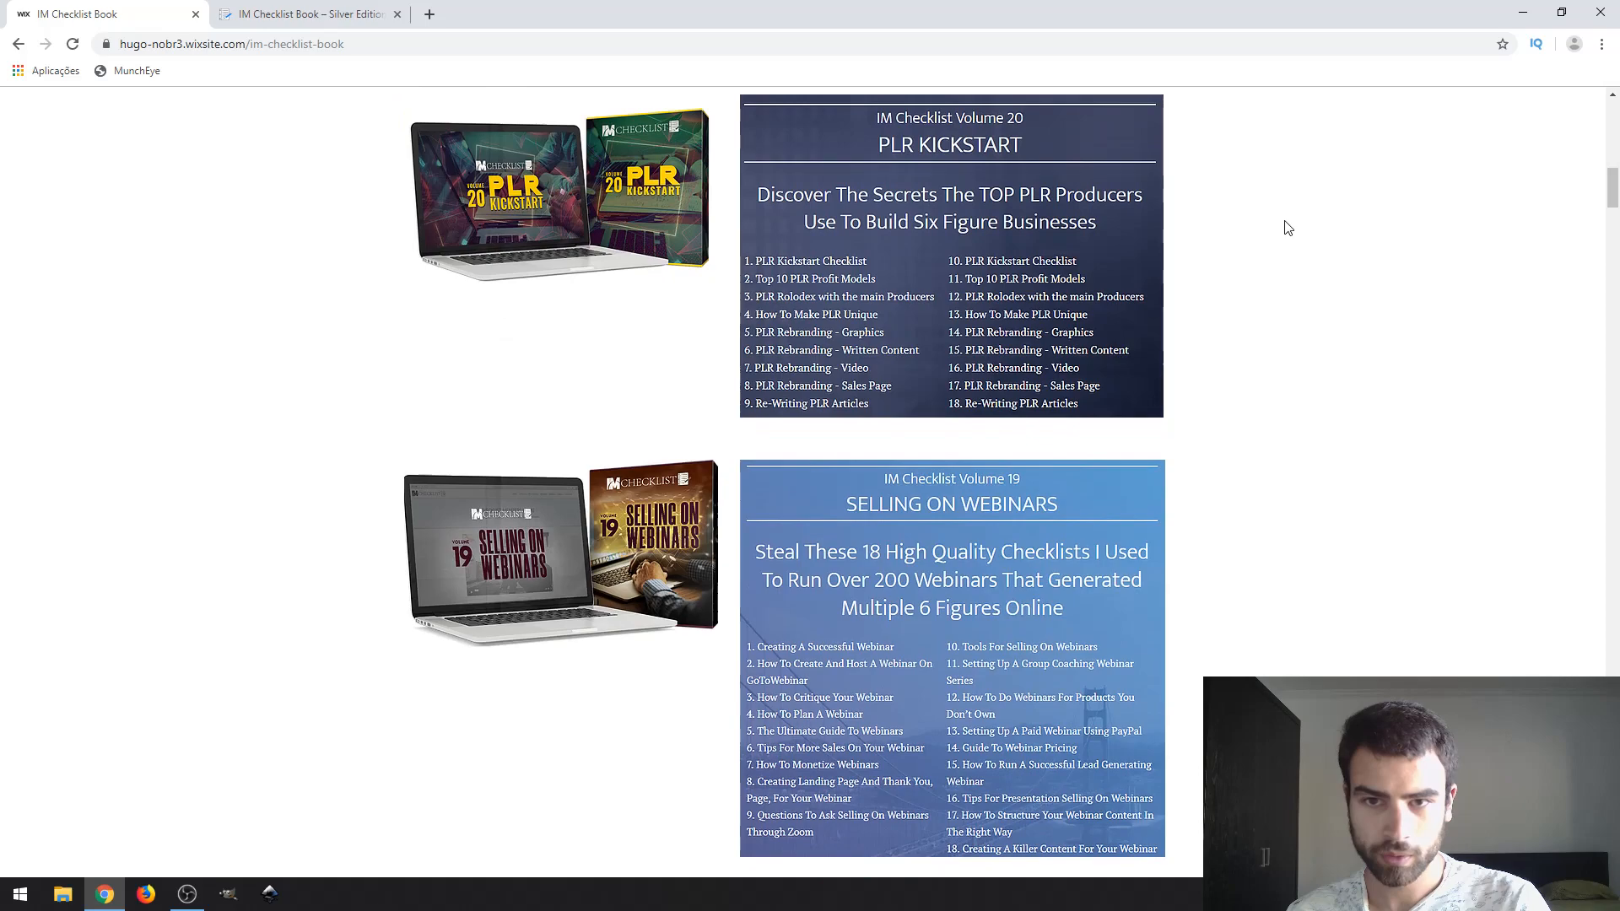
pyautogui.scroll(3)
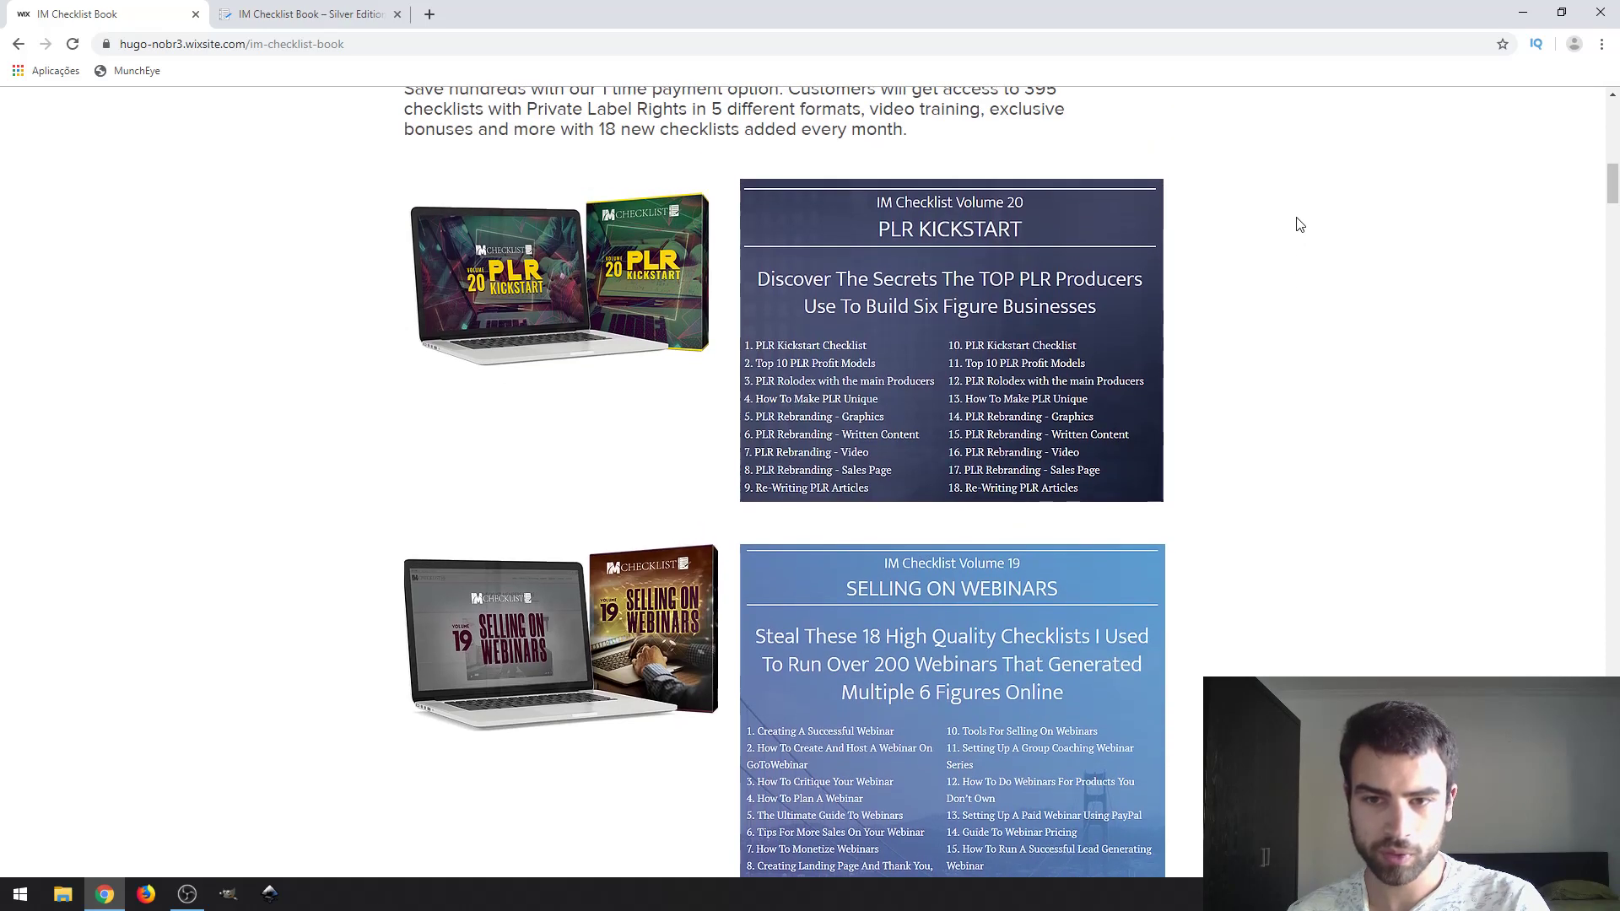
pyautogui.moveTo(959, 251)
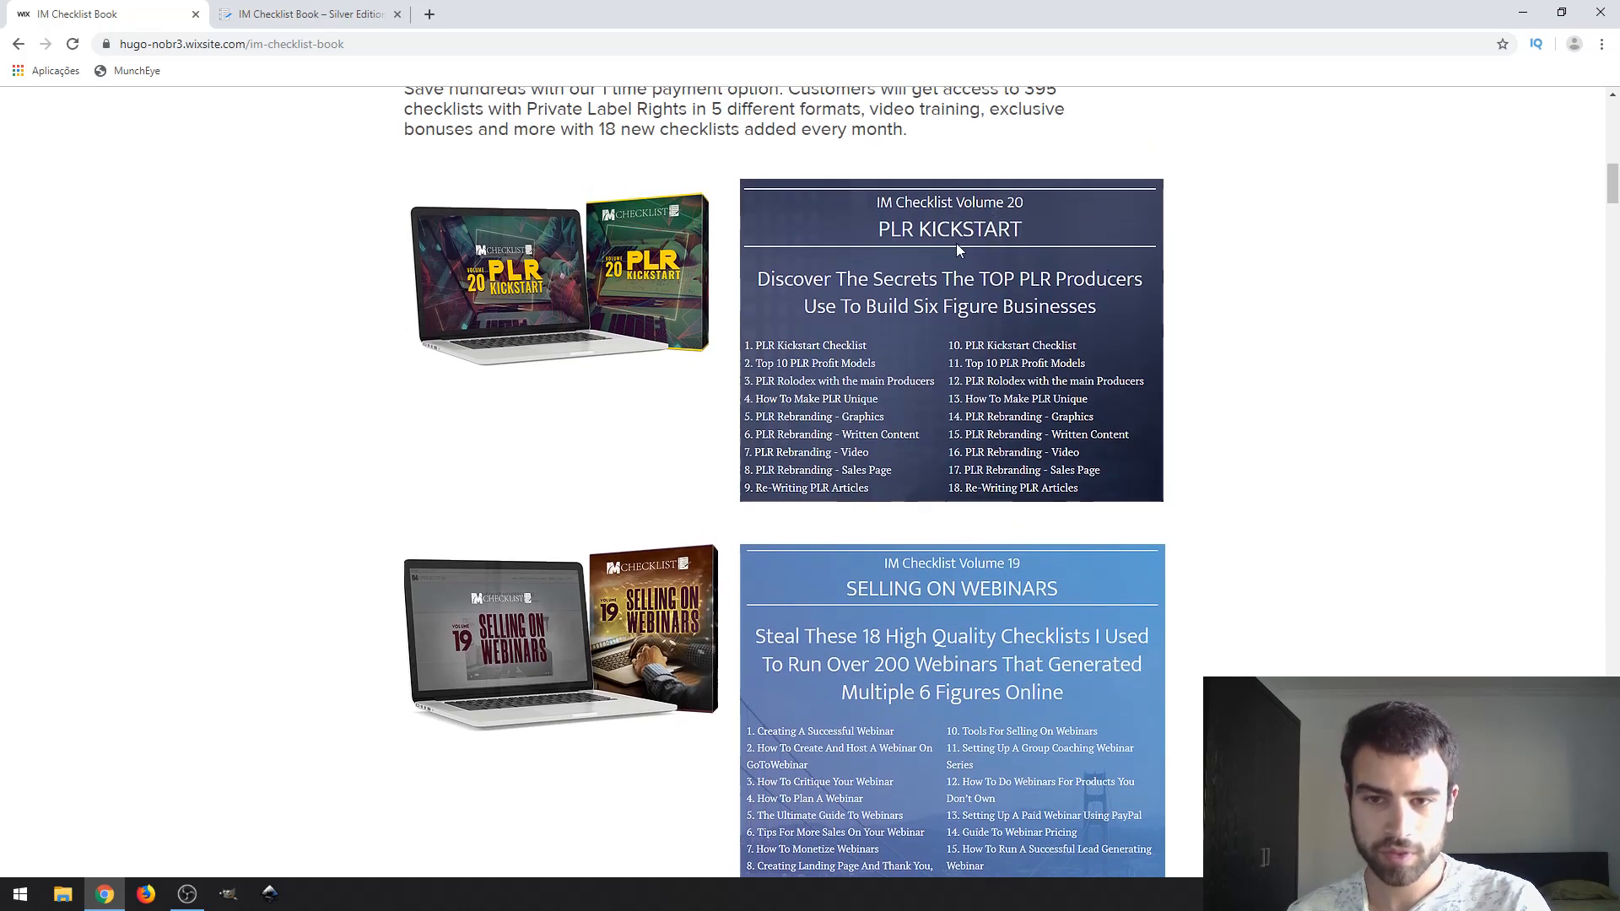
pyautogui.moveTo(1129, 236)
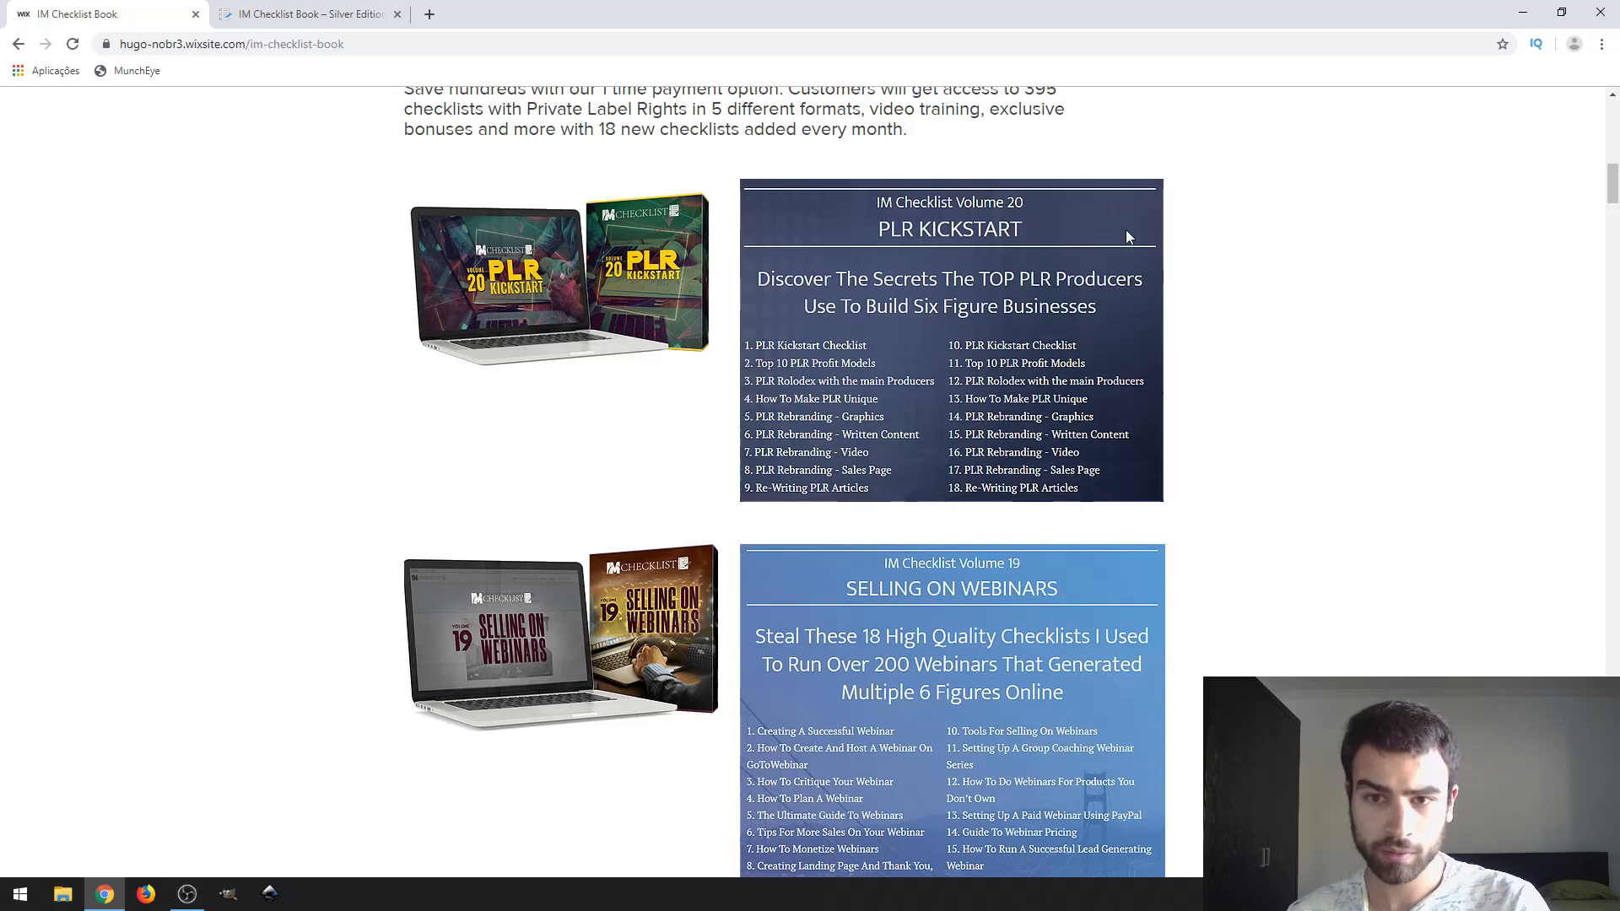
pyautogui.moveTo(1129, 260)
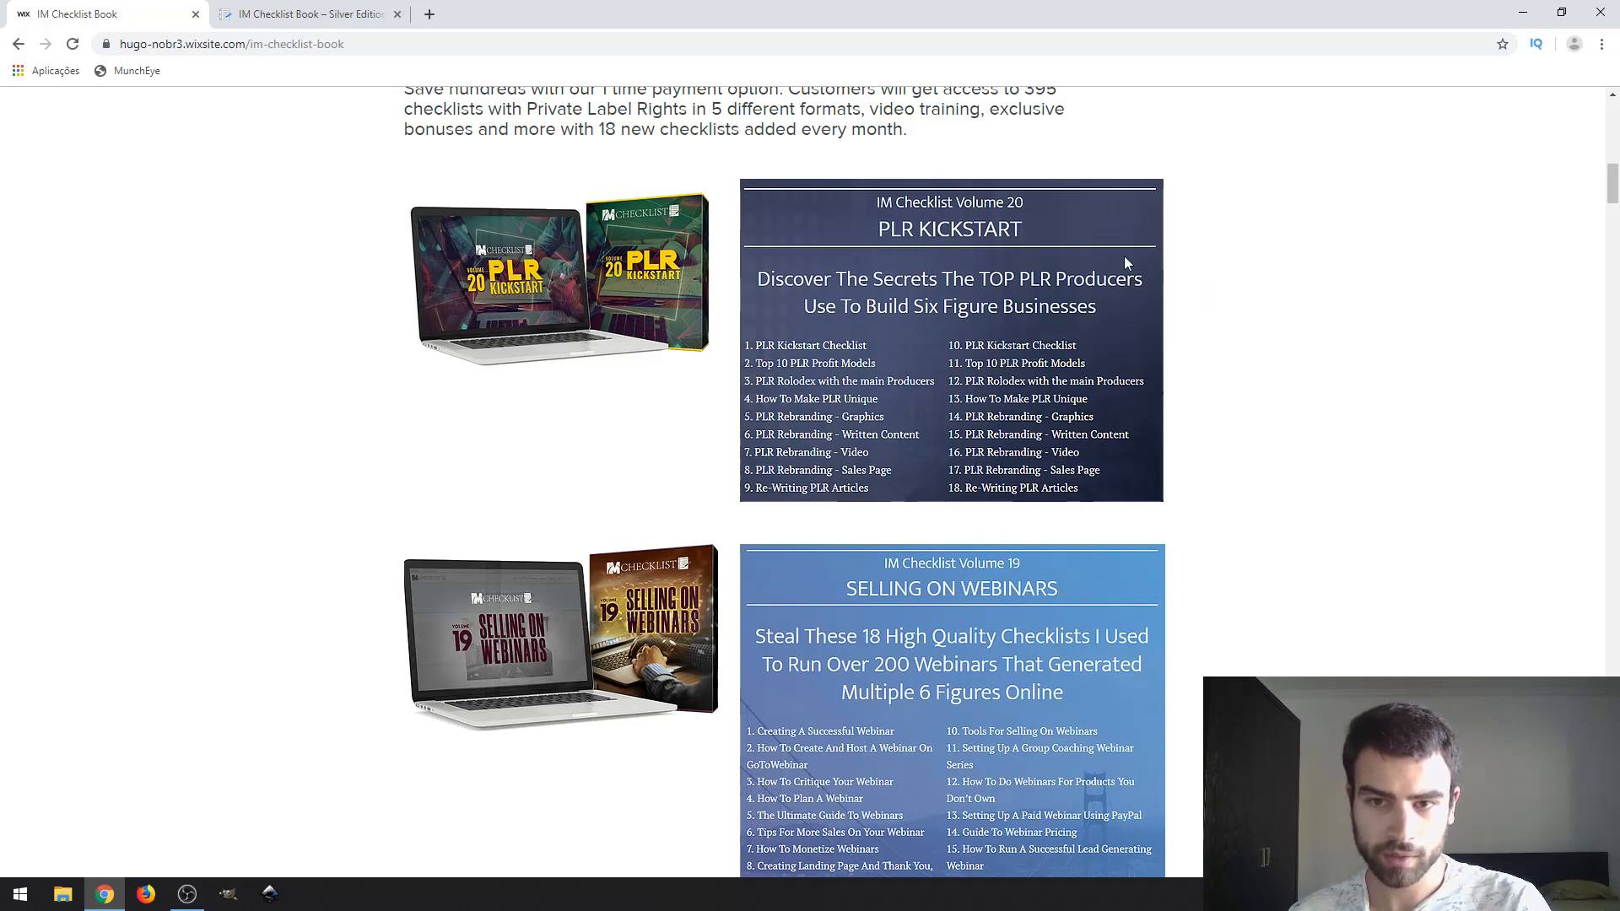
# Step: Scroll down past the remaining membership volumes and the Product Creation volume graphic
pyautogui.scroll(-3)
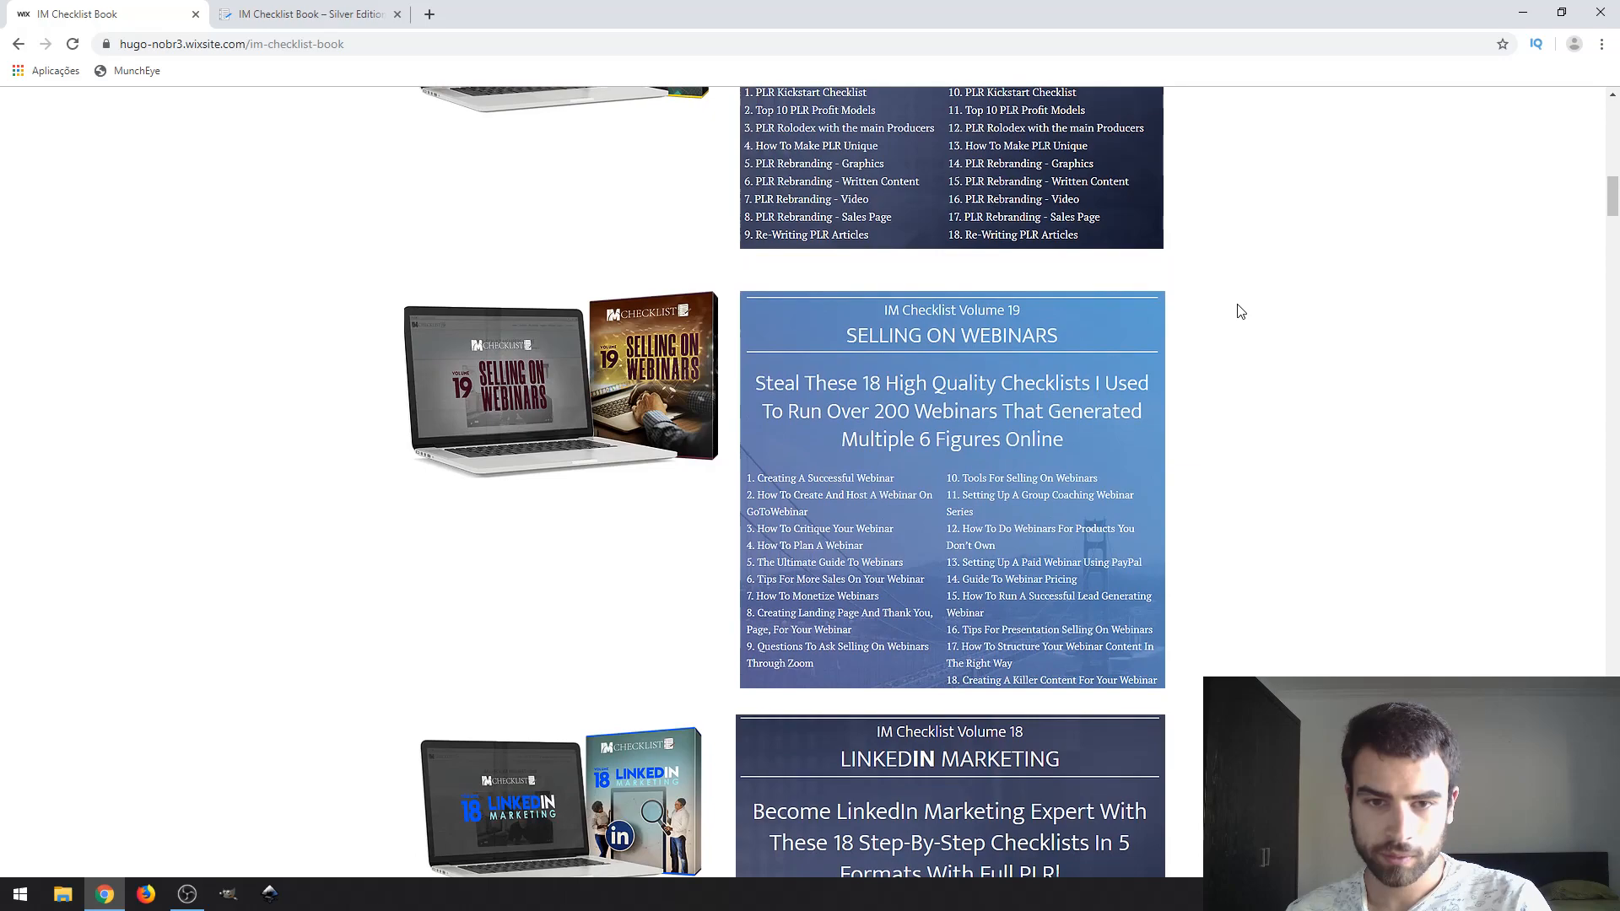
pyautogui.scroll(-3)
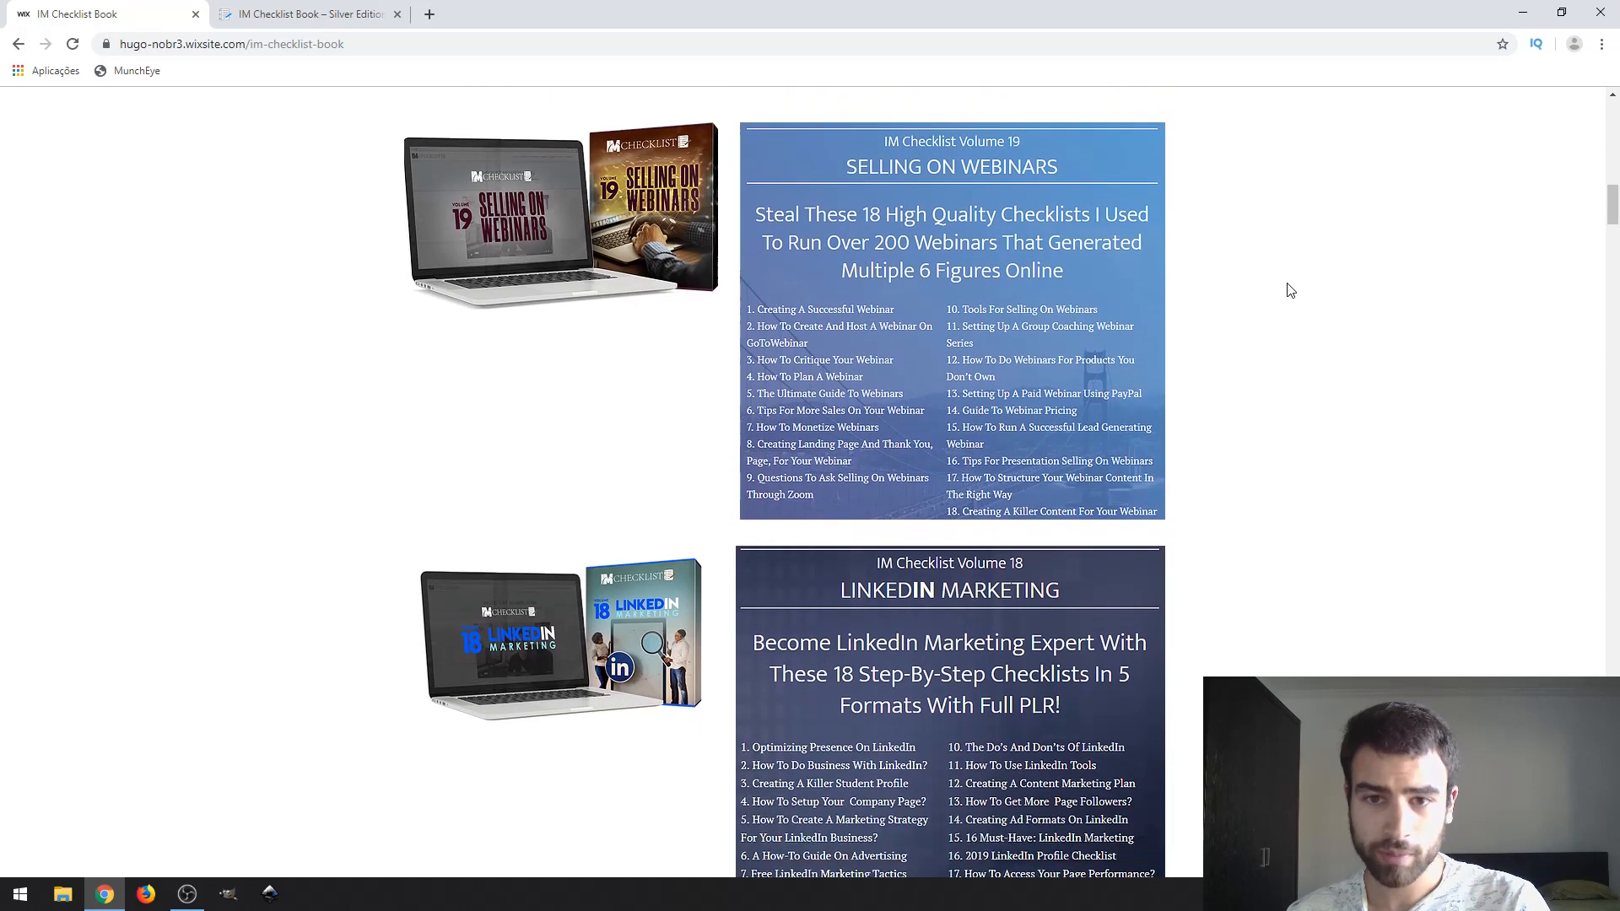
pyautogui.scroll(-3)
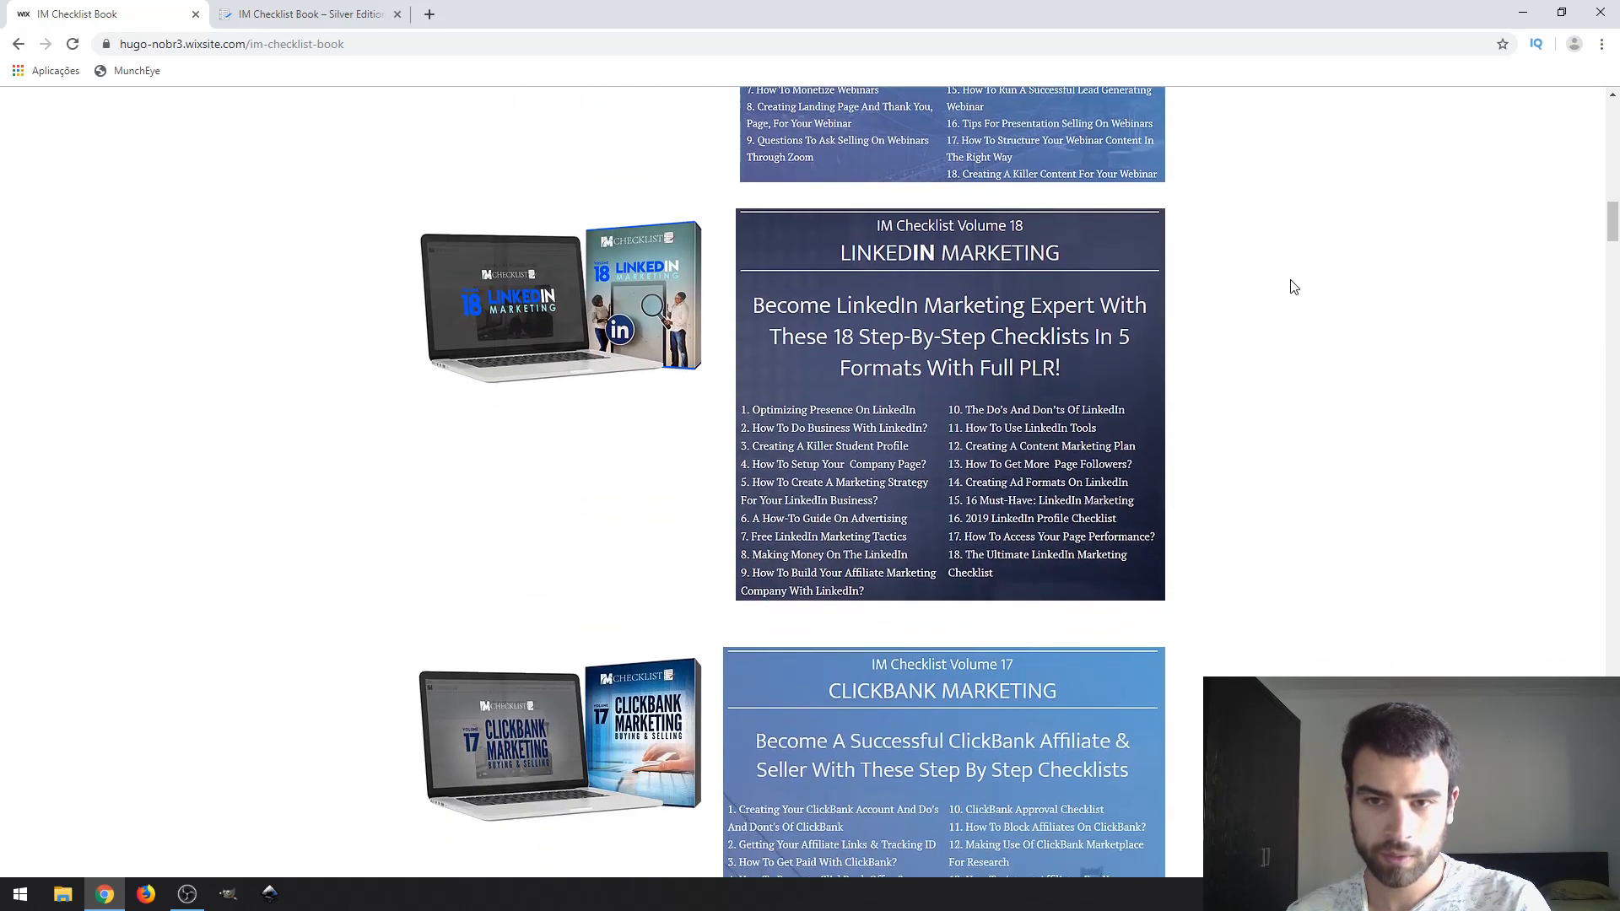
pyautogui.scroll(-3)
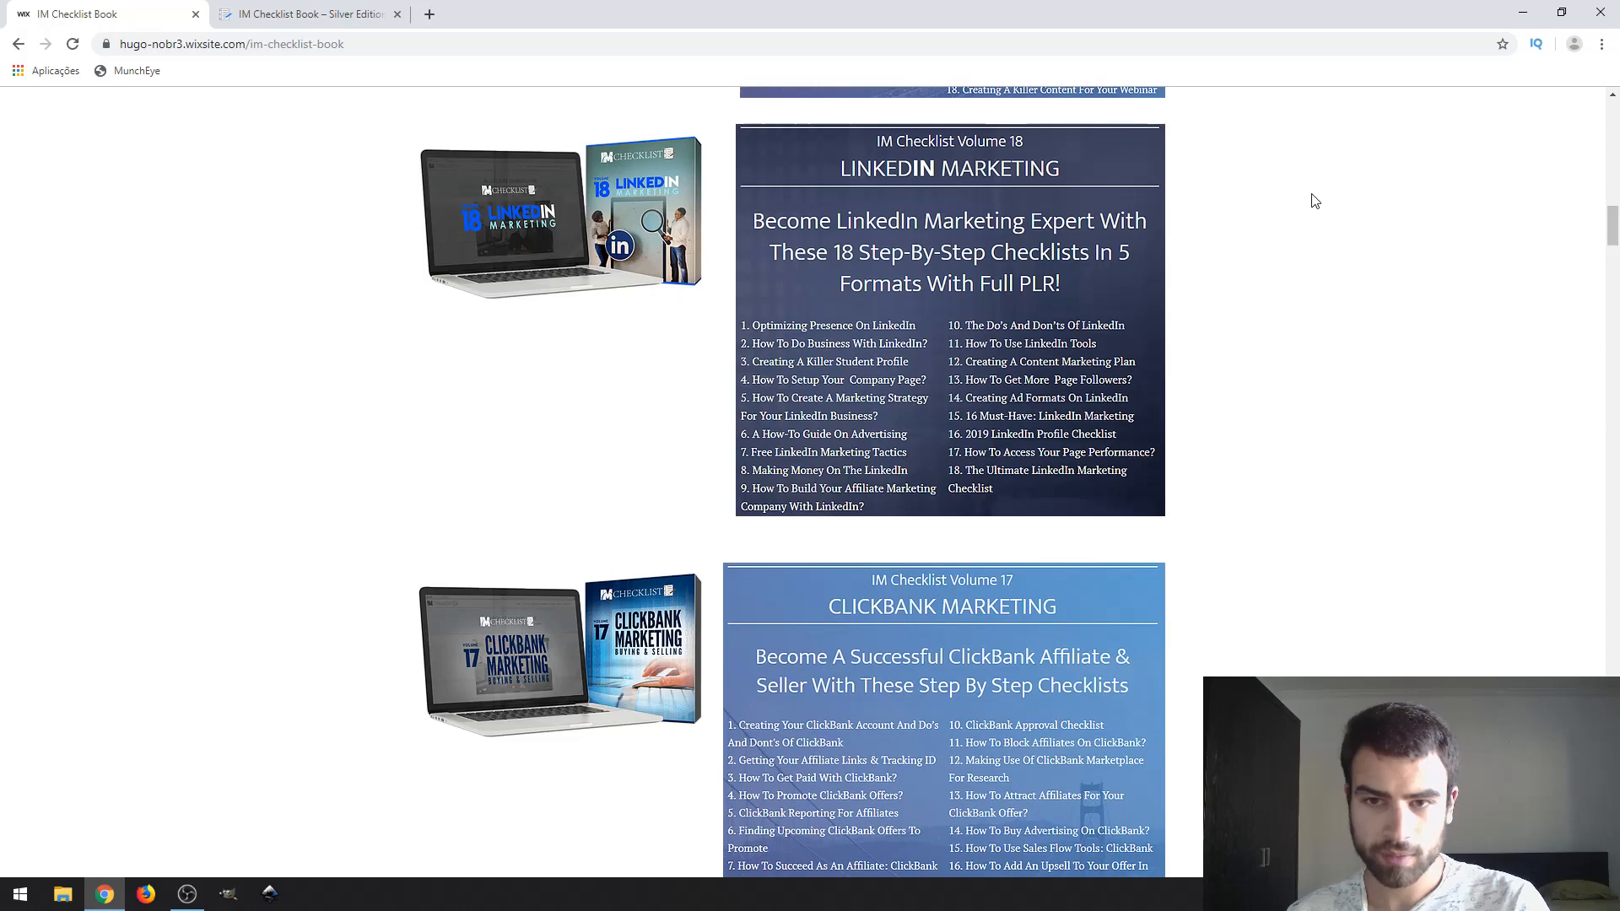
pyautogui.scroll(-3)
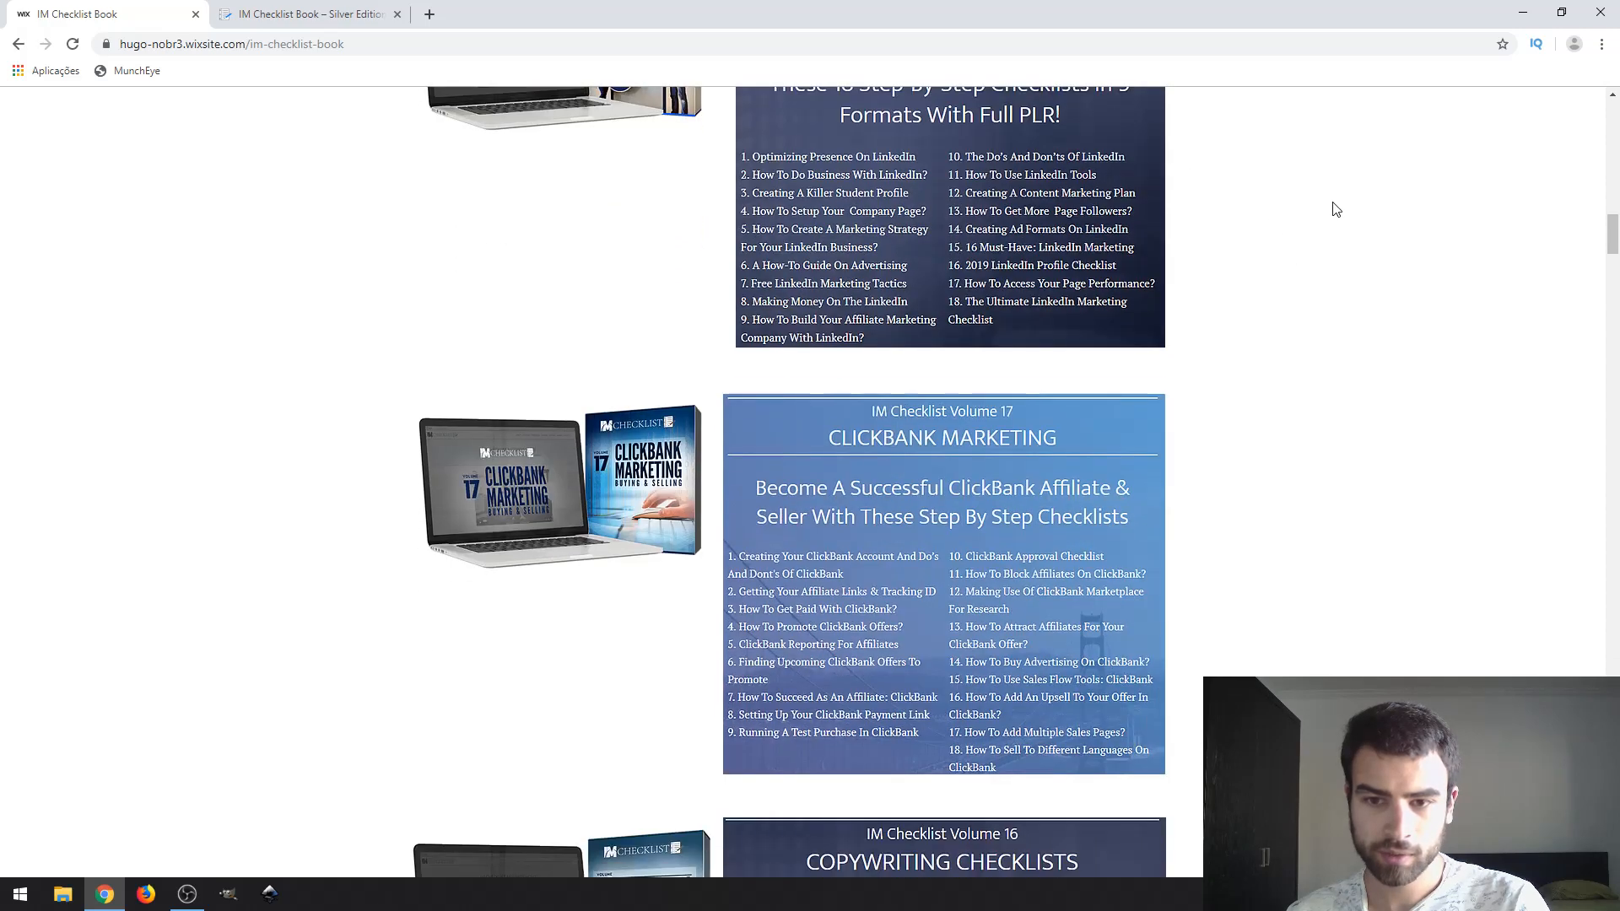
pyautogui.scroll(-3)
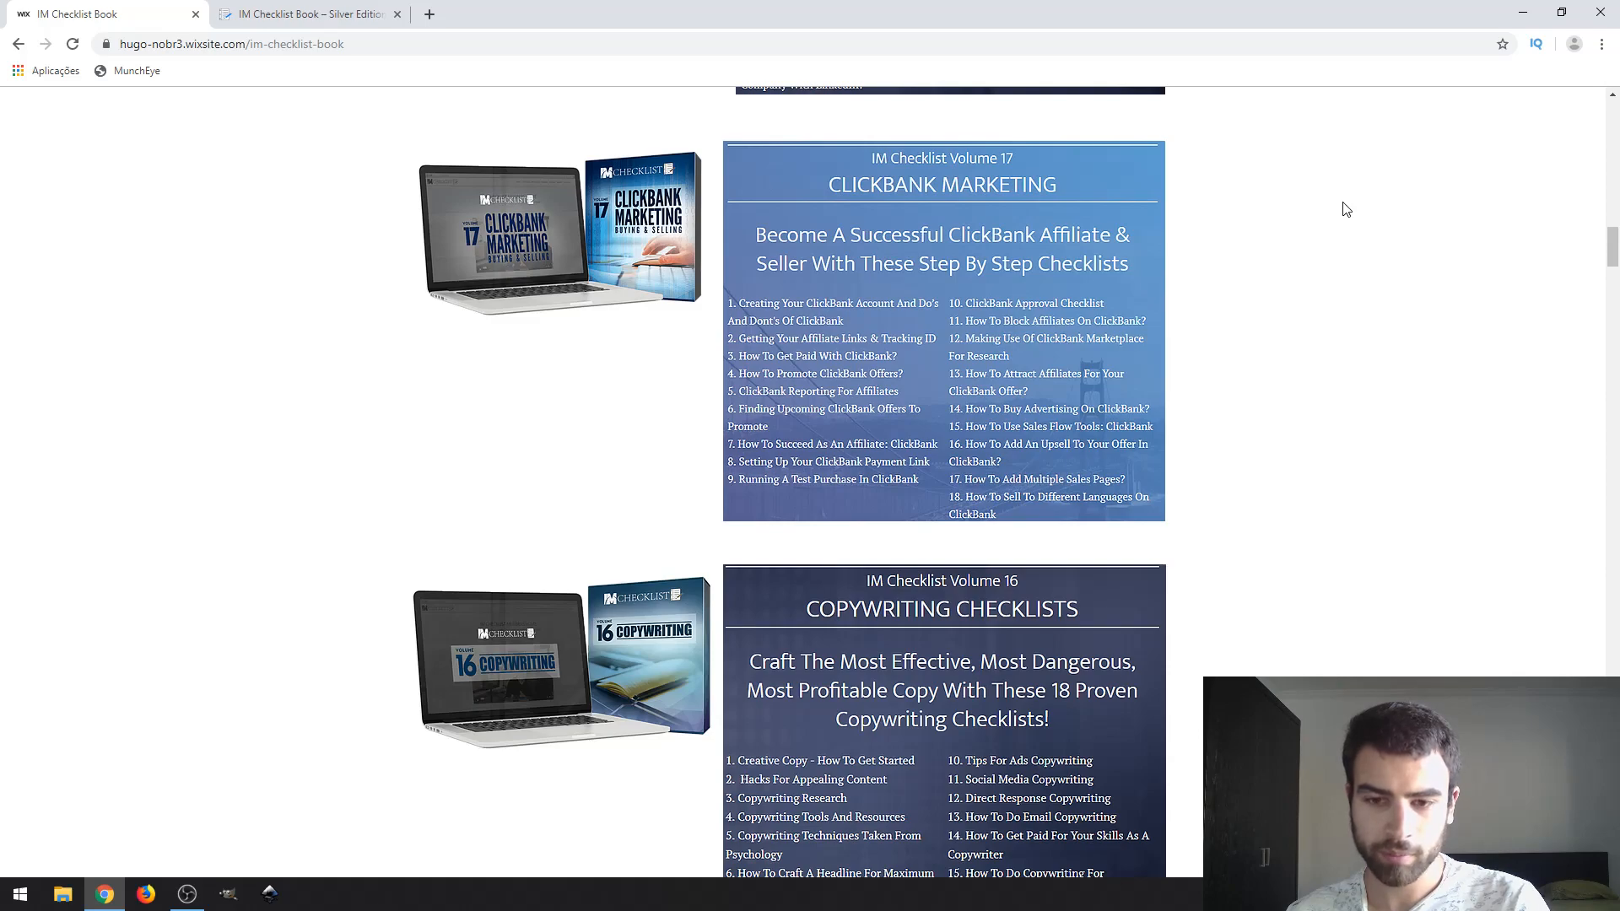
pyautogui.scroll(-3)
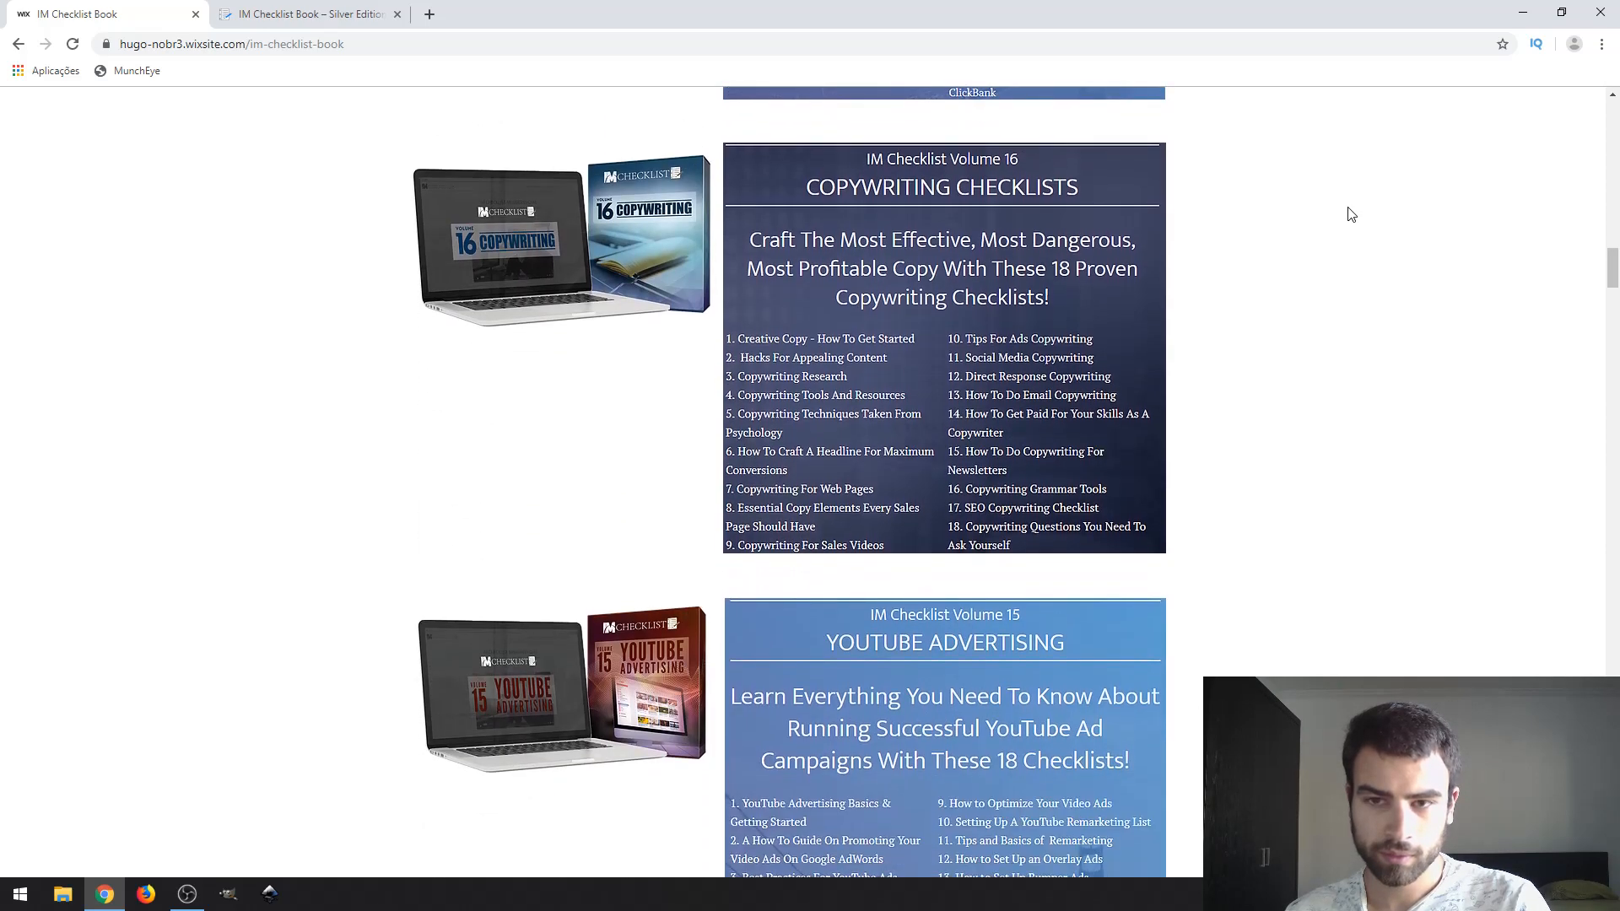
pyautogui.moveTo(1309, 232)
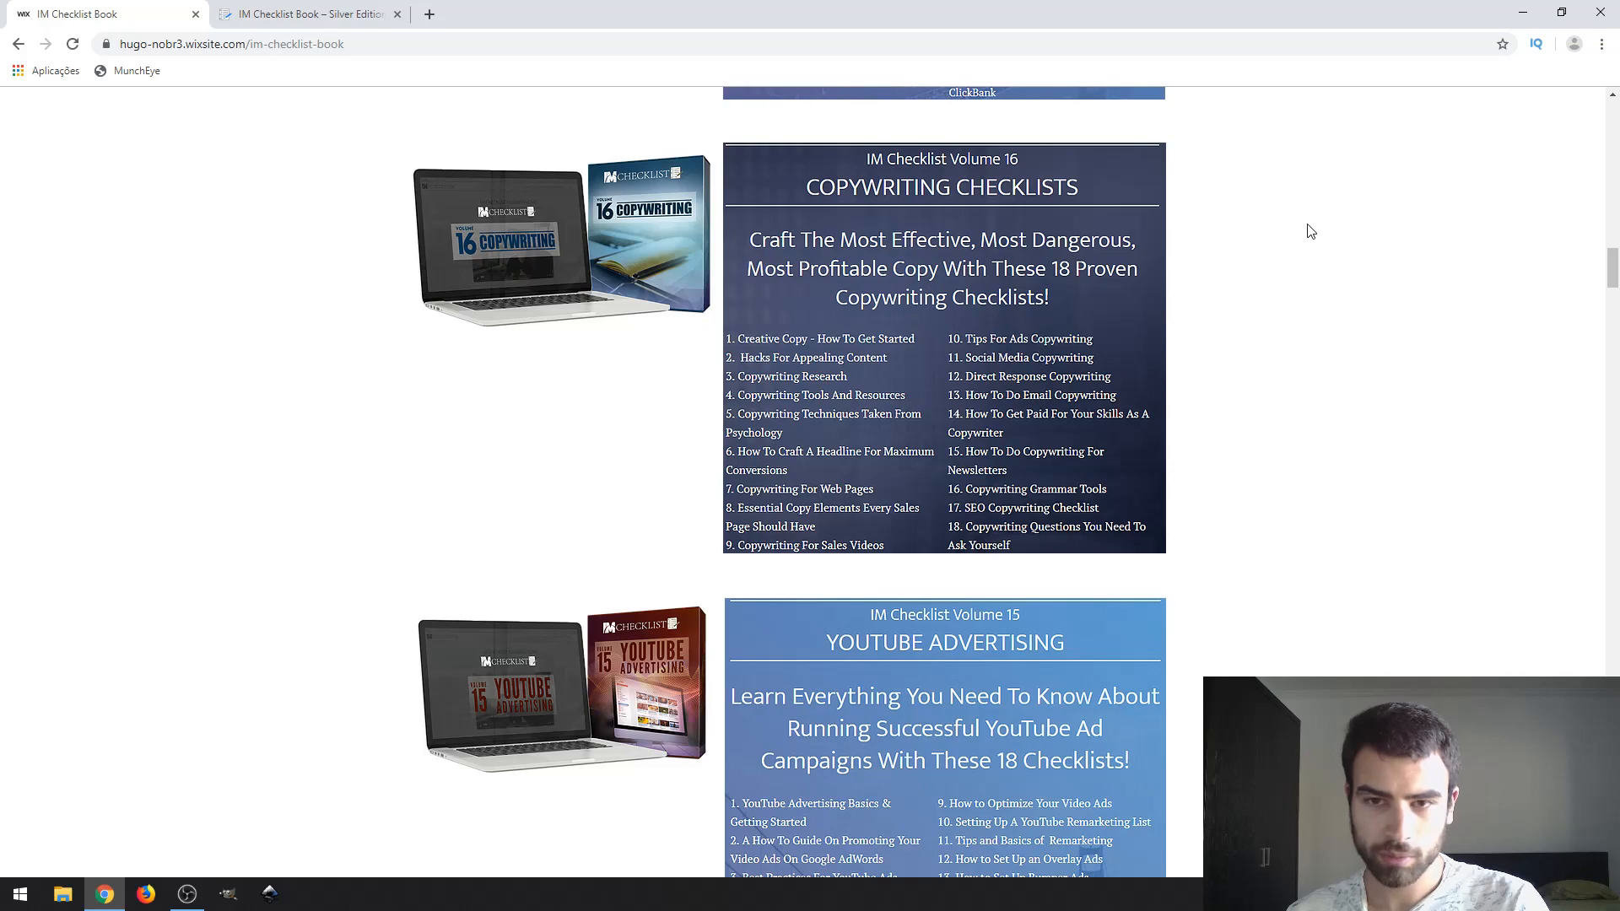
pyautogui.scroll(-3)
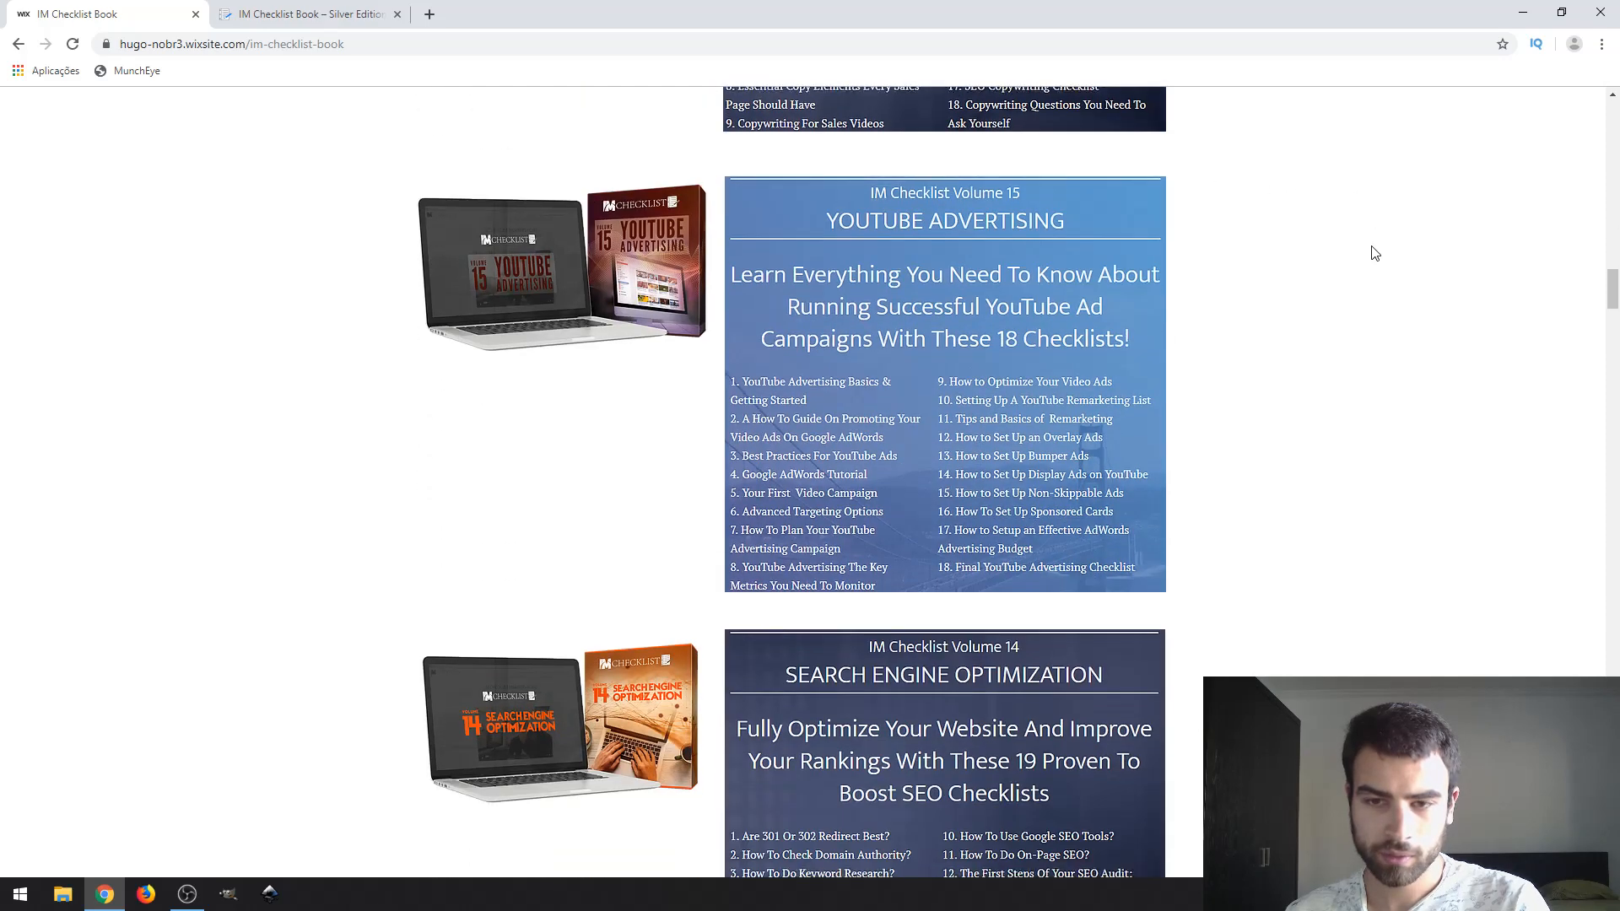
pyautogui.moveTo(1384, 238)
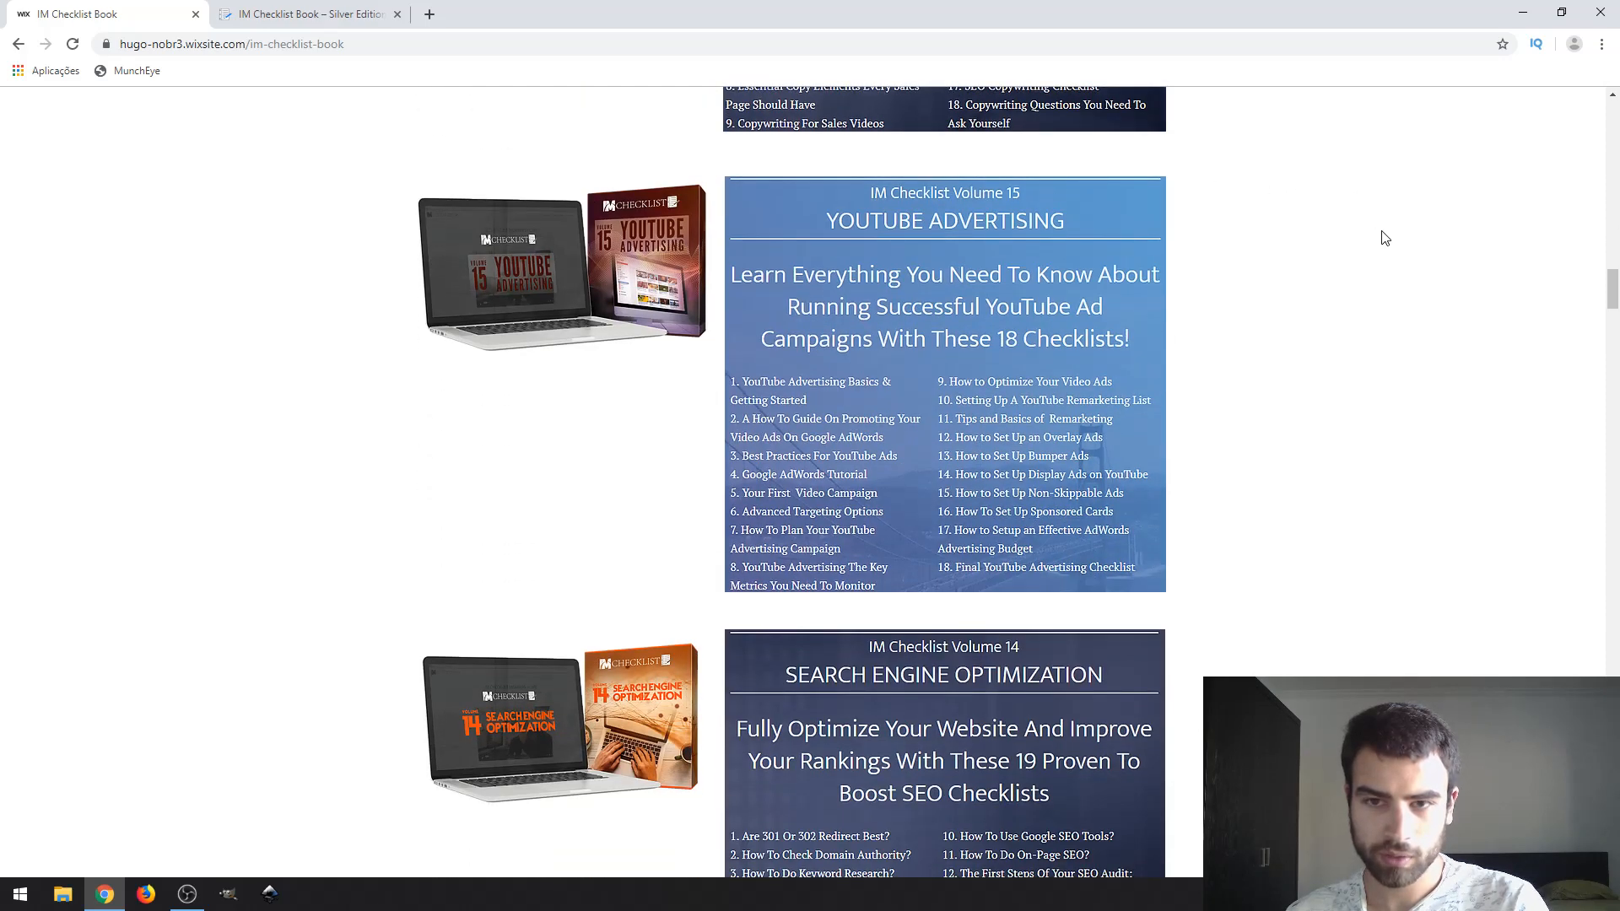
pyautogui.scroll(-3)
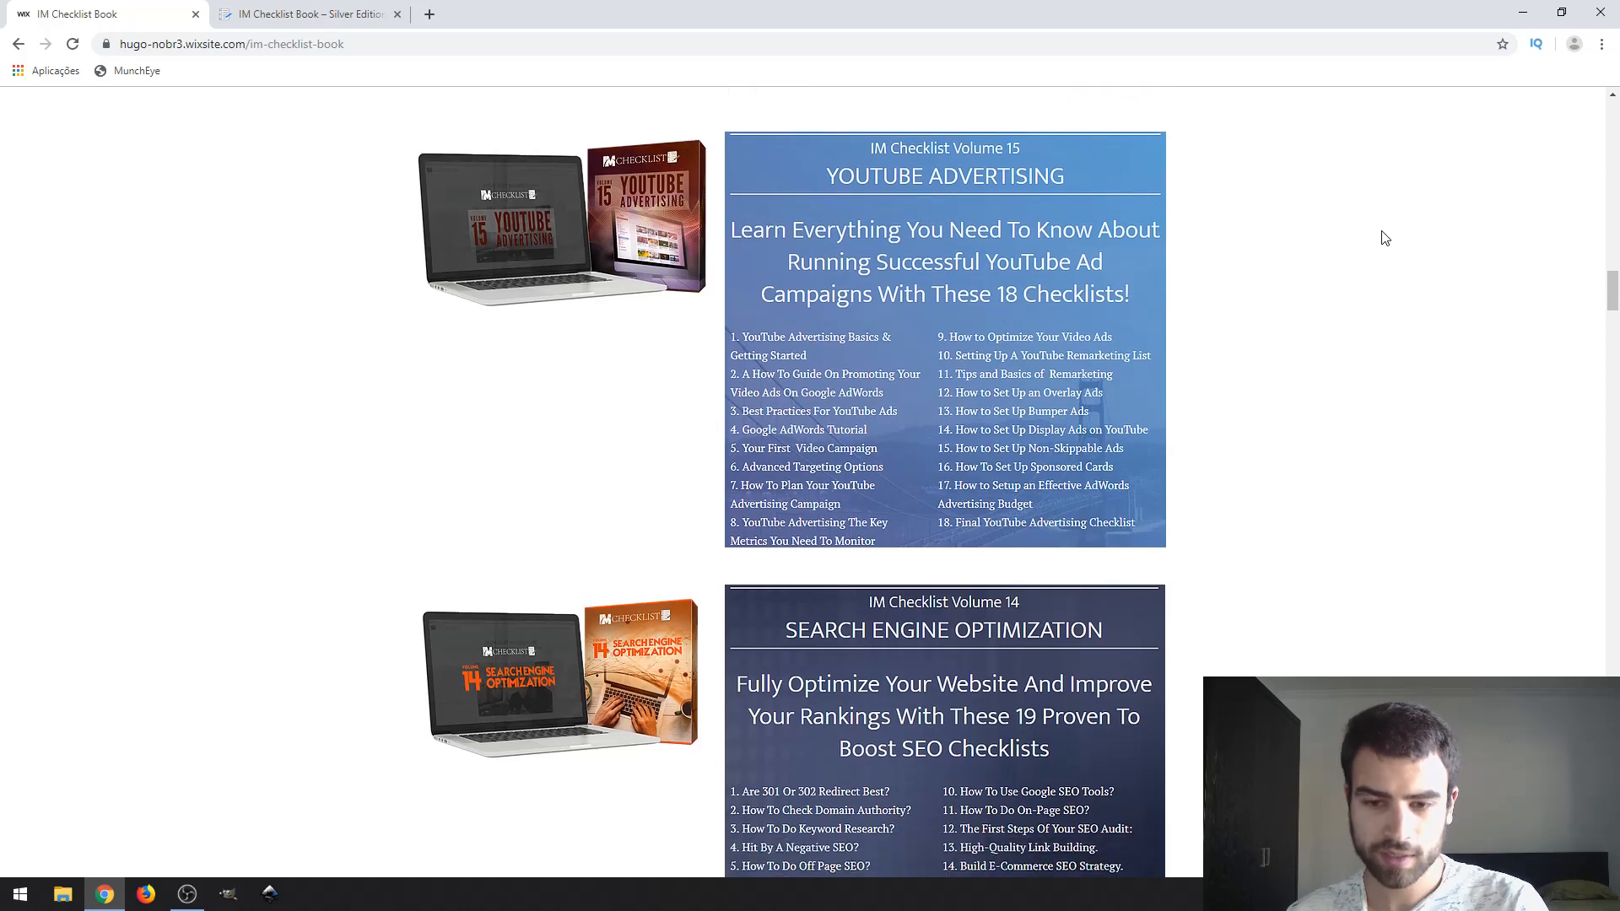
pyautogui.scroll(-3)
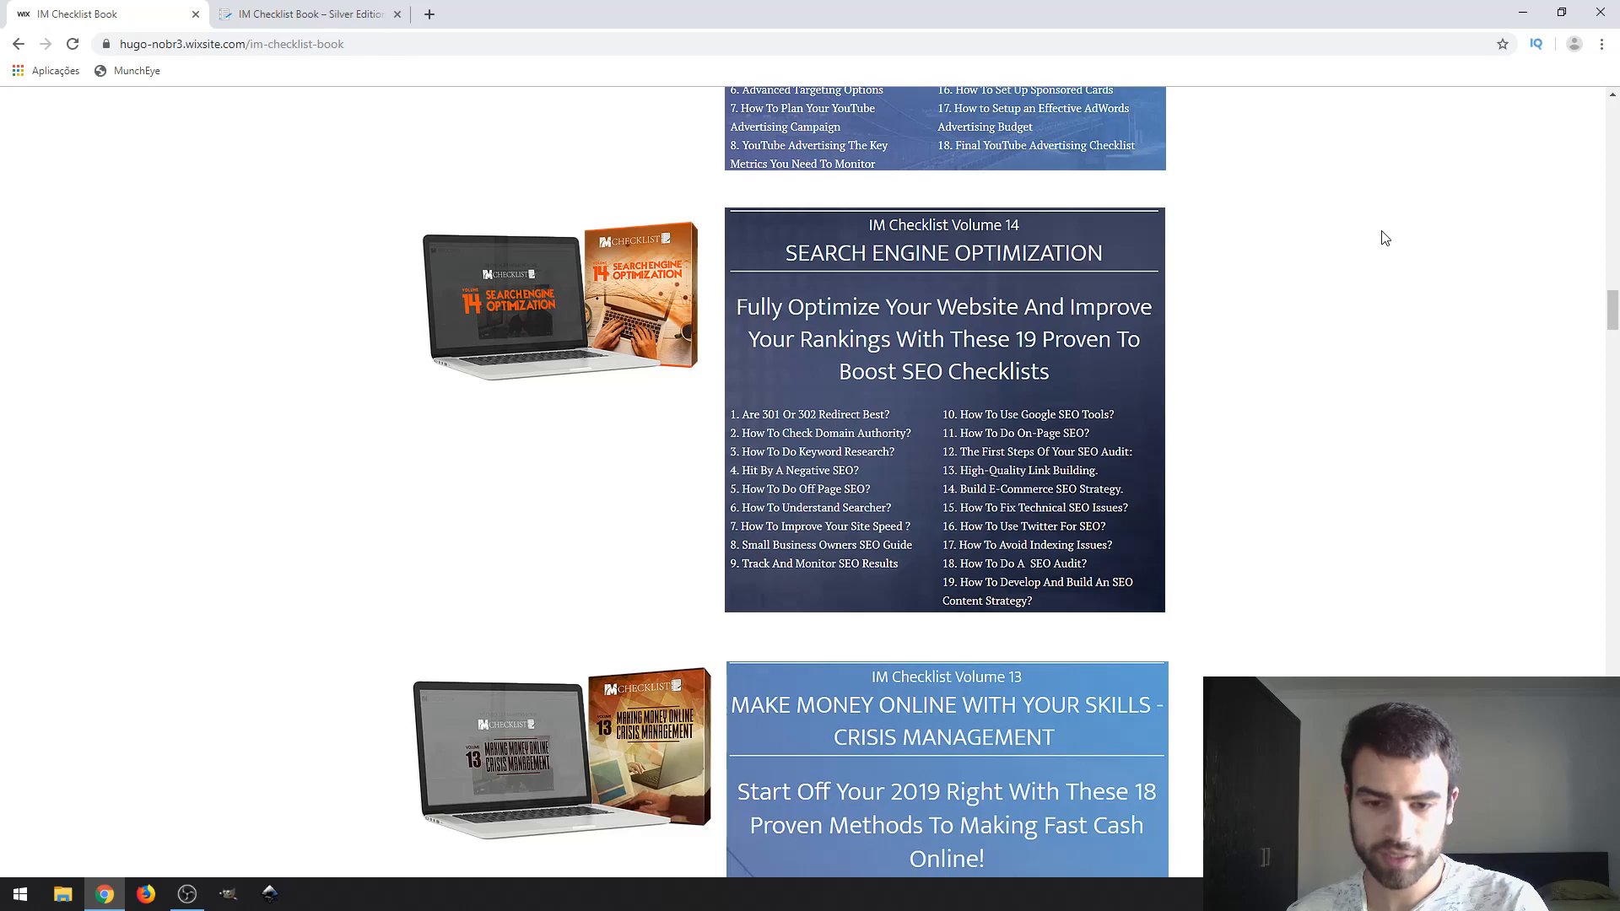
pyautogui.scroll(-3)
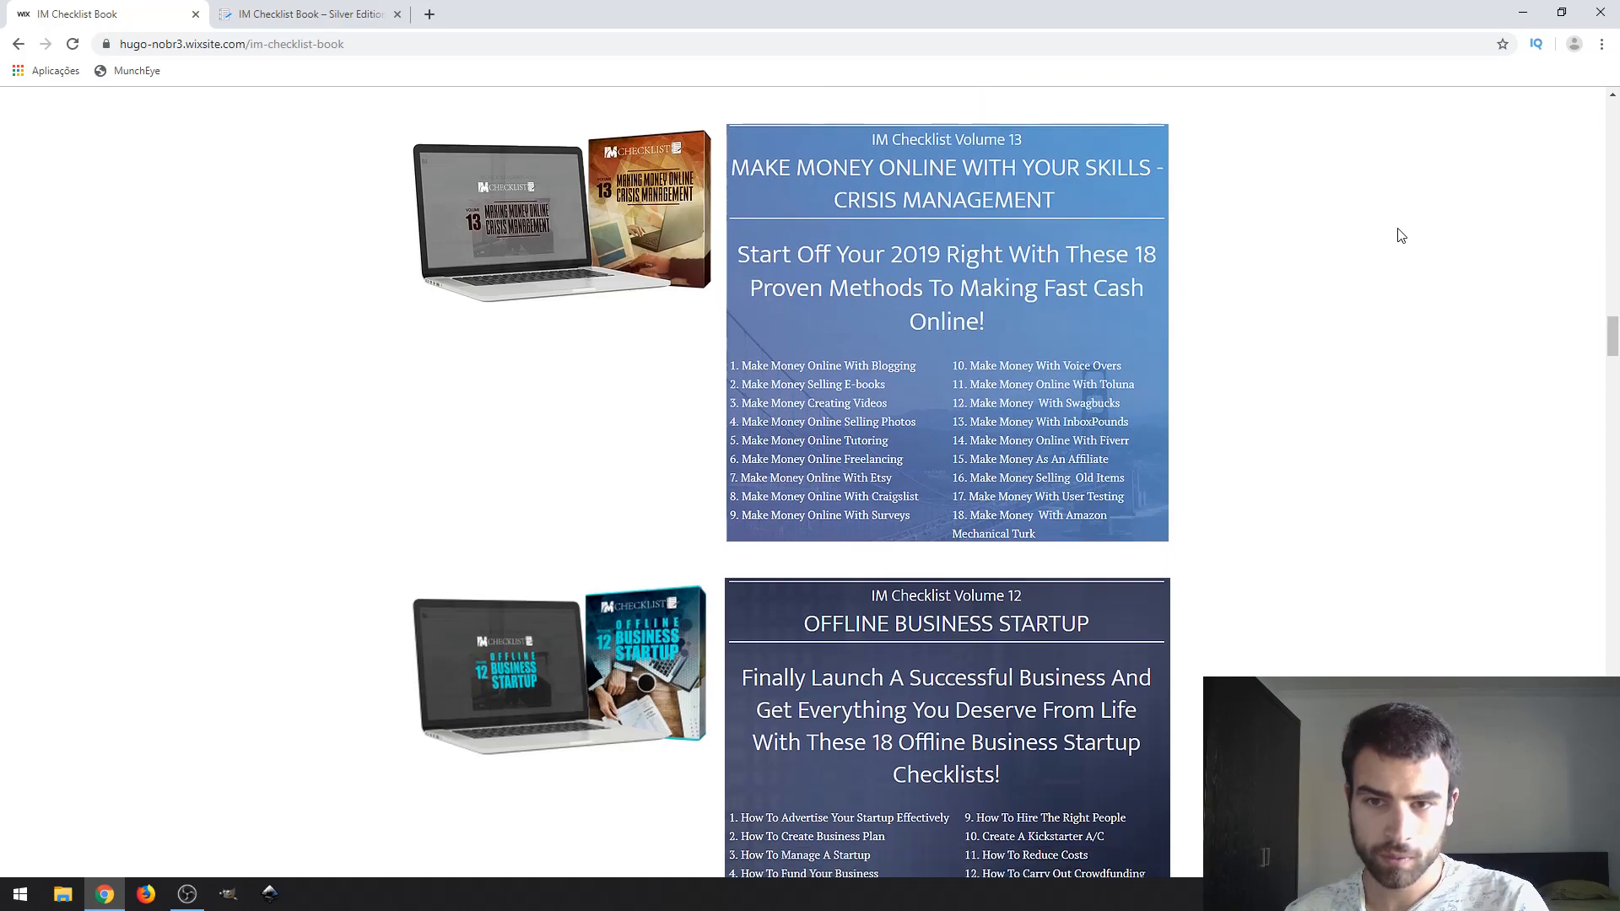
pyautogui.scroll(-3)
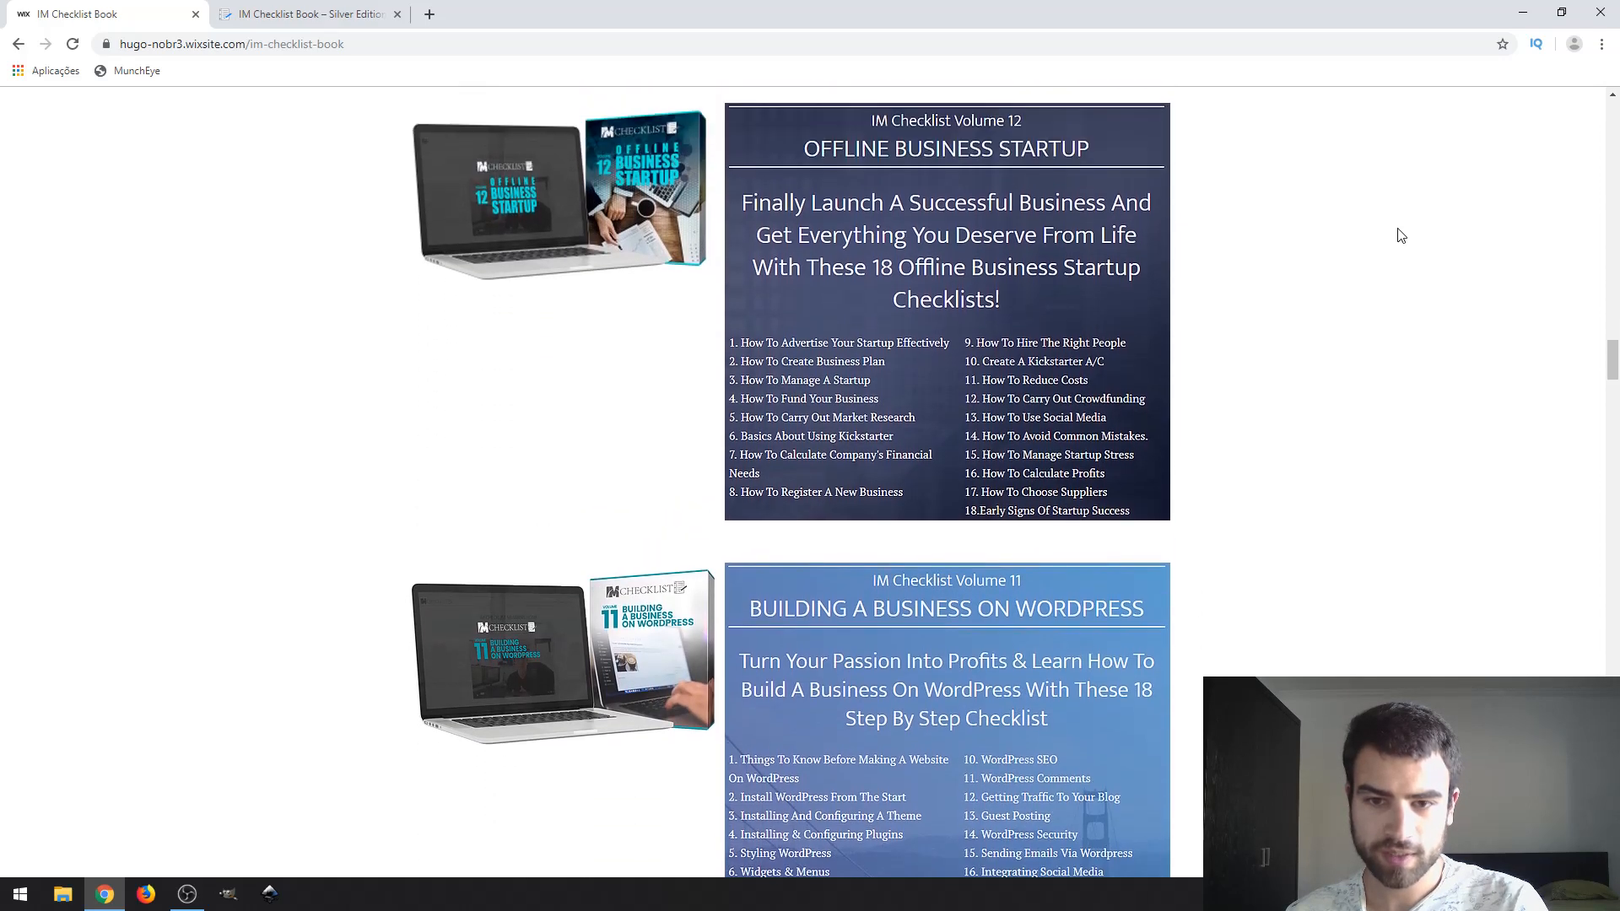
pyautogui.scroll(-3)
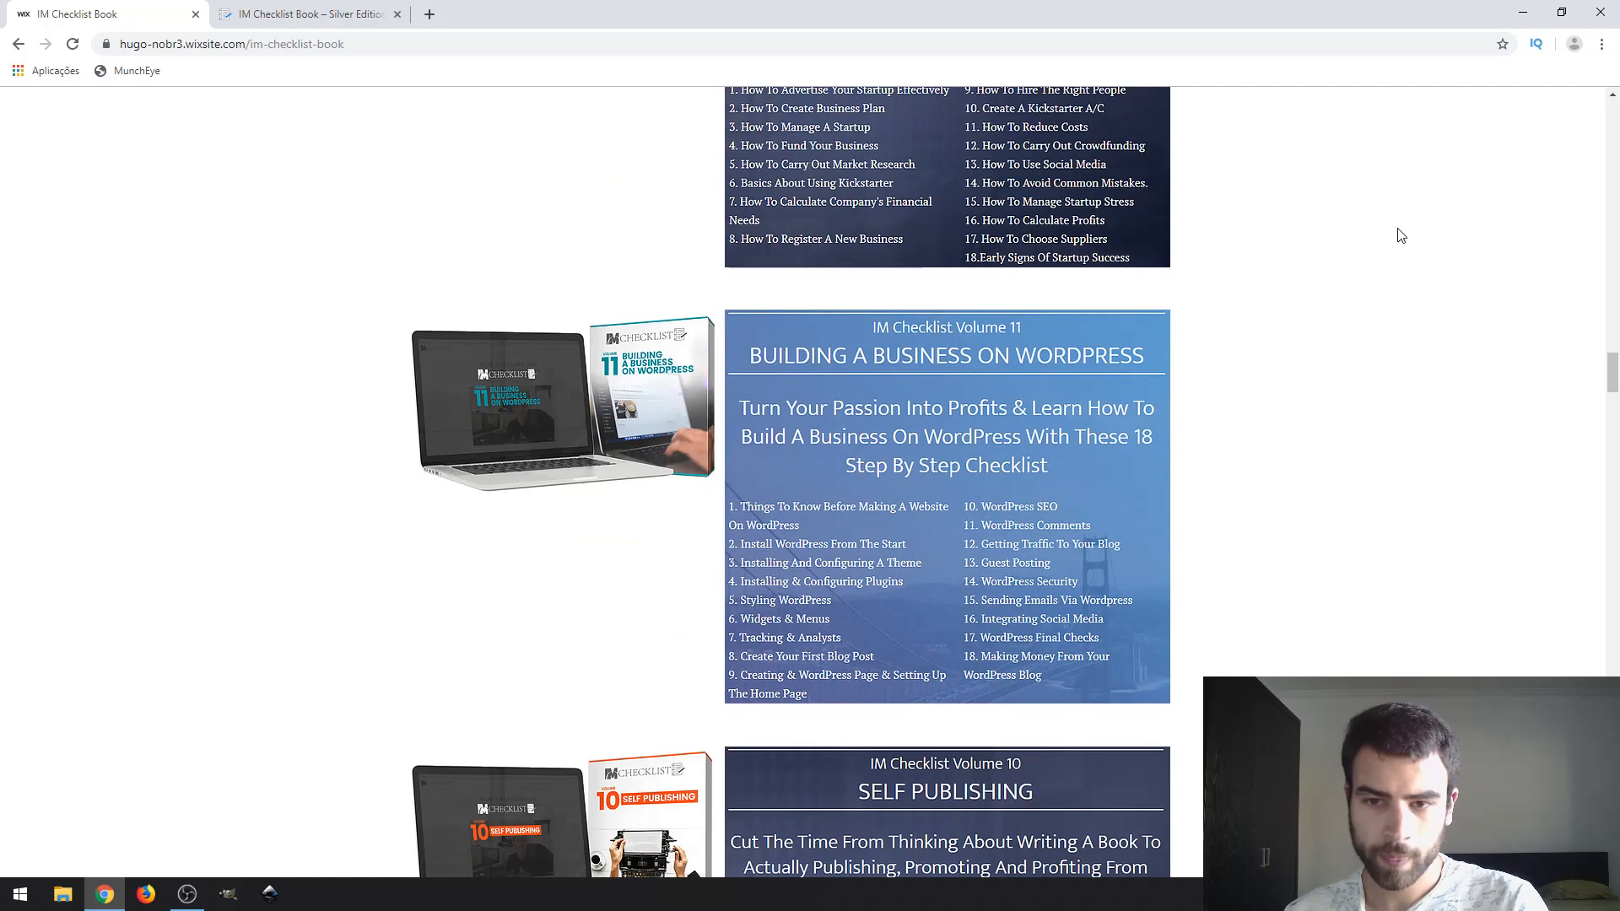
pyautogui.scroll(-3)
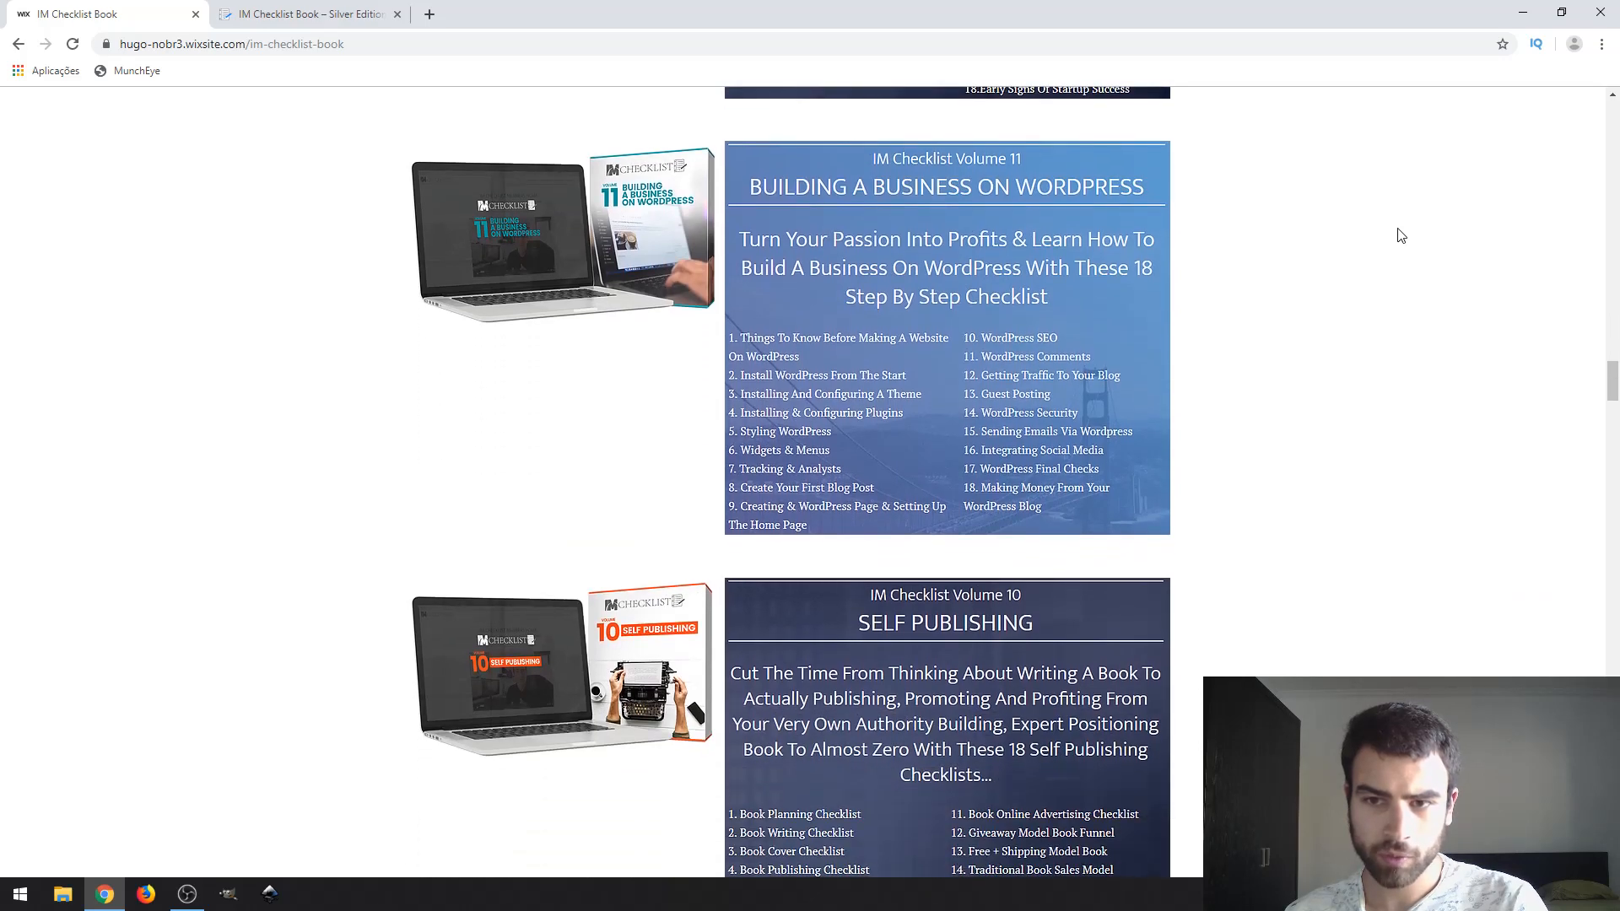
pyautogui.scroll(-3)
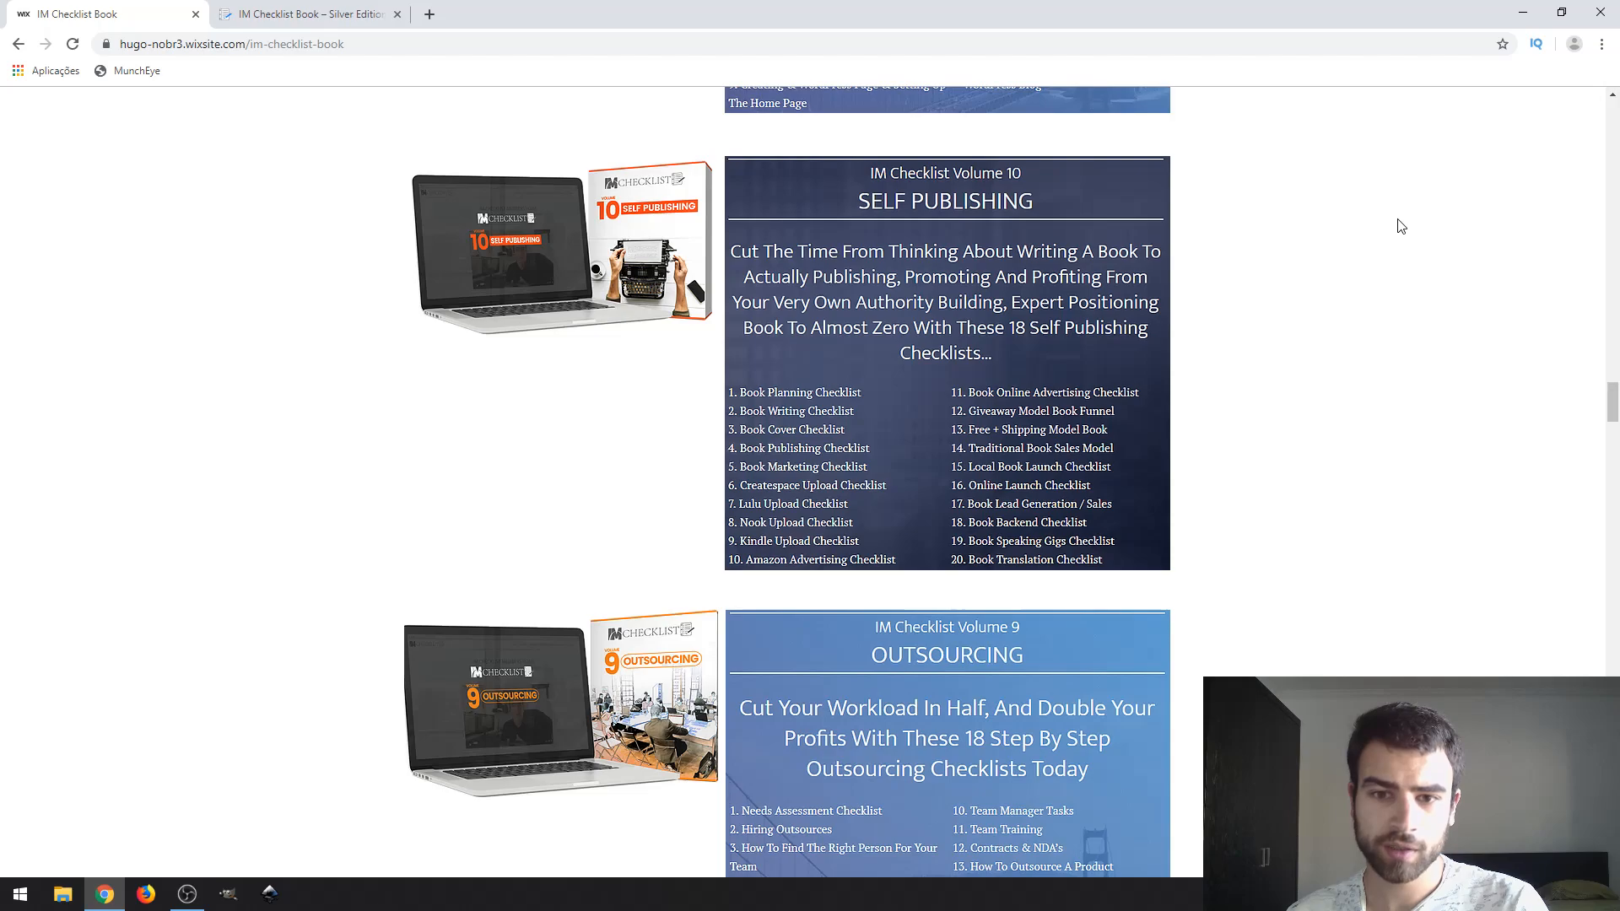
pyautogui.moveTo(1302, 242)
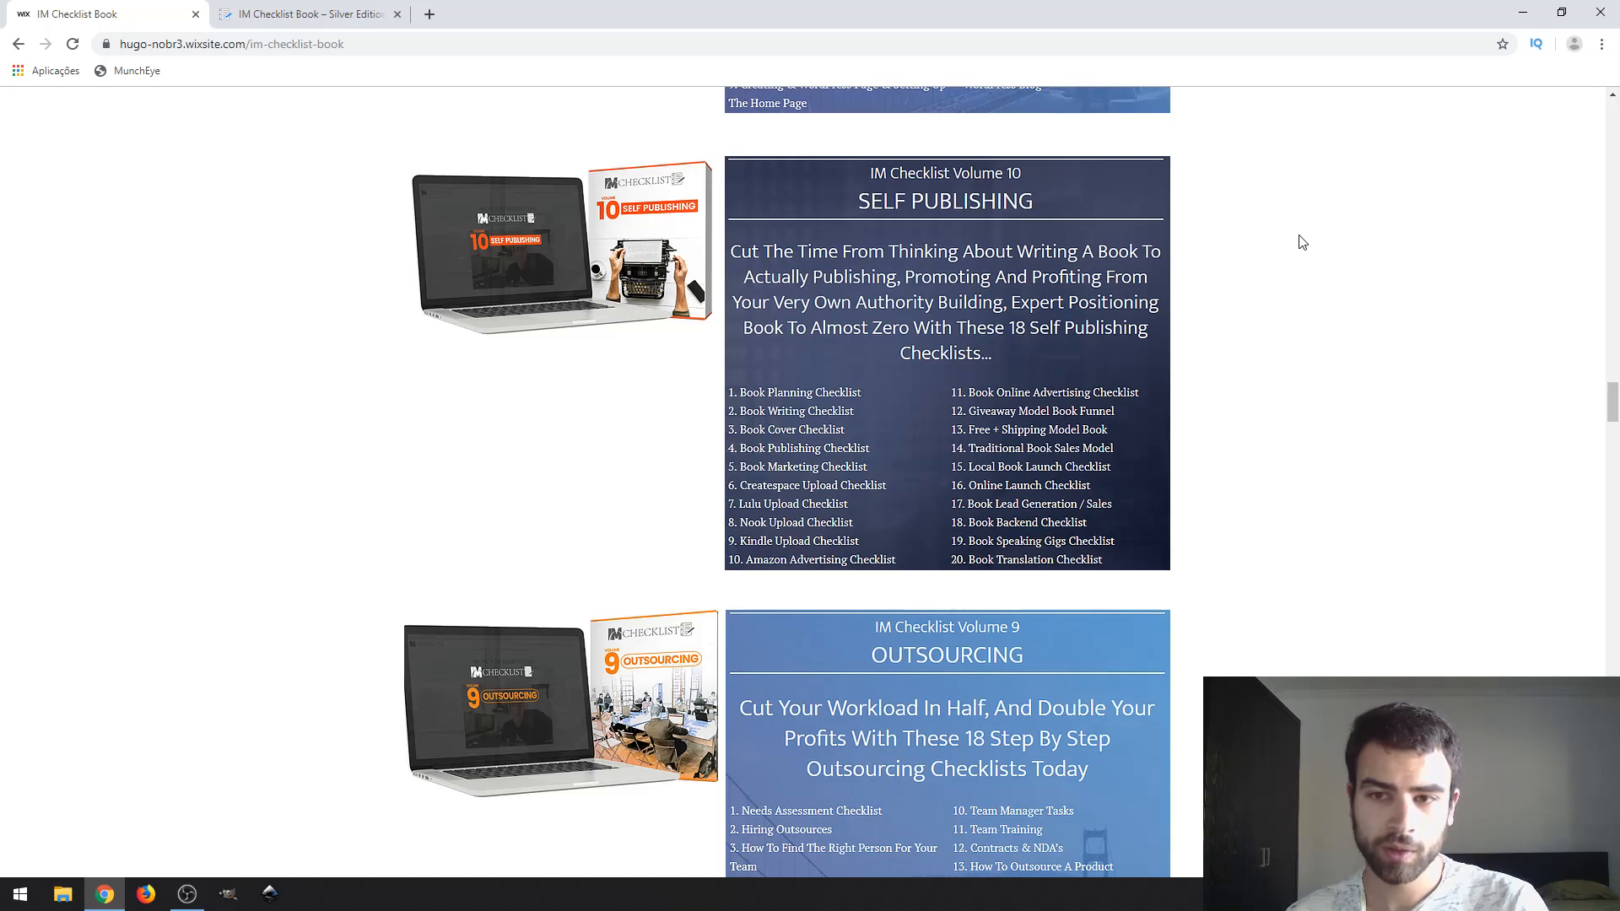
# Step: Continue to Upsell #2, the $297 10 Day Boot Camp, with its Day 1–3 webinar descriptions
pyautogui.scroll(-3)
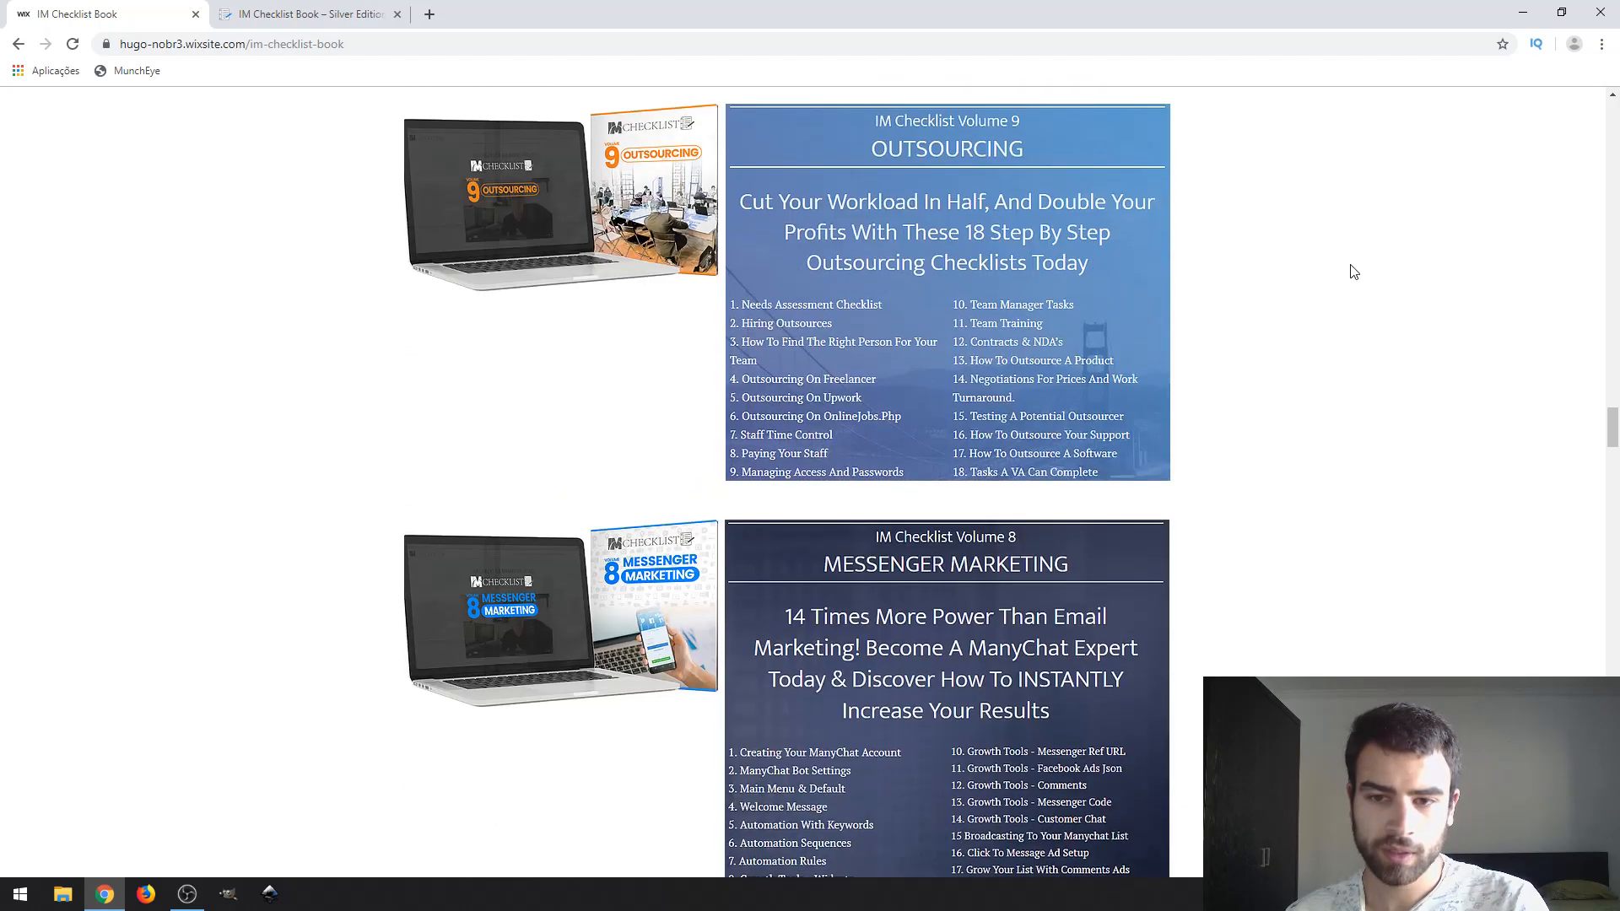
pyautogui.scroll(-3)
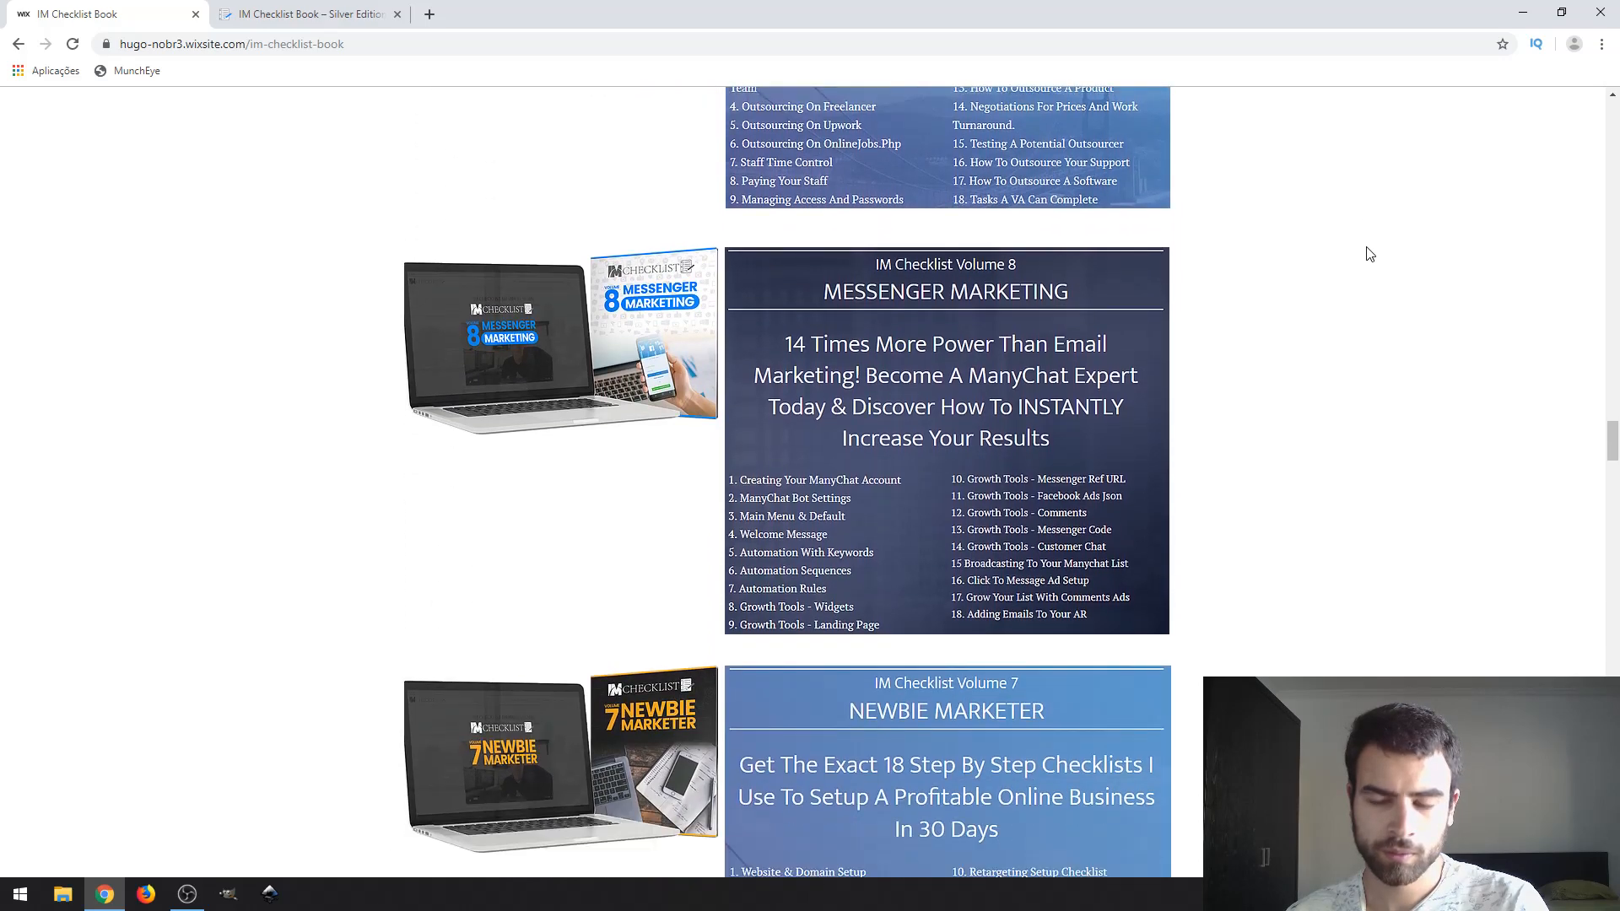
pyautogui.scroll(-3)
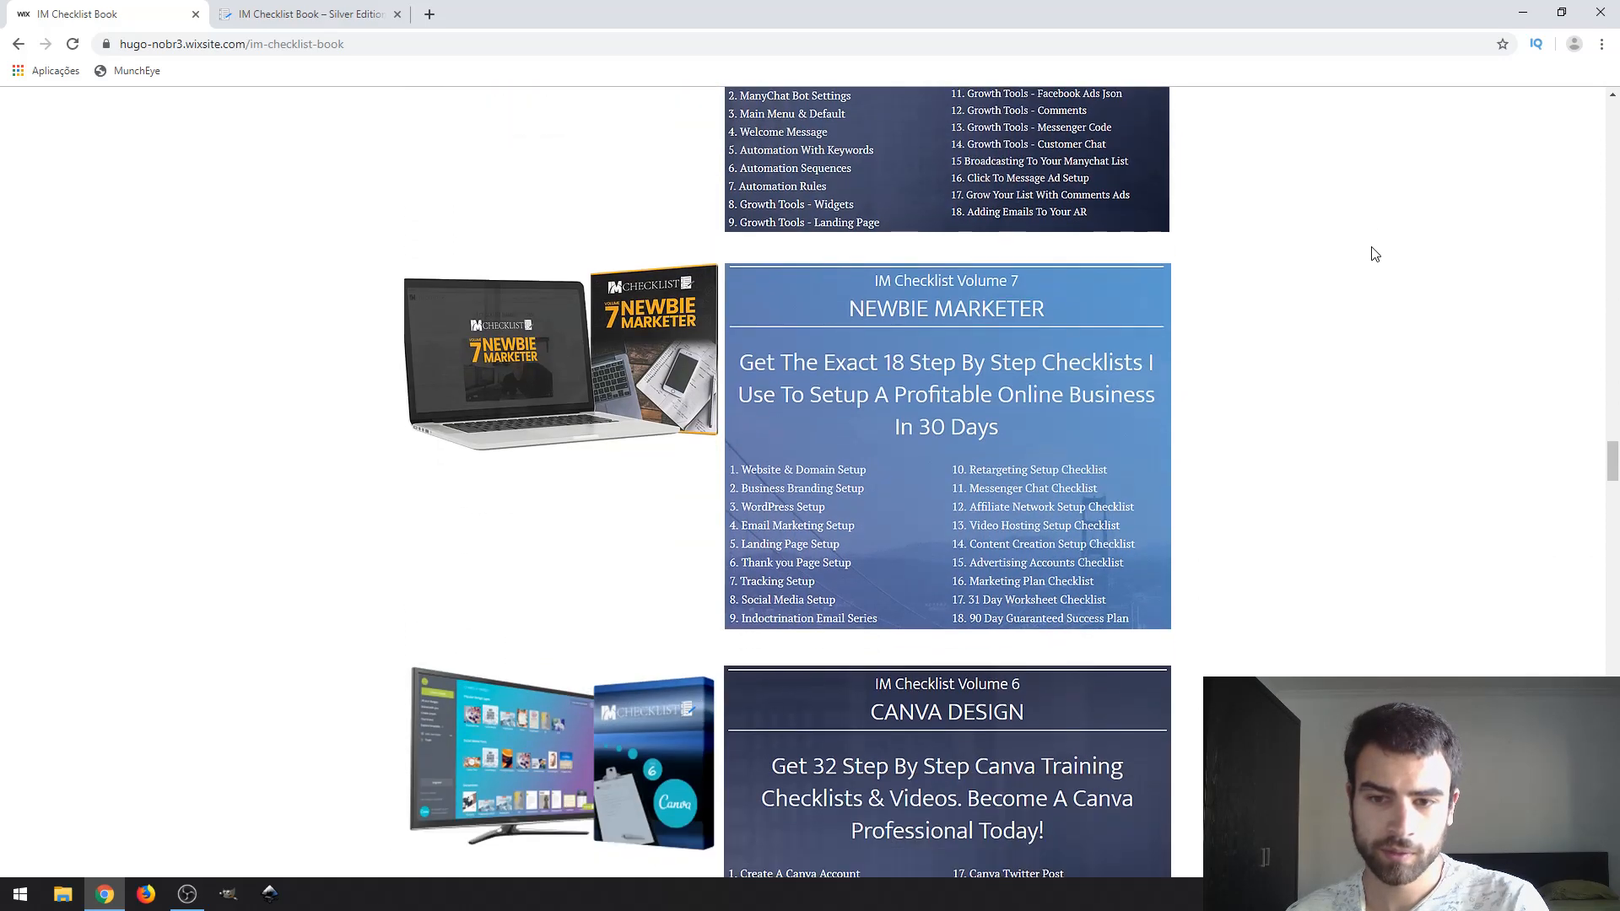
pyautogui.scroll(-3)
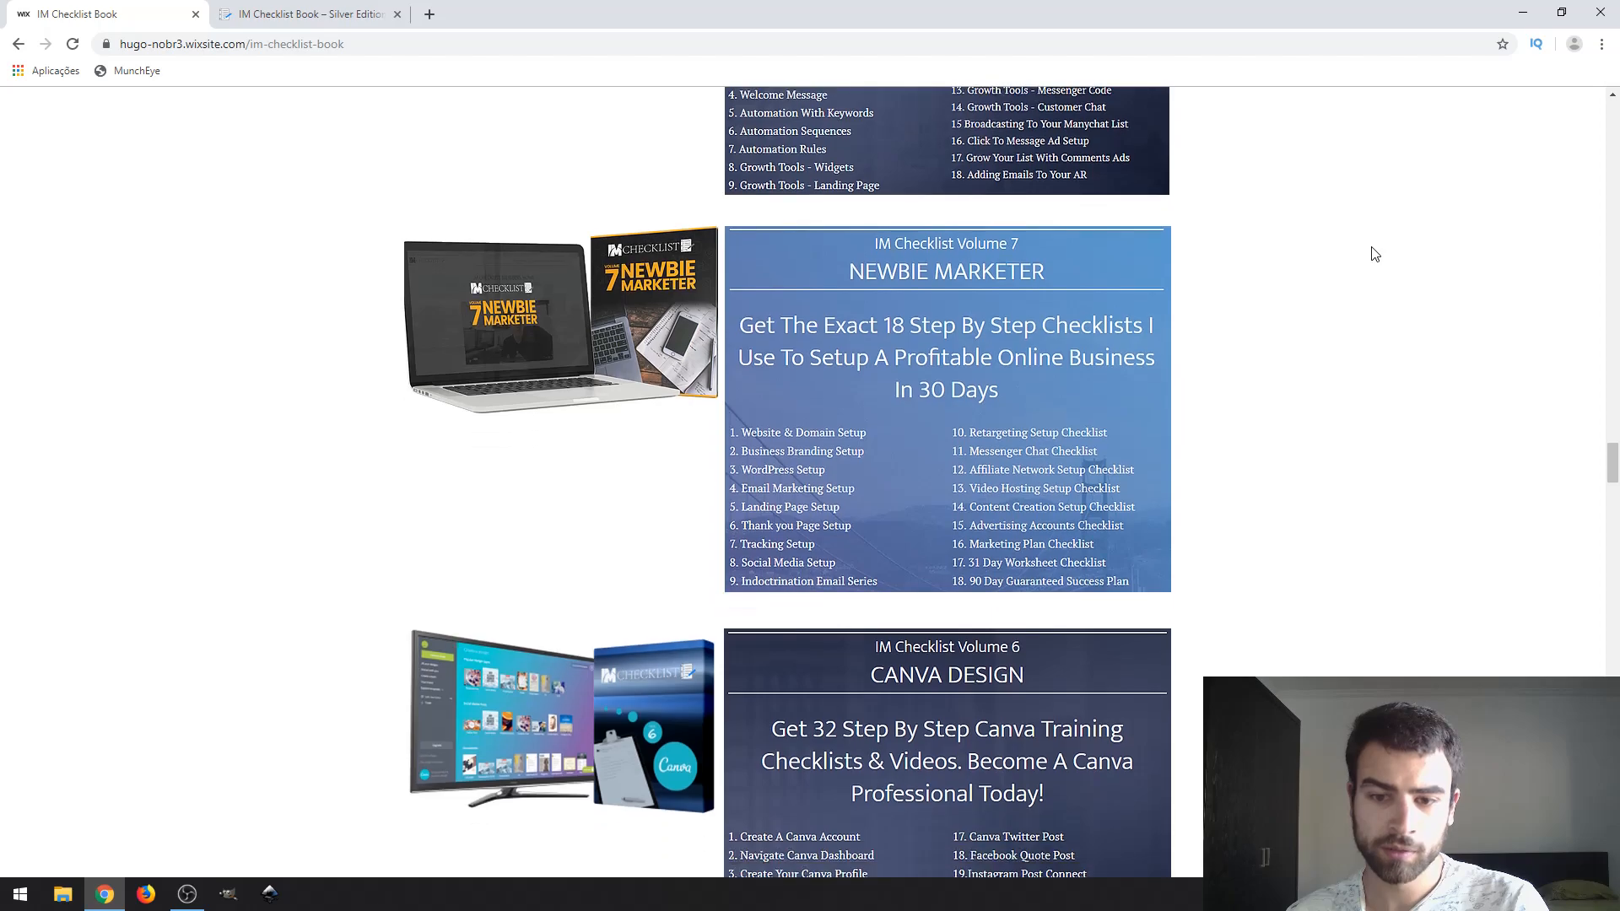
pyautogui.scroll(-3)
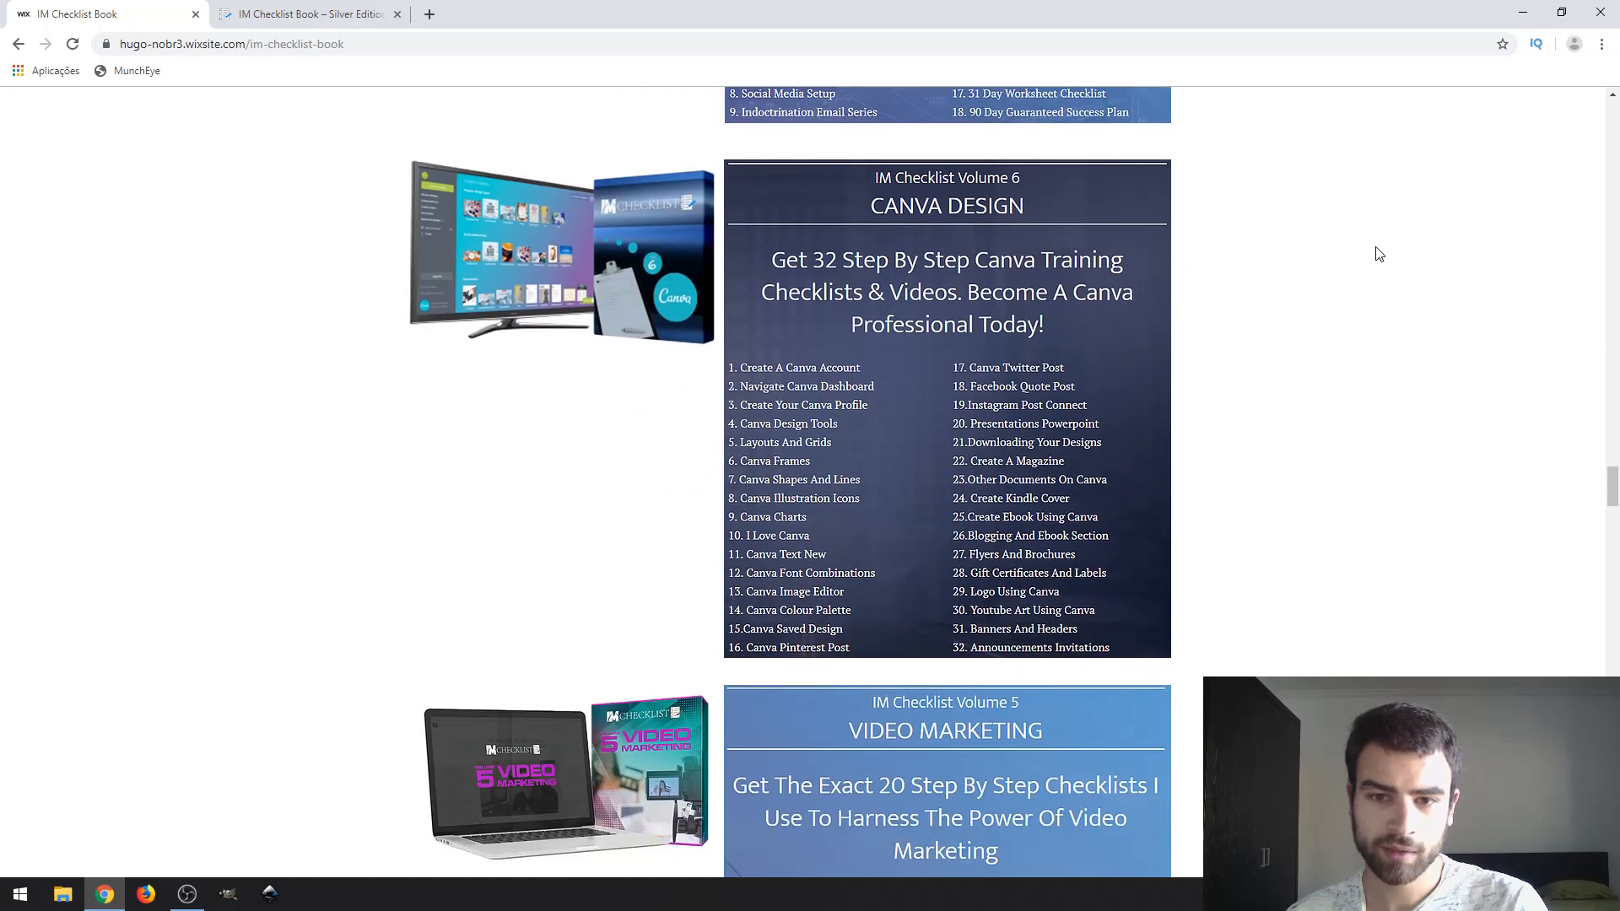
pyautogui.scroll(-3)
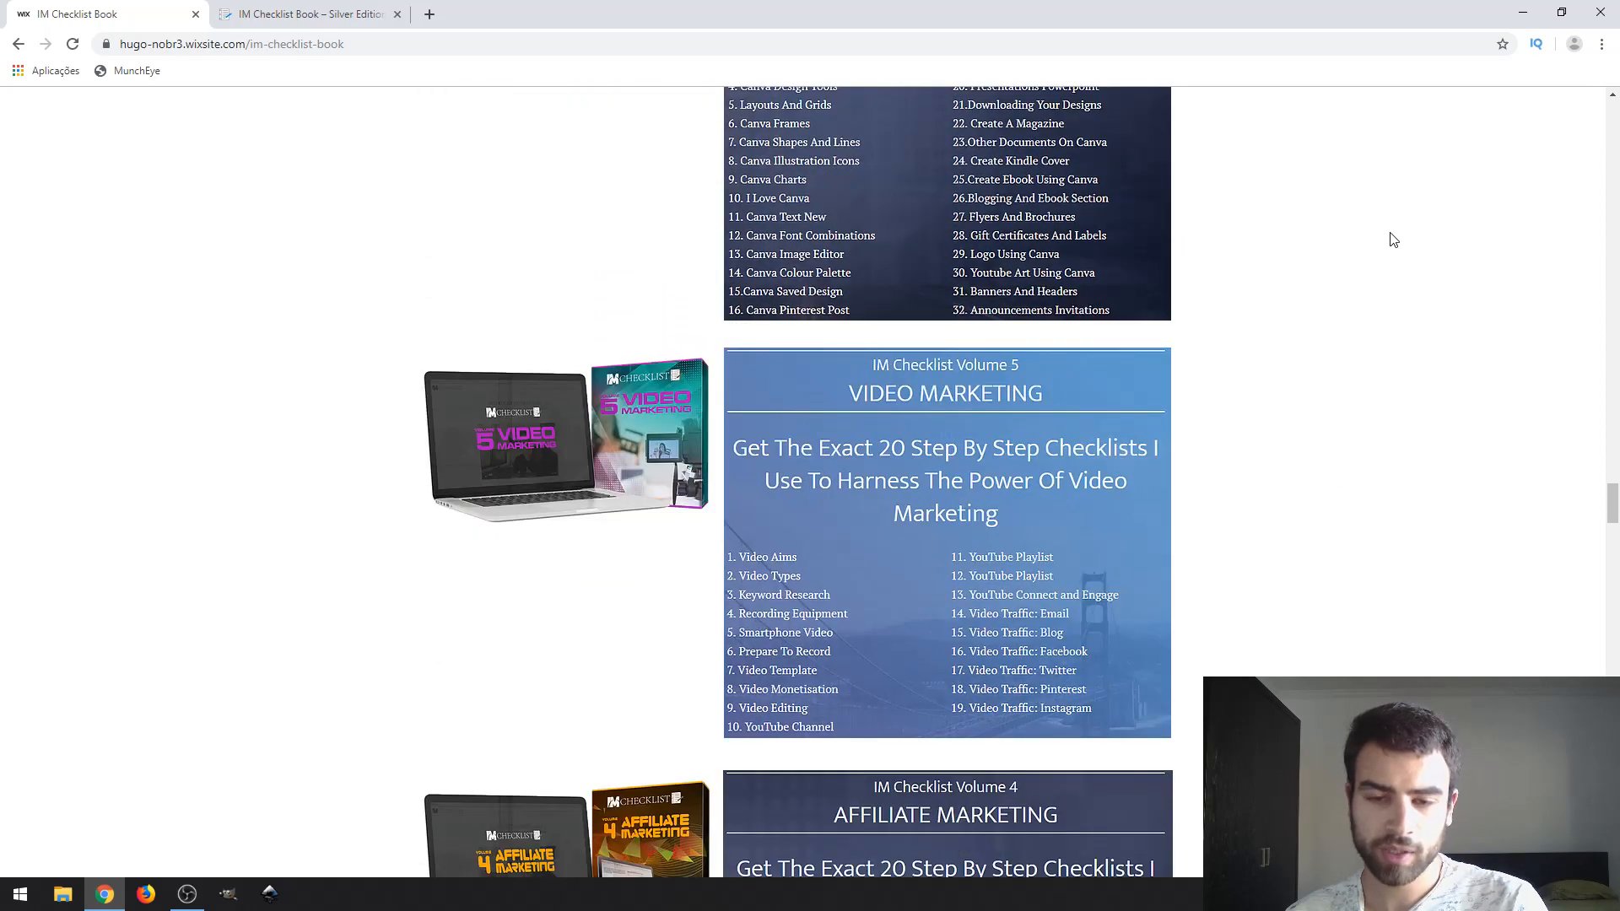
pyautogui.scroll(-3)
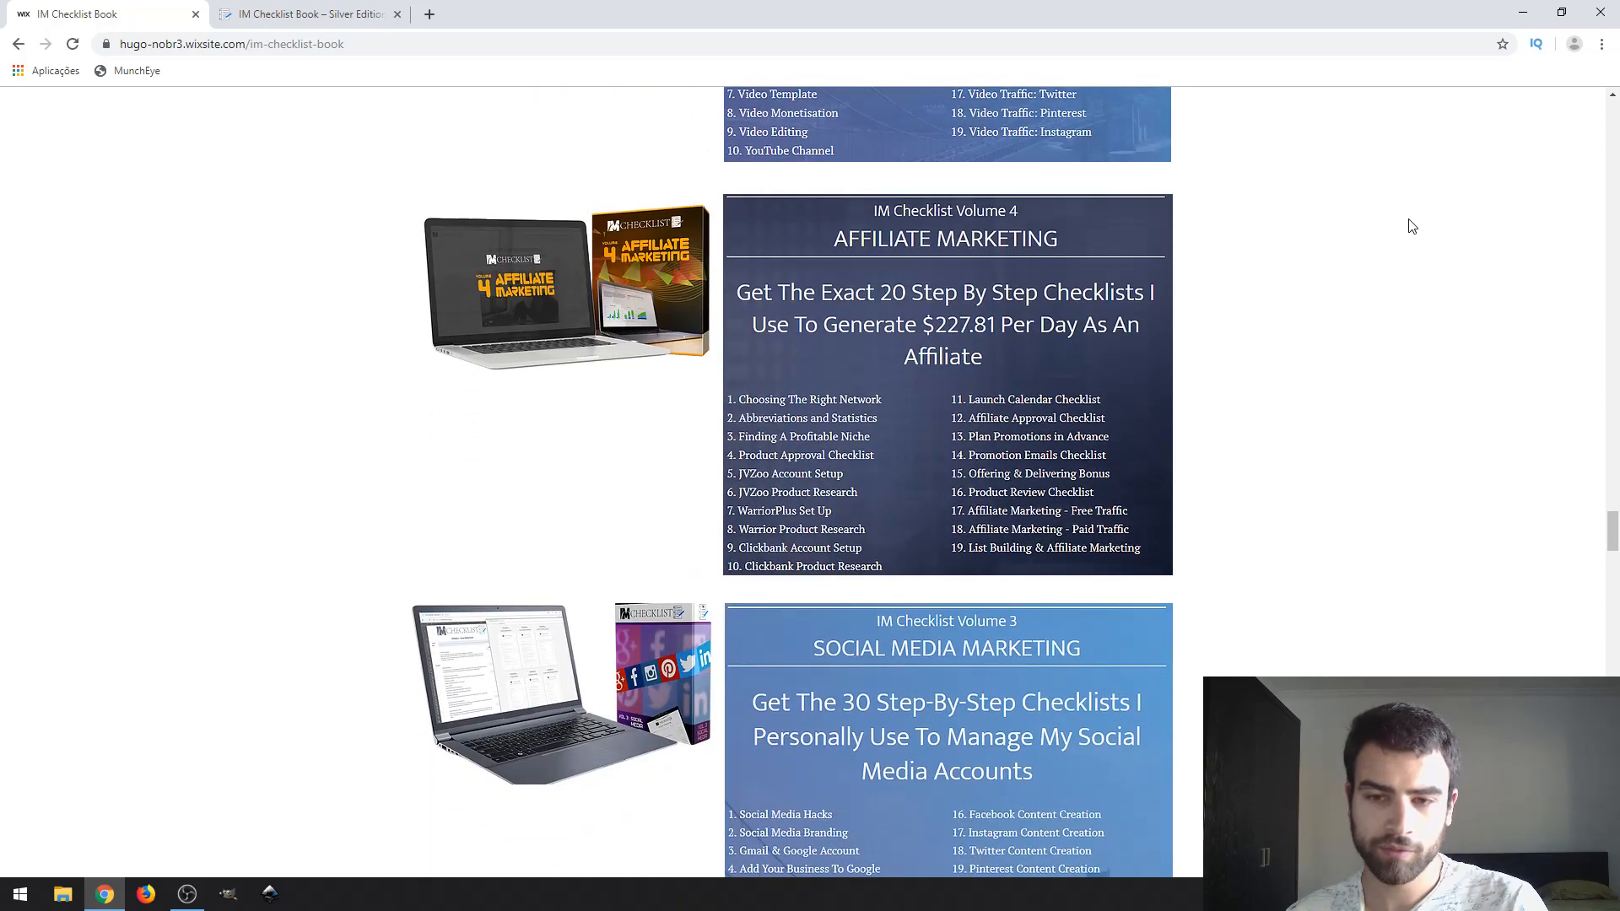
pyautogui.scroll(-3)
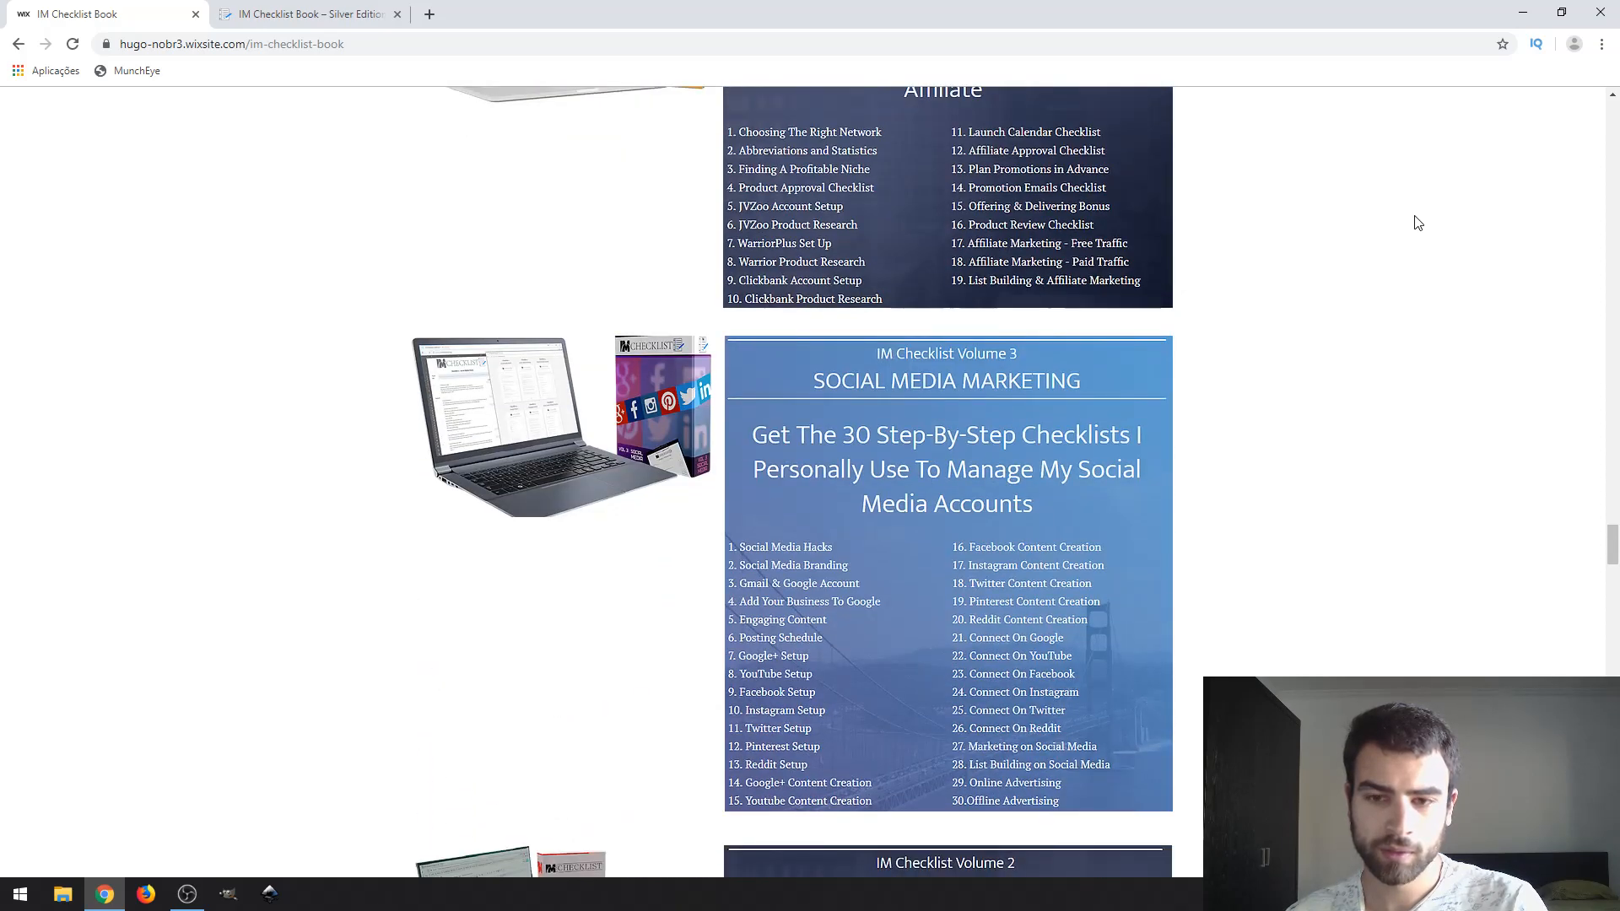
pyautogui.scroll(-3)
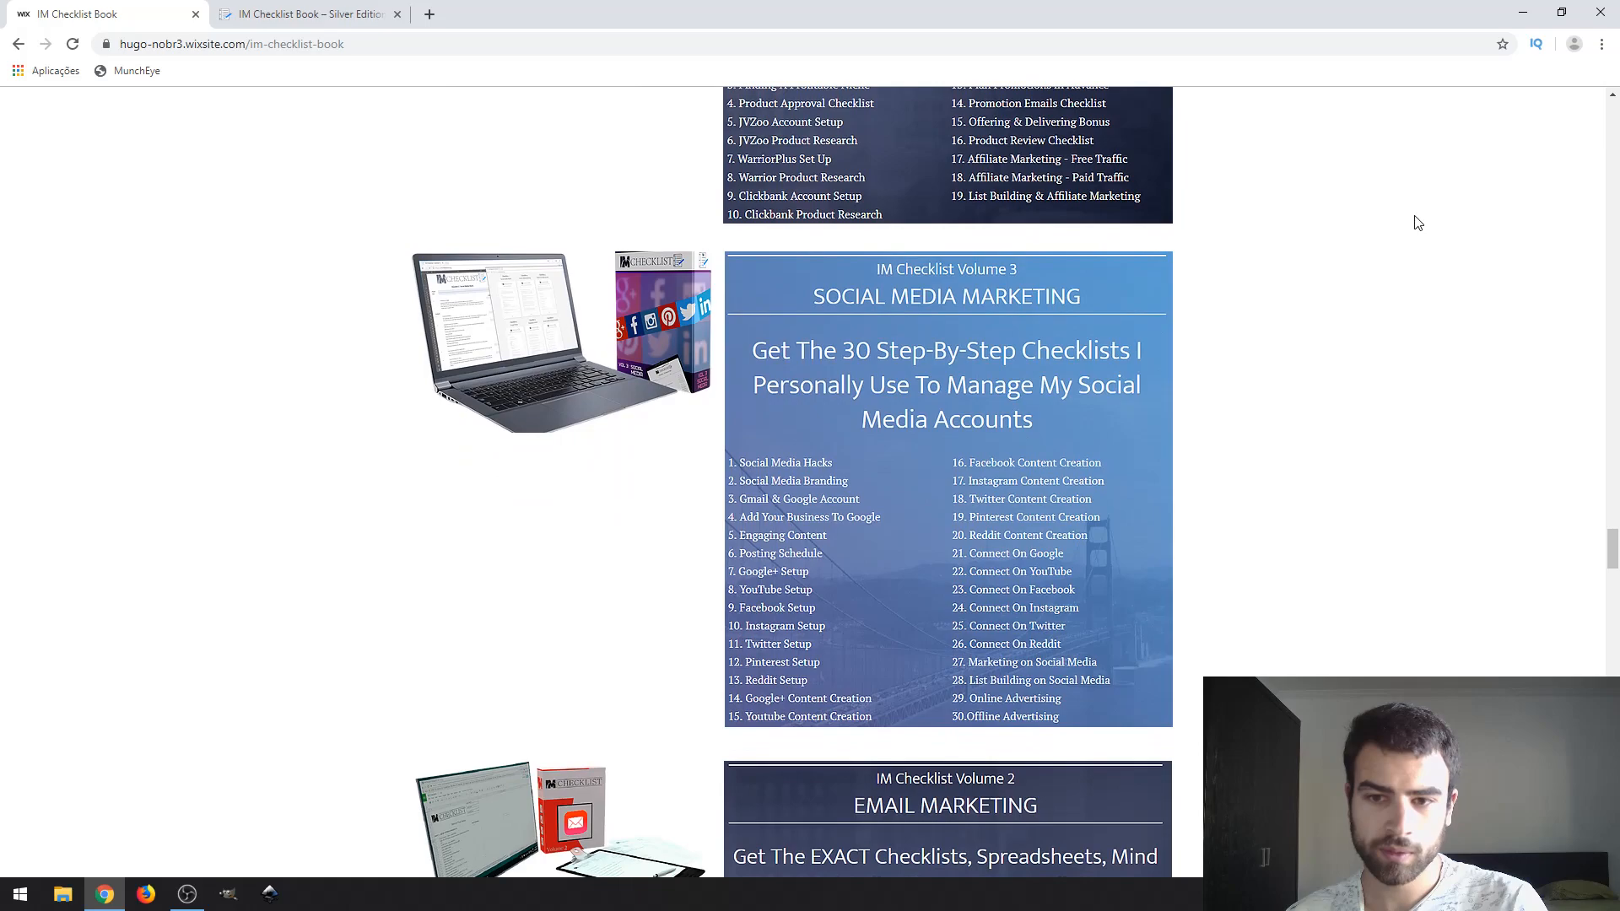
pyautogui.moveTo(1357, 229)
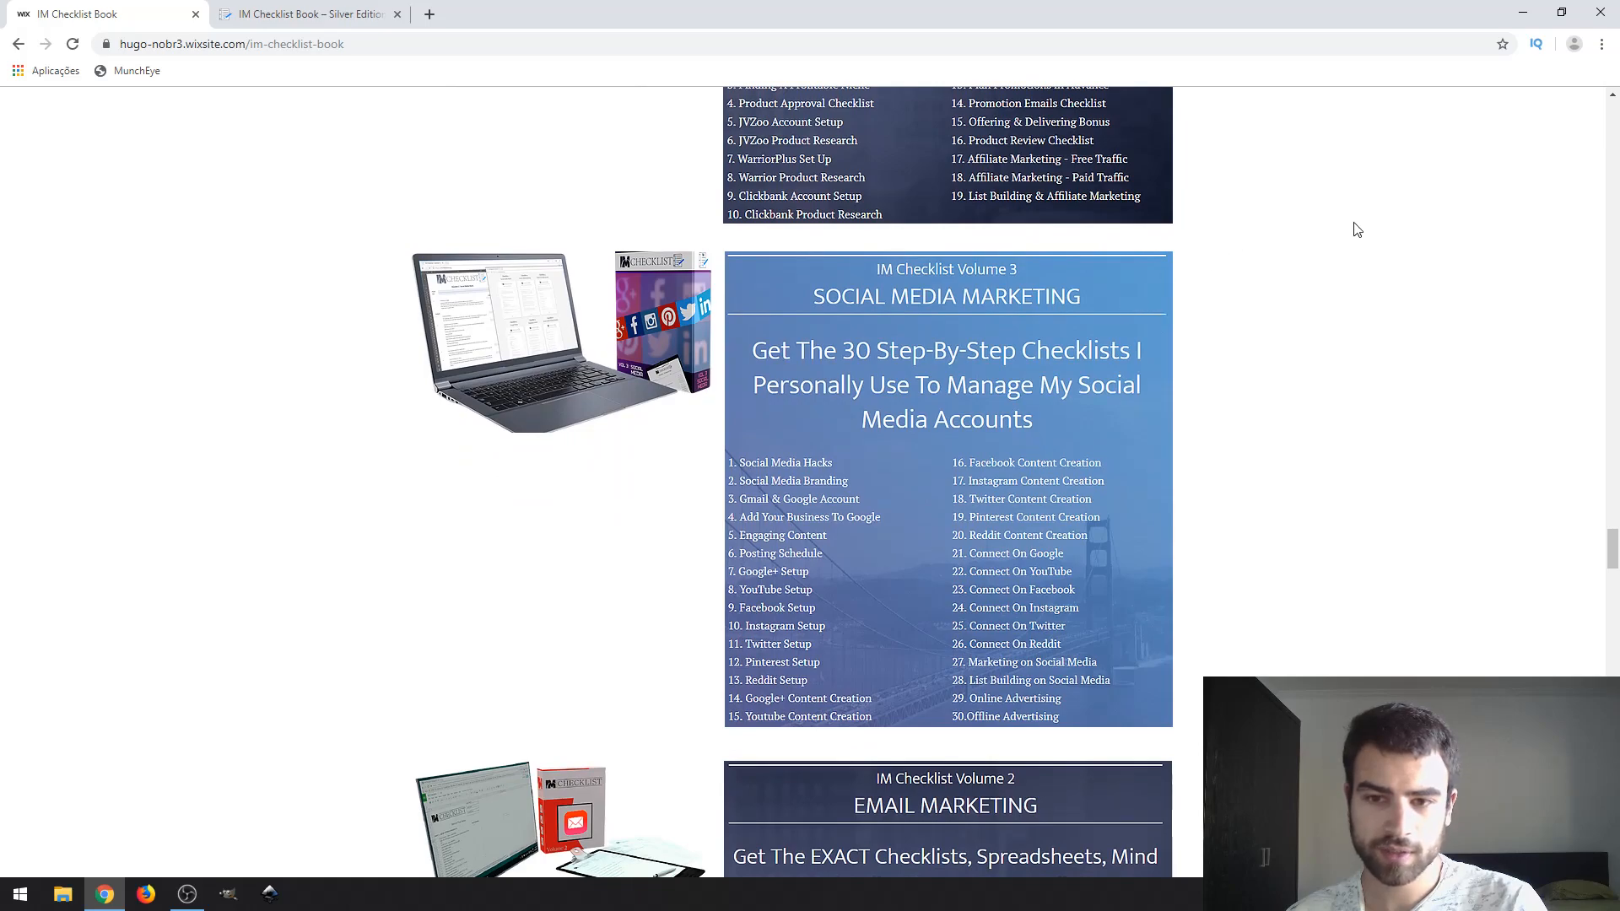
pyautogui.scroll(-3)
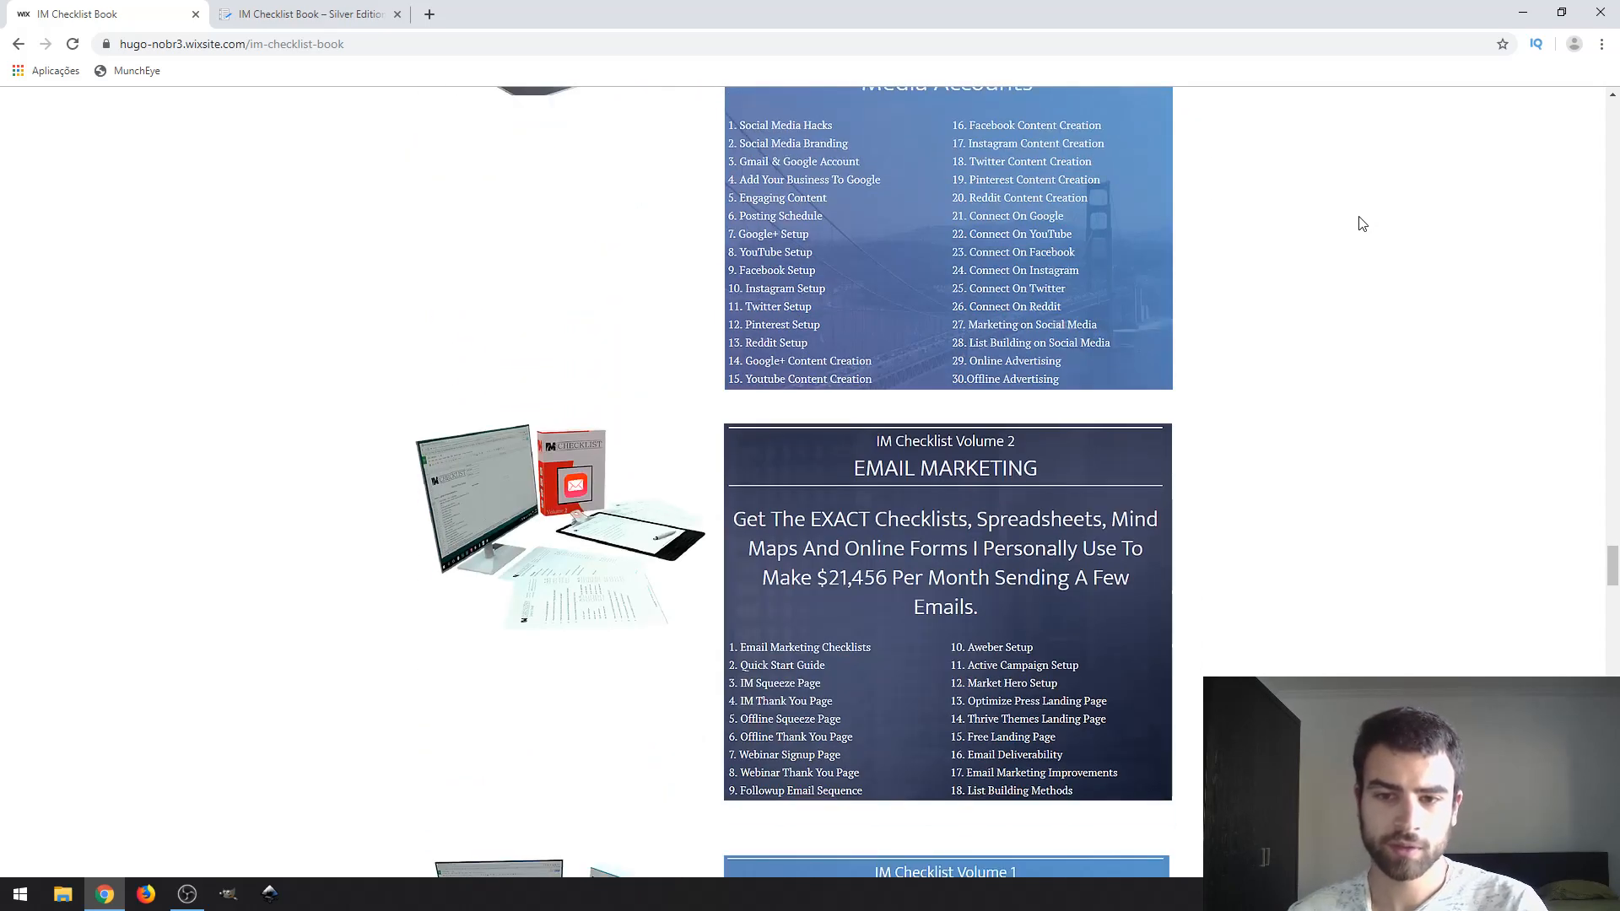
pyautogui.scroll(-3)
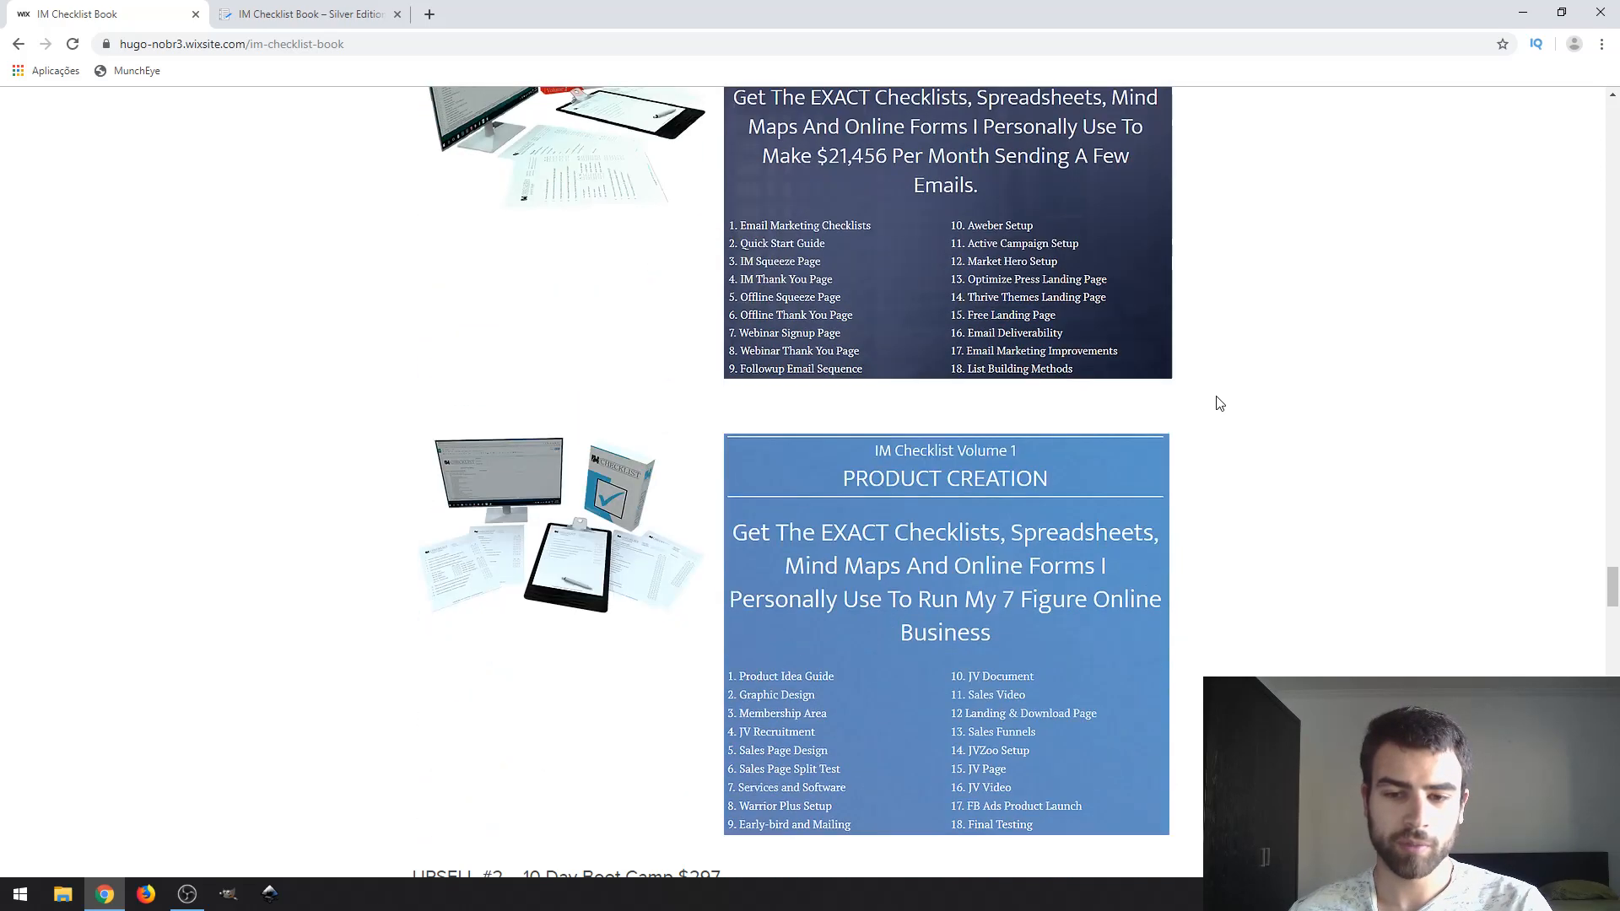
pyautogui.scroll(-3)
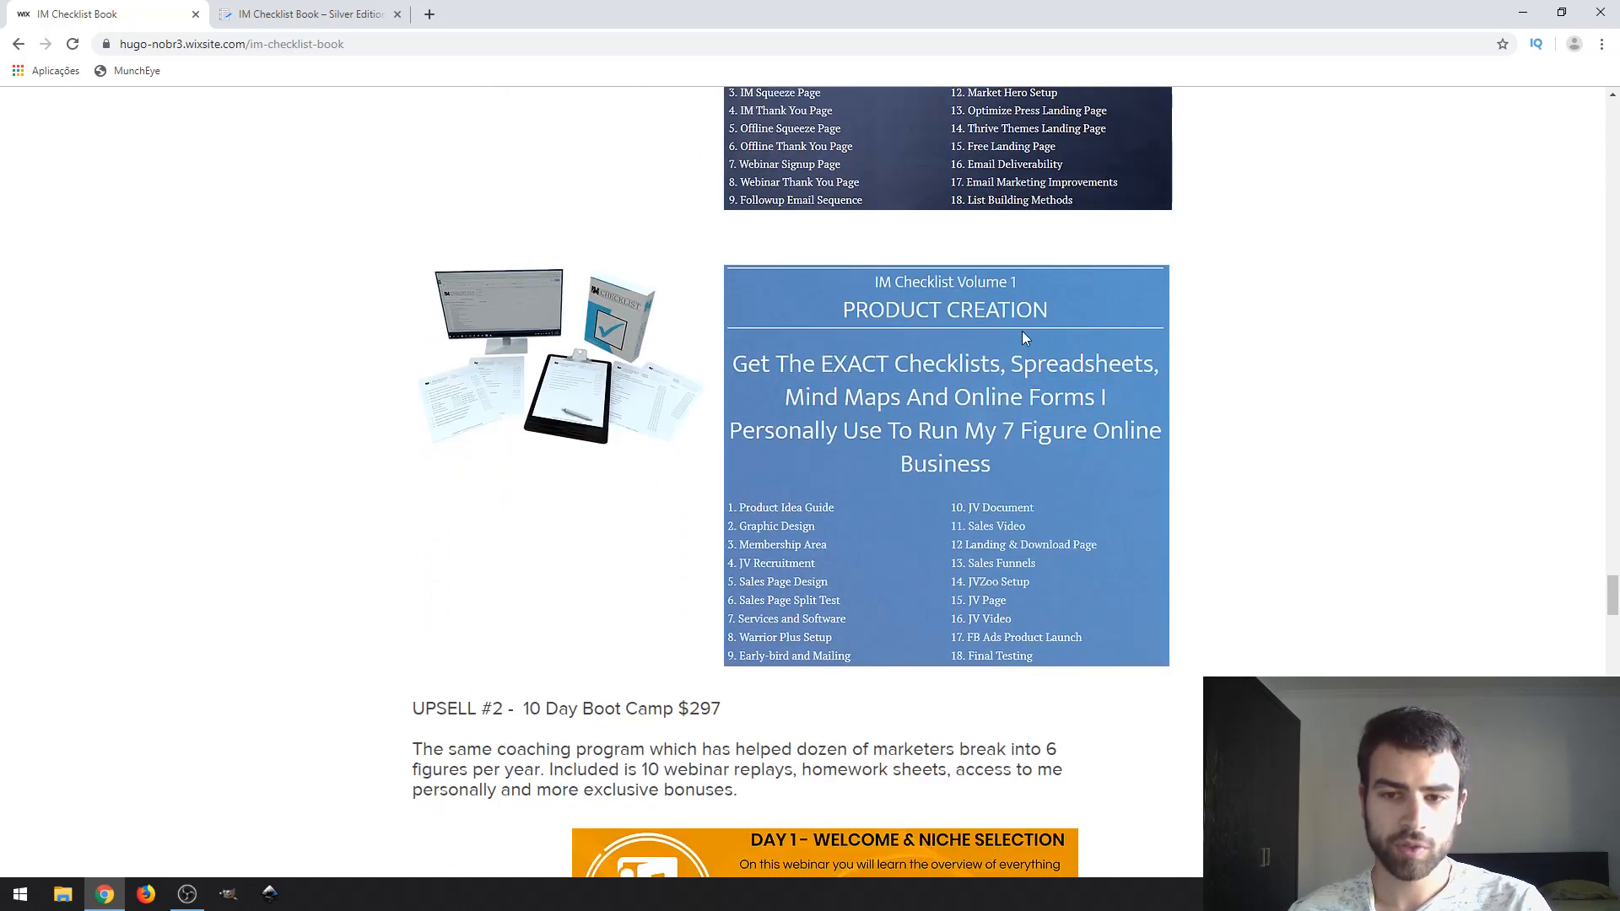
pyautogui.moveTo(1016, 331)
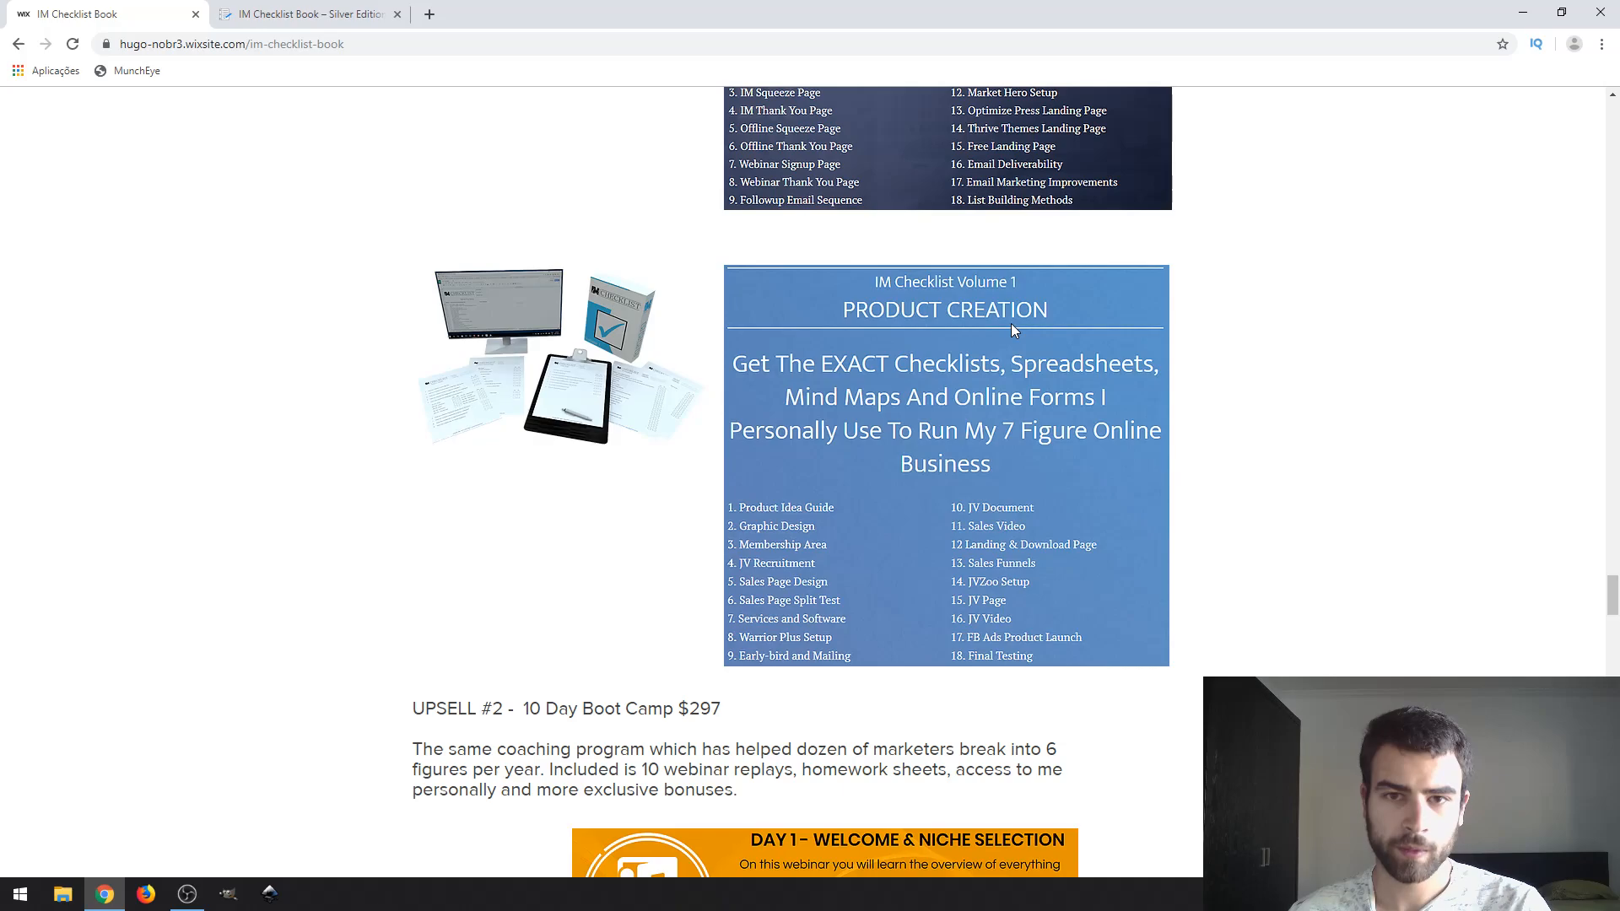
pyautogui.scroll(-3)
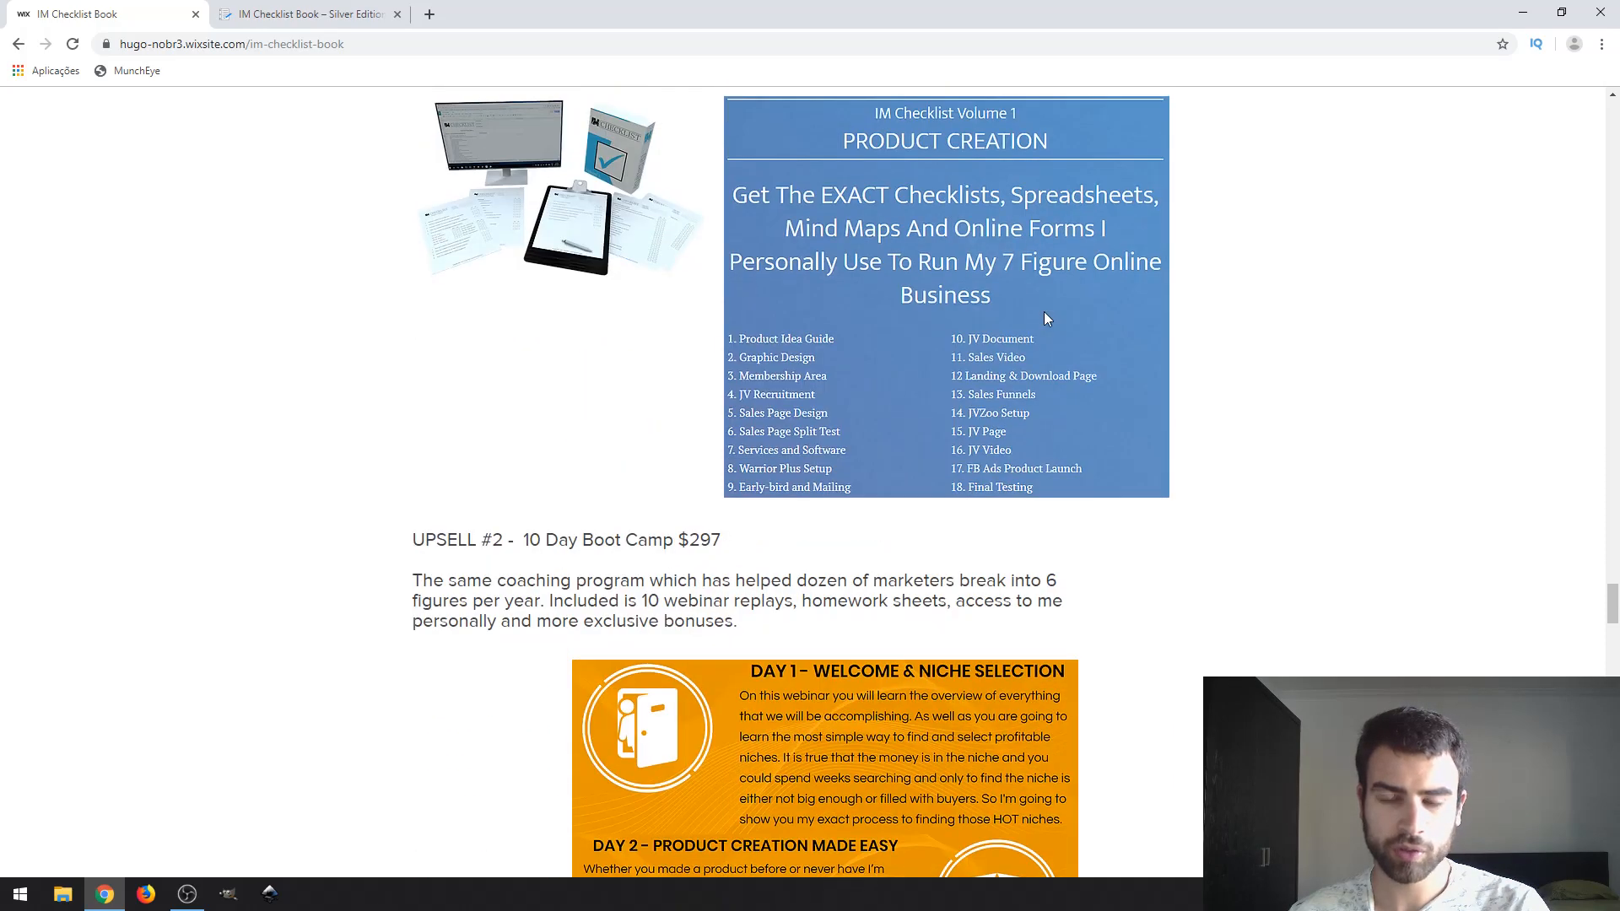
pyautogui.scroll(-3)
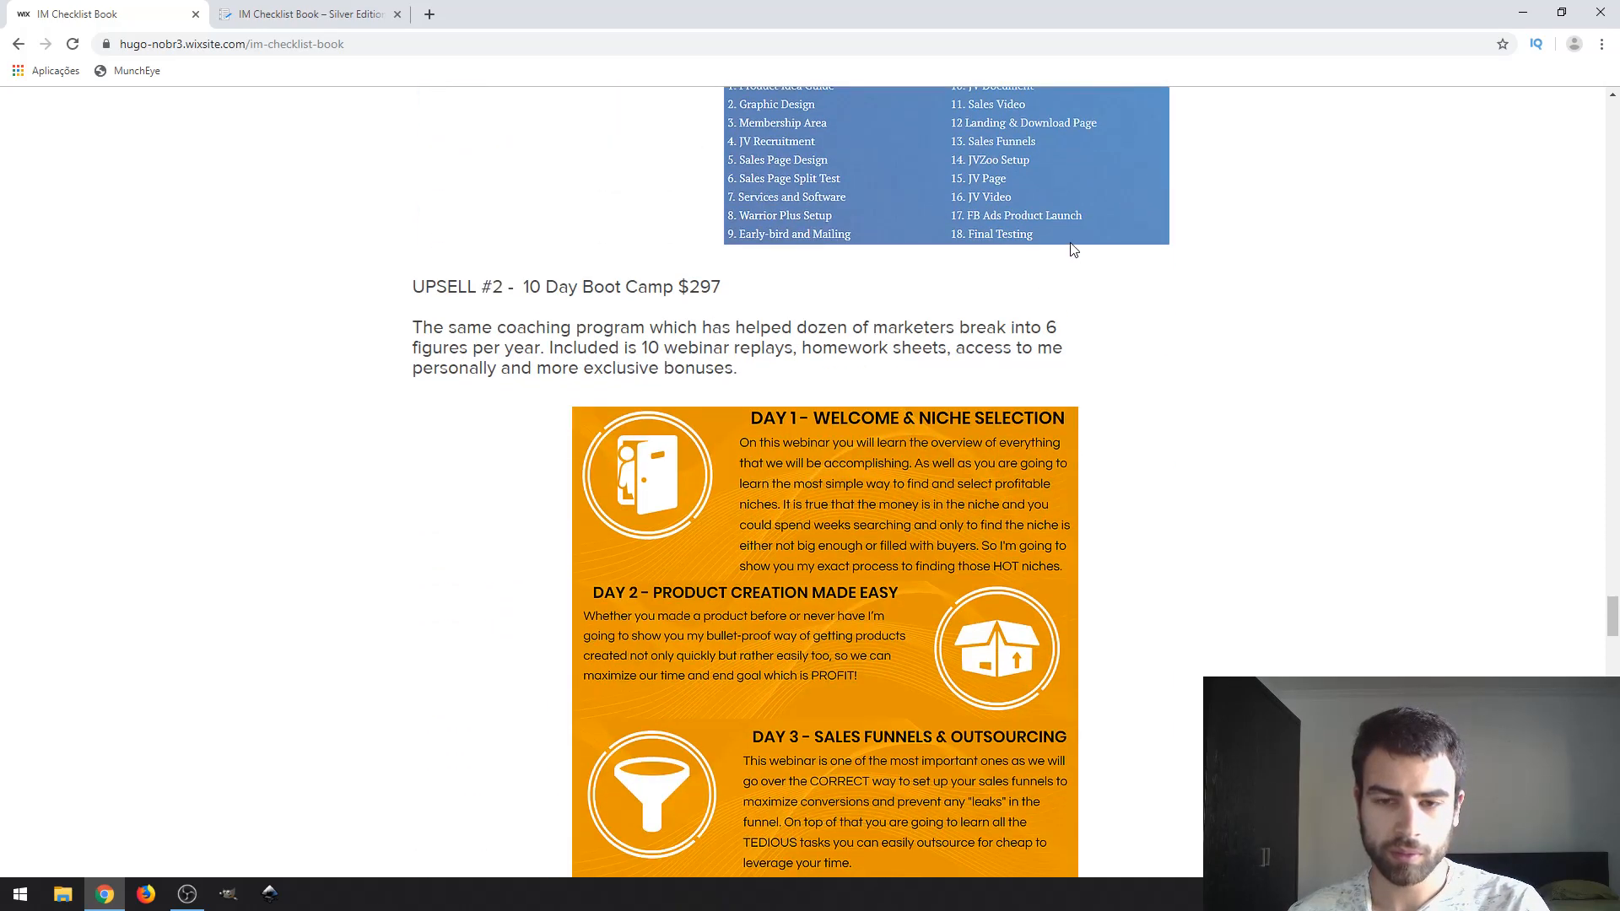
pyautogui.scroll(3)
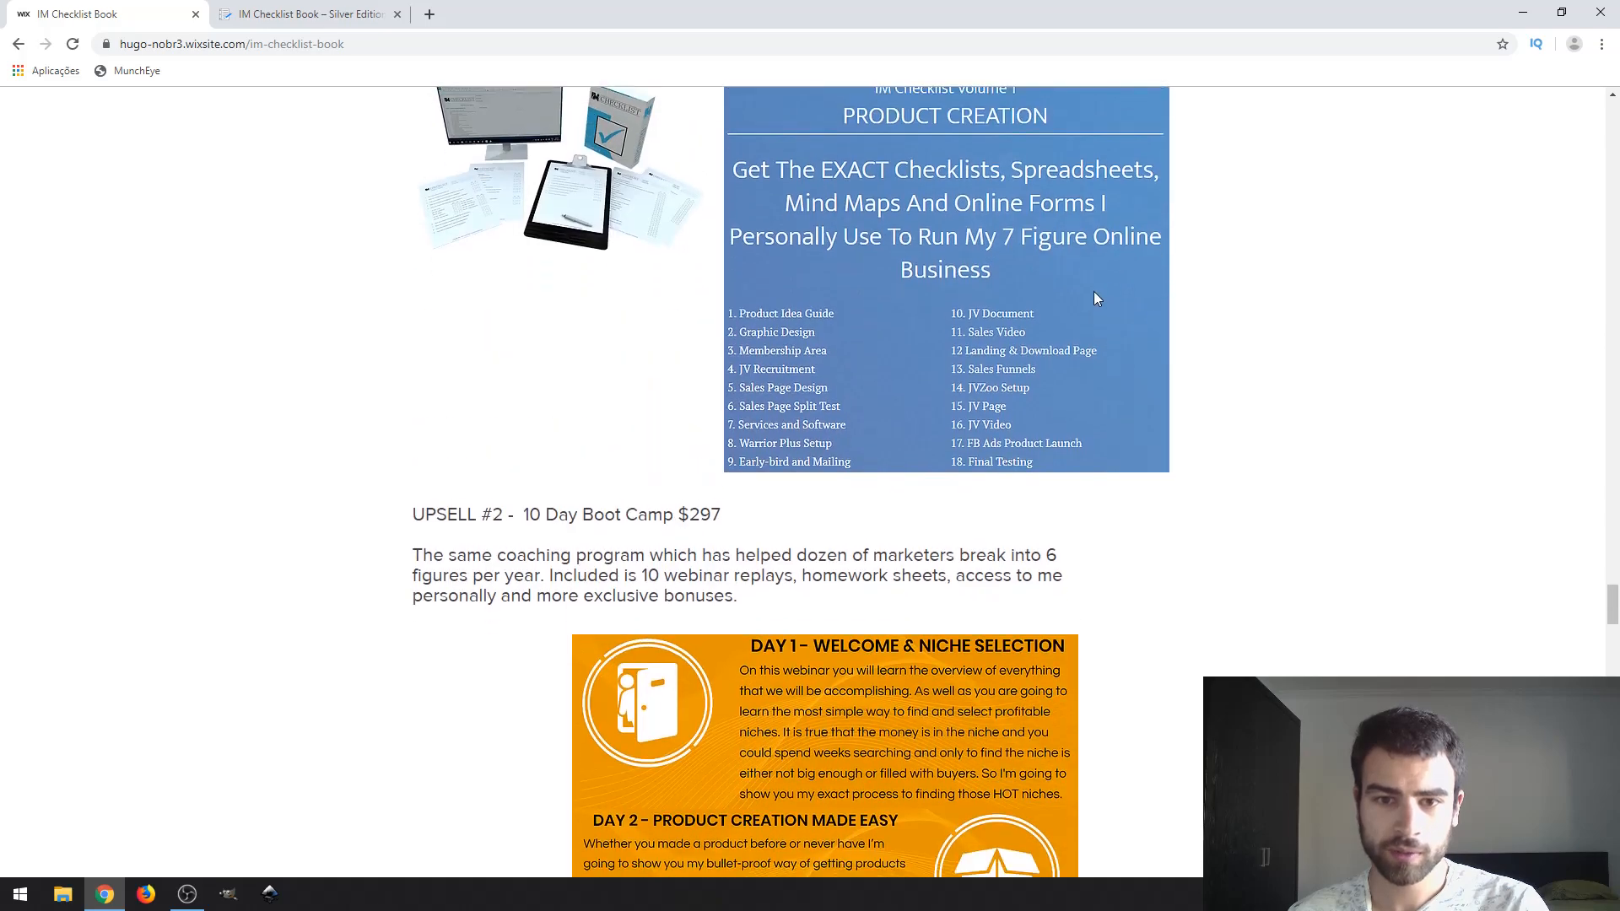
pyautogui.scroll(-3)
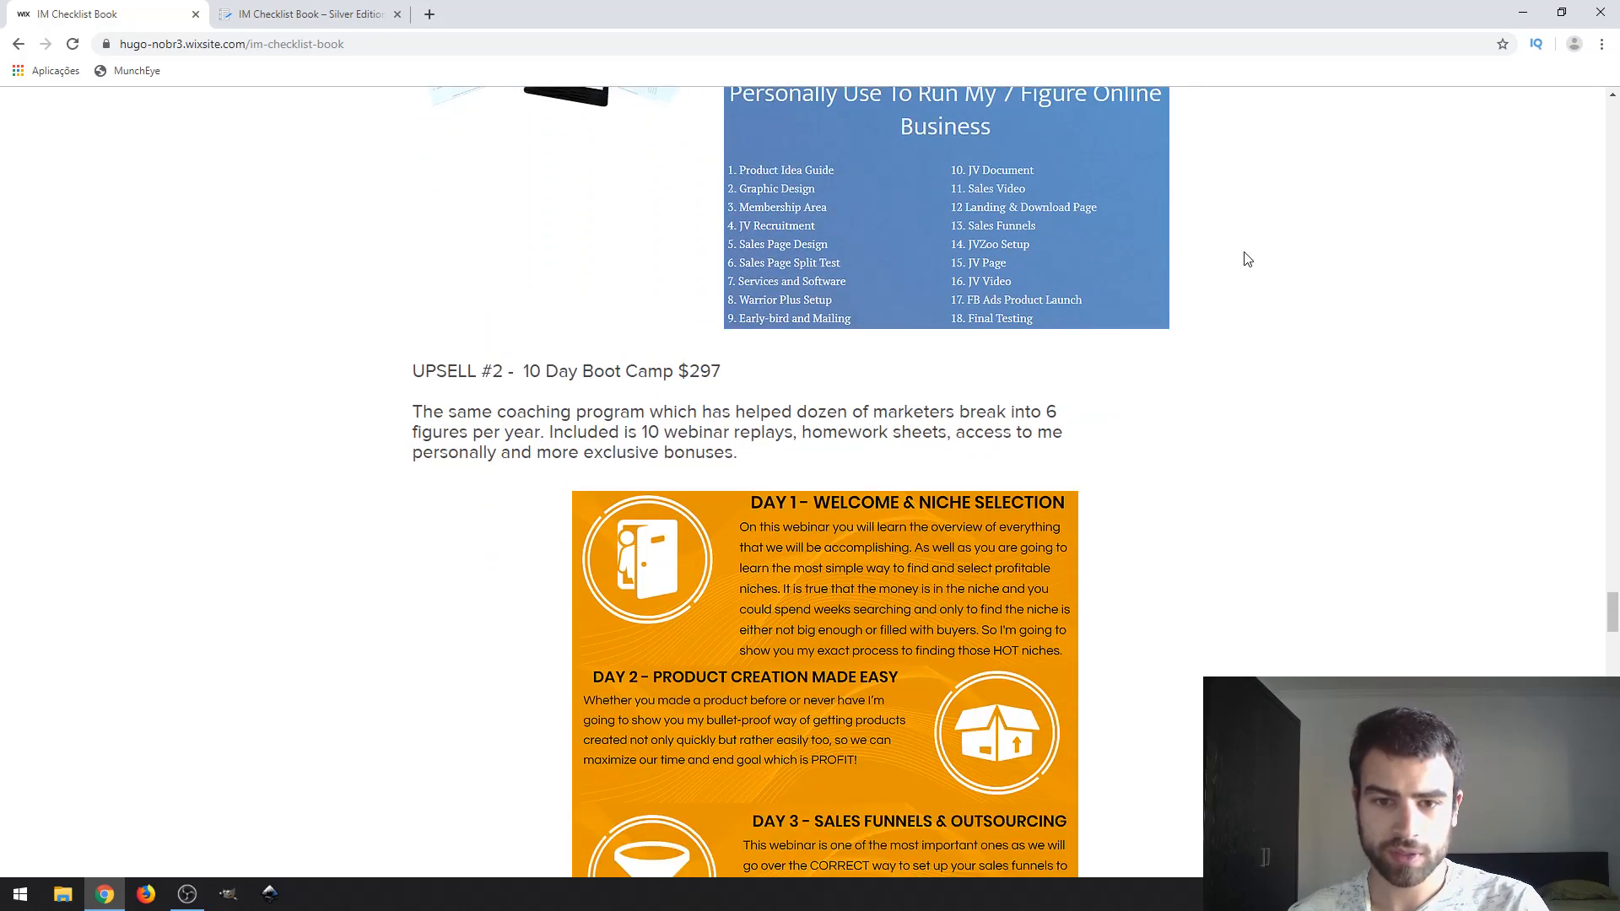
pyautogui.moveTo(1023, 402)
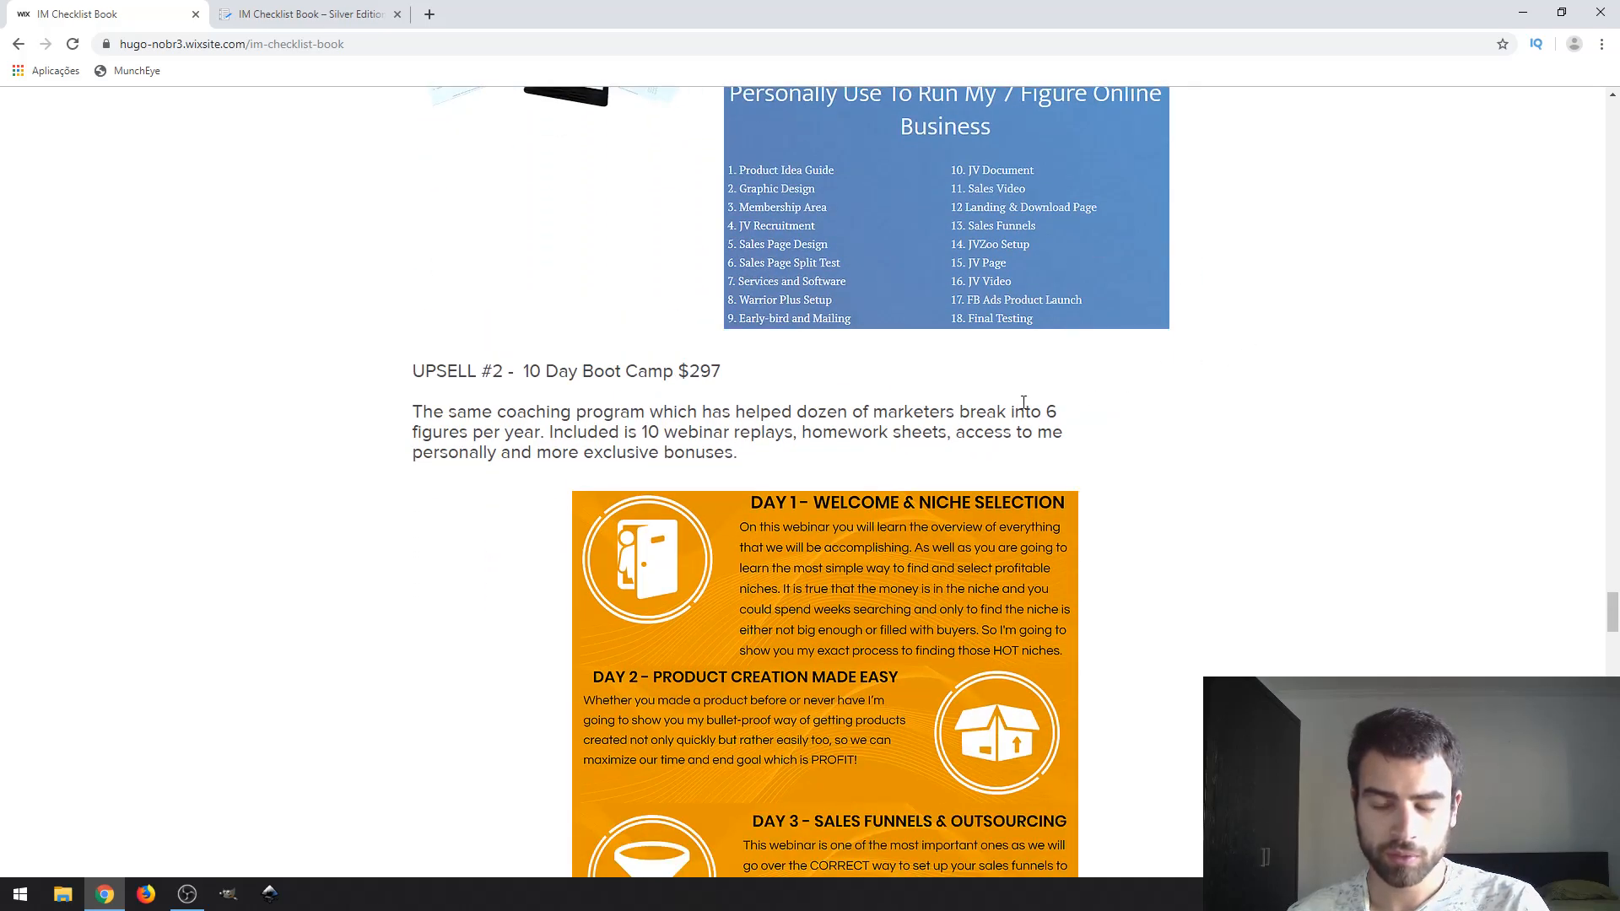
pyautogui.scroll(3)
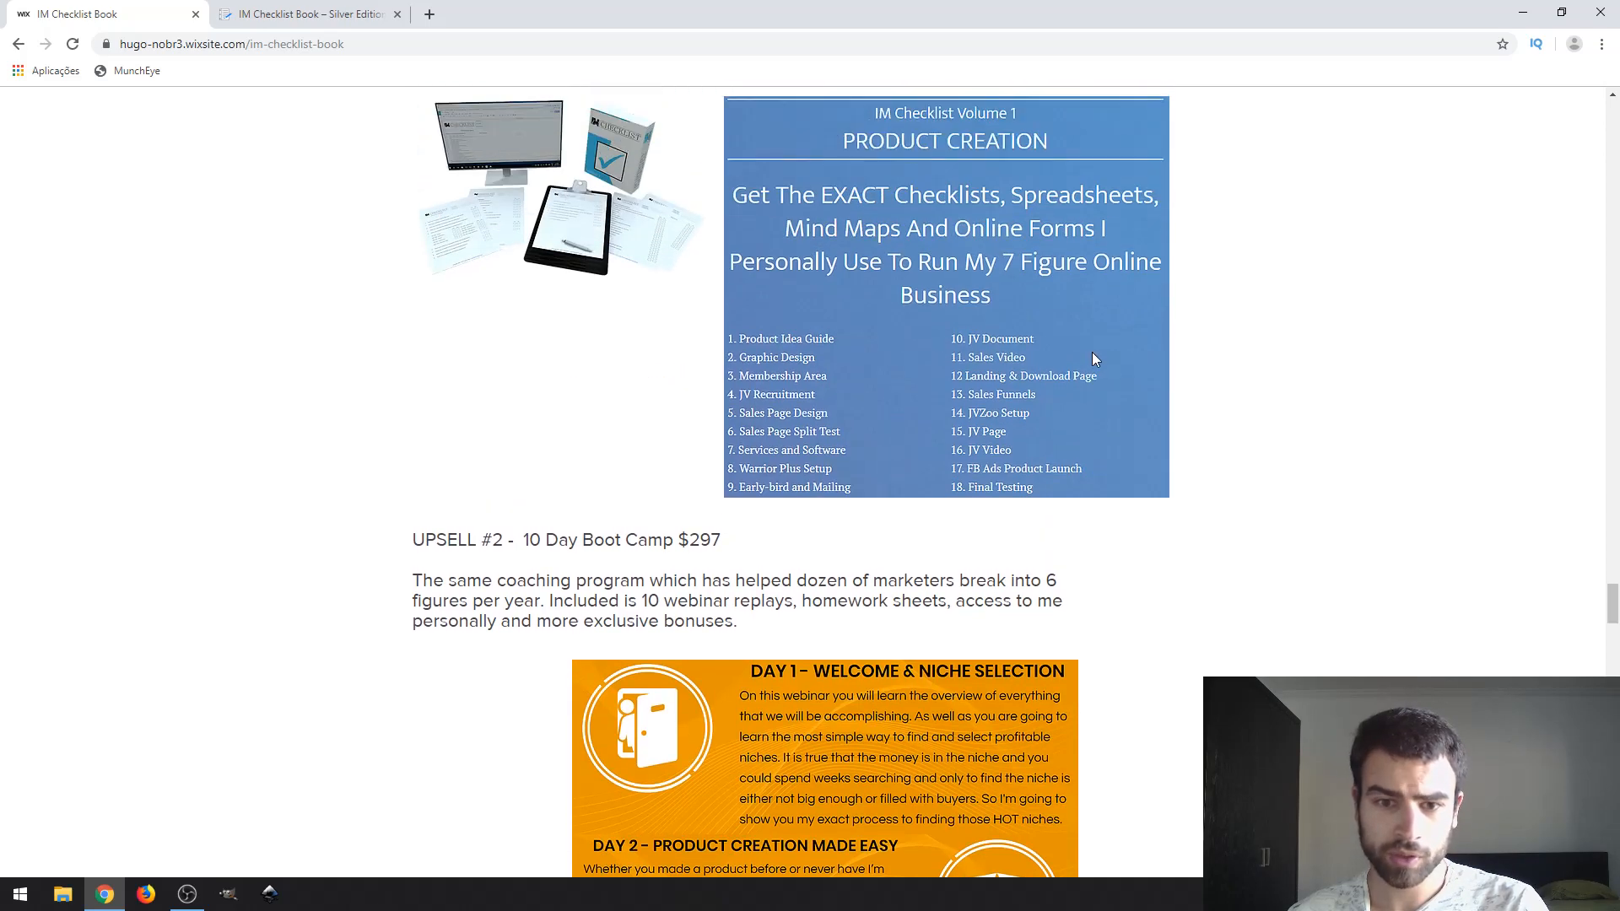
pyautogui.scroll(-3)
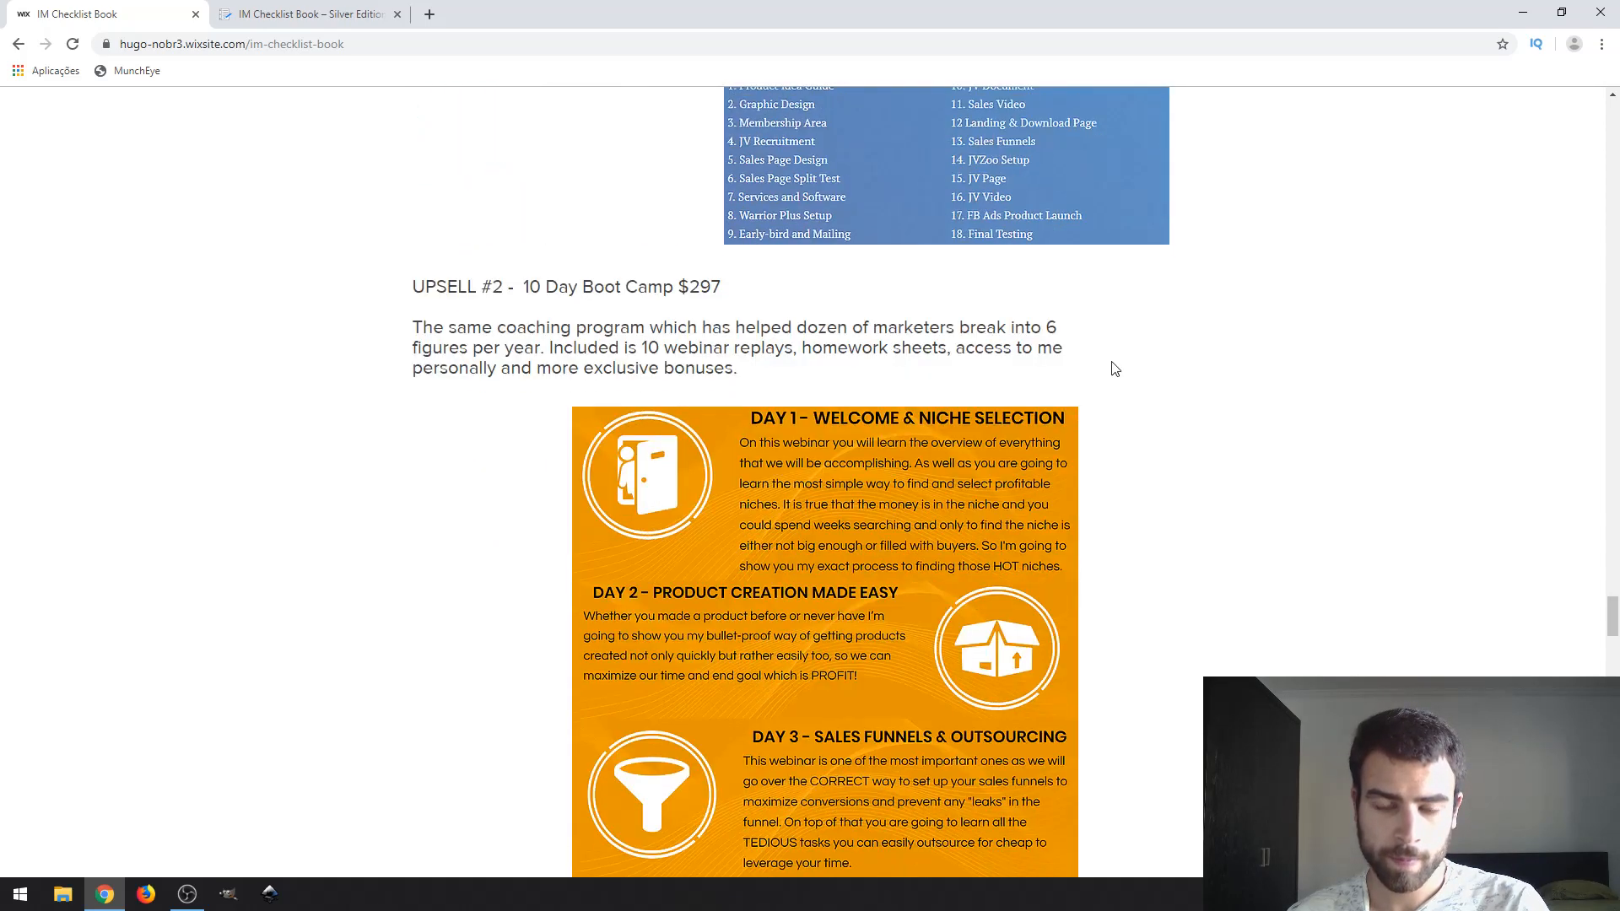
# Step: Highlight the UPSELL #2 heading and bring the boot camp description into view
pyautogui.scroll(-3)
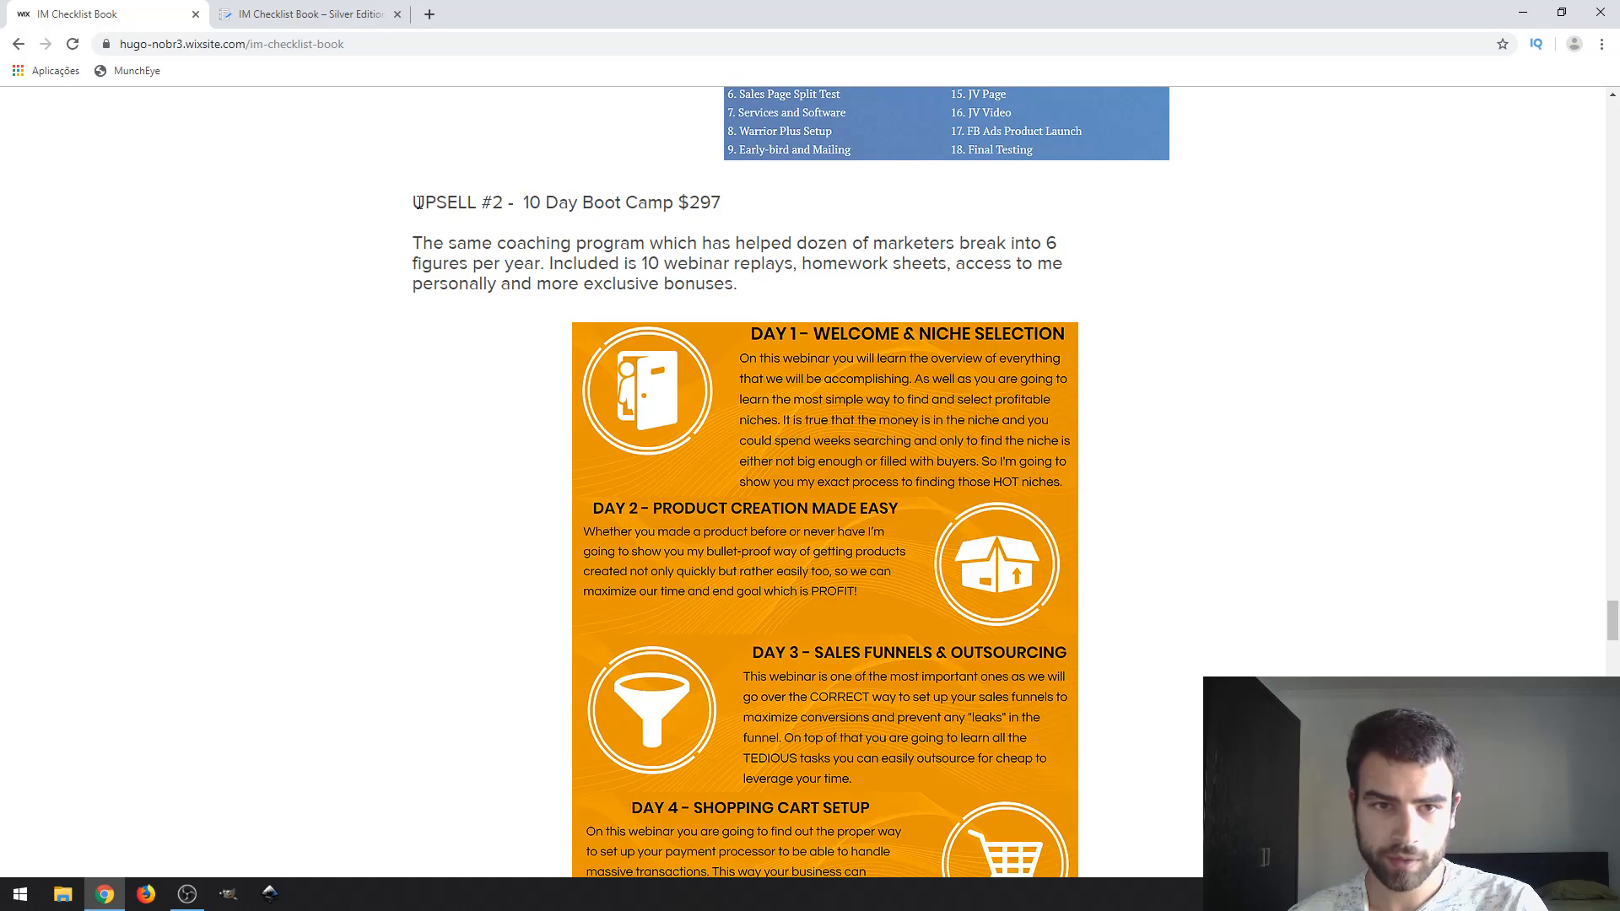
pyautogui.doubleClick(459, 201)
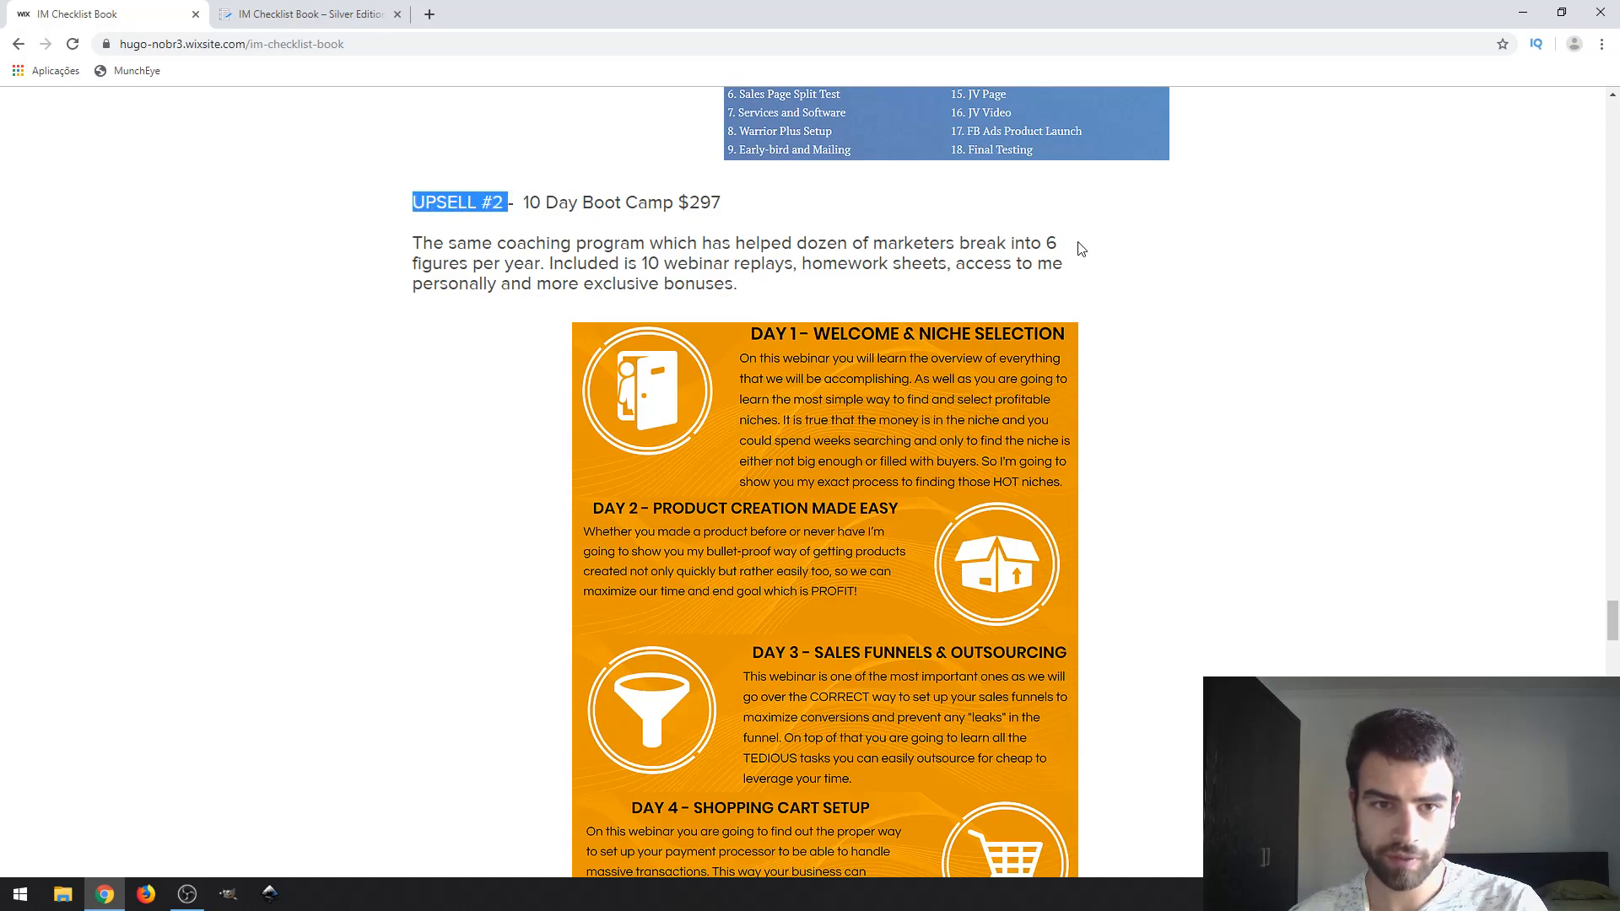
pyautogui.scroll(-3)
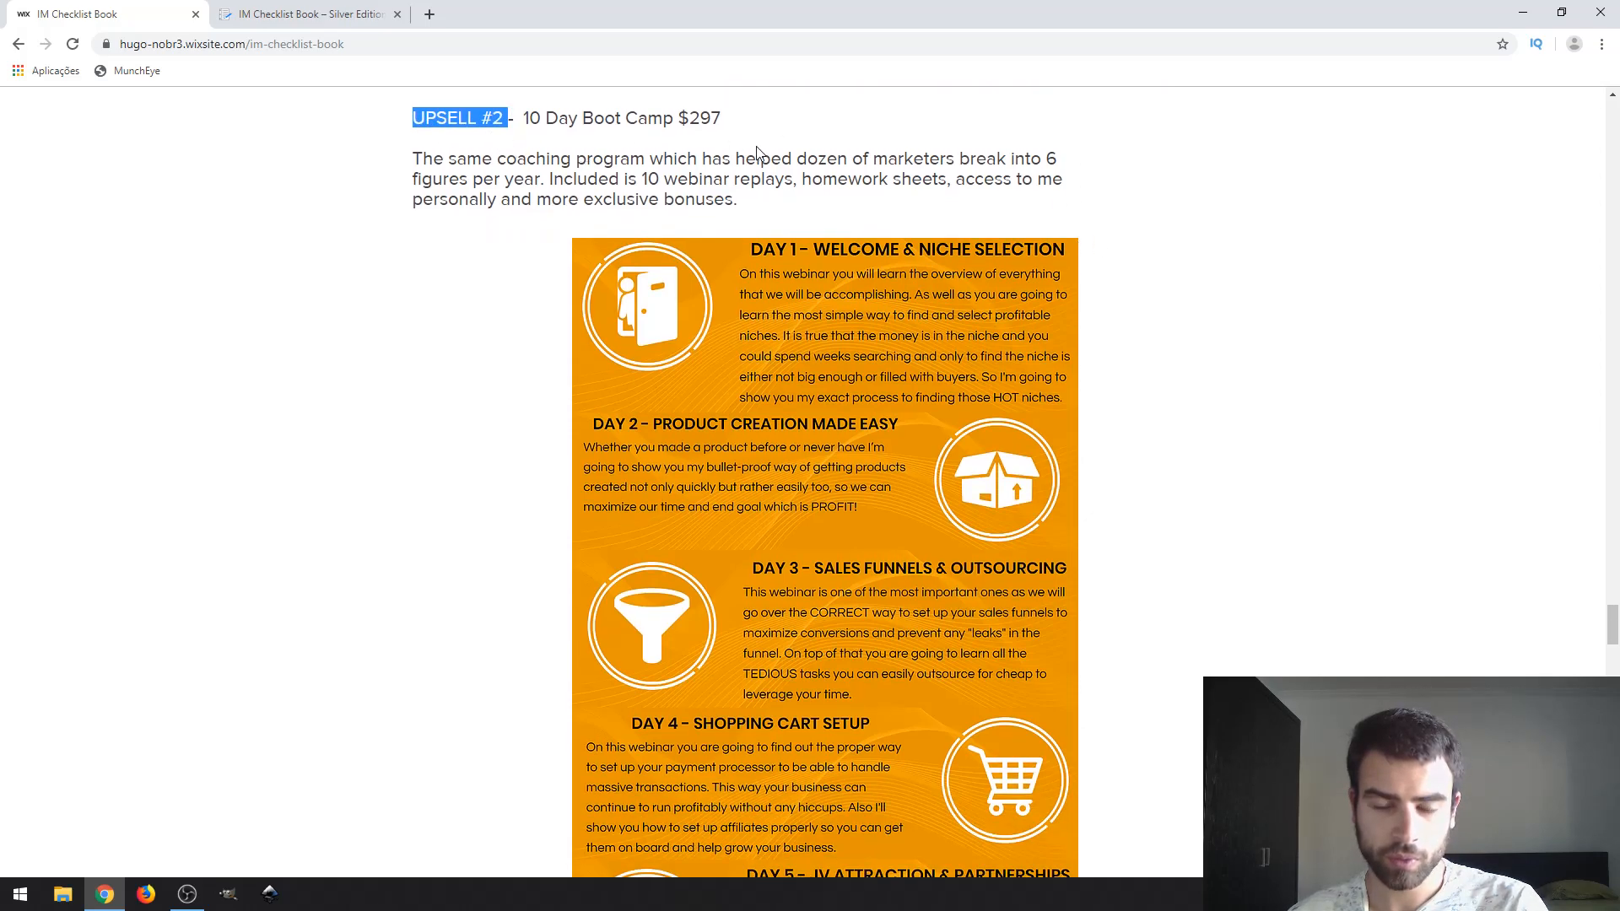
pyautogui.scroll(3)
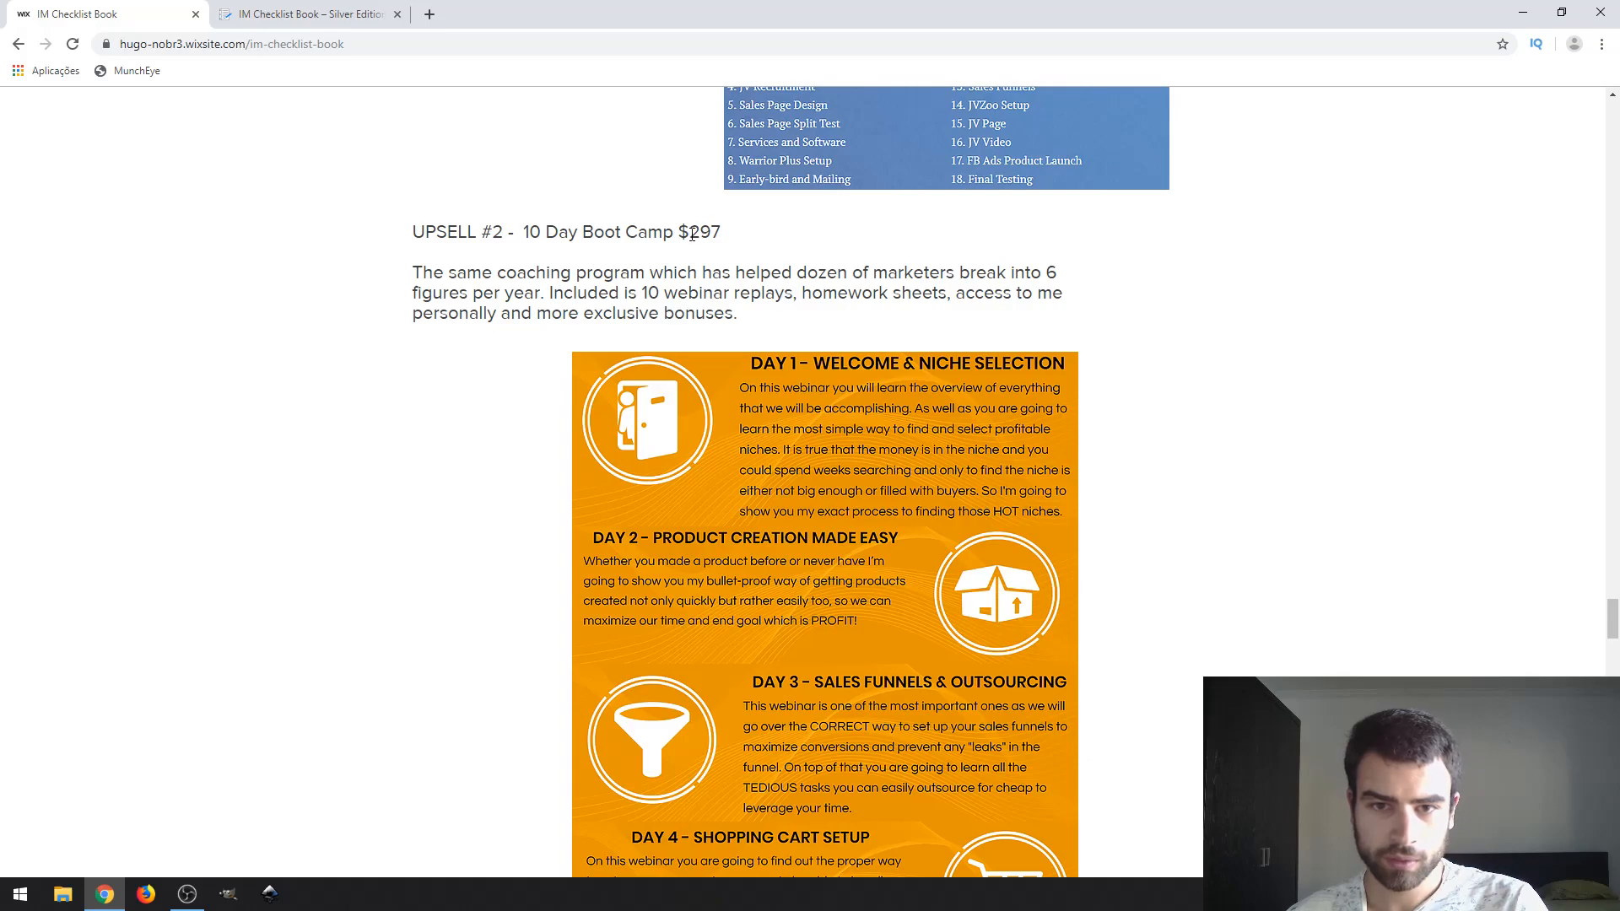
pyautogui.moveTo(501, 265)
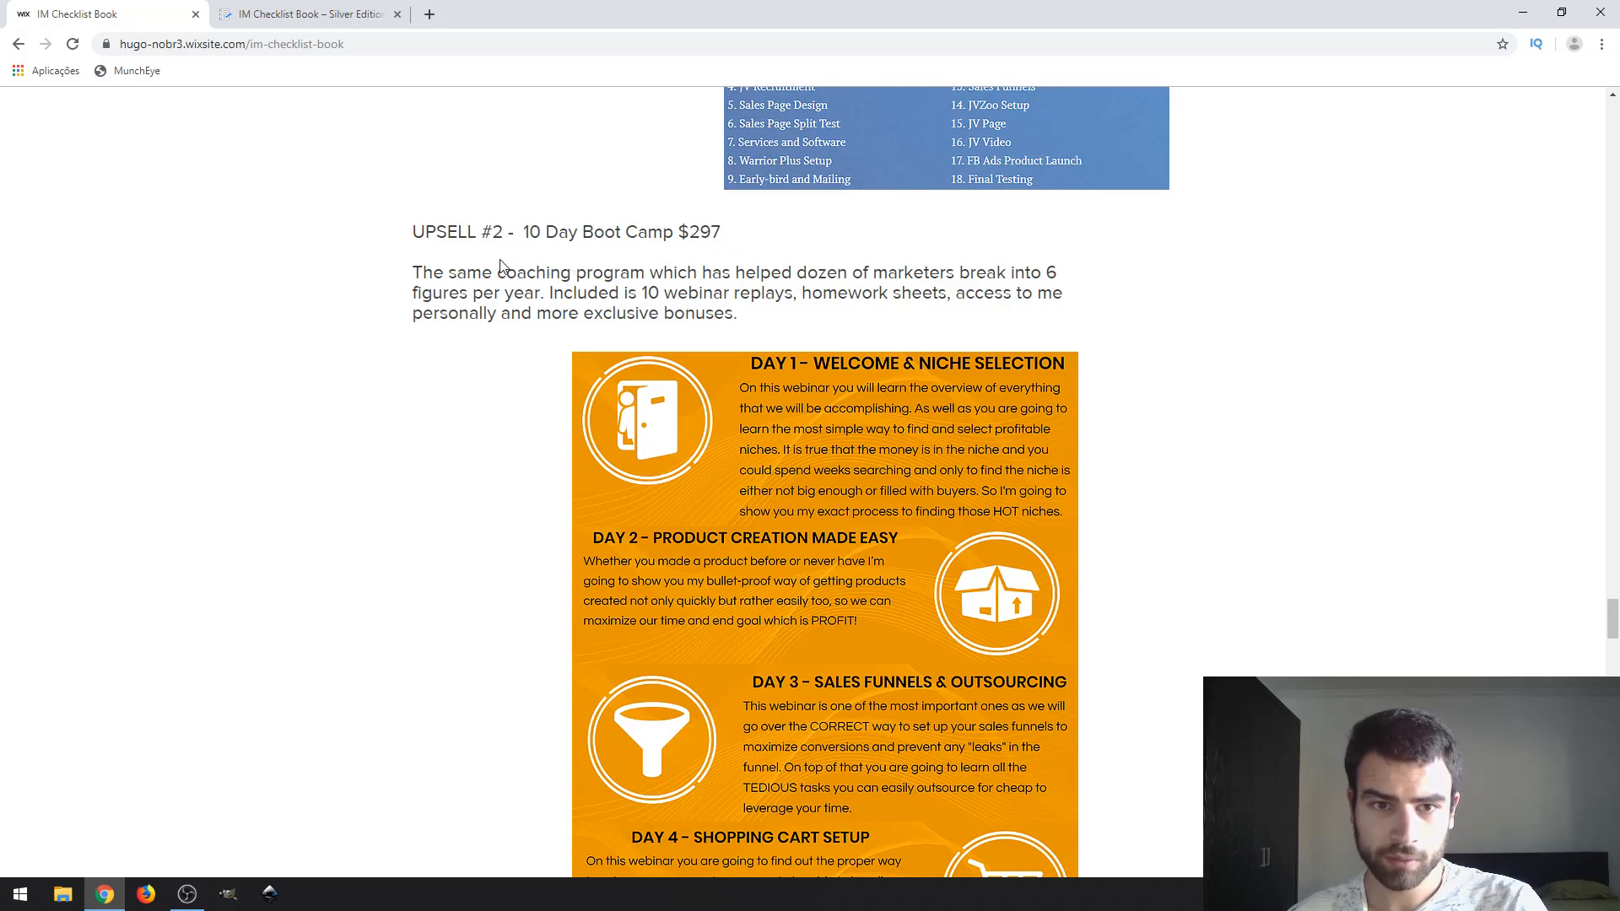
pyautogui.scroll(-3)
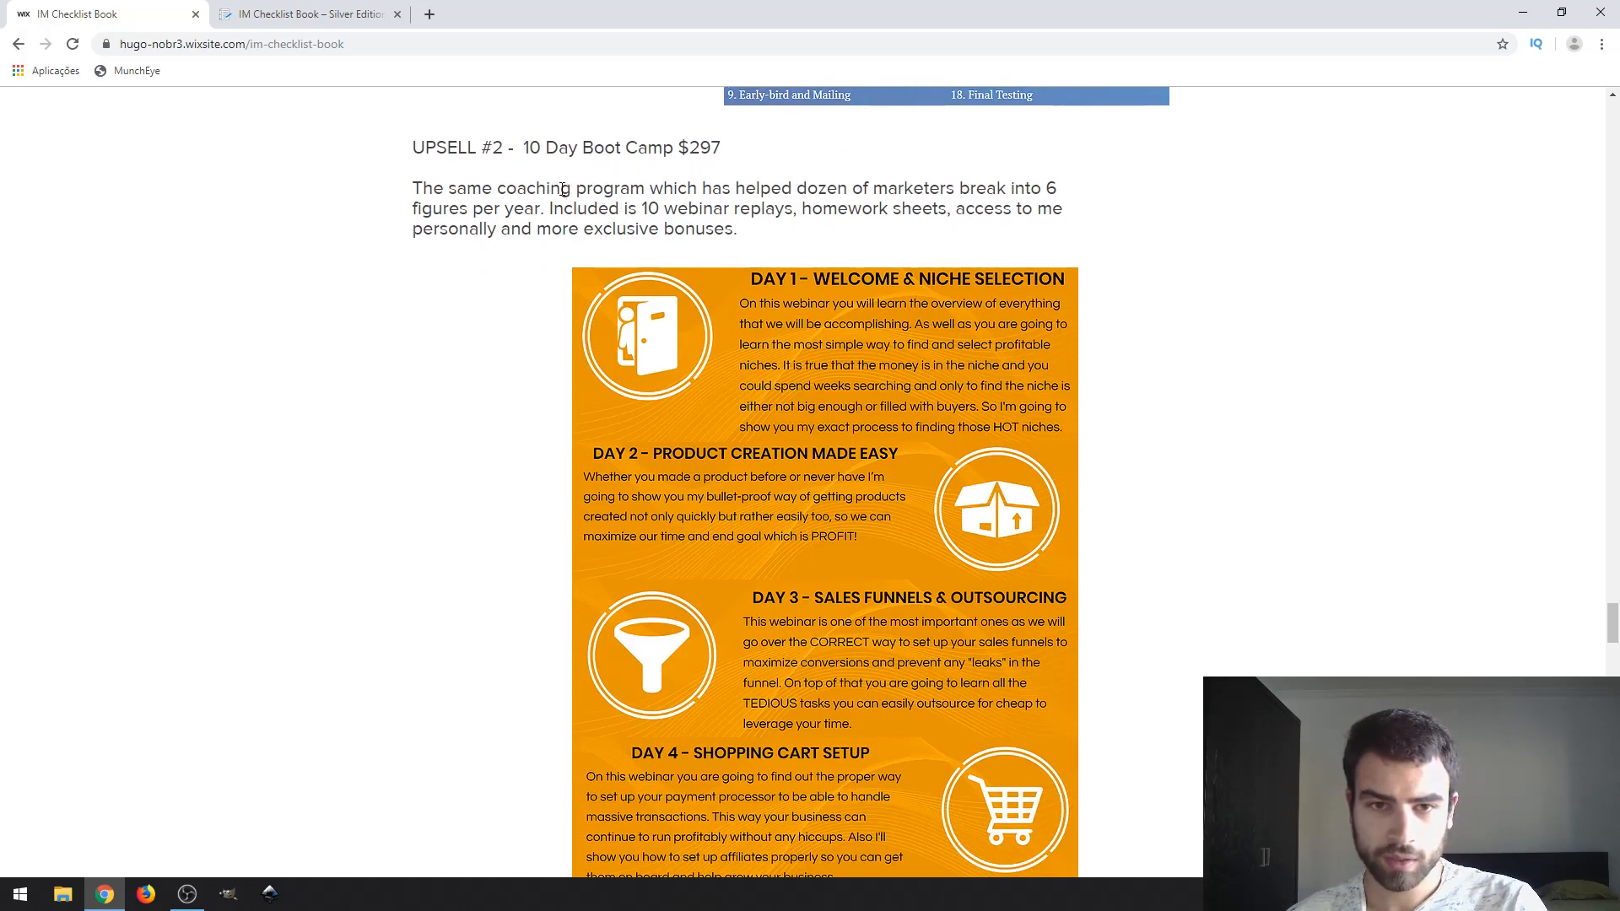
pyautogui.moveTo(641, 208)
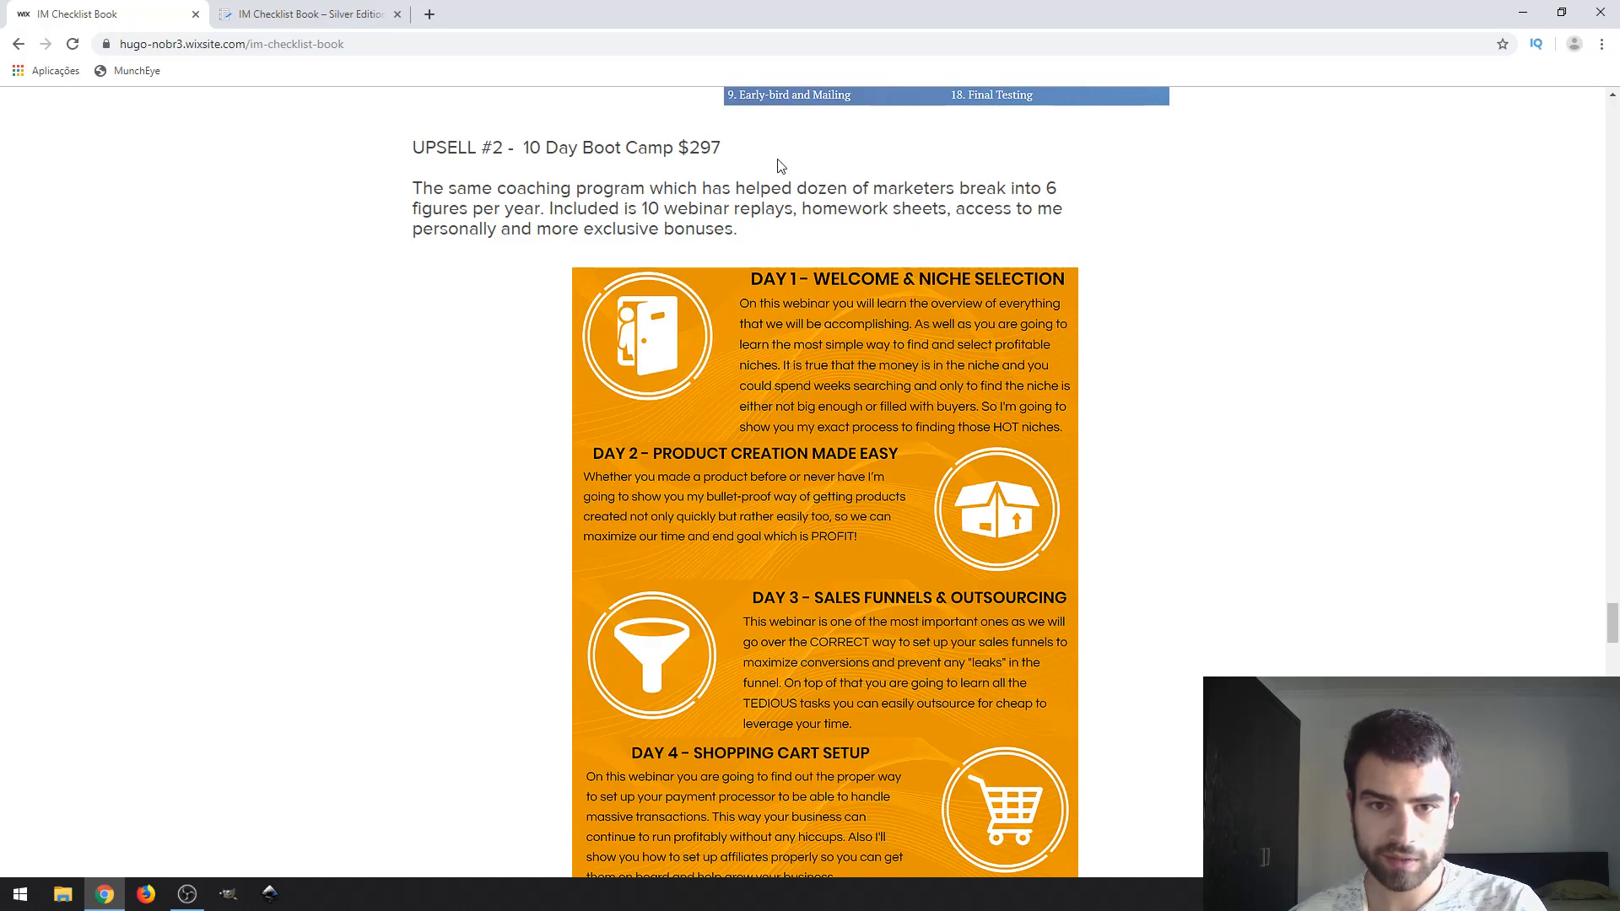
# Step: Highlight the exclusive bonuses sentence and scroll to the Day 1–5 webinar topics
pyautogui.scroll(-3)
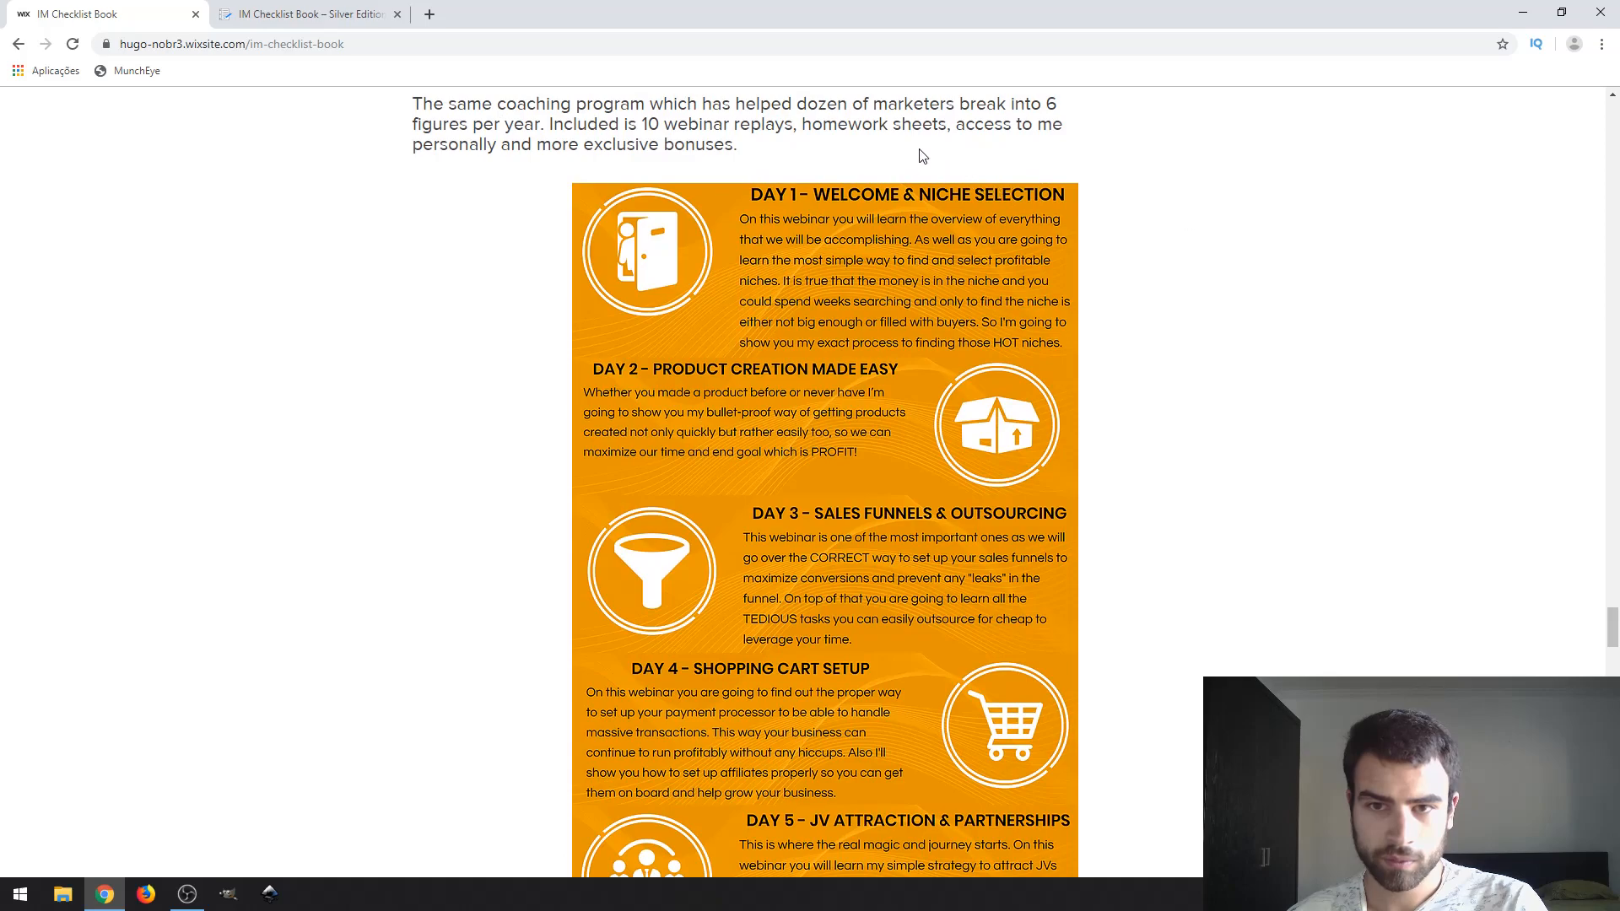
pyautogui.moveTo(832, 96)
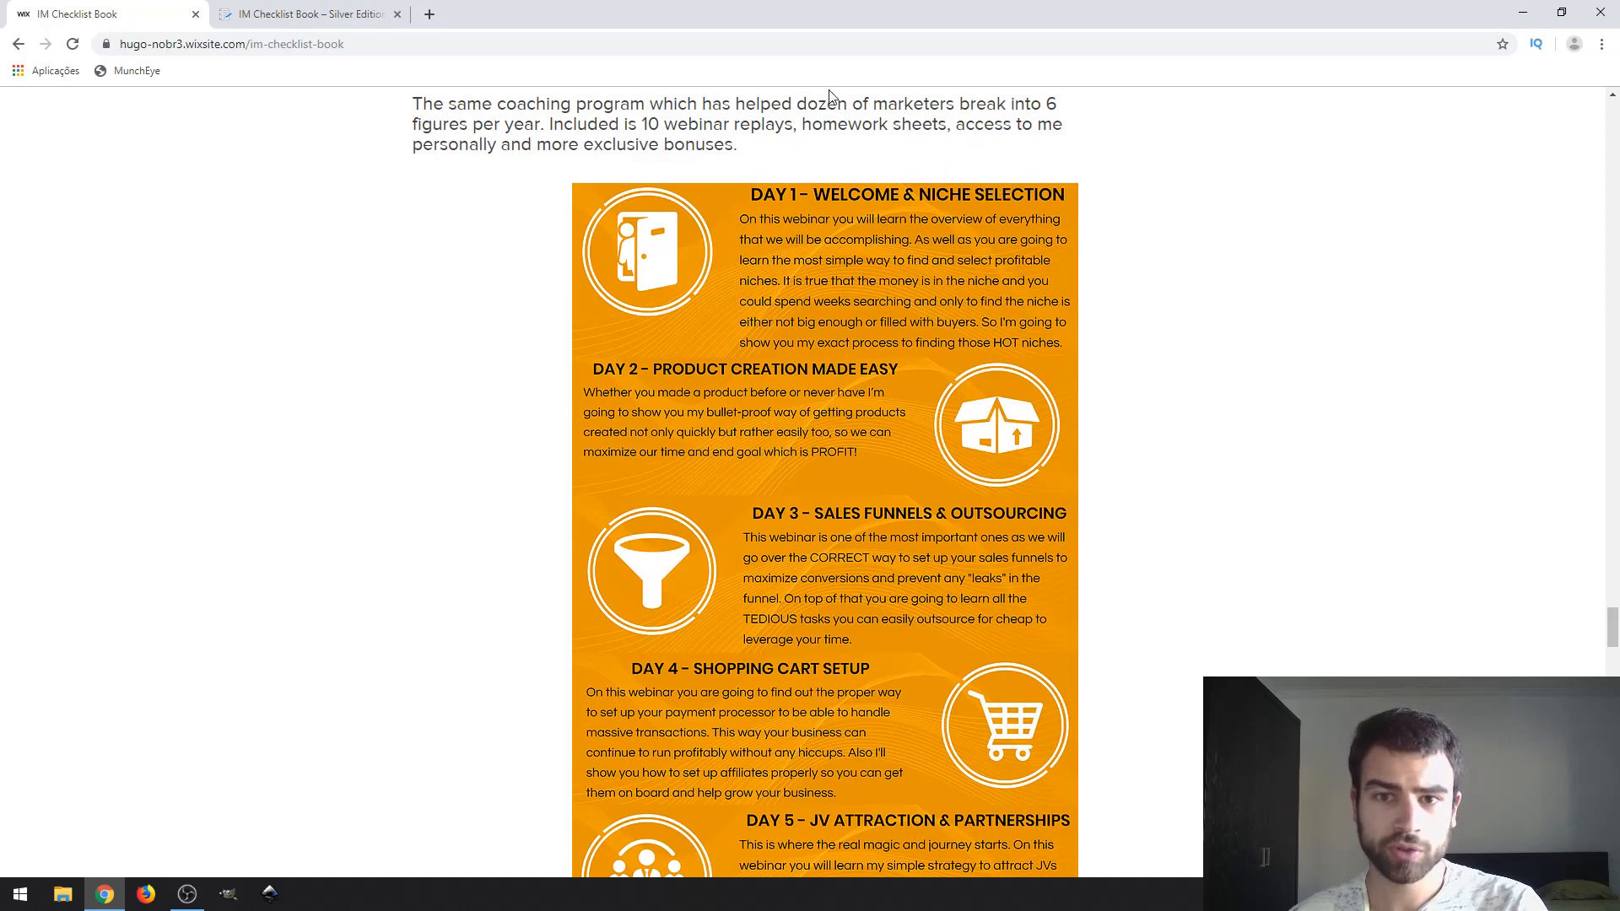
pyautogui.moveTo(763, 141)
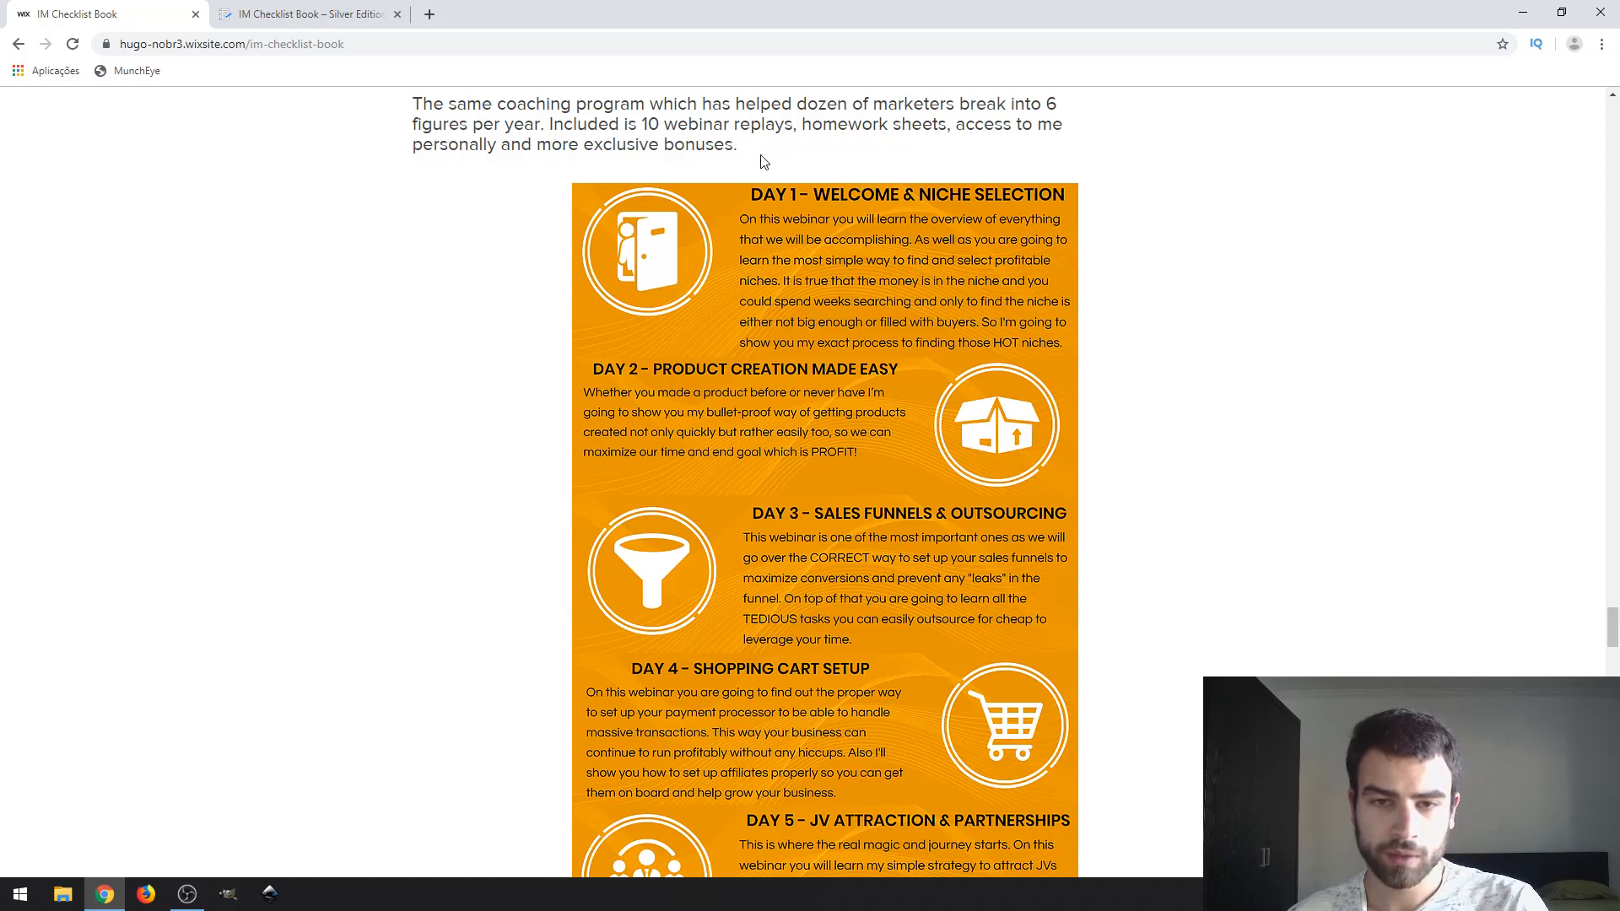
pyautogui.doubleClick(724, 145)
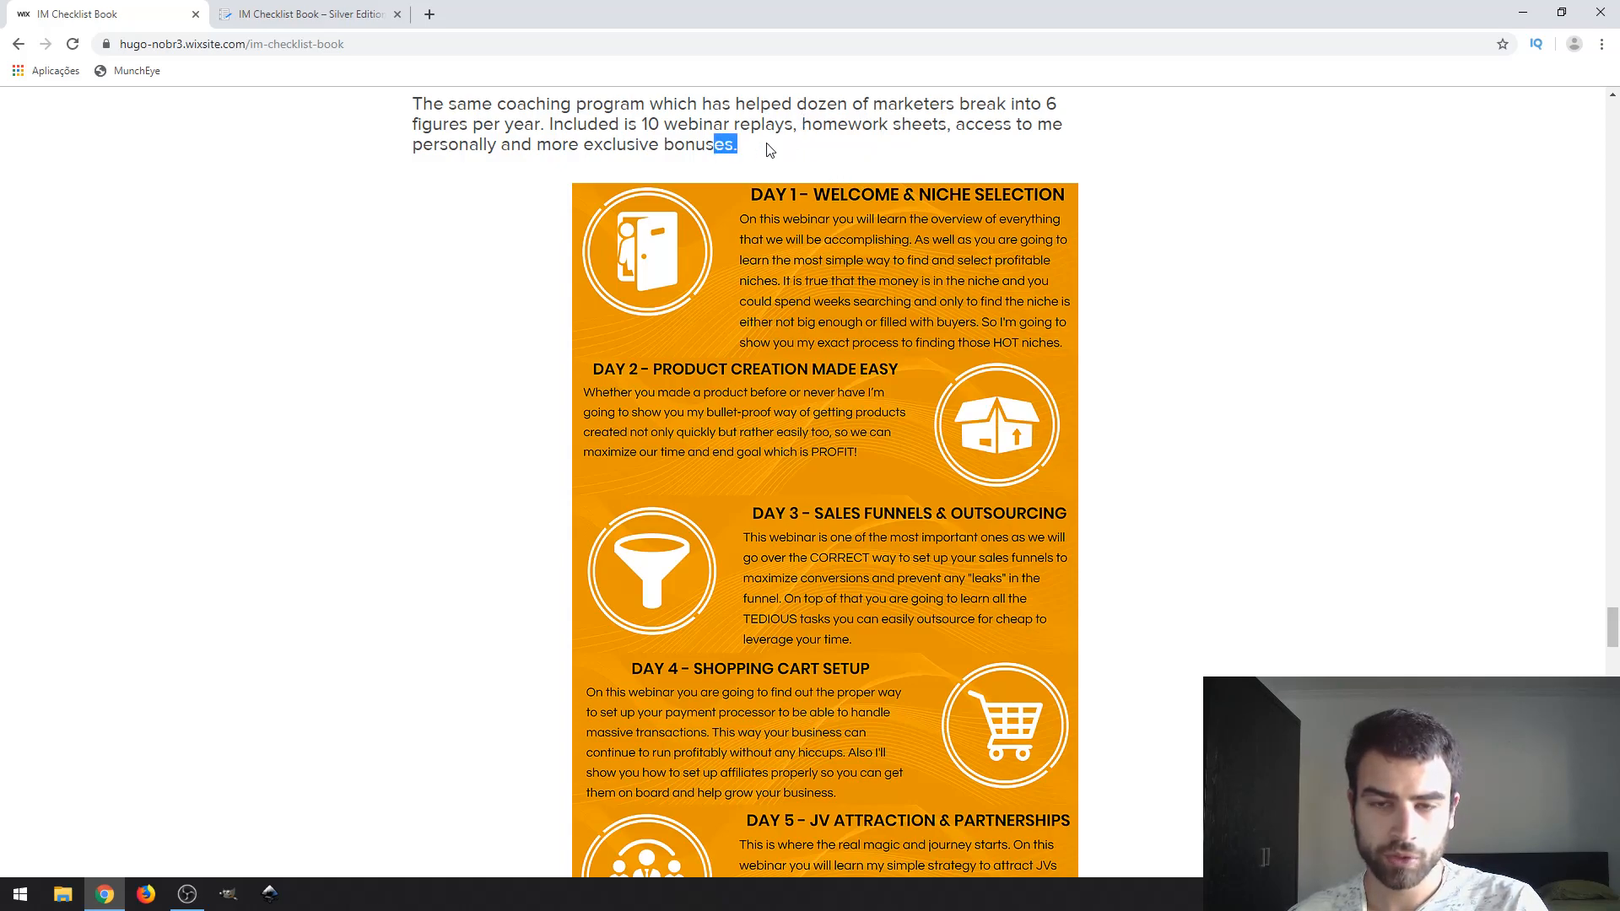
pyautogui.scroll(3)
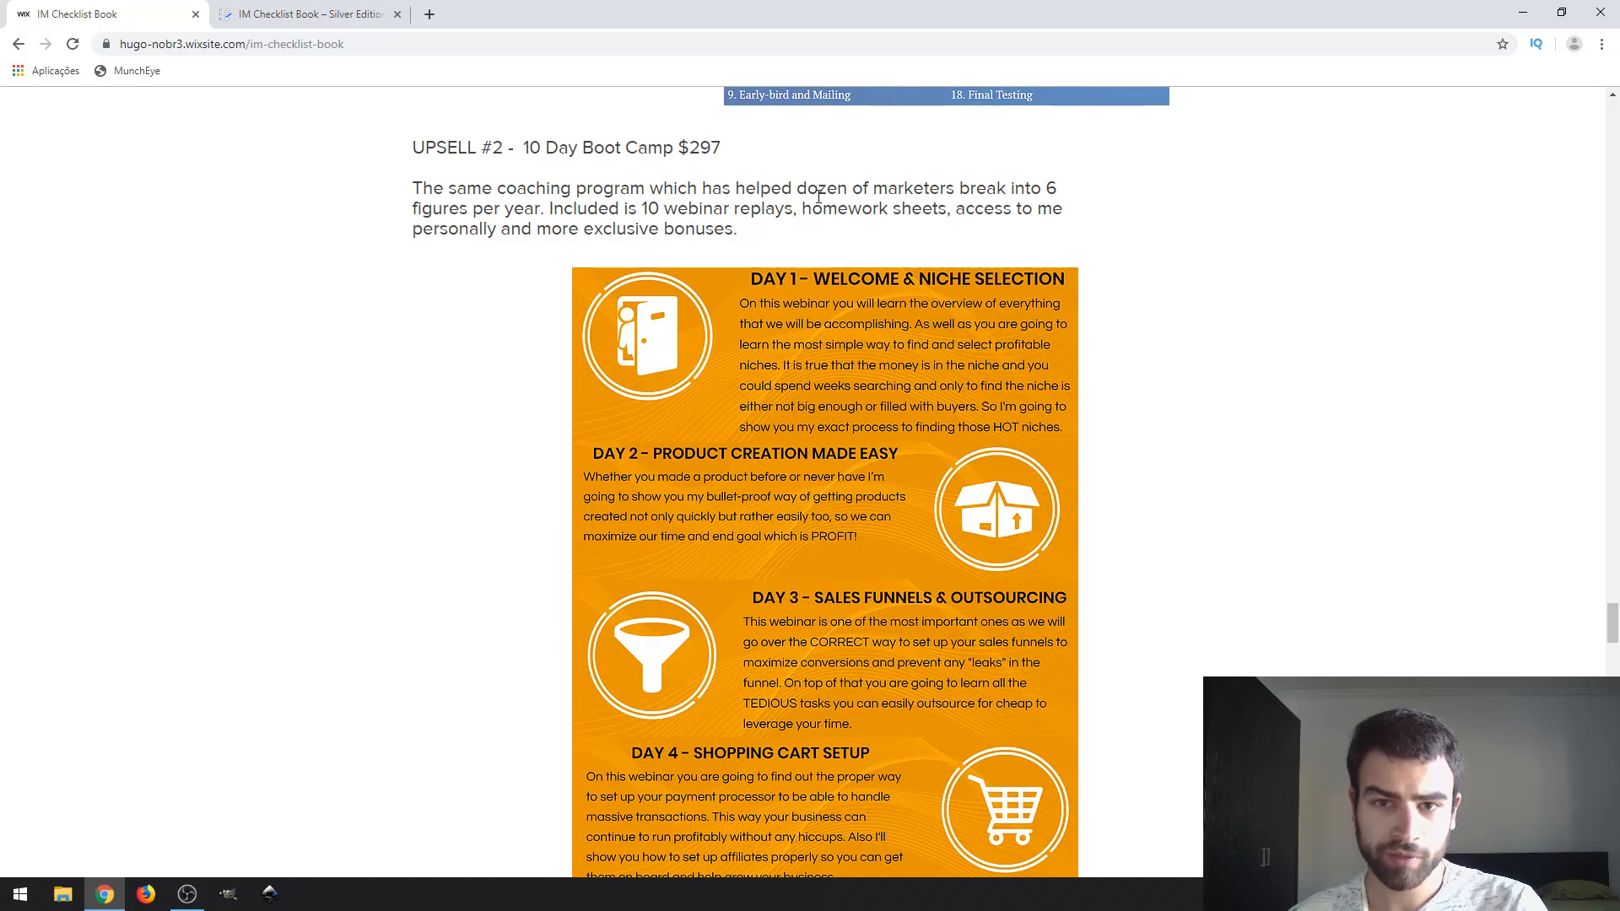
pyautogui.moveTo(928, 169)
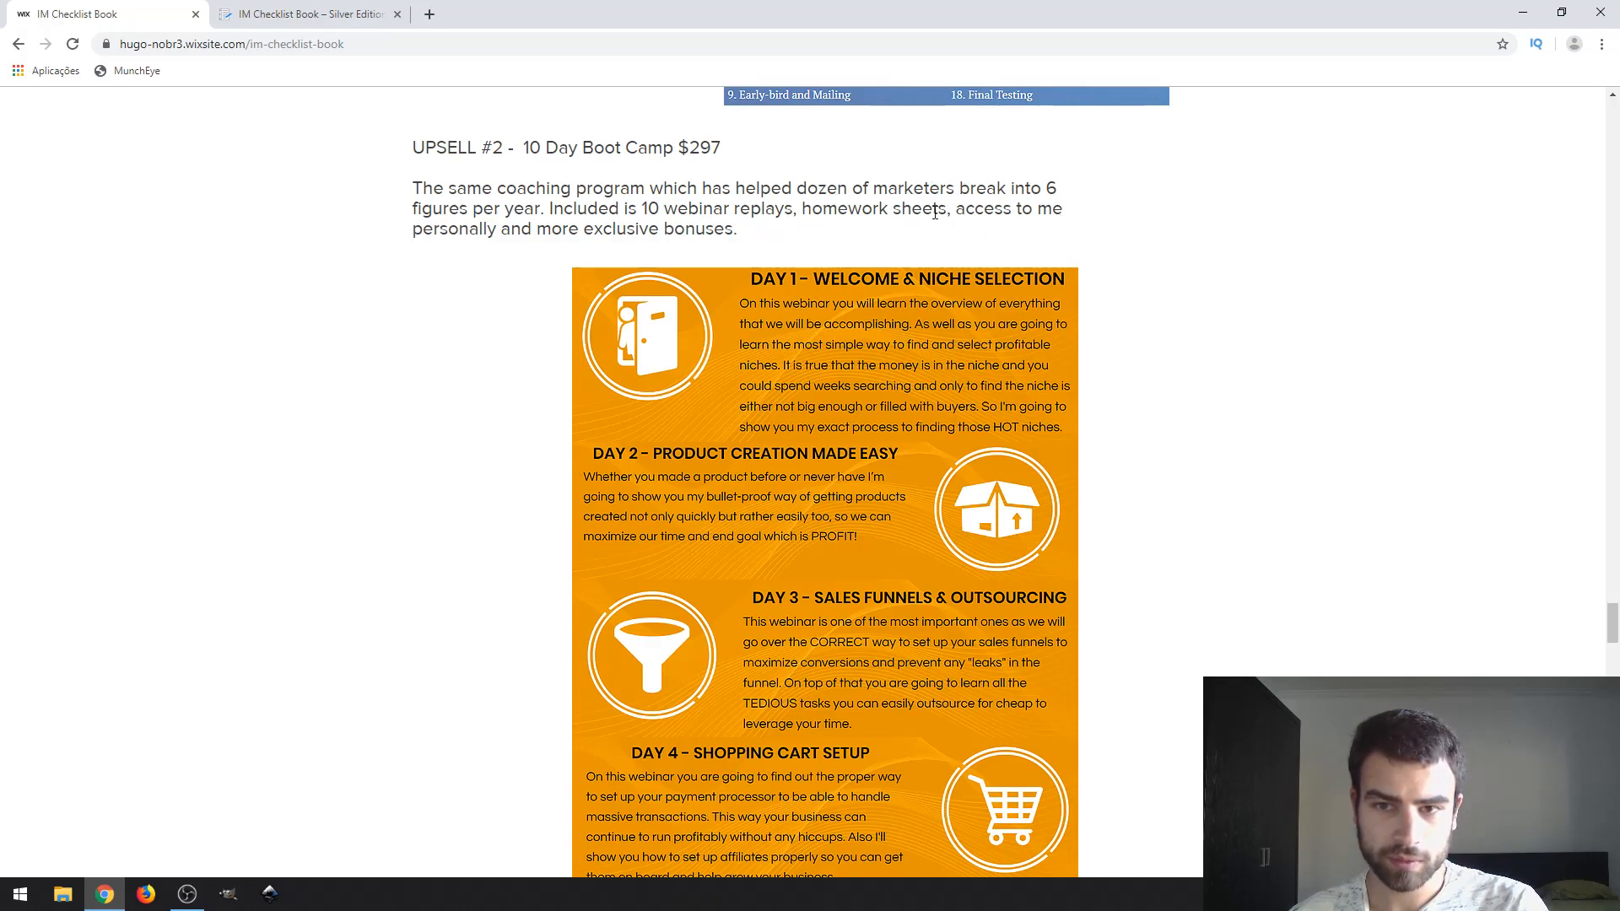
pyautogui.moveTo(1021, 142)
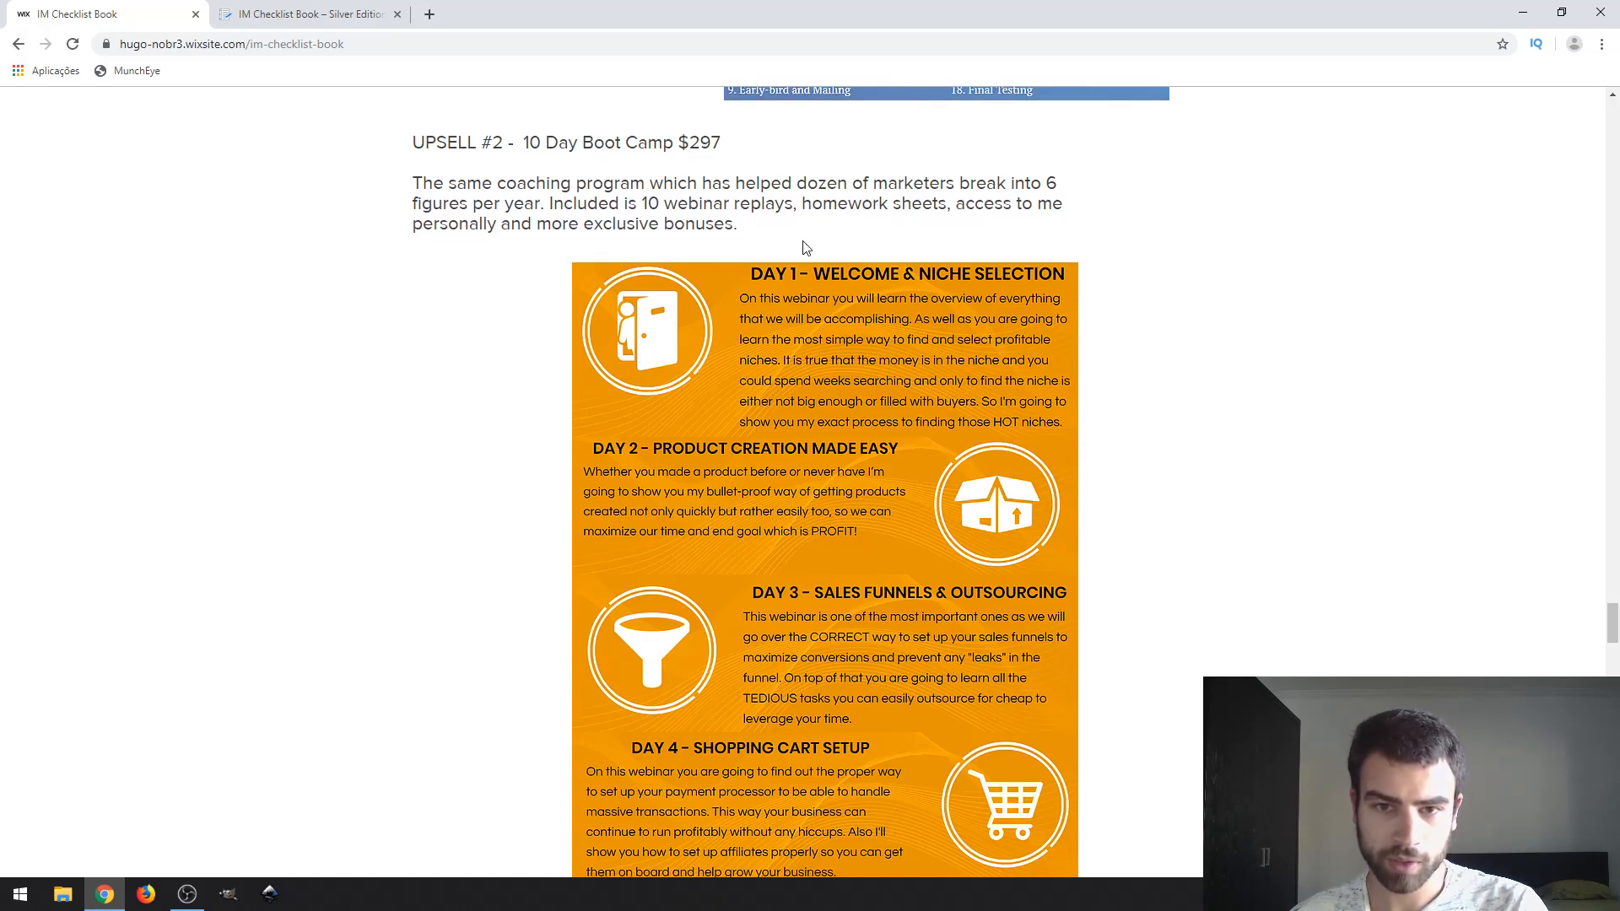
pyautogui.scroll(-3)
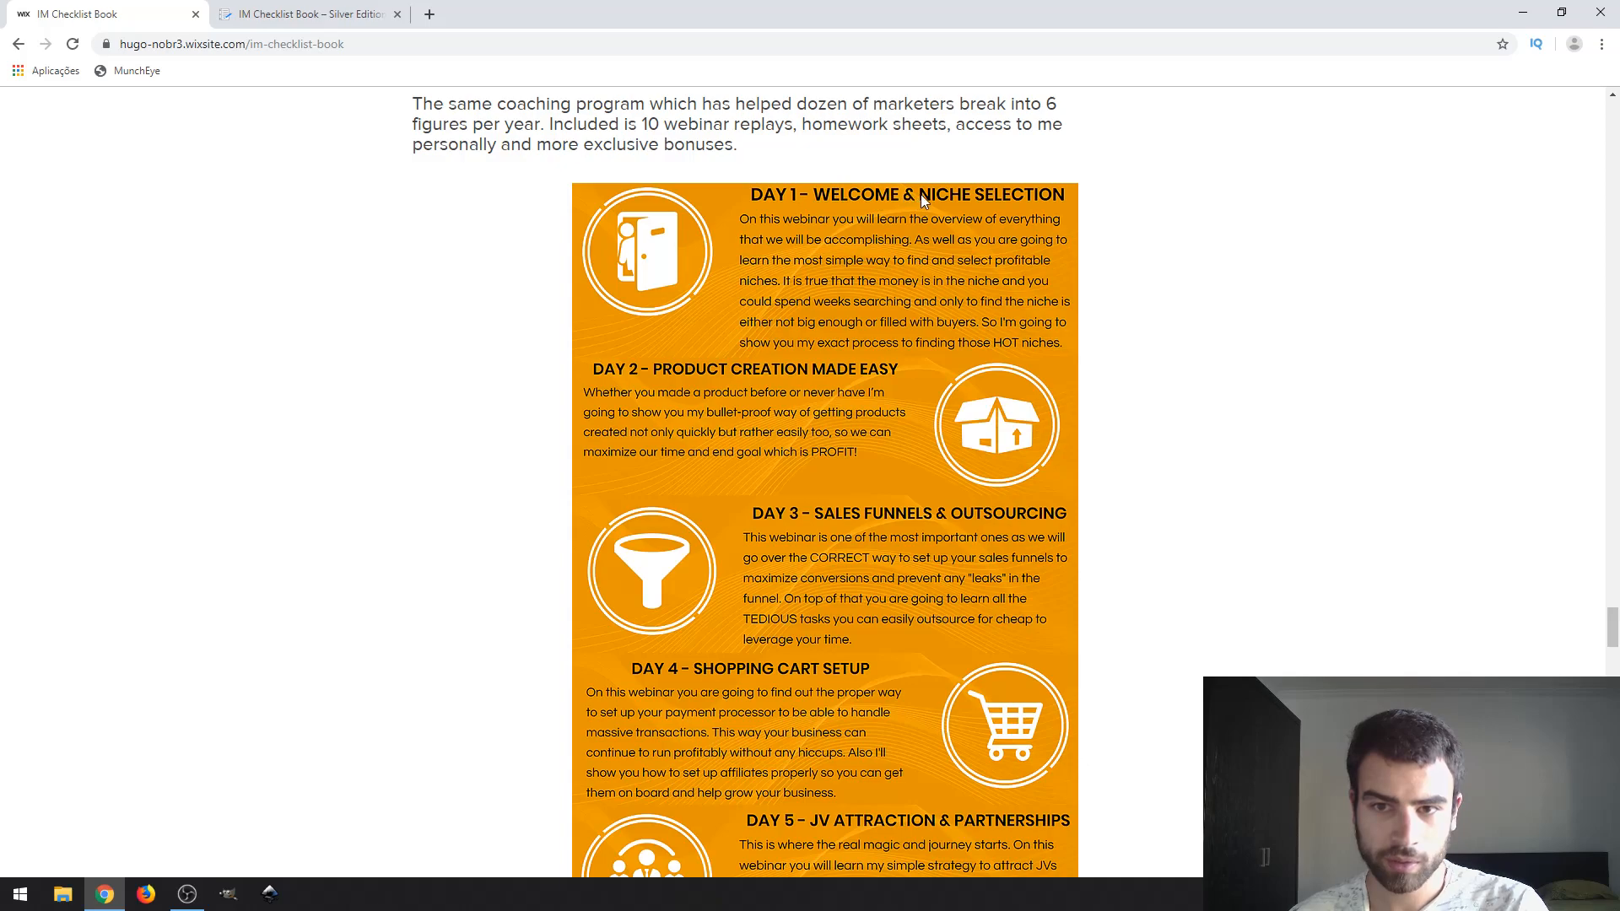
pyautogui.moveTo(1043, 206)
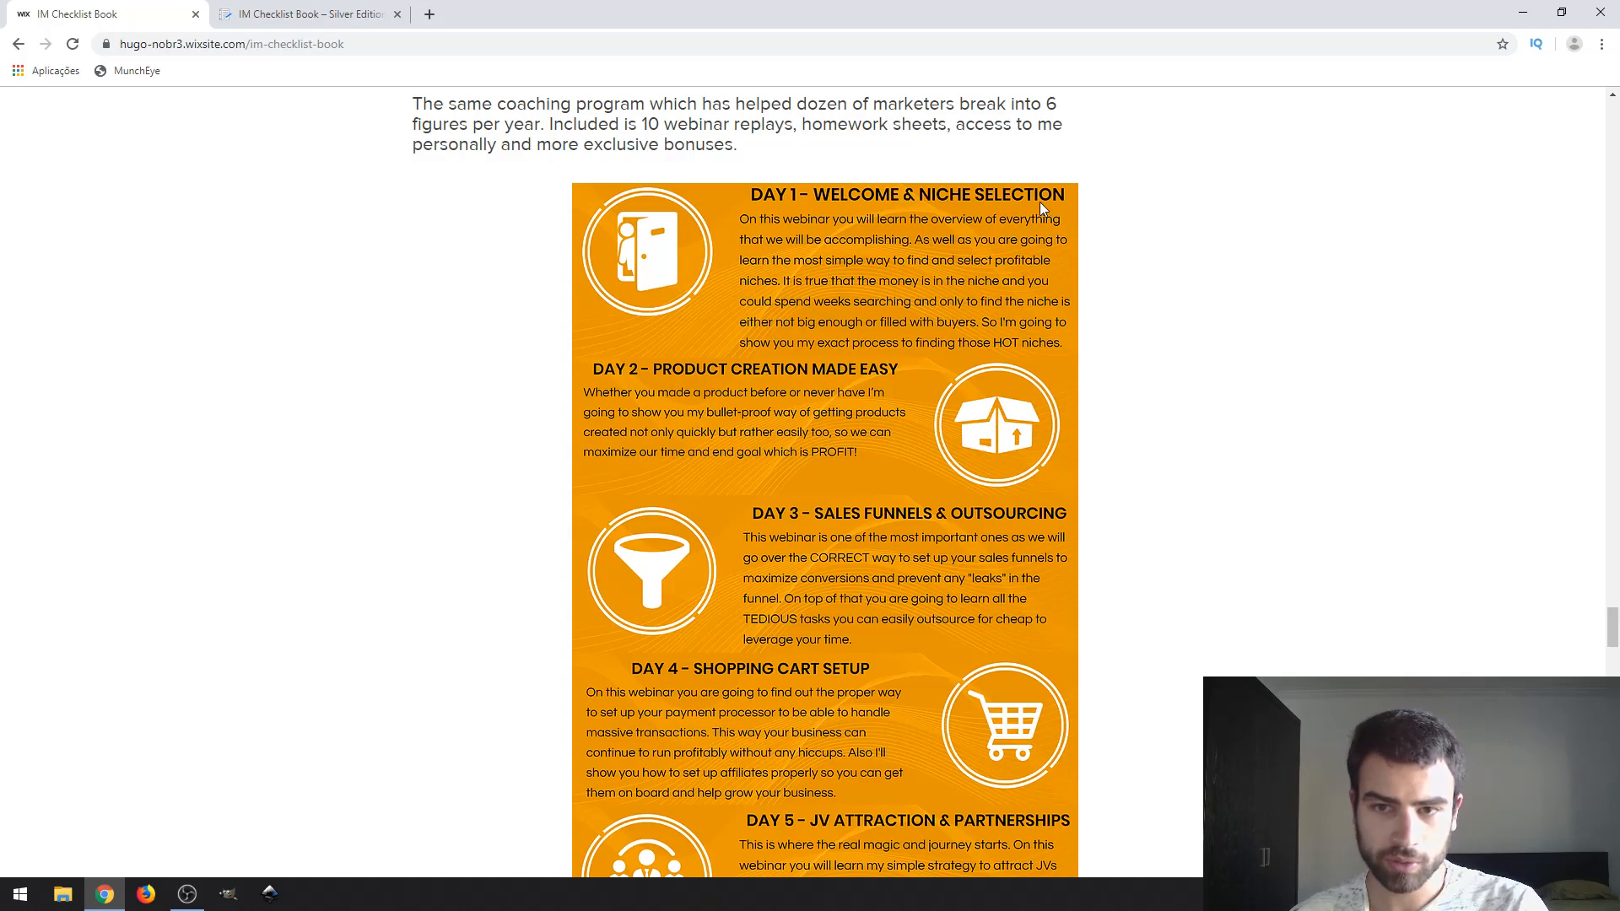
pyautogui.moveTo(934, 389)
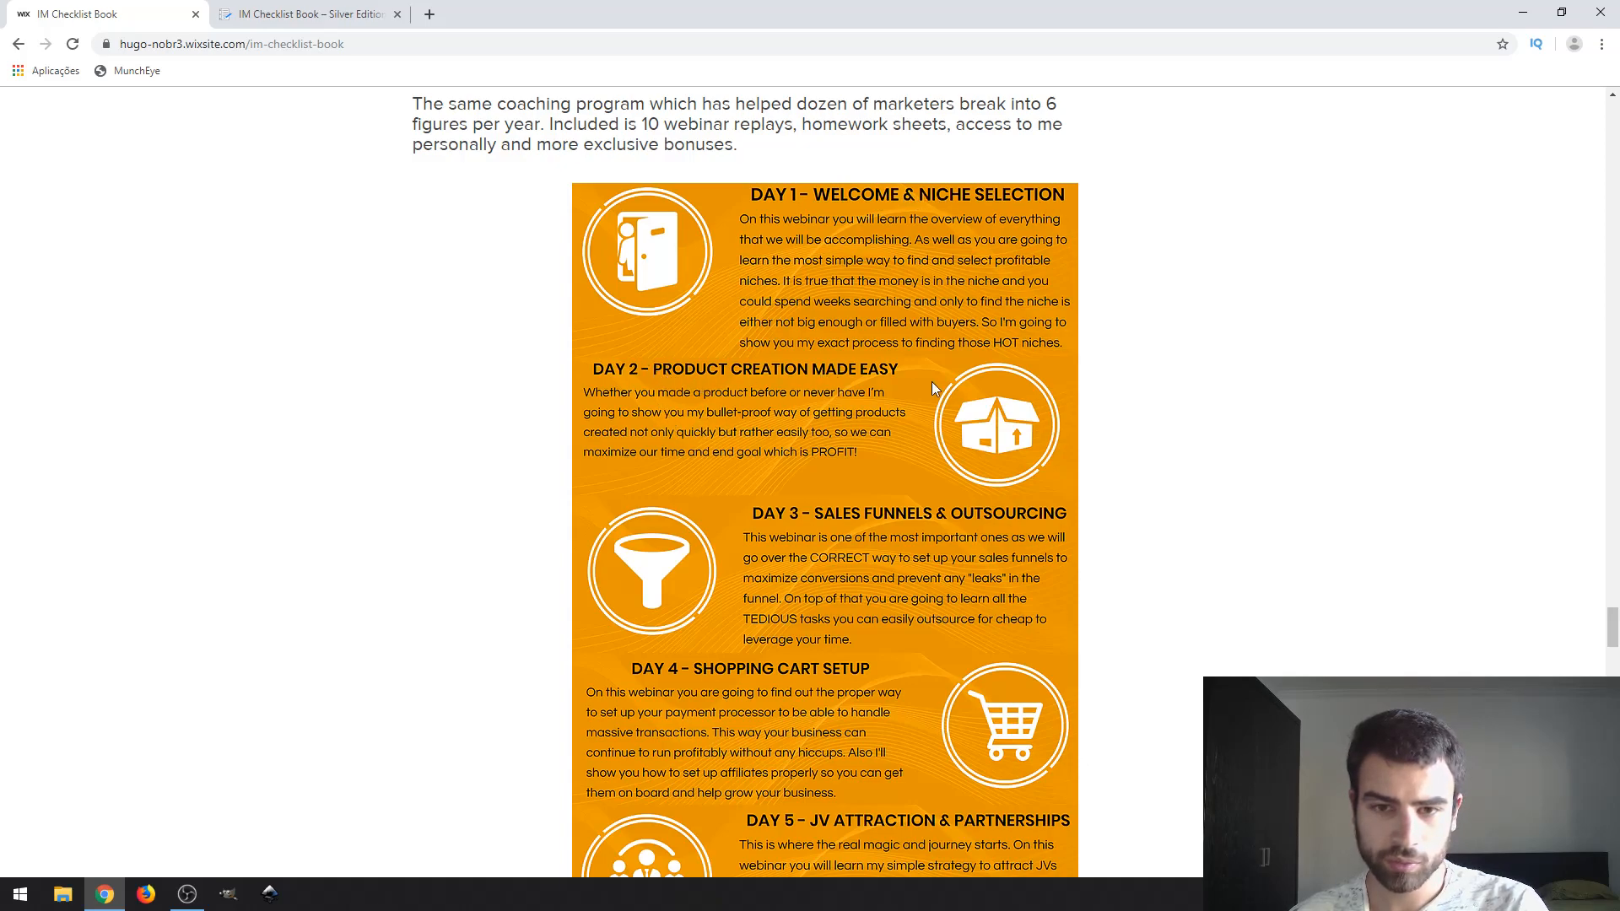
# Step: Scroll past Days 6–8 to Day 10 High Ticket Sales and the 'Grab This Plus Bonuses Here' button
pyautogui.scroll(-3)
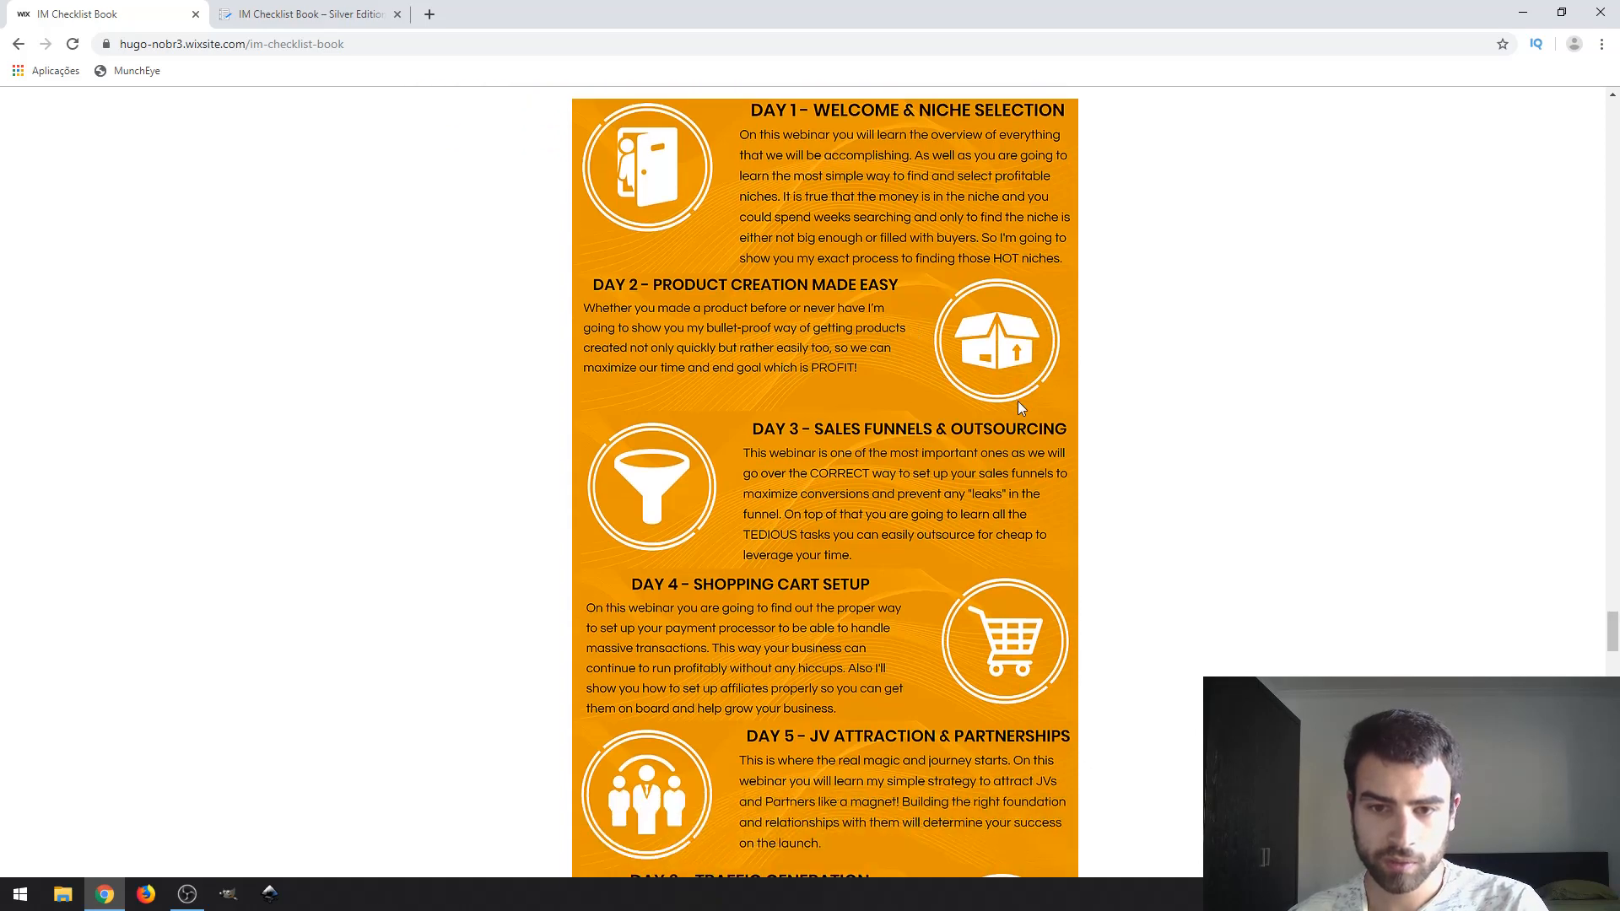
pyautogui.scroll(-3)
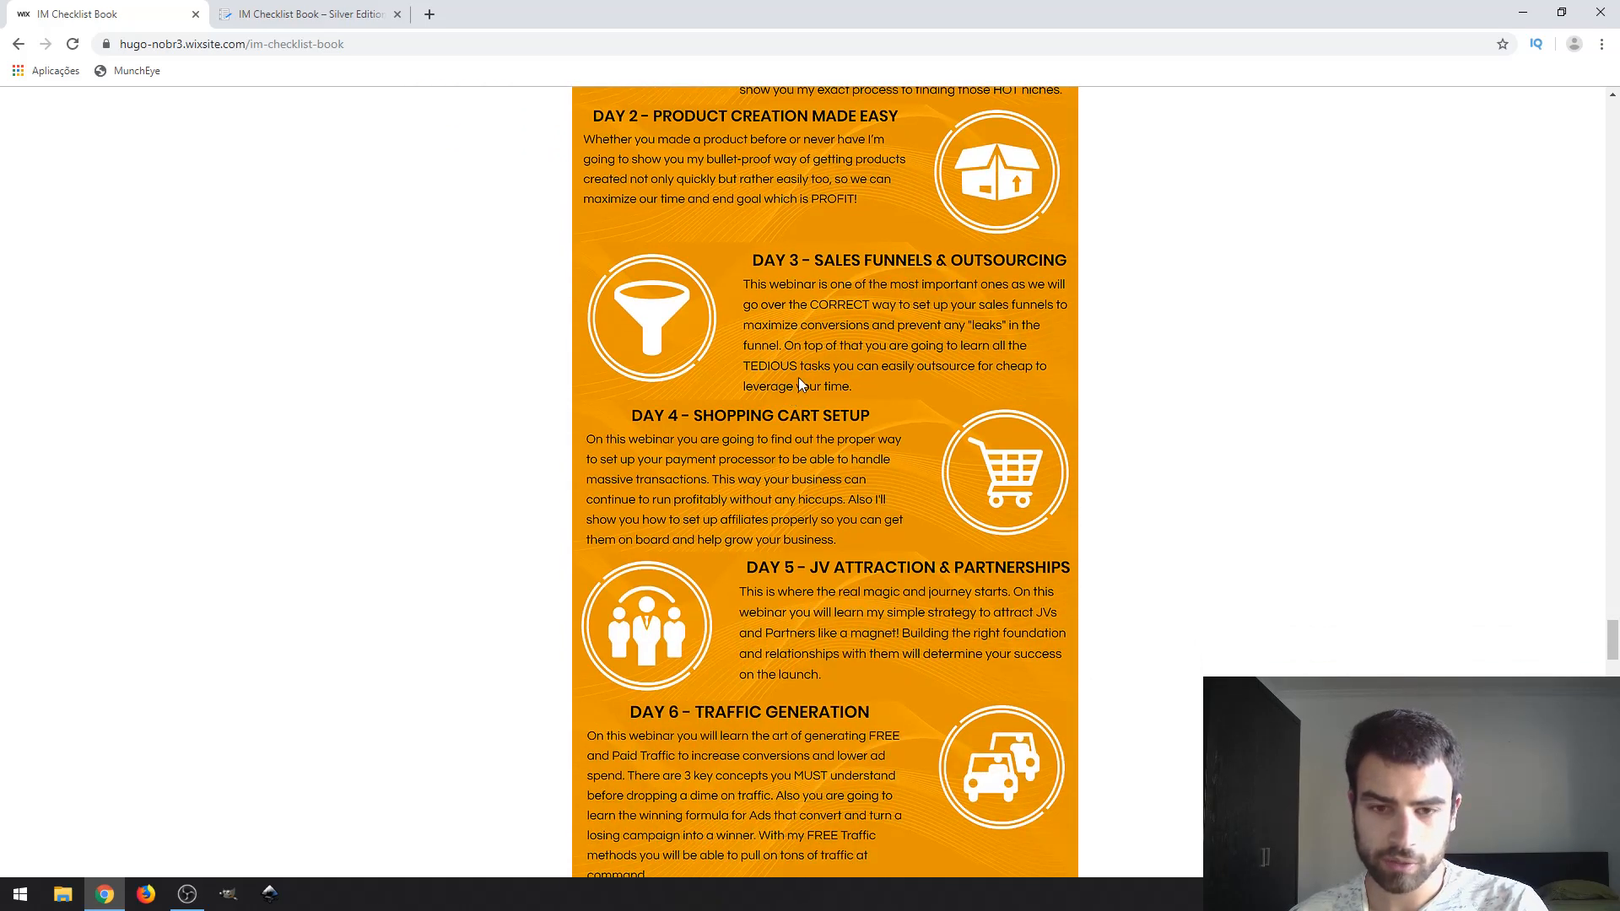
pyautogui.scroll(-3)
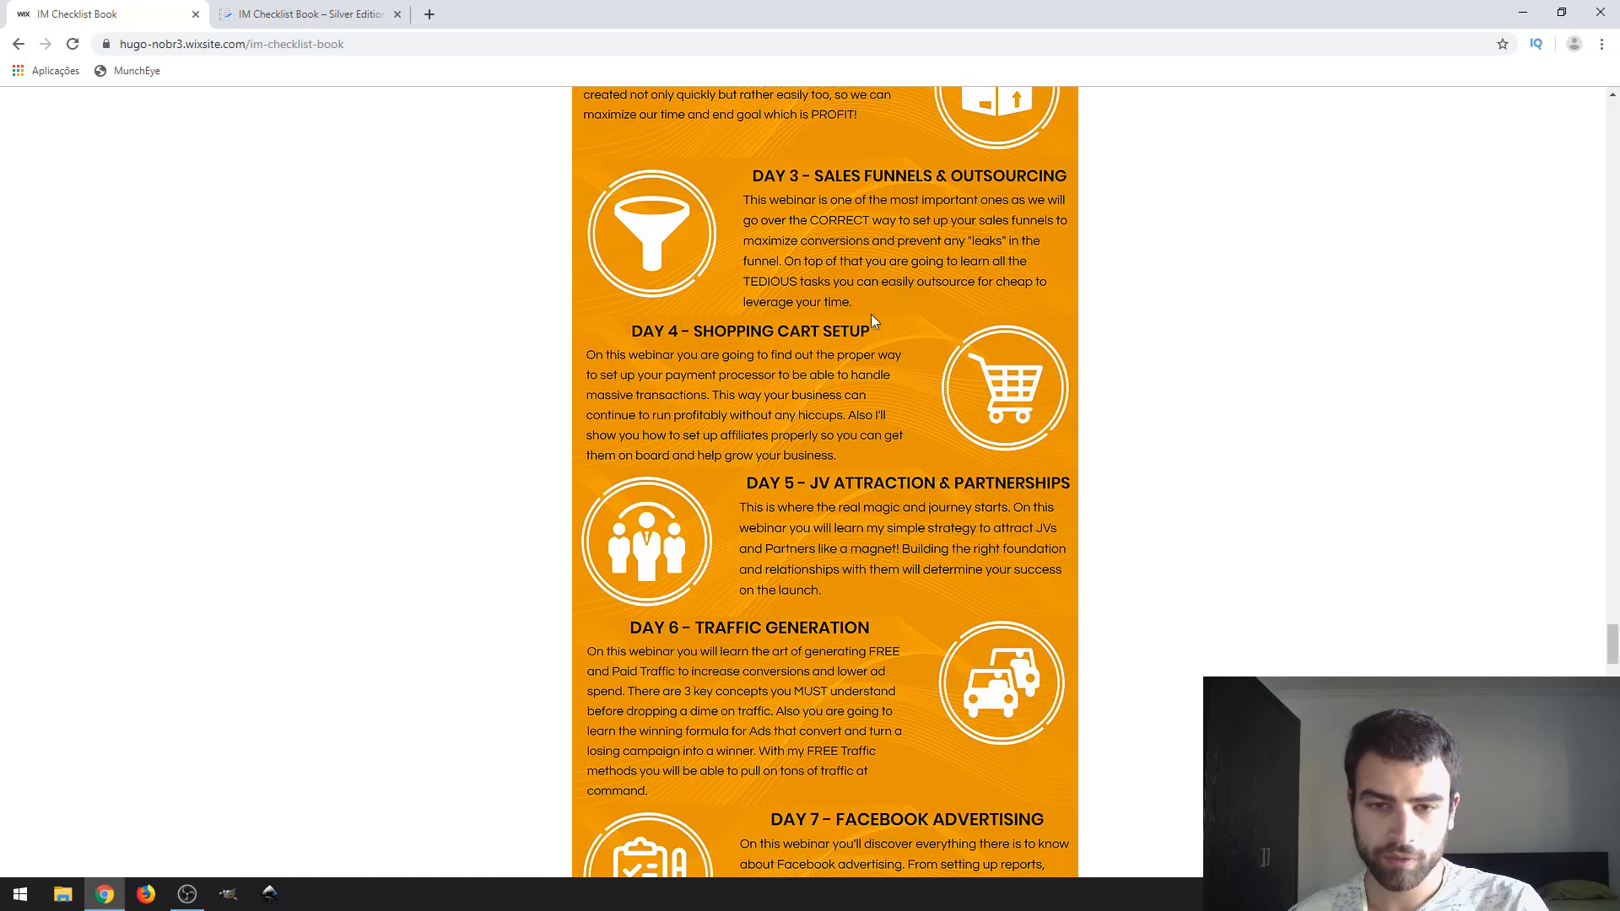
pyautogui.scroll(-3)
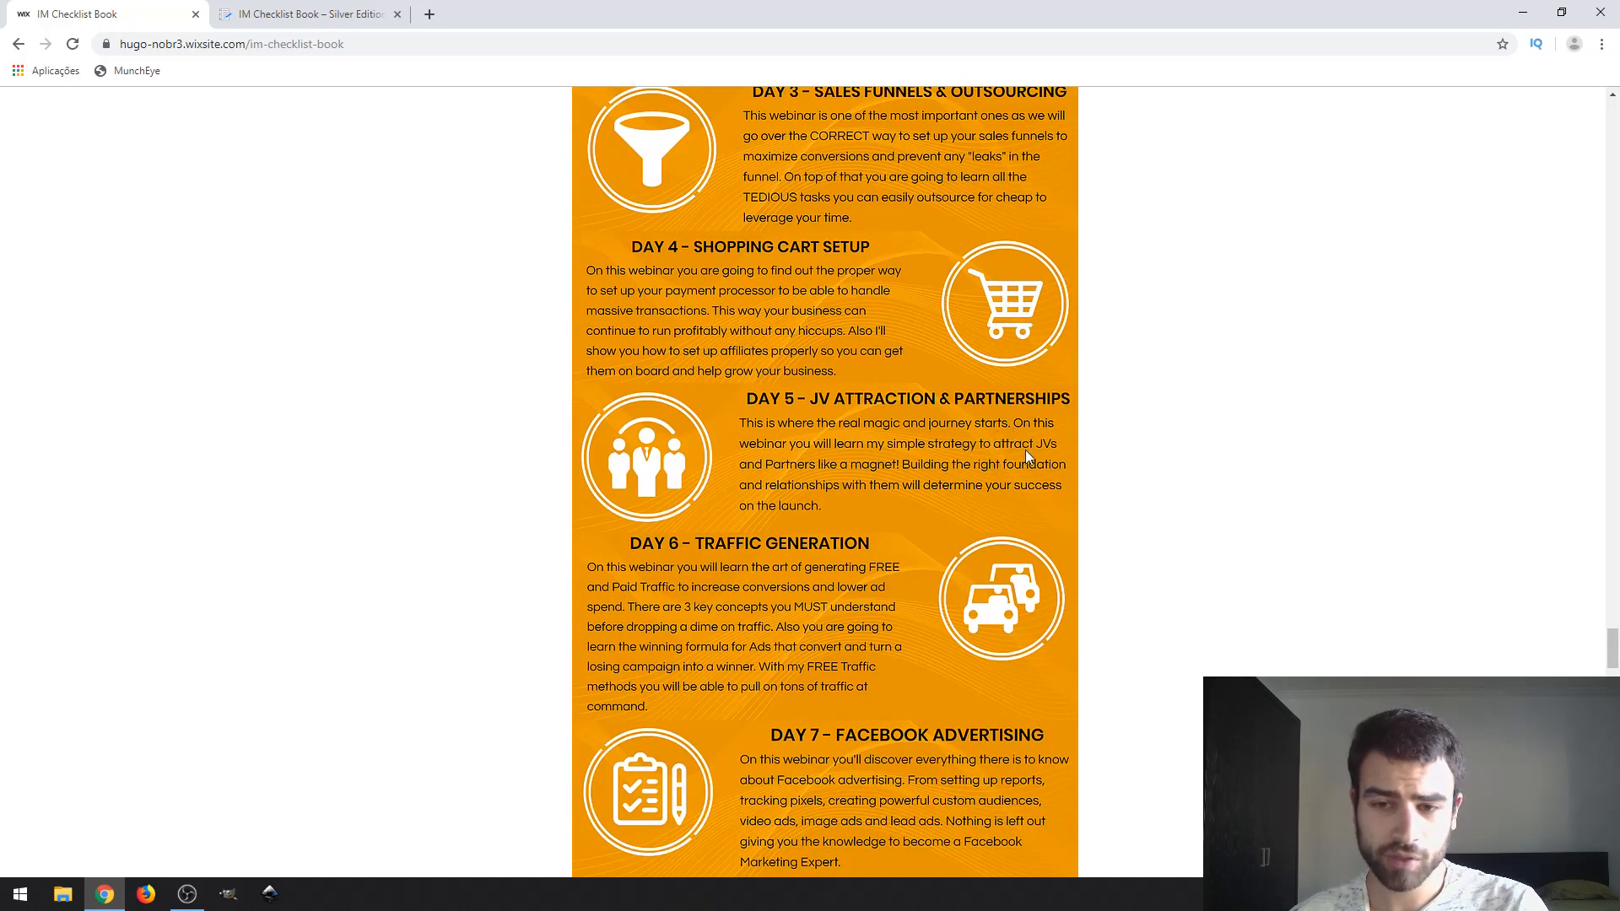
pyautogui.scroll(-3)
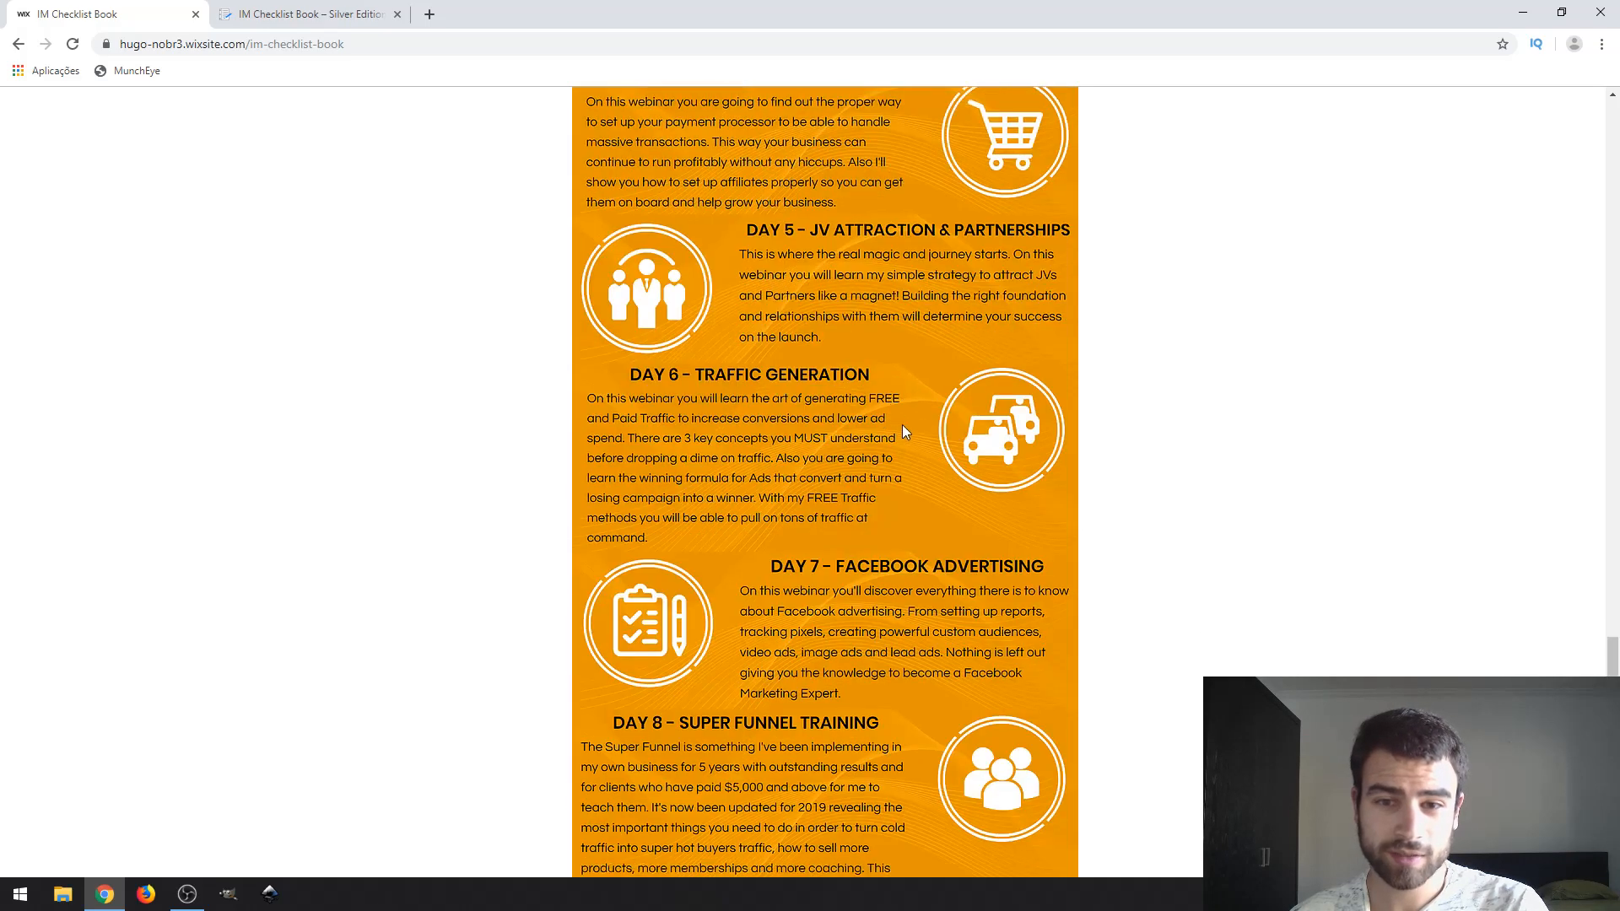
pyautogui.scroll(-3)
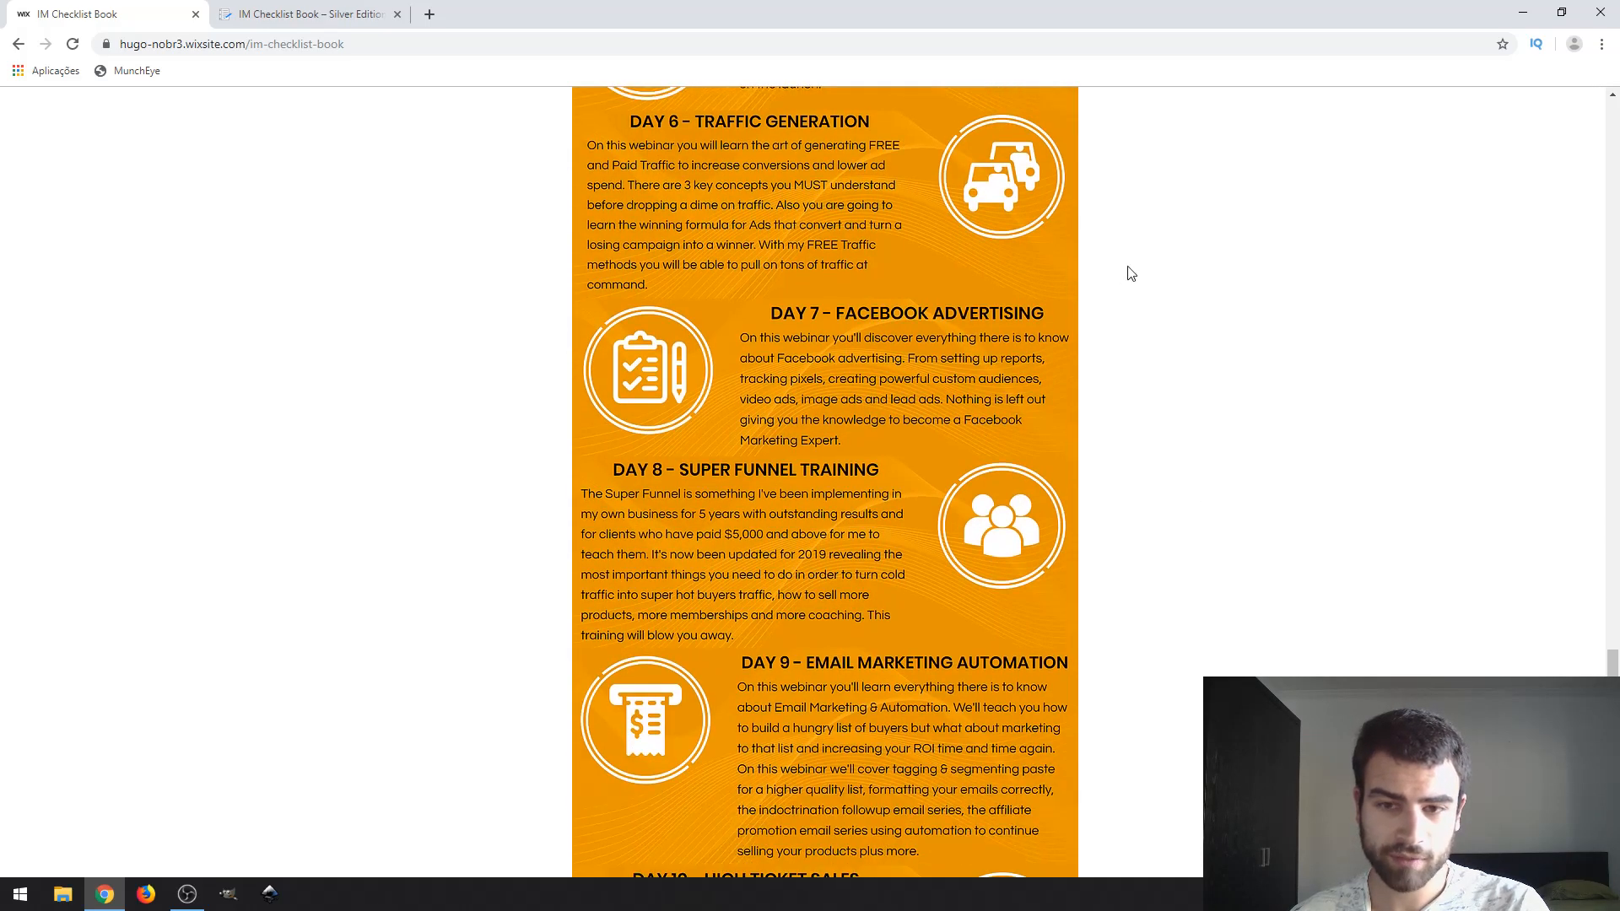
pyautogui.scroll(-3)
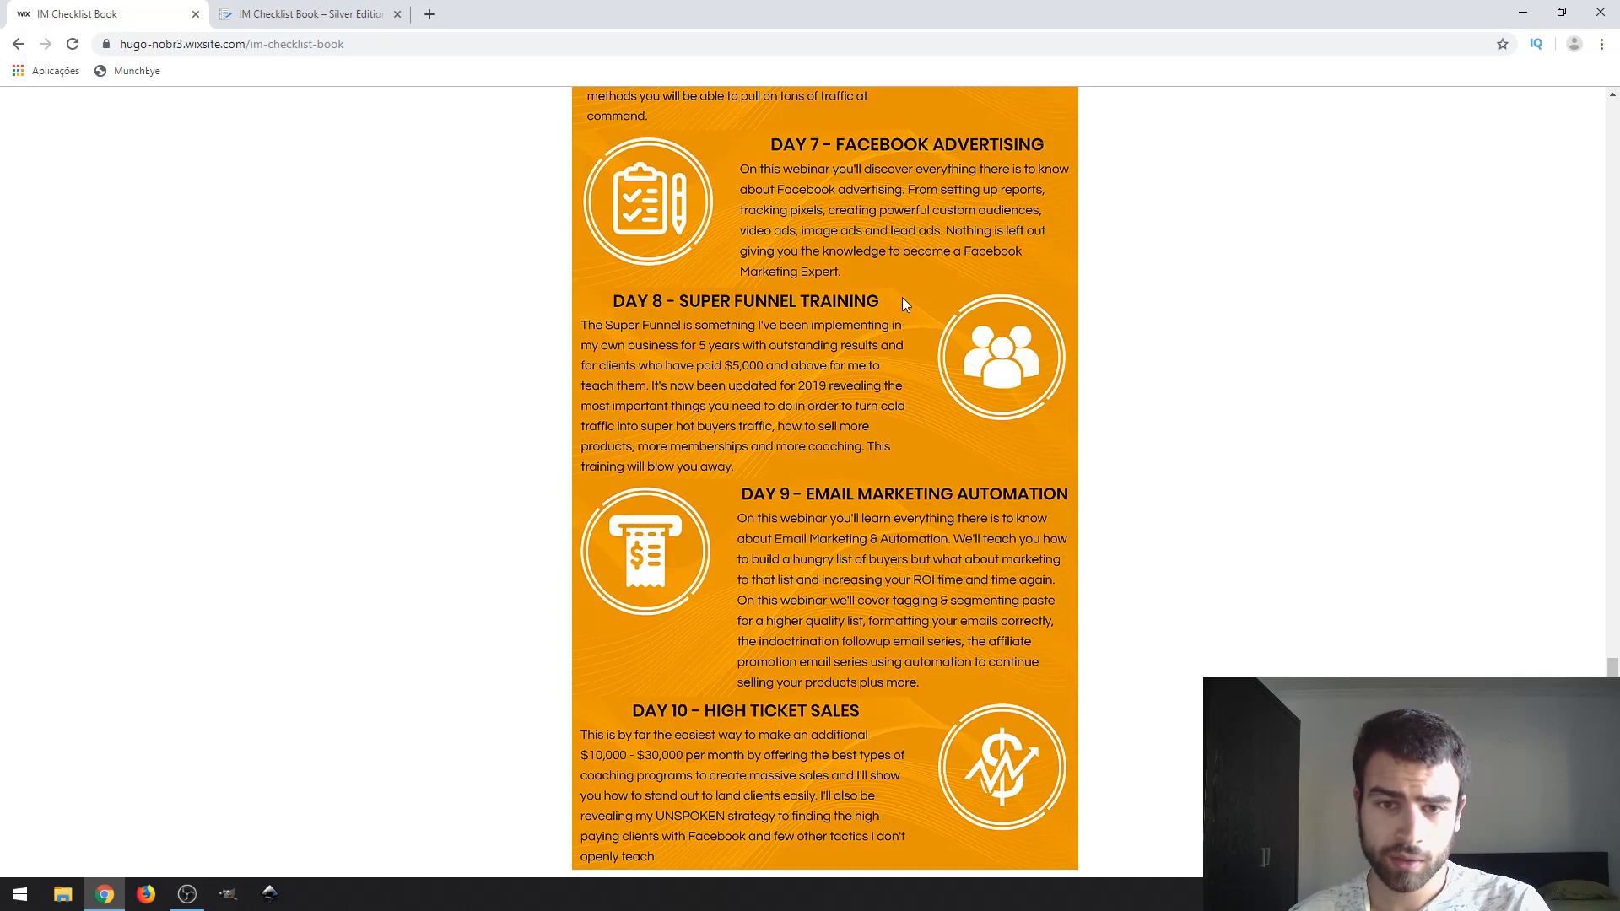
pyautogui.scroll(-3)
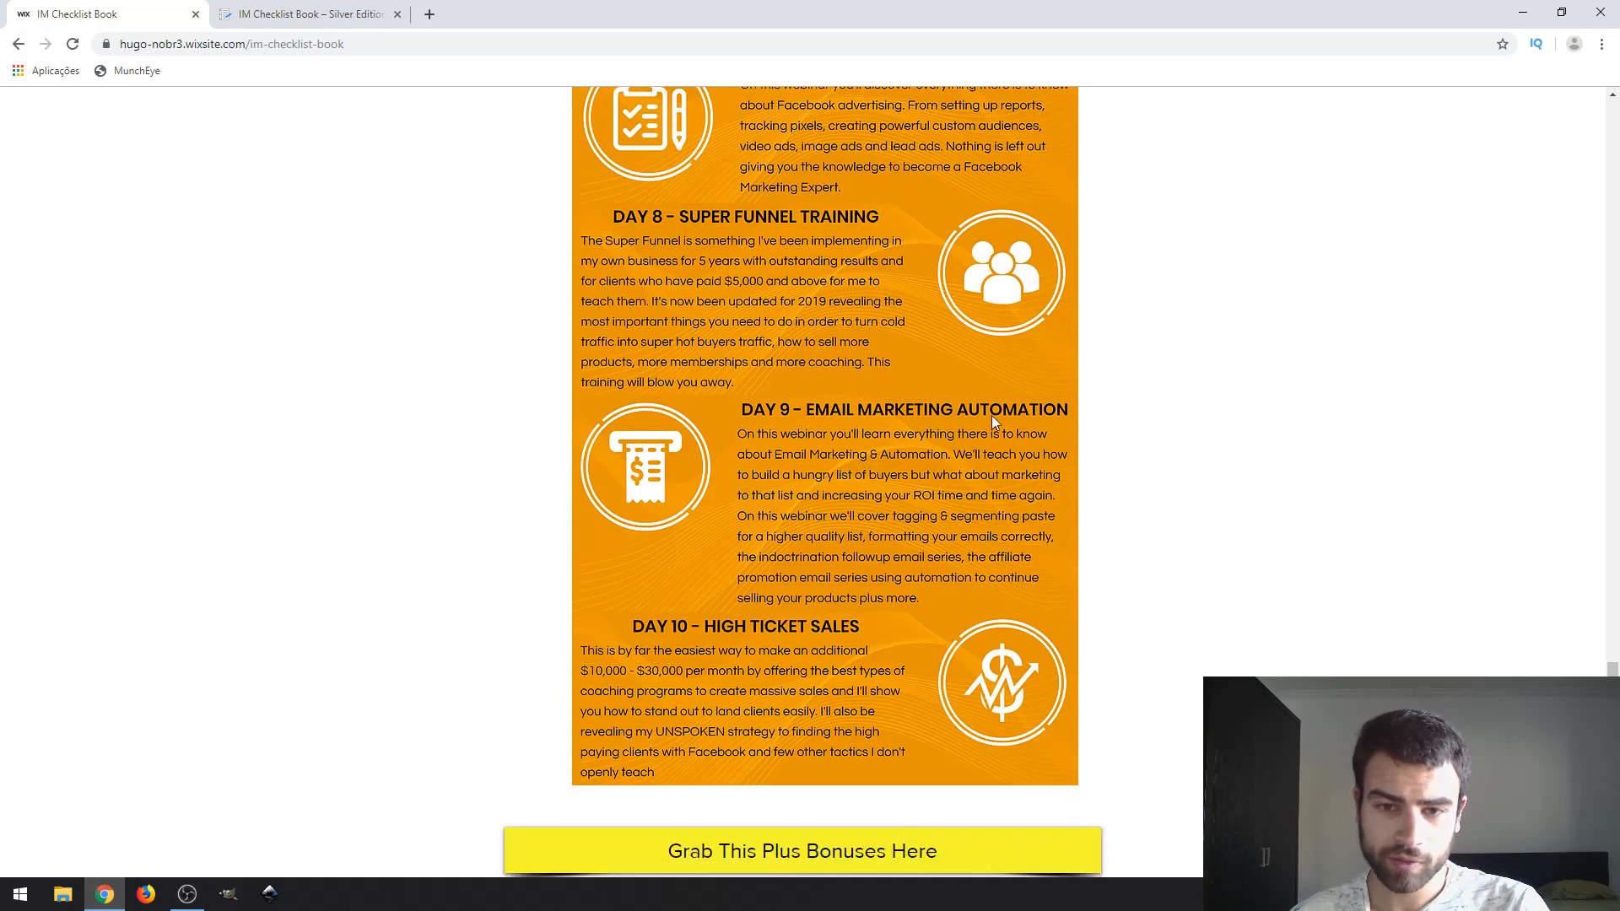
pyautogui.moveTo(898, 547)
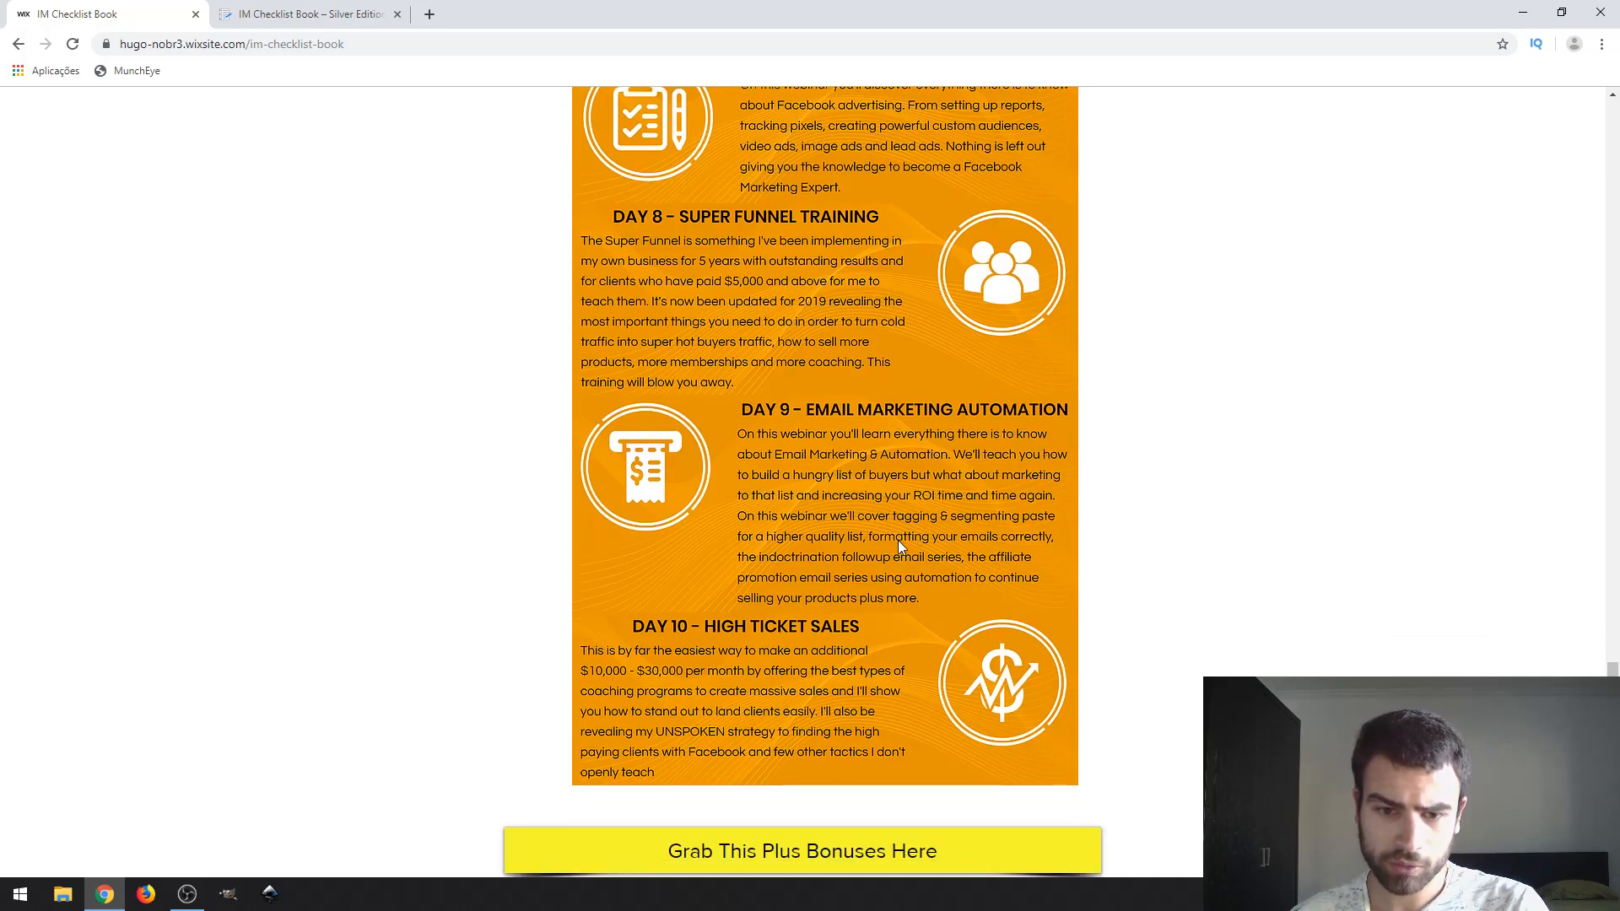
pyautogui.moveTo(895, 603)
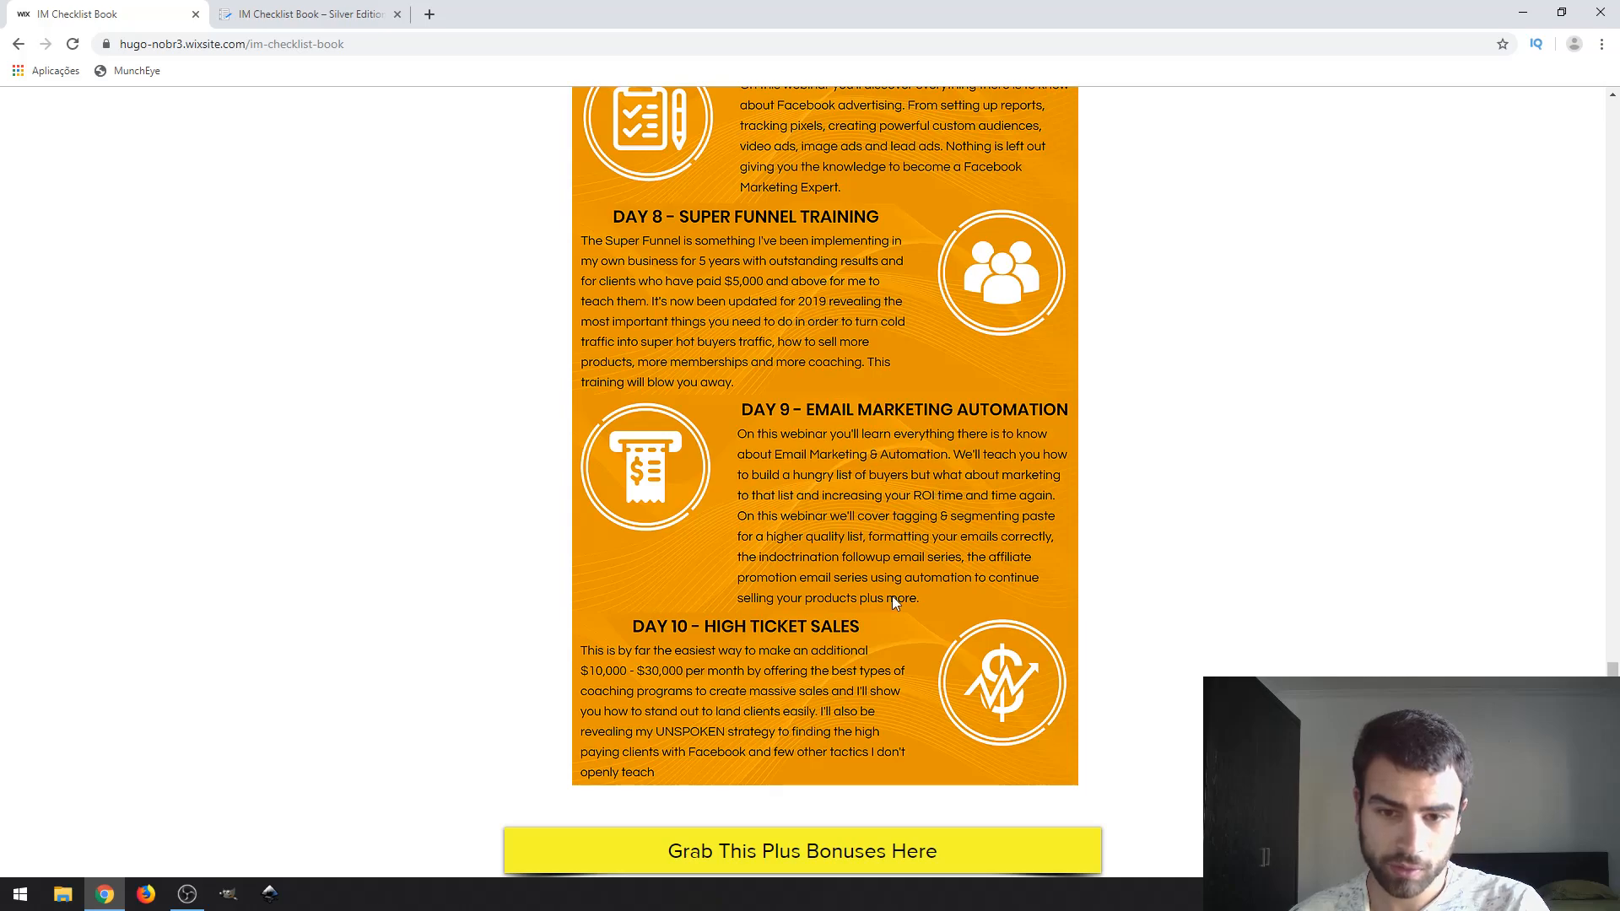
# Step: Scroll down to the 'Check Out The Sales Video' section below the call-to-action
pyautogui.scroll(-3)
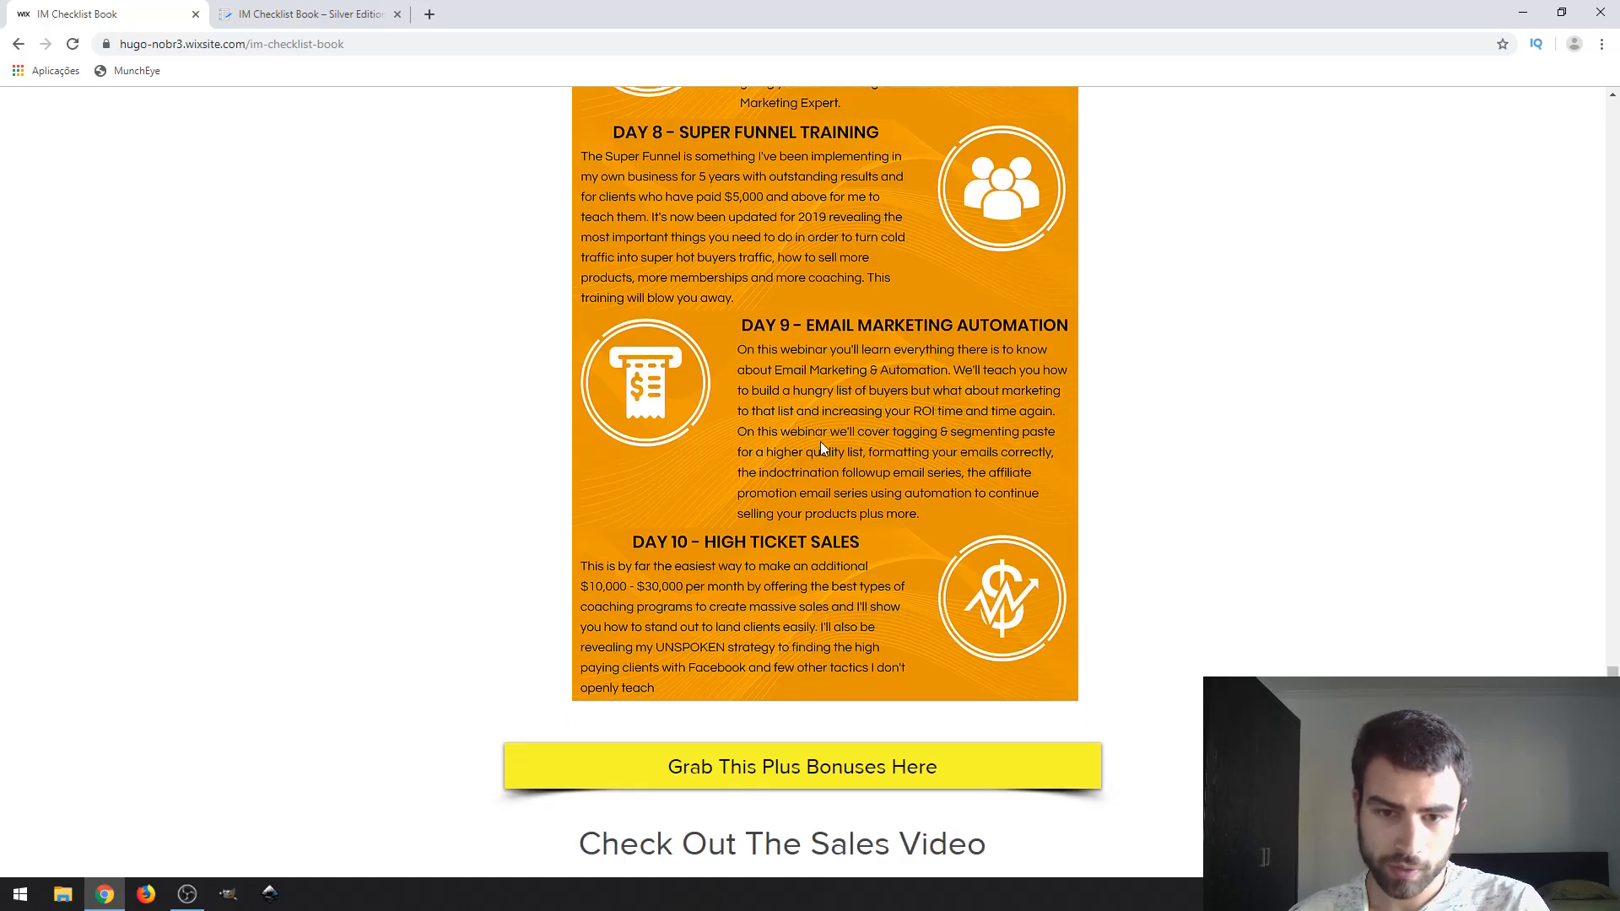
pyautogui.scroll(-3)
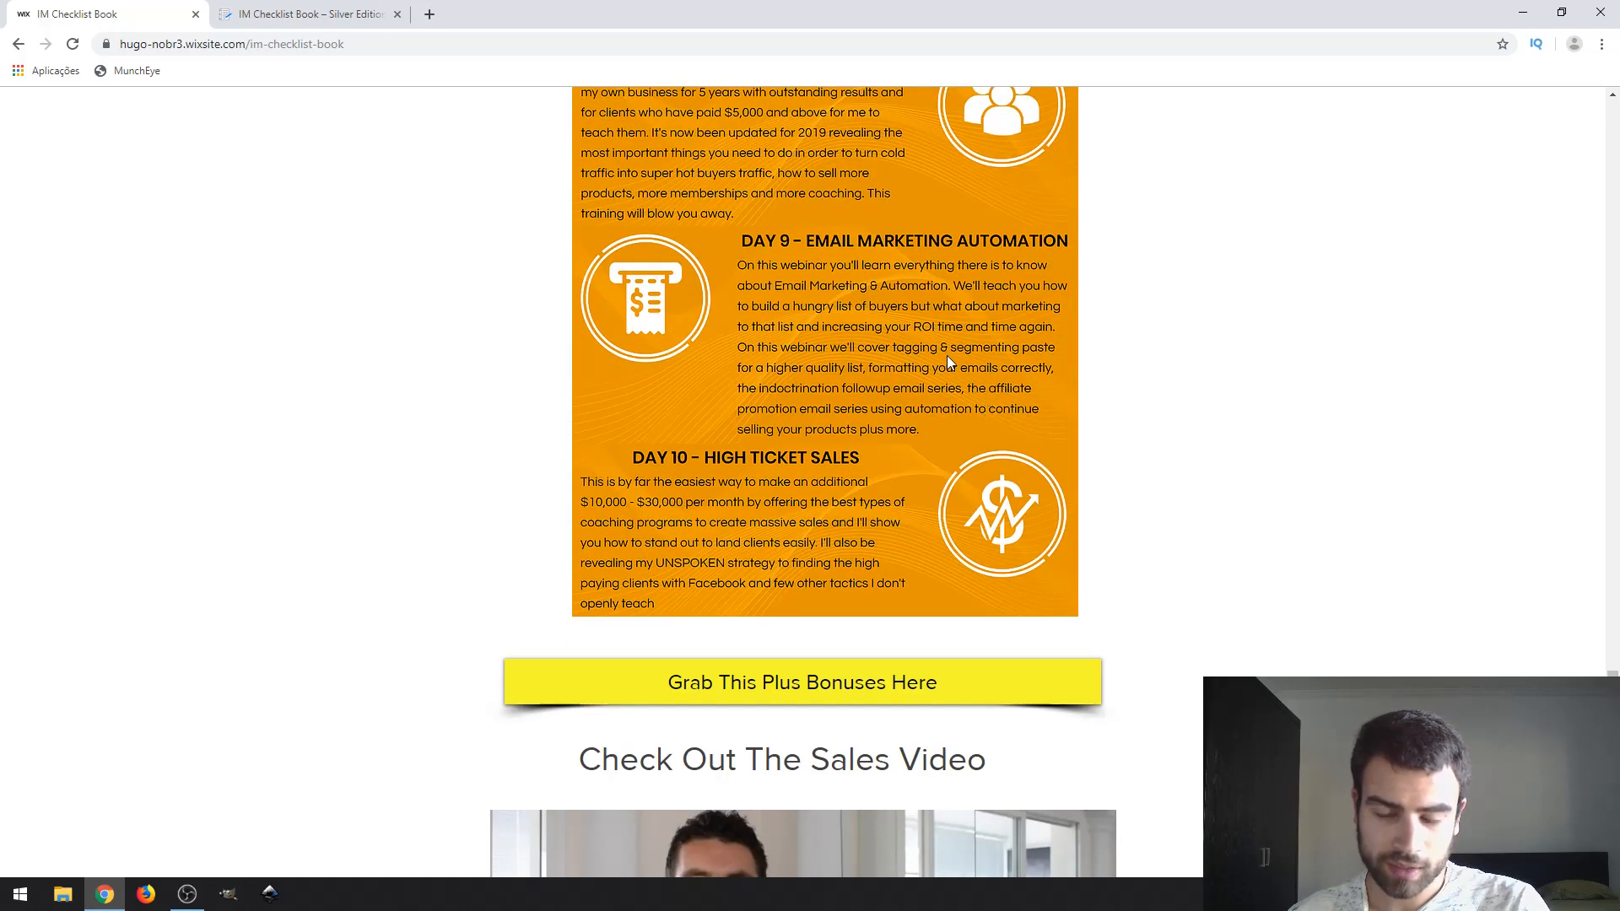
pyautogui.moveTo(636, 459)
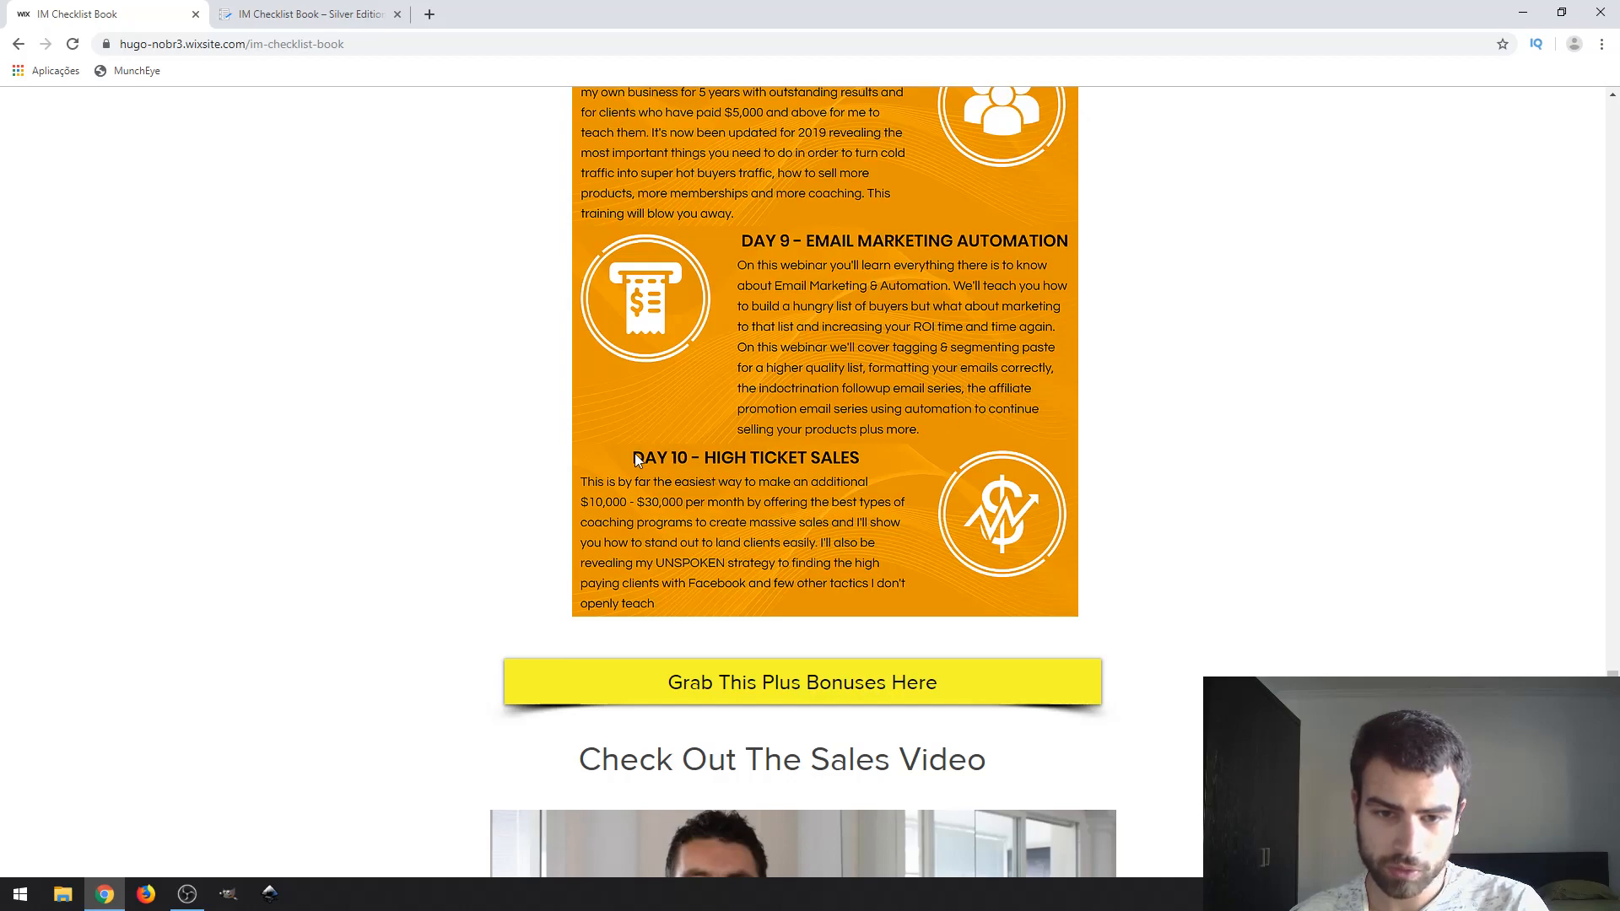
pyautogui.scroll(-3)
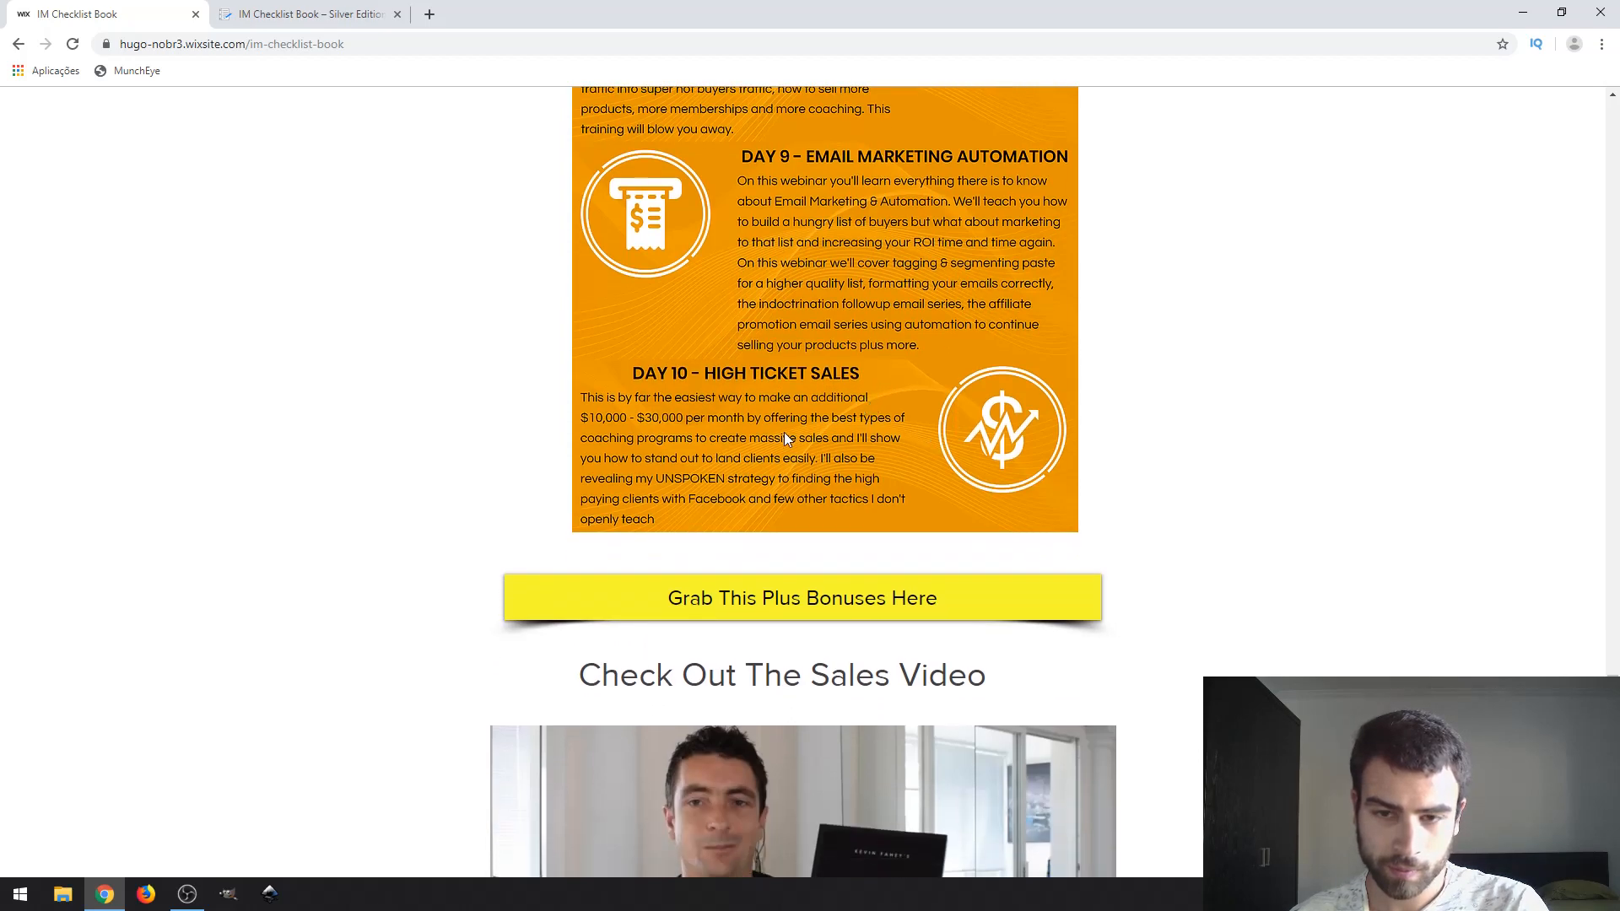
pyautogui.scroll(-3)
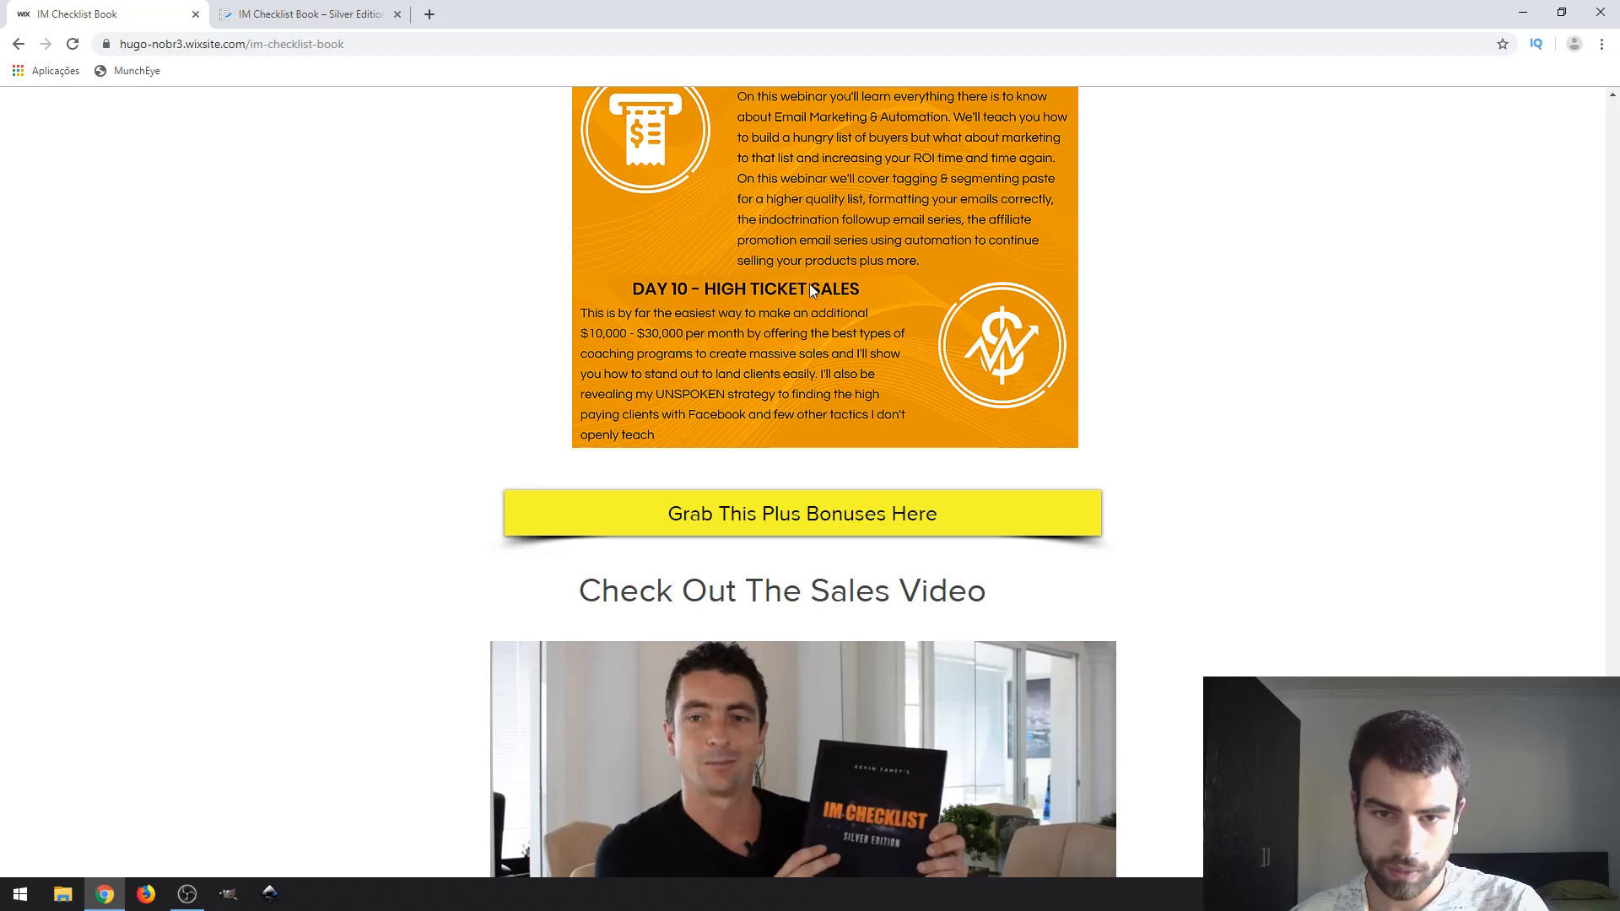
pyautogui.moveTo(758, 319)
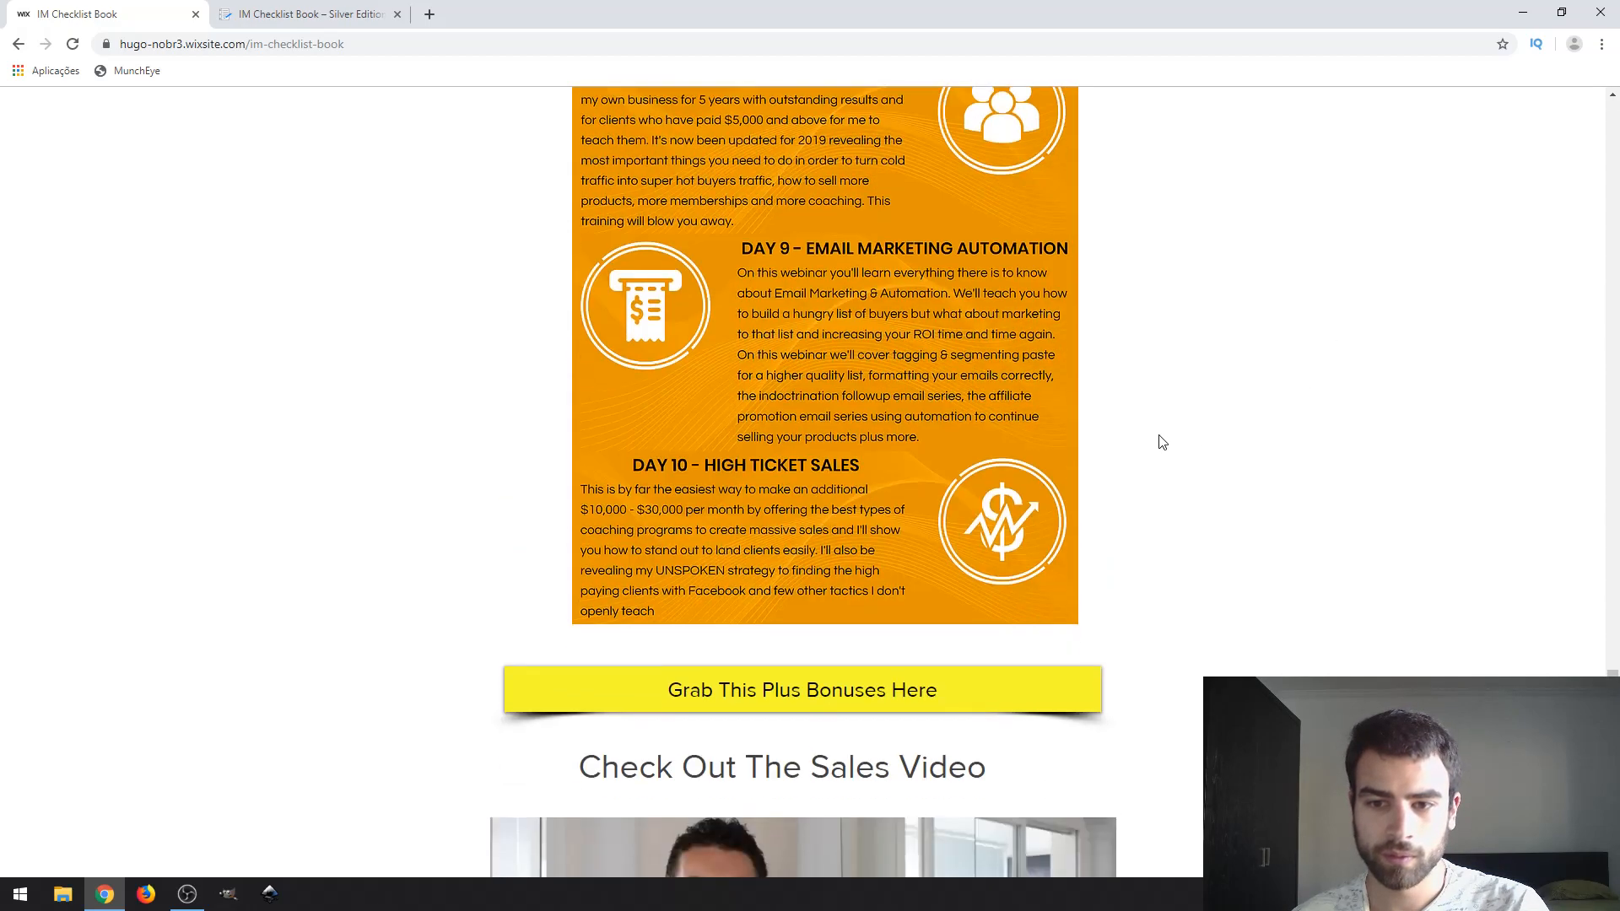
pyautogui.scroll(-3)
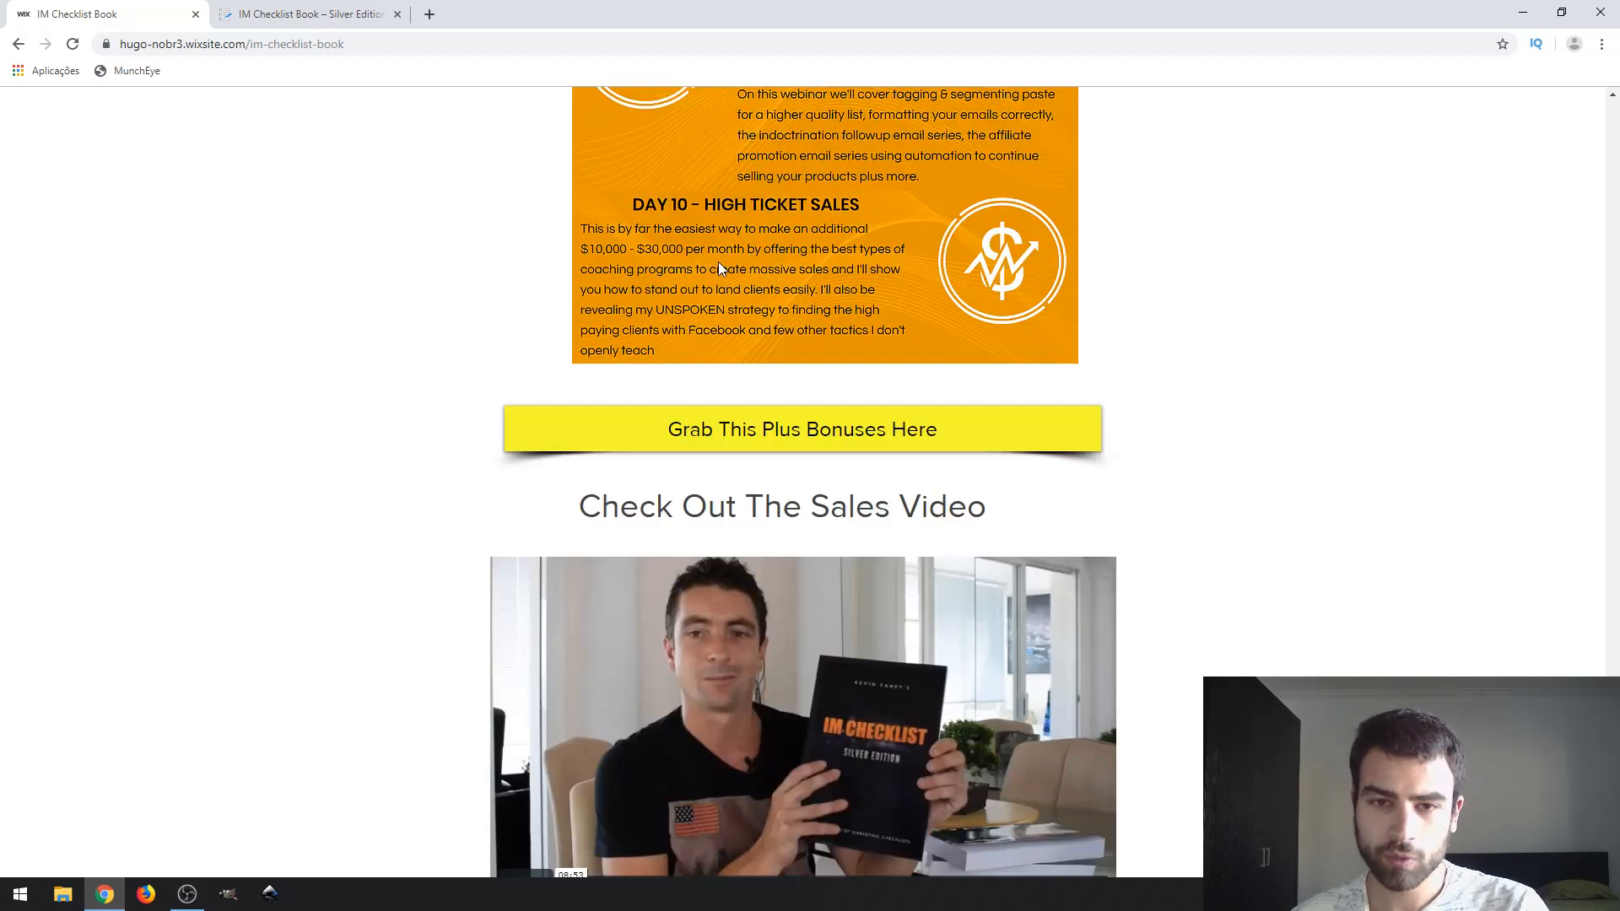
pyautogui.moveTo(694, 300)
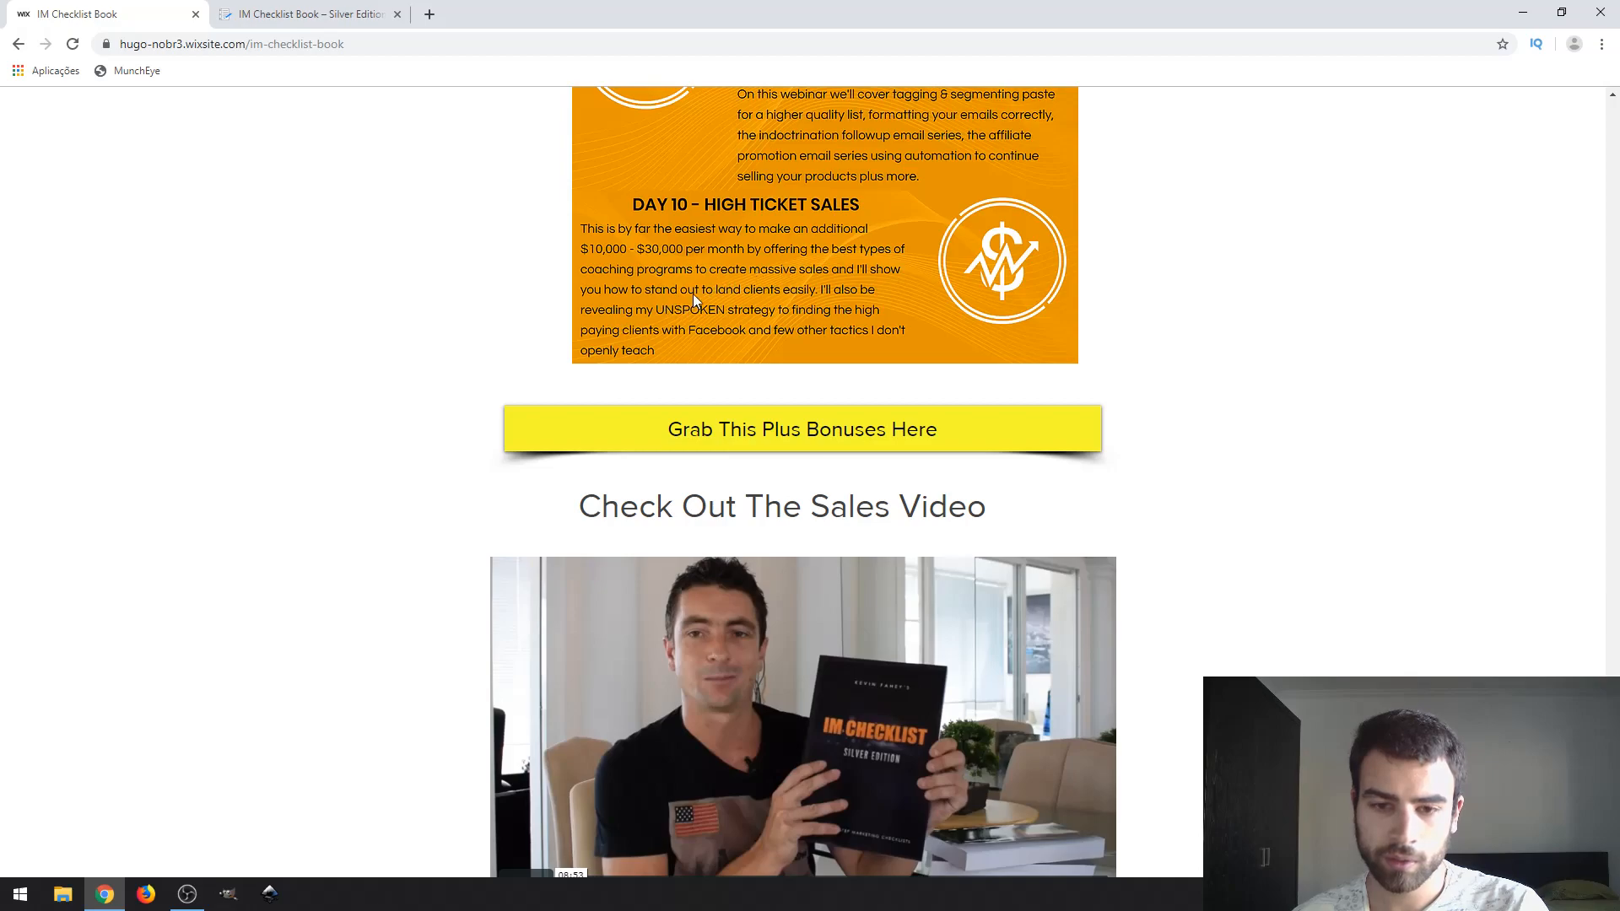
pyautogui.scroll(3)
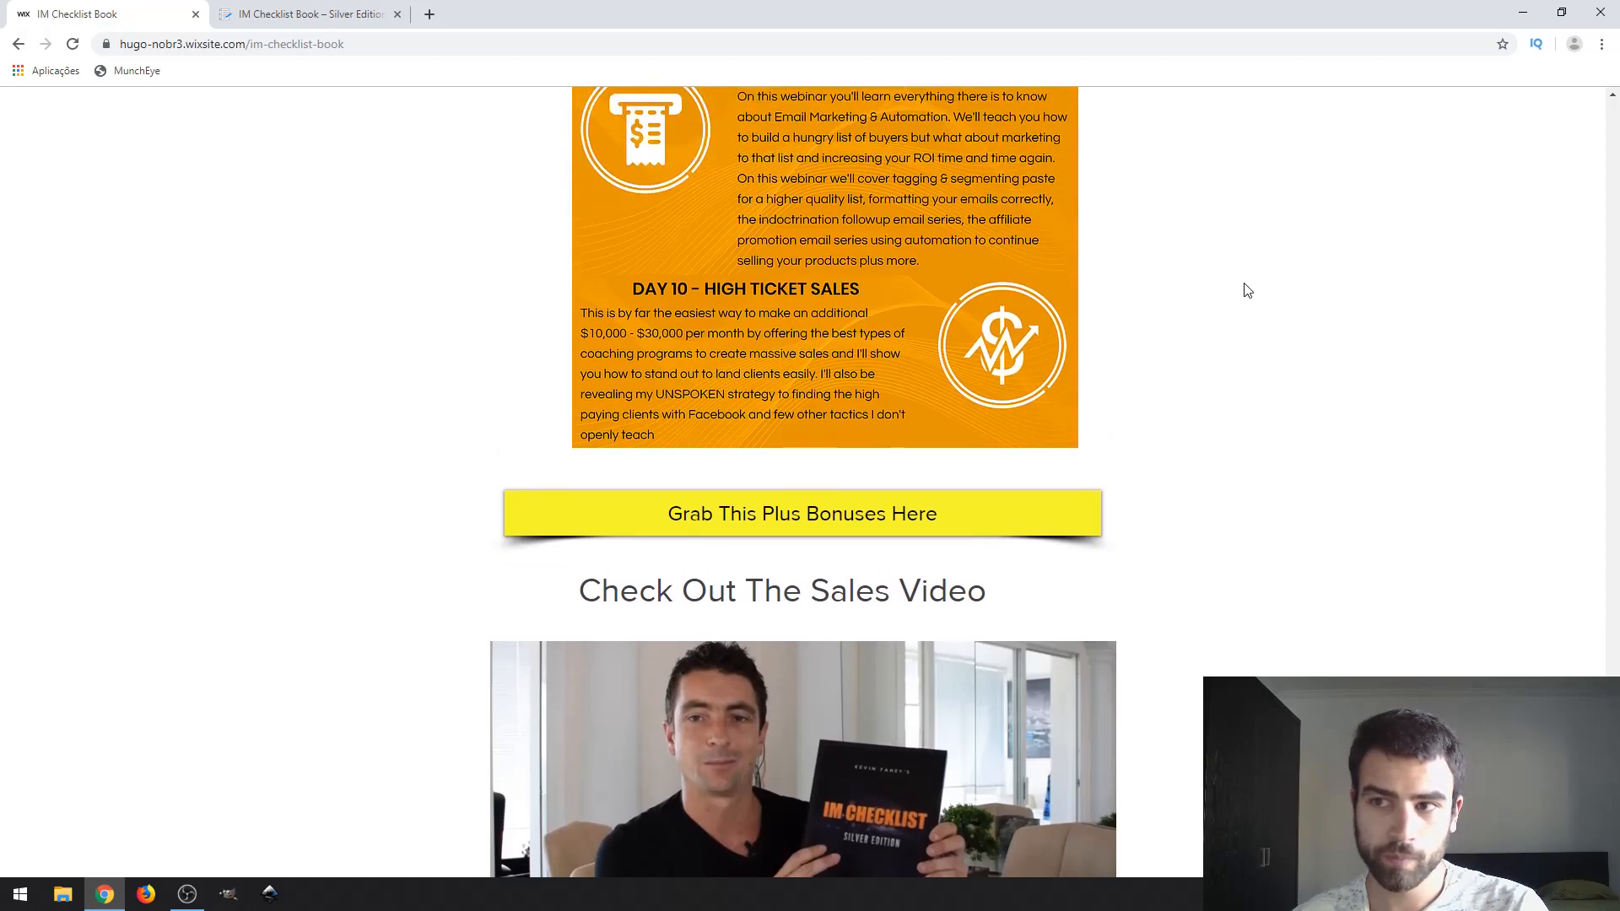
pyautogui.moveTo(1376, 317)
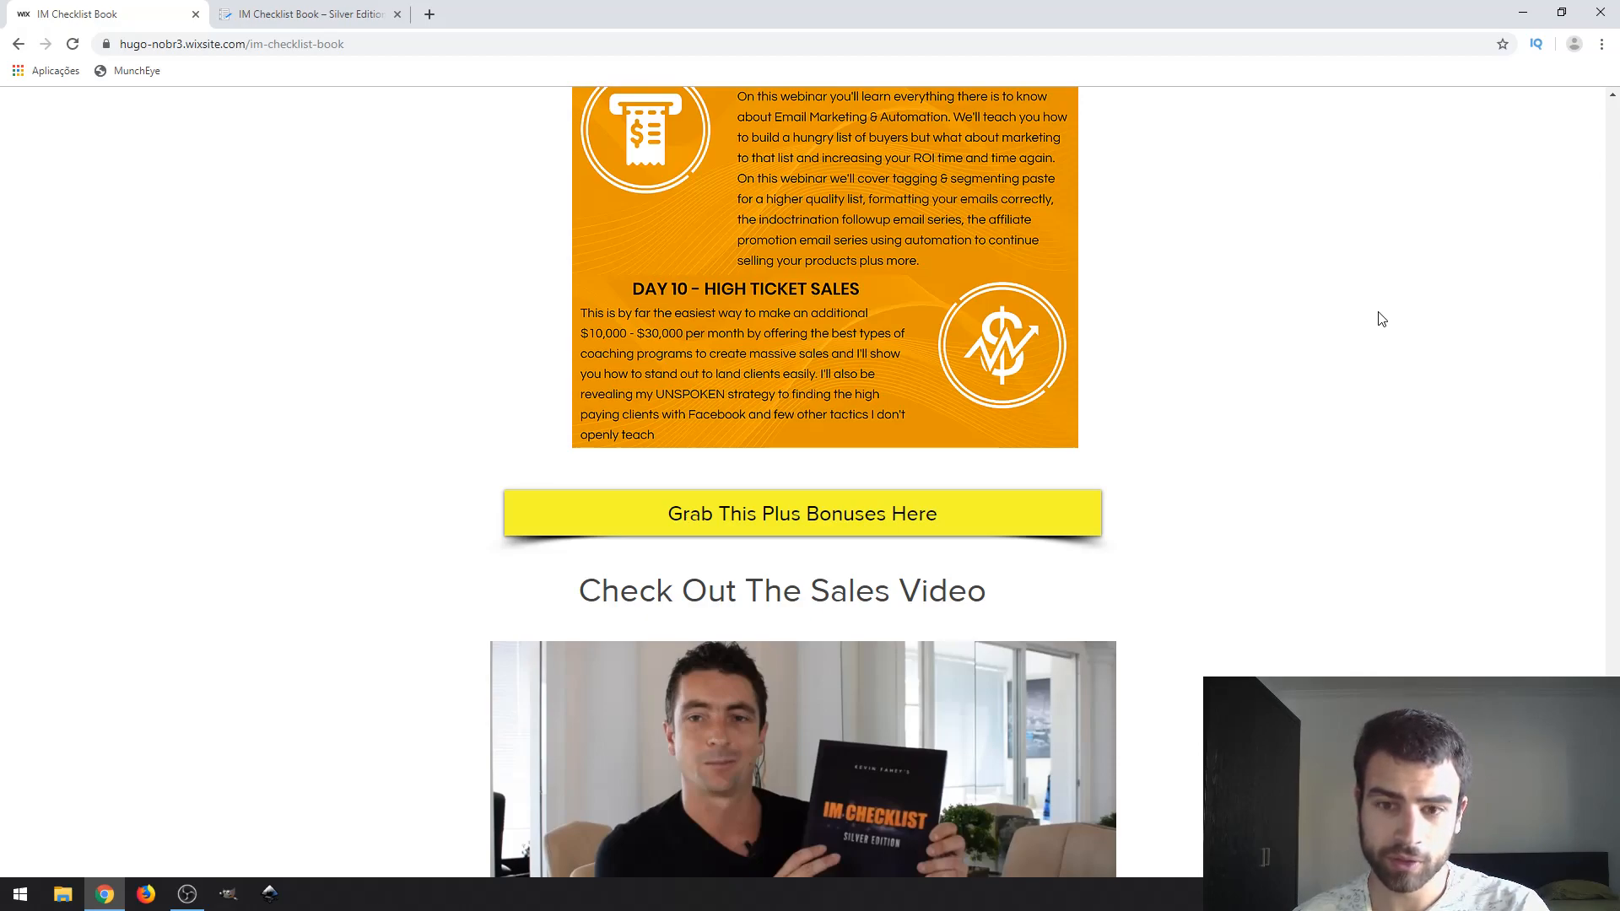
# Step: Scroll to the bonuses heading showing Bonus #1, Earn $760 Per Email With Email Marketing
pyautogui.scroll(-3)
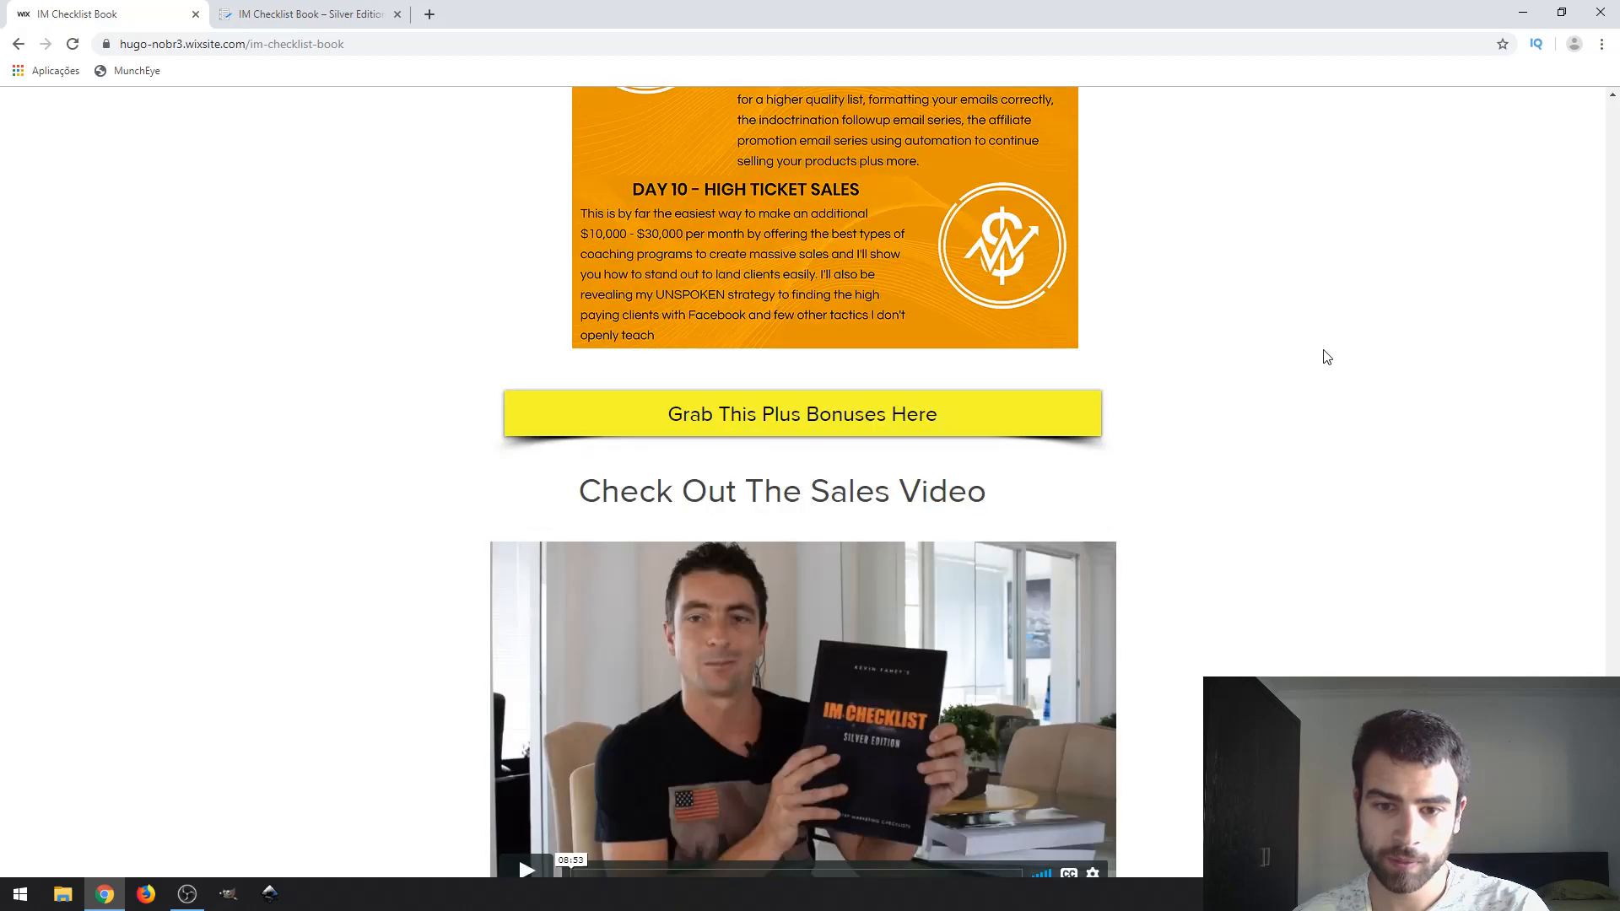
pyautogui.scroll(-3)
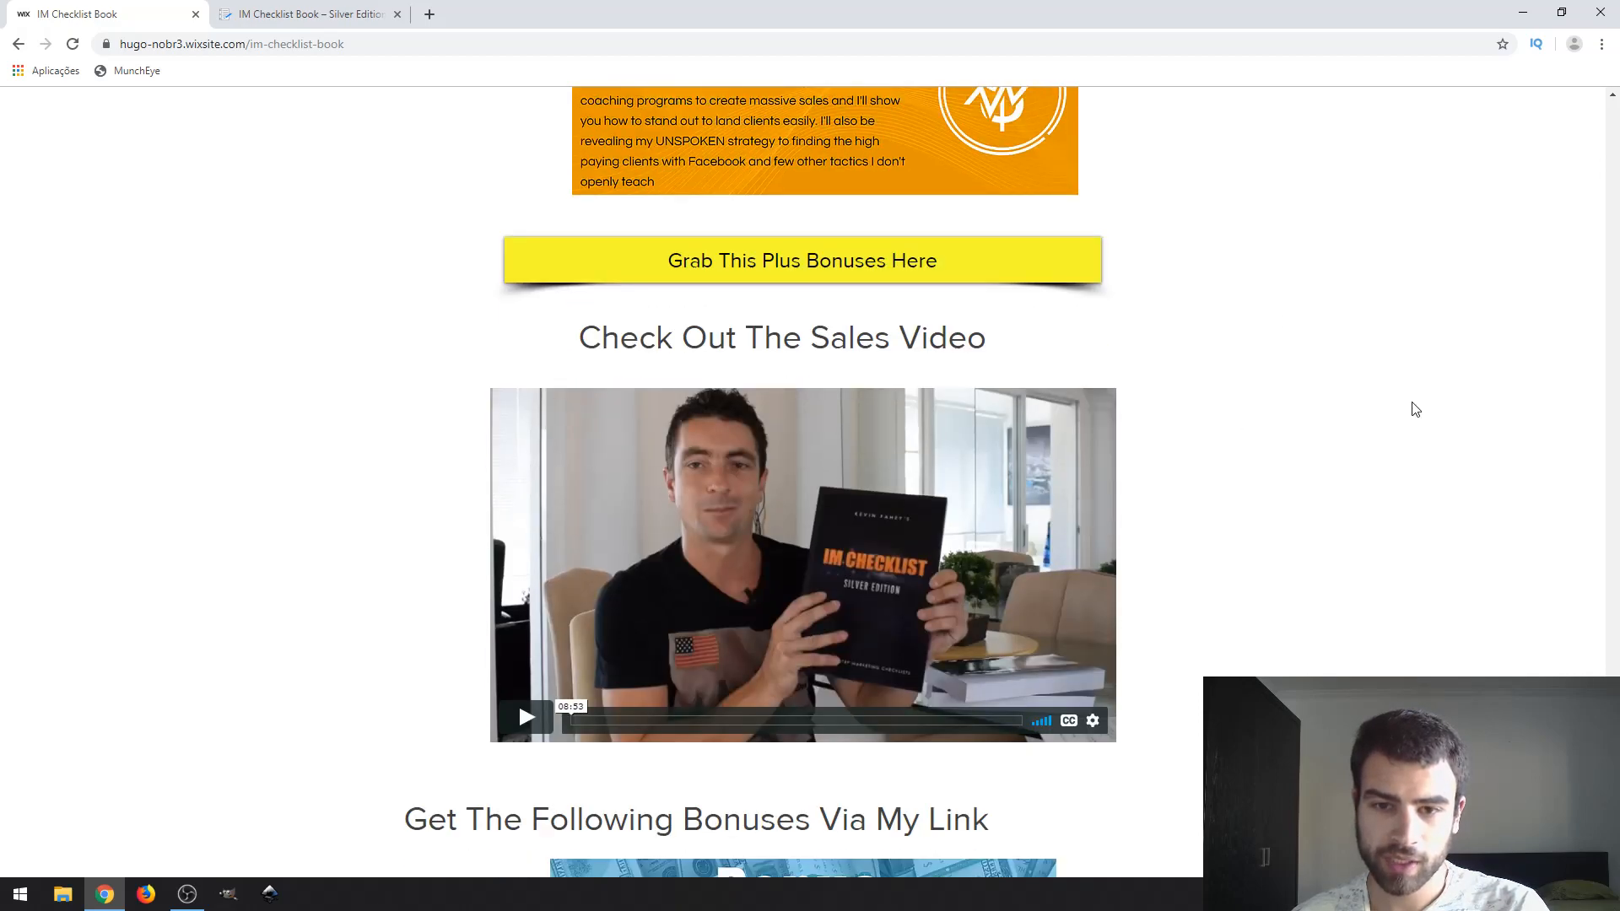
pyautogui.moveTo(987, 471)
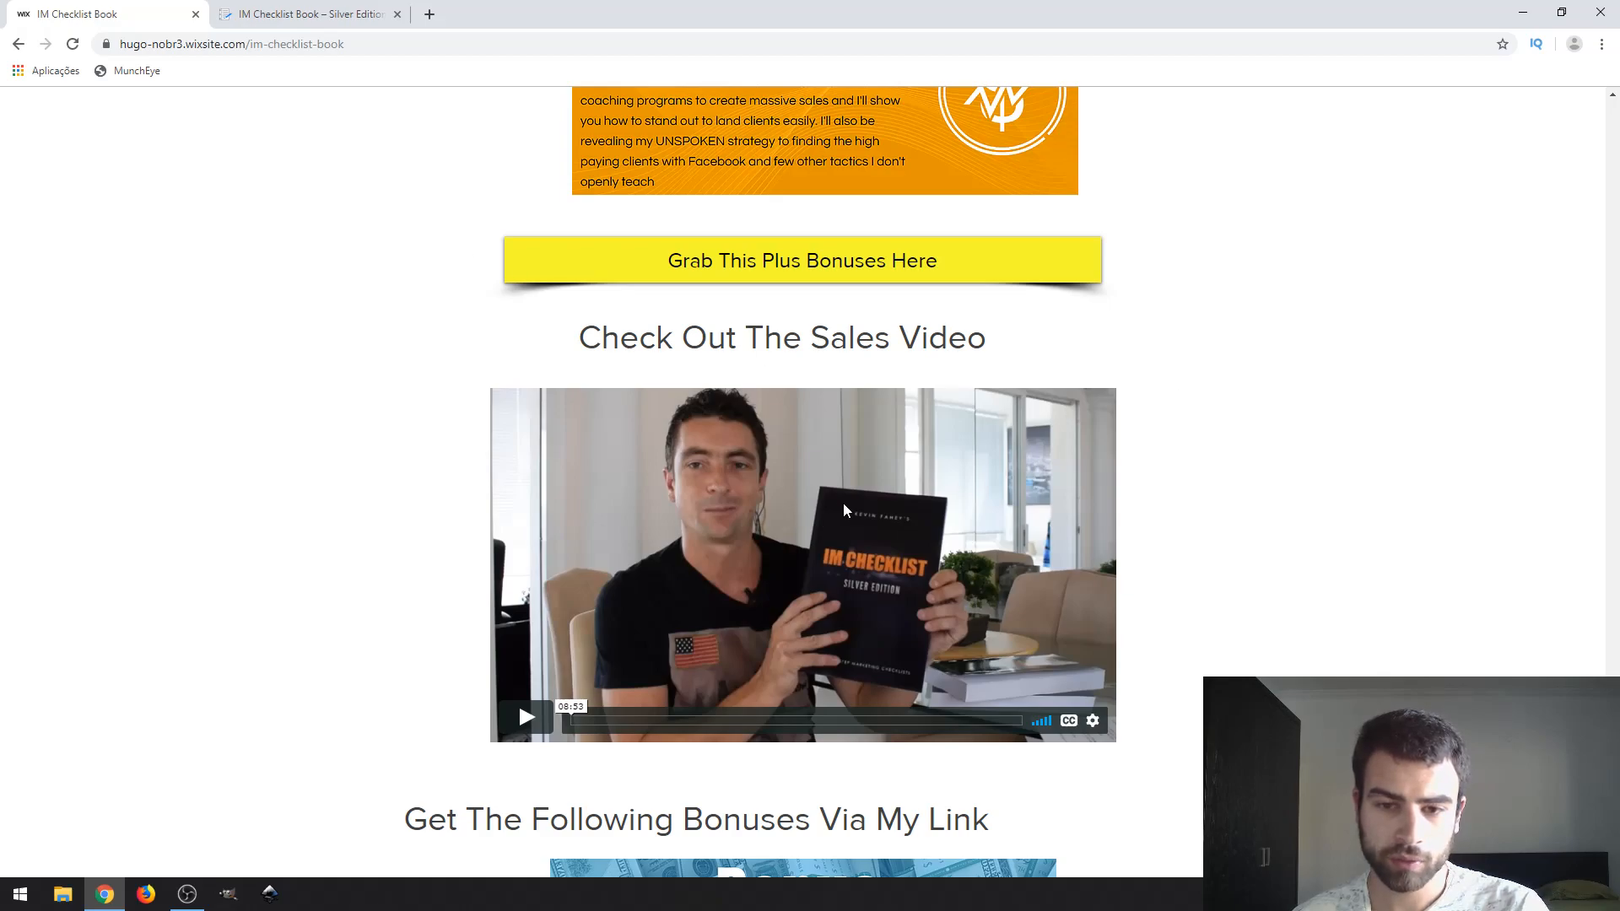
pyautogui.moveTo(854, 494)
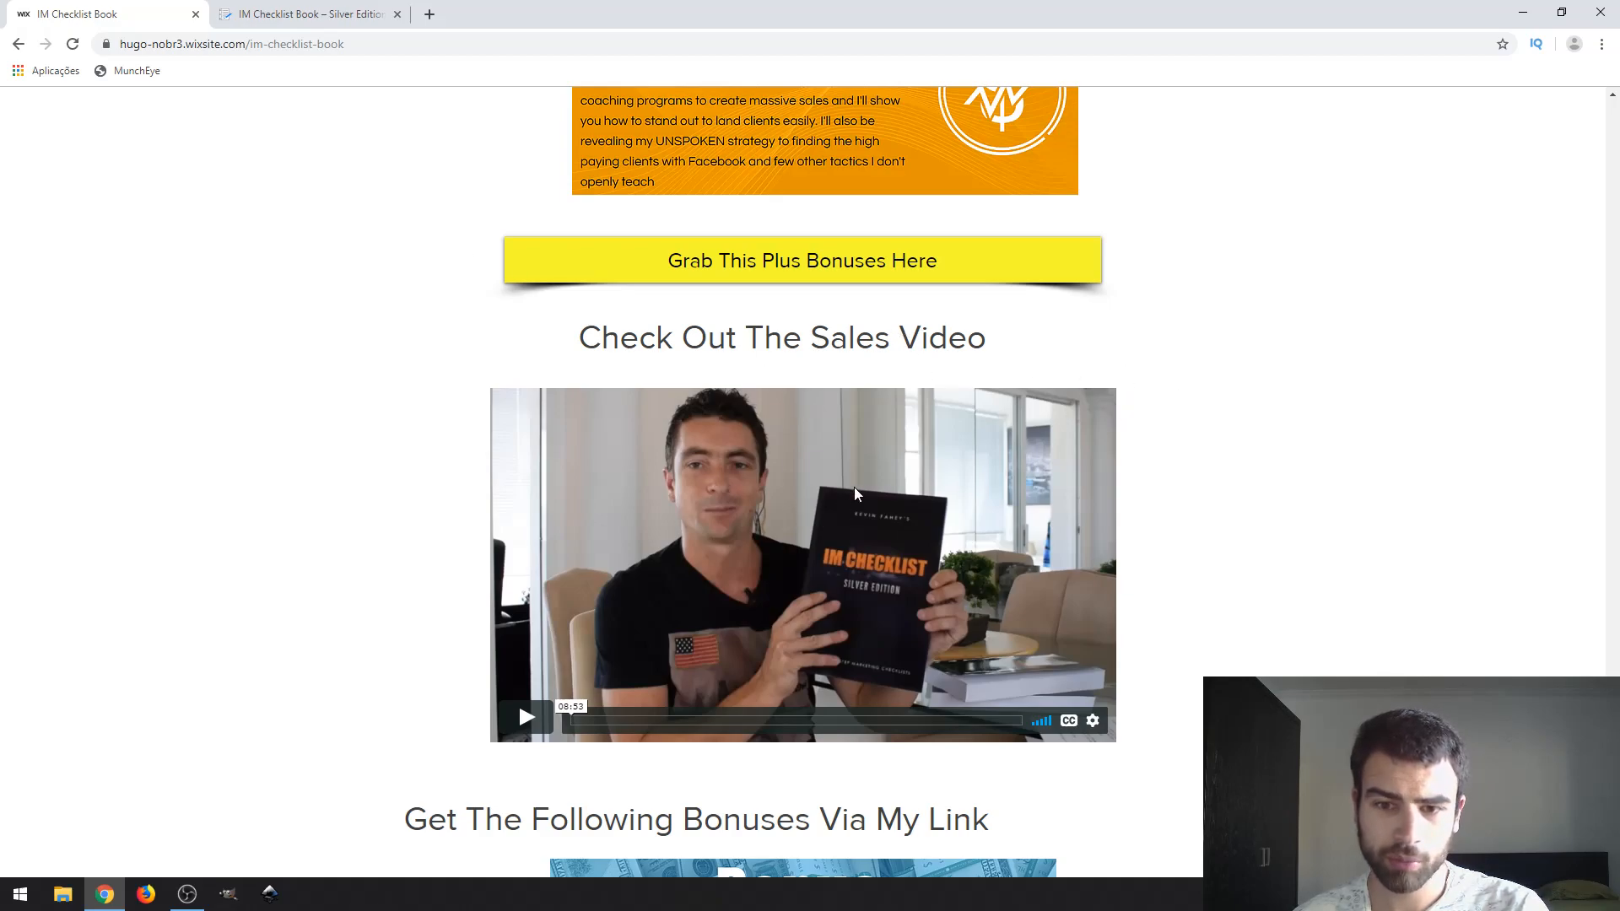
pyautogui.moveTo(876, 403)
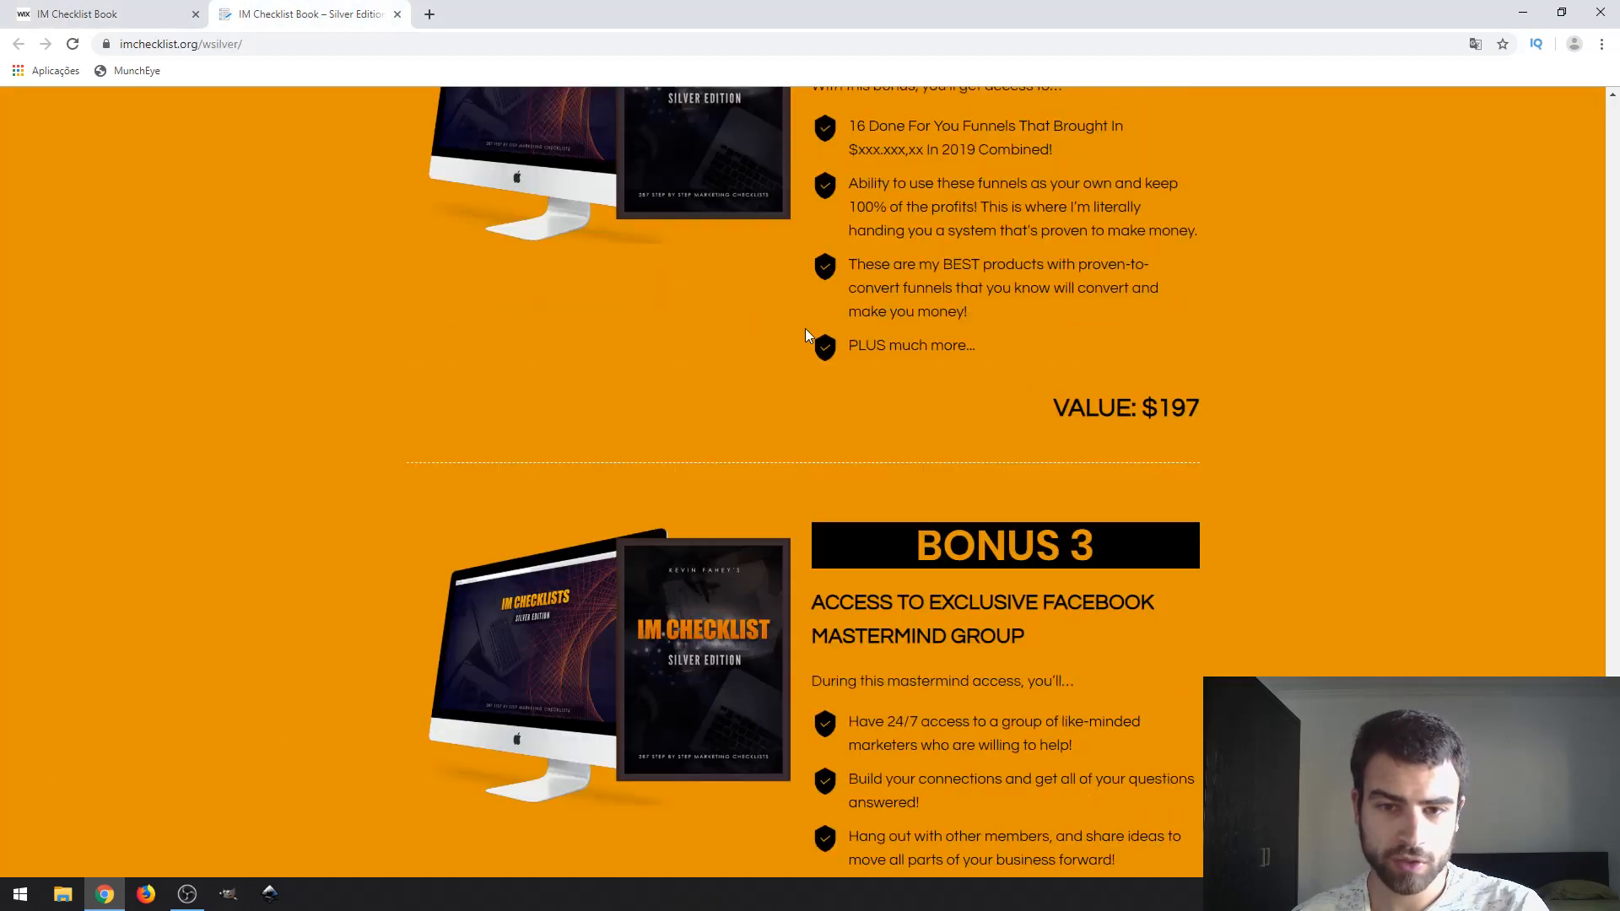
pyautogui.scroll(-3)
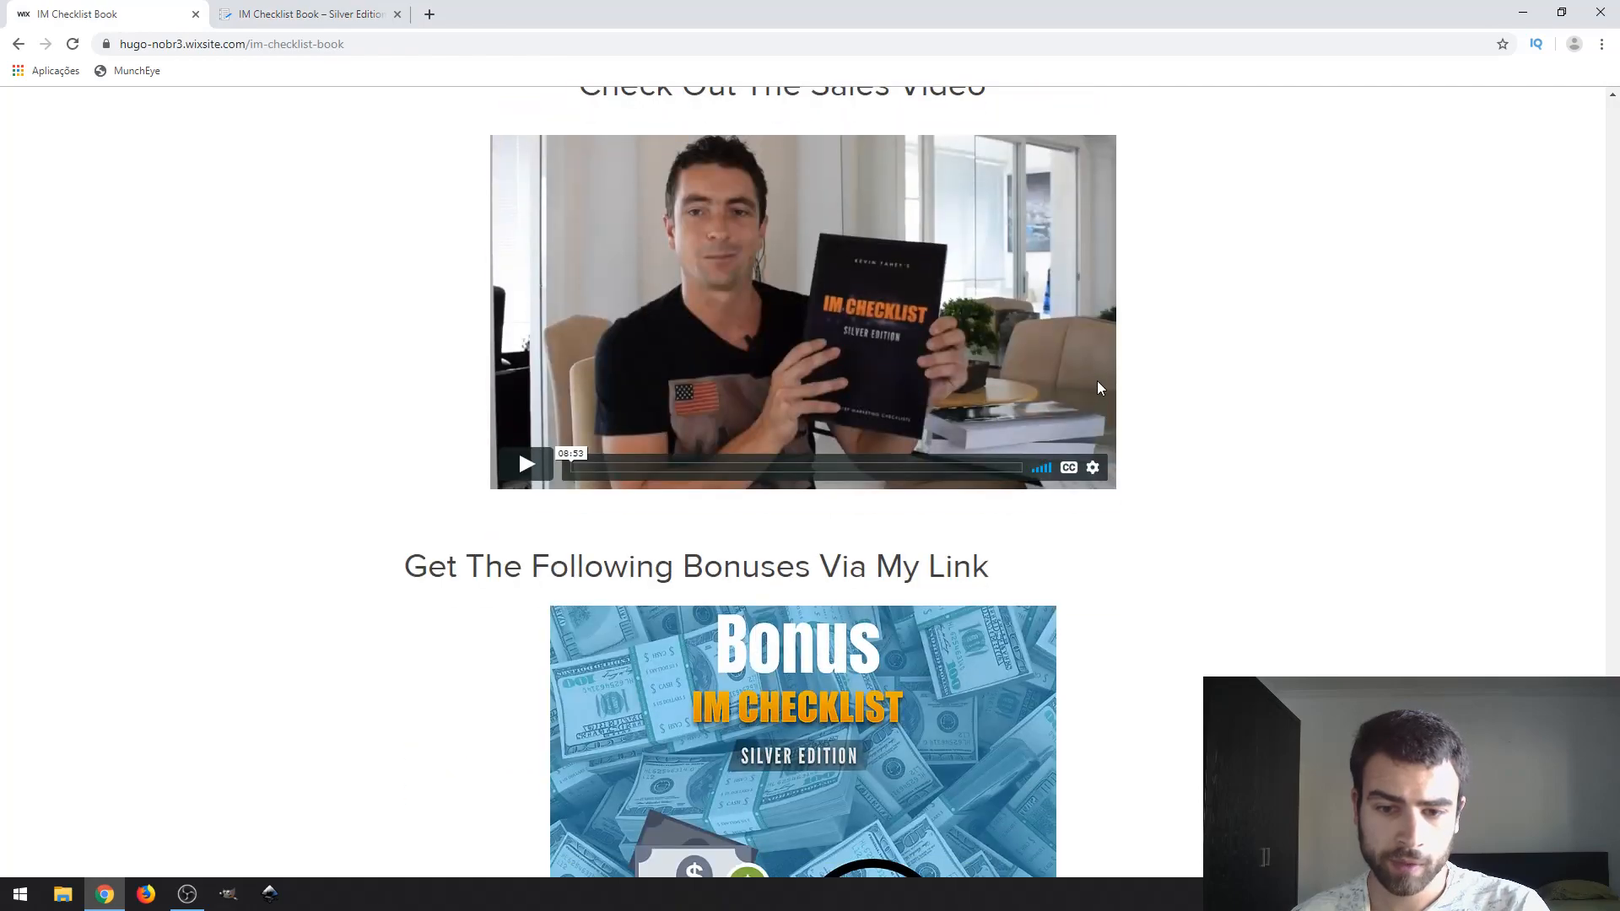
pyautogui.scroll(3)
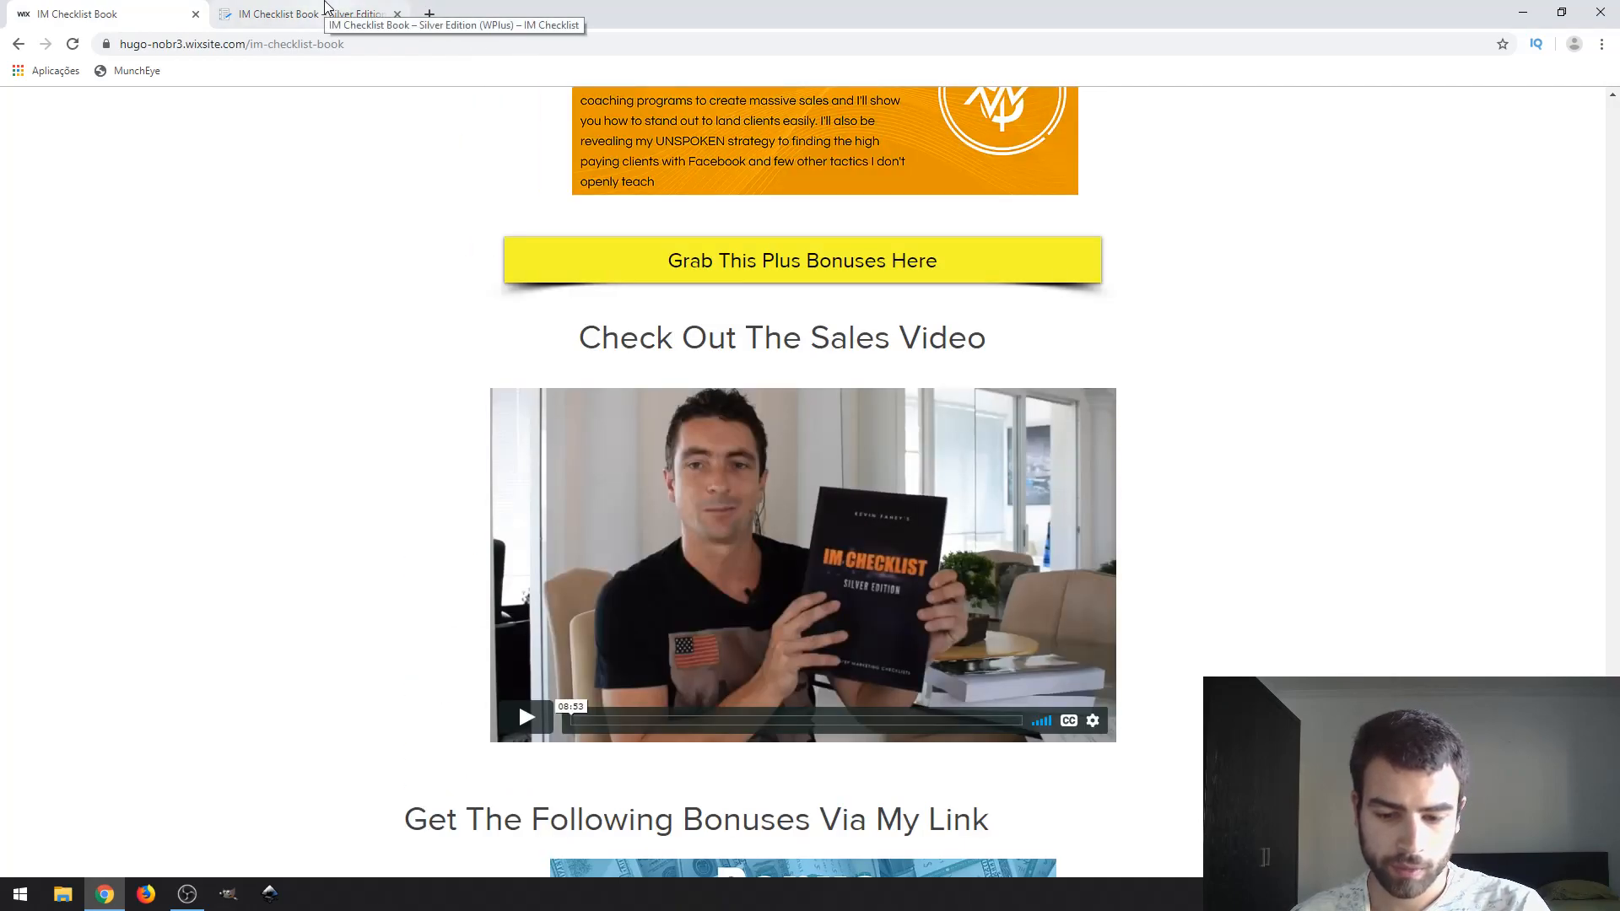
pyautogui.moveTo(877, 210)
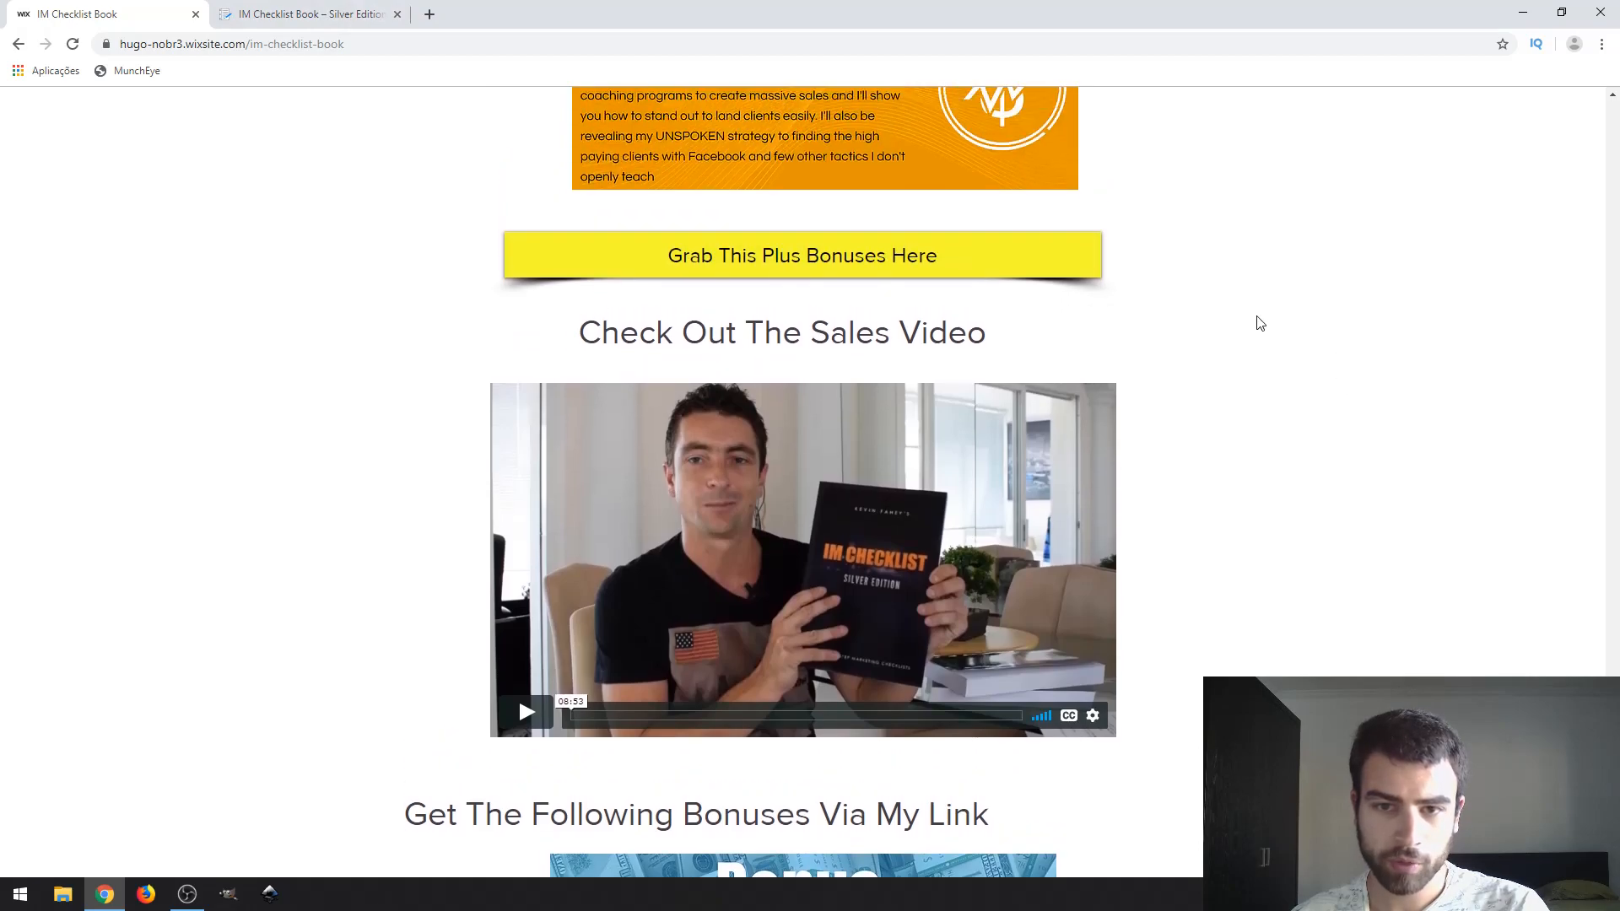
pyautogui.scroll(-3)
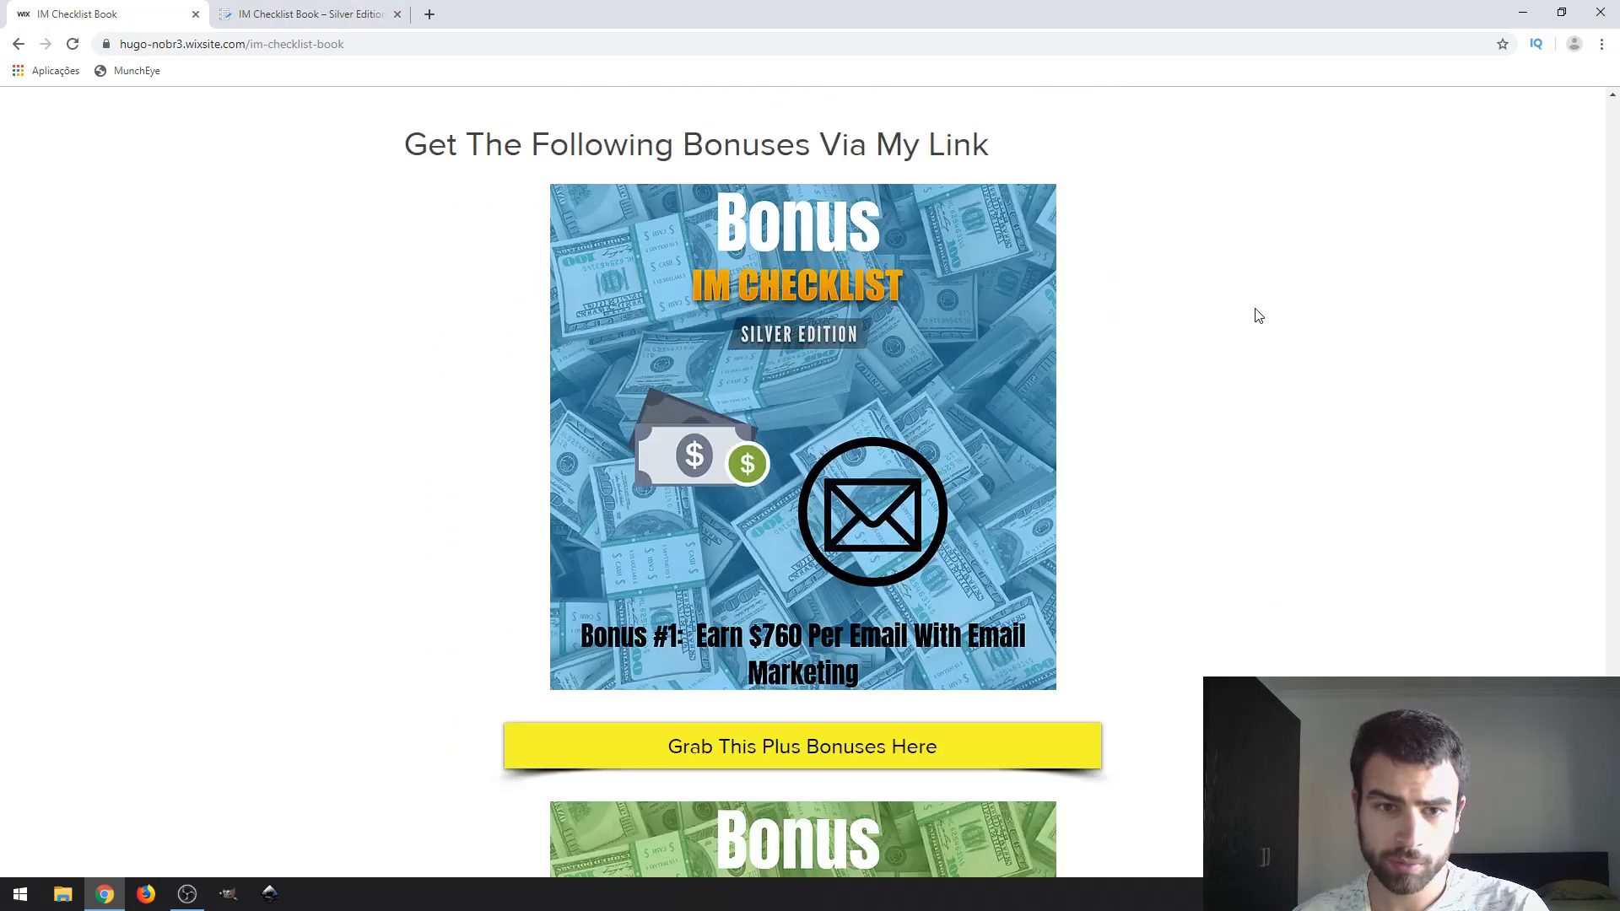
pyautogui.moveTo(913, 184)
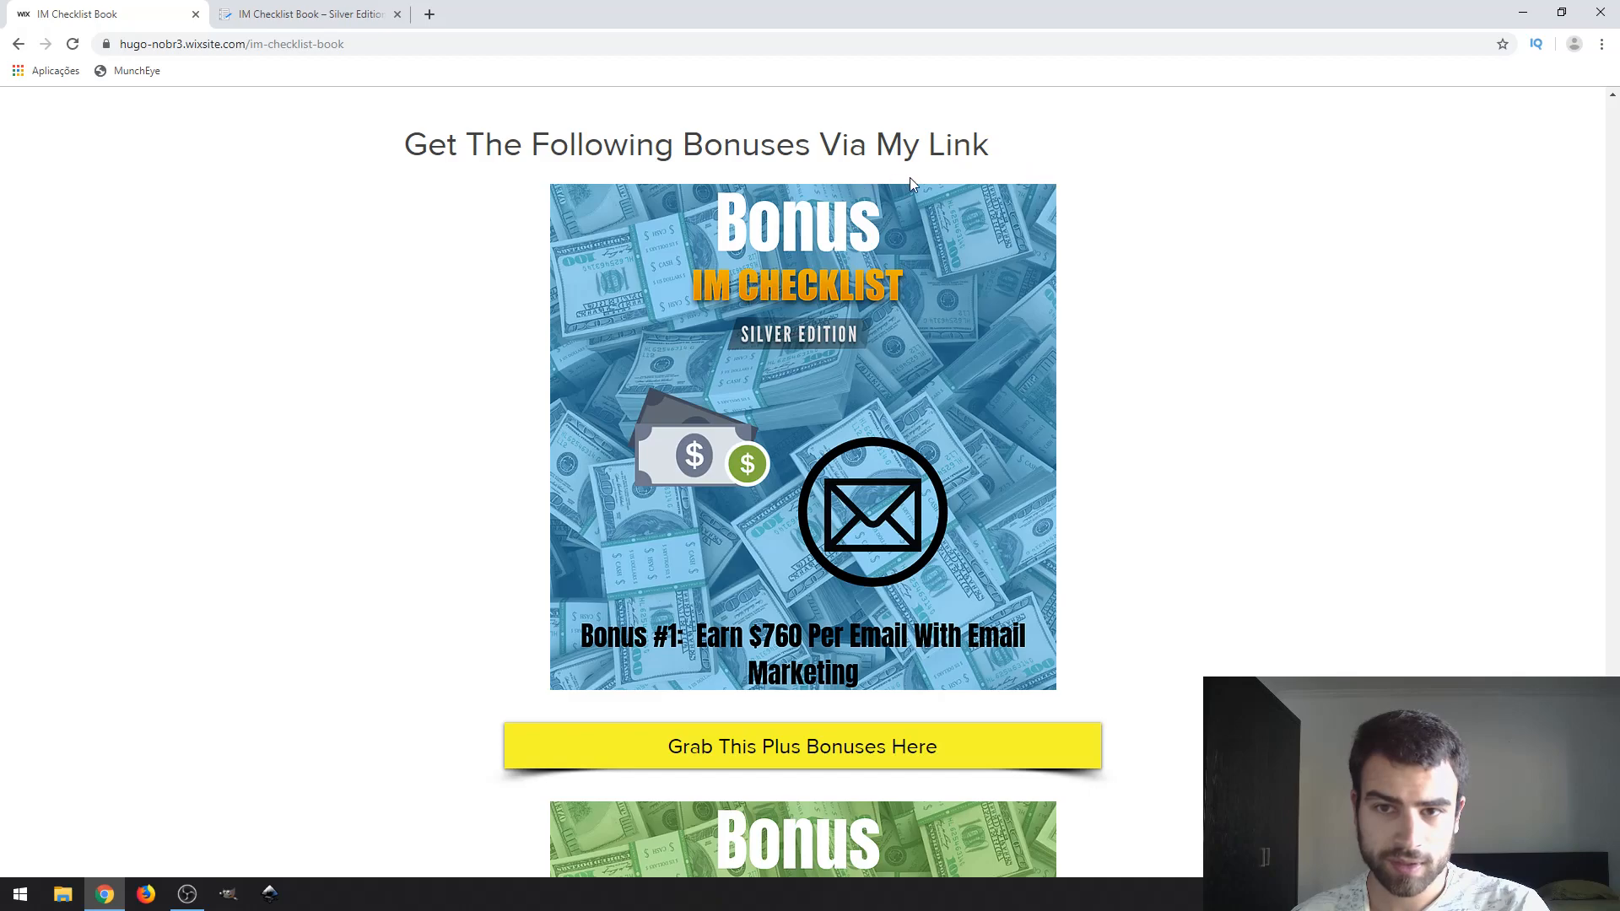
pyautogui.moveTo(1023, 196)
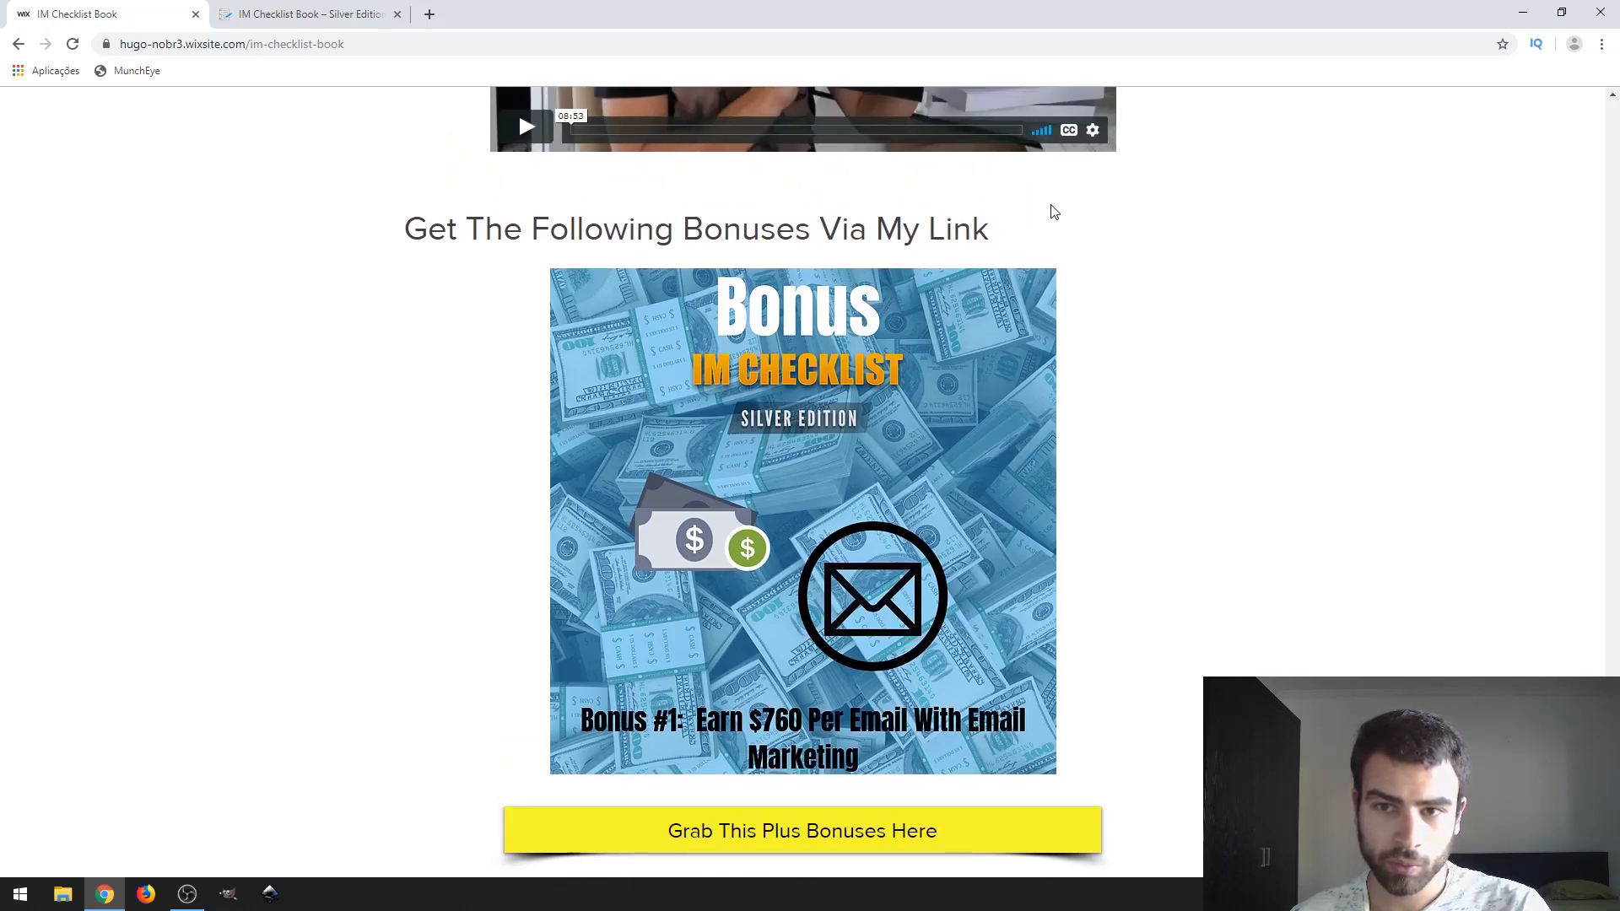
pyautogui.moveTo(993, 243)
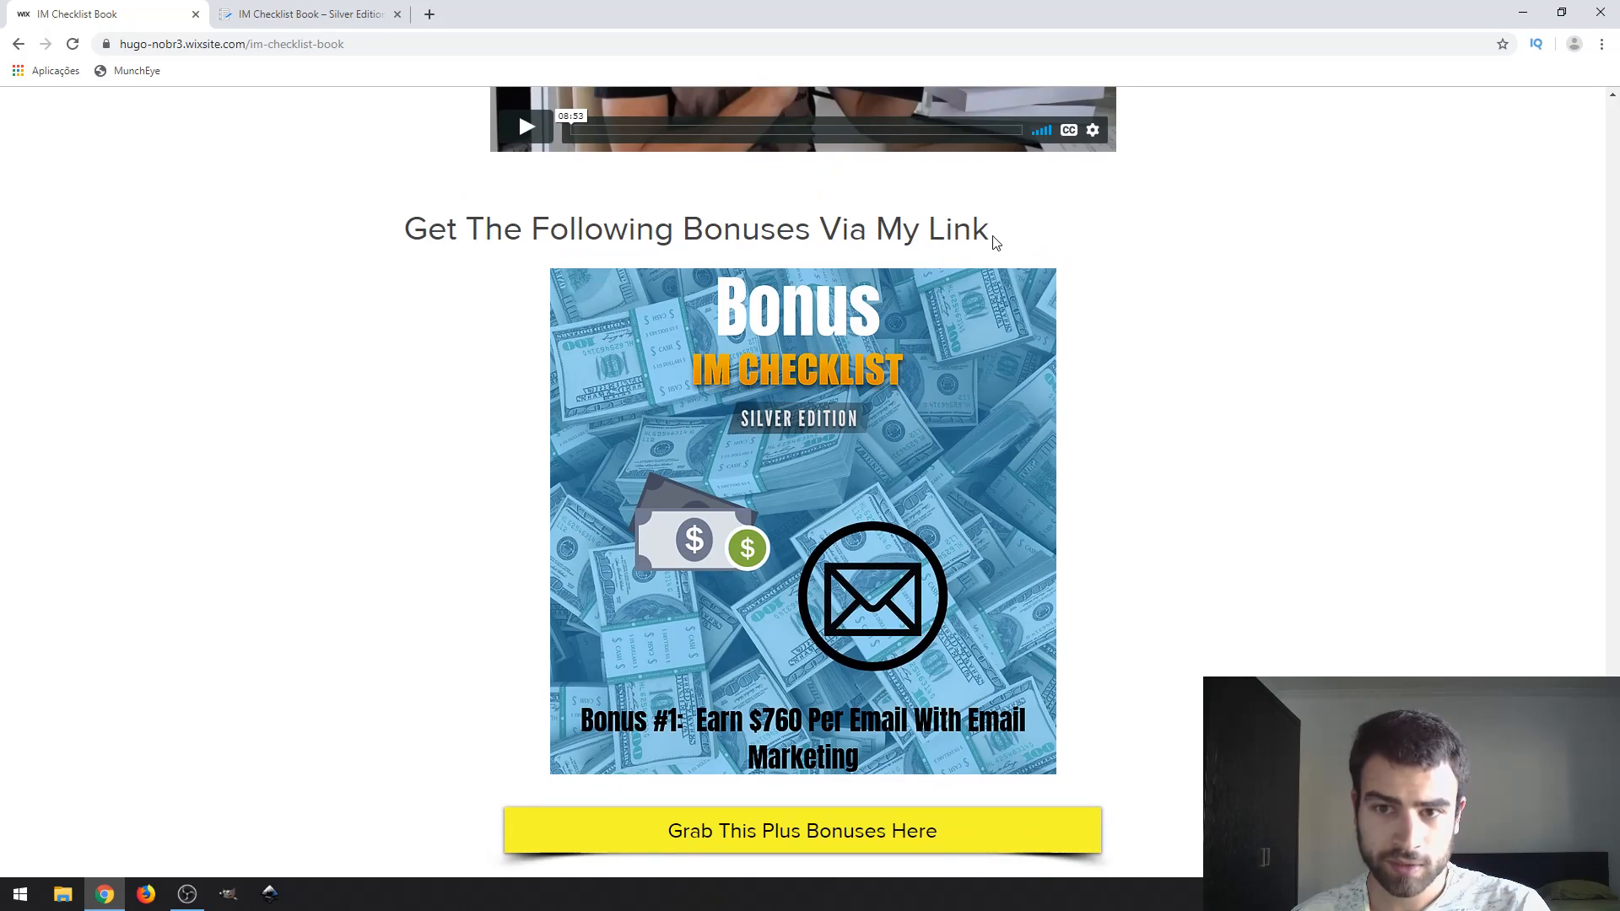
pyautogui.moveTo(979, 224)
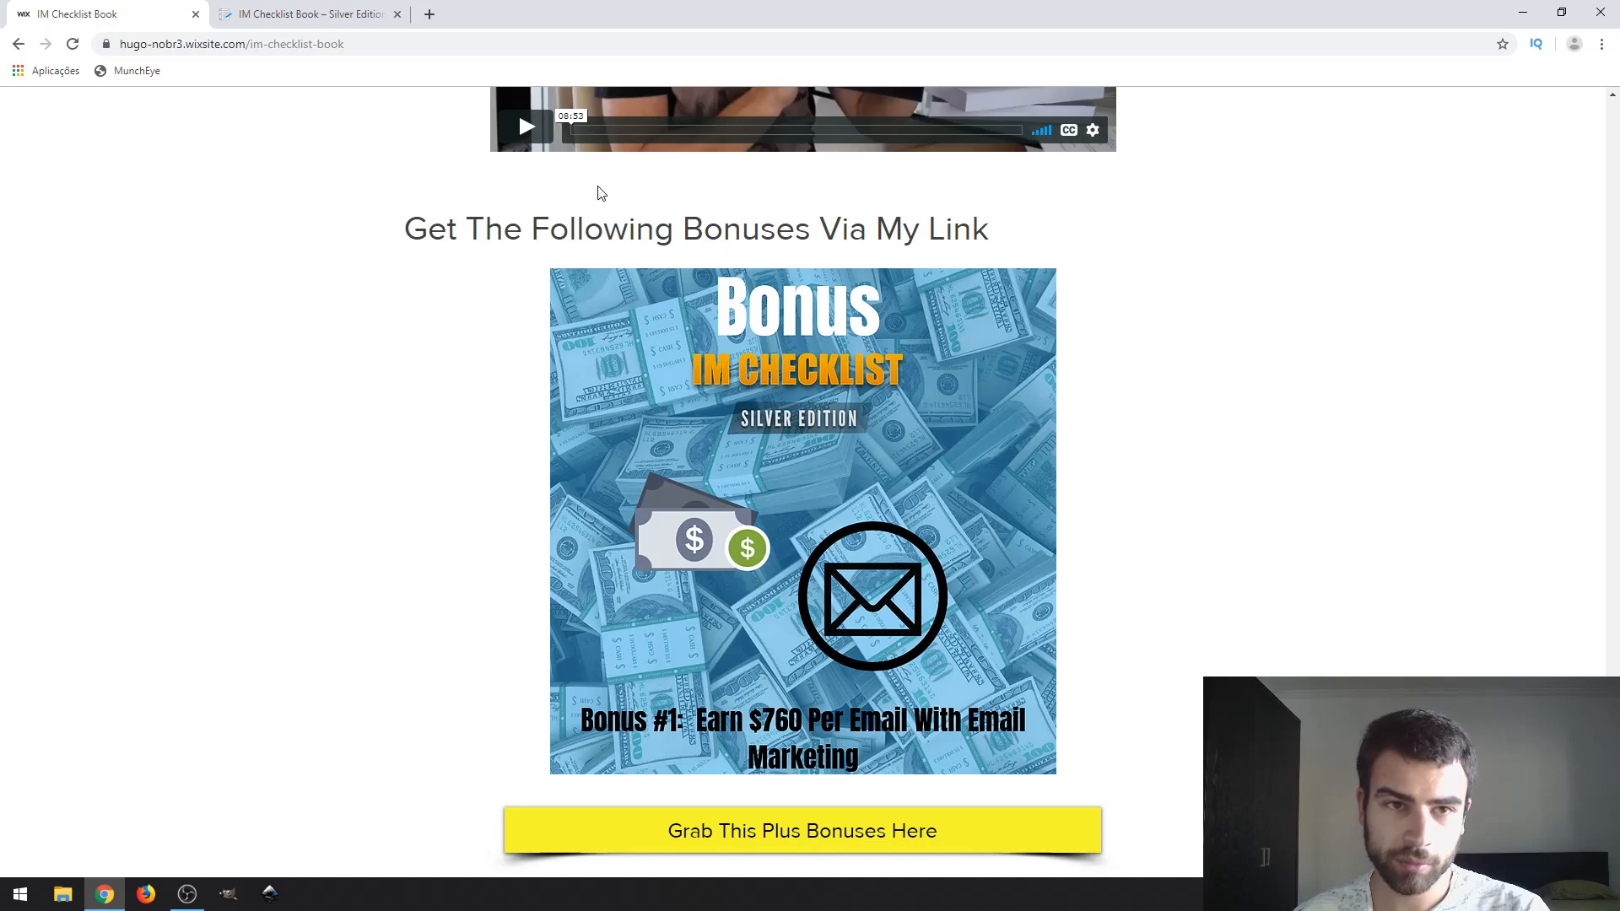
pyautogui.click(307, 14)
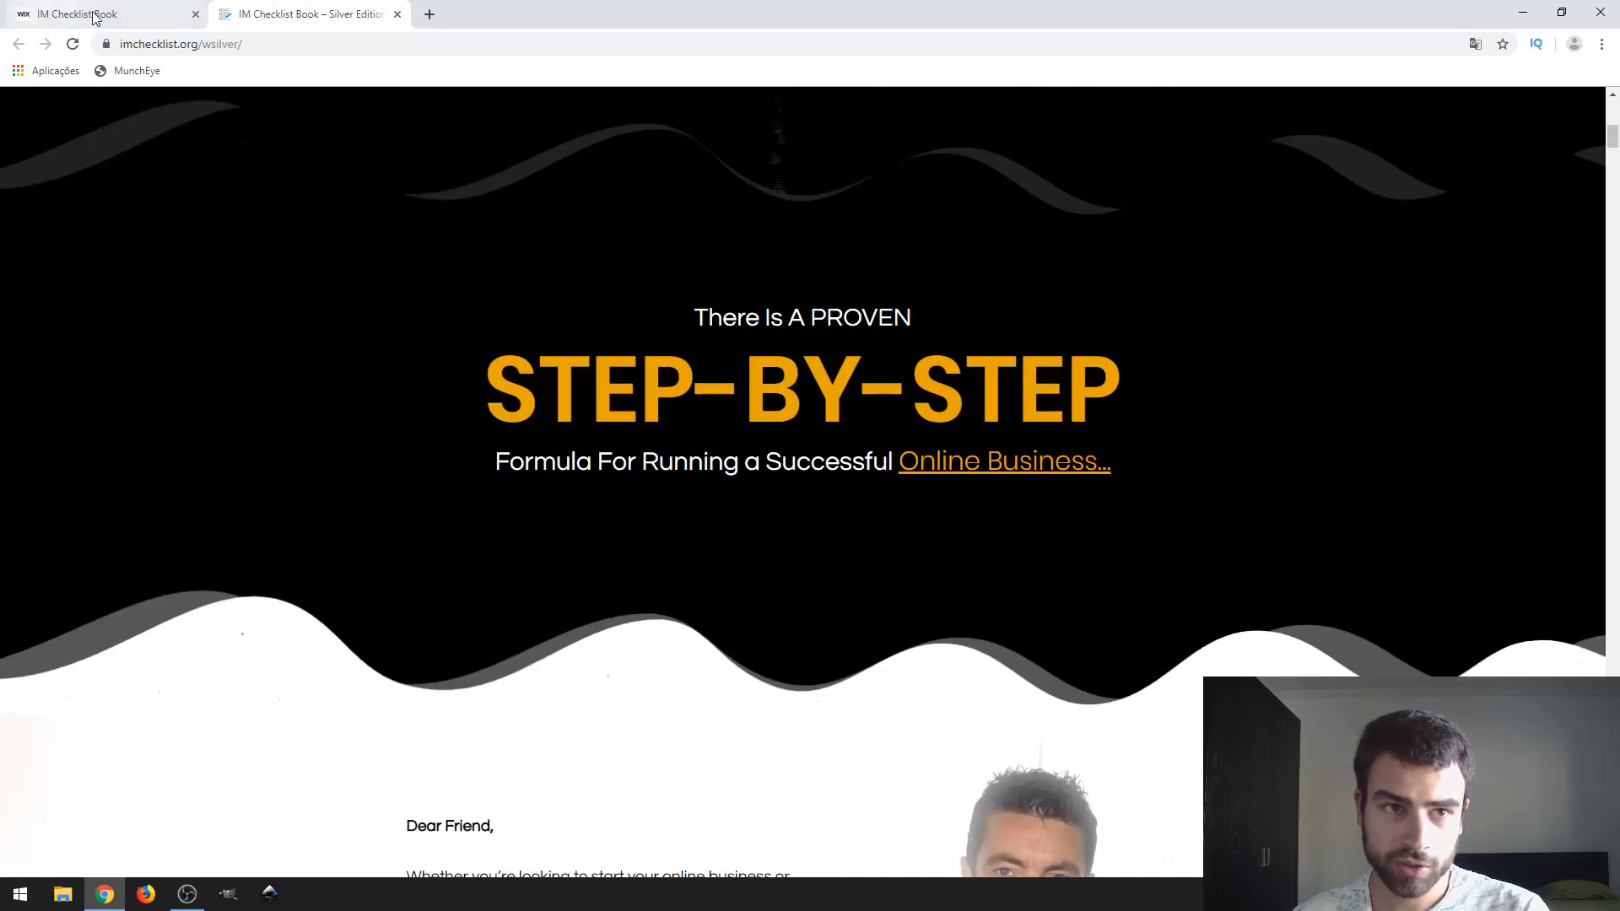
pyautogui.click(103, 13)
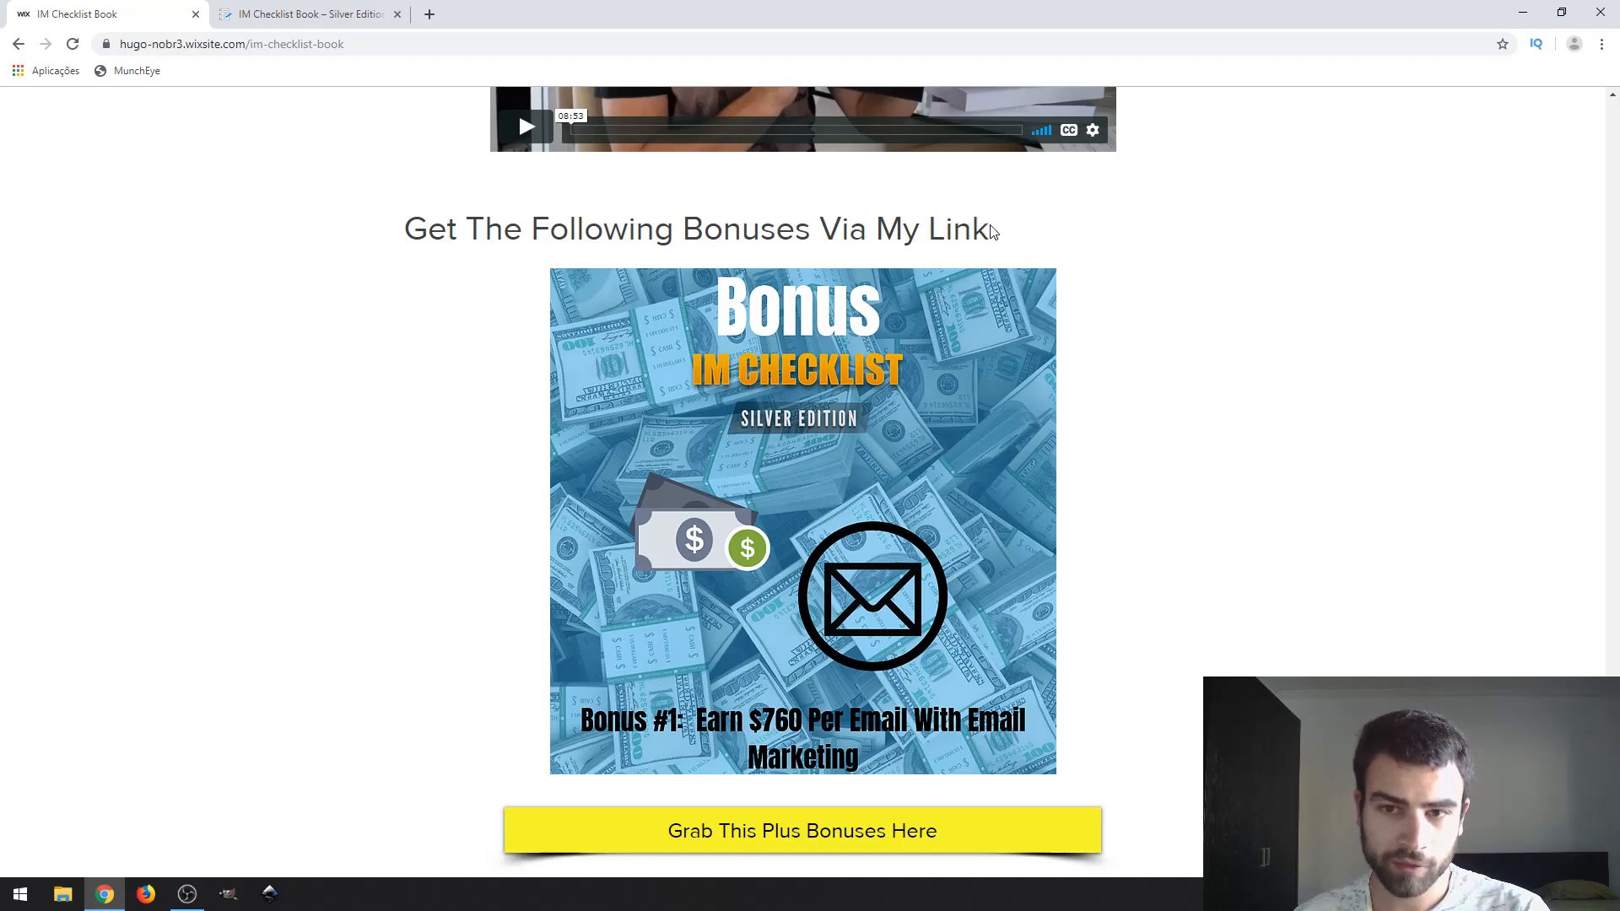
pyautogui.moveTo(642, 233)
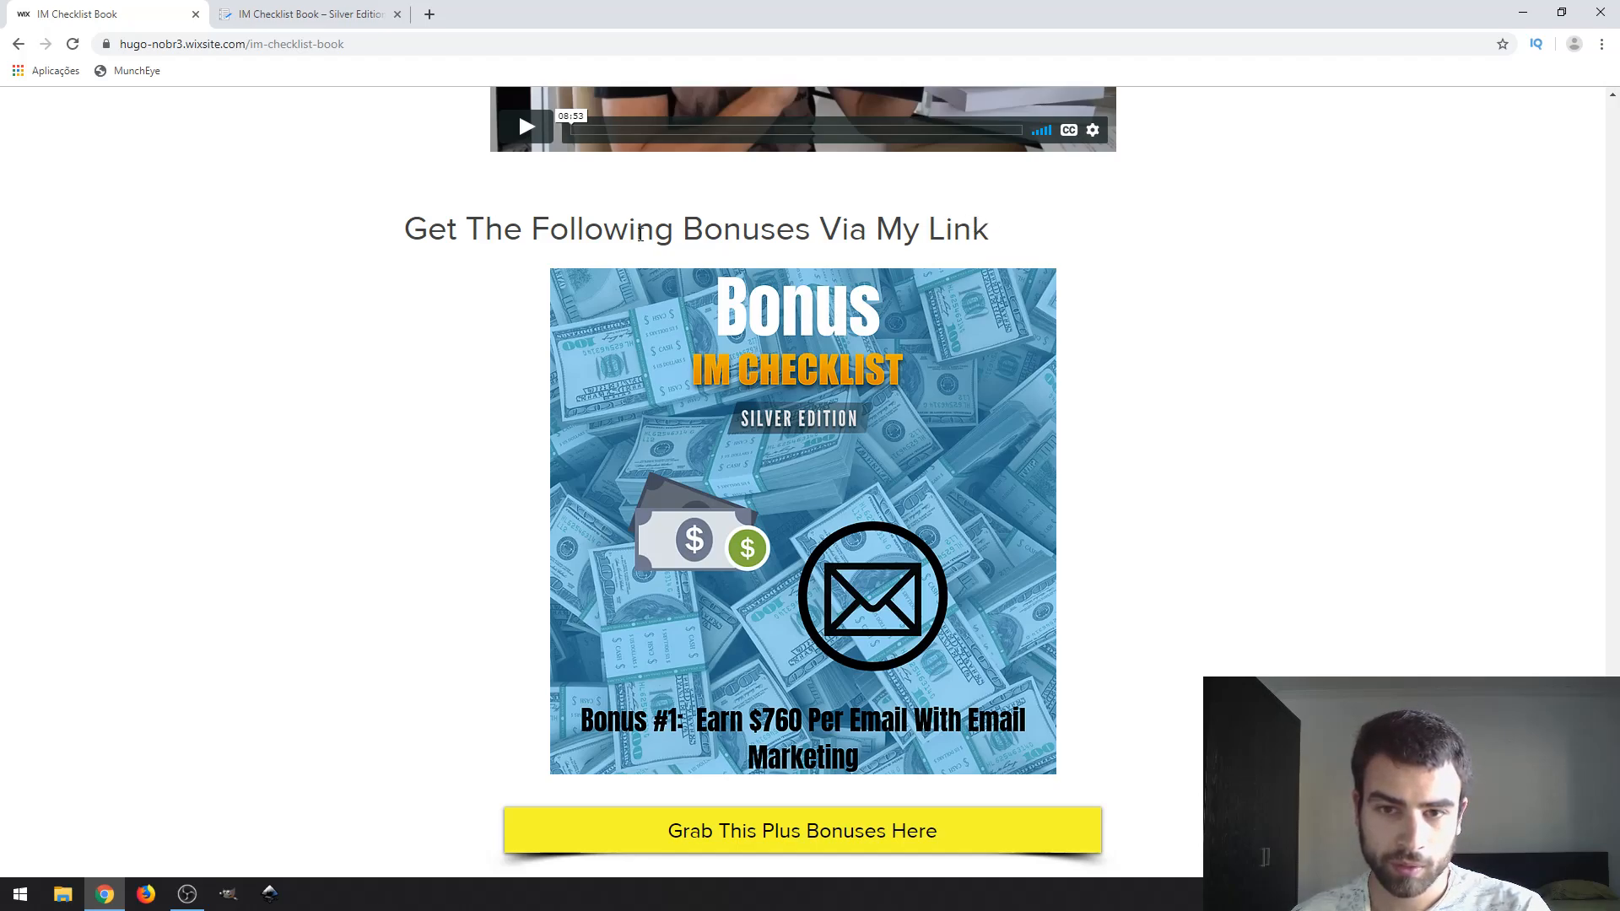
pyautogui.moveTo(408, 216)
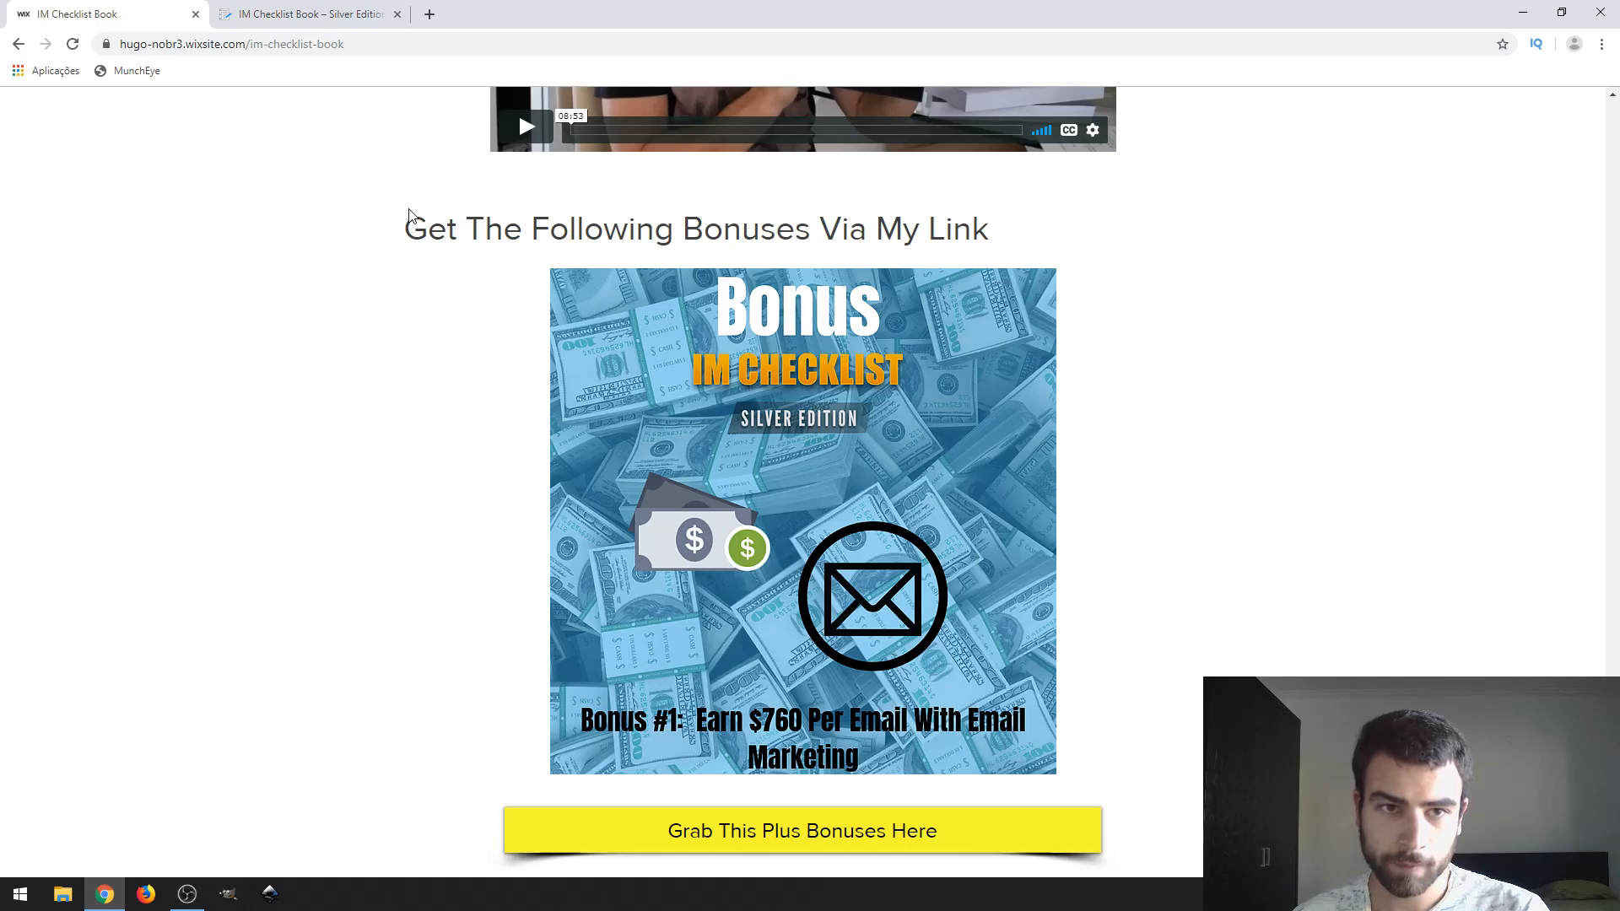
pyautogui.scroll(-3)
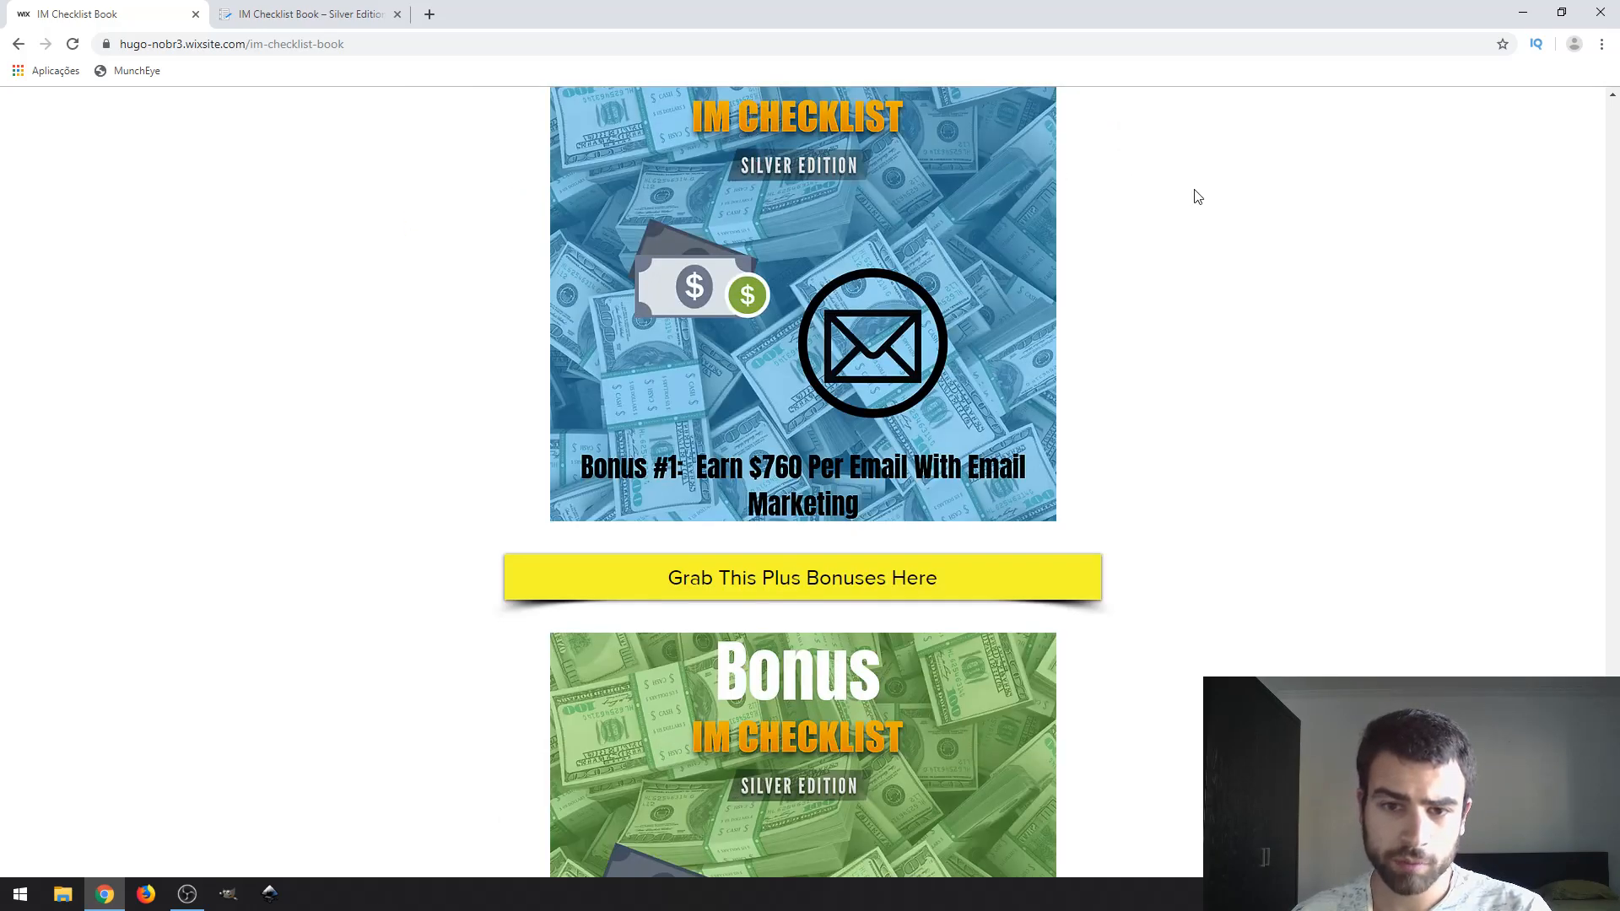
pyautogui.scroll(3)
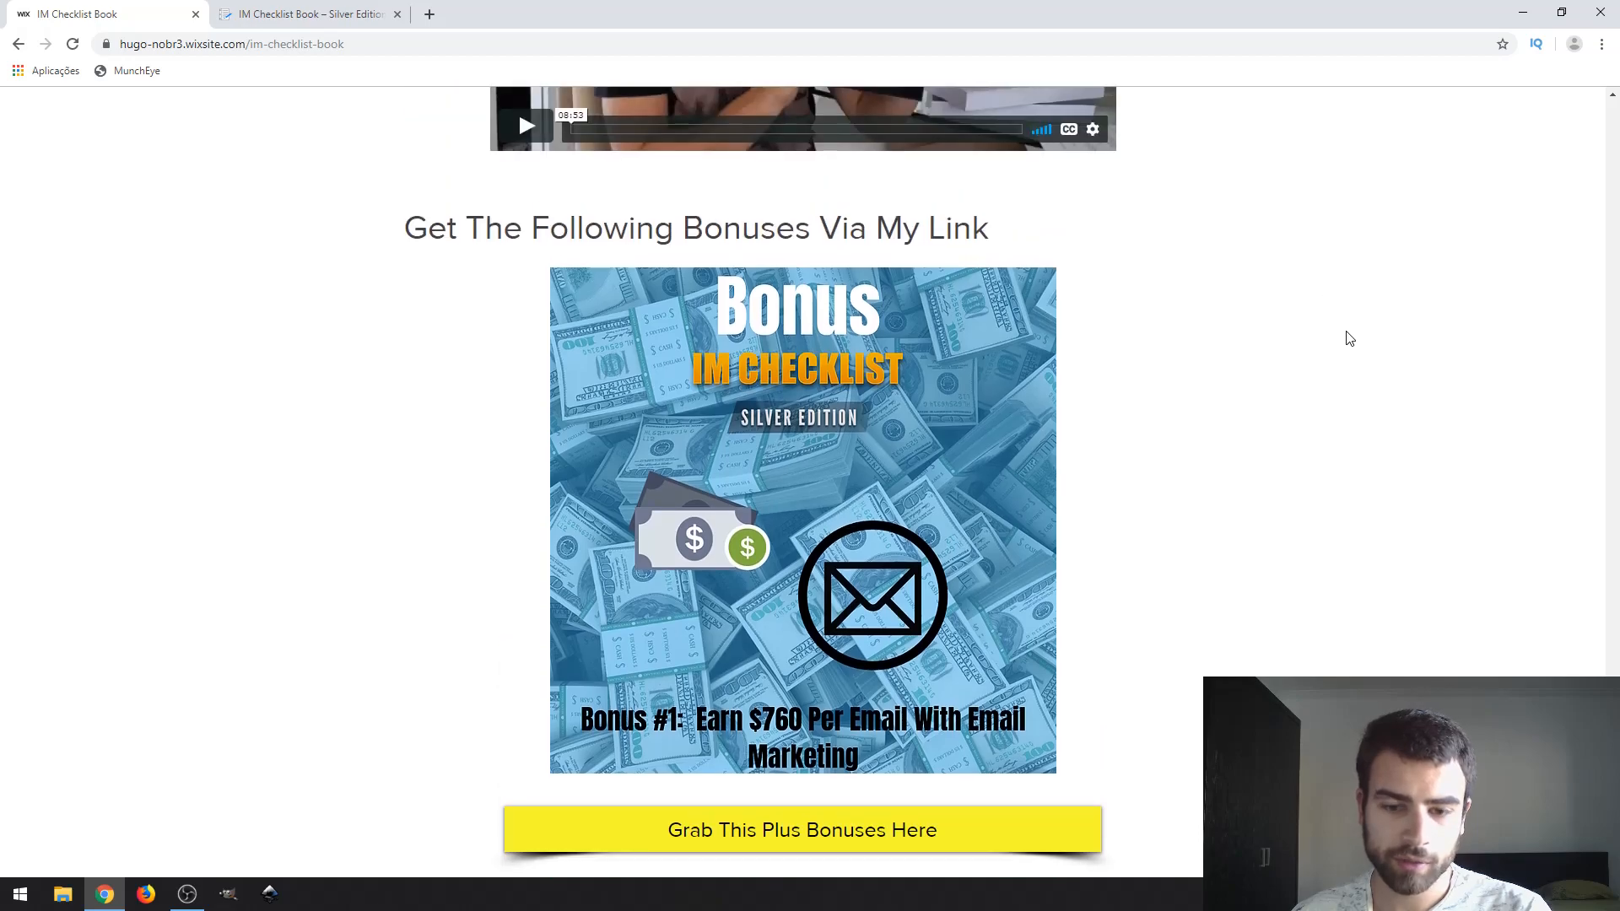
pyautogui.scroll(-3)
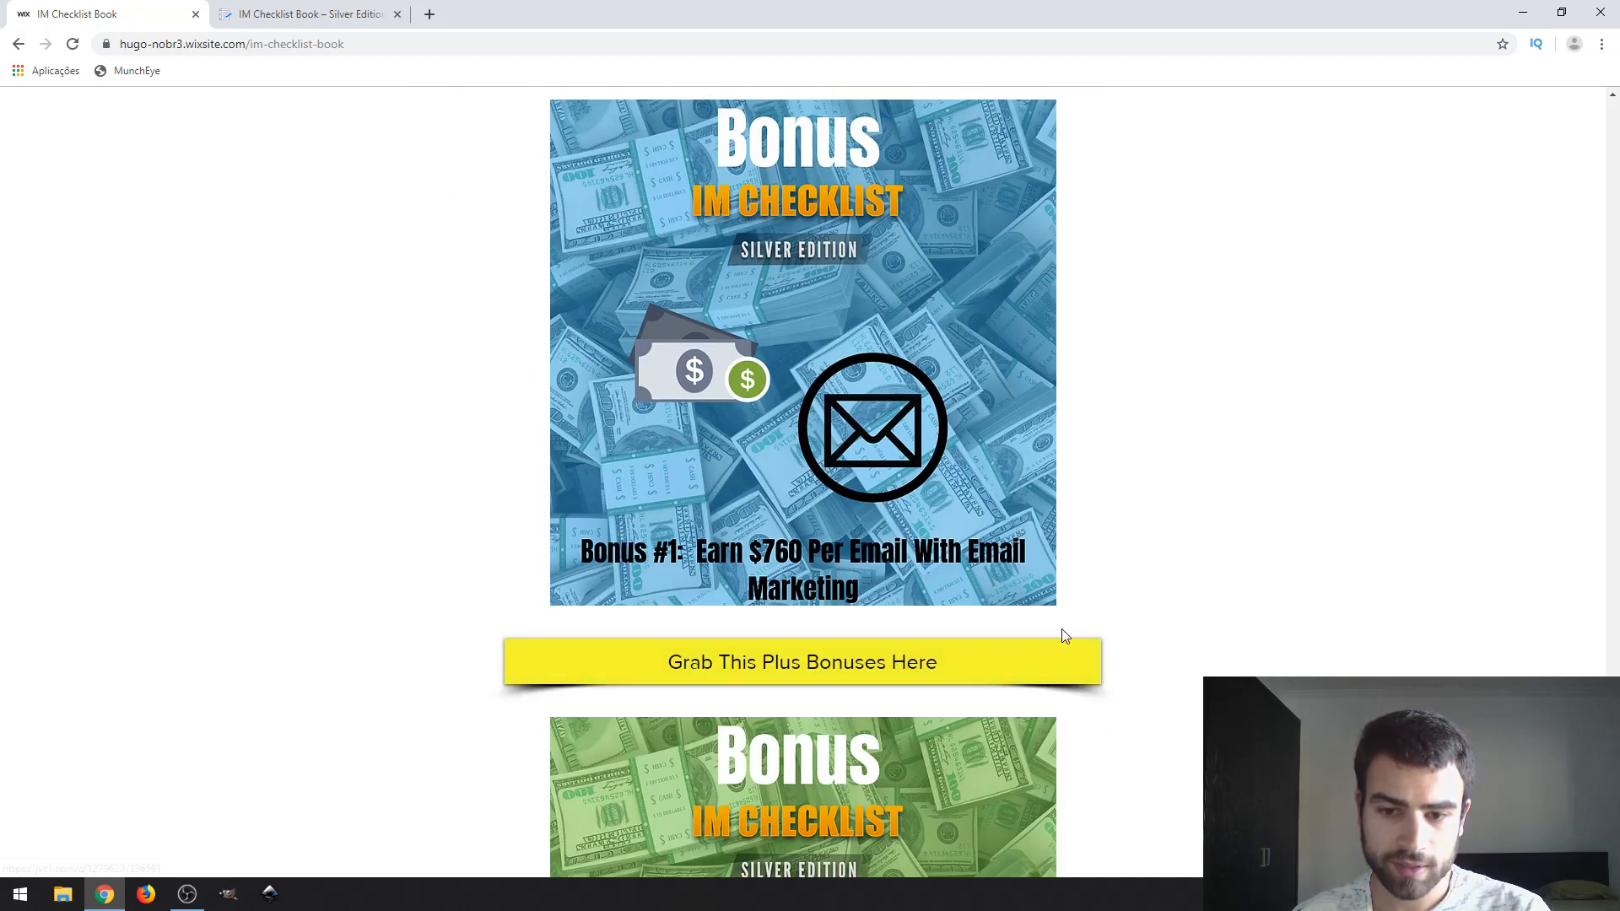
pyautogui.scroll(3)
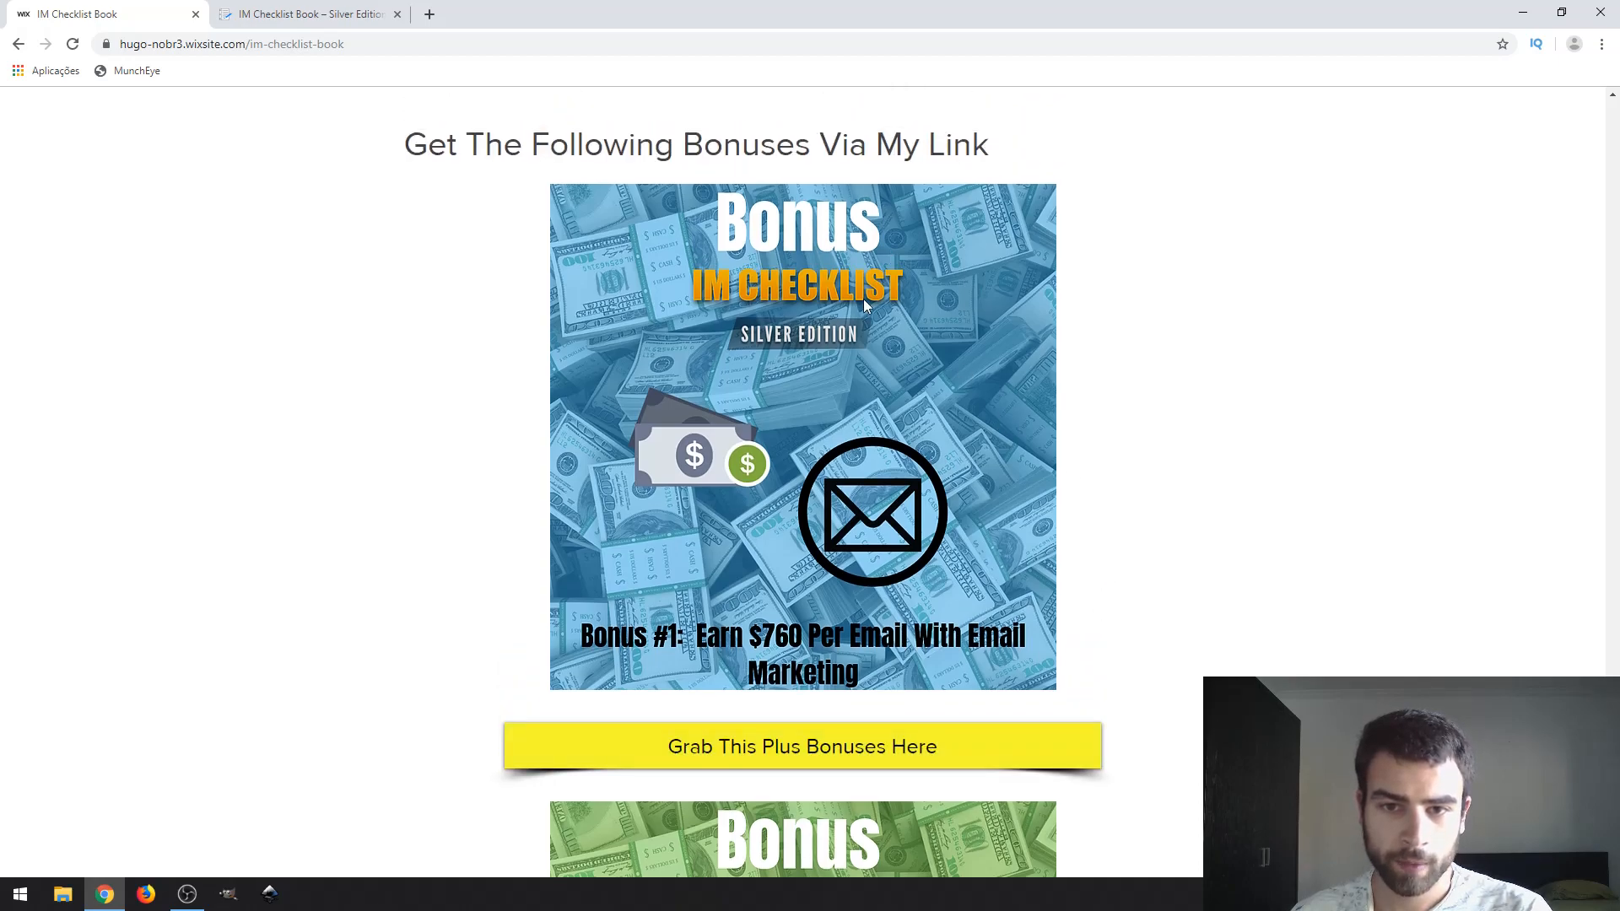
pyautogui.scroll(-3)
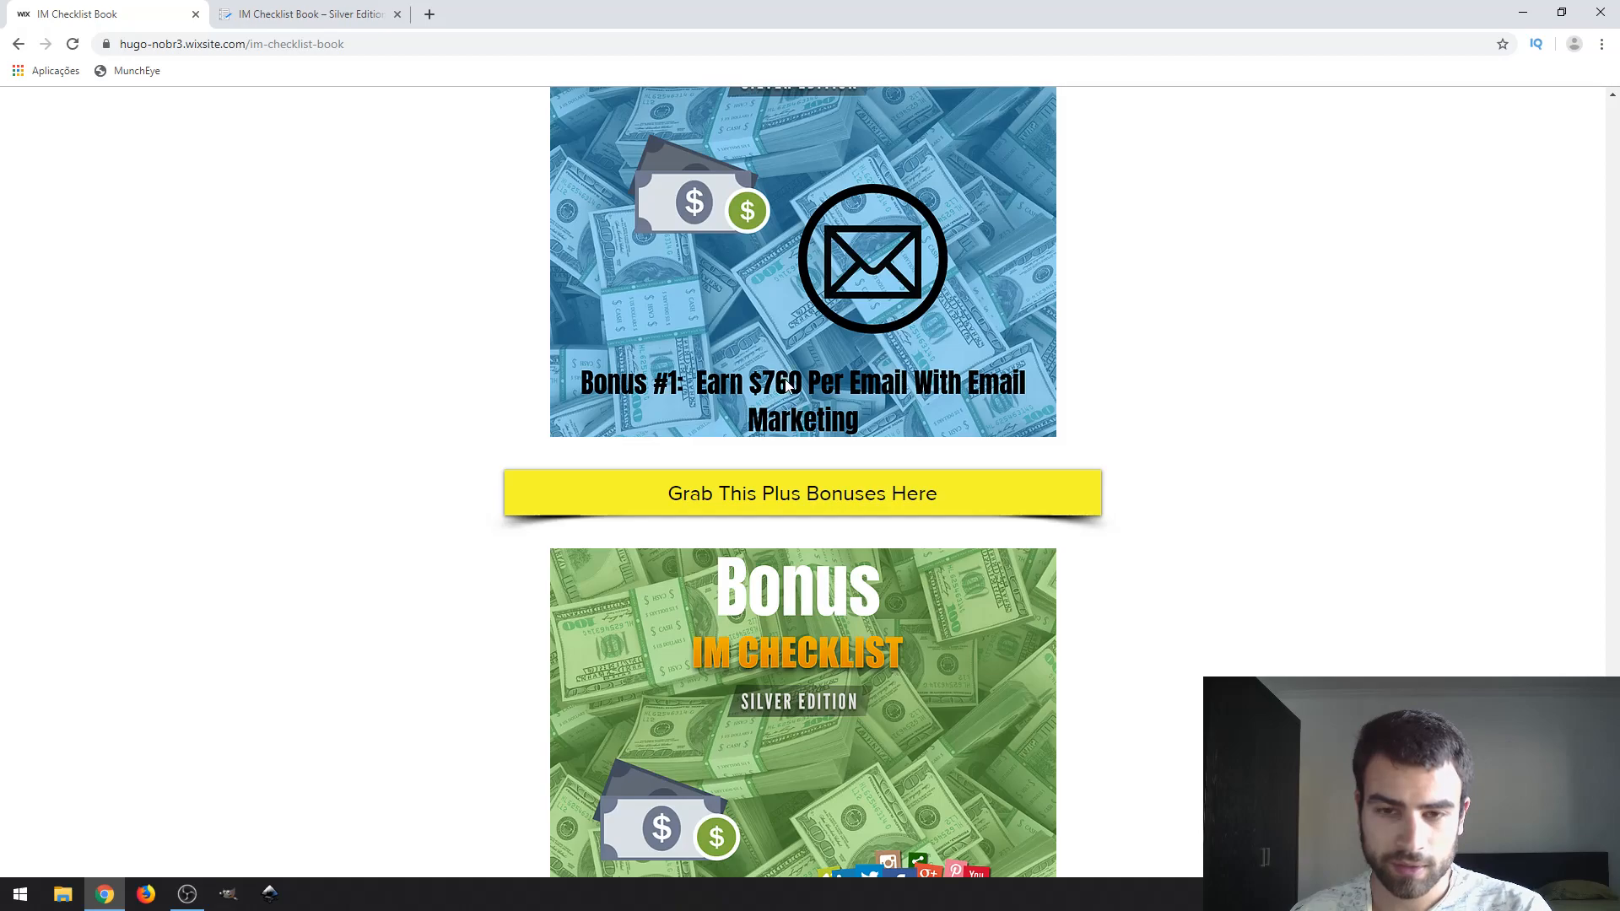
pyautogui.moveTo(883, 409)
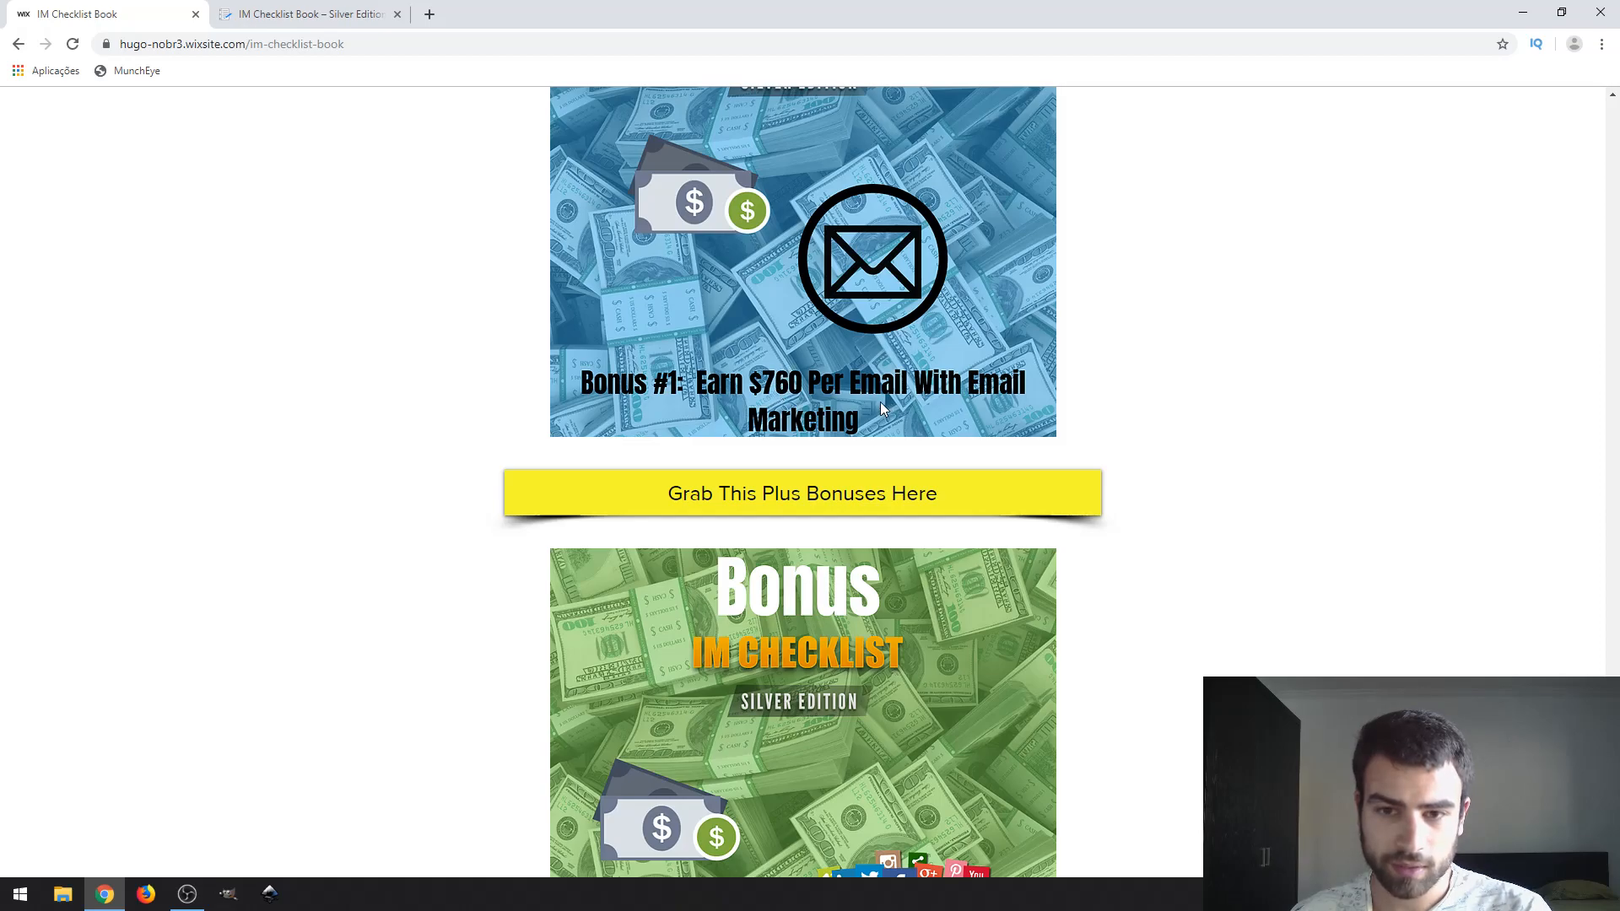
pyautogui.moveTo(972, 414)
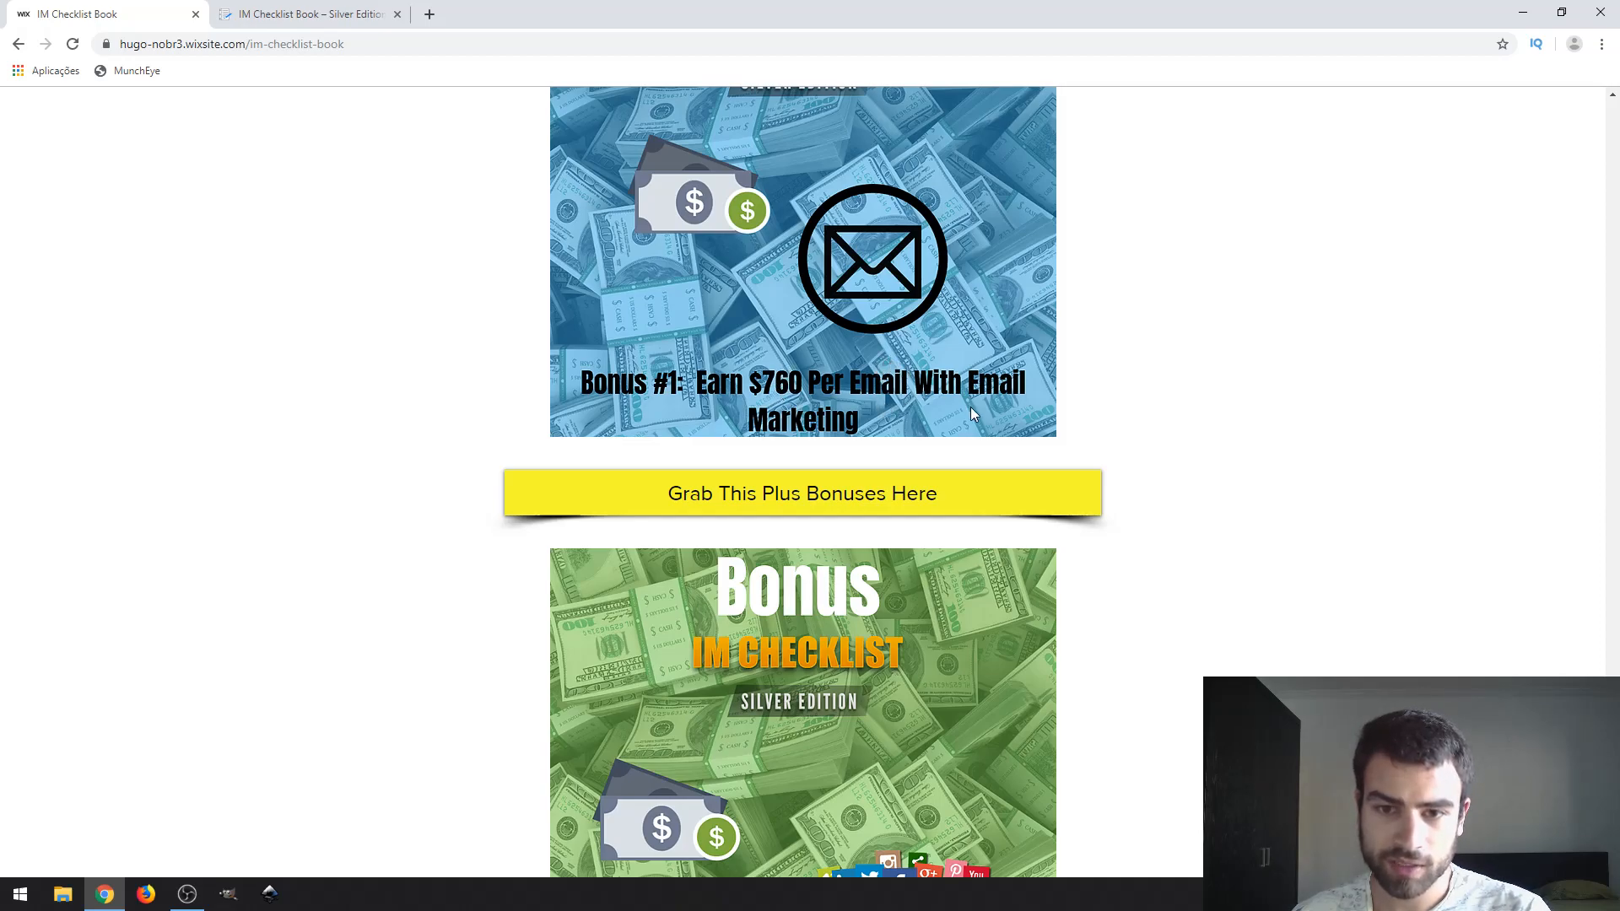
pyautogui.scroll(-3)
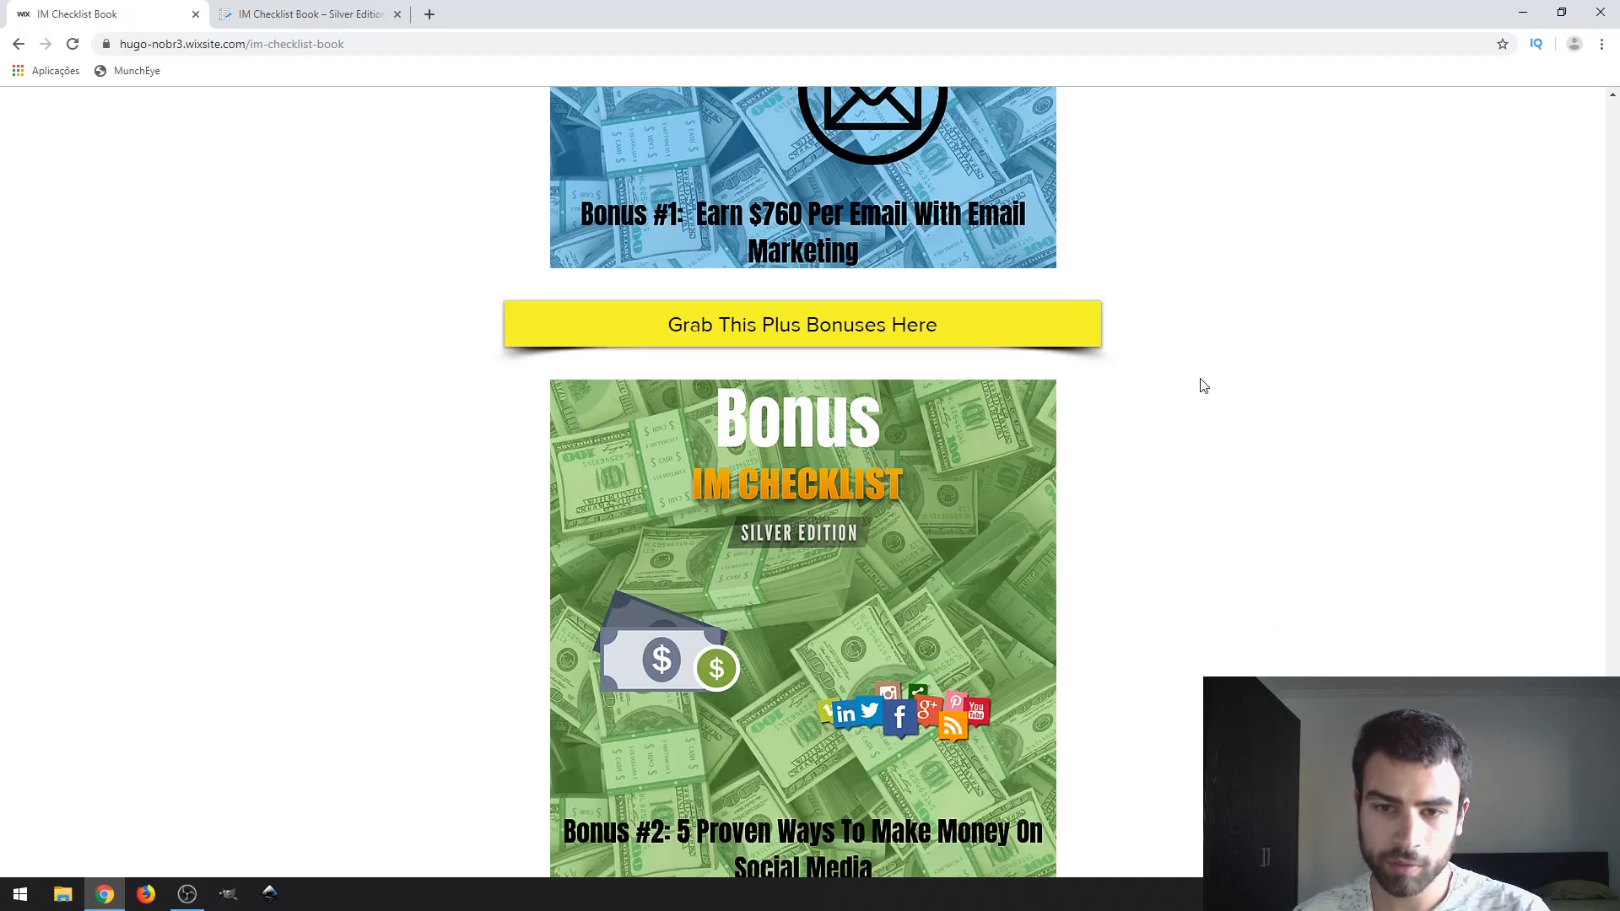
pyautogui.scroll(-3)
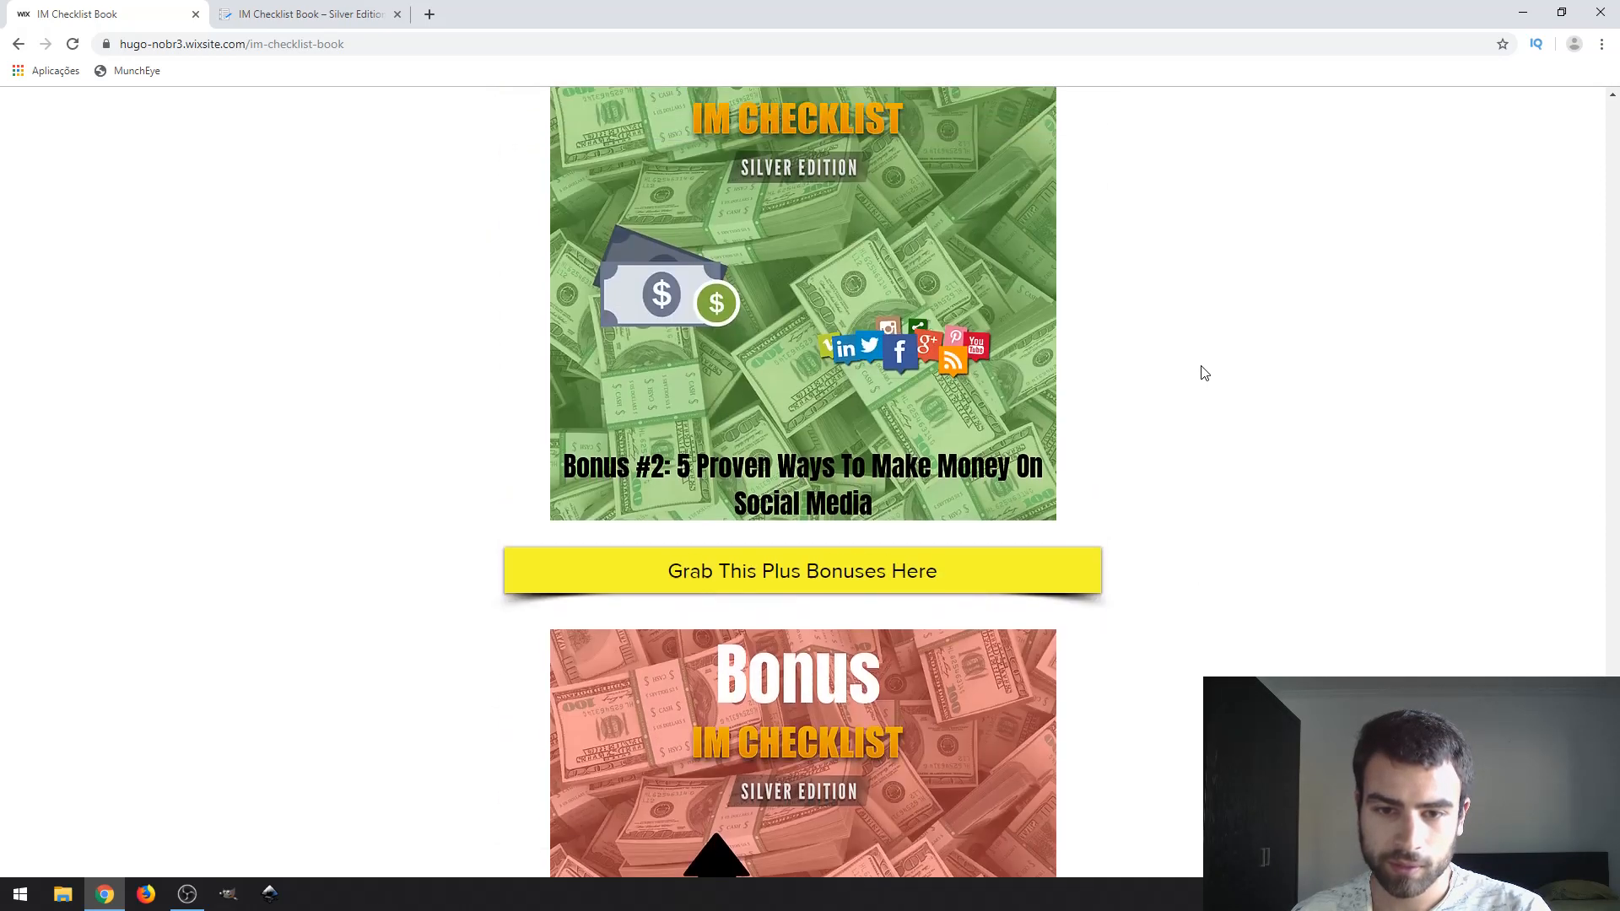
pyautogui.scroll(-3)
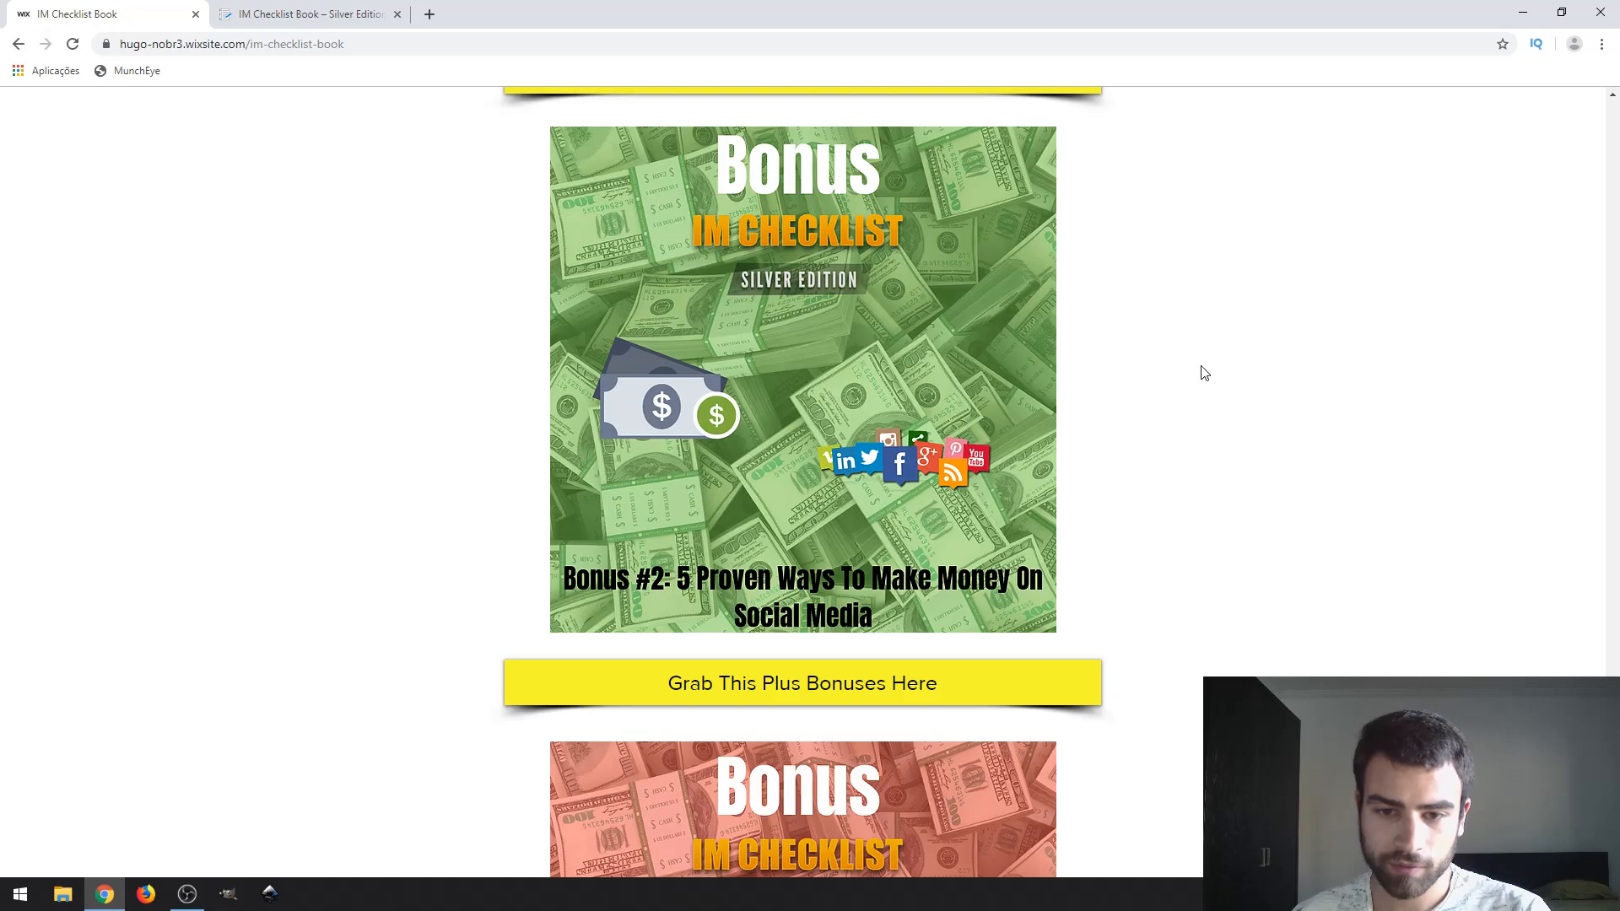
pyautogui.moveTo(1251, 334)
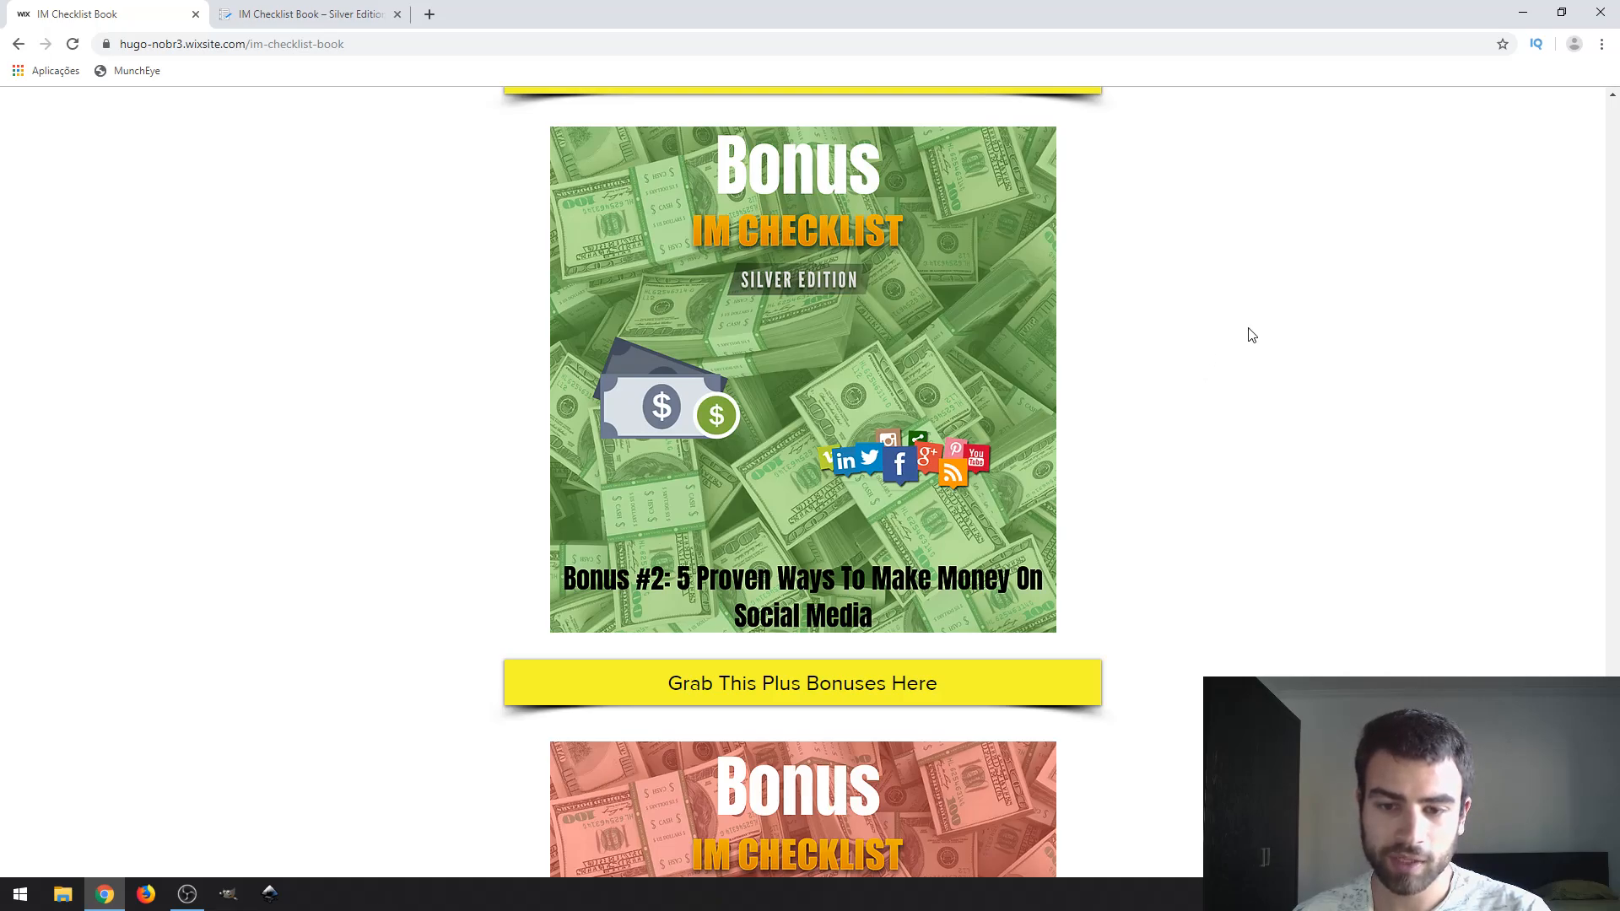
pyautogui.scroll(-3)
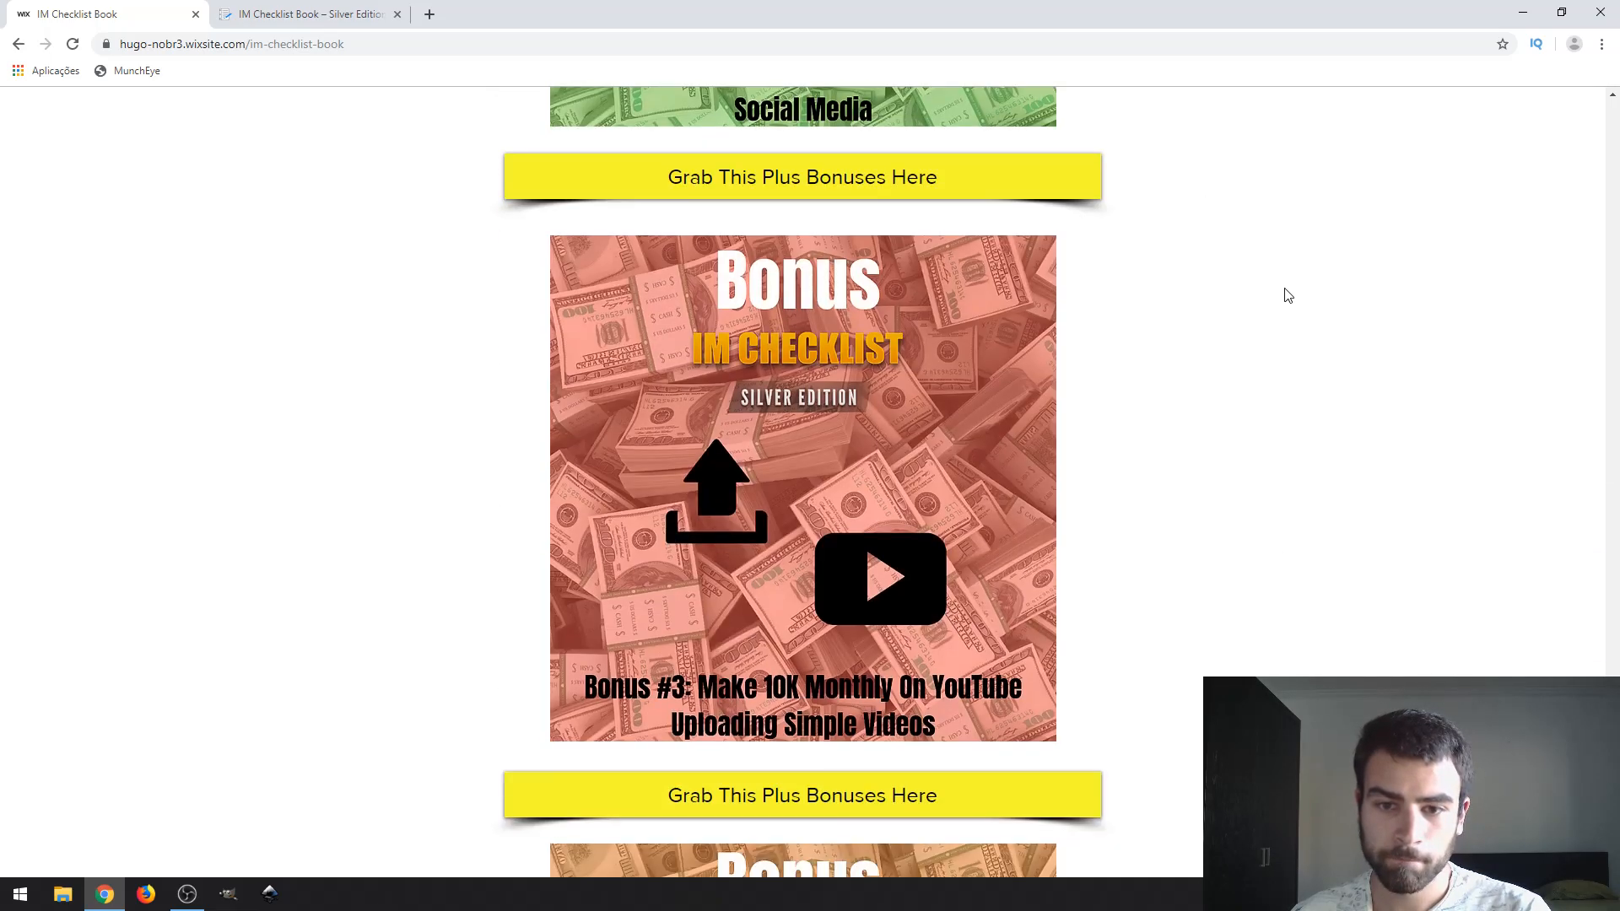
pyautogui.scroll(-3)
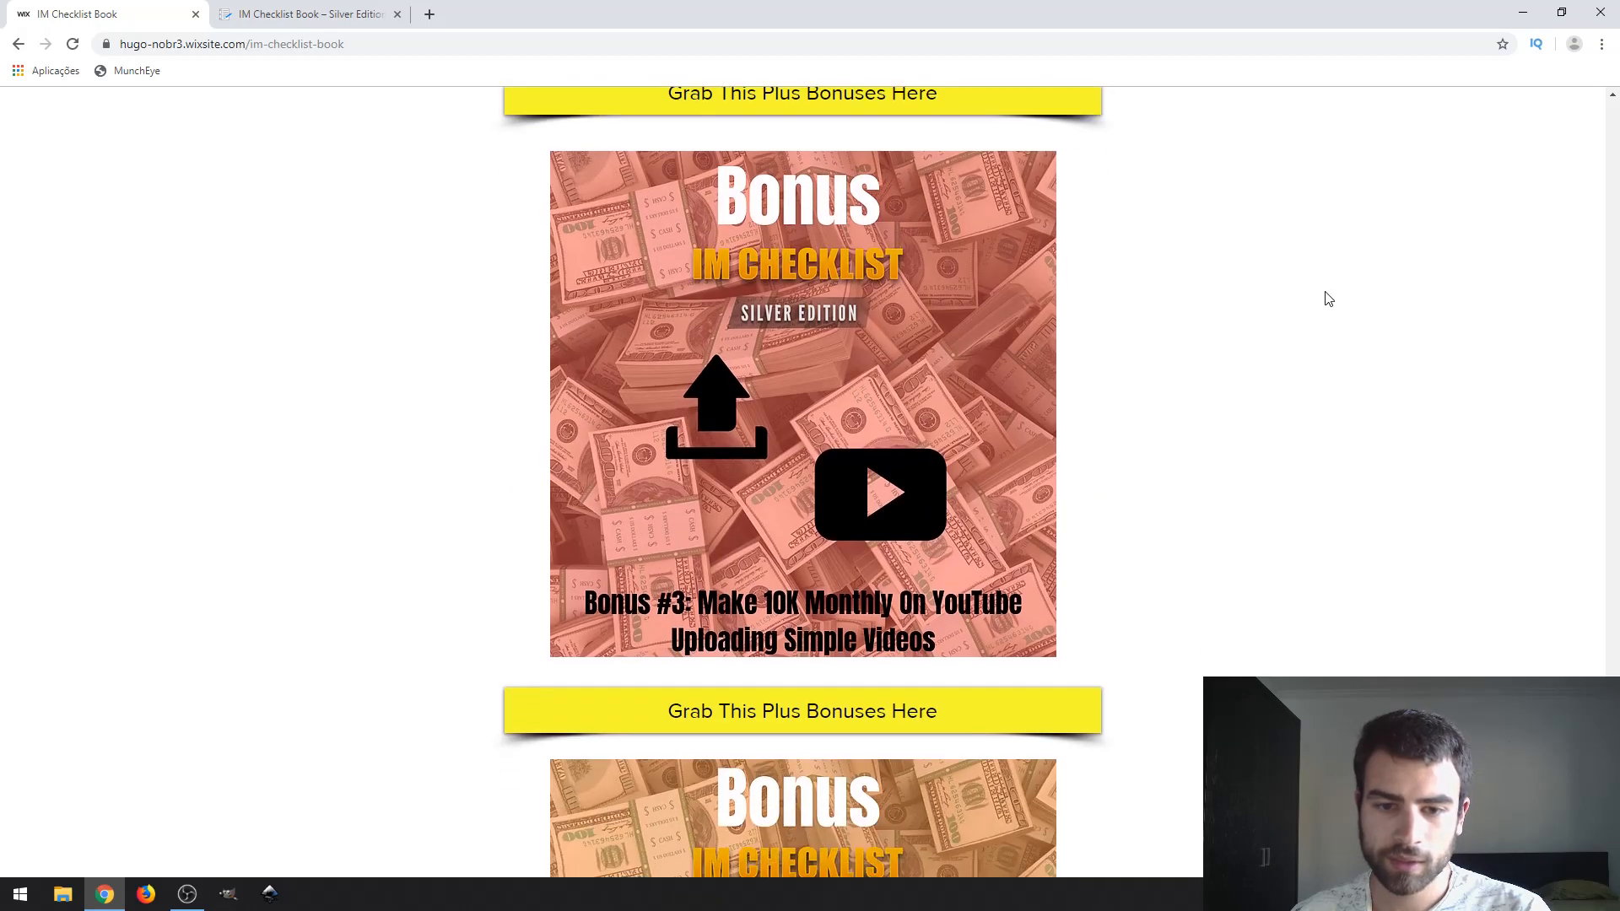
pyautogui.scroll(-3)
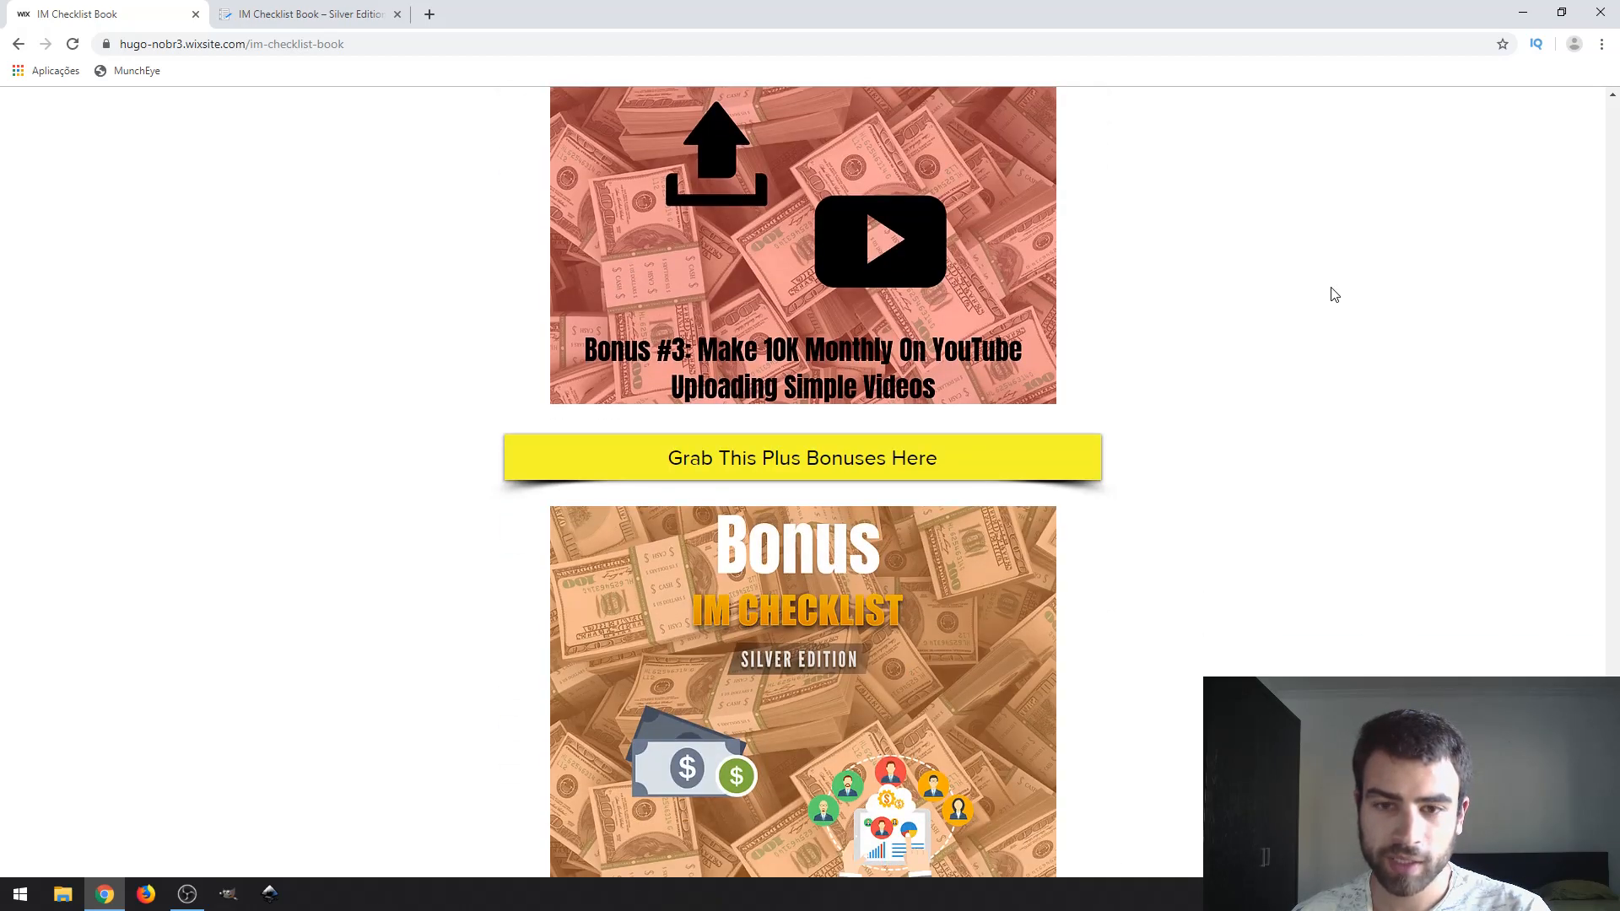
pyautogui.moveTo(1354, 273)
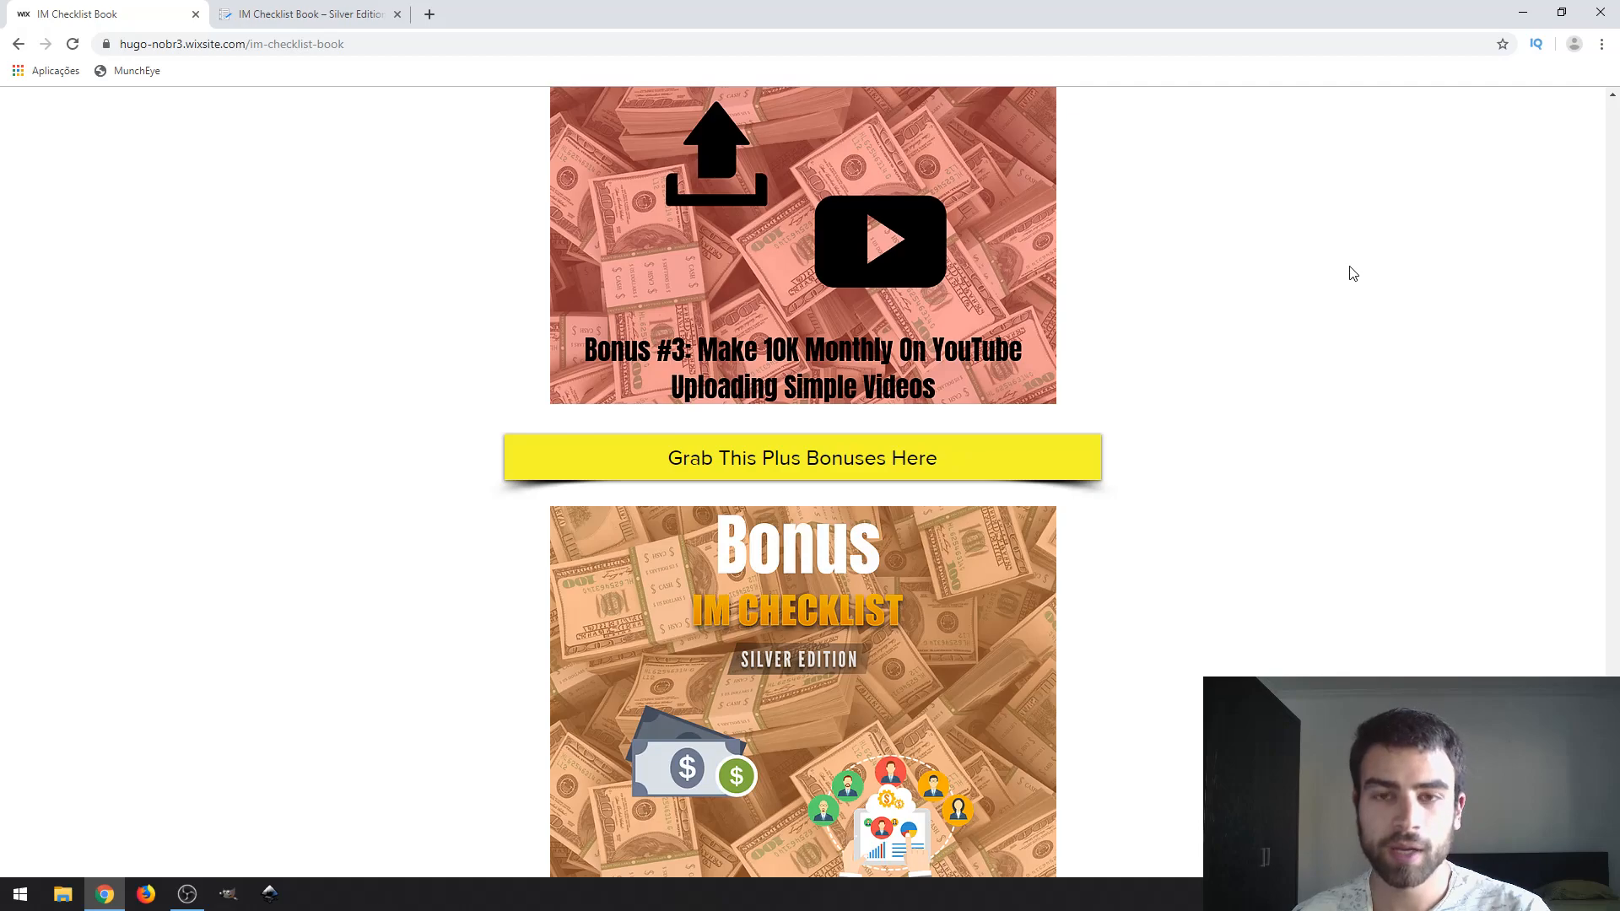
pyautogui.scroll(-3)
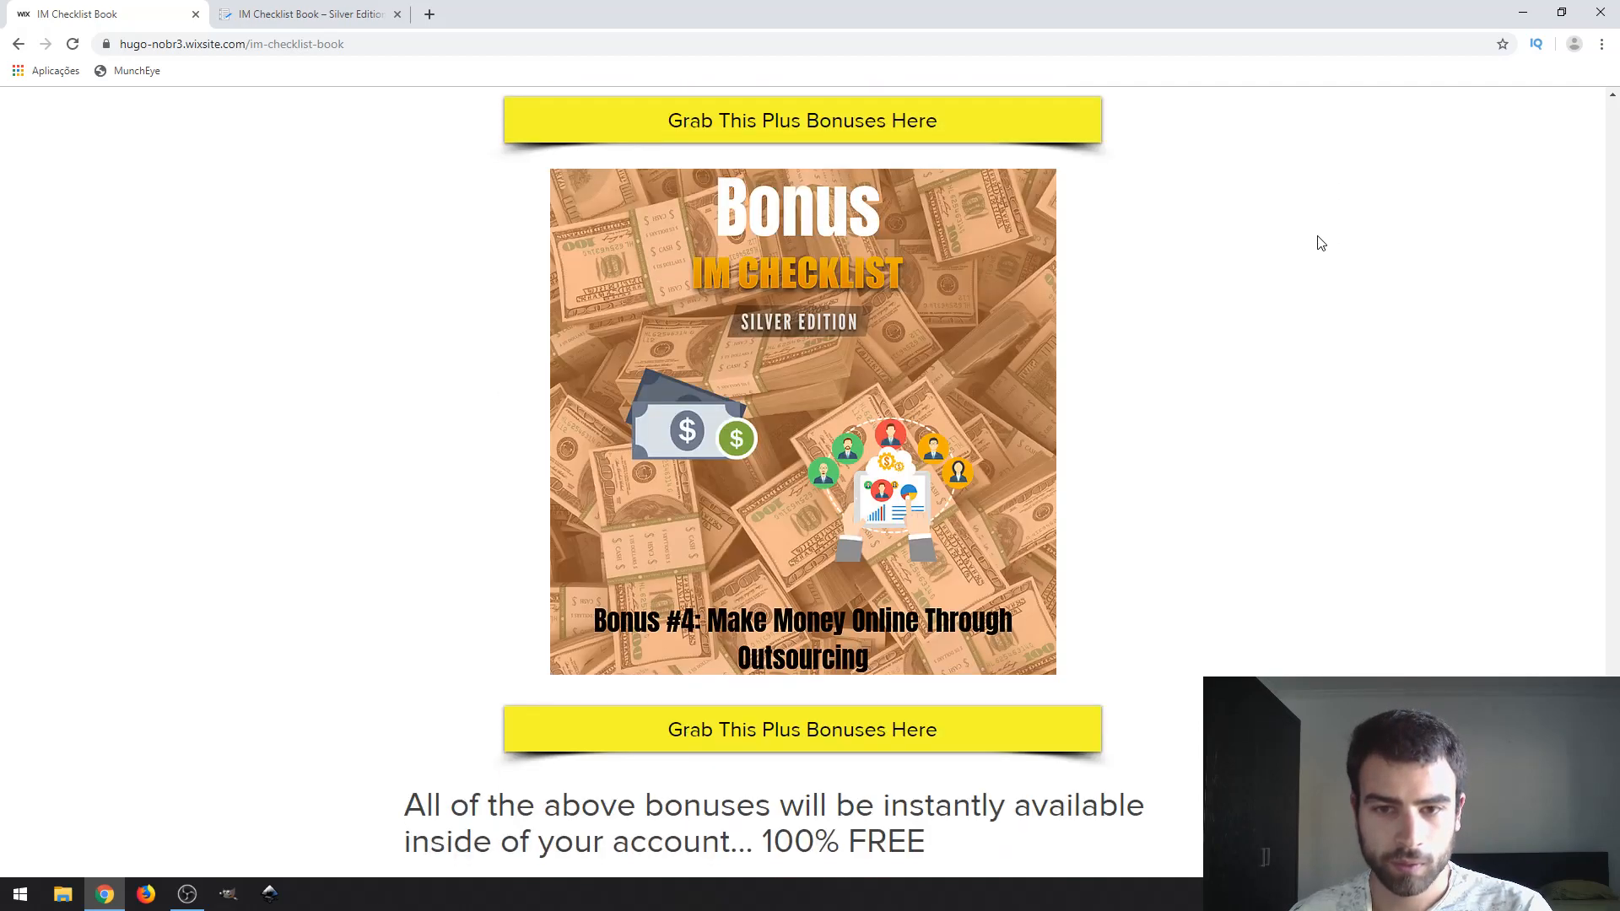
pyautogui.moveTo(1229, 476)
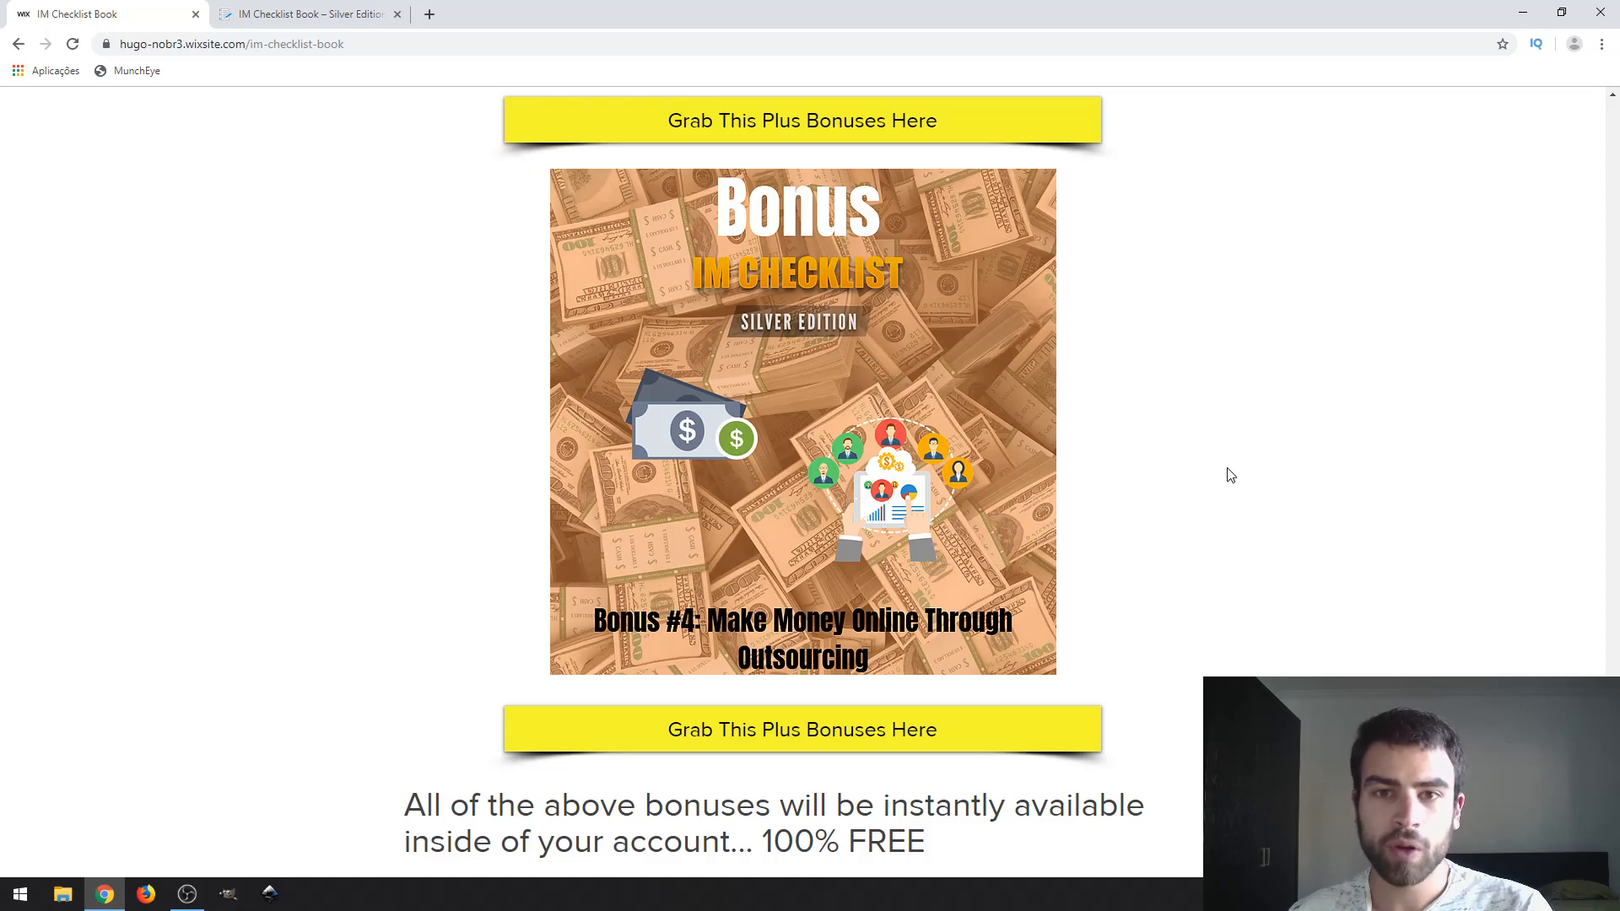
pyautogui.scroll(3)
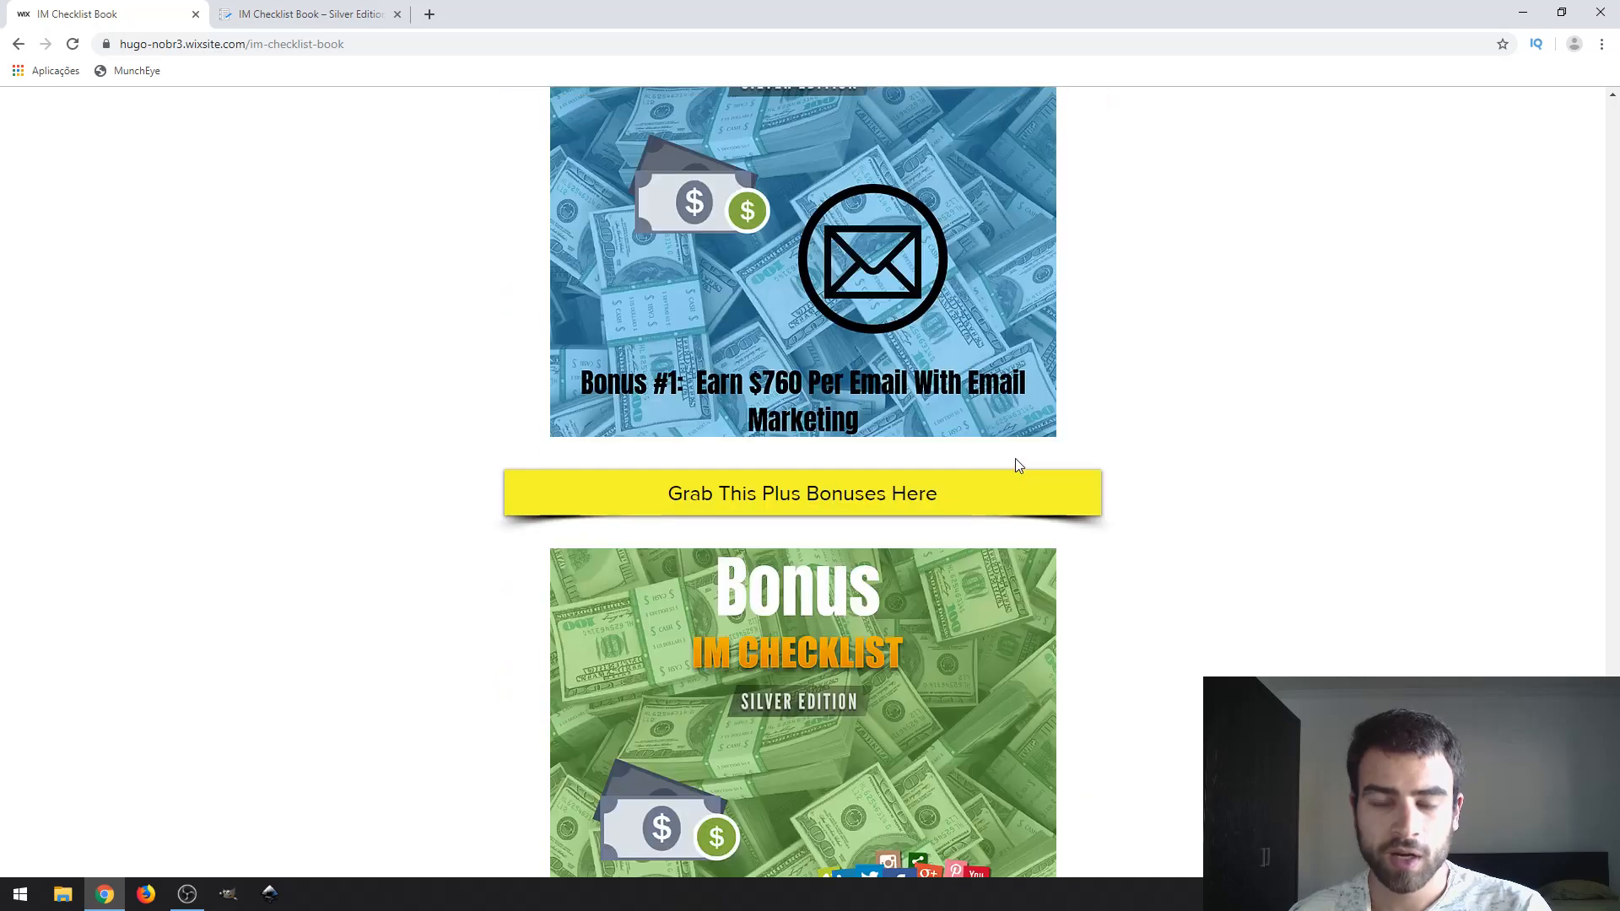
# Step: Scroll from the sales video back down through the boot camp days and bonuses
pyautogui.scroll(3)
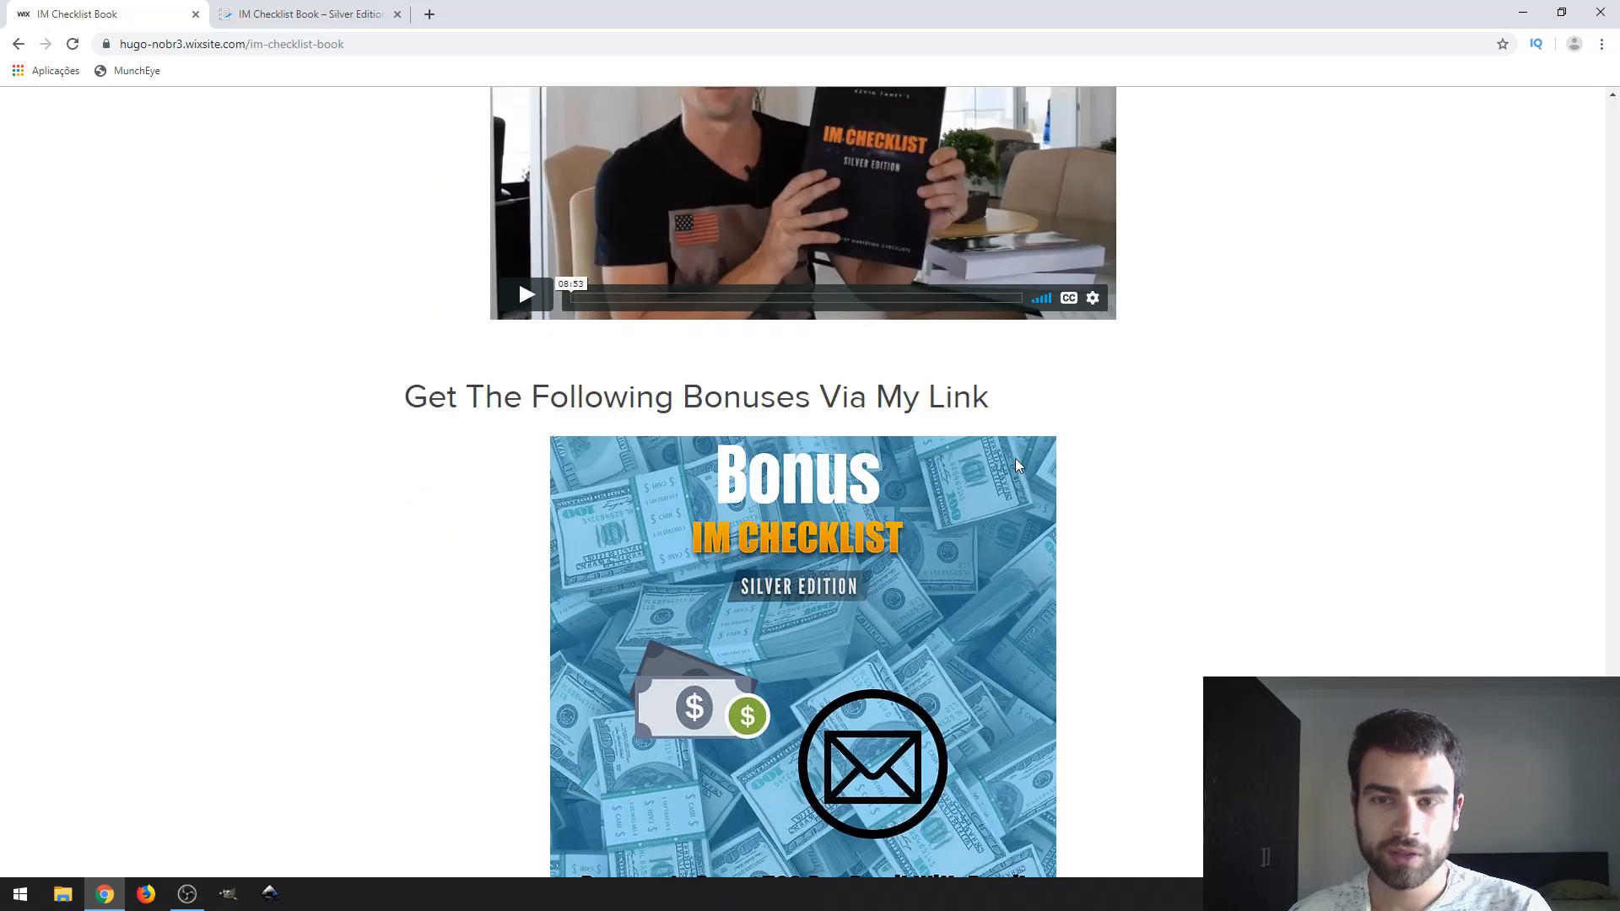
pyautogui.scroll(-3)
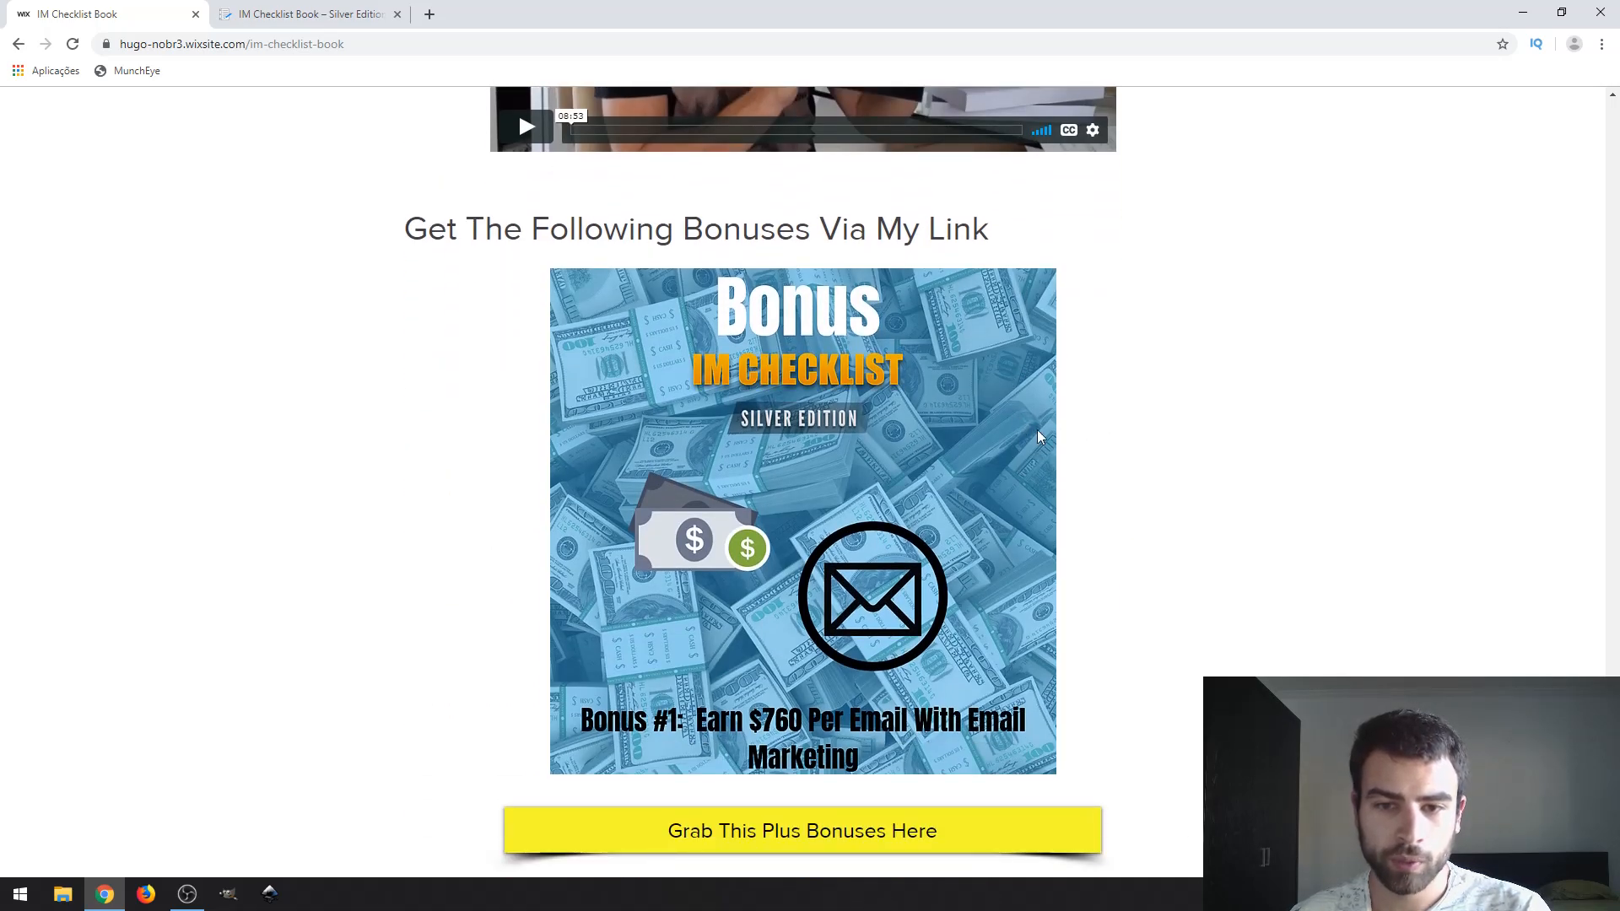
pyautogui.moveTo(854, 495)
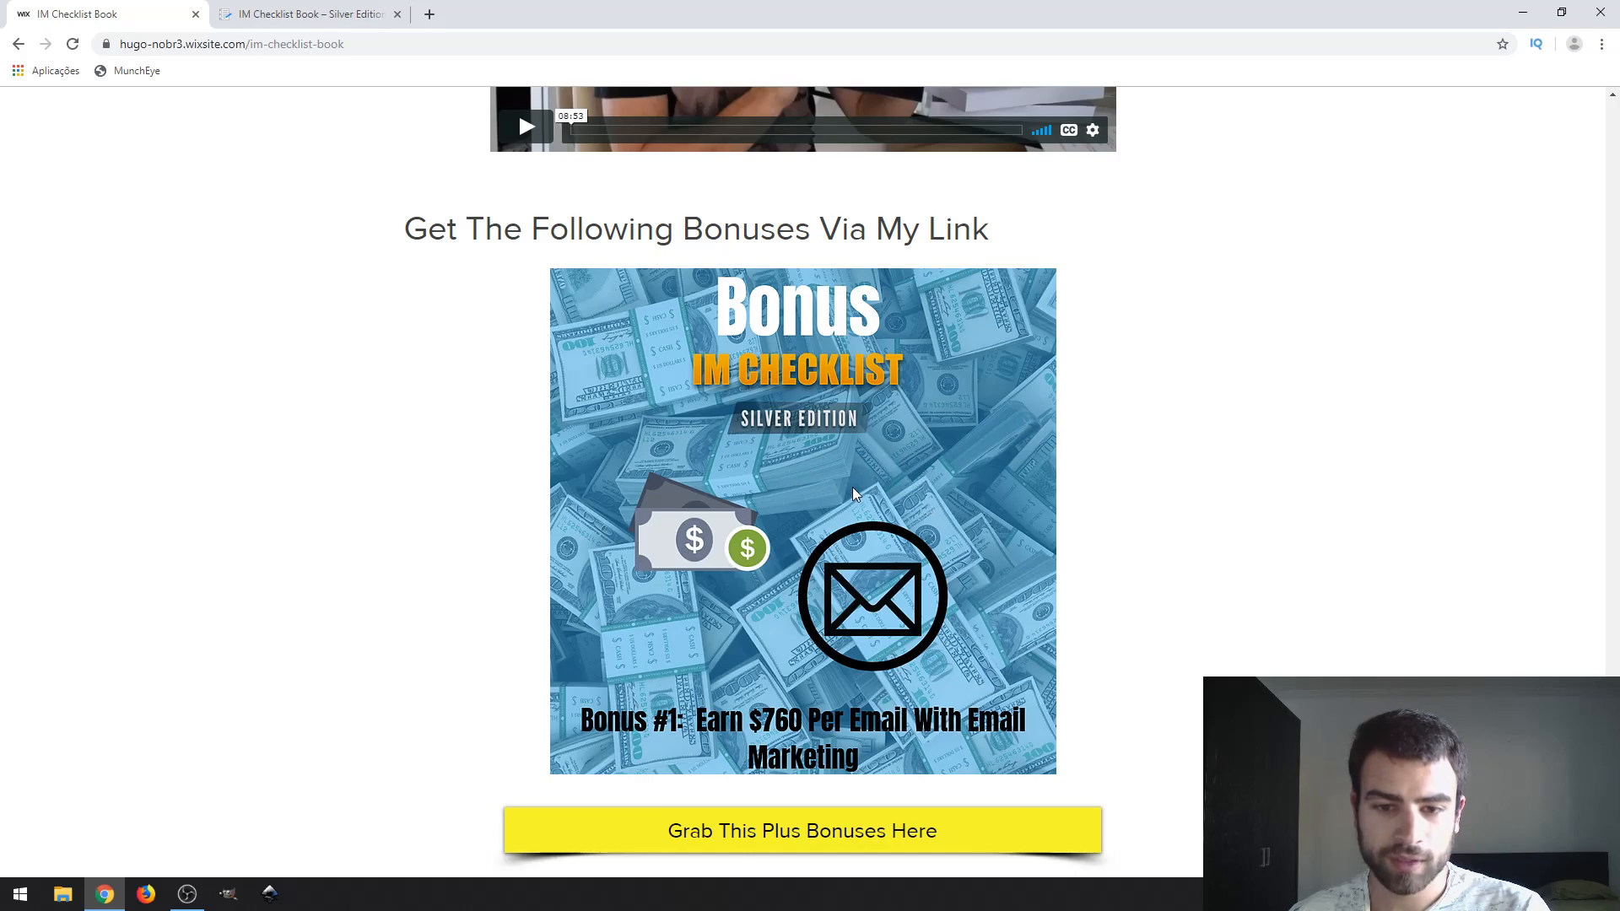
pyautogui.scroll(-3)
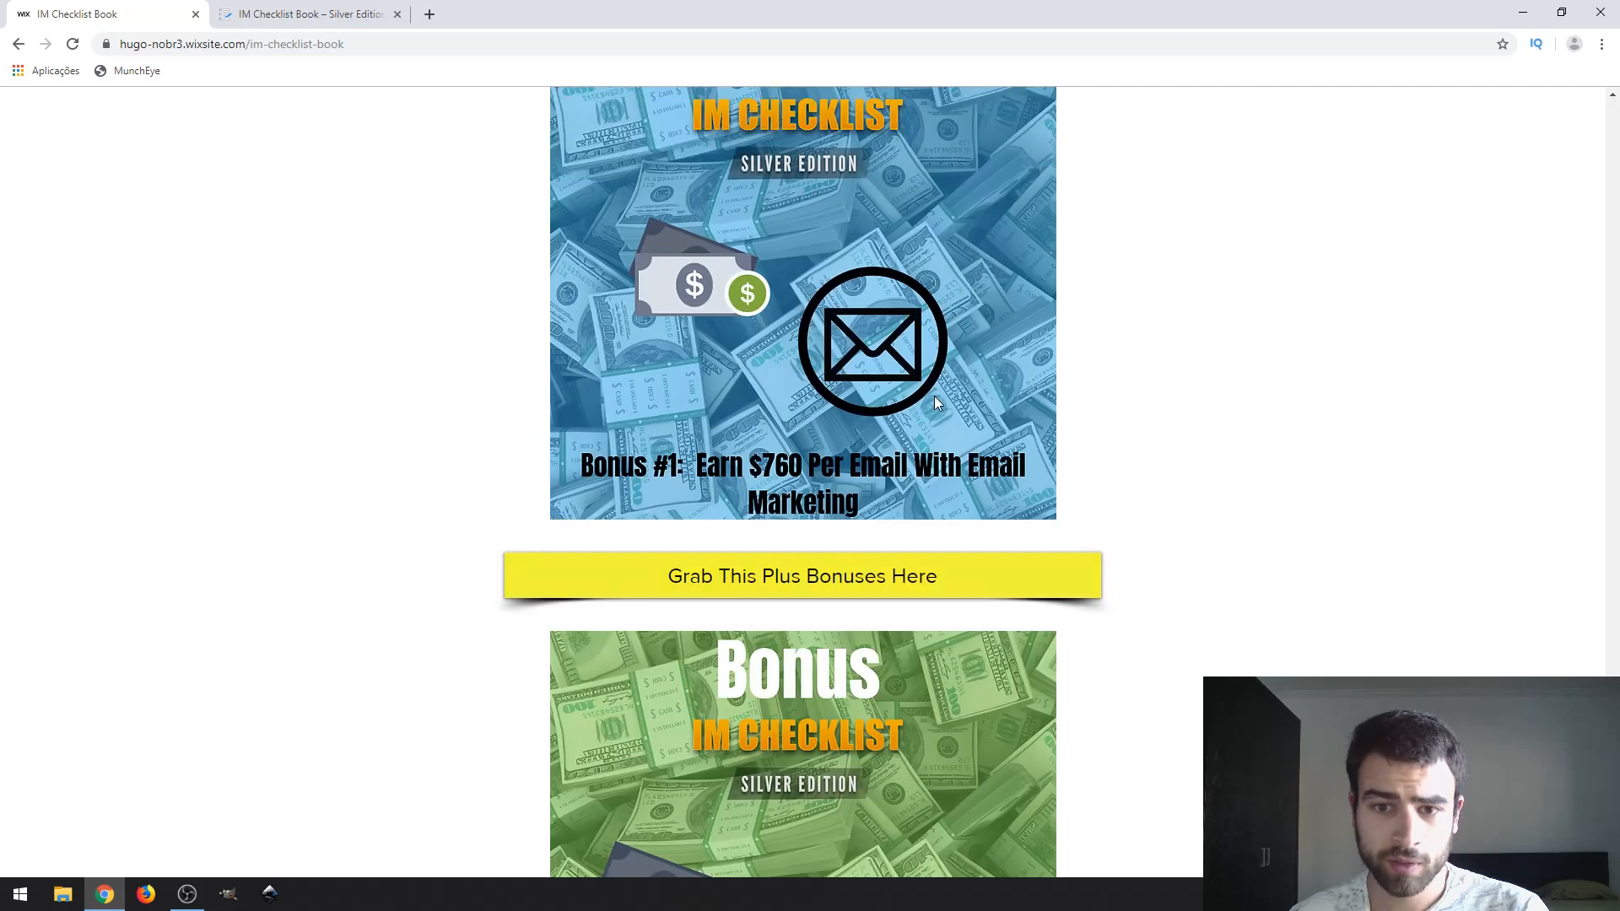
pyautogui.scroll(-3)
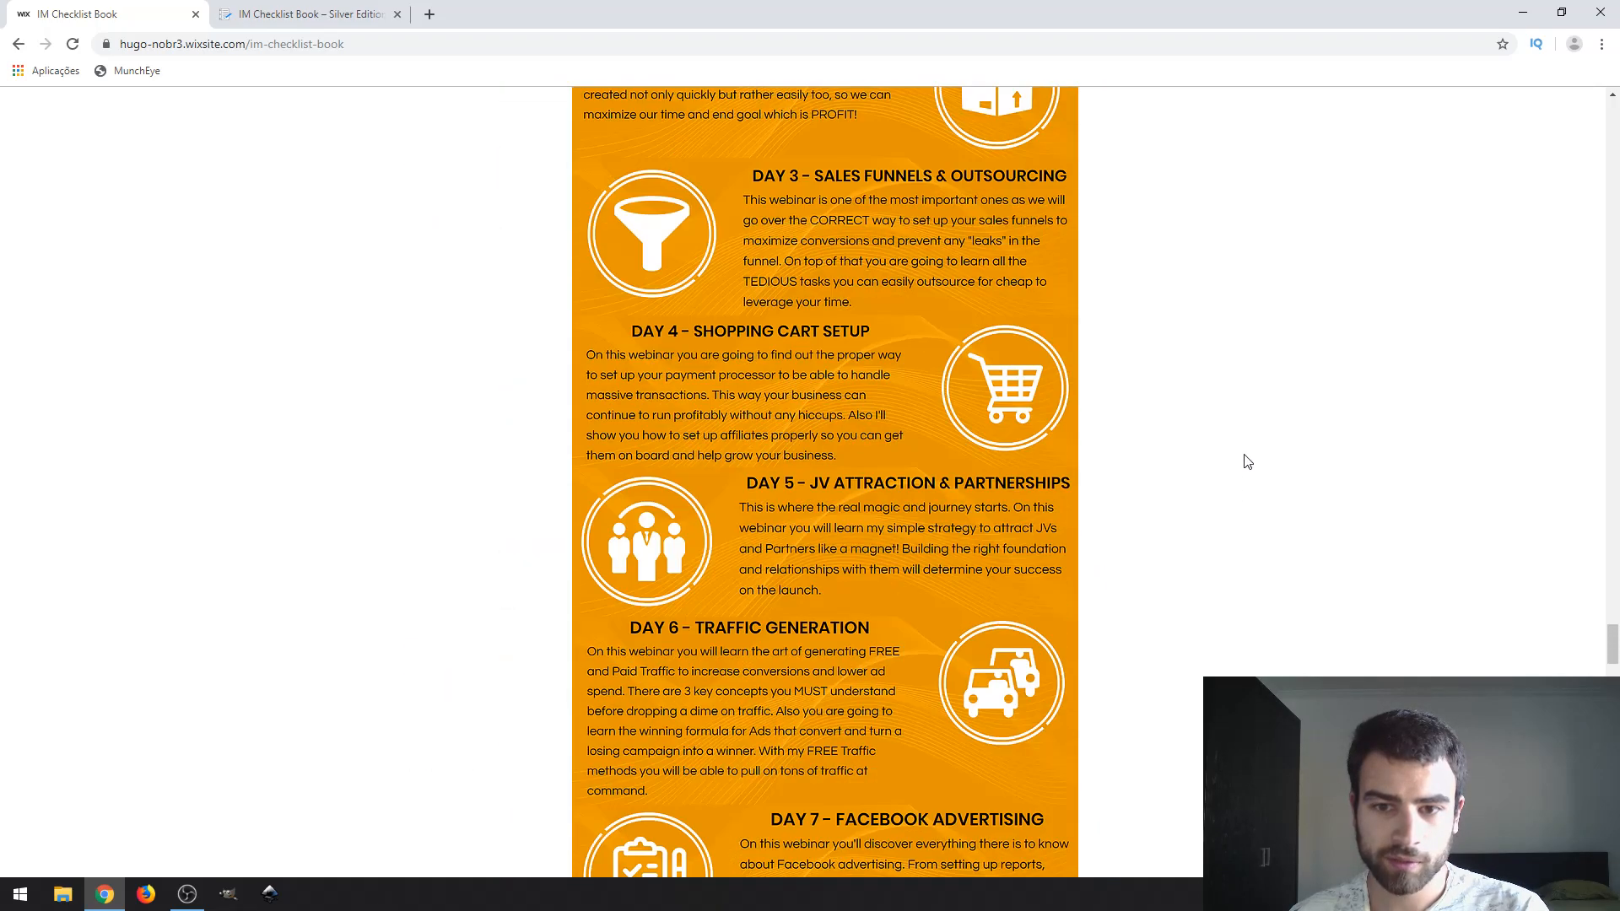
pyautogui.scroll(-3)
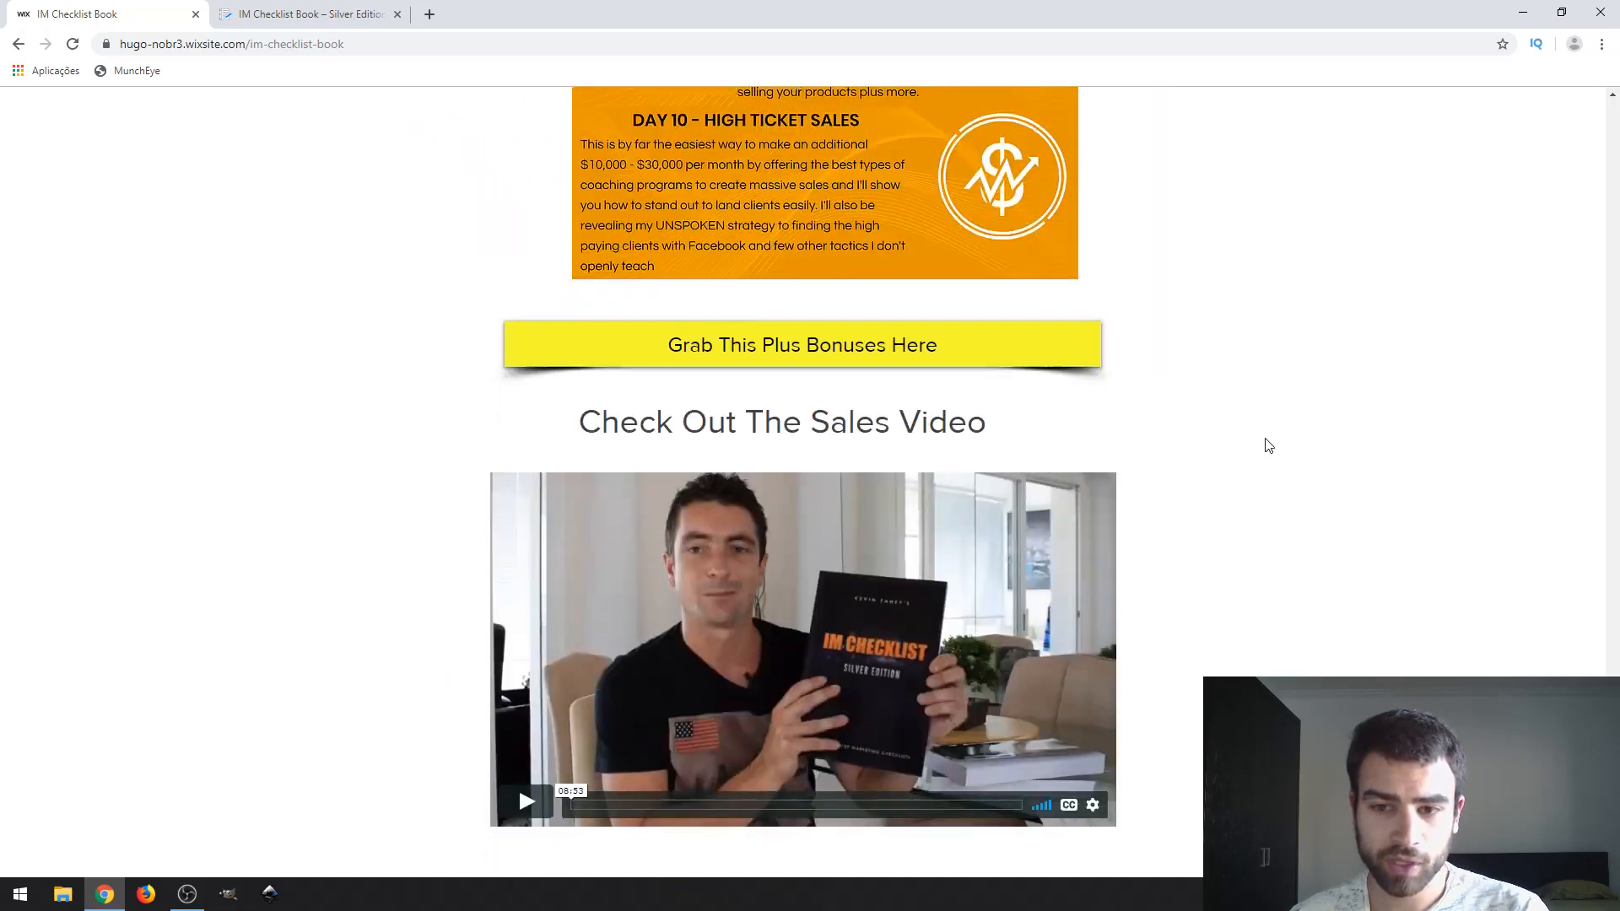
# Step: Center Bonus #4, Make Money Online Through Outsourcing, on screen
pyautogui.scroll(-3)
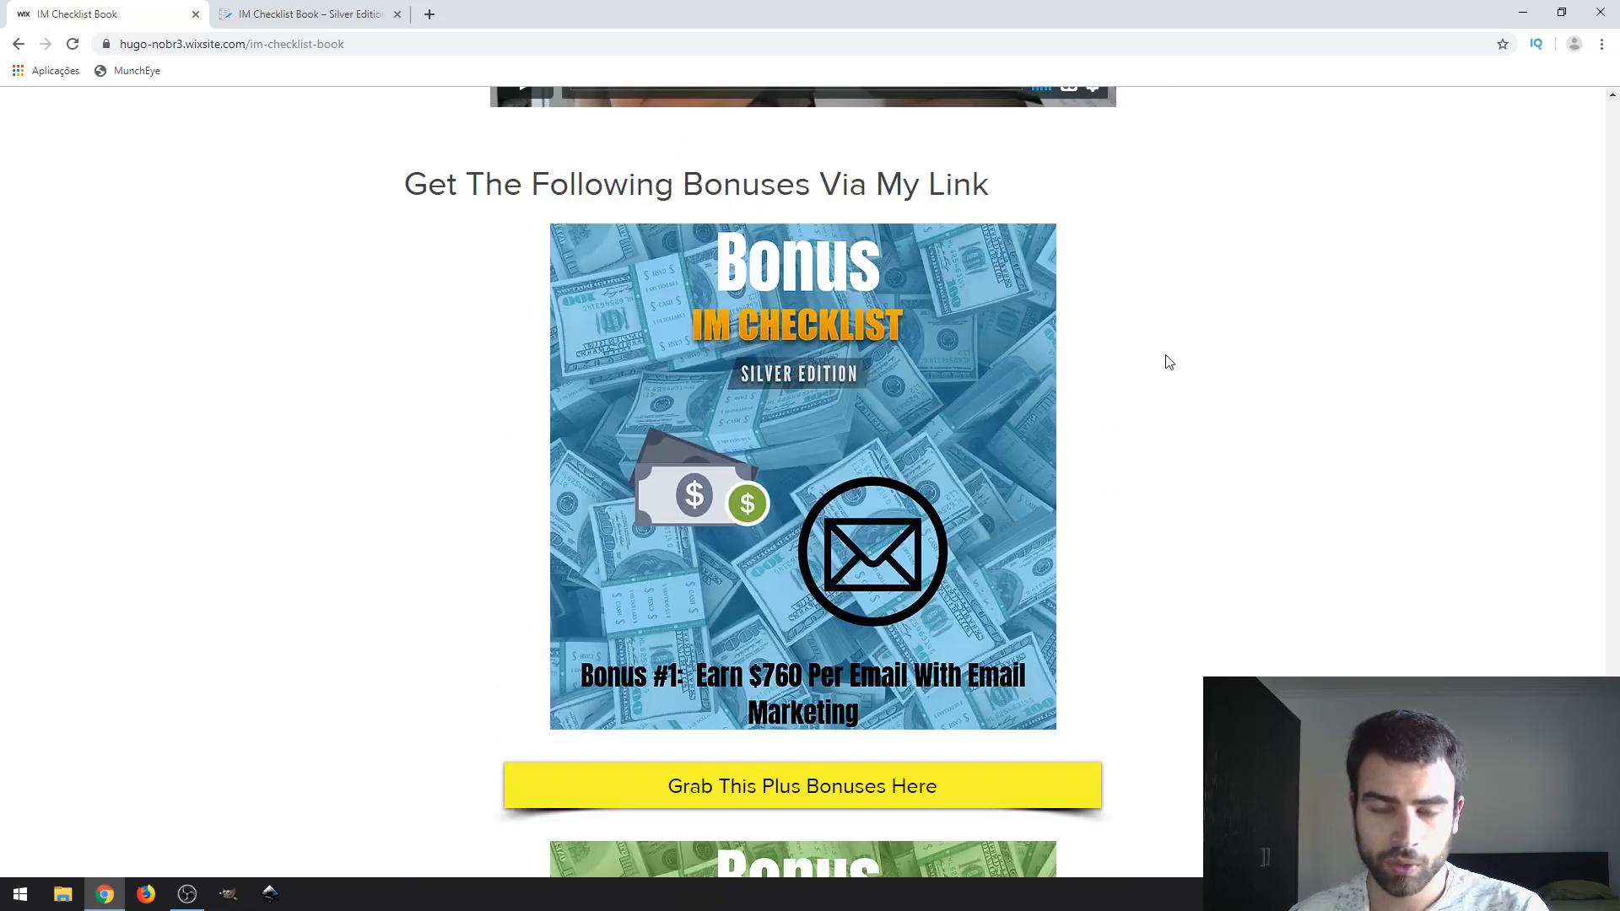
pyautogui.scroll(3)
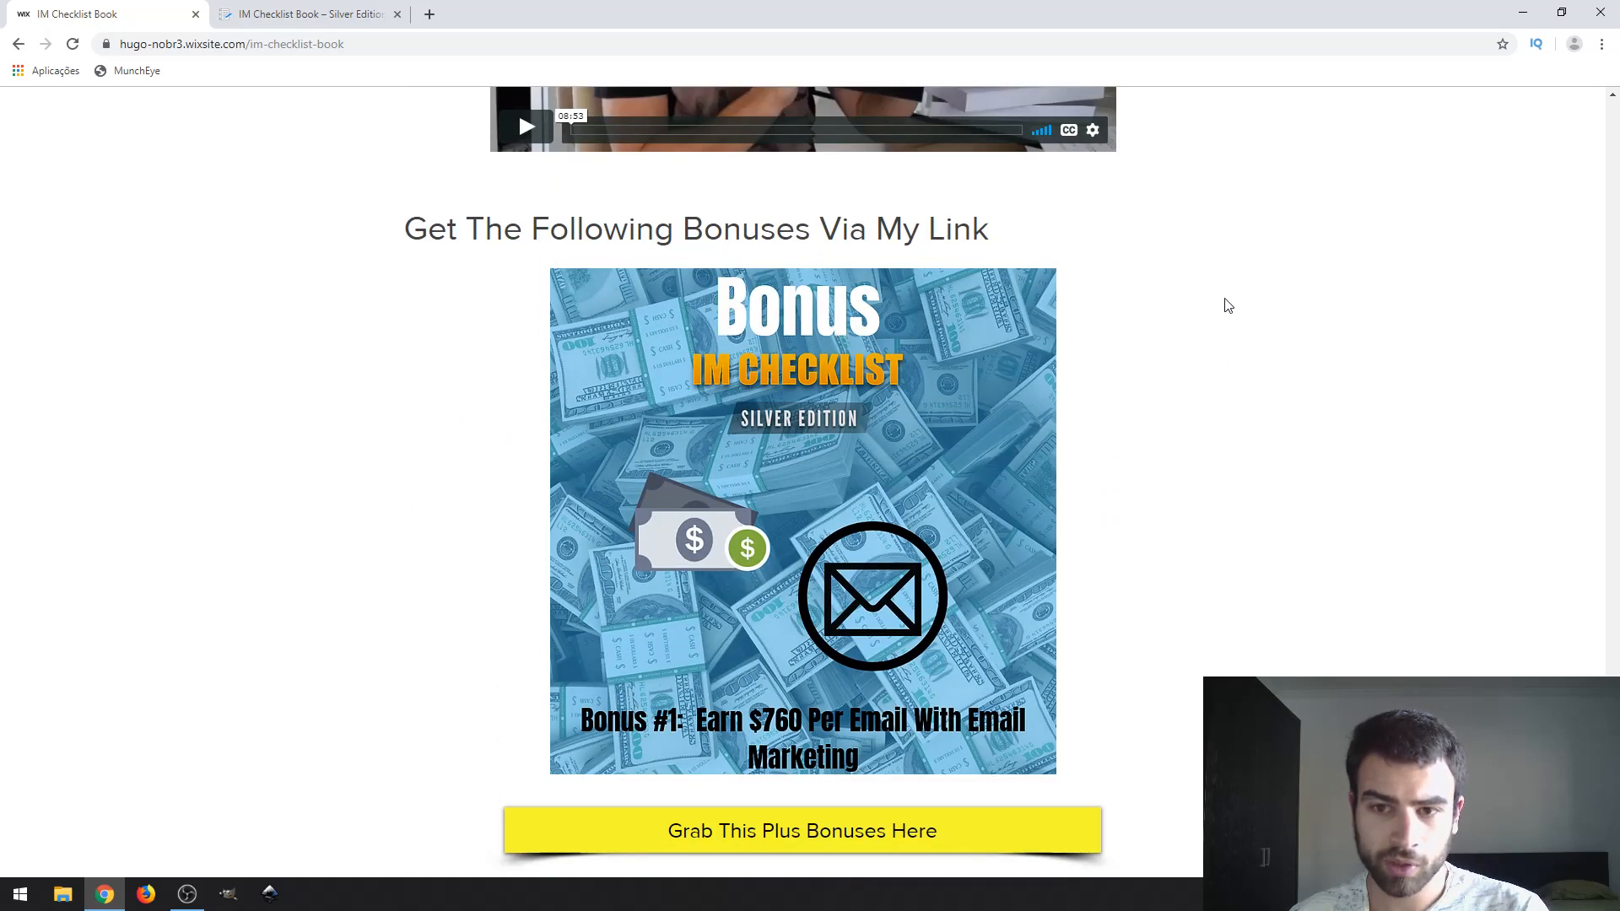
pyautogui.scroll(-3)
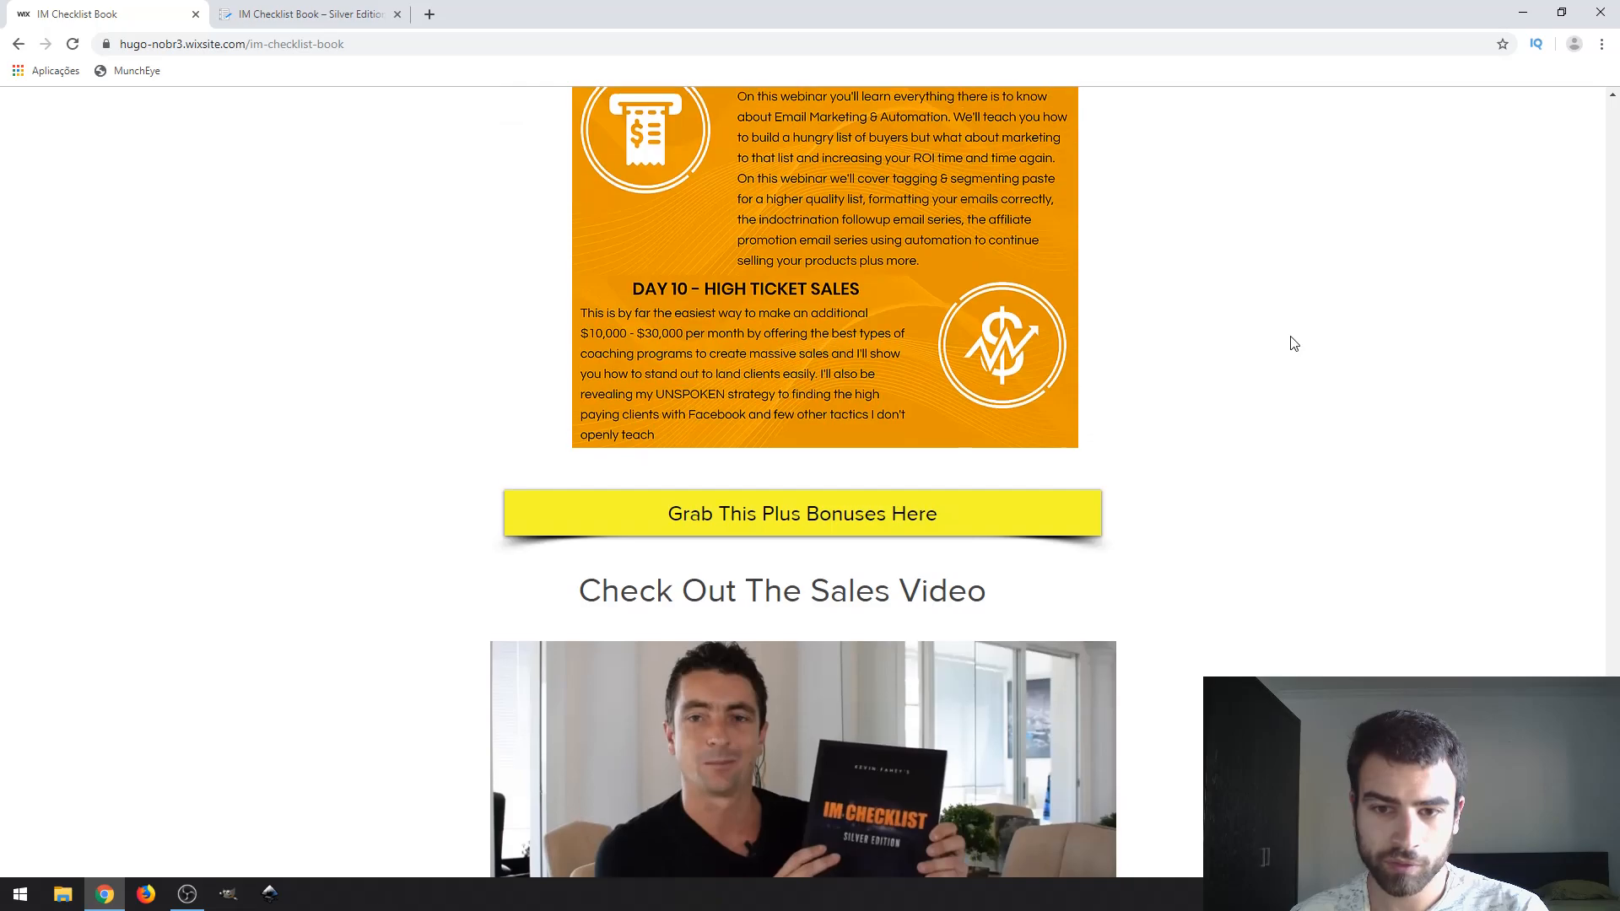
pyautogui.scroll(-3)
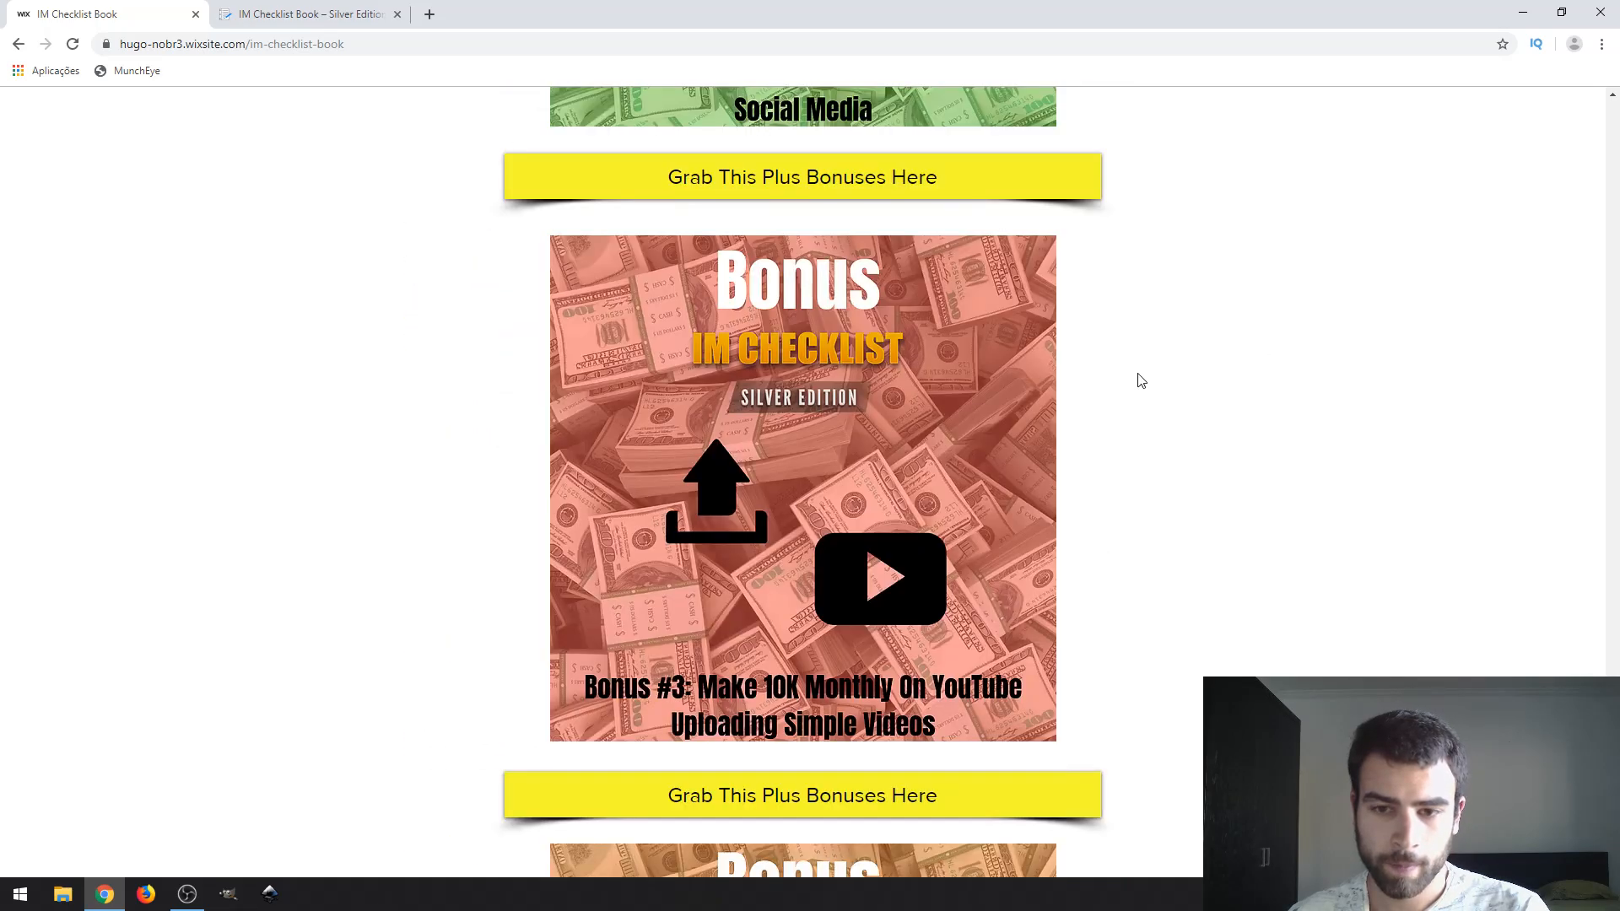
pyautogui.scroll(-3)
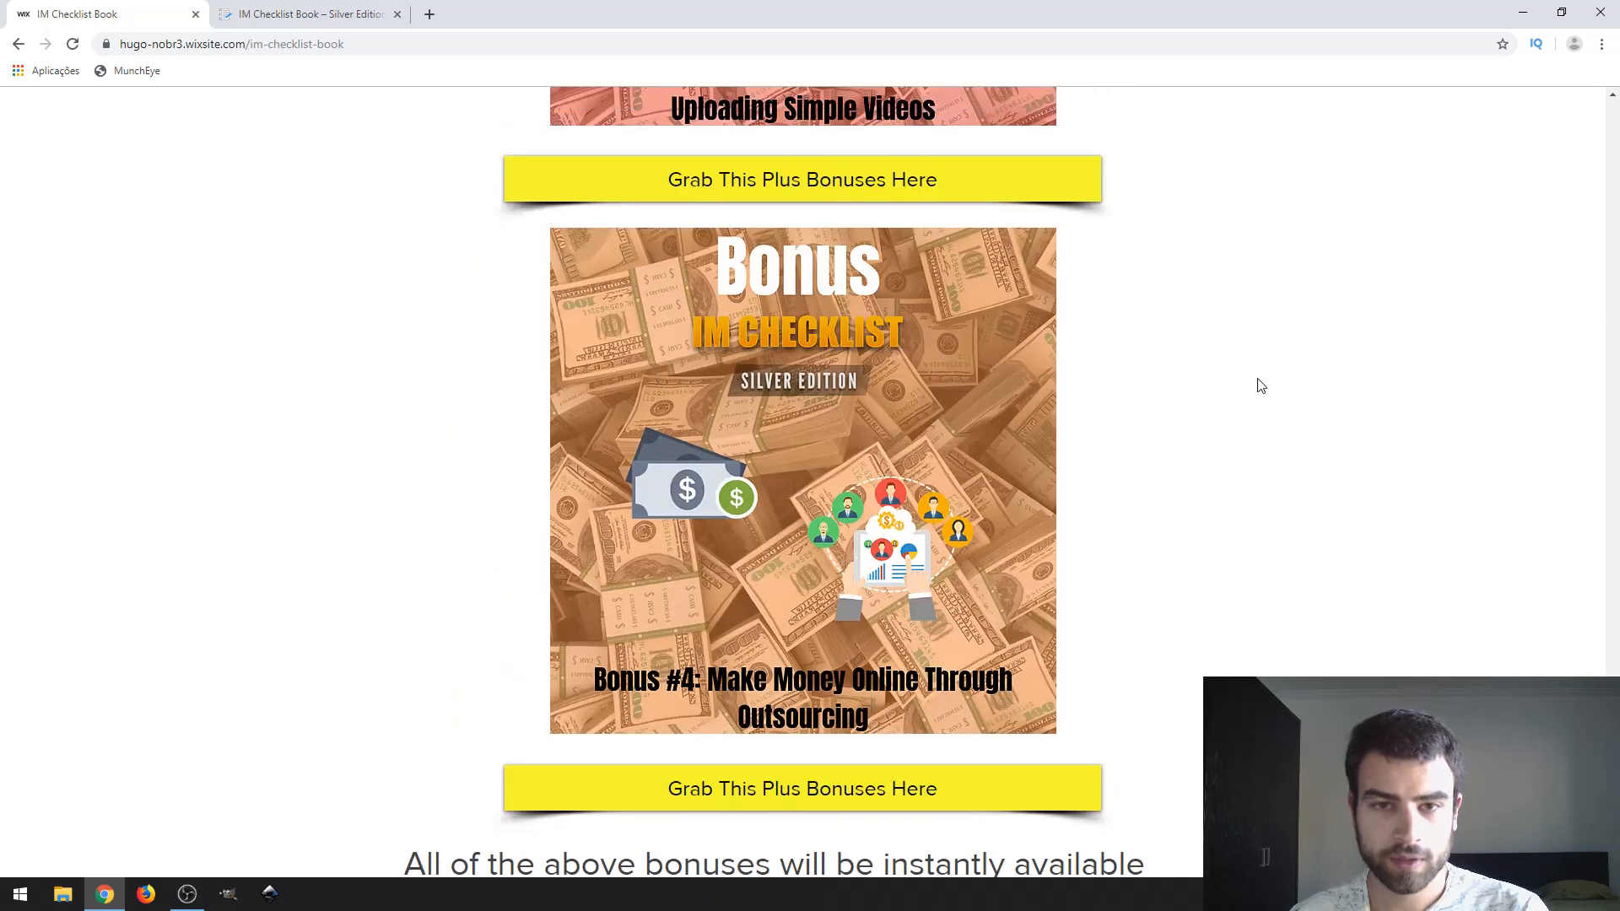
pyautogui.moveTo(1248, 329)
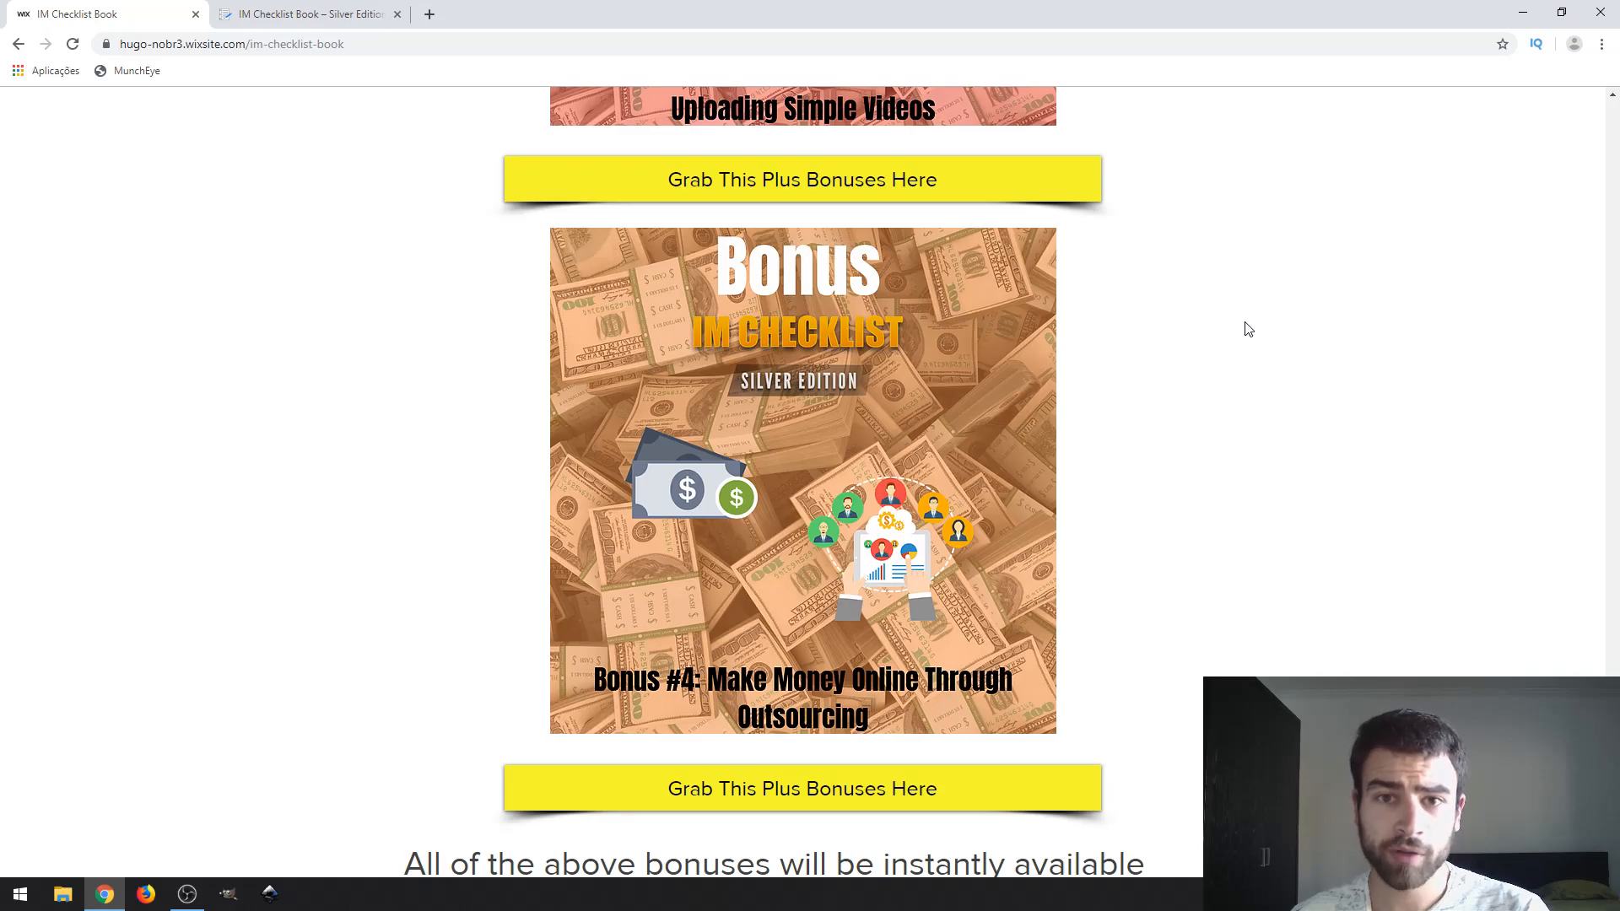
pyautogui.moveTo(1281, 275)
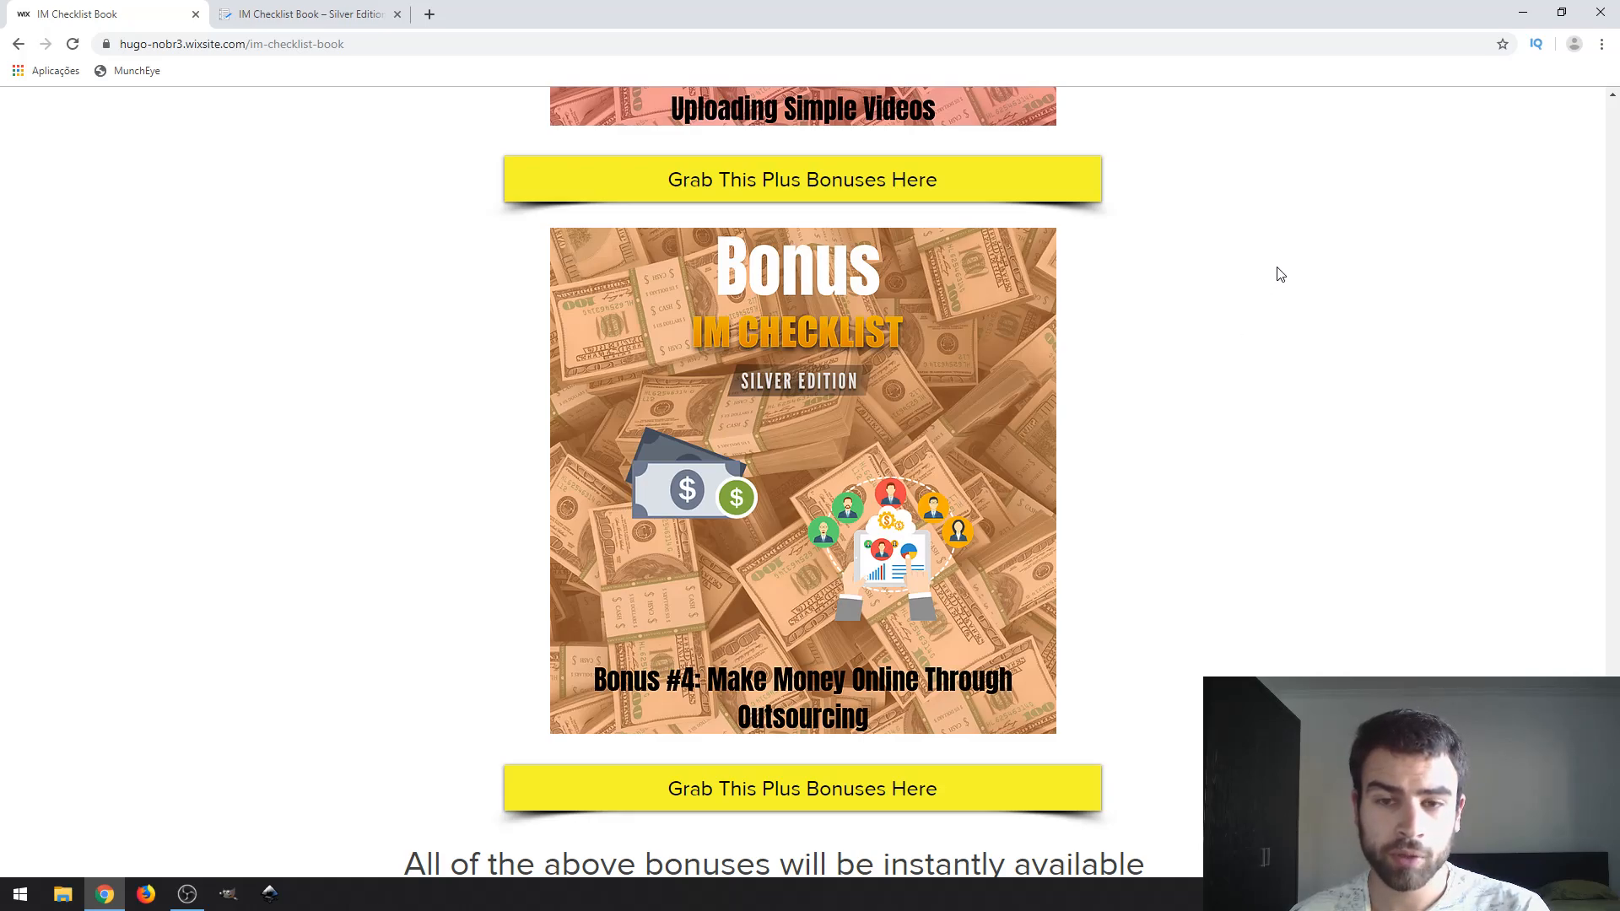
pyautogui.moveTo(1296, 240)
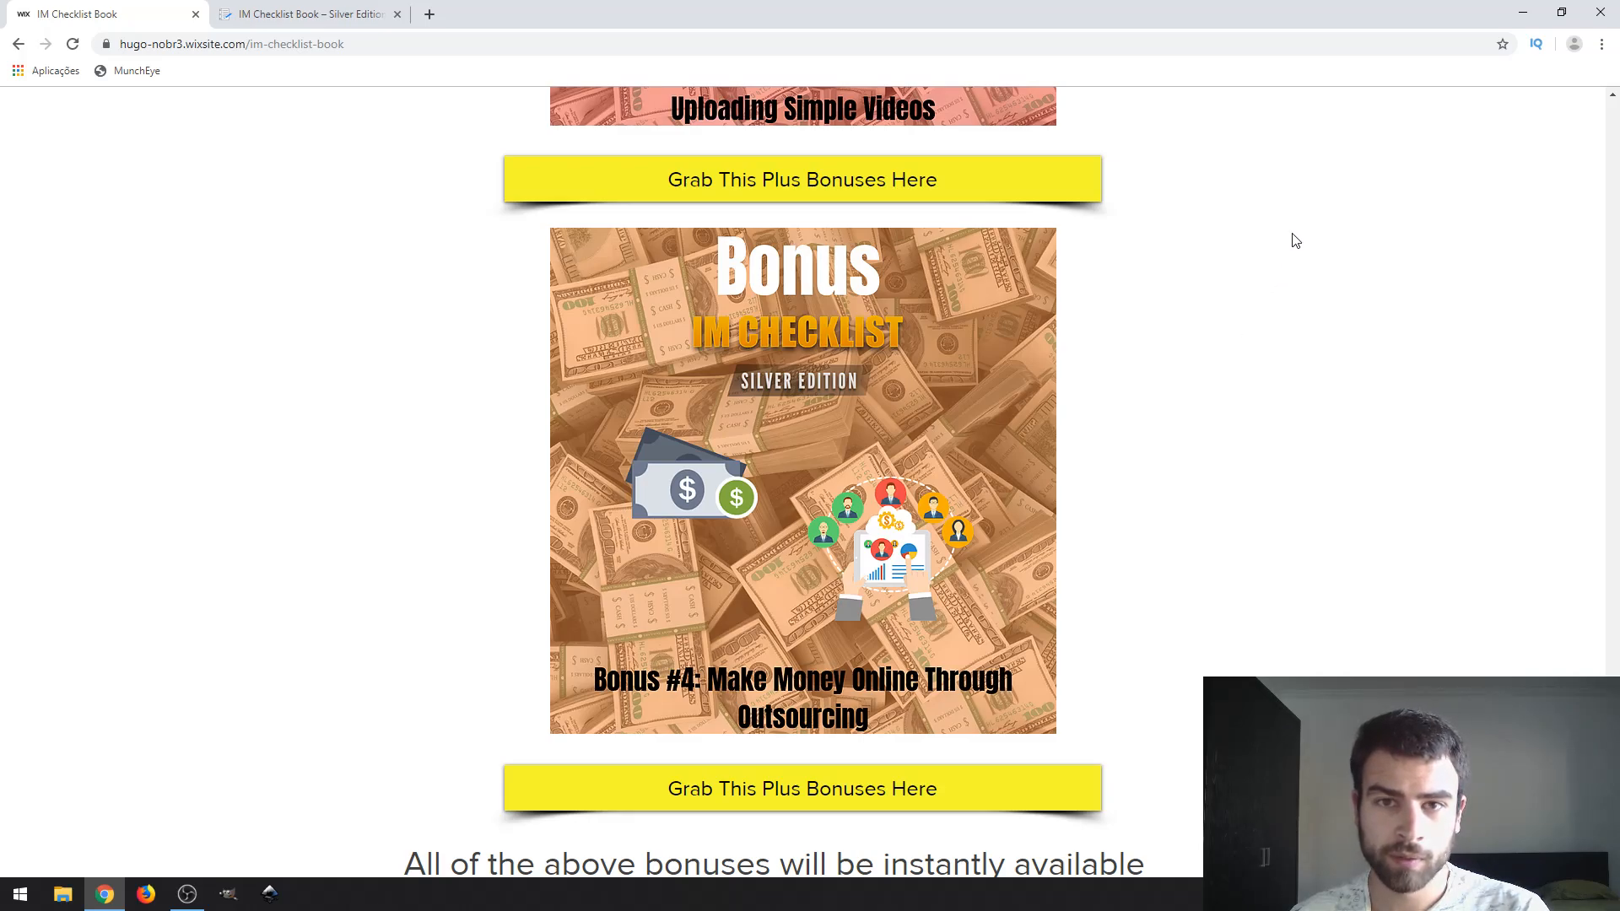